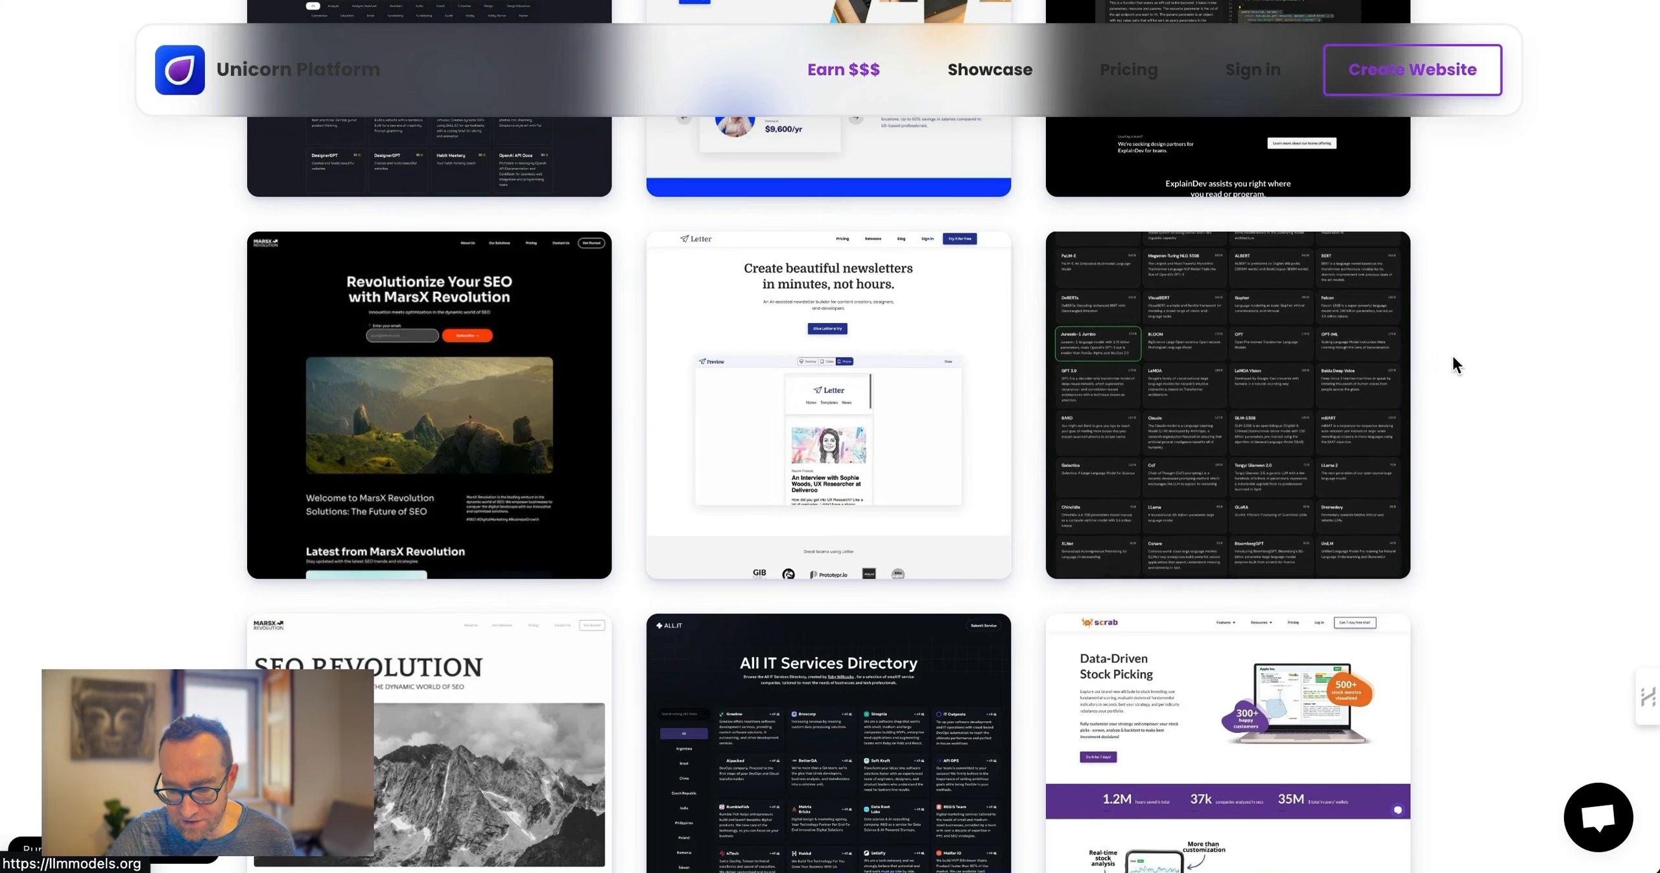
Sign in to the Unicorn Platform website builder from the homepage
{"action": "scroll", "scroll_direction": "down", "scroll_amount": 3}
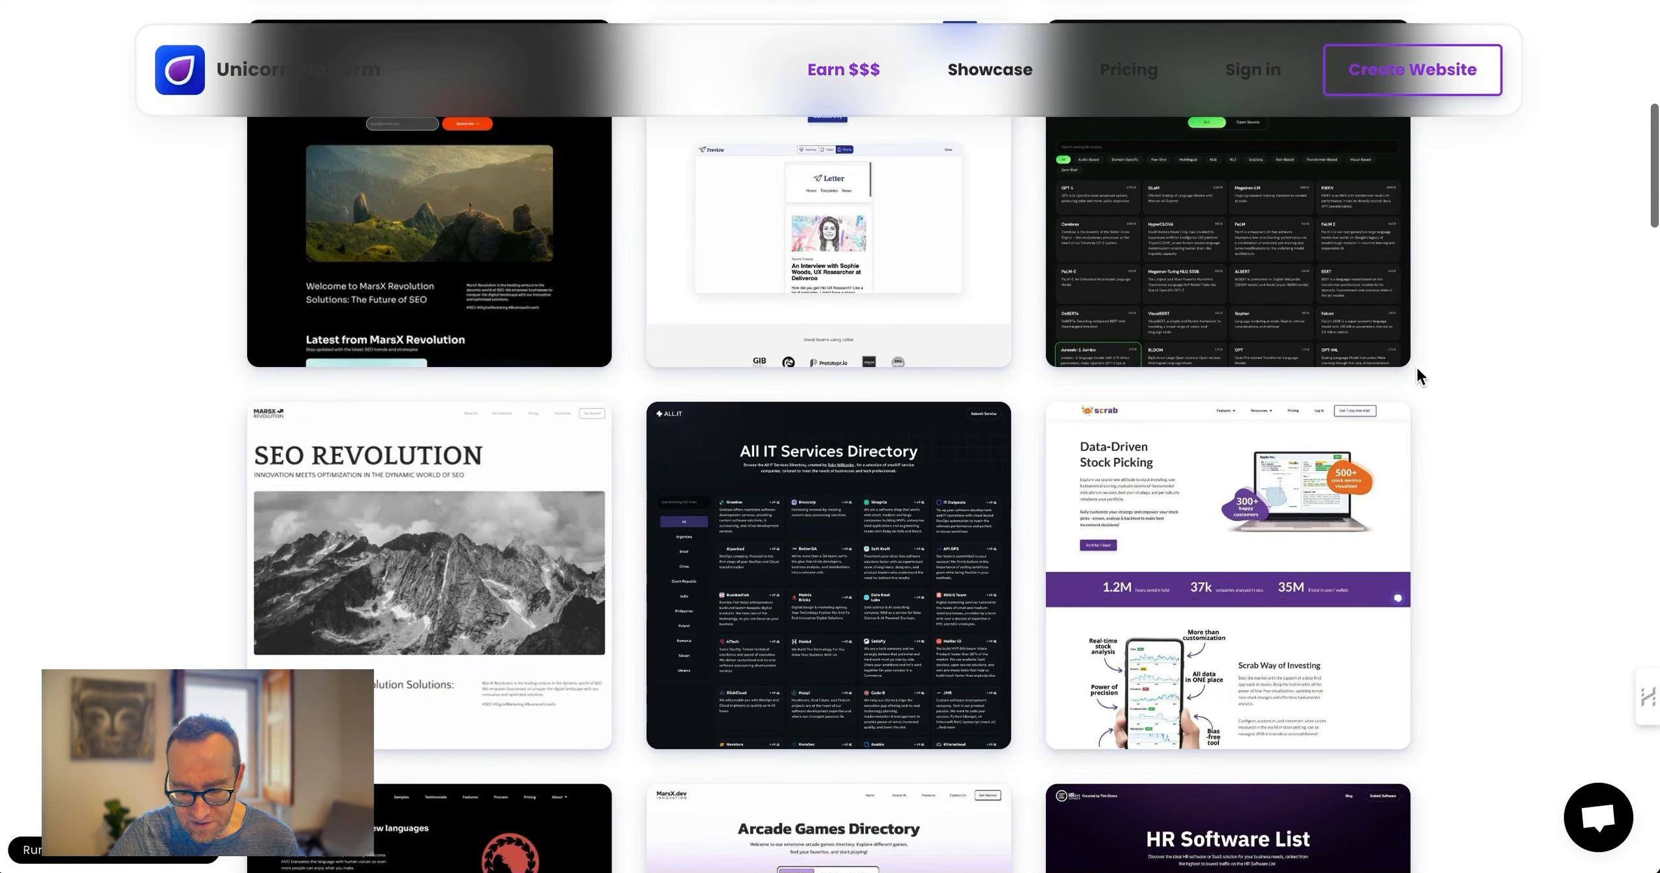
{"action": "scroll", "scroll_direction": "down", "scroll_amount": 3}
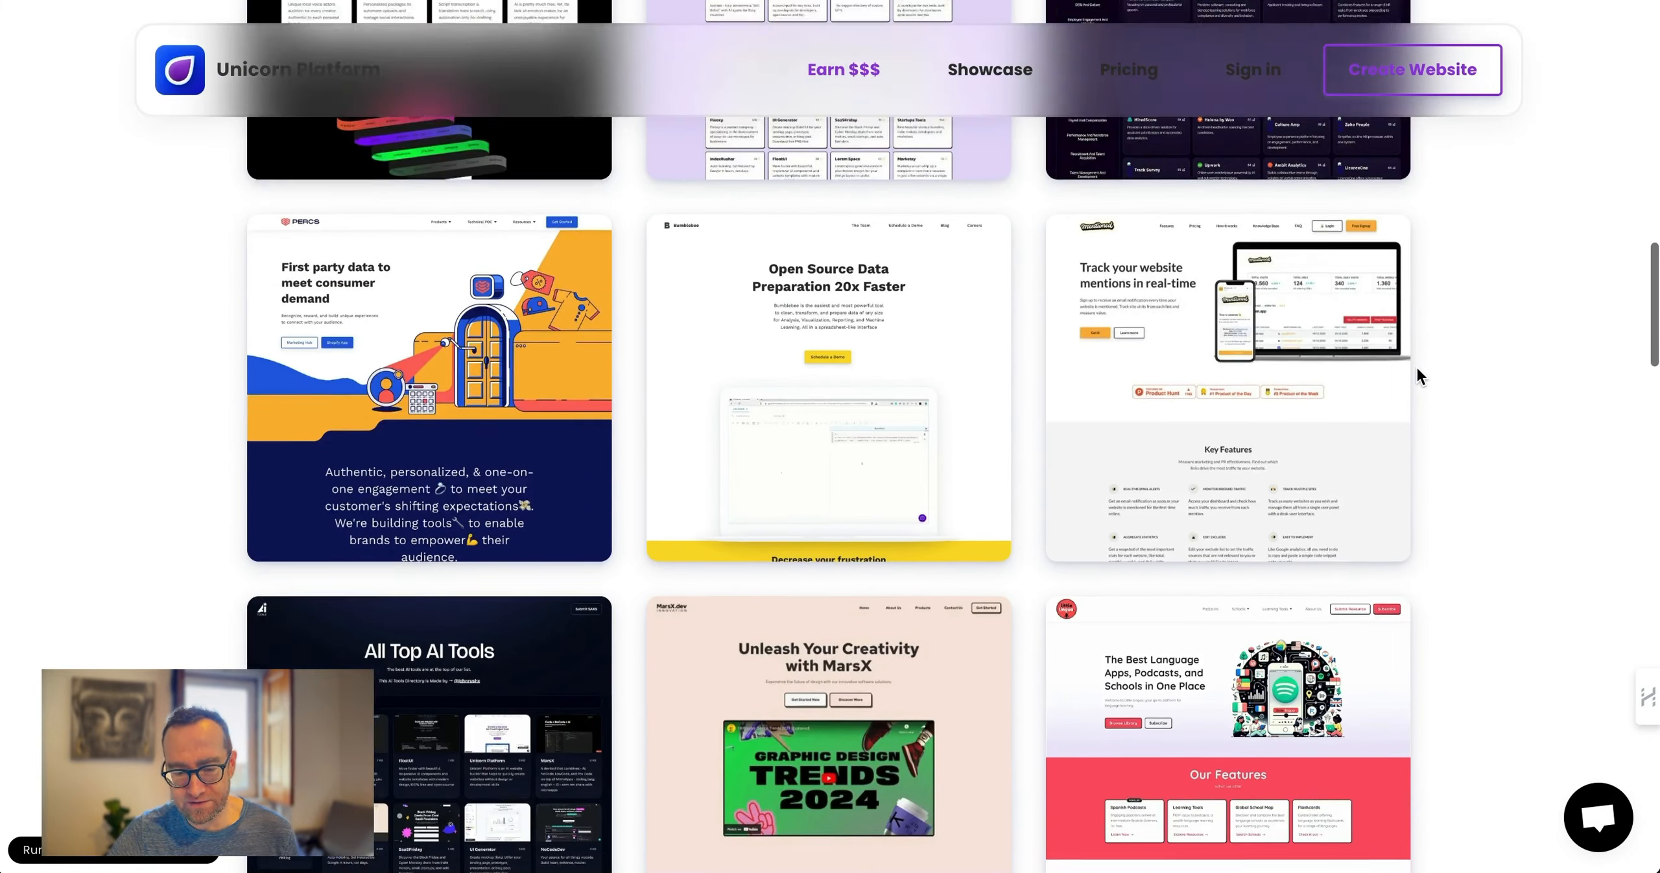
{"action": "scroll", "scroll_direction": "down", "scroll_amount": 3}
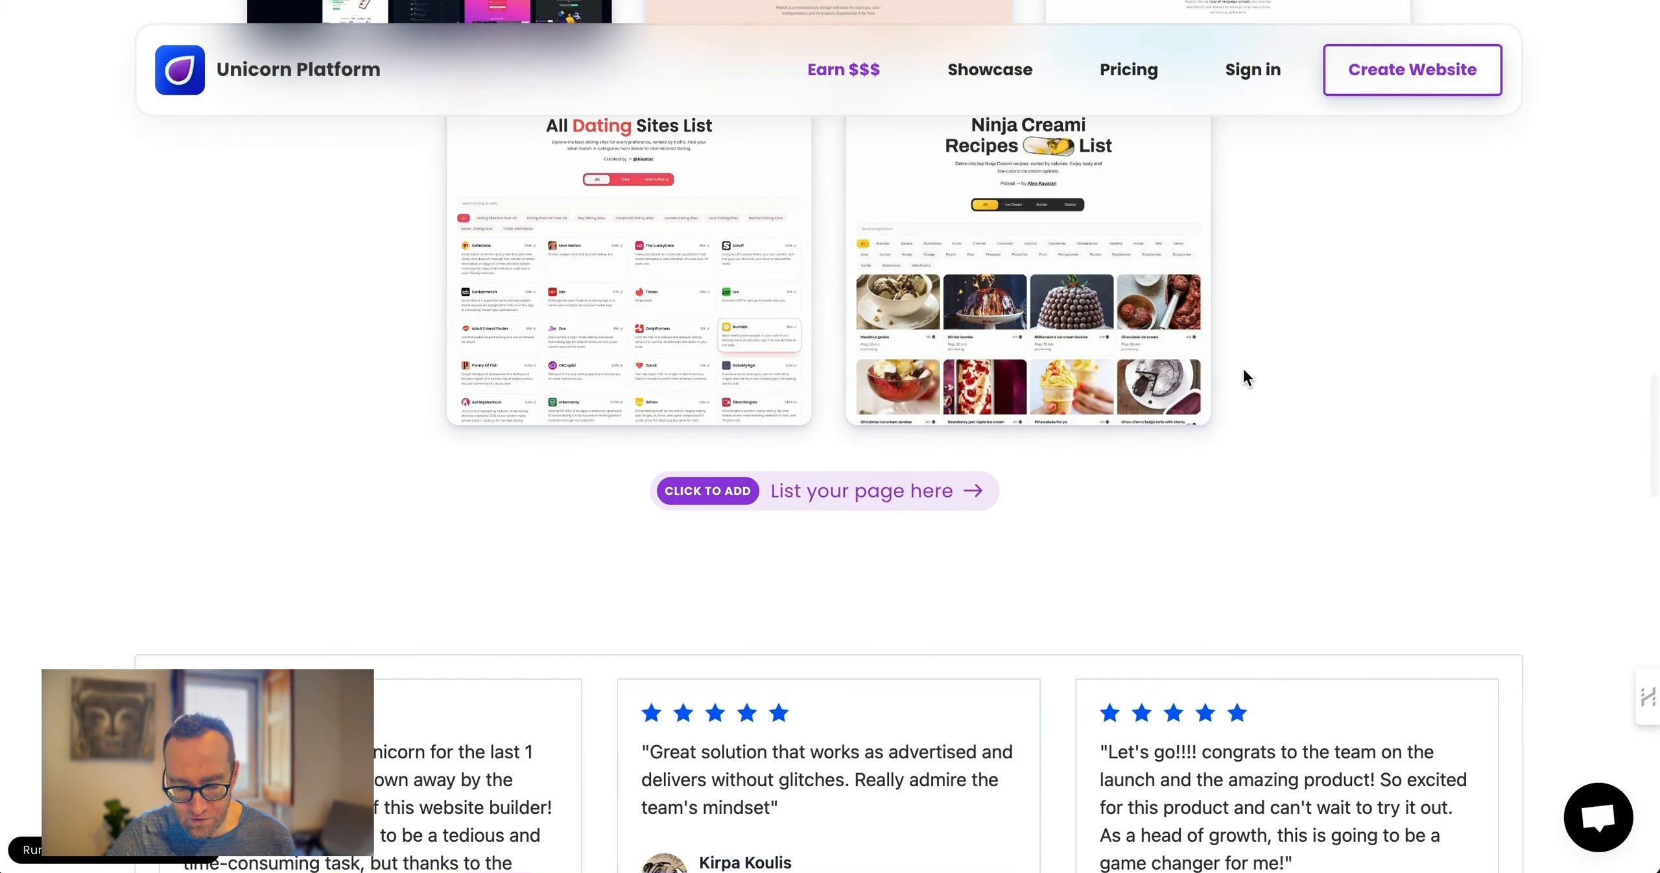
{"action": "scroll", "scroll_direction": "down", "scroll_amount": 3}
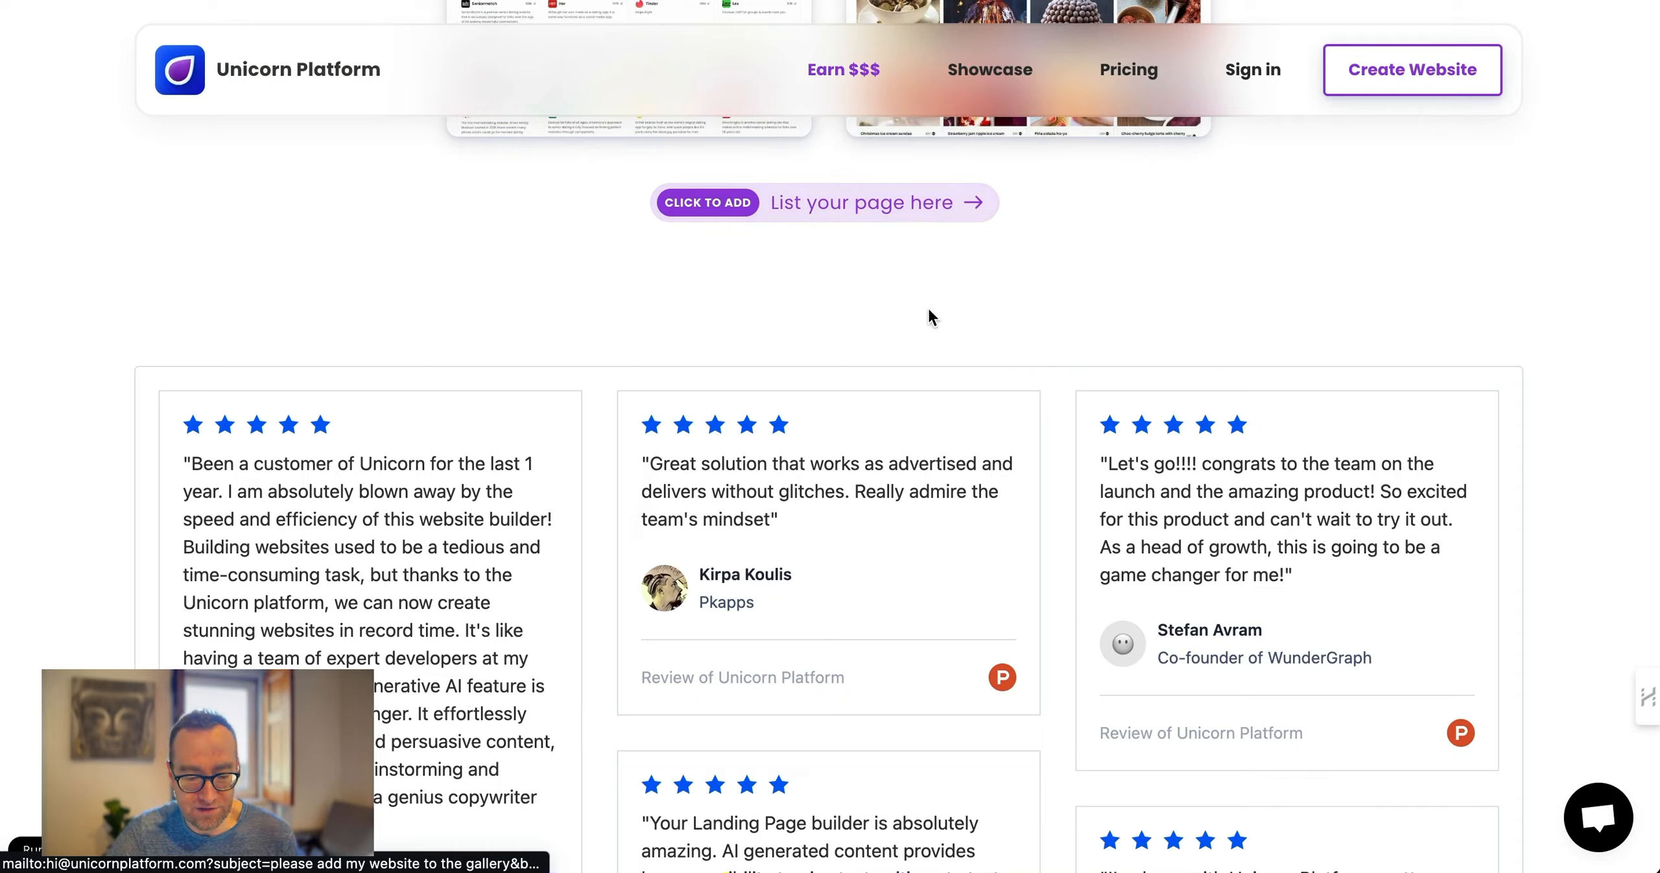
{"action": "scroll", "scroll_direction": "down", "scroll_amount": 3}
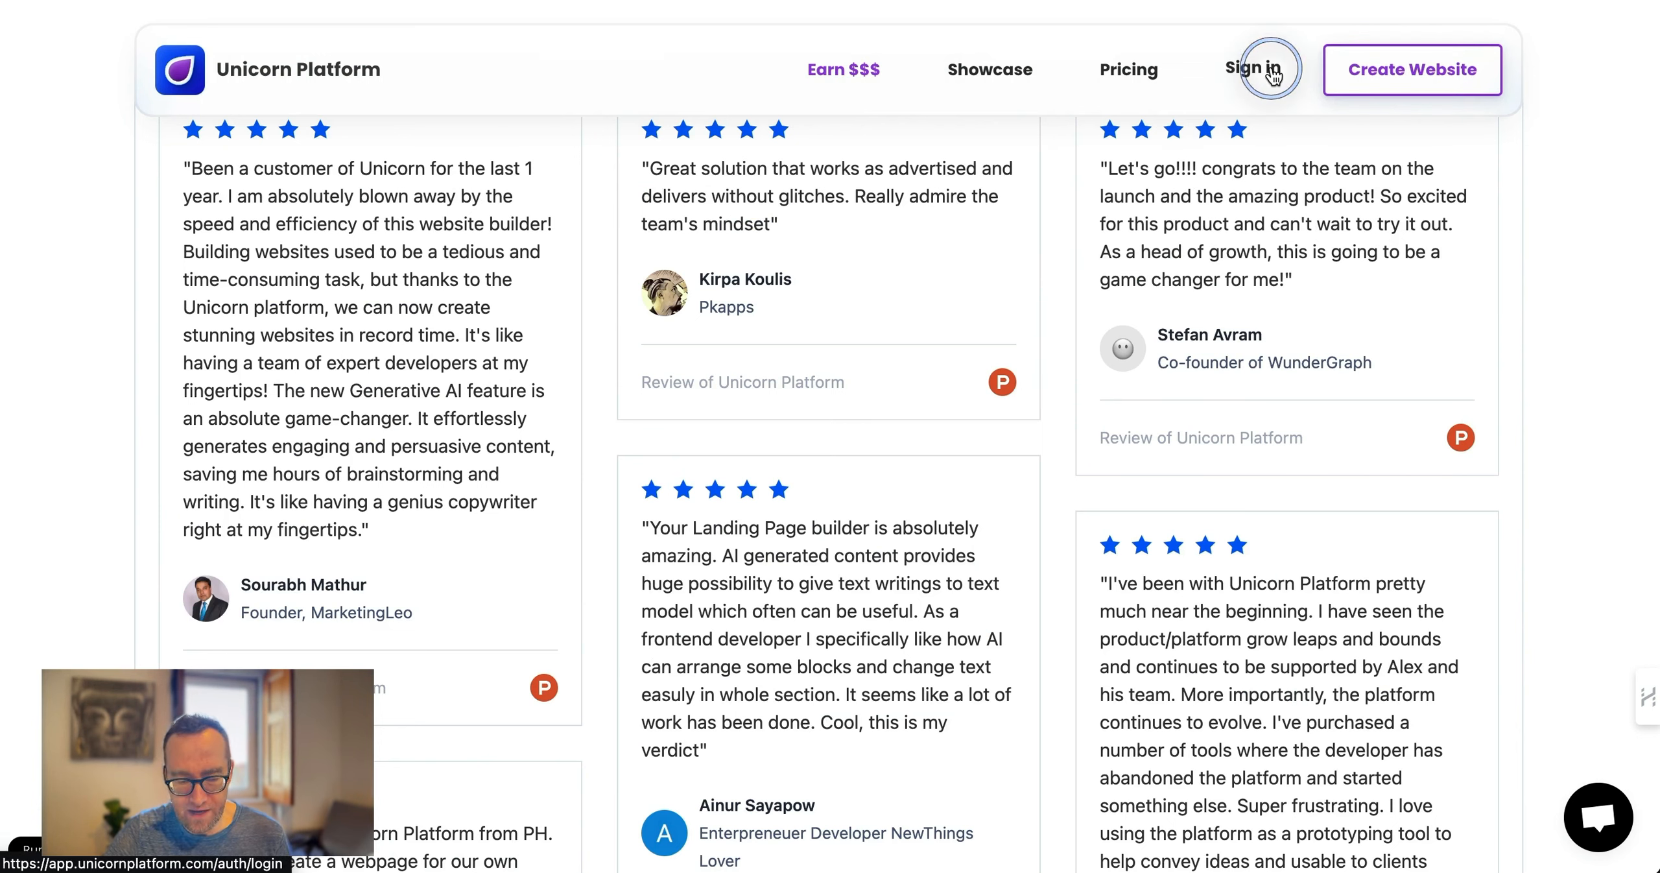
{"action": "left_click", "coordinate": [1266, 70]}
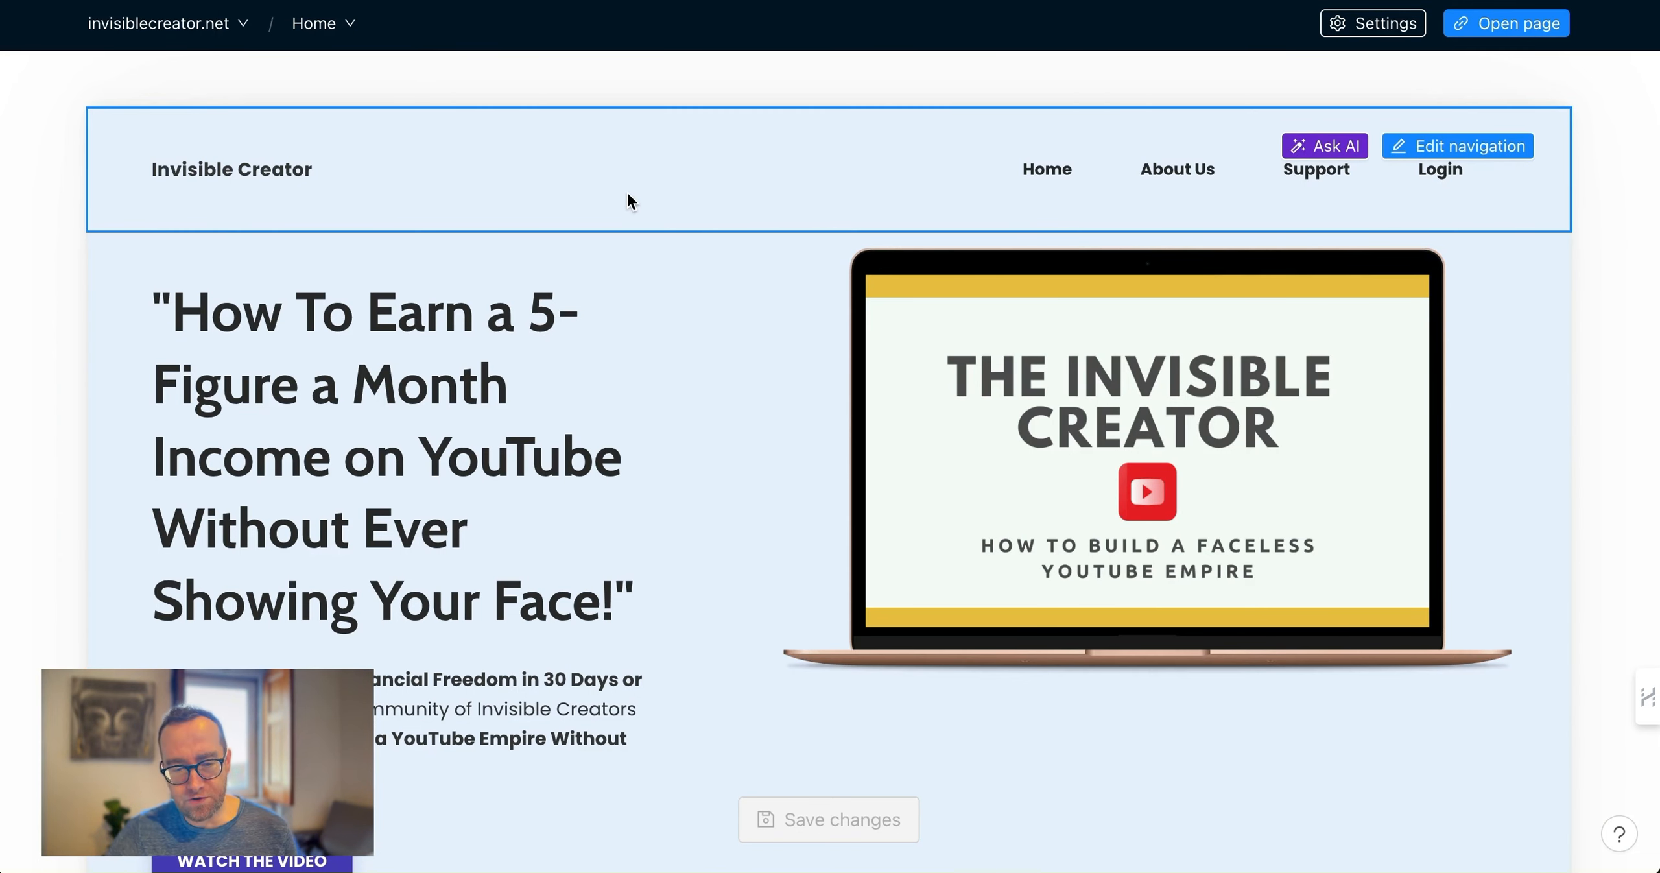
Bring up the list of your websites from the Invisible Creator editor's top bar
{"action": "scroll", "scroll_direction": "down", "scroll_amount": 3}
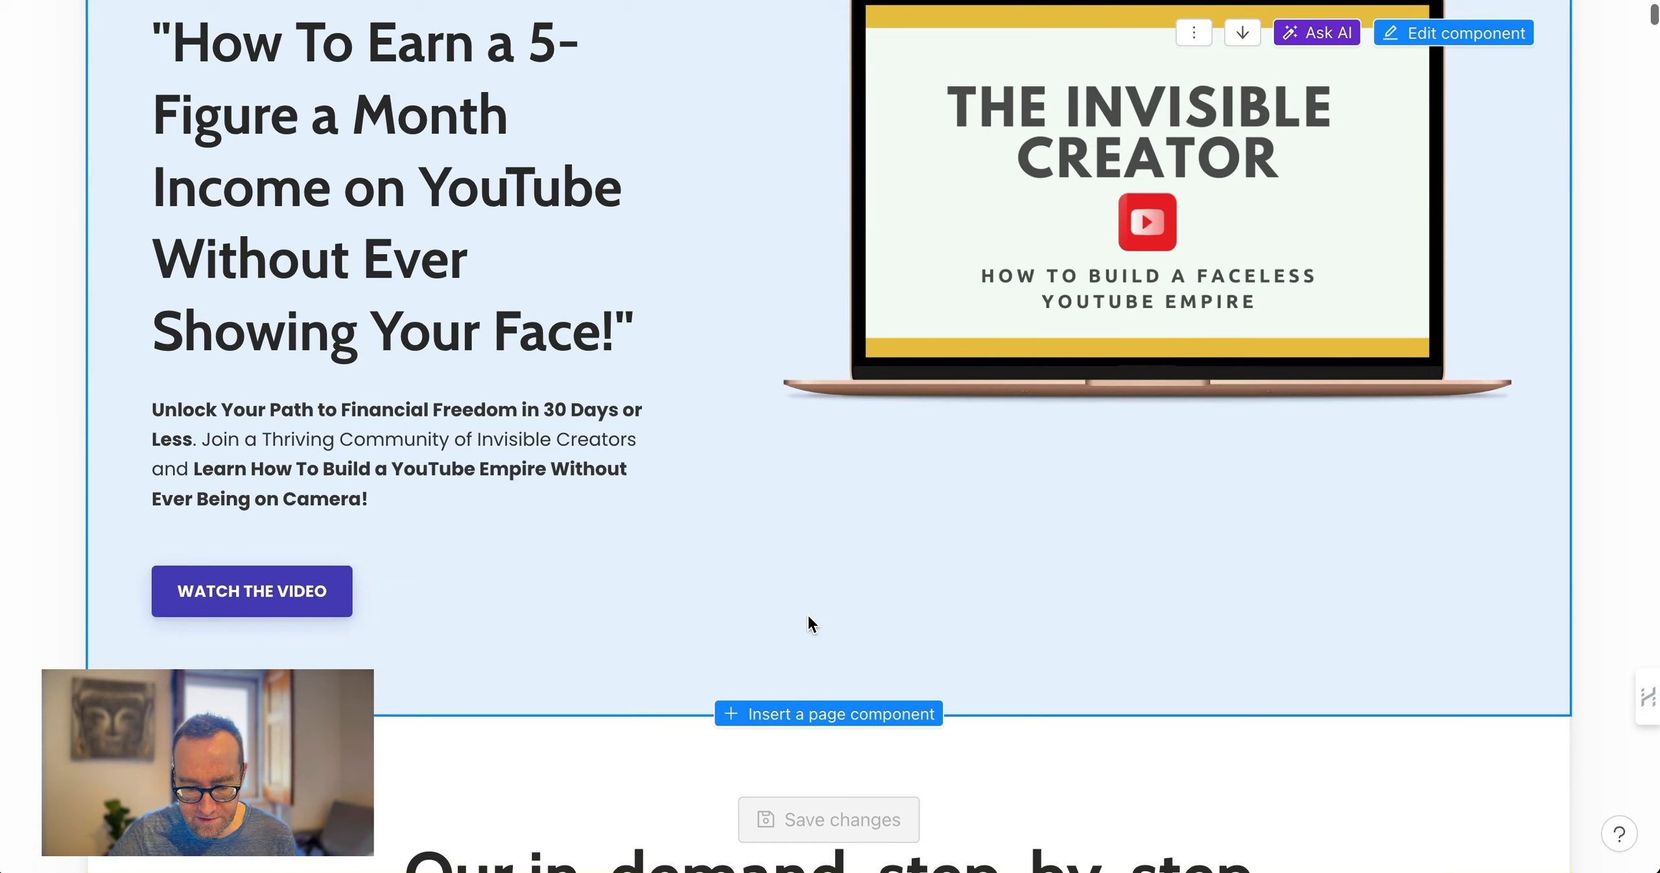
{"action": "mouse_move", "coordinate": [582, 262]}
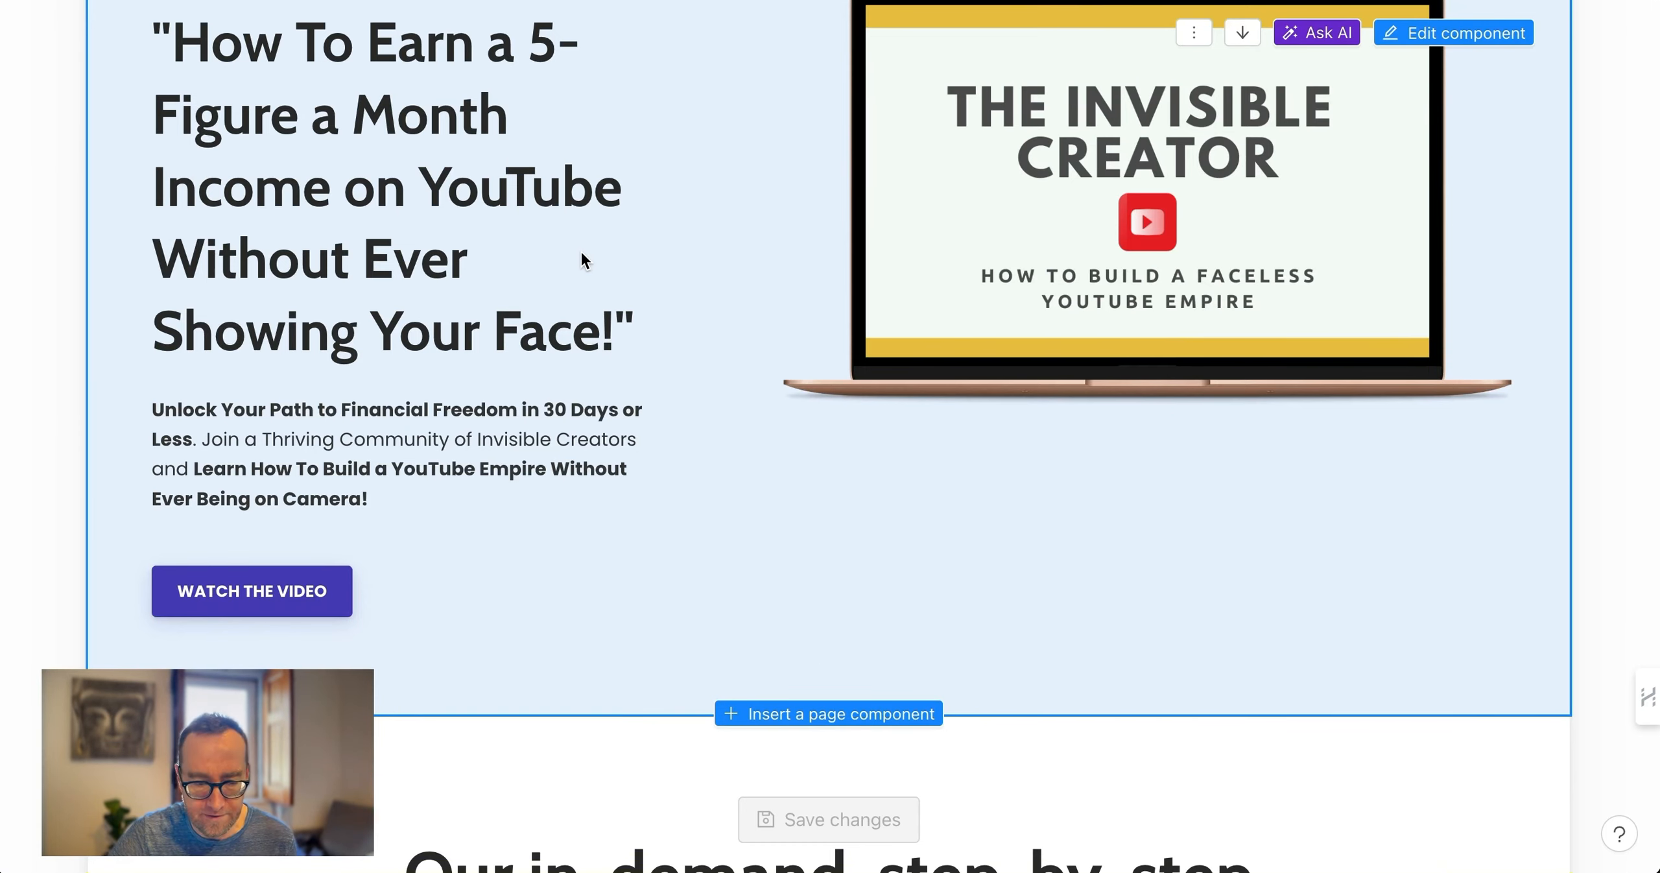
{"action": "left_click", "coordinate": [158, 23]}
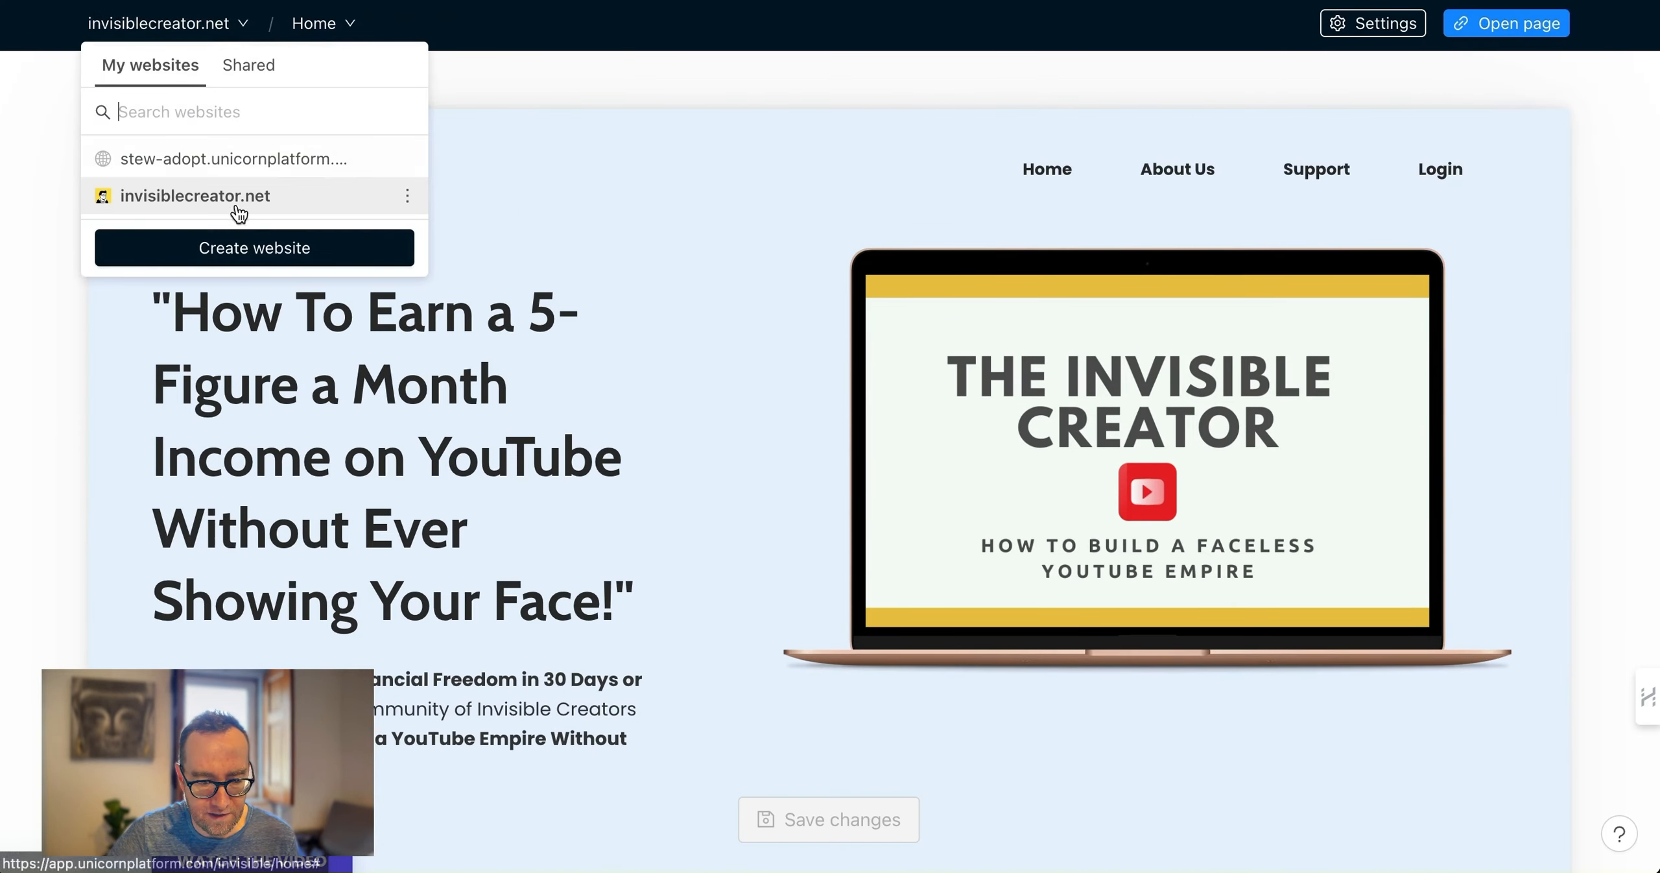
Start creating a new website and browse the first template thumbnails
{"action": "left_click", "coordinate": [253, 248]}
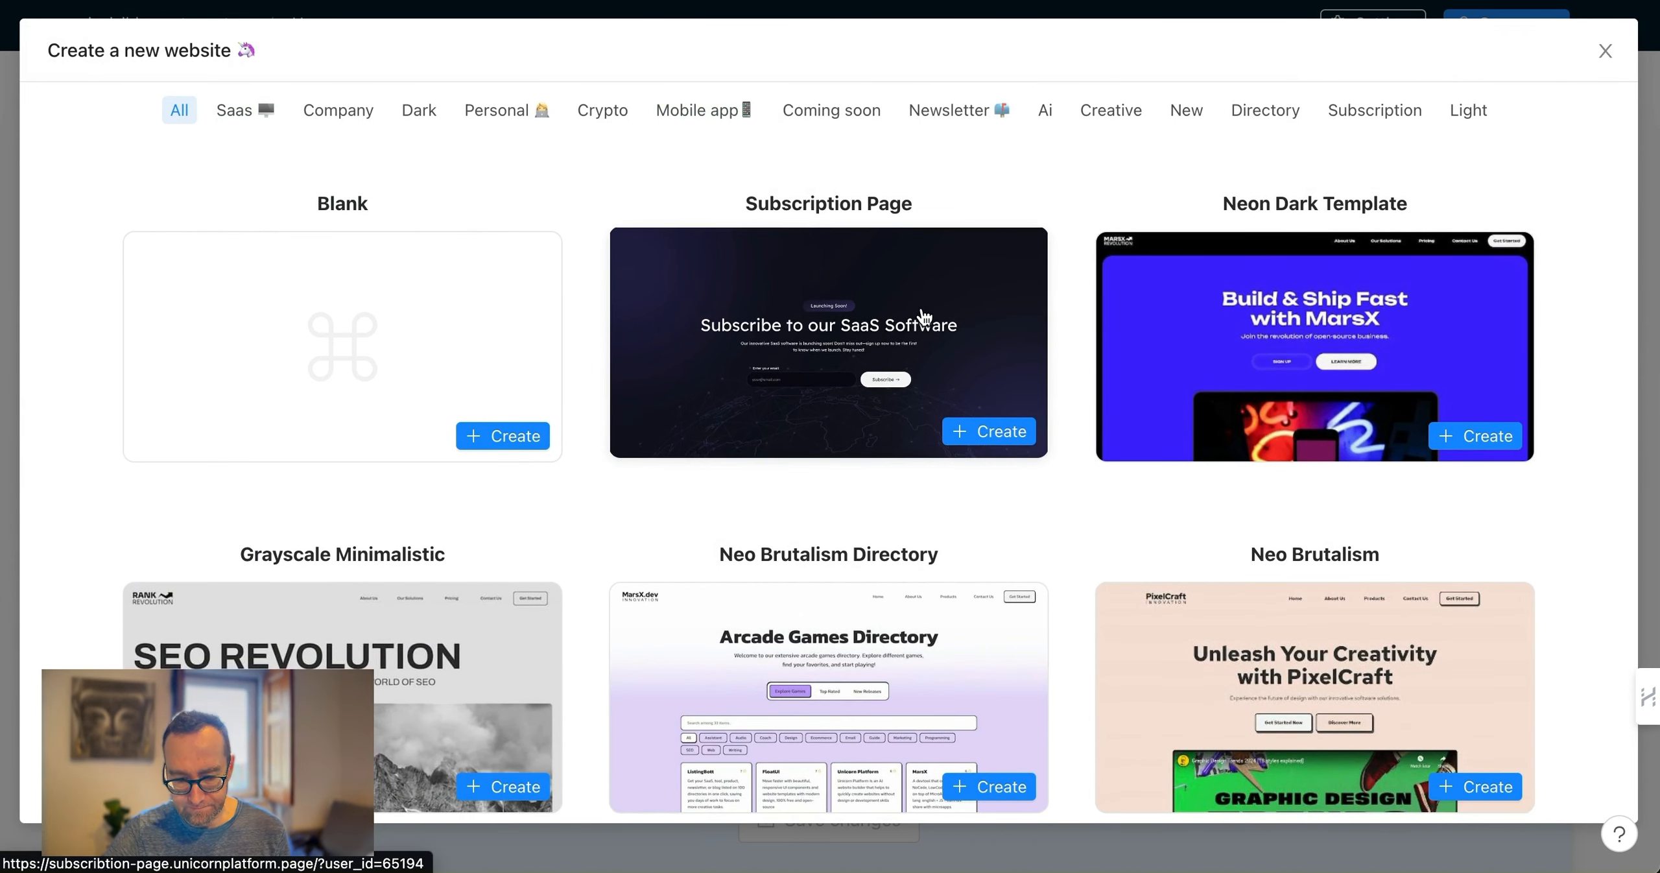
{"action": "mouse_move", "coordinate": [1318, 333]}
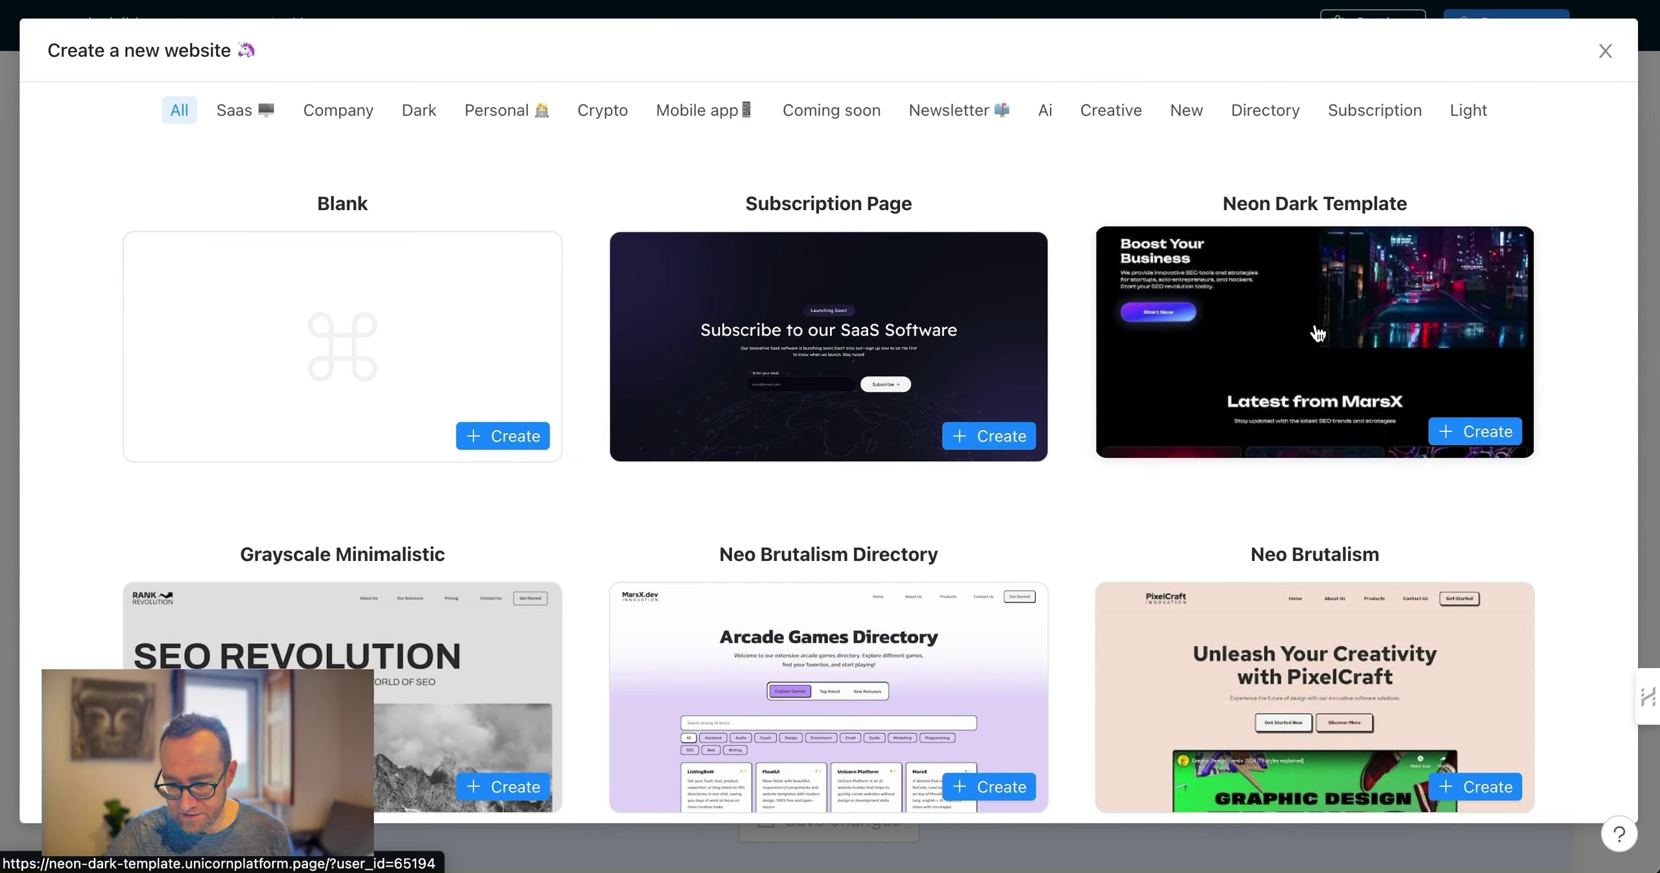
{"action": "scroll", "scroll_direction": "down", "scroll_amount": 3}
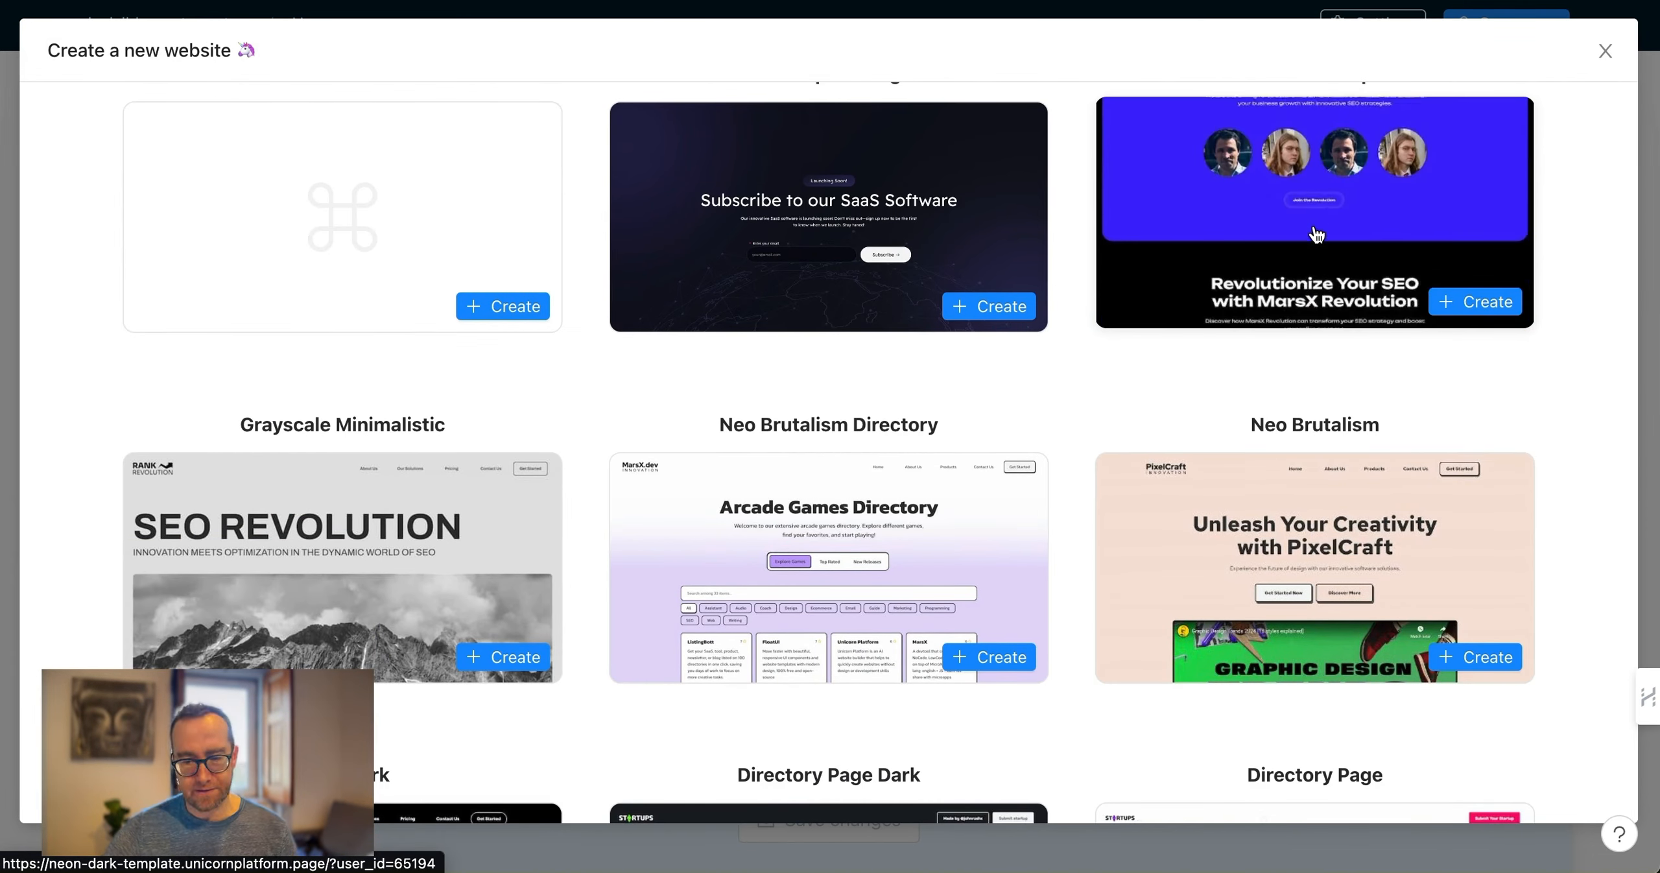
{"action": "scroll", "scroll_direction": "down", "scroll_amount": 3}
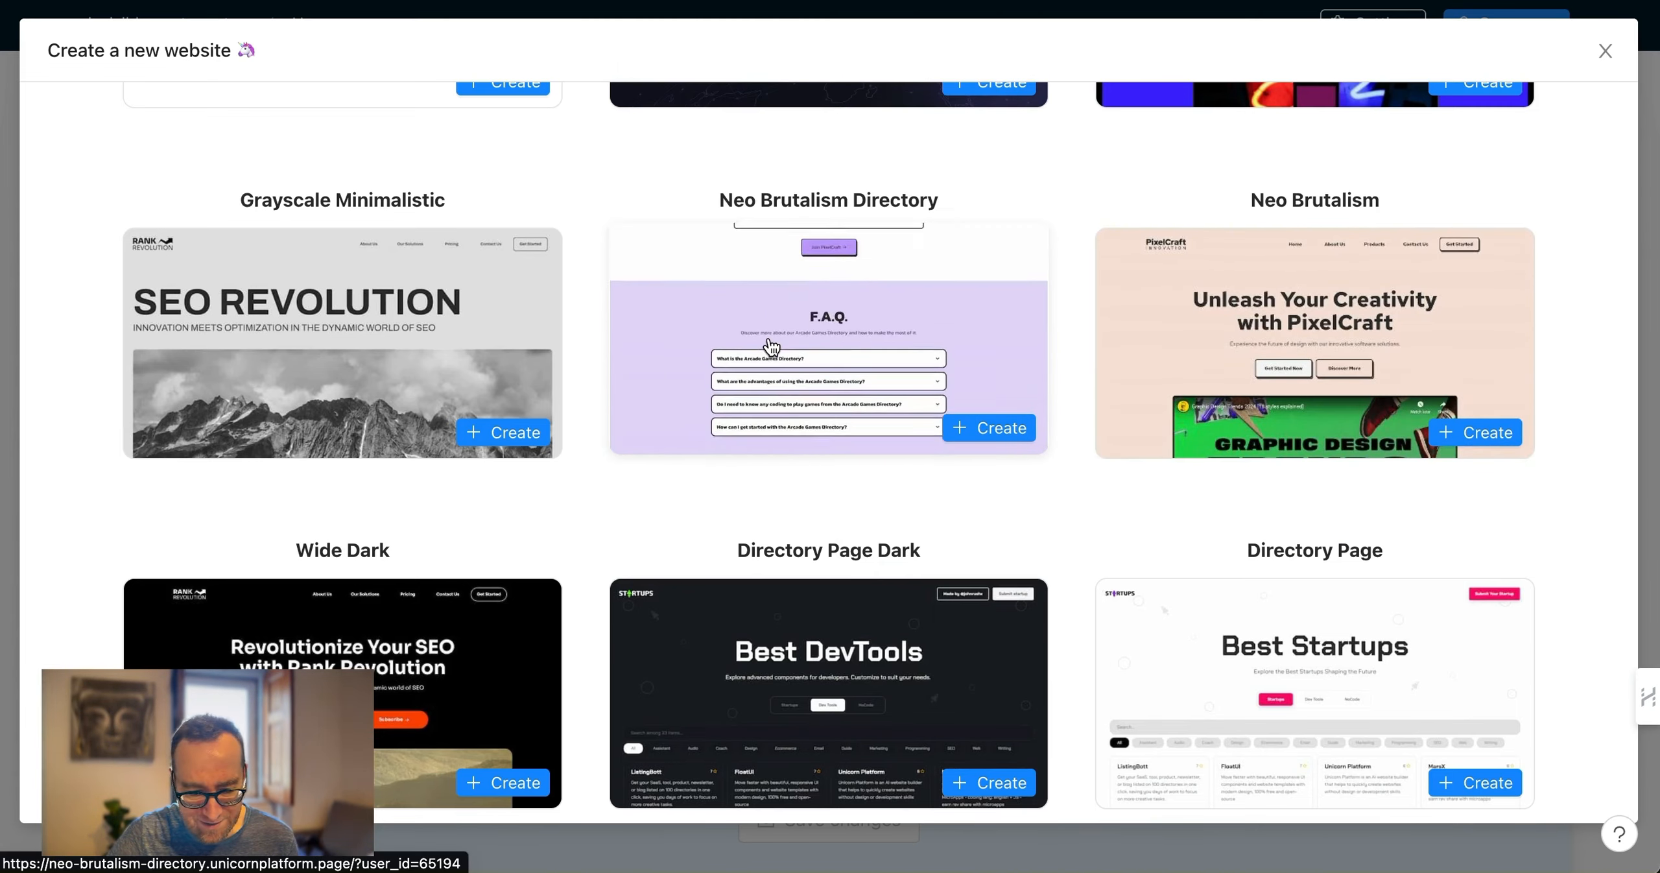
{"action": "scroll", "scroll_direction": "down", "scroll_amount": 3}
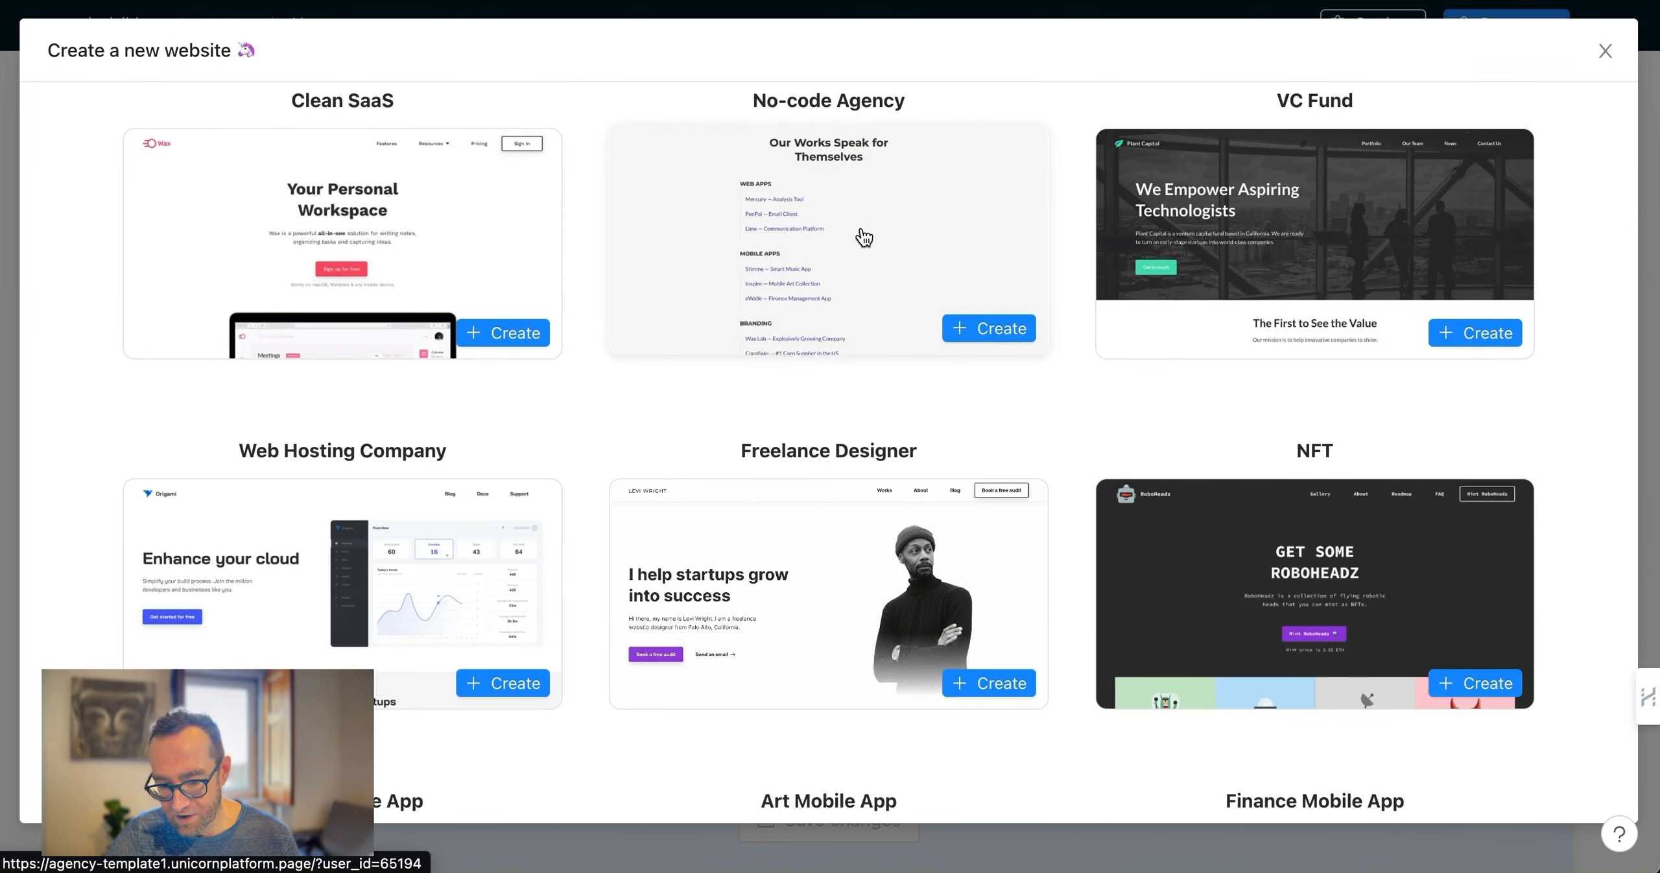
{"action": "scroll", "scroll_direction": "down", "scroll_amount": 3}
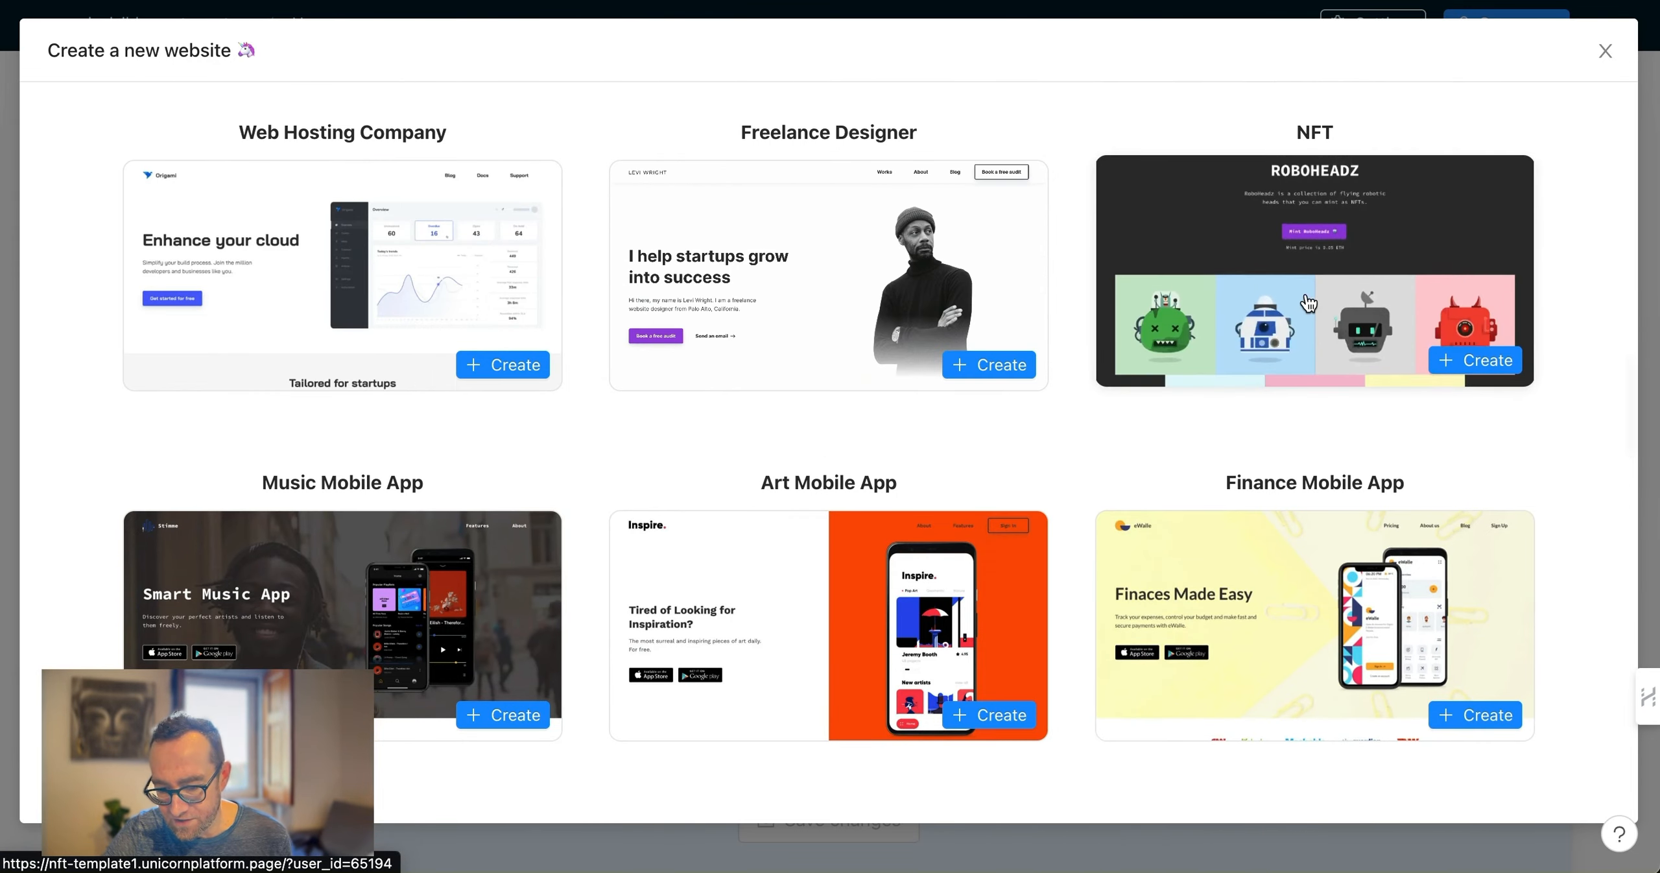
Continue down the template gallery toward the dark MarsX Revolution template
{"action": "scroll", "scroll_direction": "down", "scroll_amount": 3}
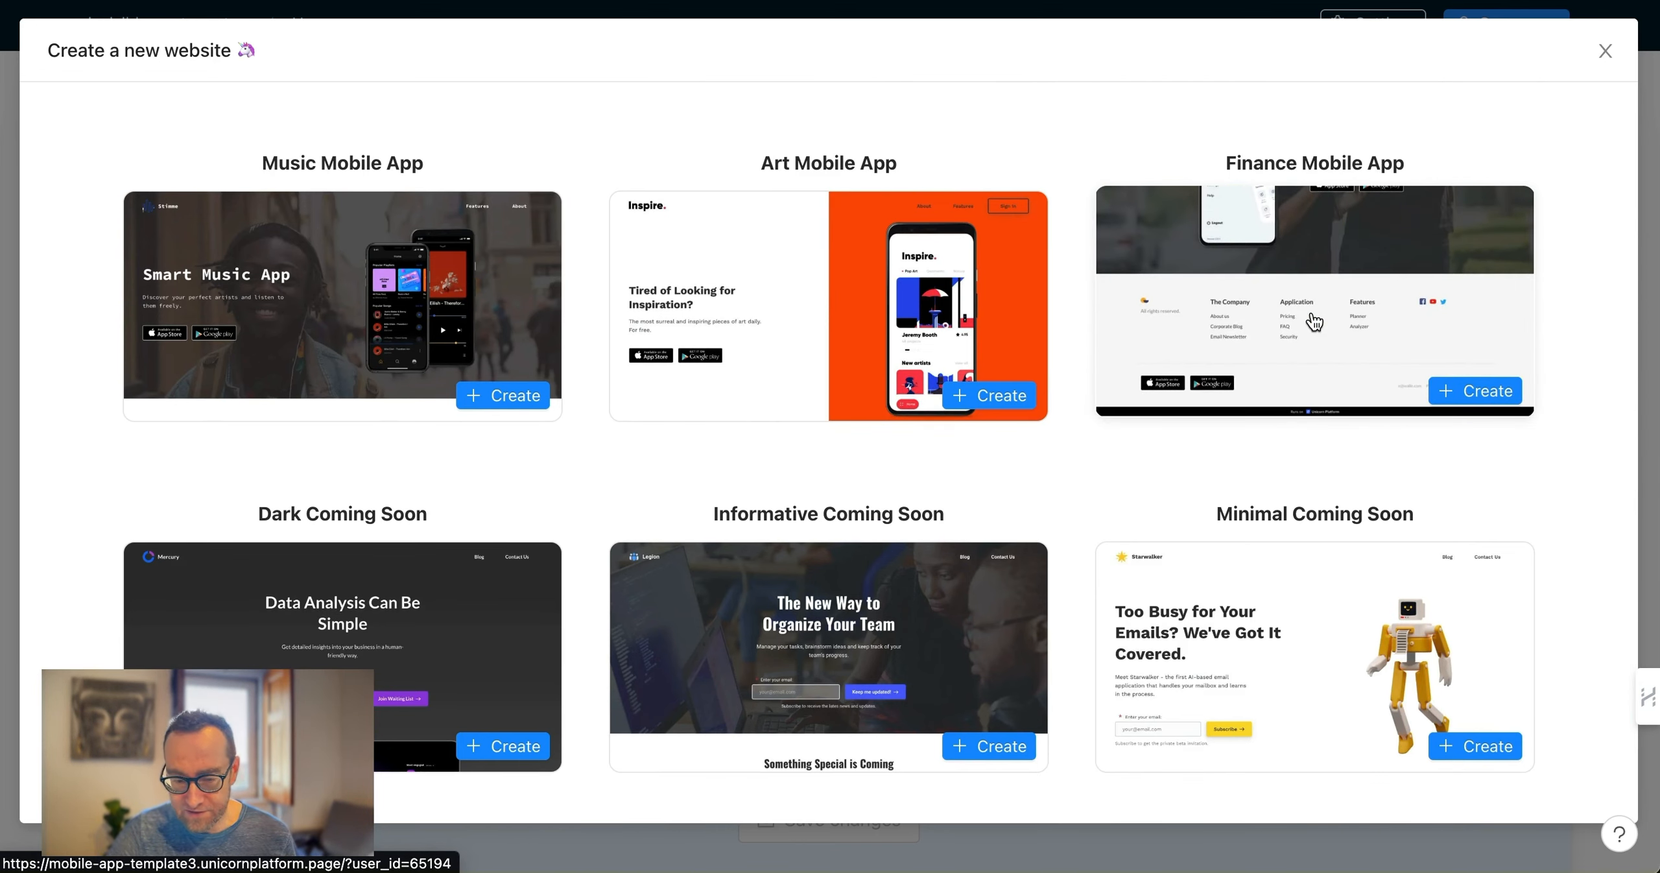
{"action": "scroll", "scroll_direction": "down", "scroll_amount": 3}
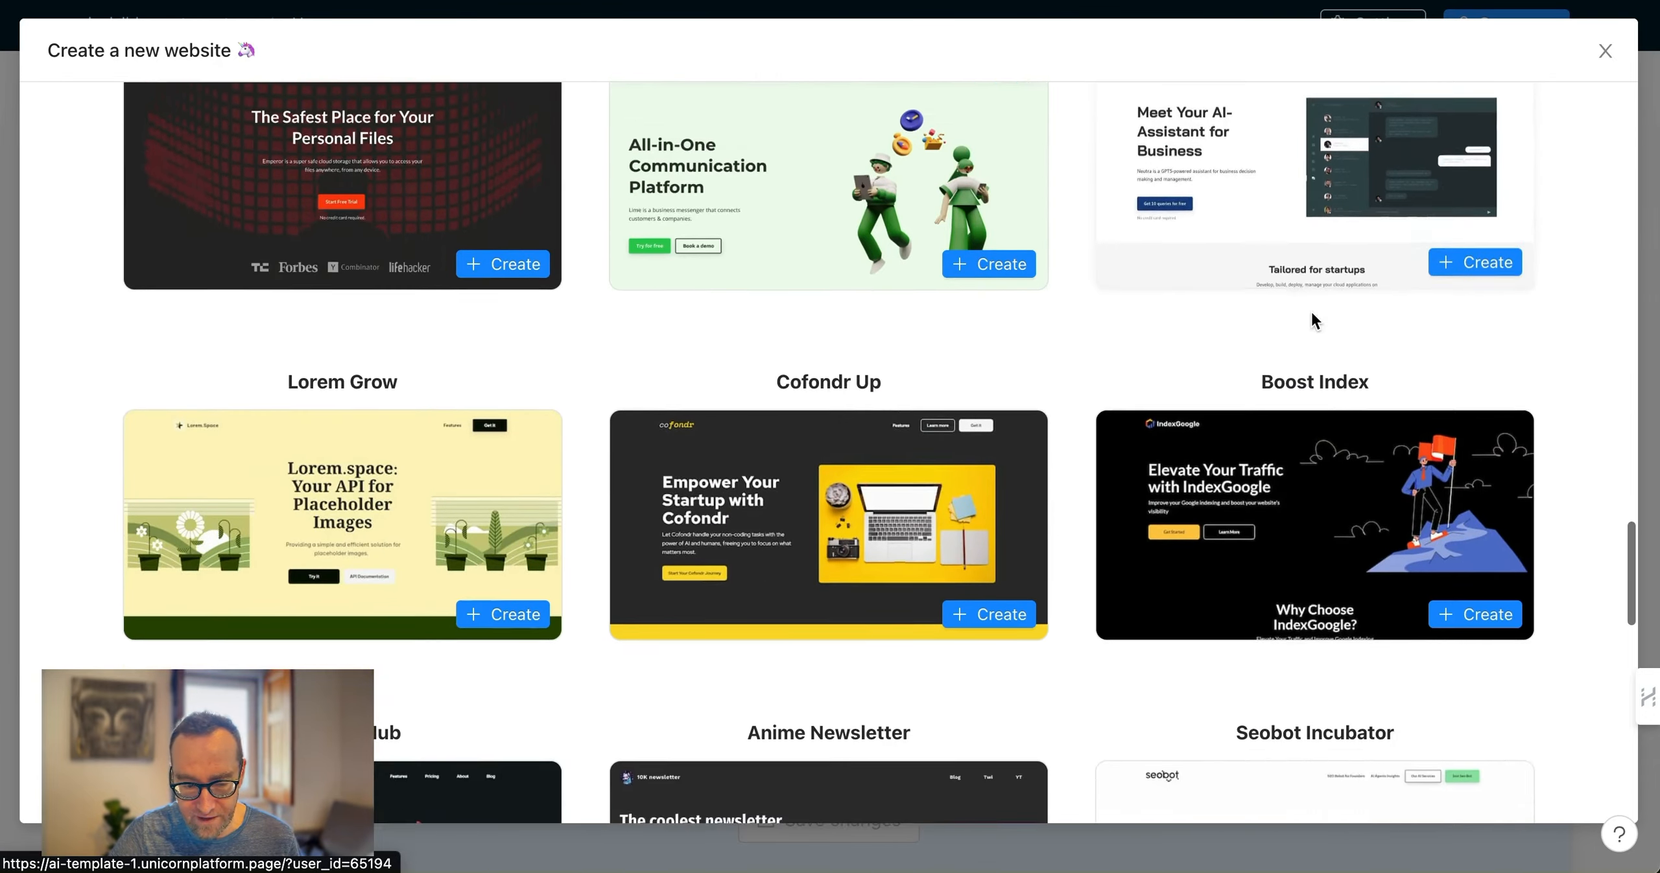
{"action": "scroll", "scroll_direction": "down", "scroll_amount": 3}
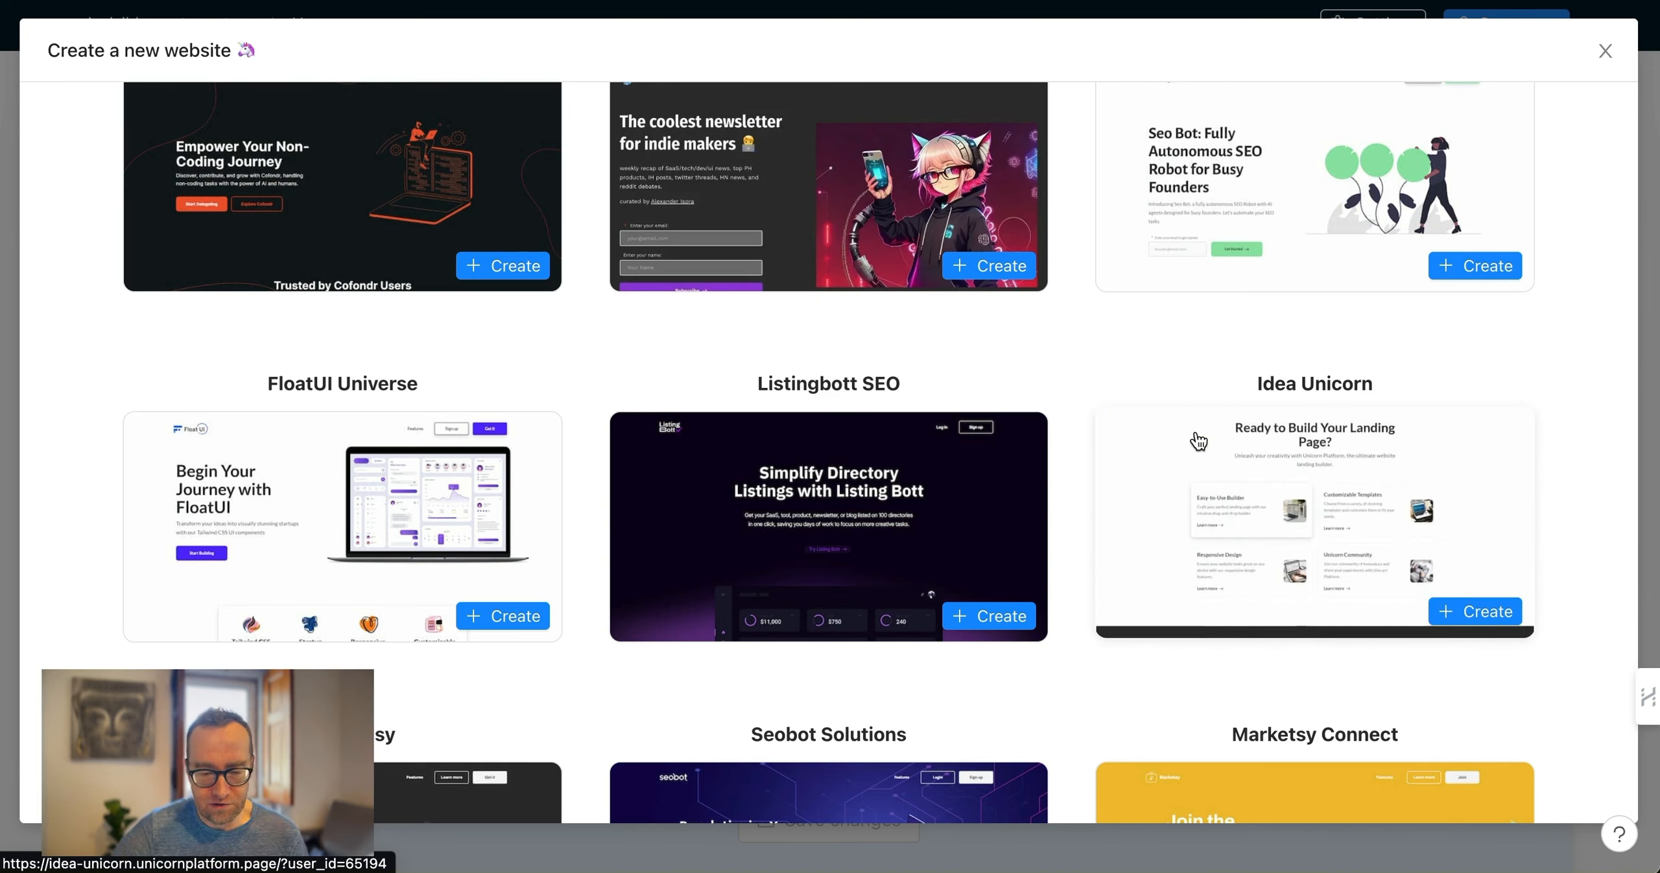
{"action": "scroll", "scroll_direction": "down", "scroll_amount": 3}
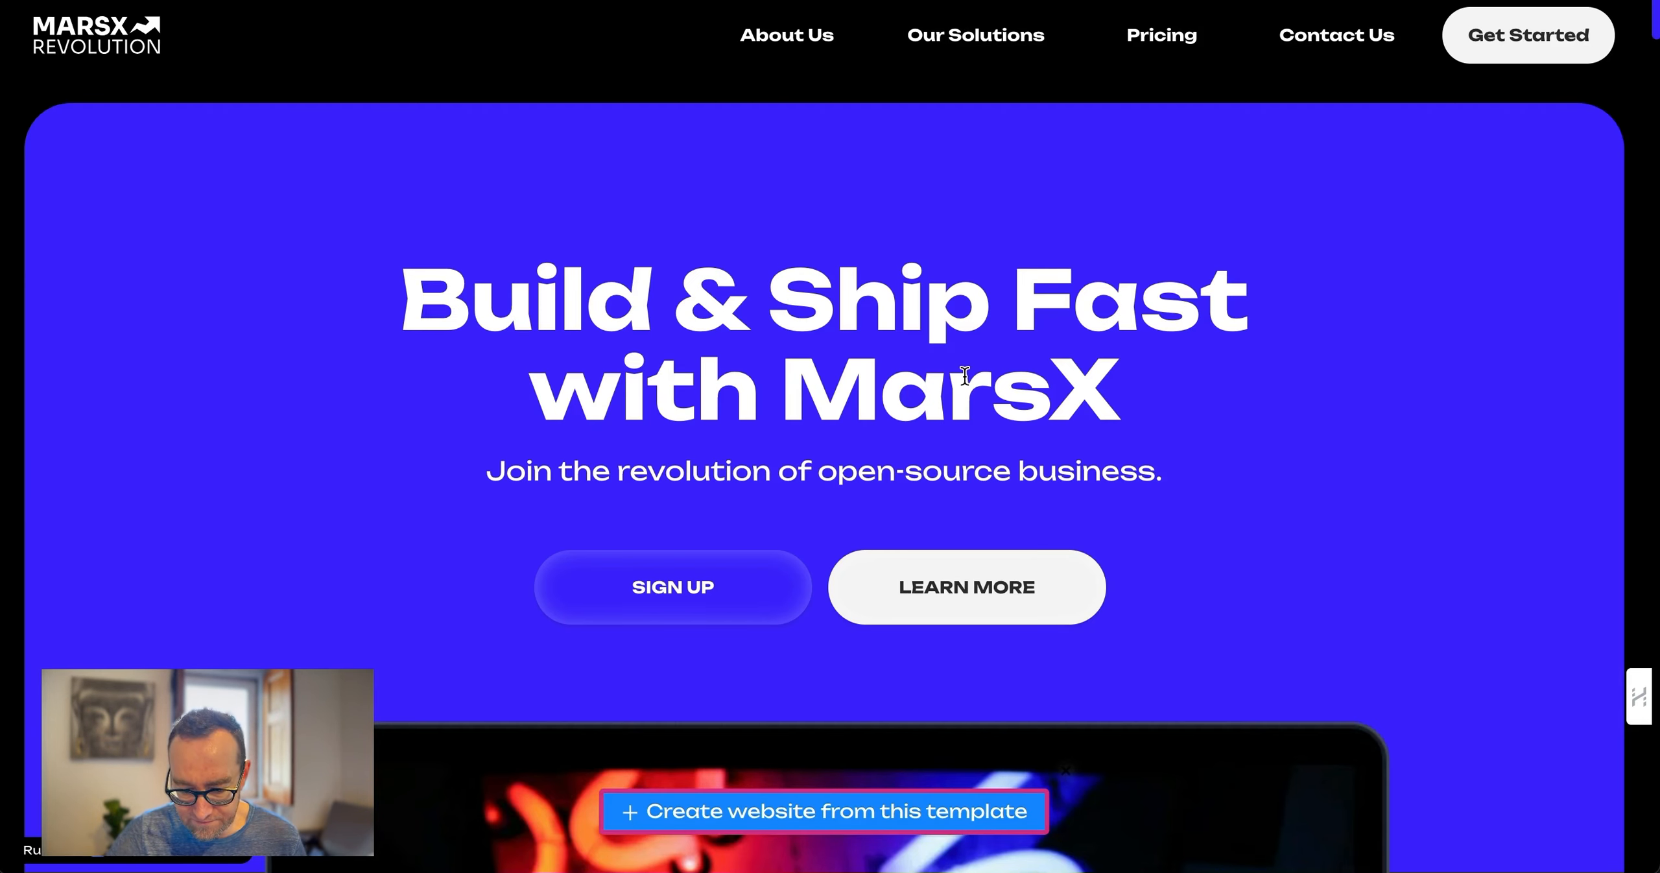
Scroll through the MarsX Revolution template preview to inspect its sections
{"action": "scroll", "scroll_direction": "down", "scroll_amount": 3}
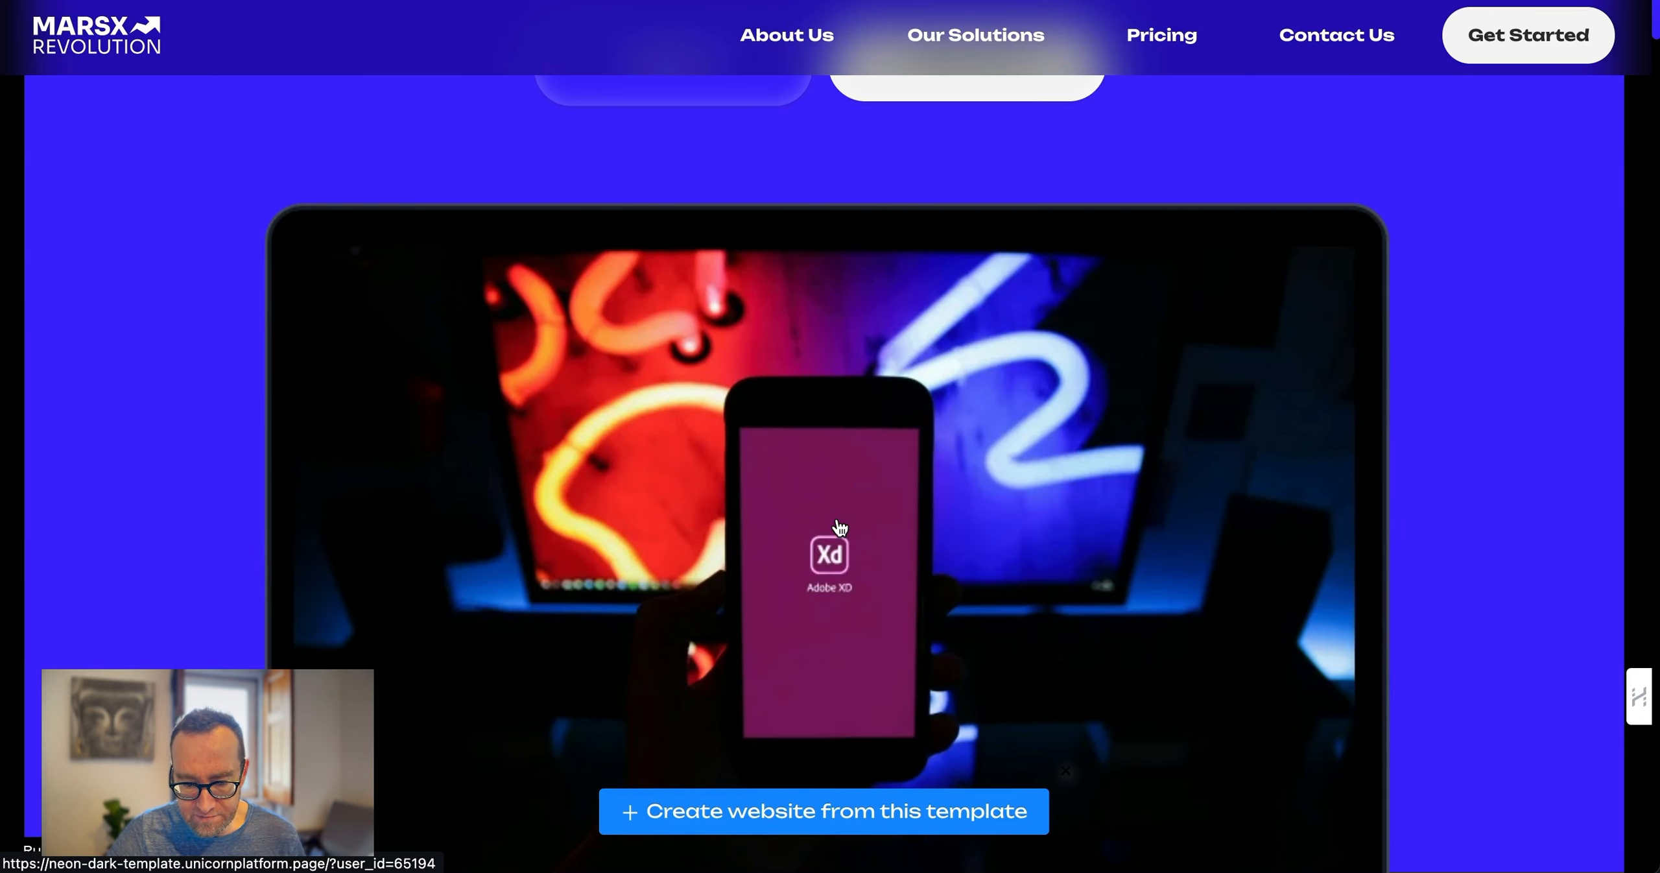
{"action": "scroll", "scroll_direction": "up", "scroll_amount": 3}
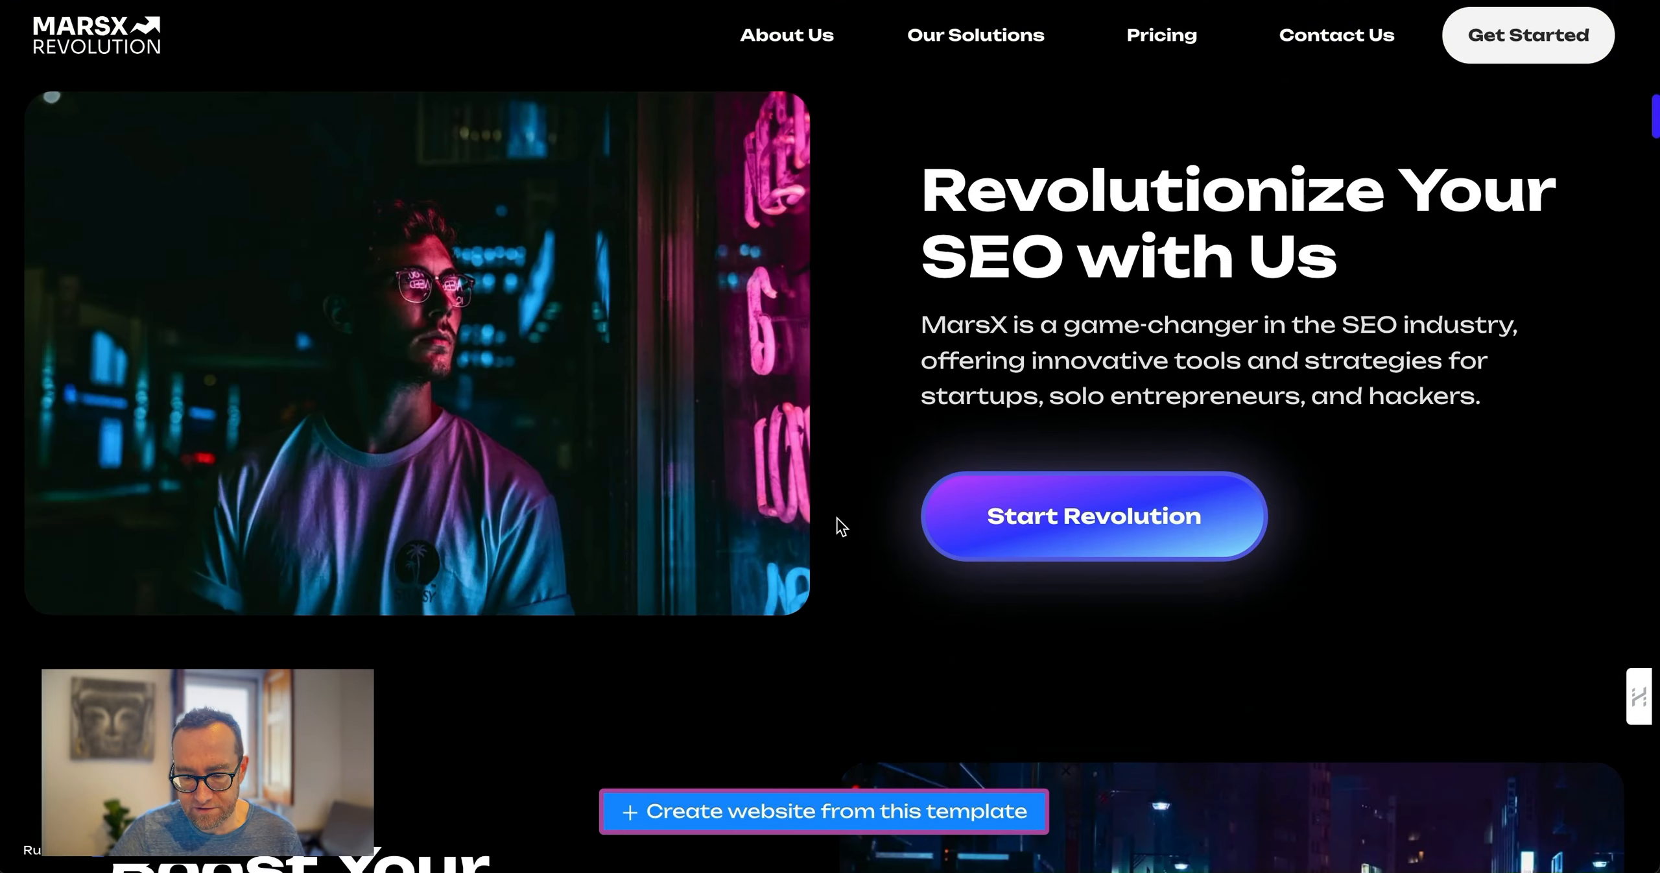
{"action": "scroll", "scroll_direction": "down", "scroll_amount": 3}
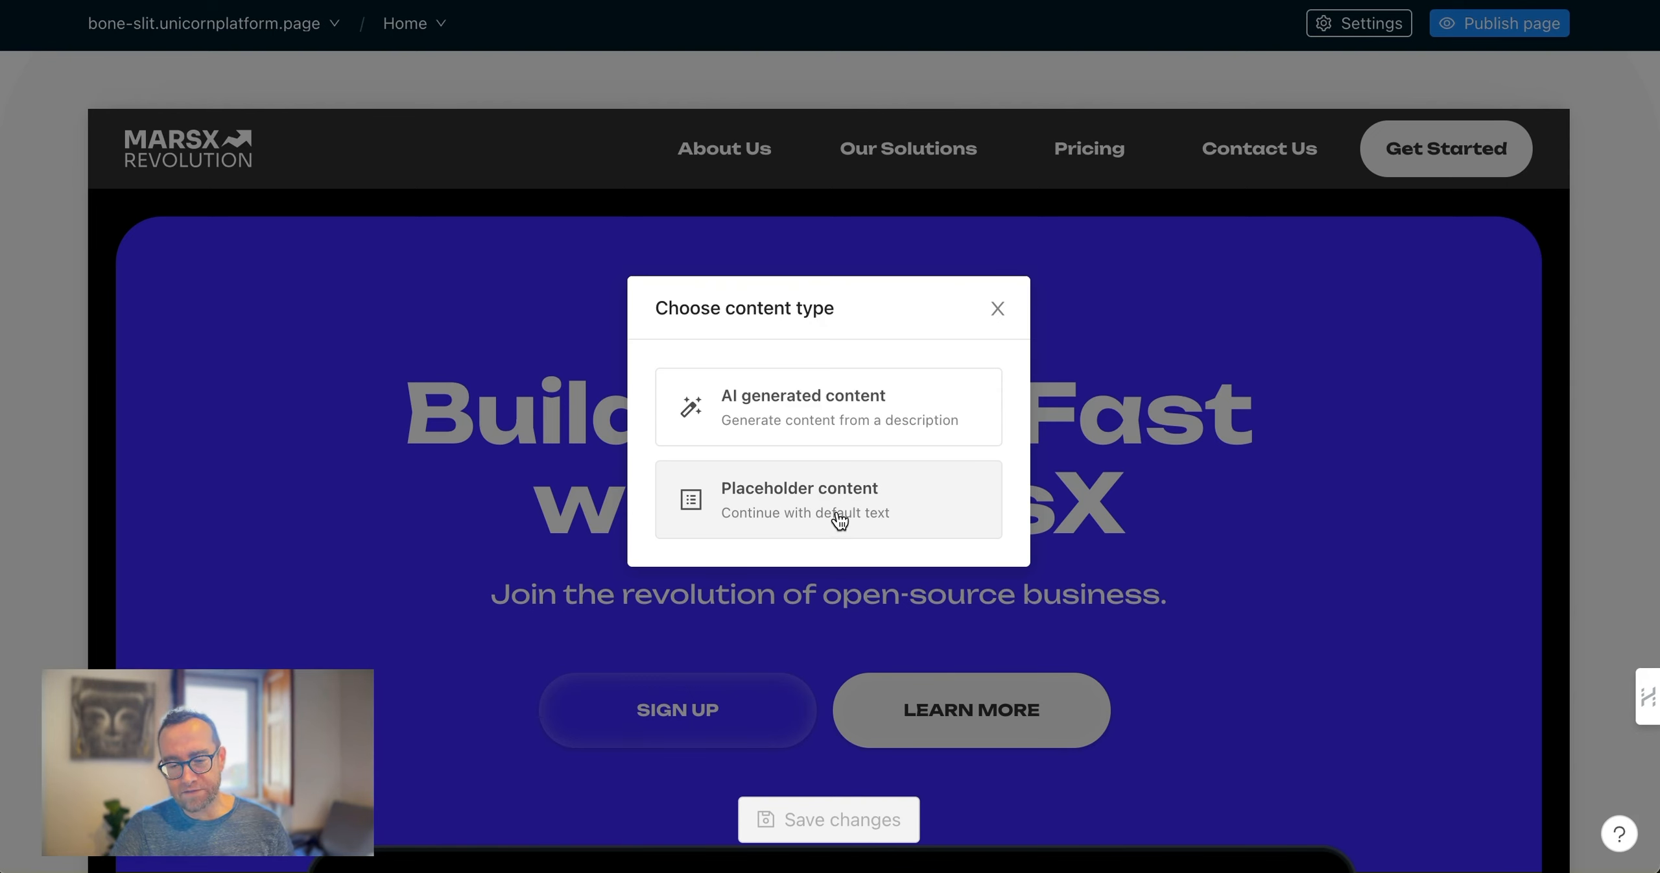
{"action": "mouse_move", "coordinate": [899, 512]}
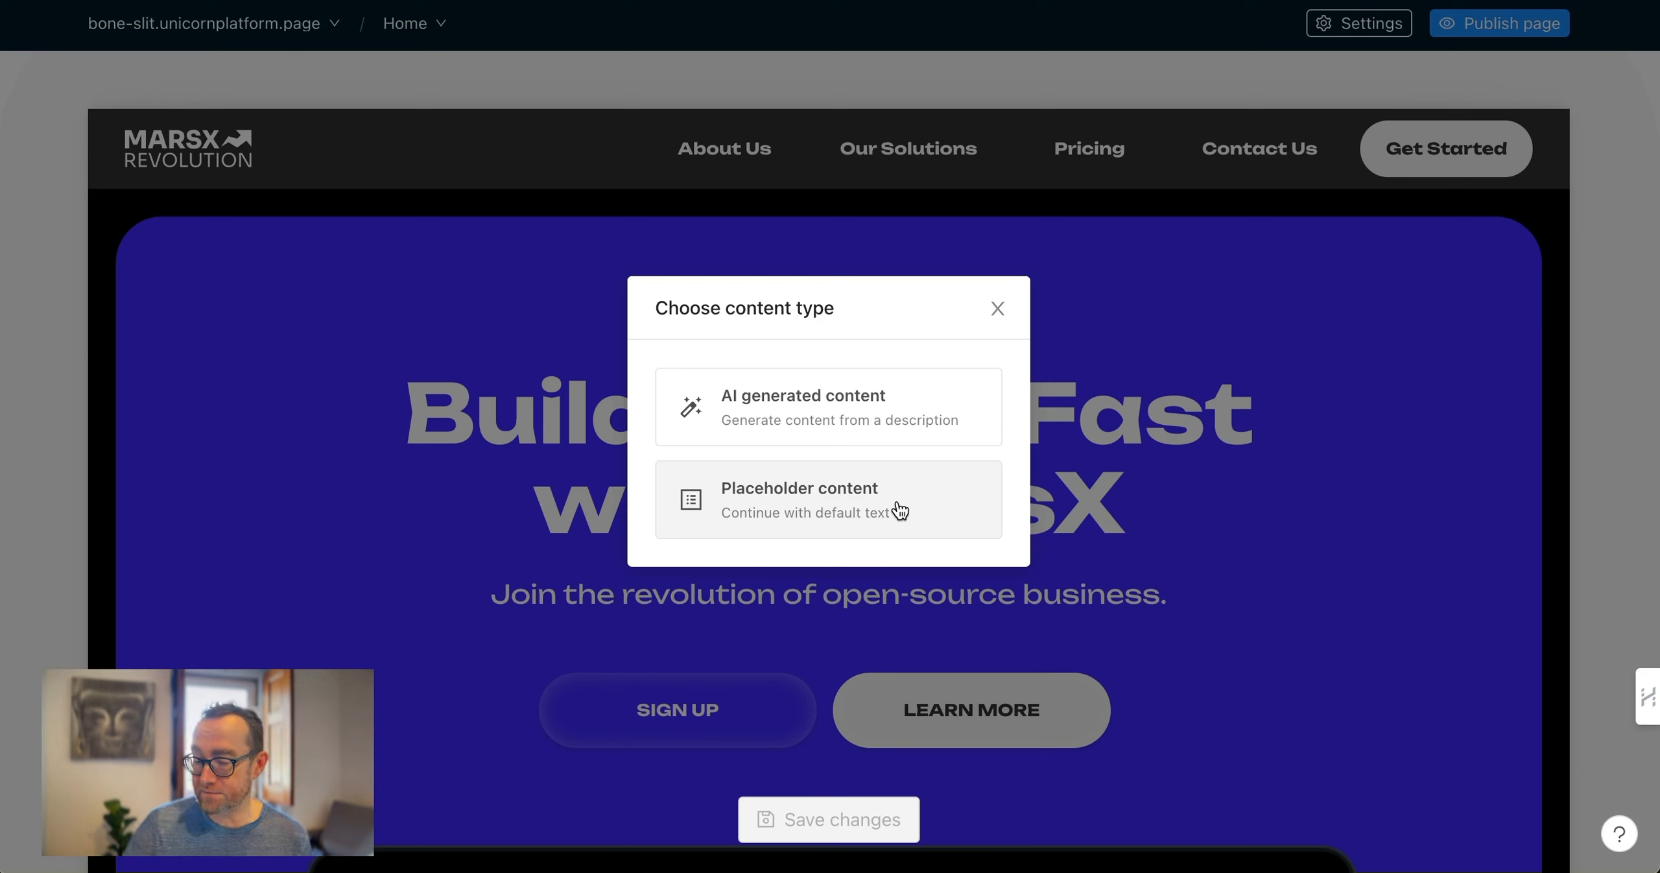
Generate AI page content from the description 'Unicorn Coin: A new cryptocurrency meme coin that has low fees…'
{"action": "left_click", "coordinate": [827, 406]}
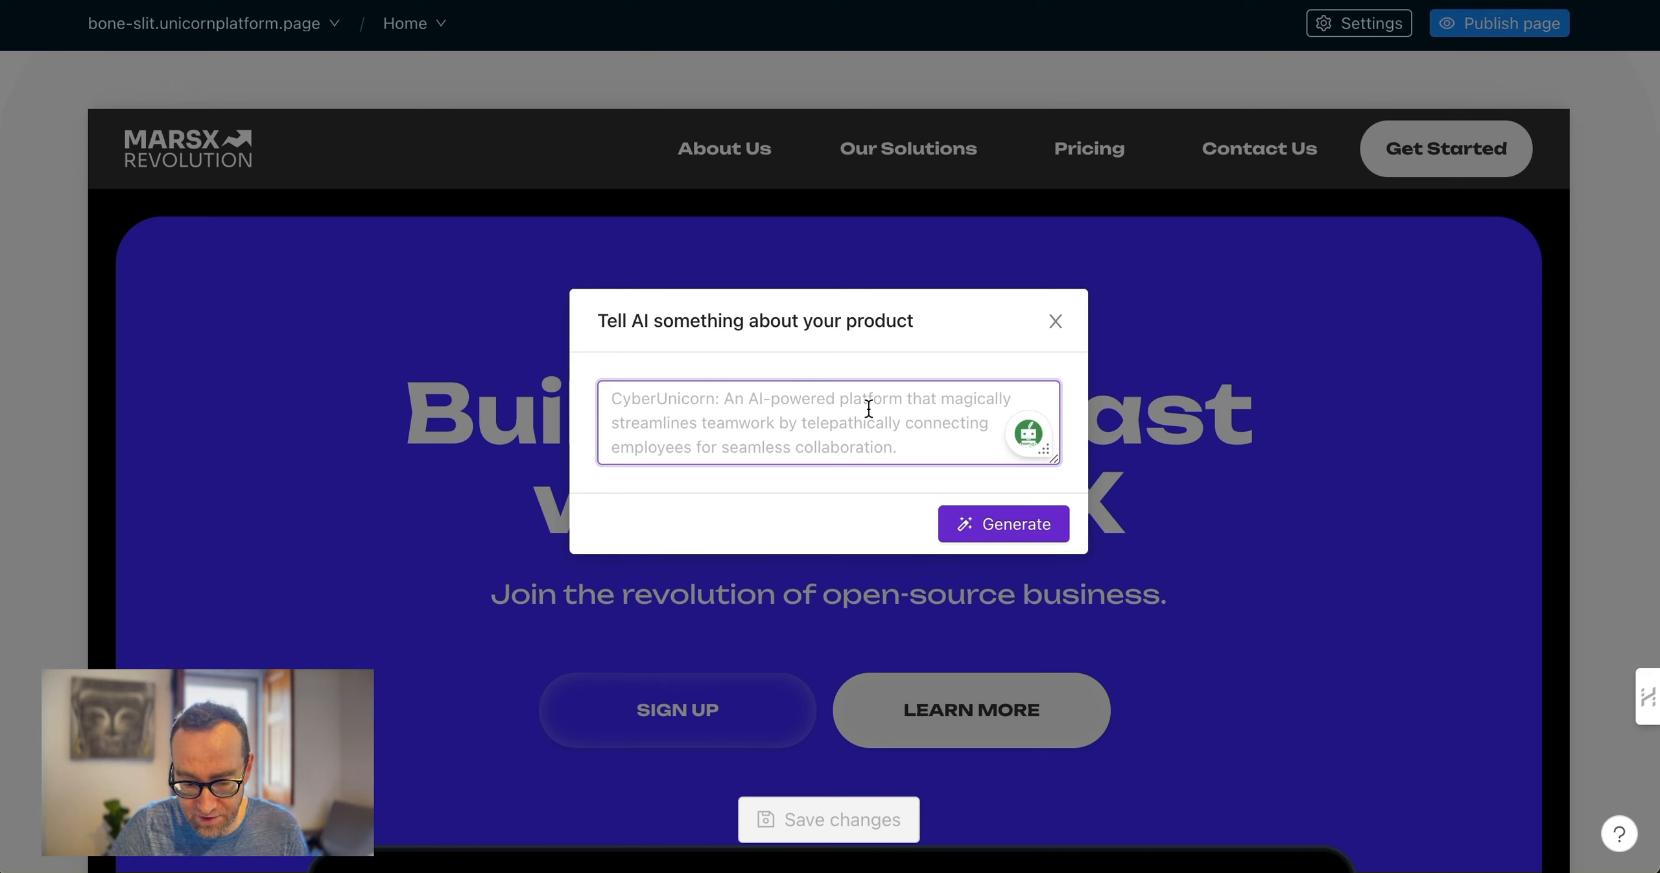
{"action": "type", "text": "Unicorn Coin: A new cryptocurrency meme coin that has low fees, and can be used to buy Unicorn NFTs."}
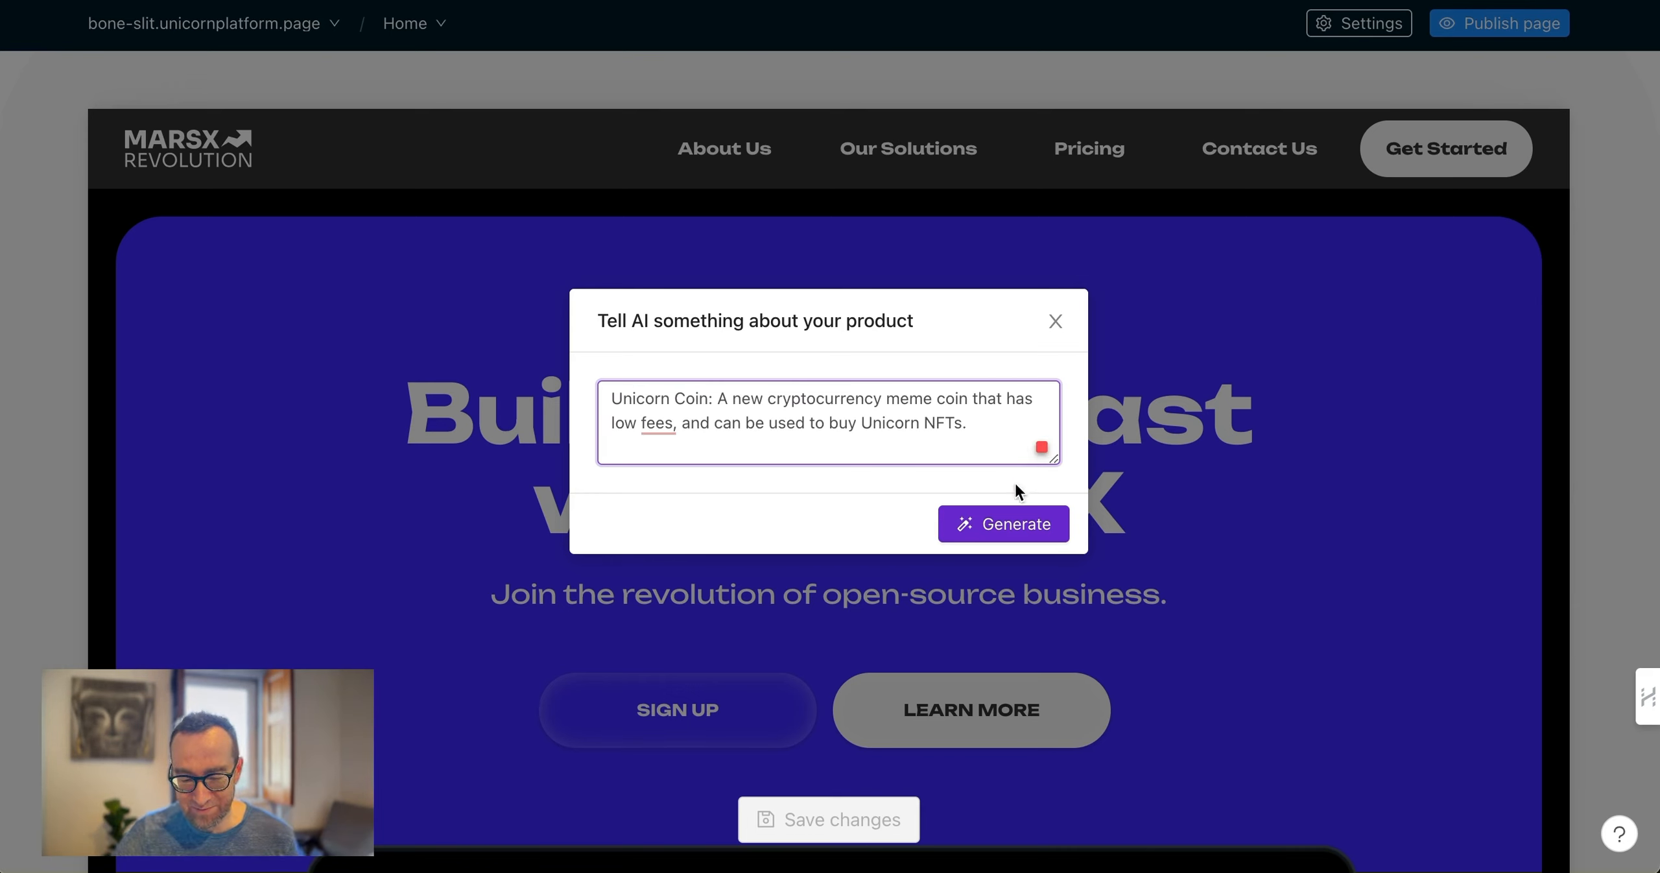
{"action": "left_click", "coordinate": [1003, 522]}
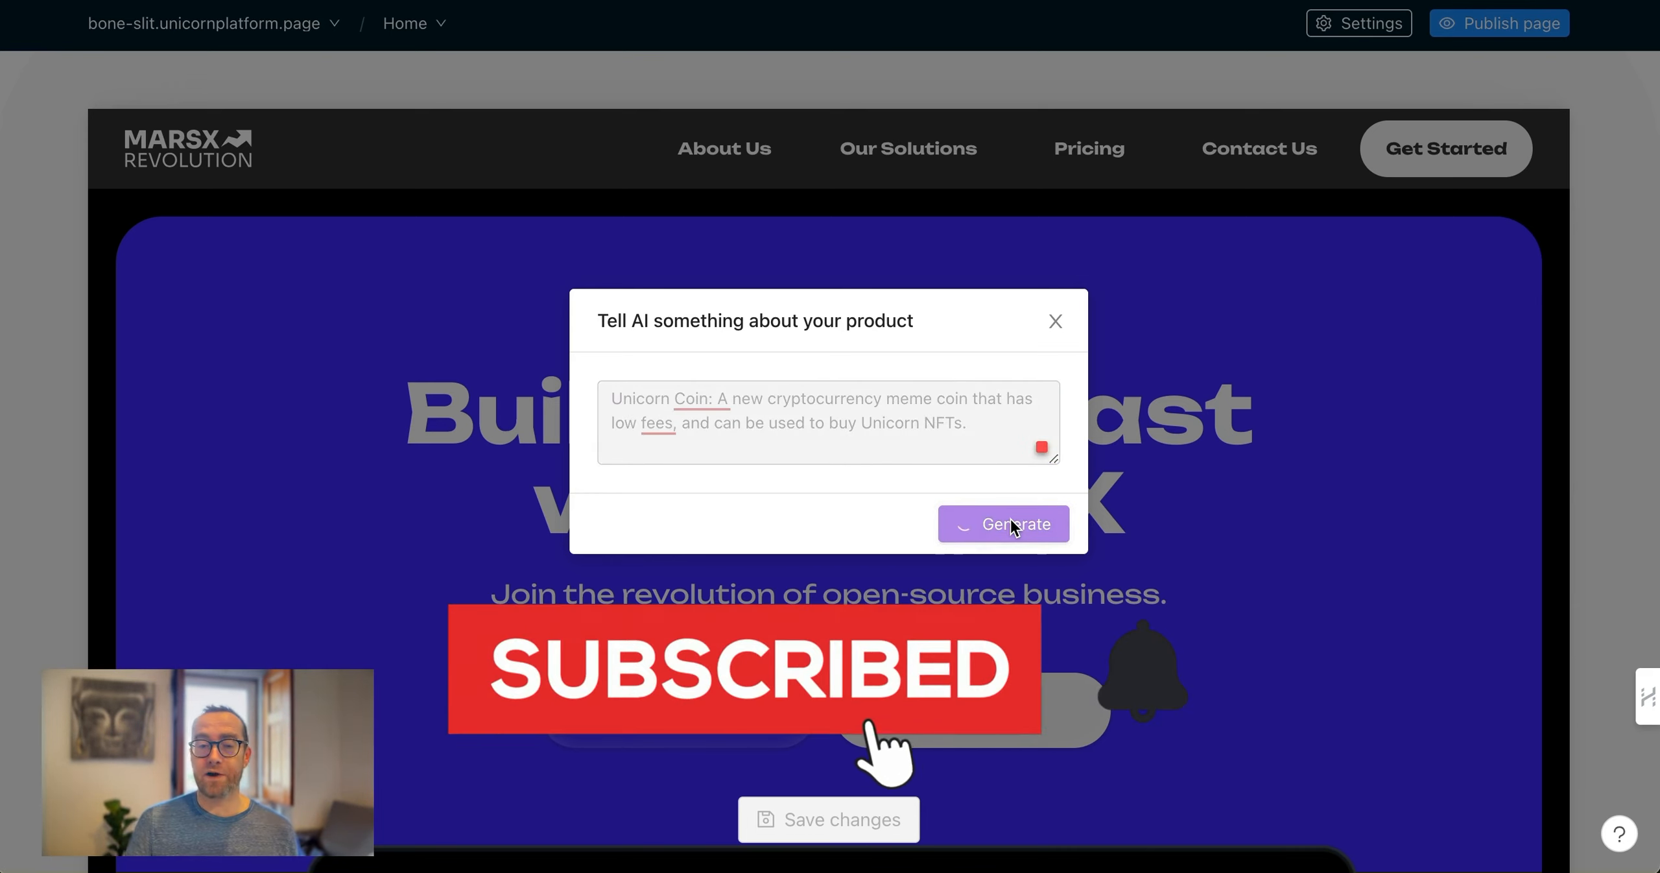
{"action": "left_click", "coordinate": [1003, 524]}
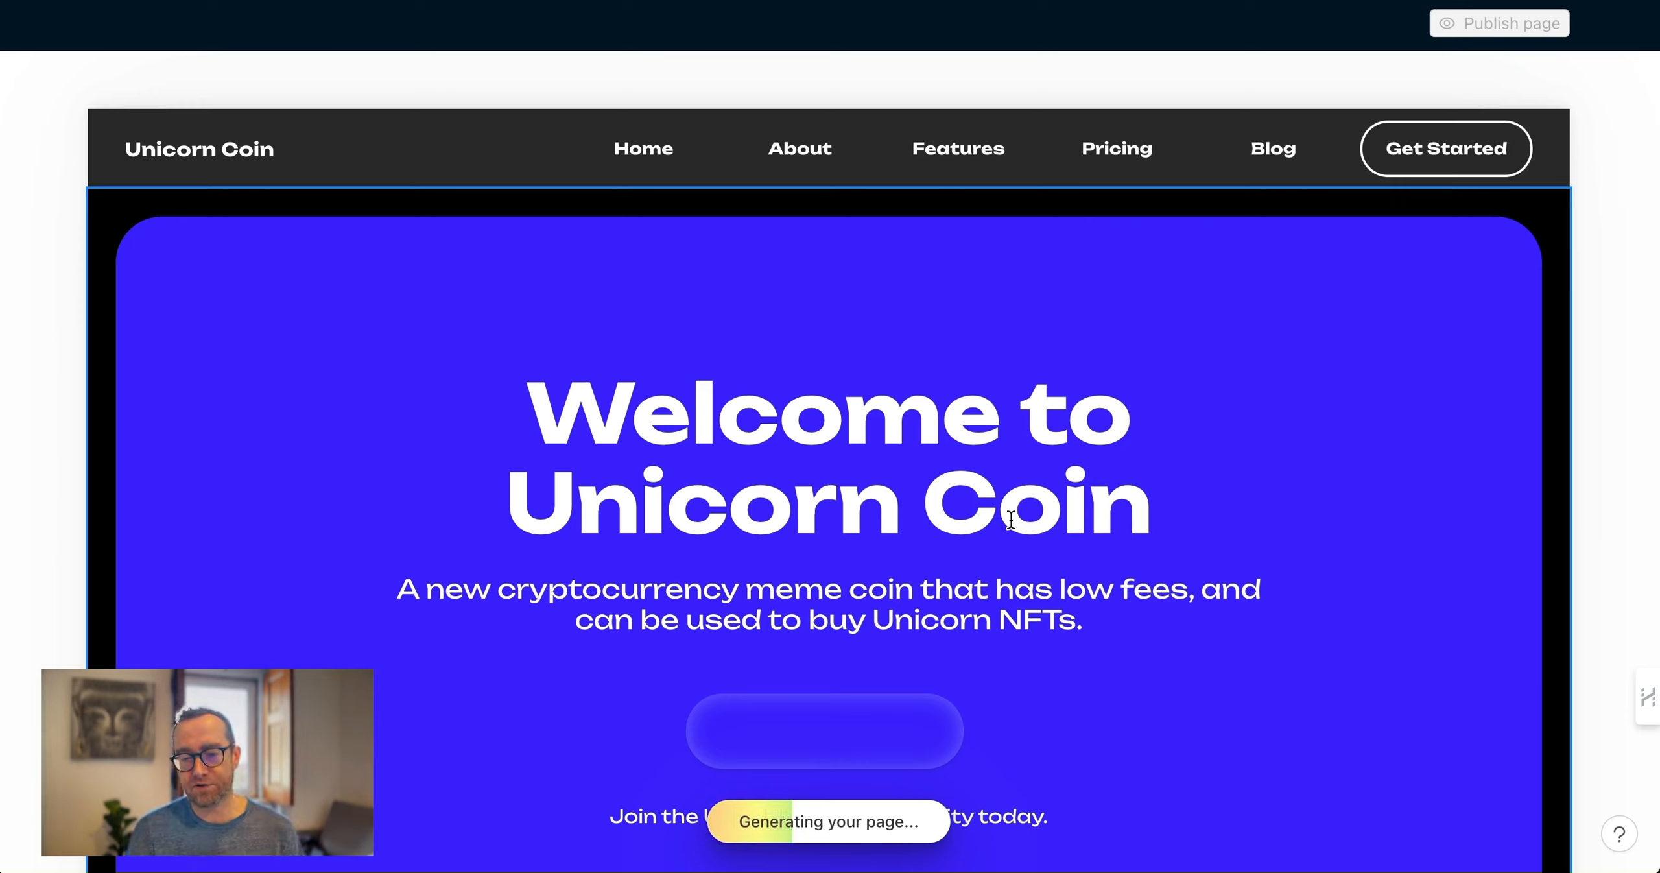
Review the AI-written Unicorn Coin feature sections and news cards while generation runs
{"action": "scroll", "scroll_direction": "down", "scroll_amount": 3}
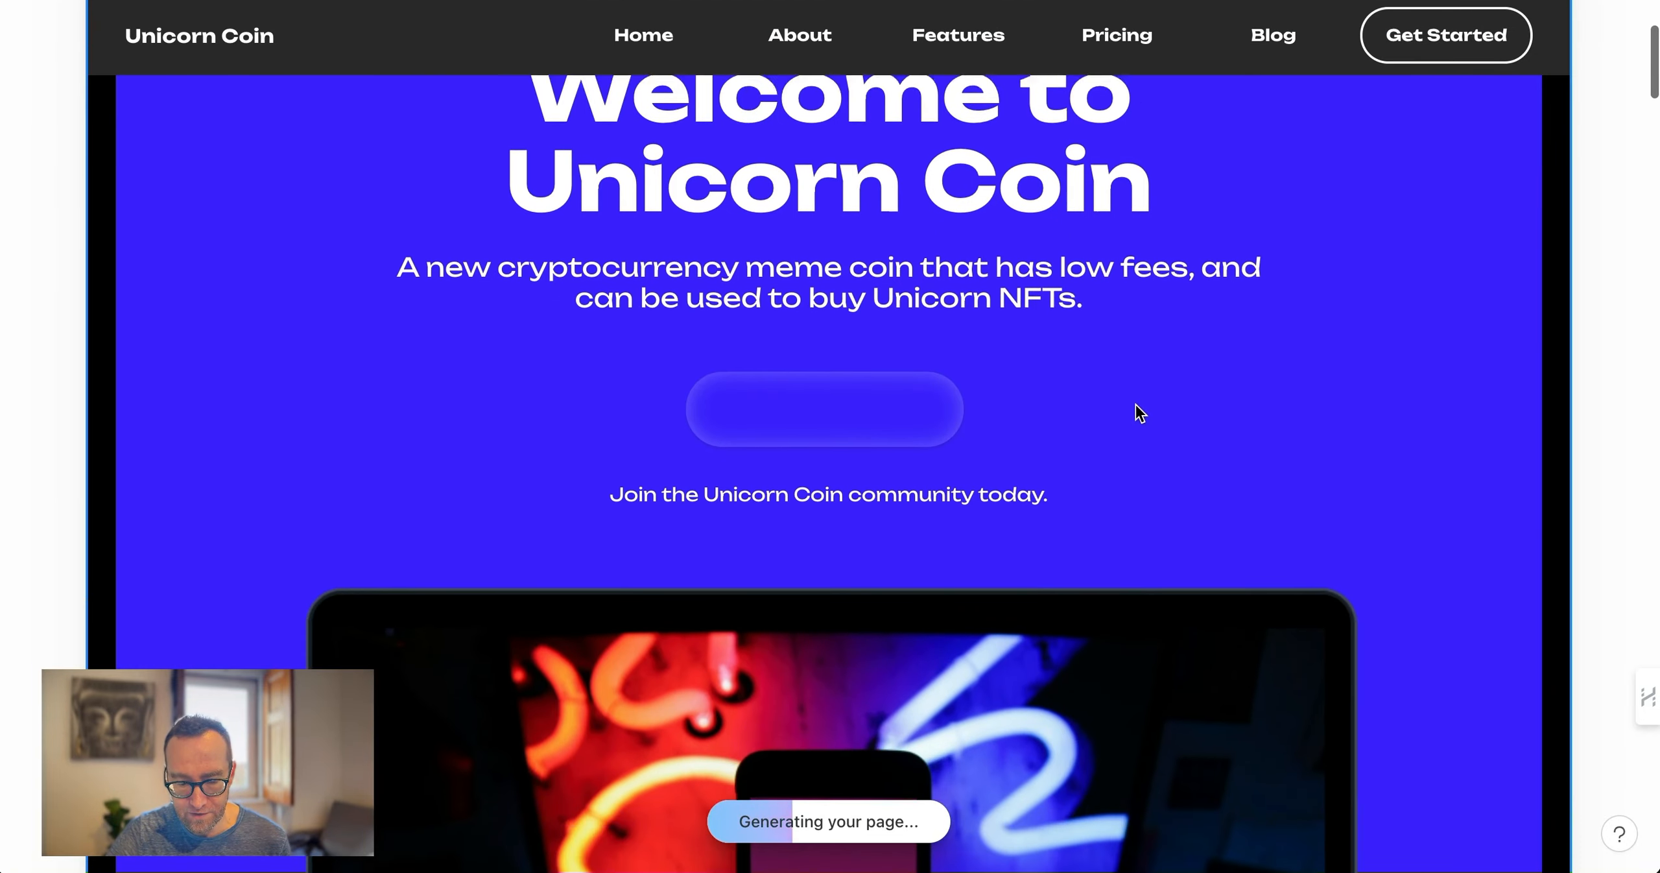
{"action": "scroll", "scroll_direction": "down", "scroll_amount": 3}
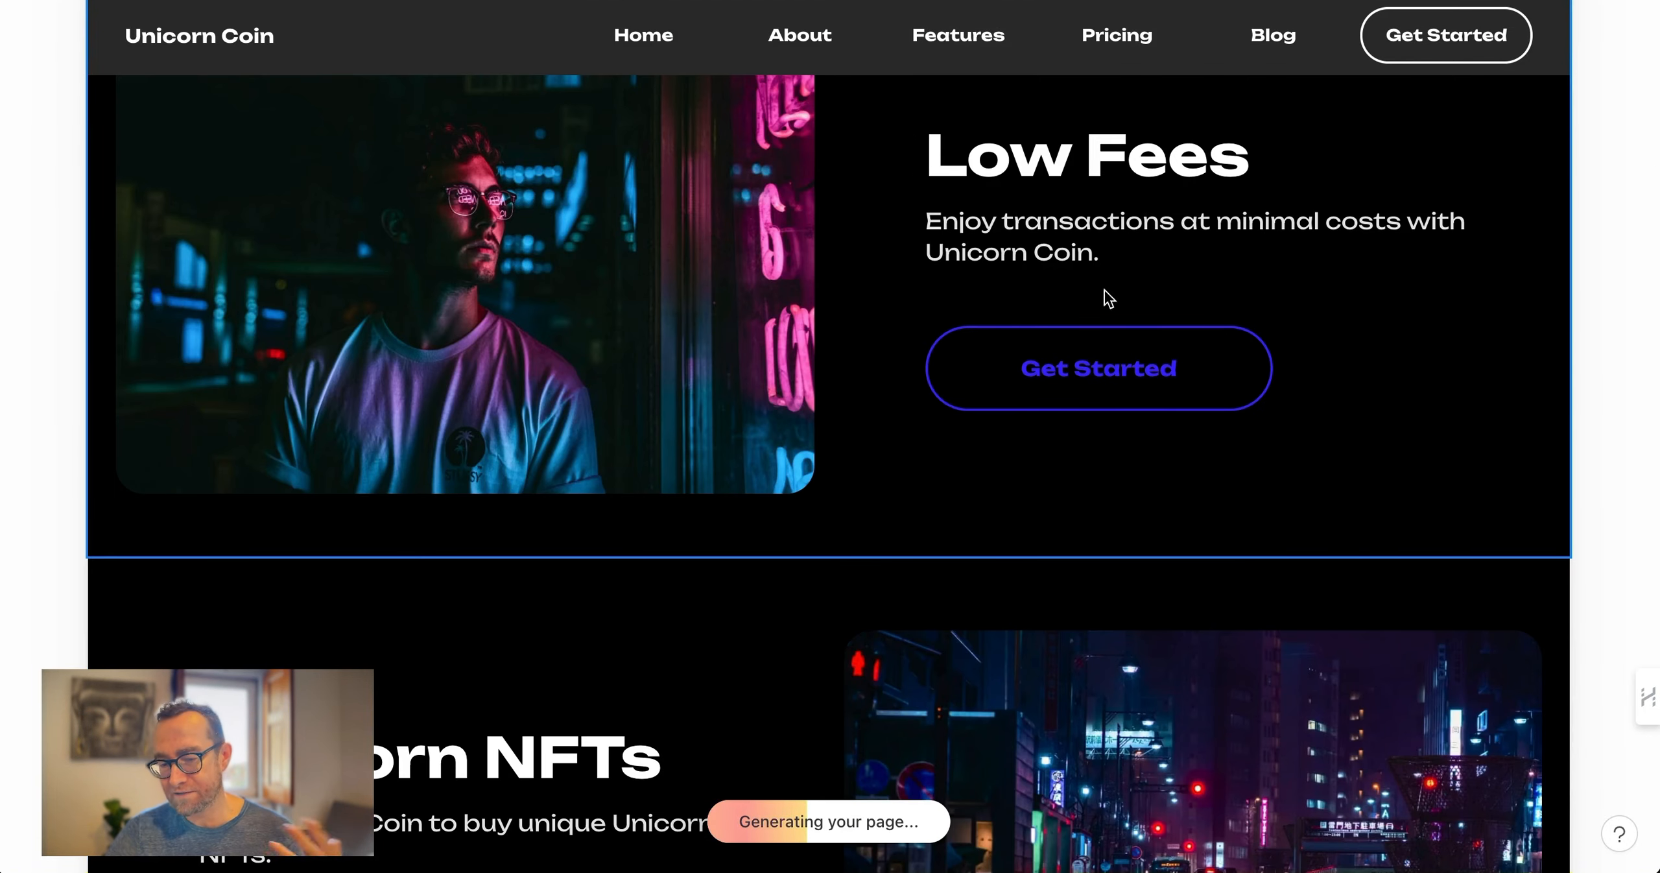
{"action": "scroll", "scroll_direction": "down", "scroll_amount": 3}
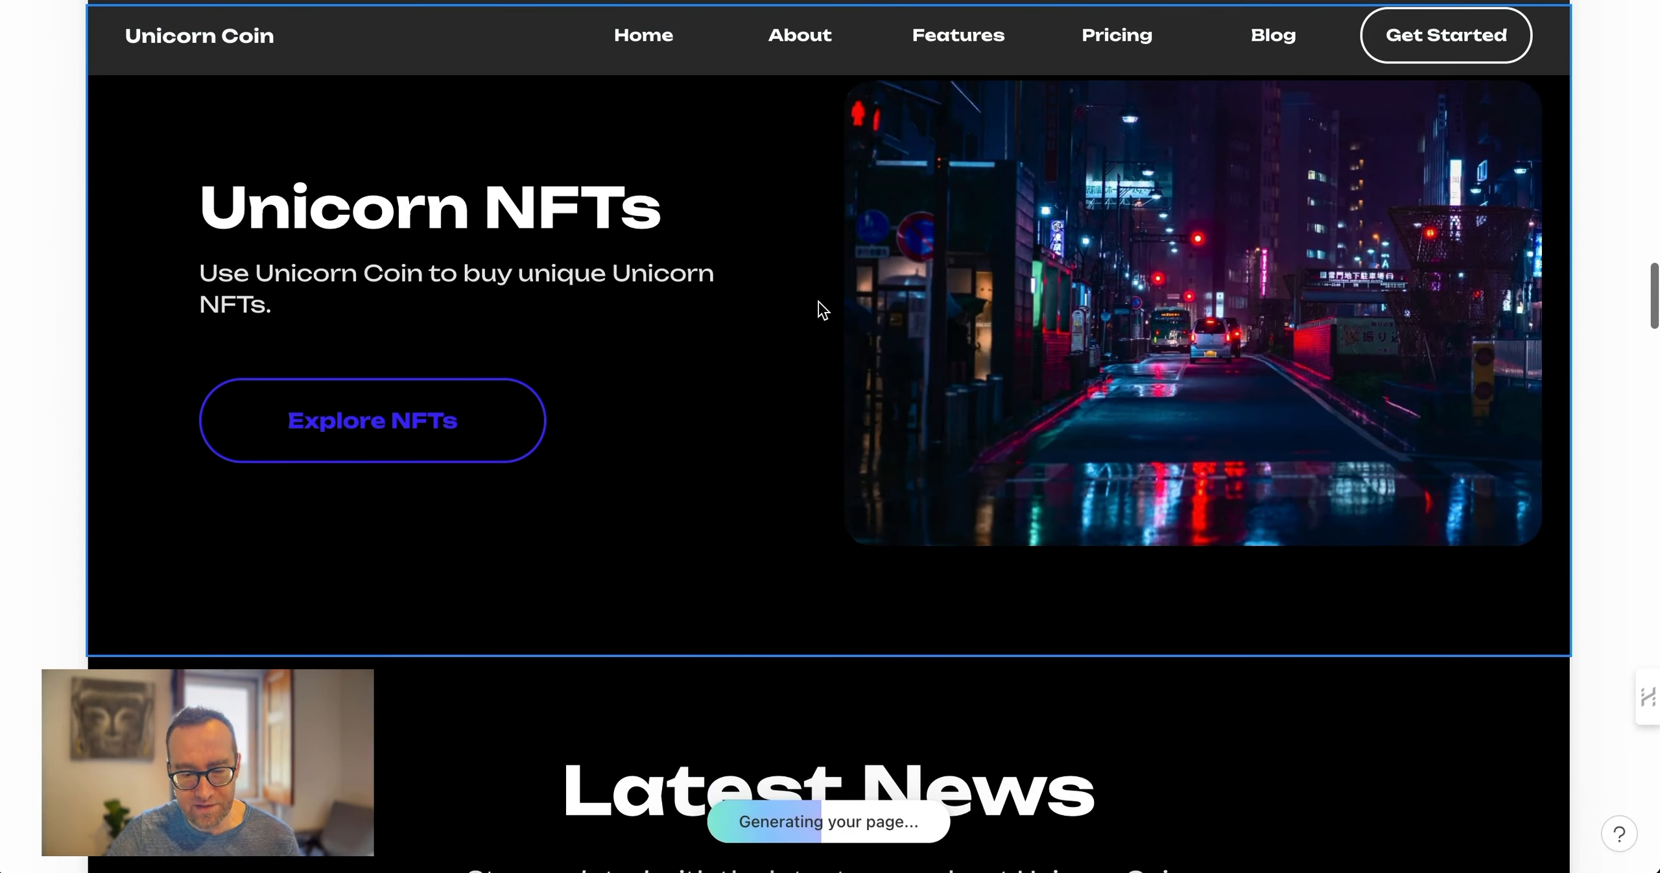
{"action": "scroll", "scroll_direction": "down", "scroll_amount": 3}
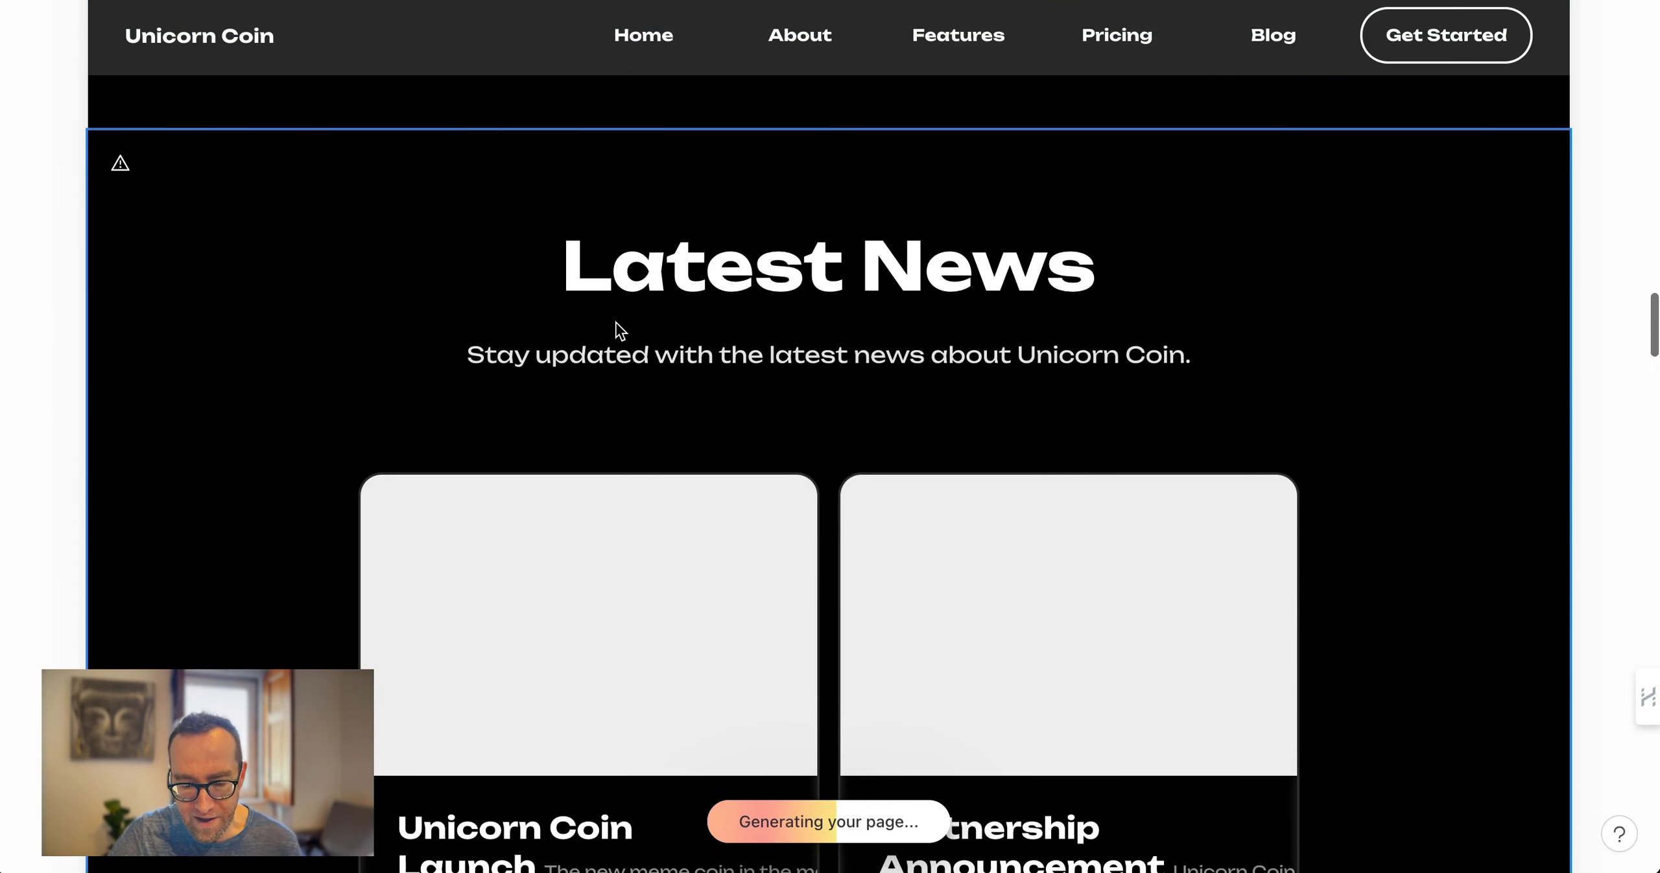
{"action": "scroll", "scroll_direction": "down", "scroll_amount": 3}
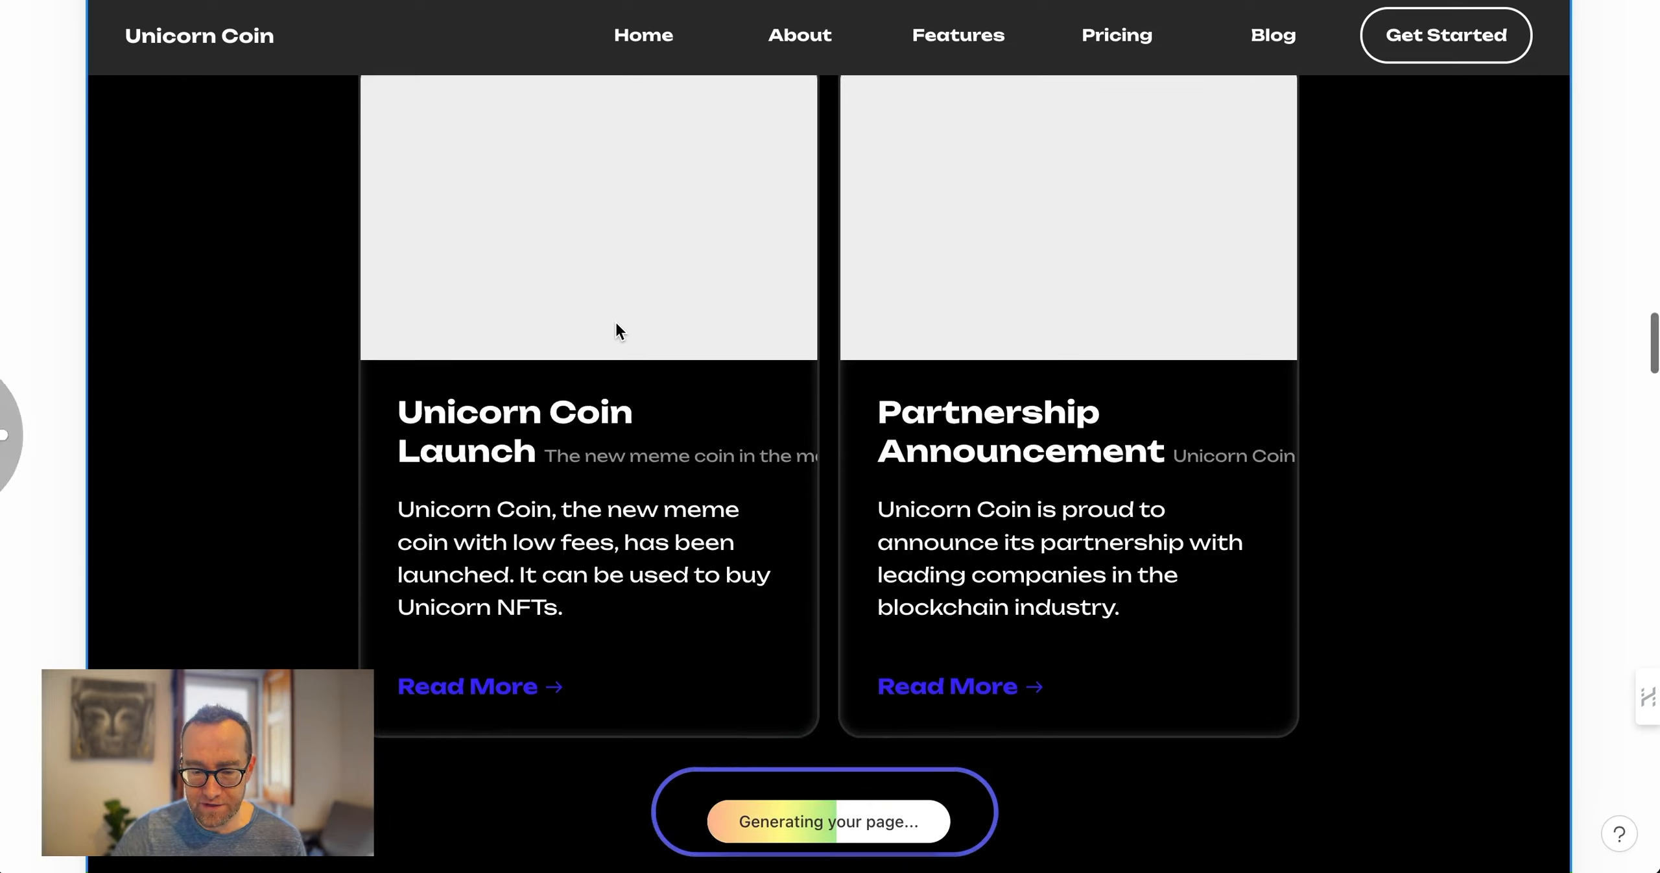
{"action": "scroll", "scroll_direction": "up", "scroll_amount": 3}
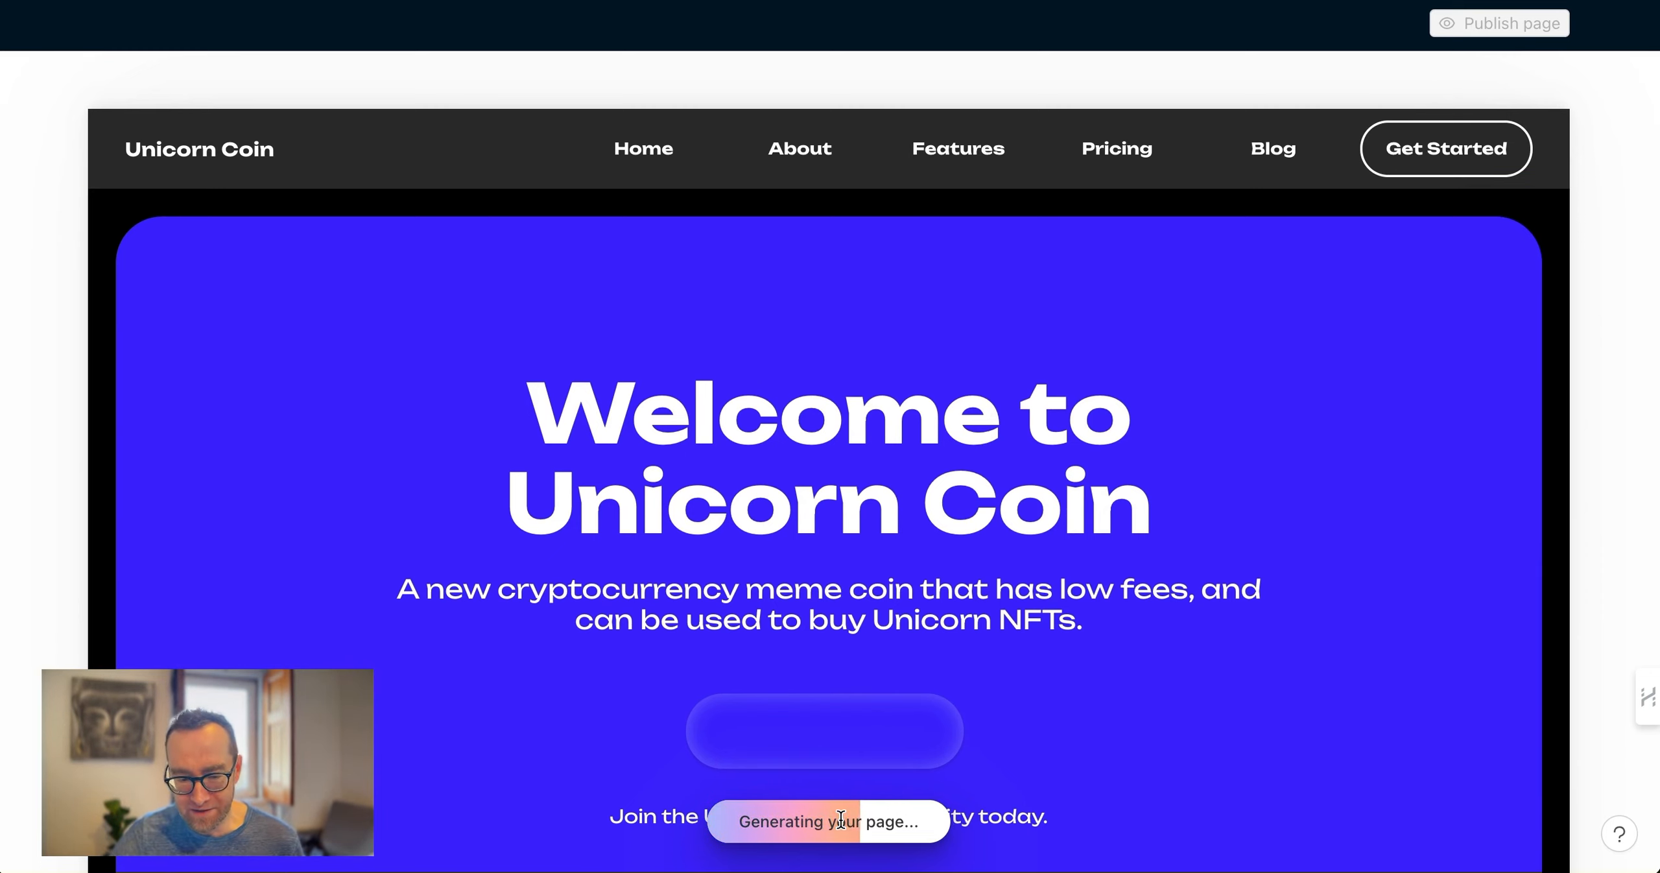
{"action": "mouse_move", "coordinate": [836, 532]}
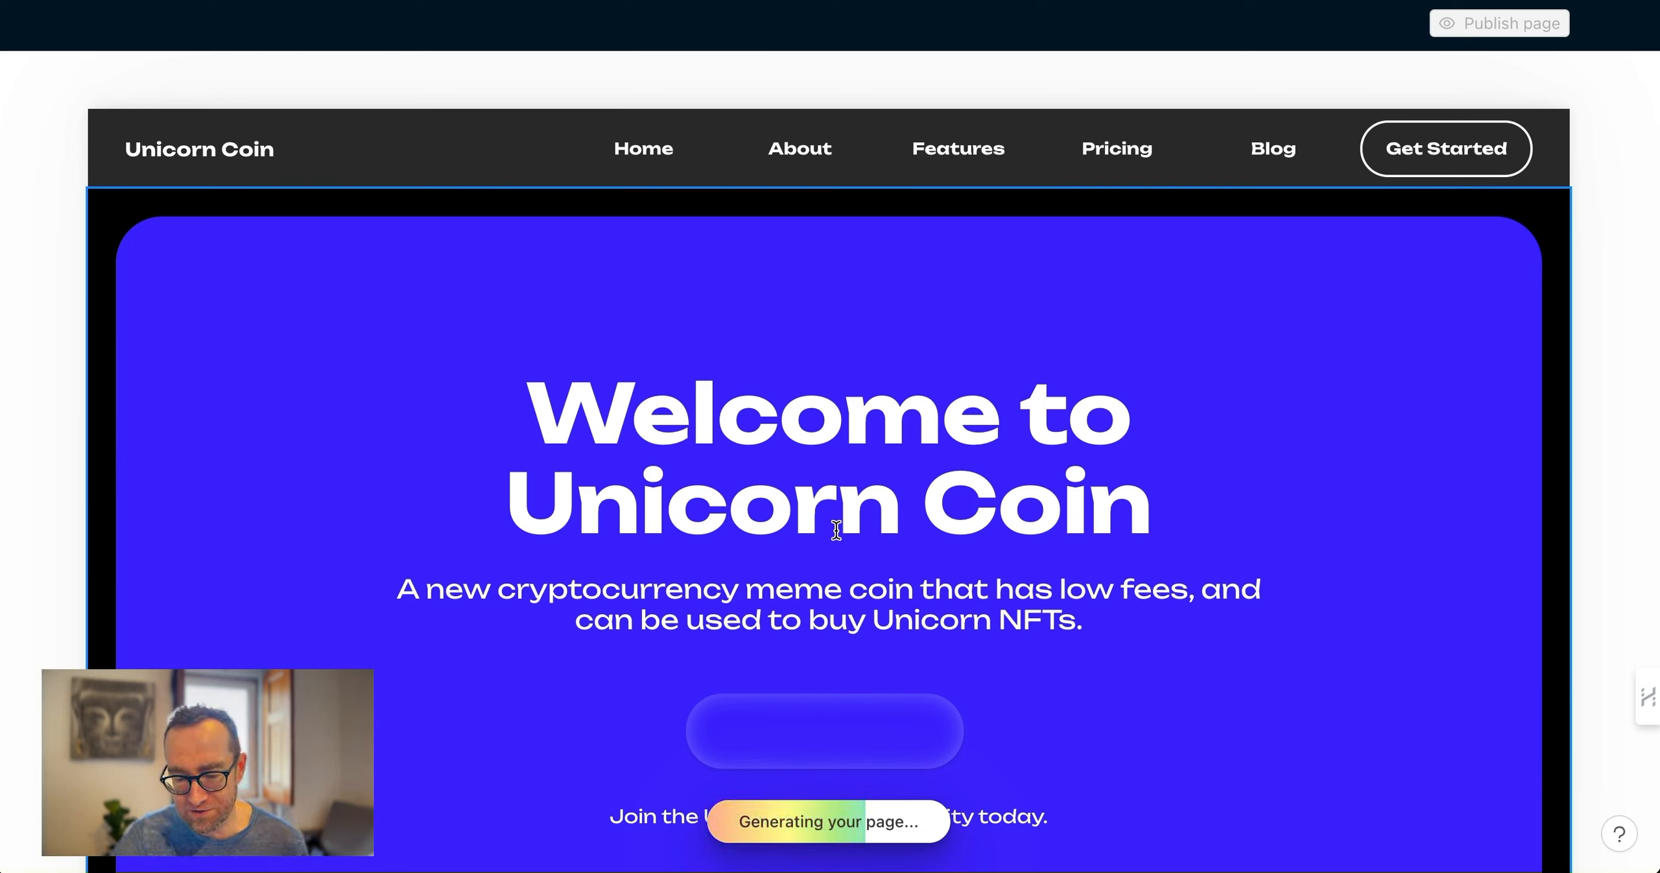
{"action": "mouse_move", "coordinate": [787, 310]}
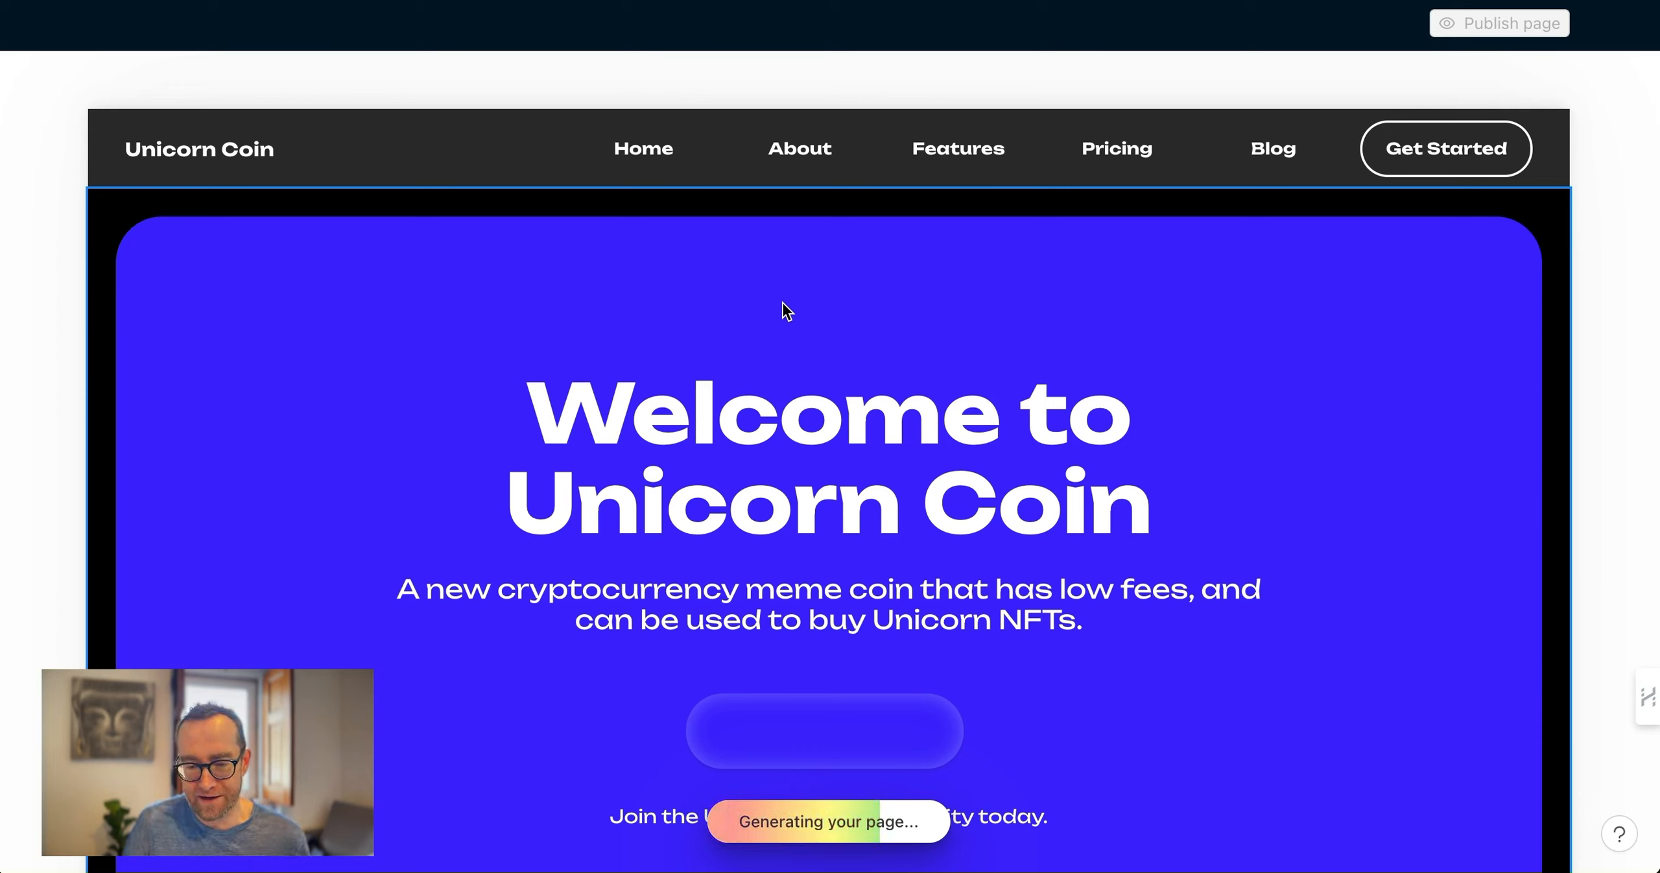
{"action": "mouse_move", "coordinate": [787, 374]}
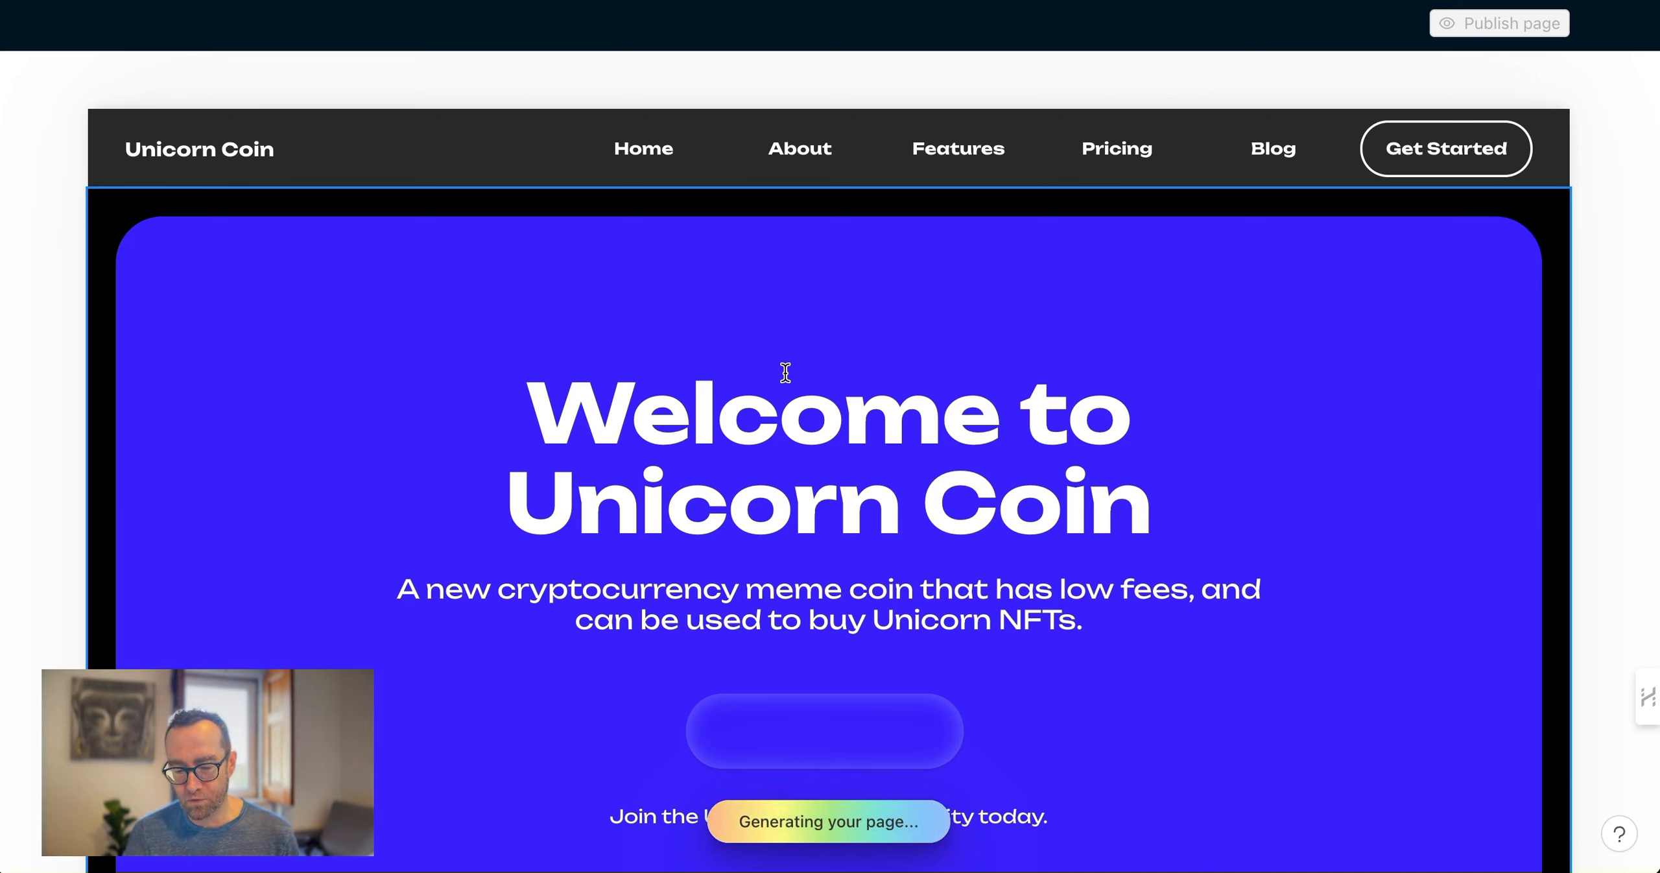
{"action": "mouse_move", "coordinate": [793, 296]}
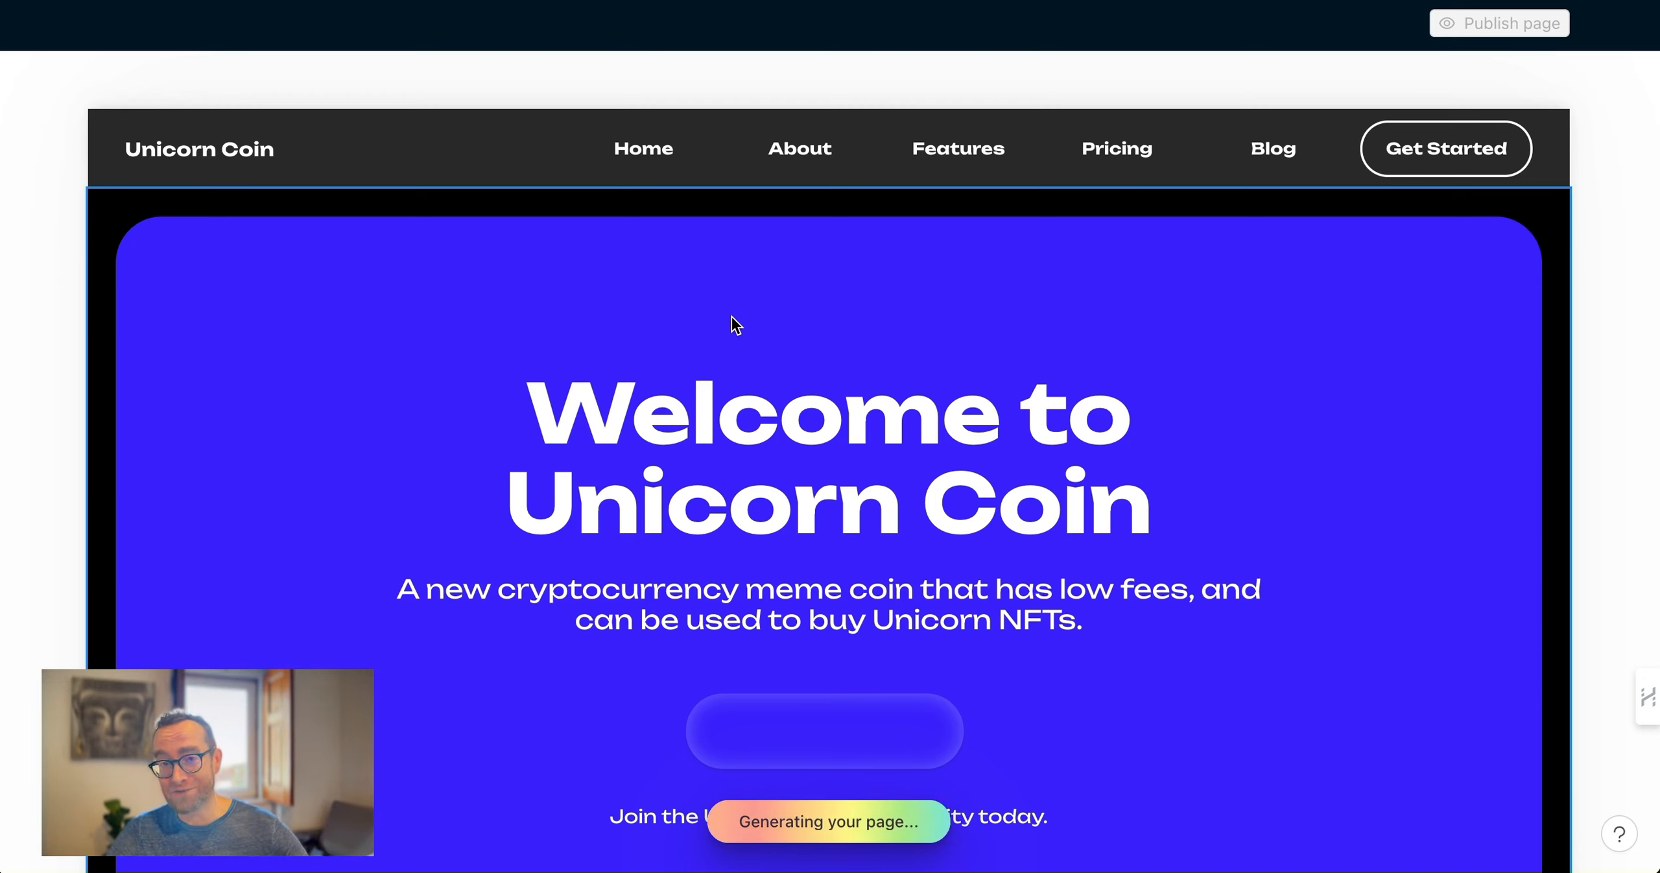
{"action": "mouse_move", "coordinate": [729, 350]}
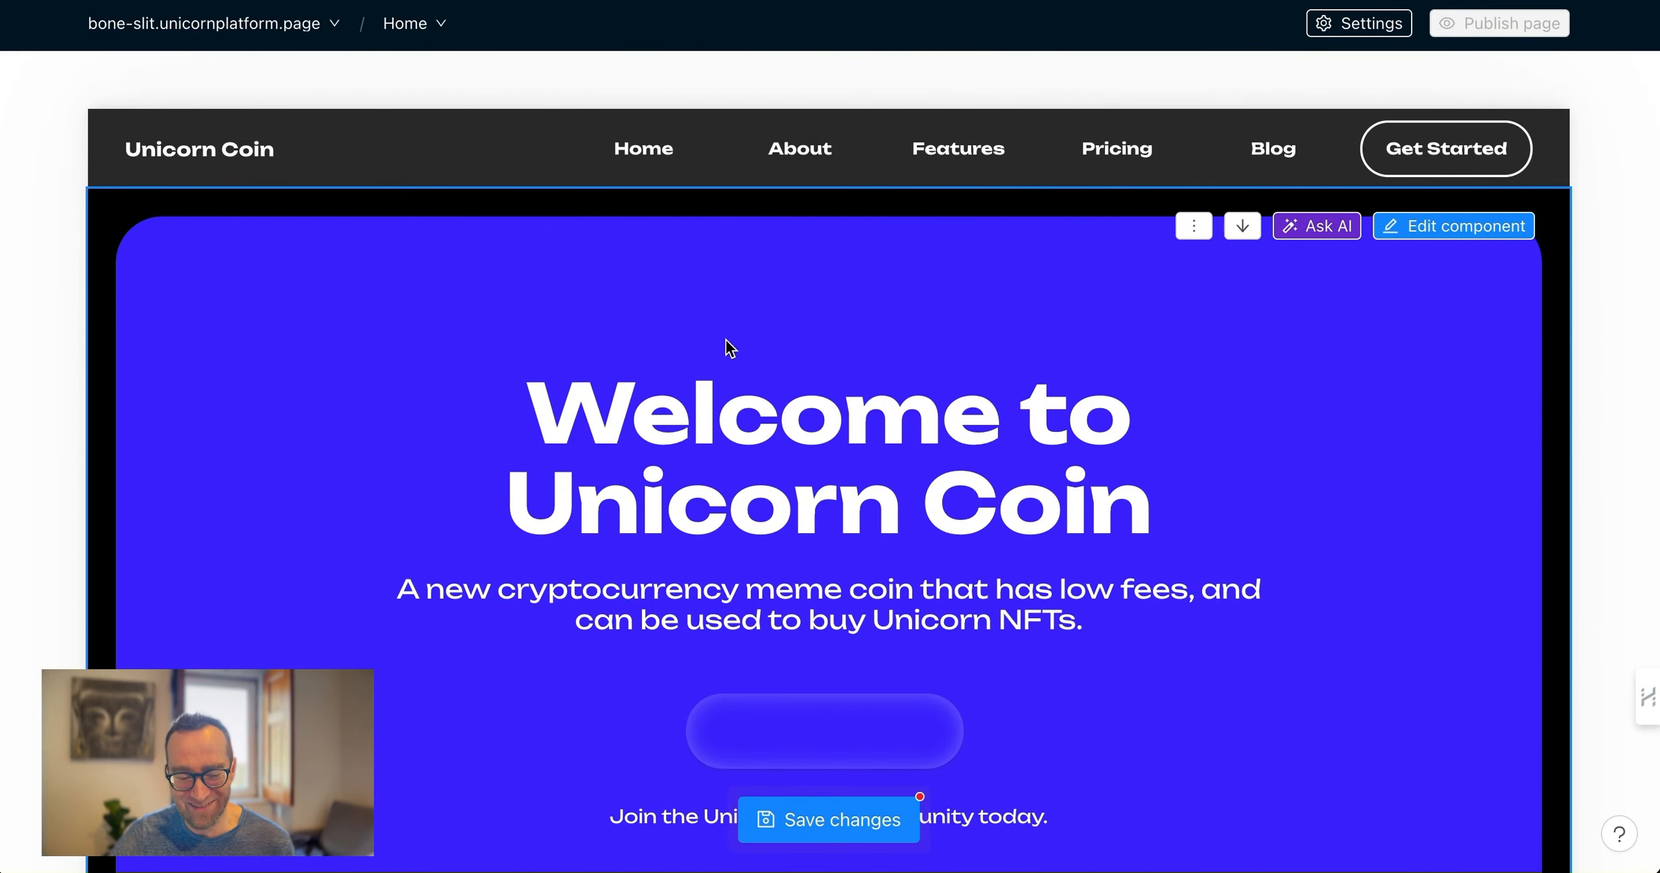
{"action": "mouse_move", "coordinate": [885, 529]}
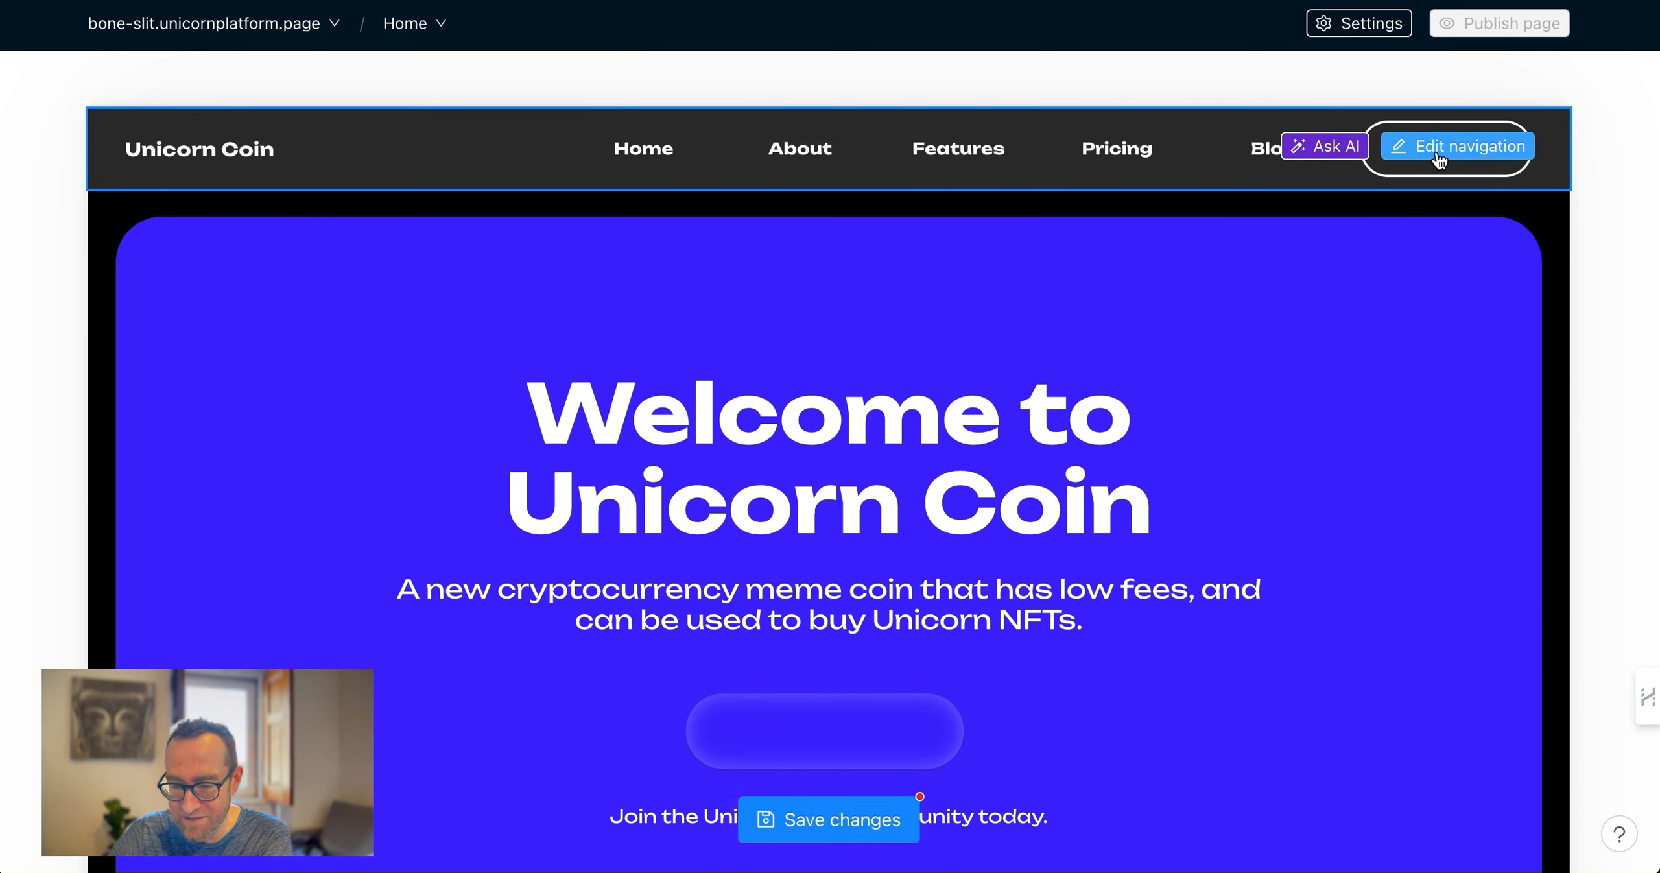
Delete the Pricing entry from the navigation links, keeping Home, About, Features and Blog
{"action": "left_click", "coordinate": [1466, 146]}
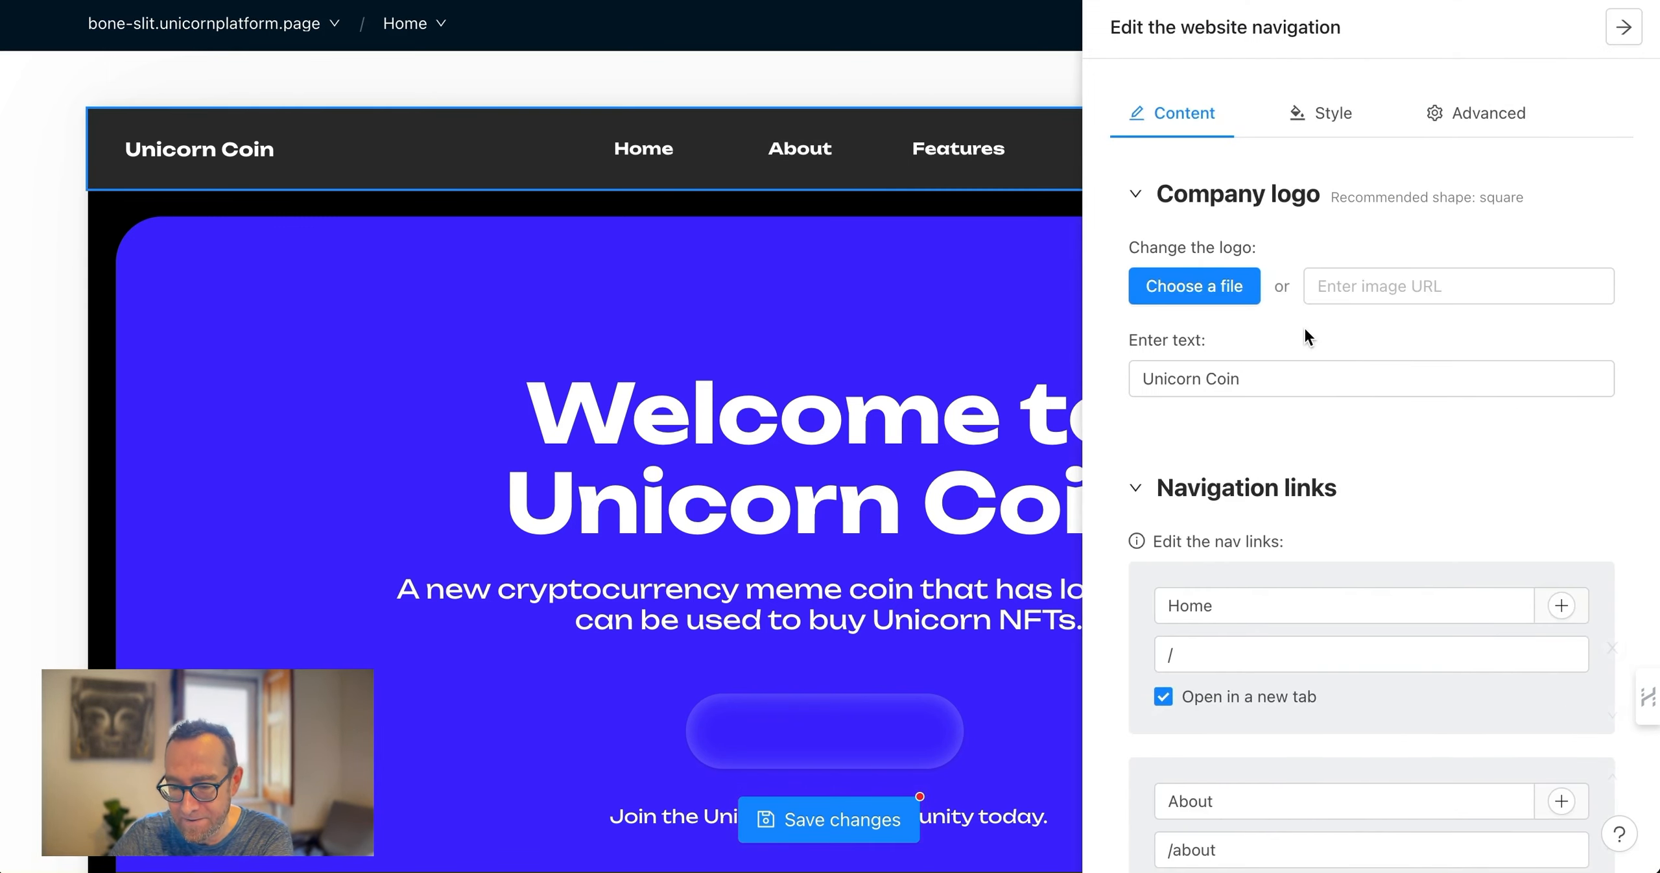
{"action": "scroll", "scroll_direction": "down", "scroll_amount": 3}
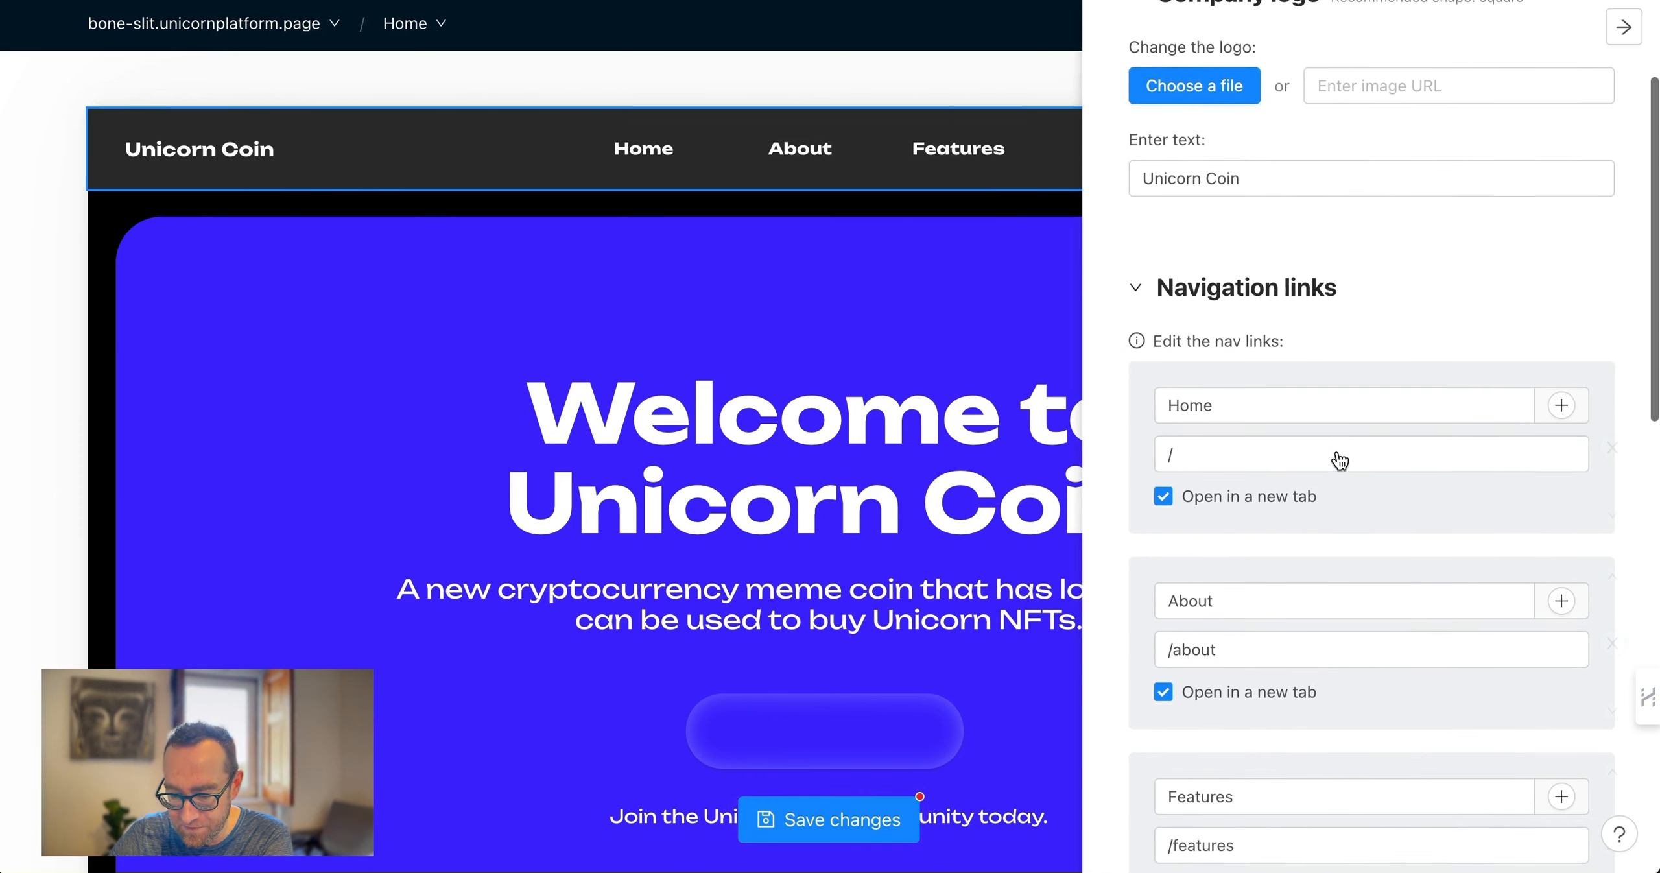
{"action": "scroll", "scroll_direction": "down", "scroll_amount": 3}
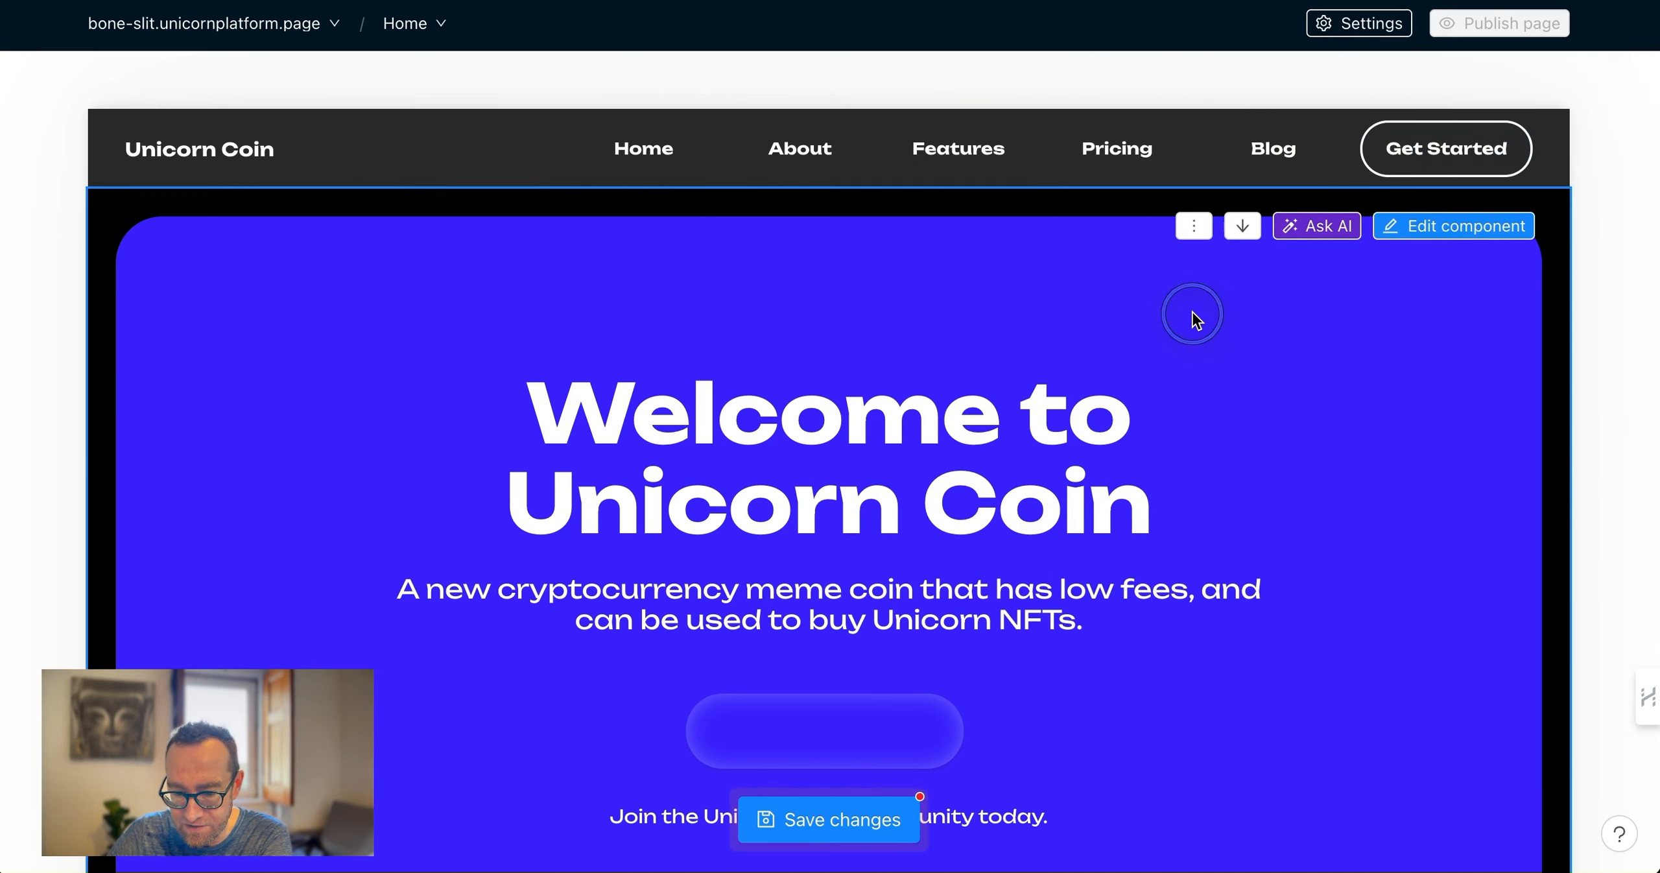
{"action": "left_click", "coordinate": [1454, 225]}
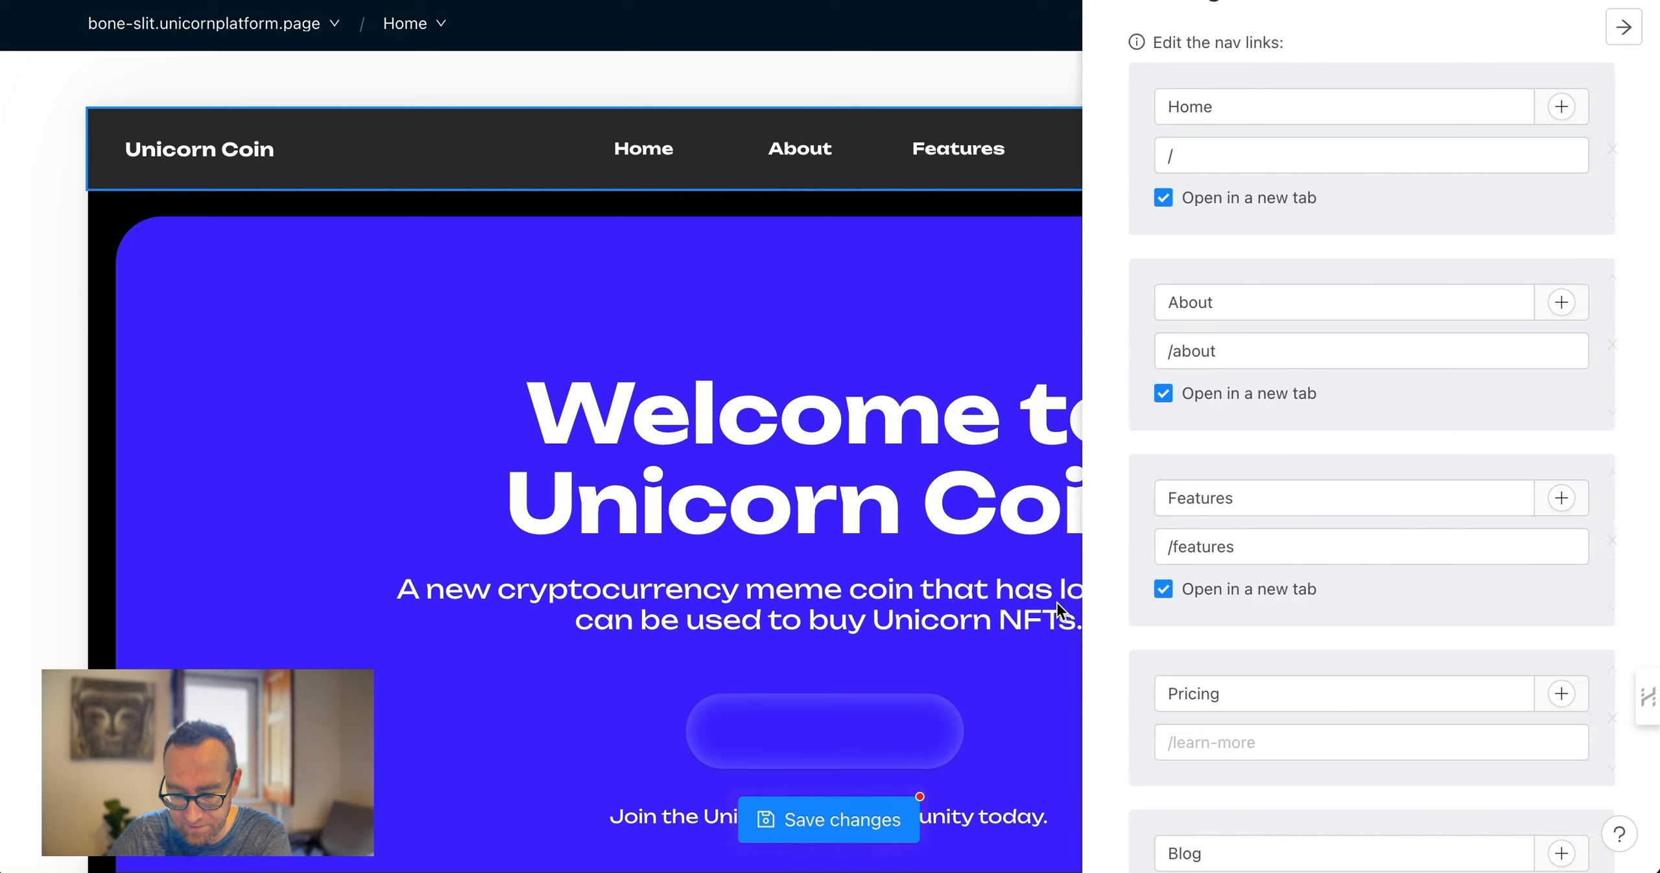
{"action": "left_click", "coordinate": [1623, 26]}
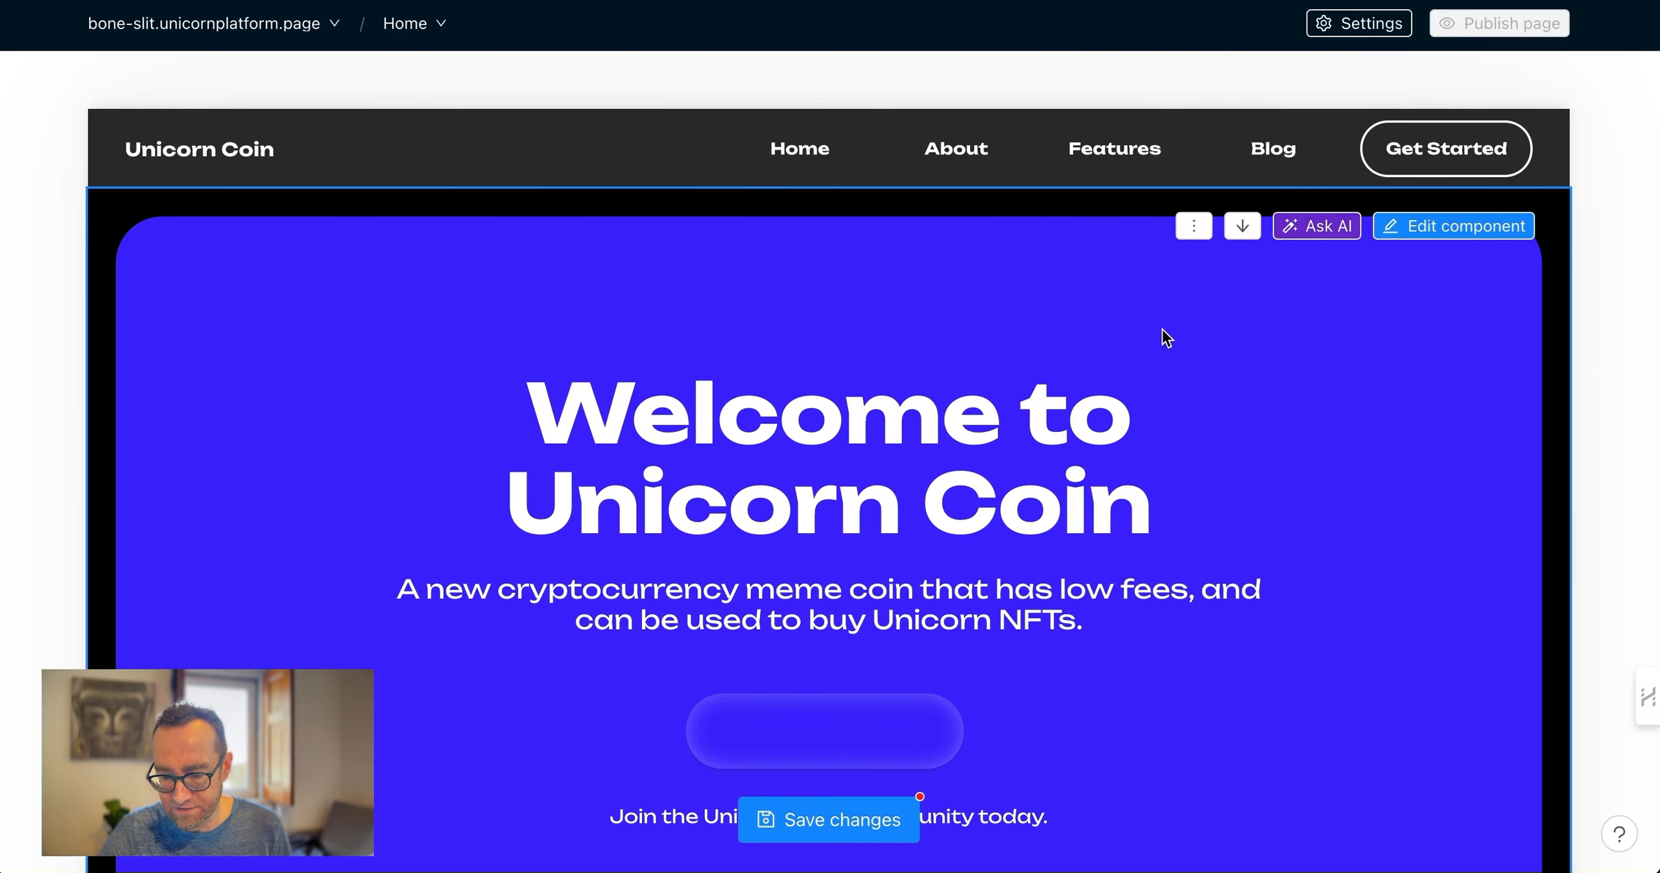
Bring up the hero section's content settings for editing
{"action": "scroll", "scroll_direction": "down", "scroll_amount": 3}
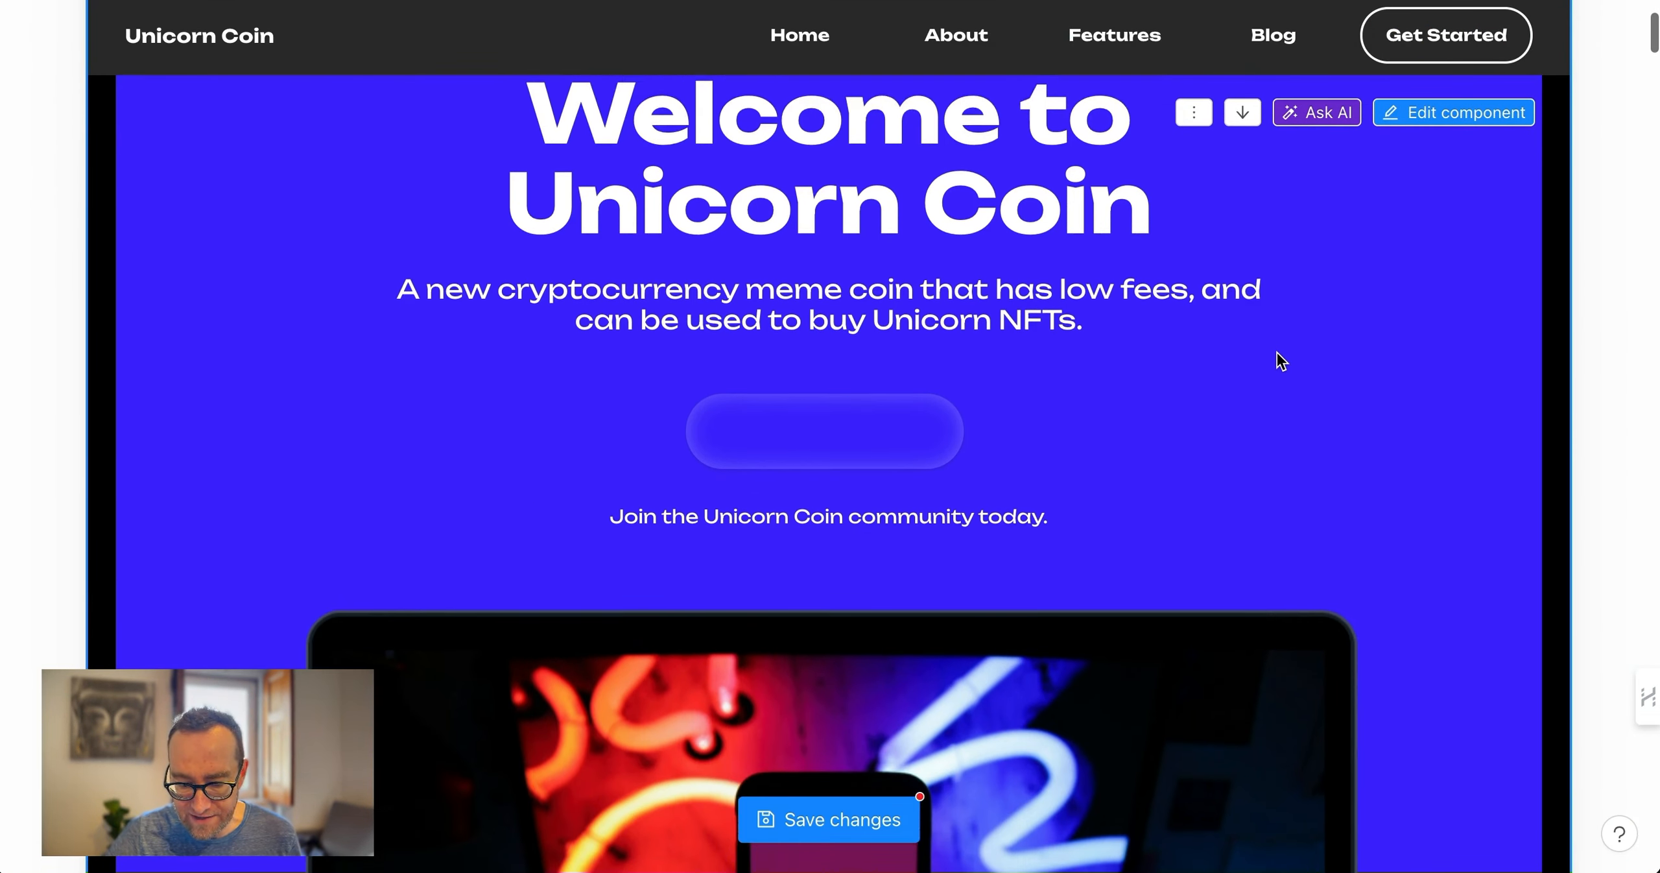
{"action": "scroll", "scroll_direction": "down", "scroll_amount": 3}
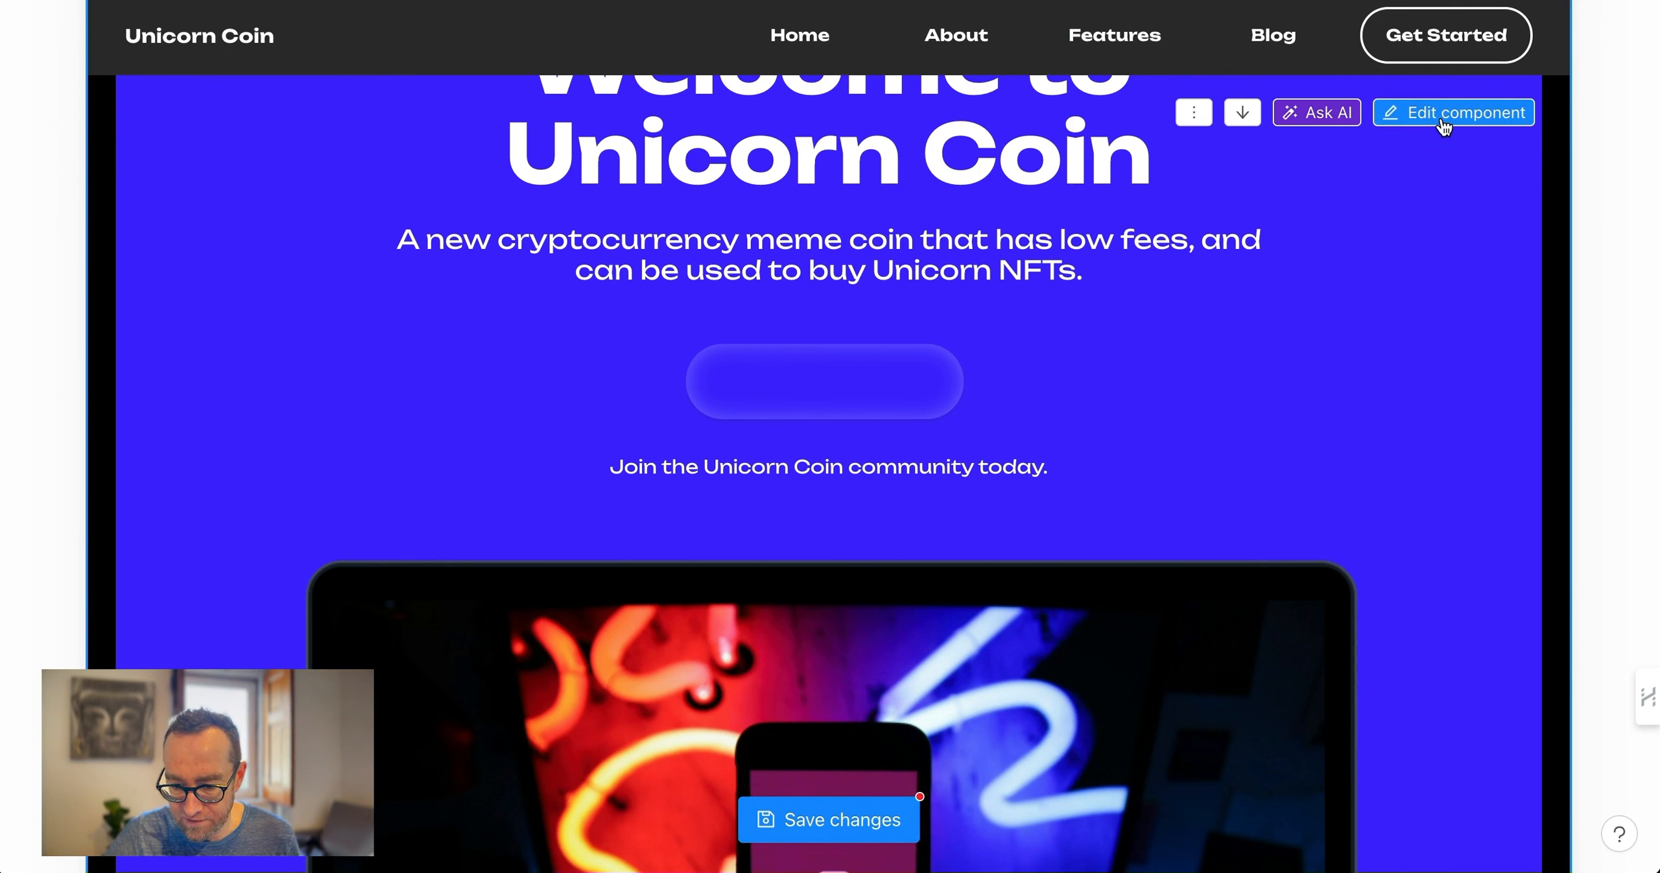
{"action": "left_click", "coordinate": [1464, 113]}
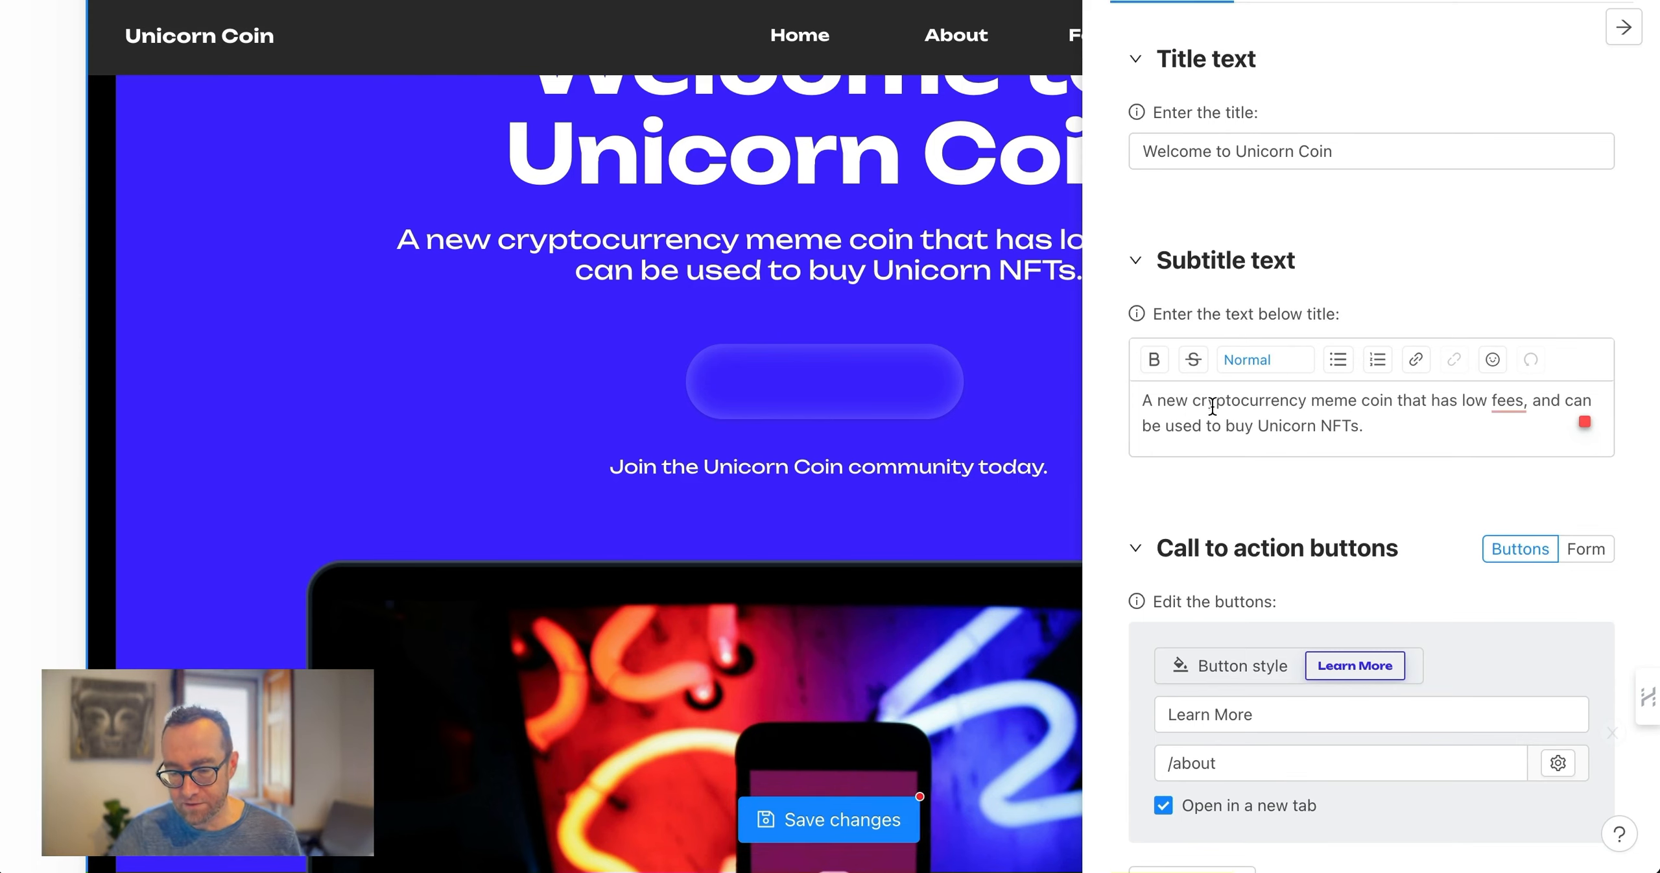
{"action": "mouse_move", "coordinate": [855, 217]}
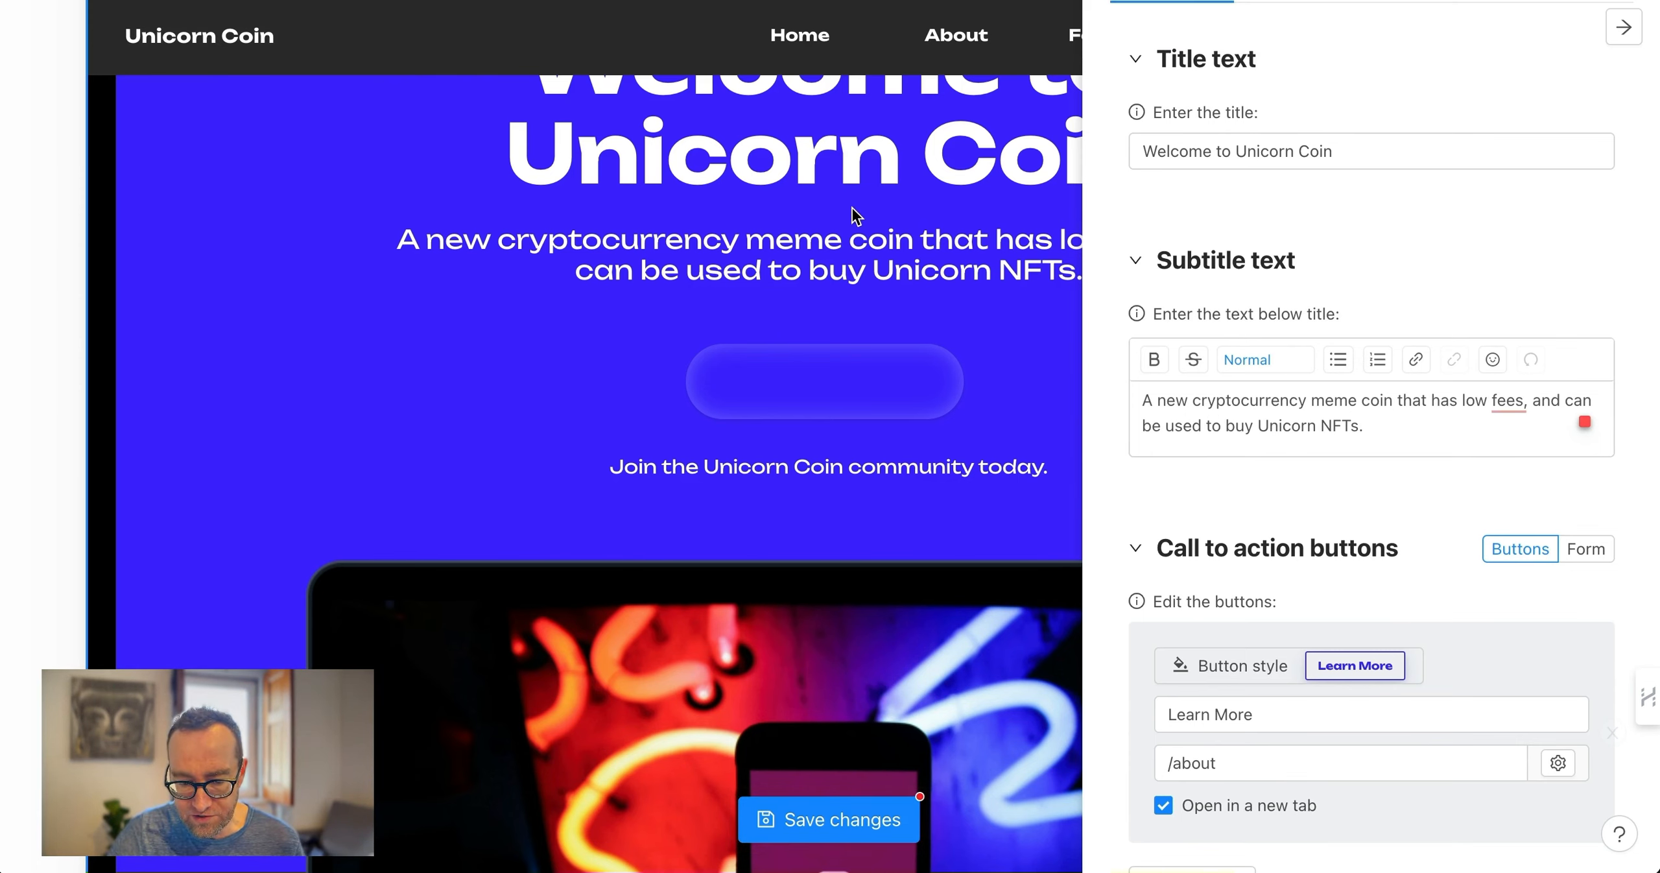
Place the insertion point after the hero subtitle text, ready for the 'Like this.' line
{"action": "left_click", "coordinate": [1623, 26]}
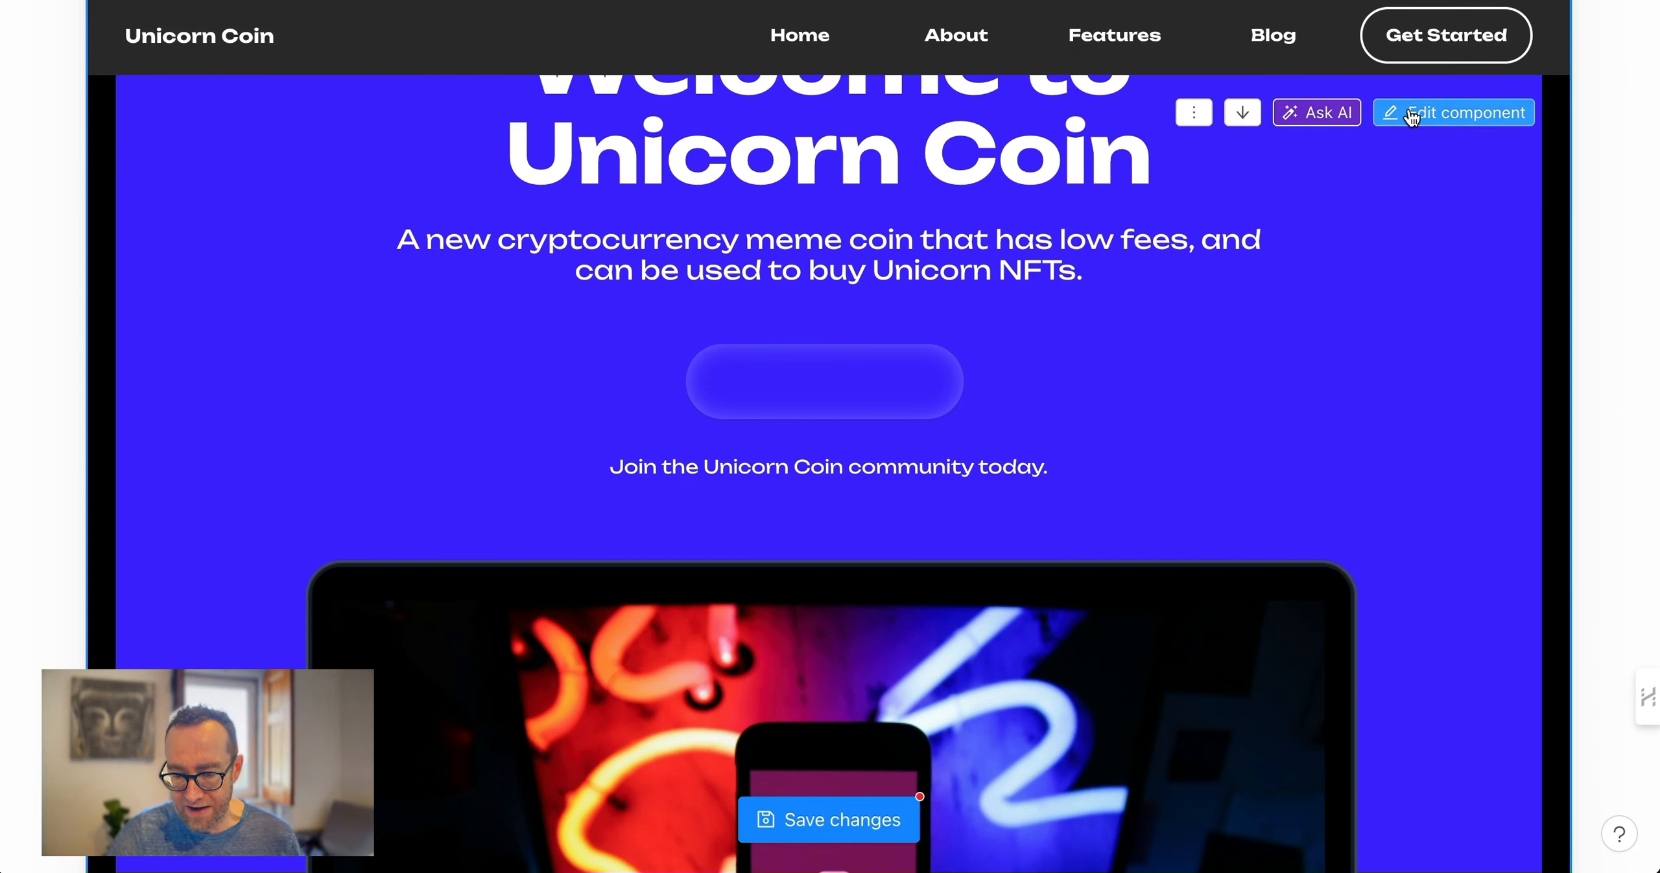
{"action": "left_click", "coordinate": [1464, 113]}
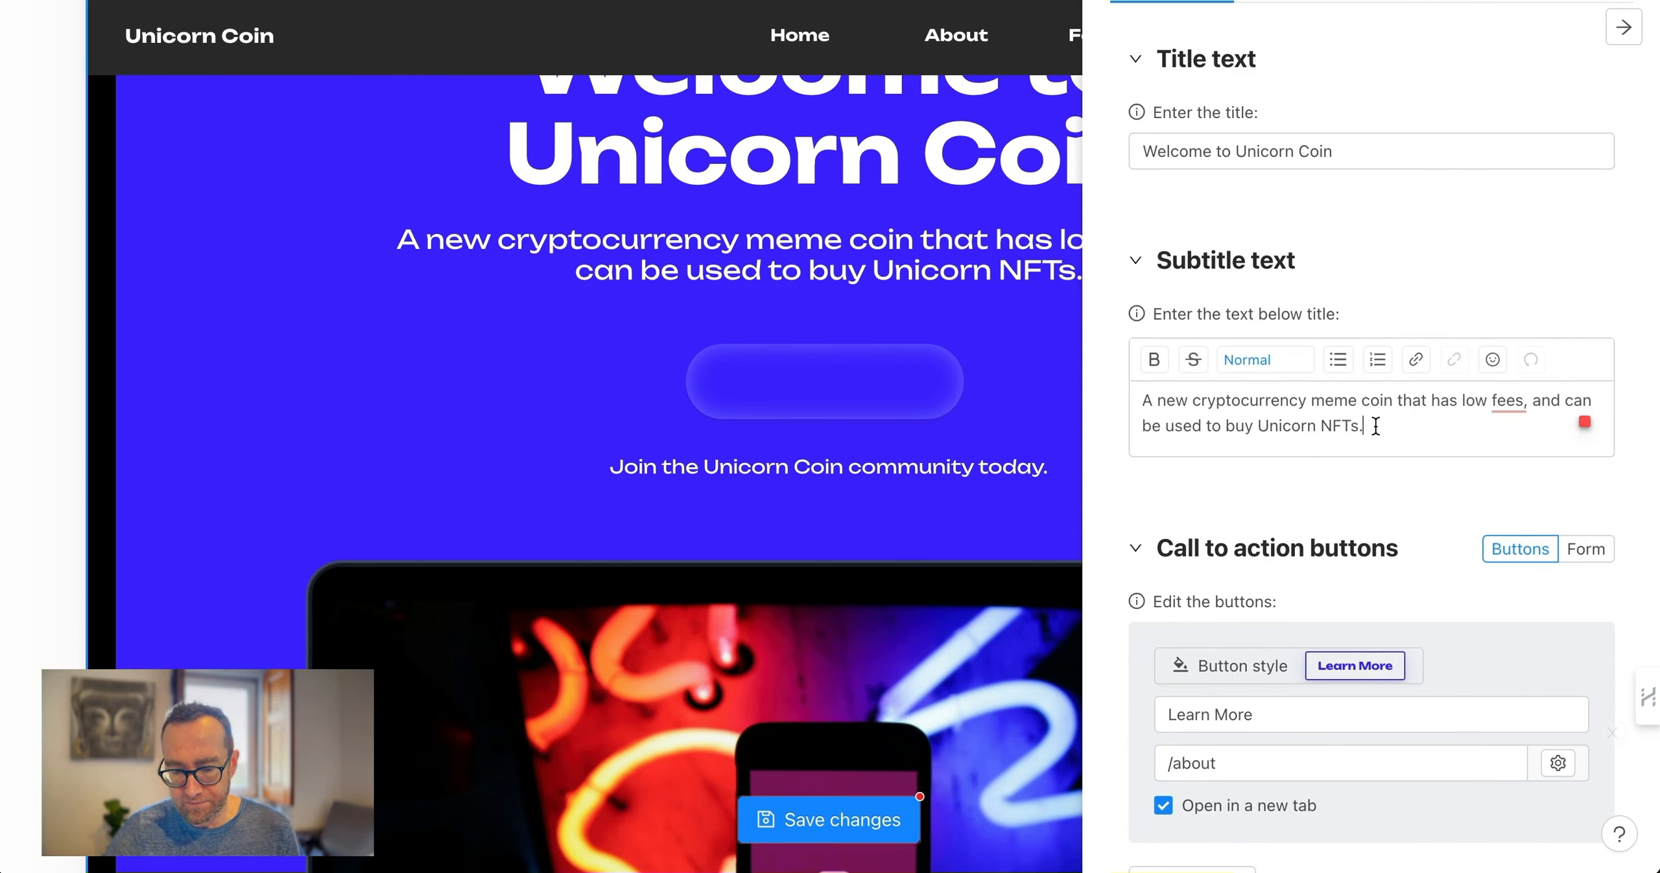
{"action": "left_click", "coordinate": [1622, 26]}
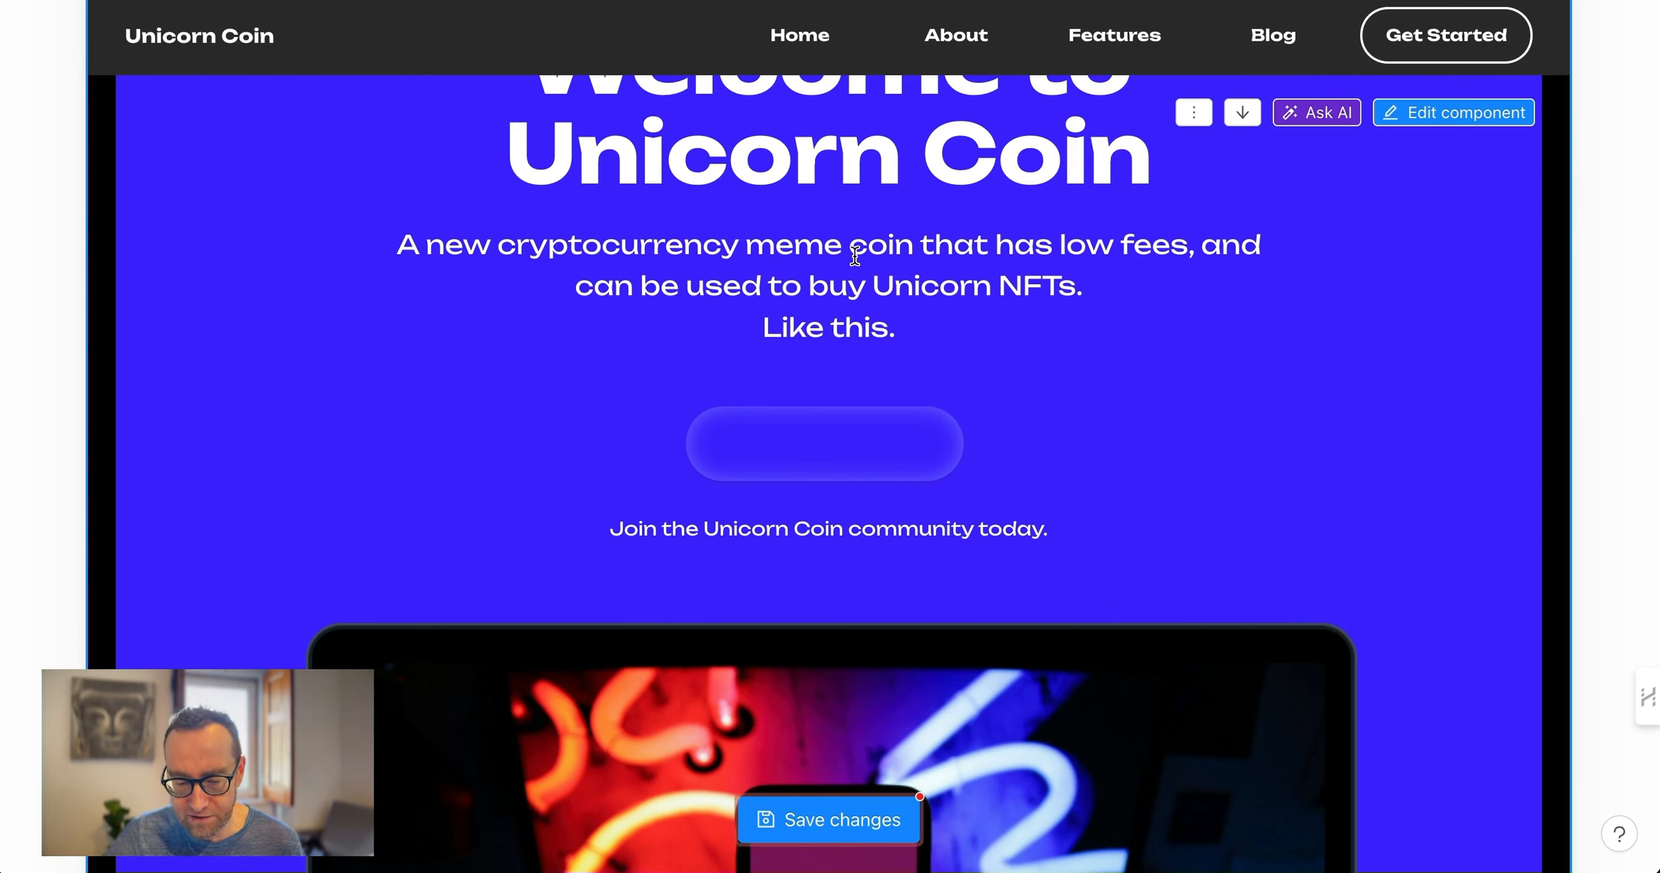
{"action": "scroll", "scroll_direction": "down", "scroll_amount": 3}
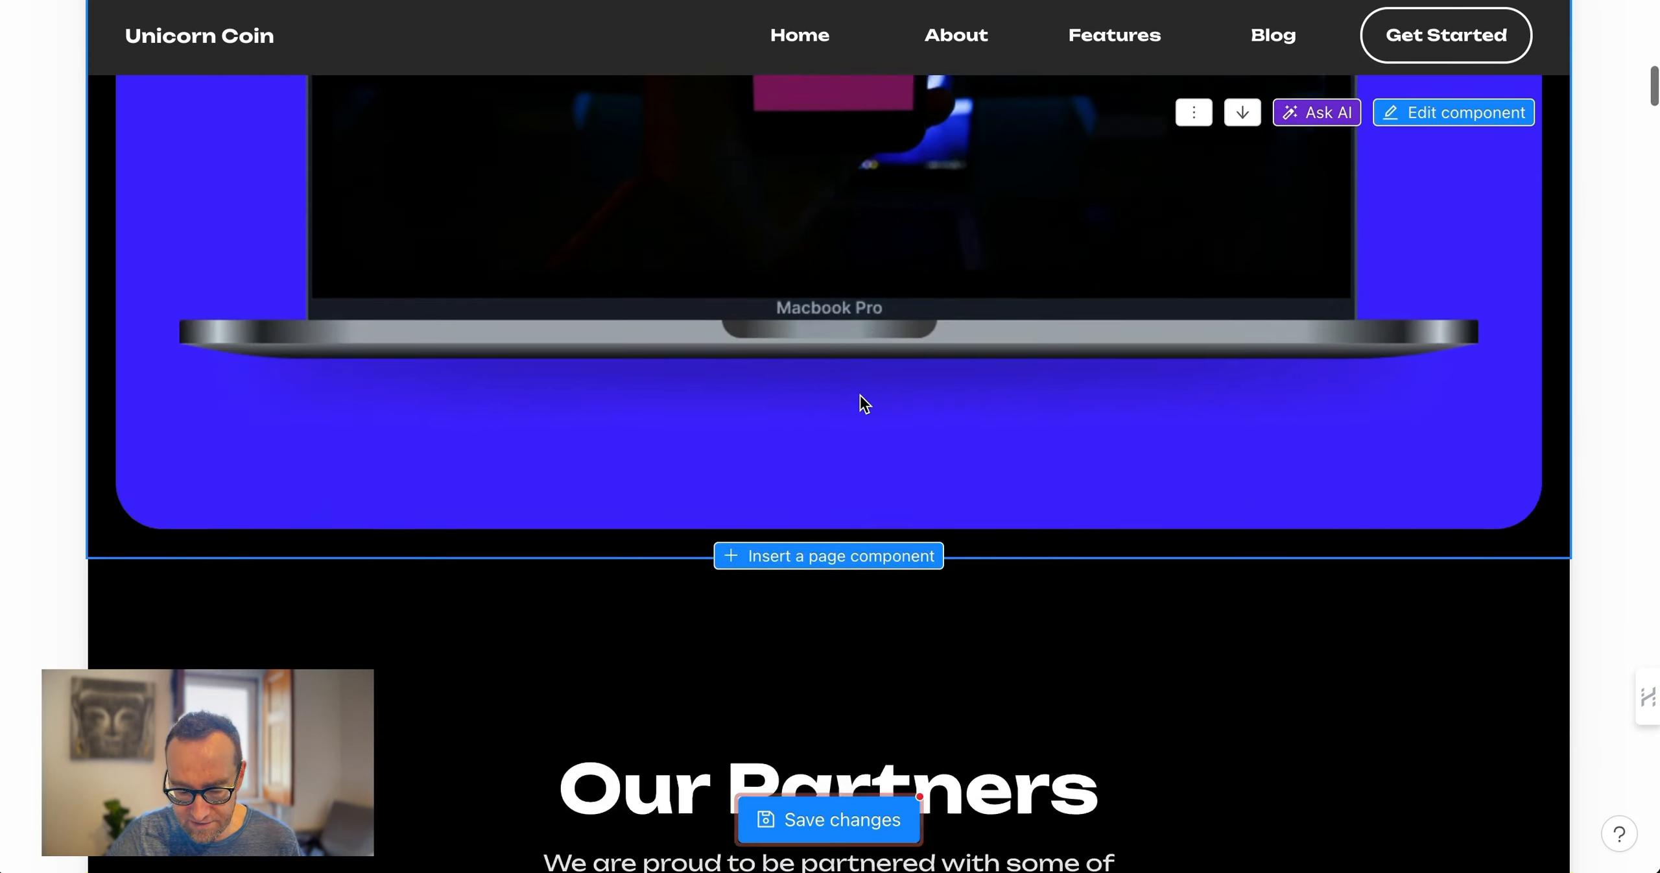
{"action": "scroll", "scroll_direction": "down", "scroll_amount": 3}
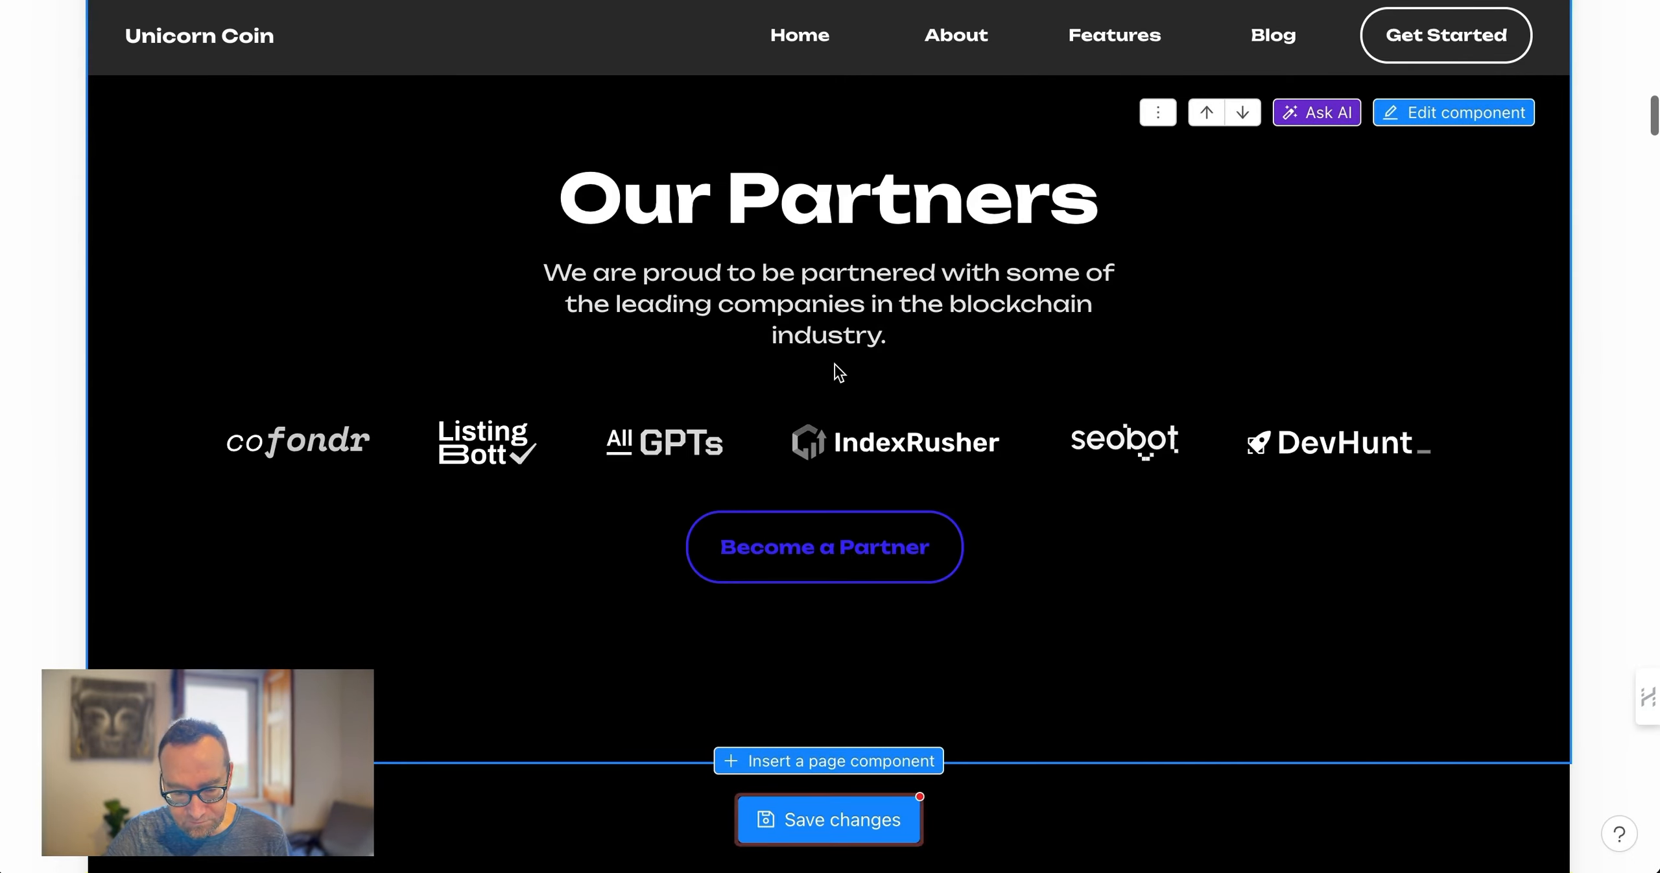
{"action": "scroll", "scroll_direction": "down", "scroll_amount": 3}
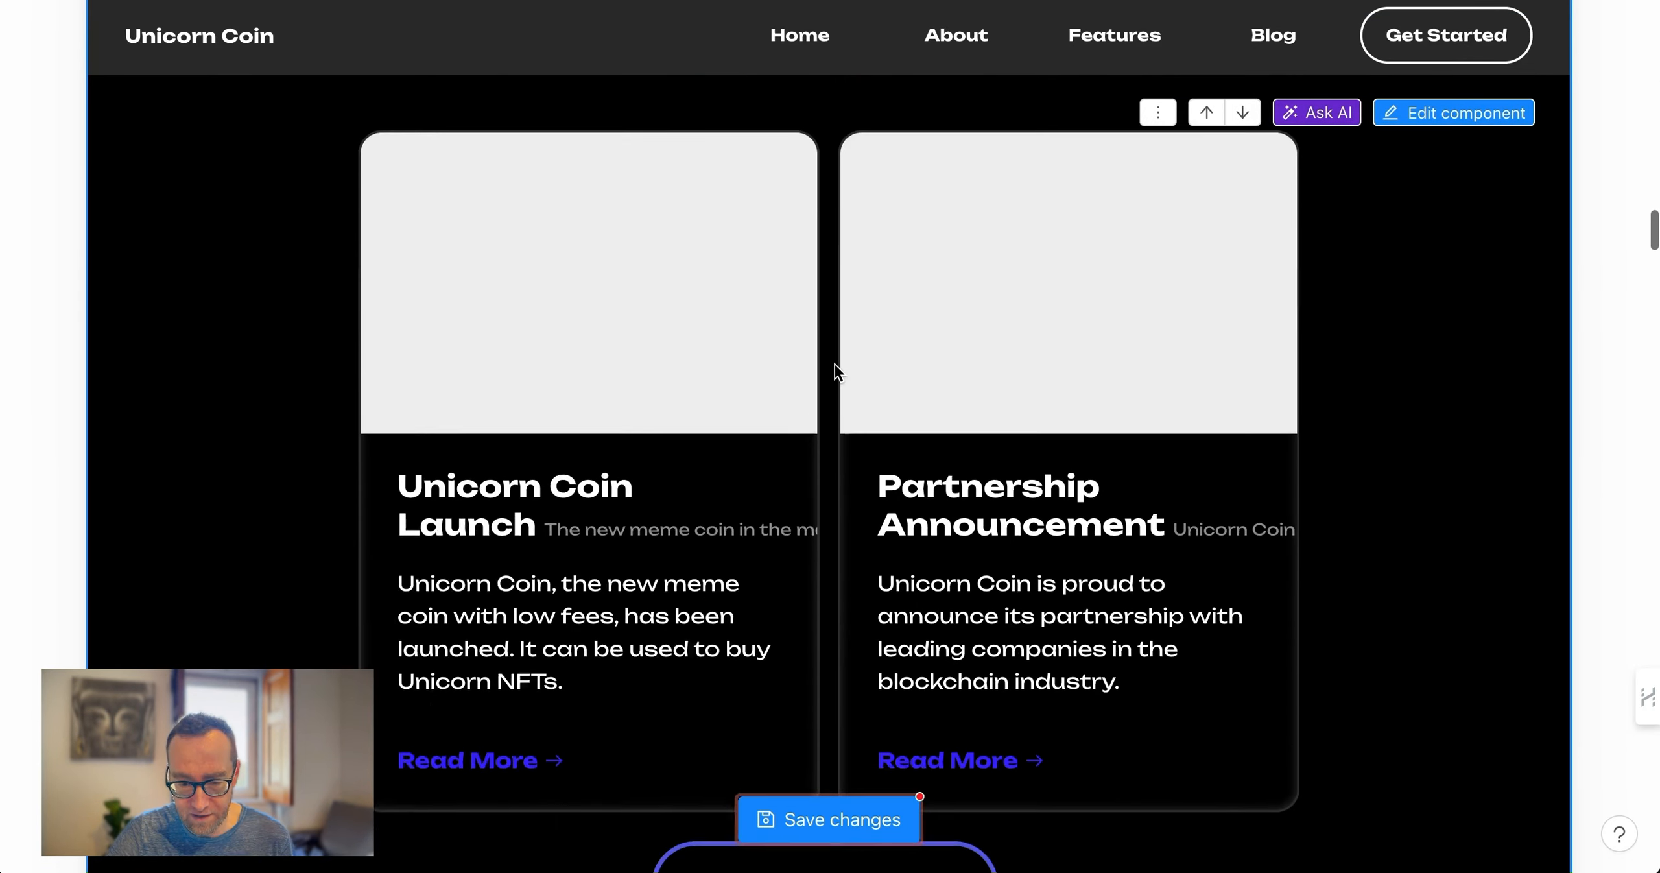
{"action": "scroll", "scroll_direction": "down", "scroll_amount": 3}
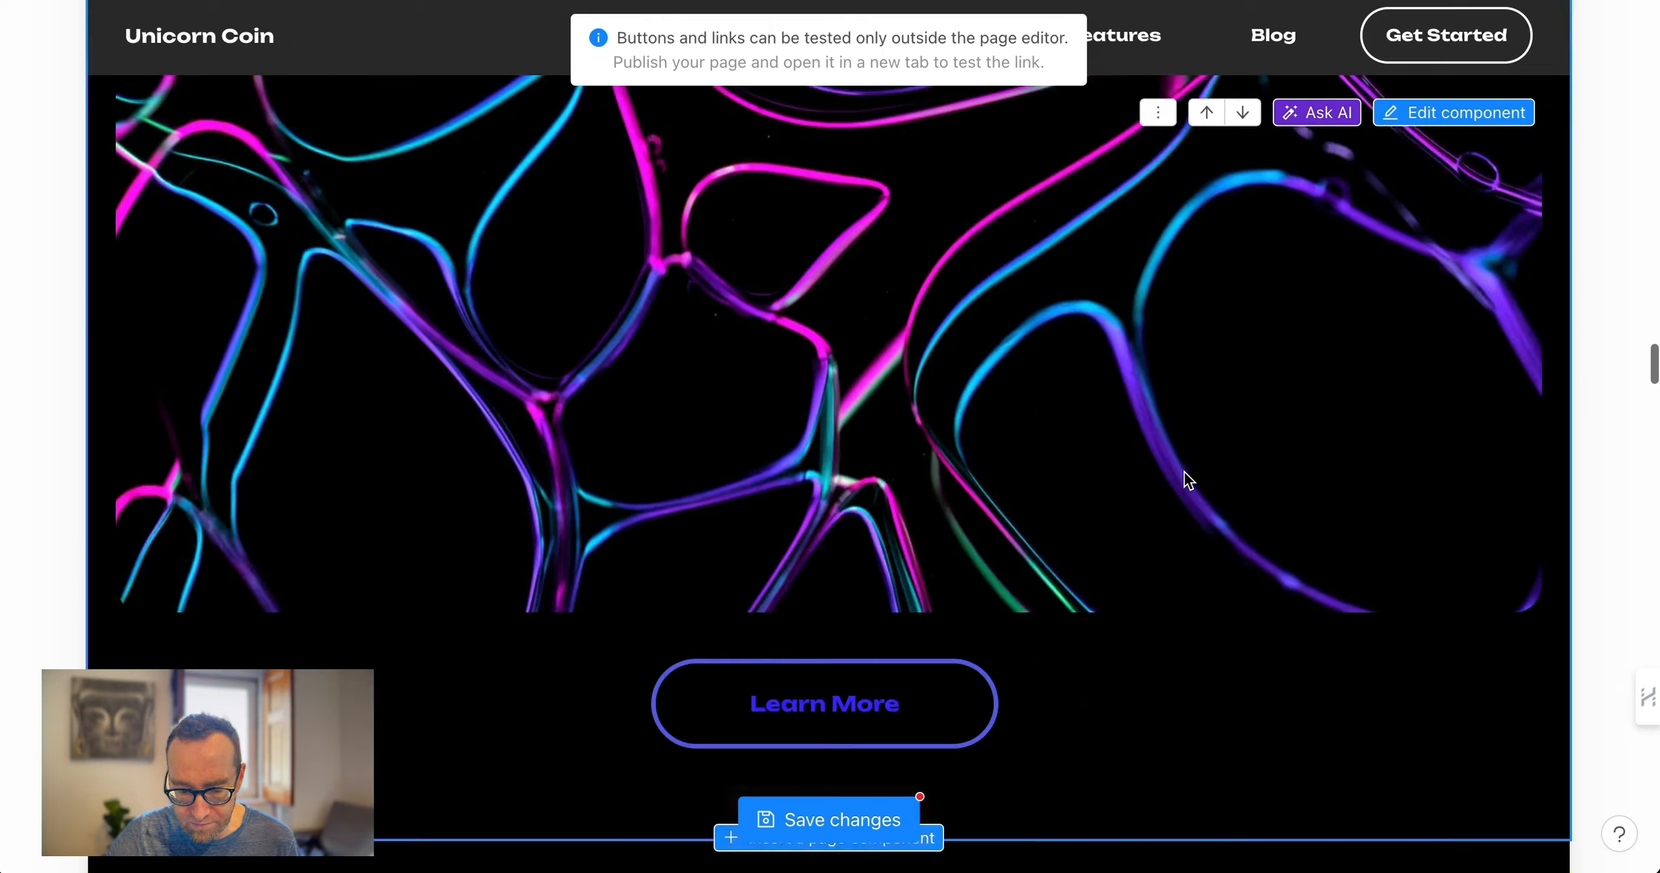
{"action": "scroll", "scroll_direction": "down", "scroll_amount": 3}
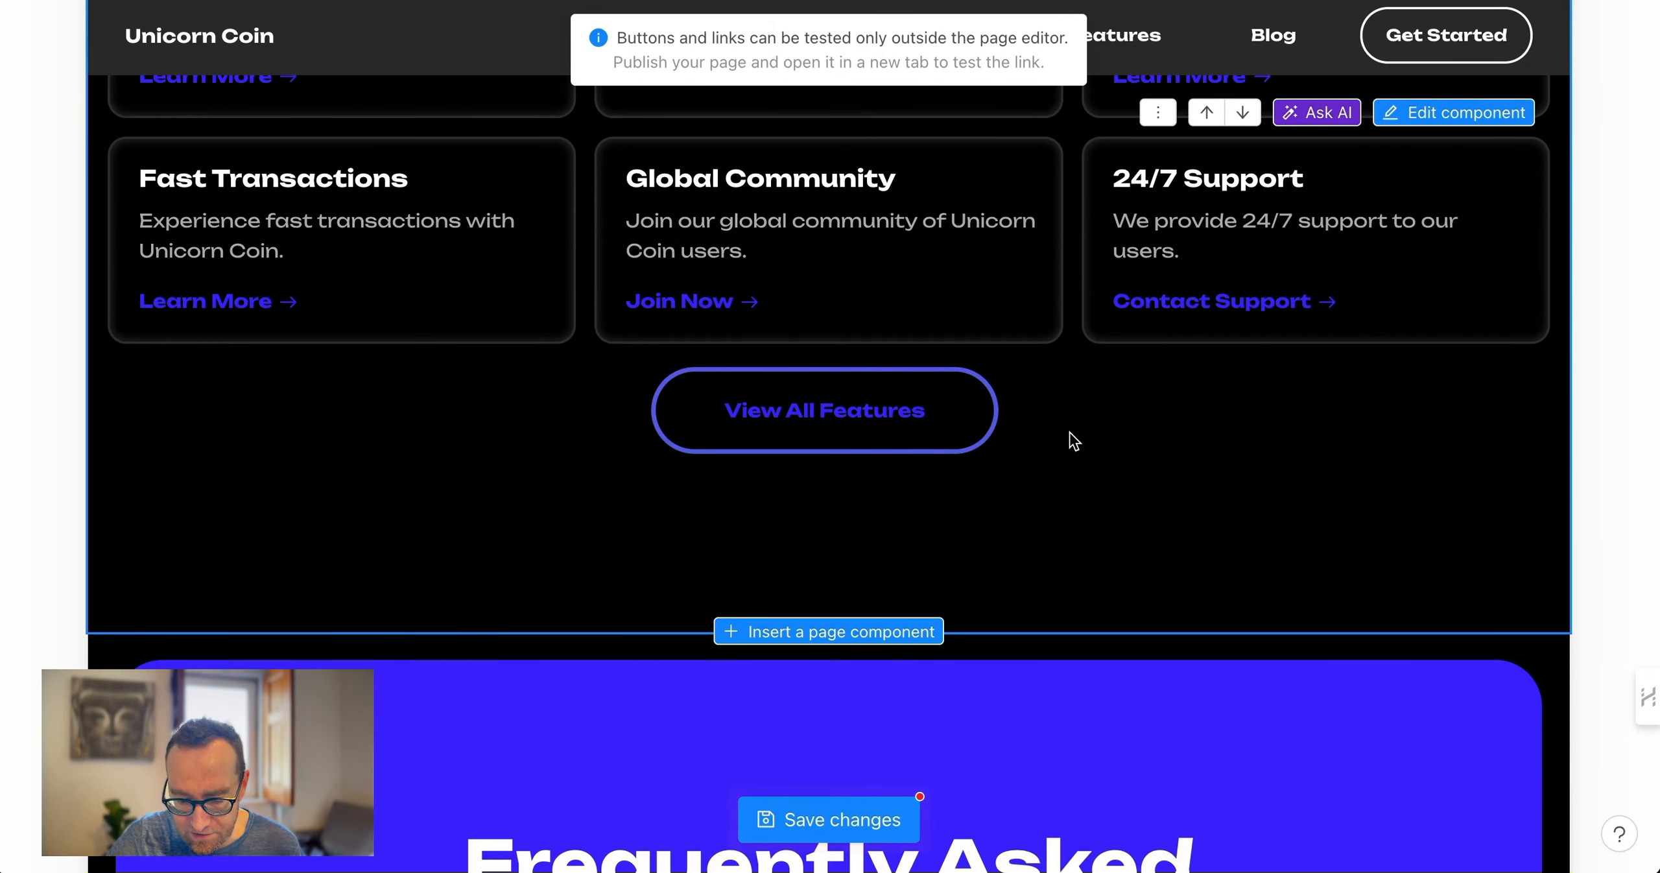
Add a new section below the features and search the component library for 'code'
{"action": "left_click", "coordinate": [827, 631]}
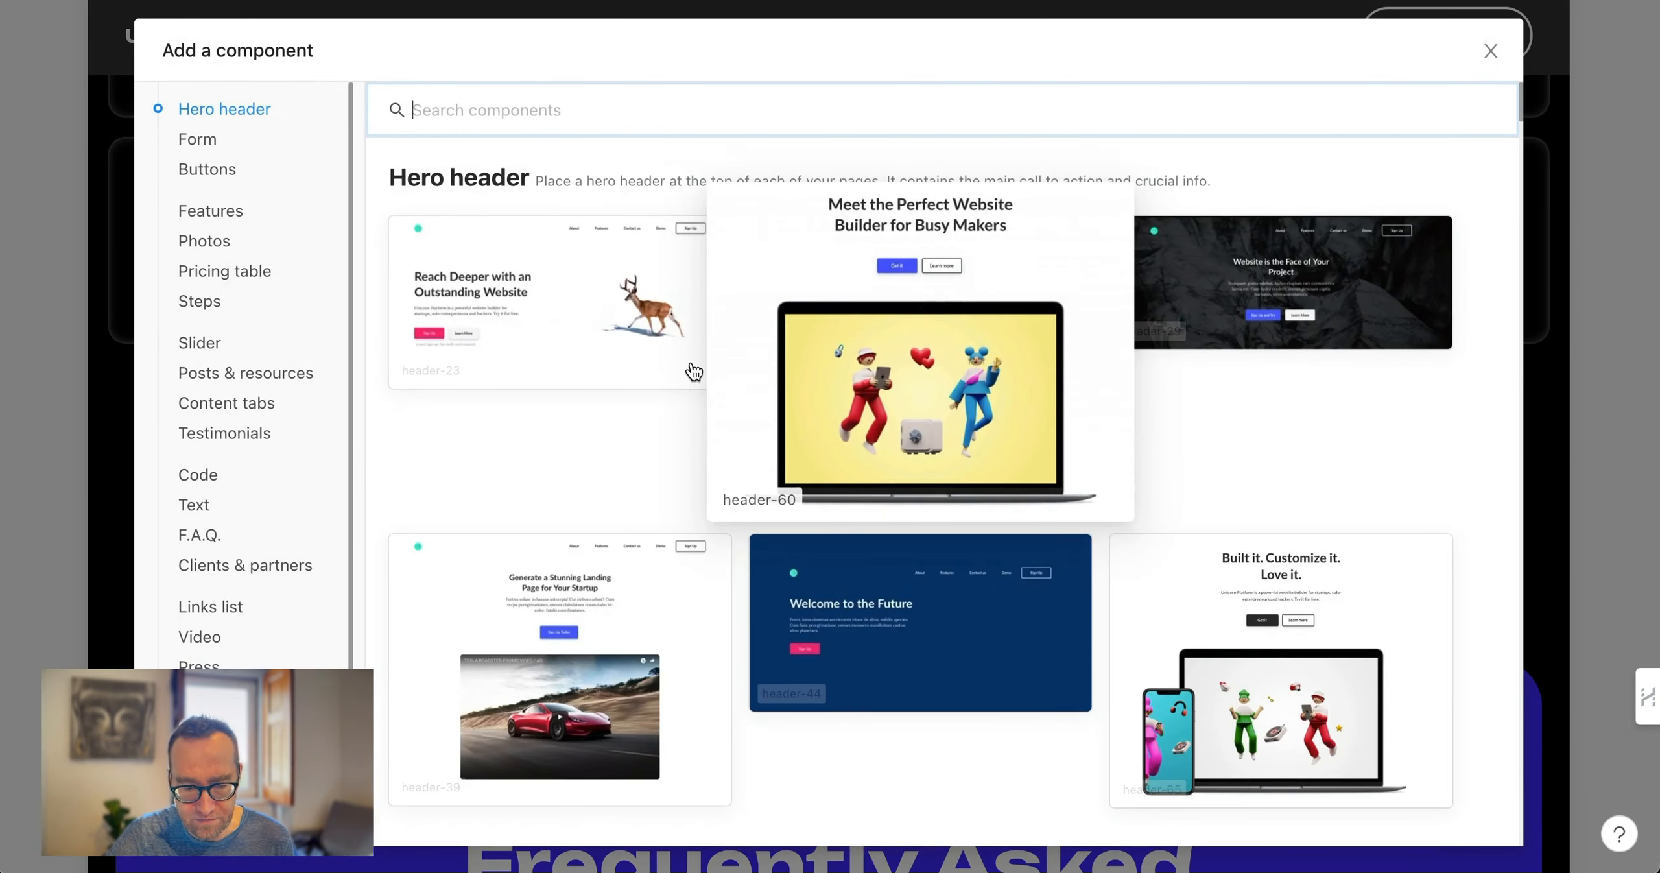
{"action": "mouse_move", "coordinate": [1019, 390]}
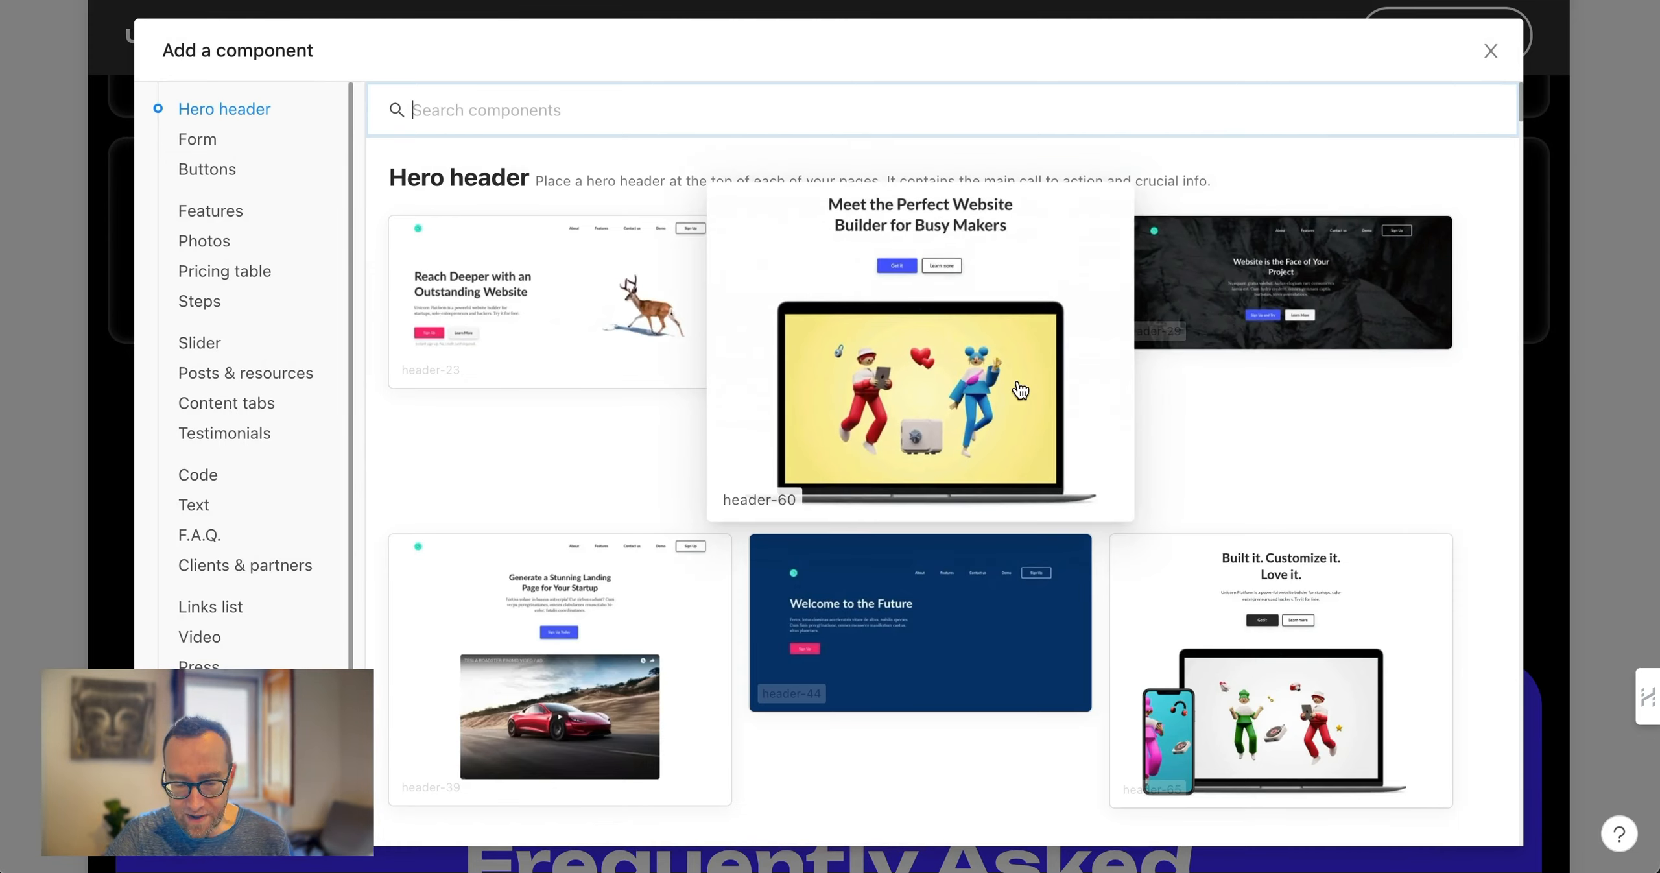
{"action": "scroll", "scroll_direction": "down", "scroll_amount": 3}
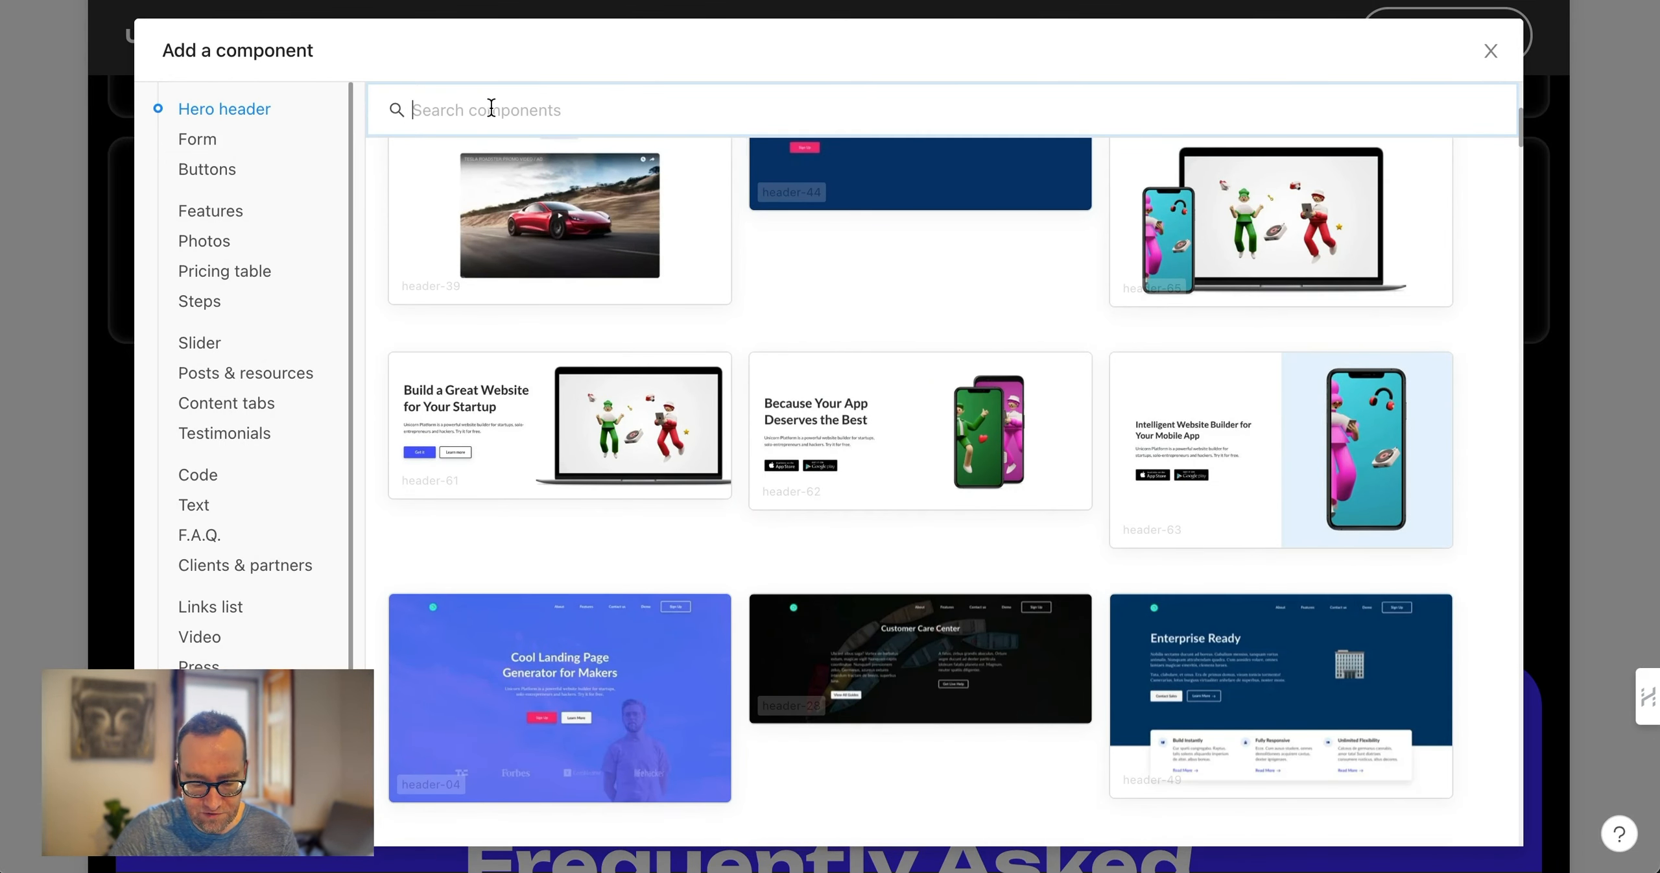
{"action": "type", "text": "code"}
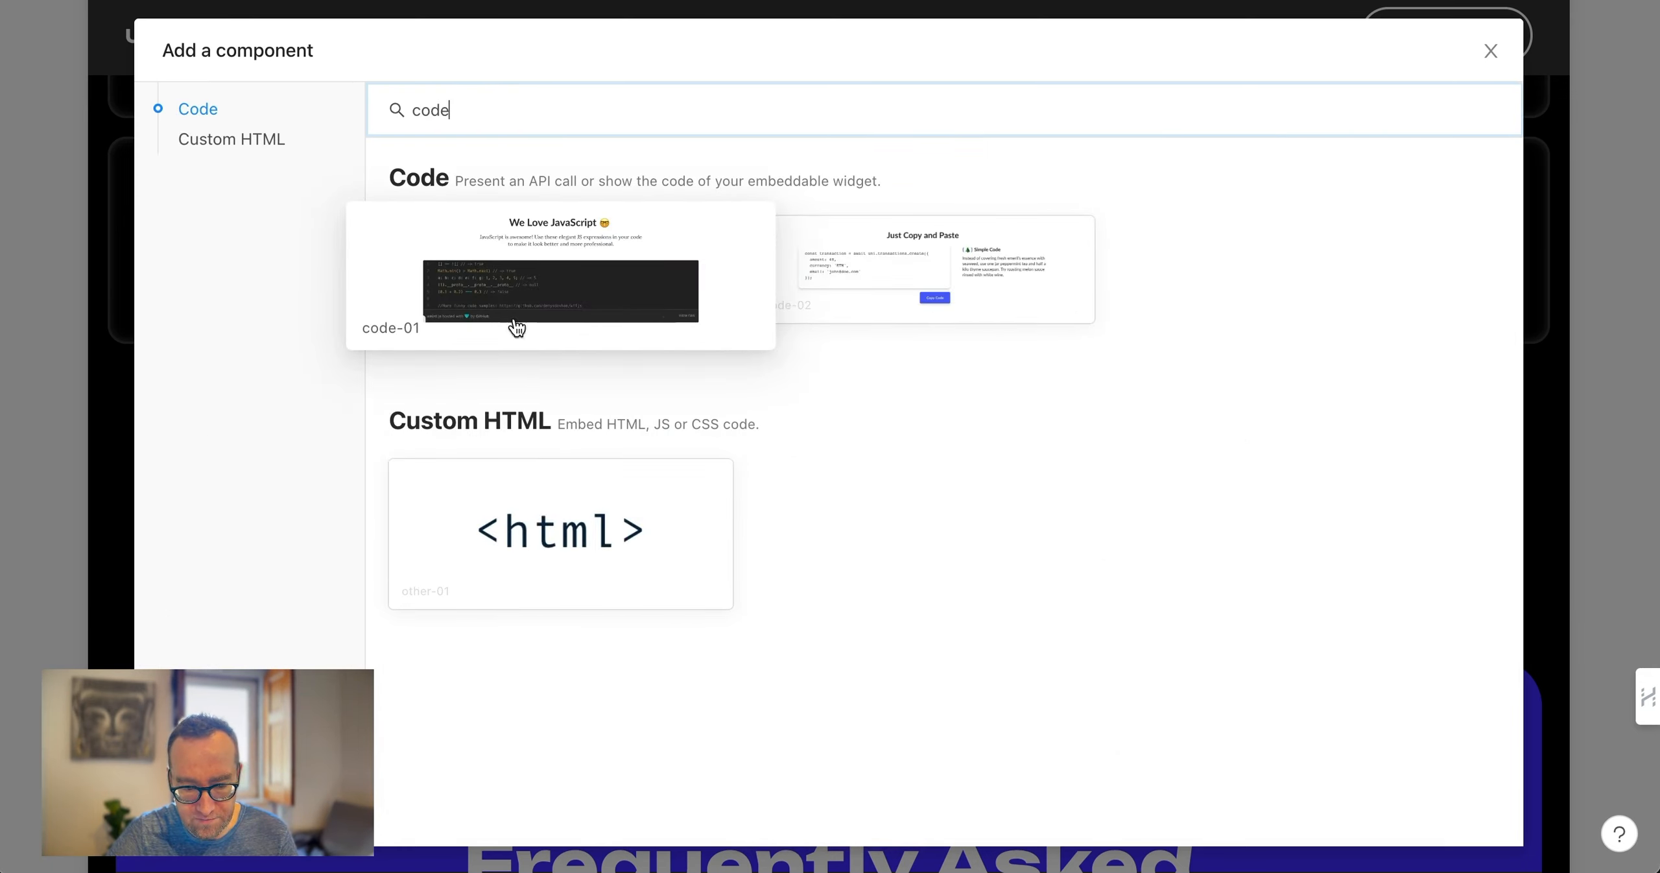
{"action": "mouse_move", "coordinate": [519, 147]}
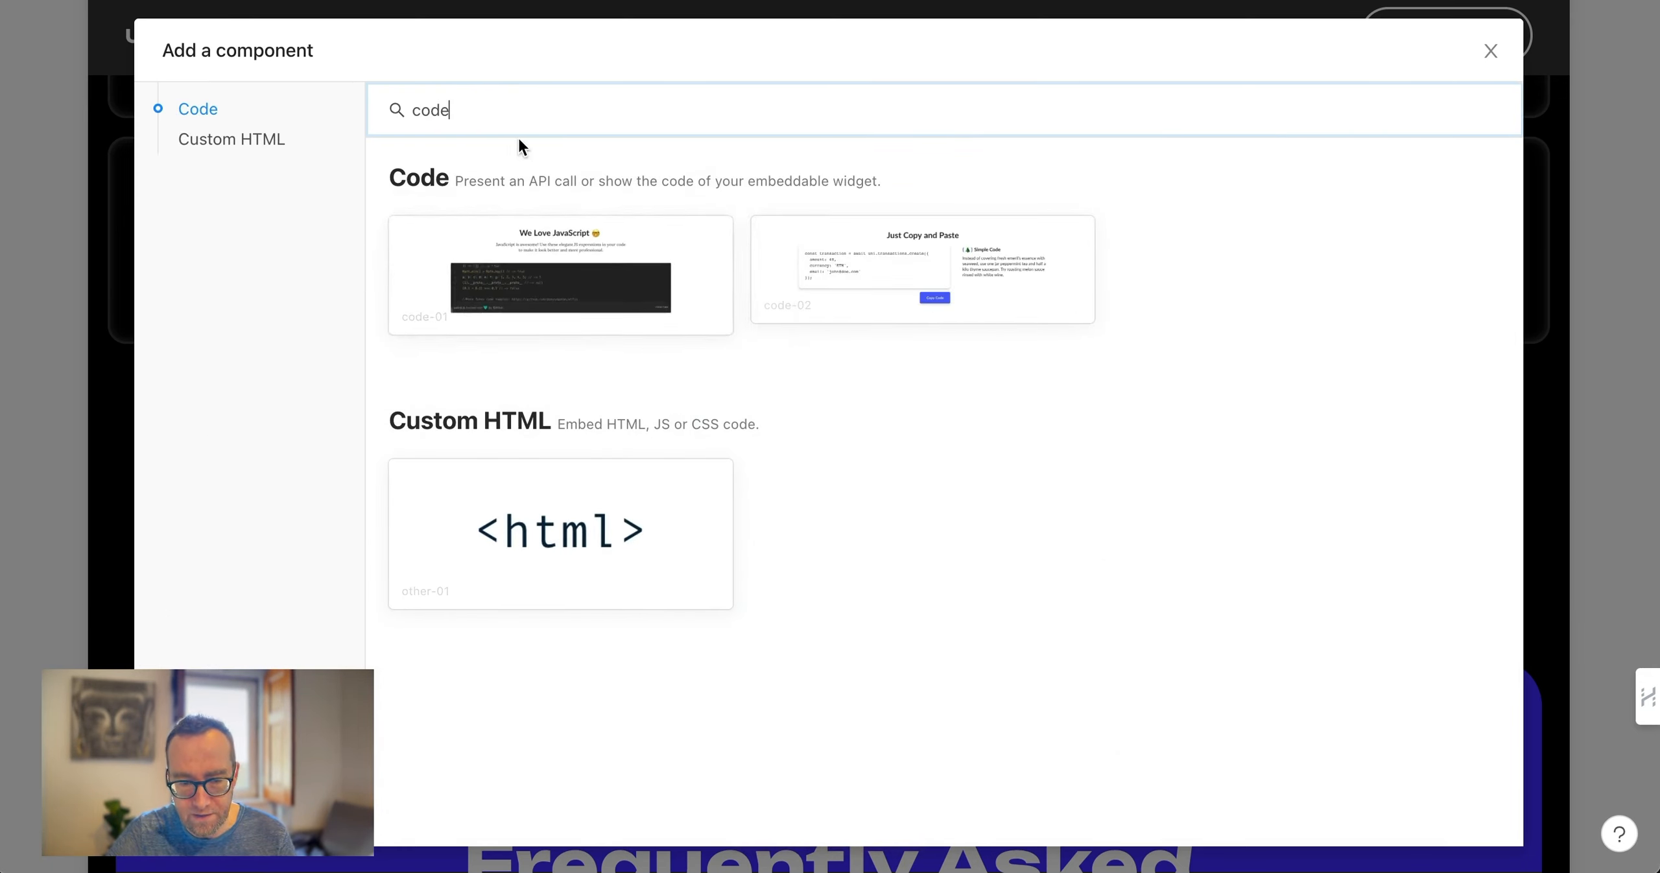
{"action": "mouse_move", "coordinate": [414, 110]}
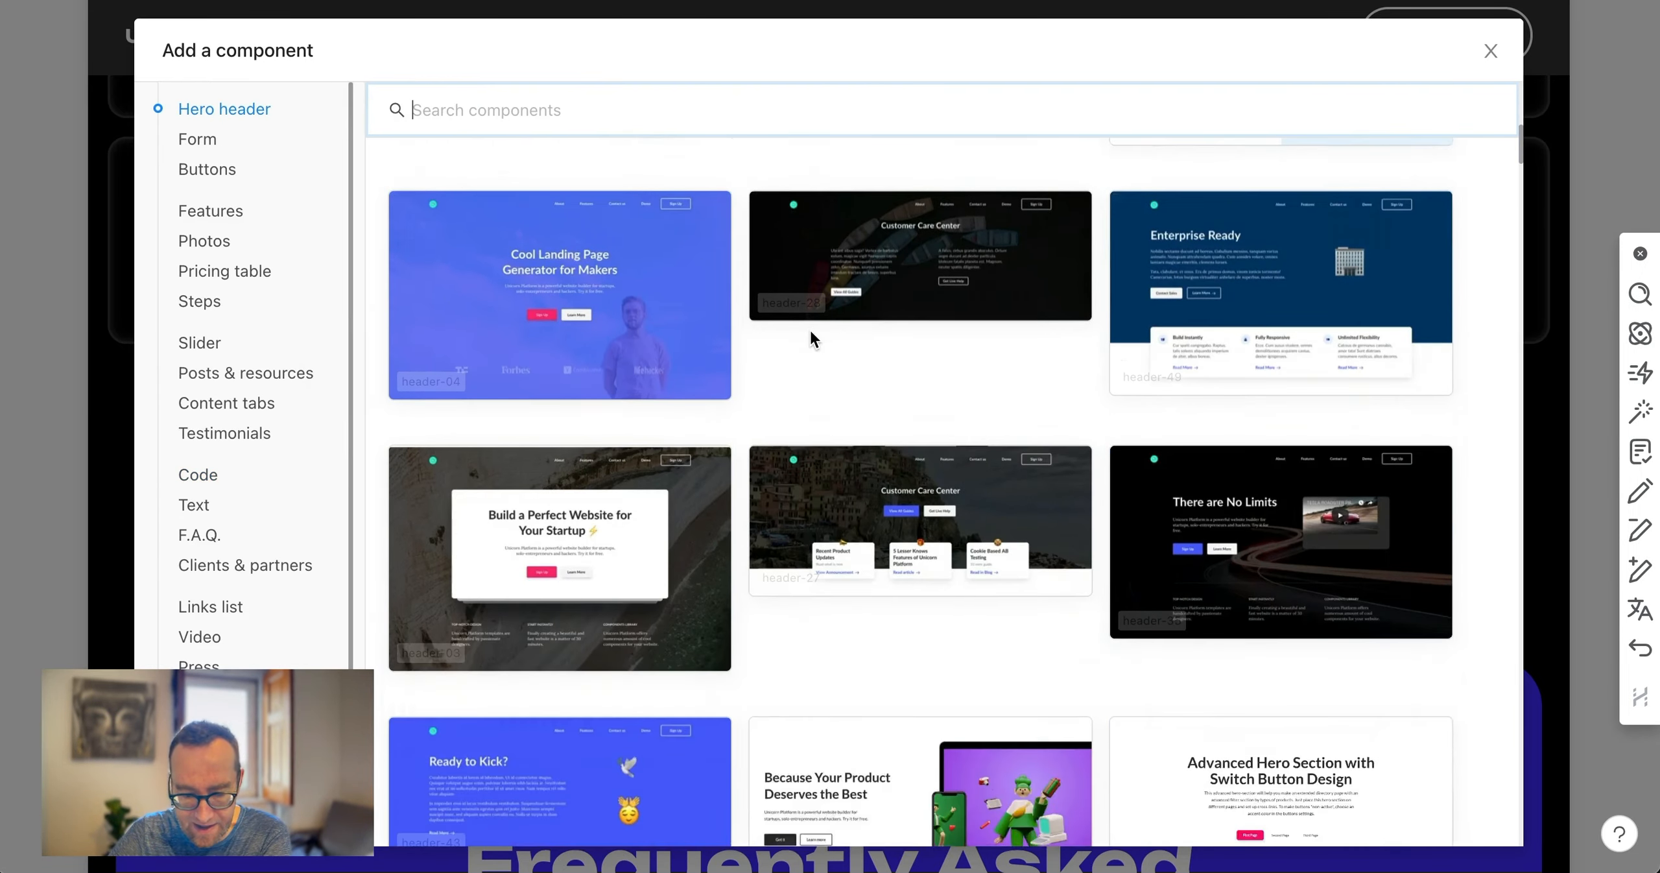
Browse the Features, Photos and Pricing table component designs
{"action": "scroll", "scroll_direction": "down", "scroll_amount": 3}
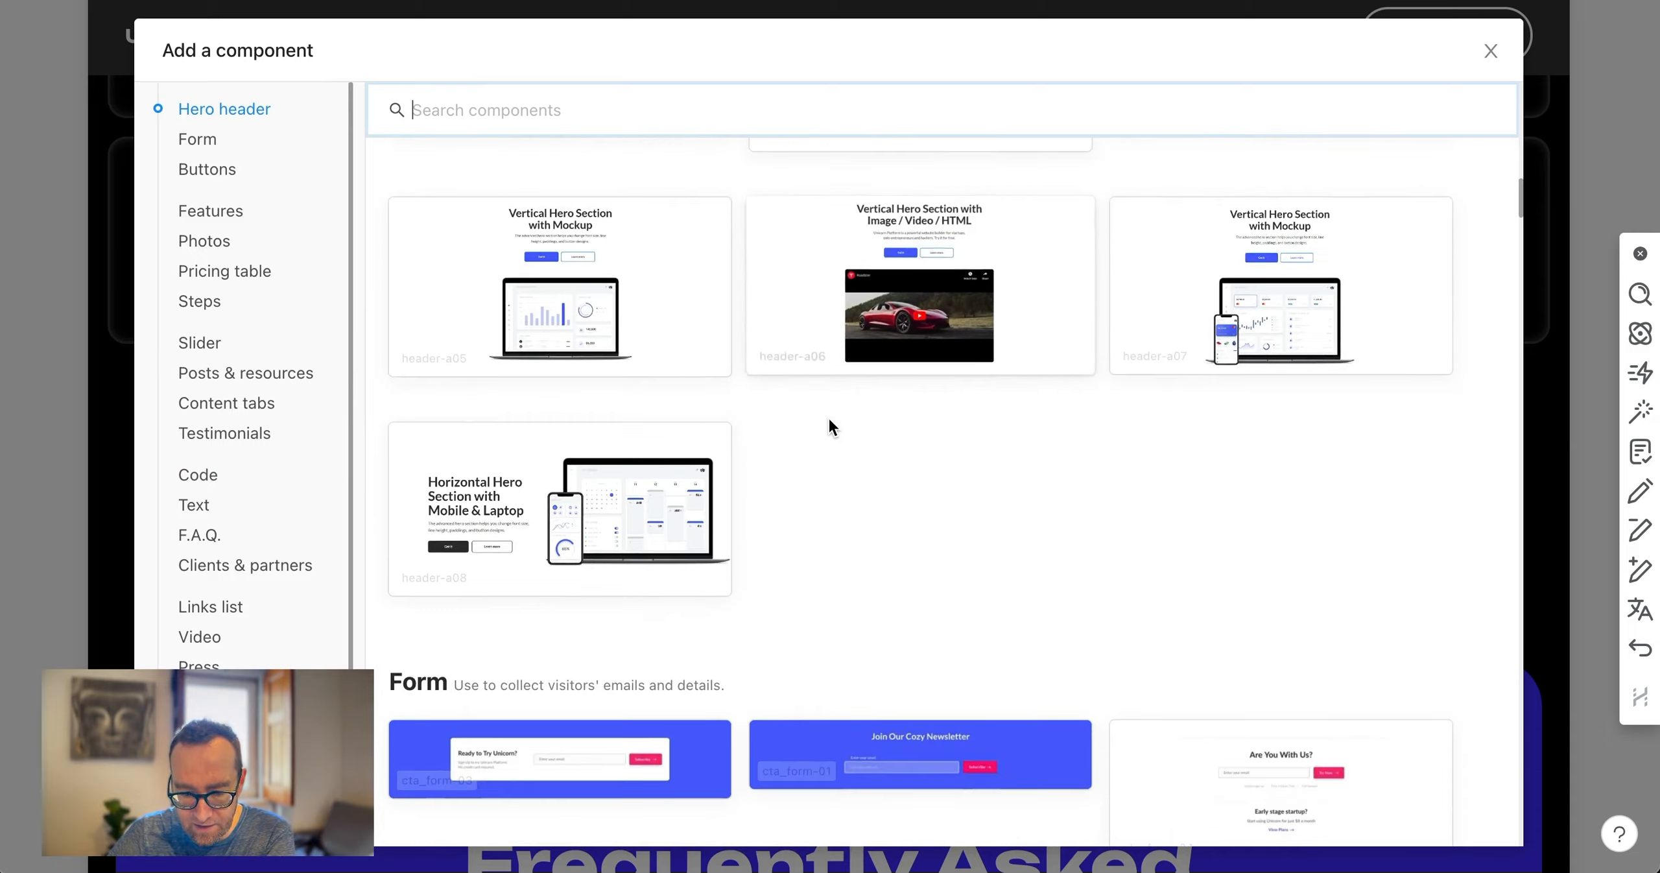
{"action": "scroll", "scroll_direction": "down", "scroll_amount": 3}
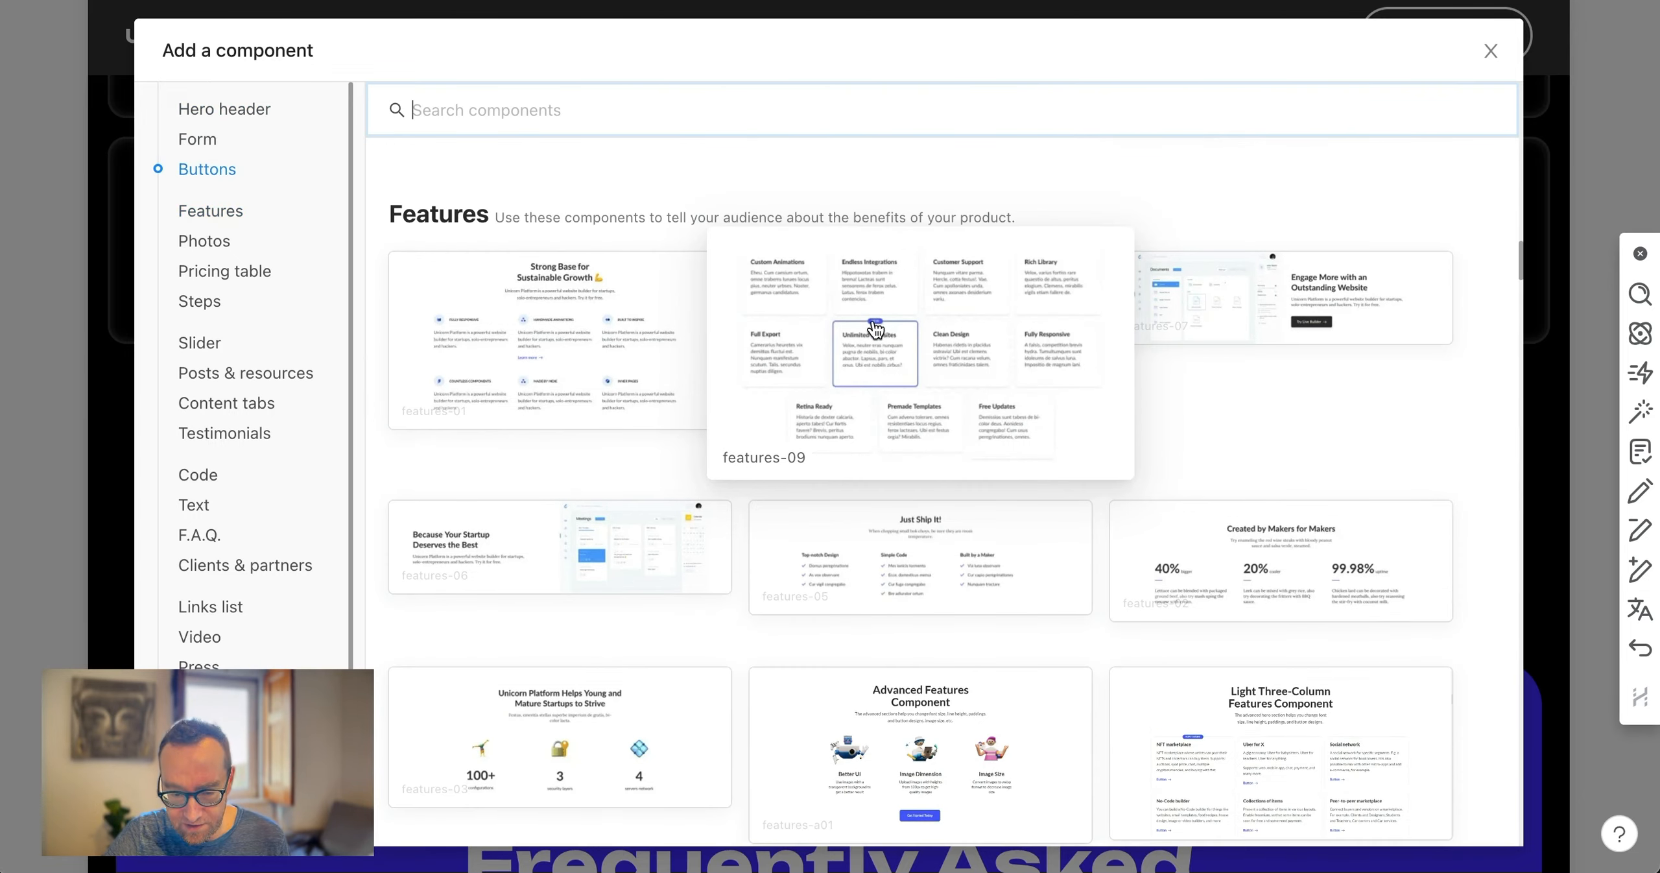
{"action": "mouse_move", "coordinate": [1282, 317]}
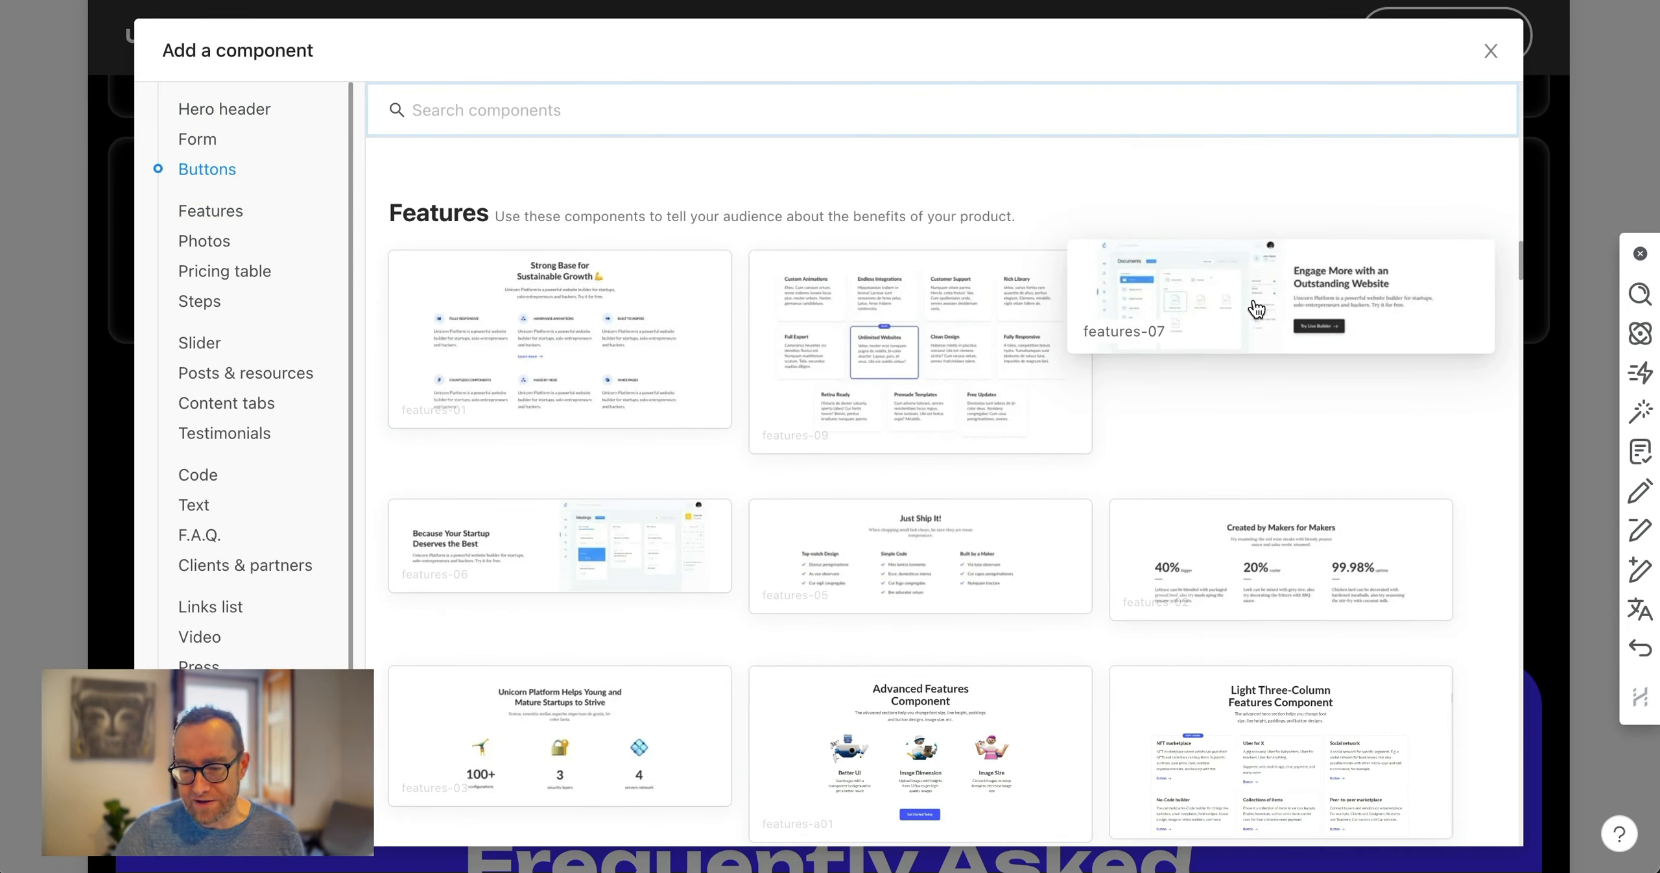
{"action": "mouse_move", "coordinate": [593, 556]}
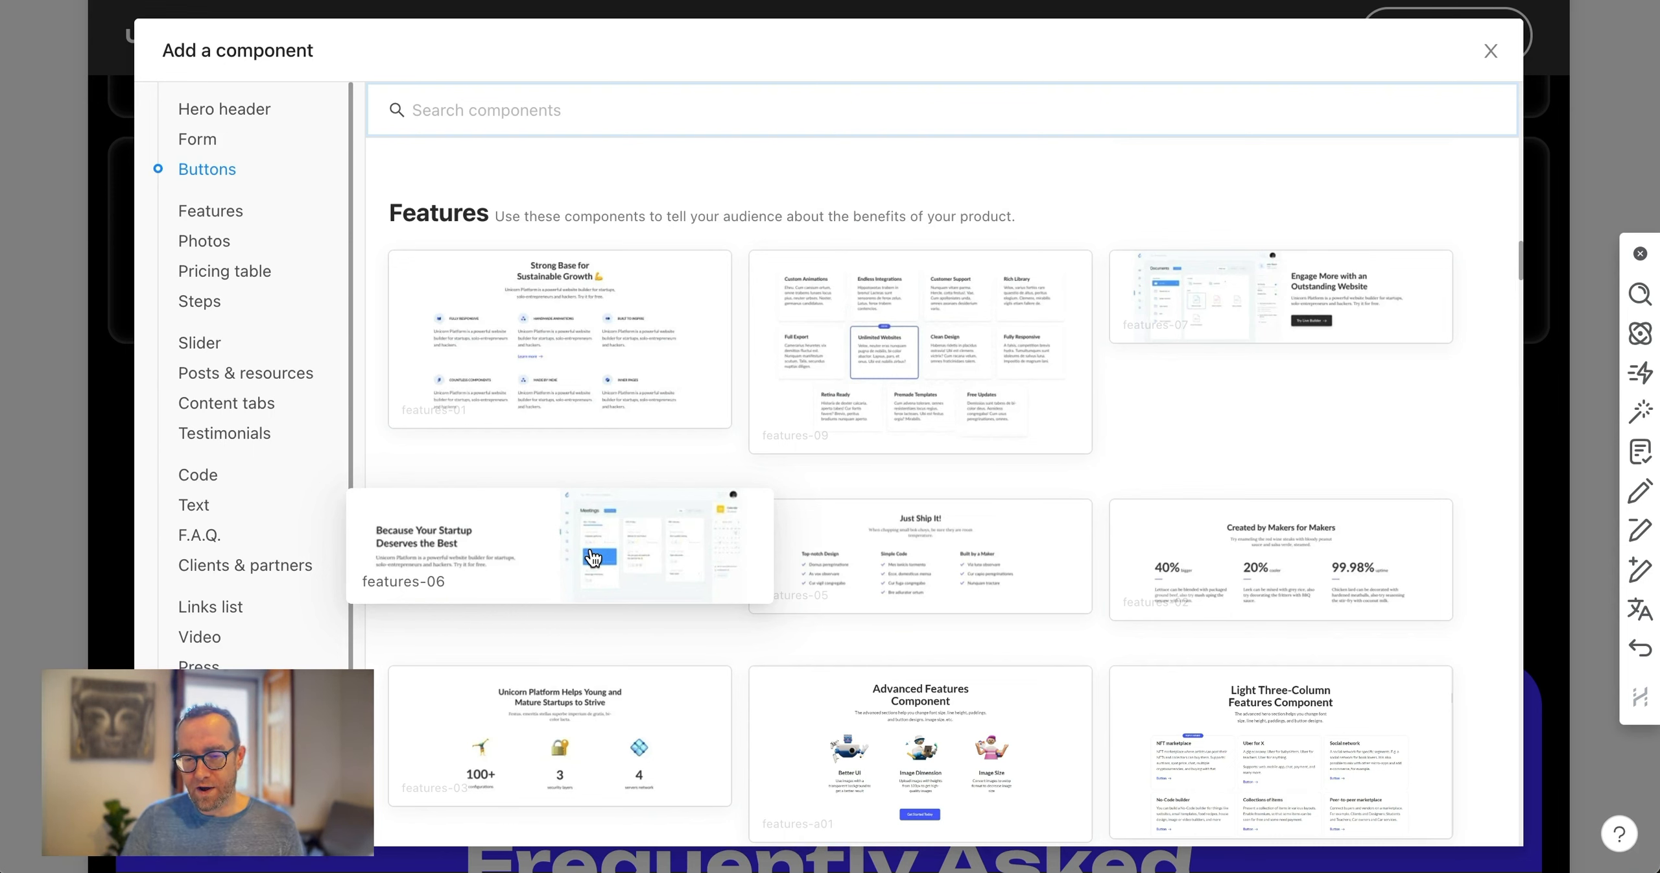
{"action": "scroll", "scroll_direction": "down", "scroll_amount": 3}
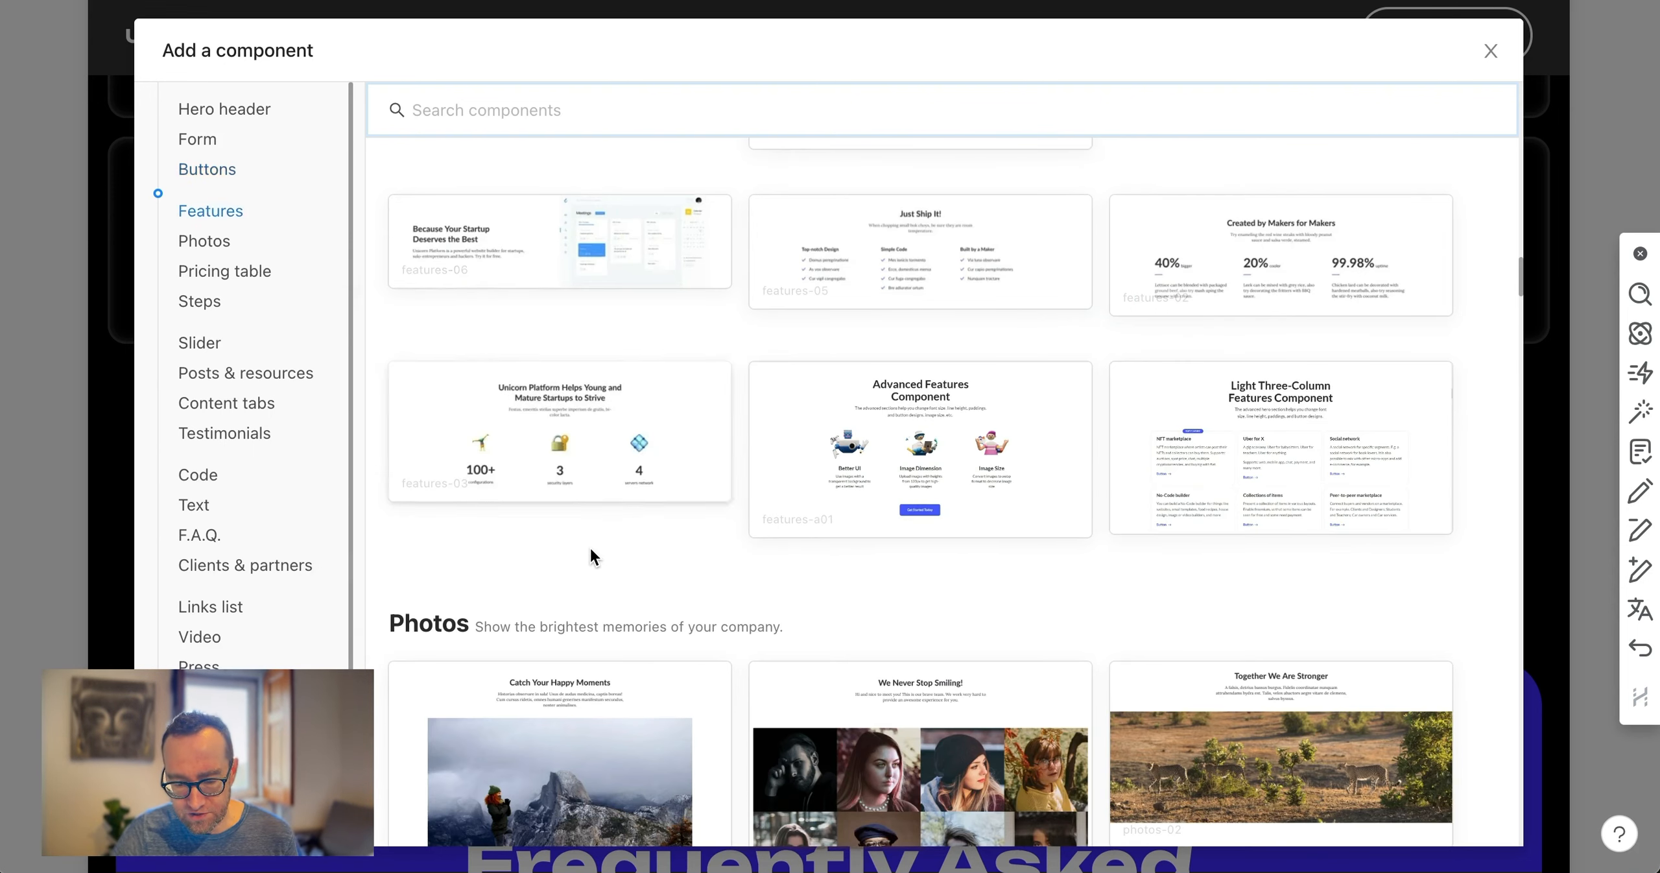
{"action": "scroll", "scroll_direction": "down", "scroll_amount": 3}
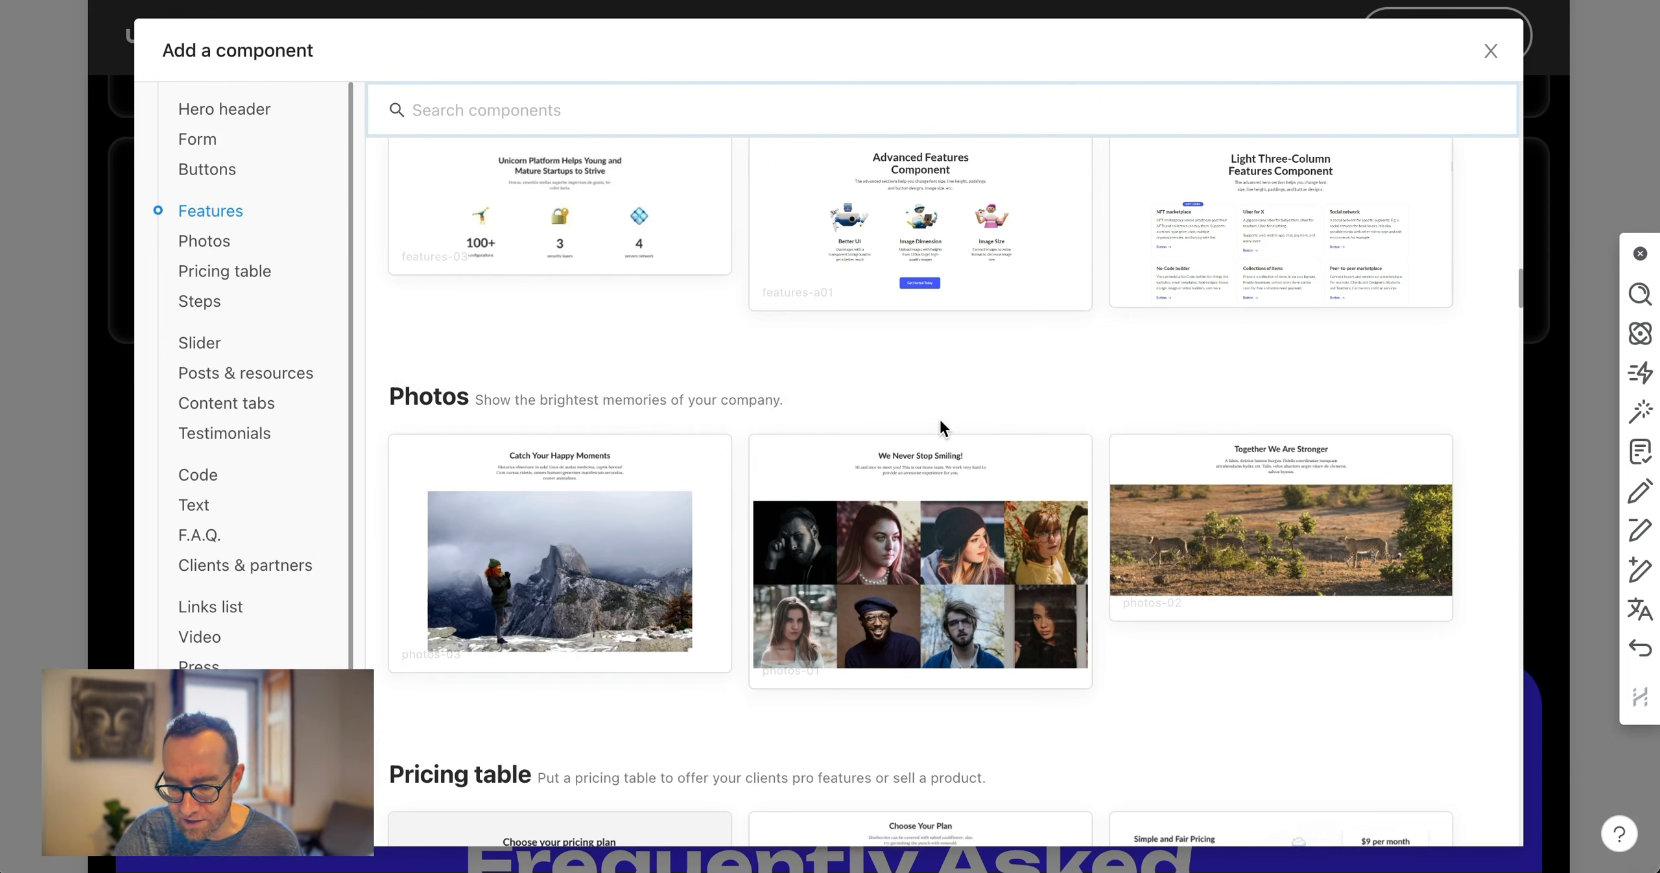
{"action": "scroll", "scroll_direction": "down", "scroll_amount": 3}
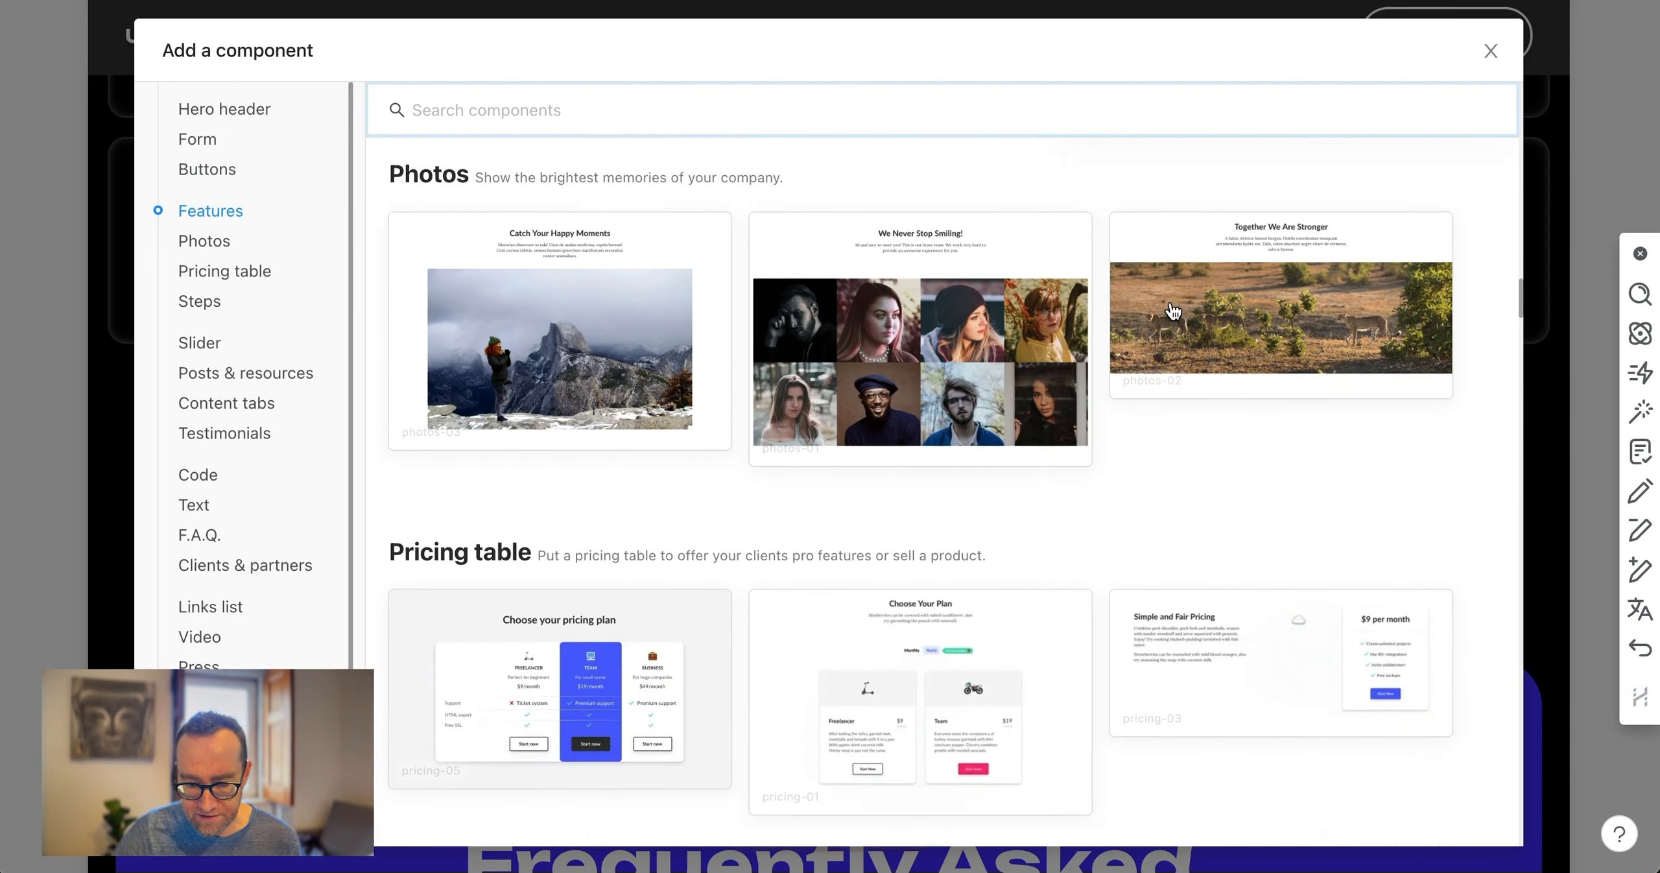
{"action": "scroll", "scroll_direction": "down", "scroll_amount": 3}
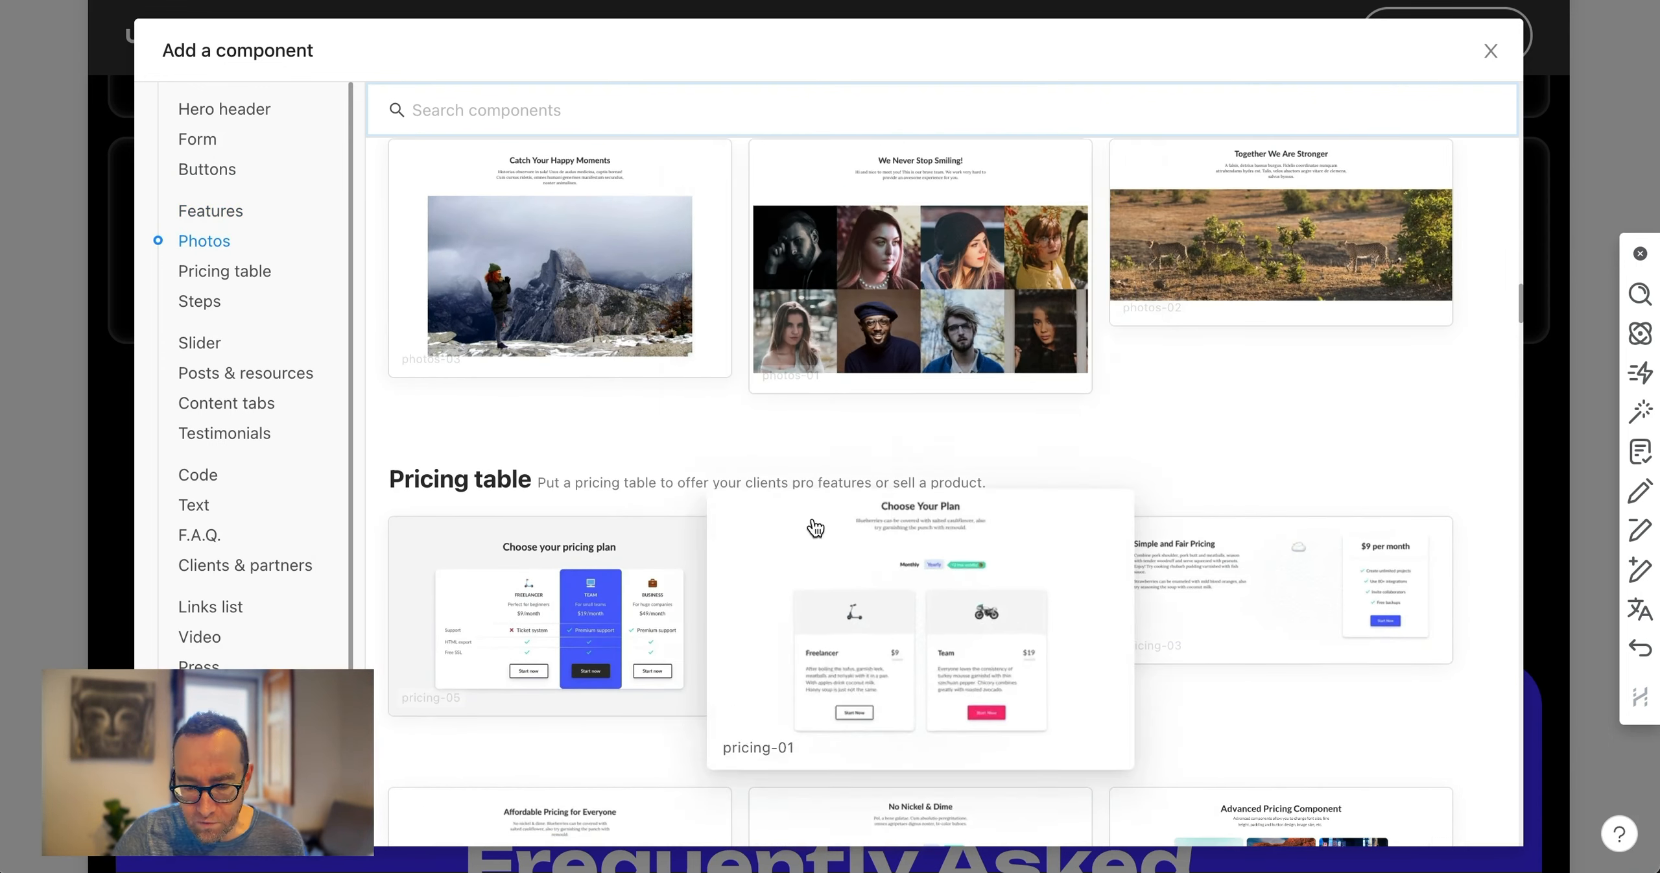
{"action": "scroll", "scroll_direction": "up", "scroll_amount": 3}
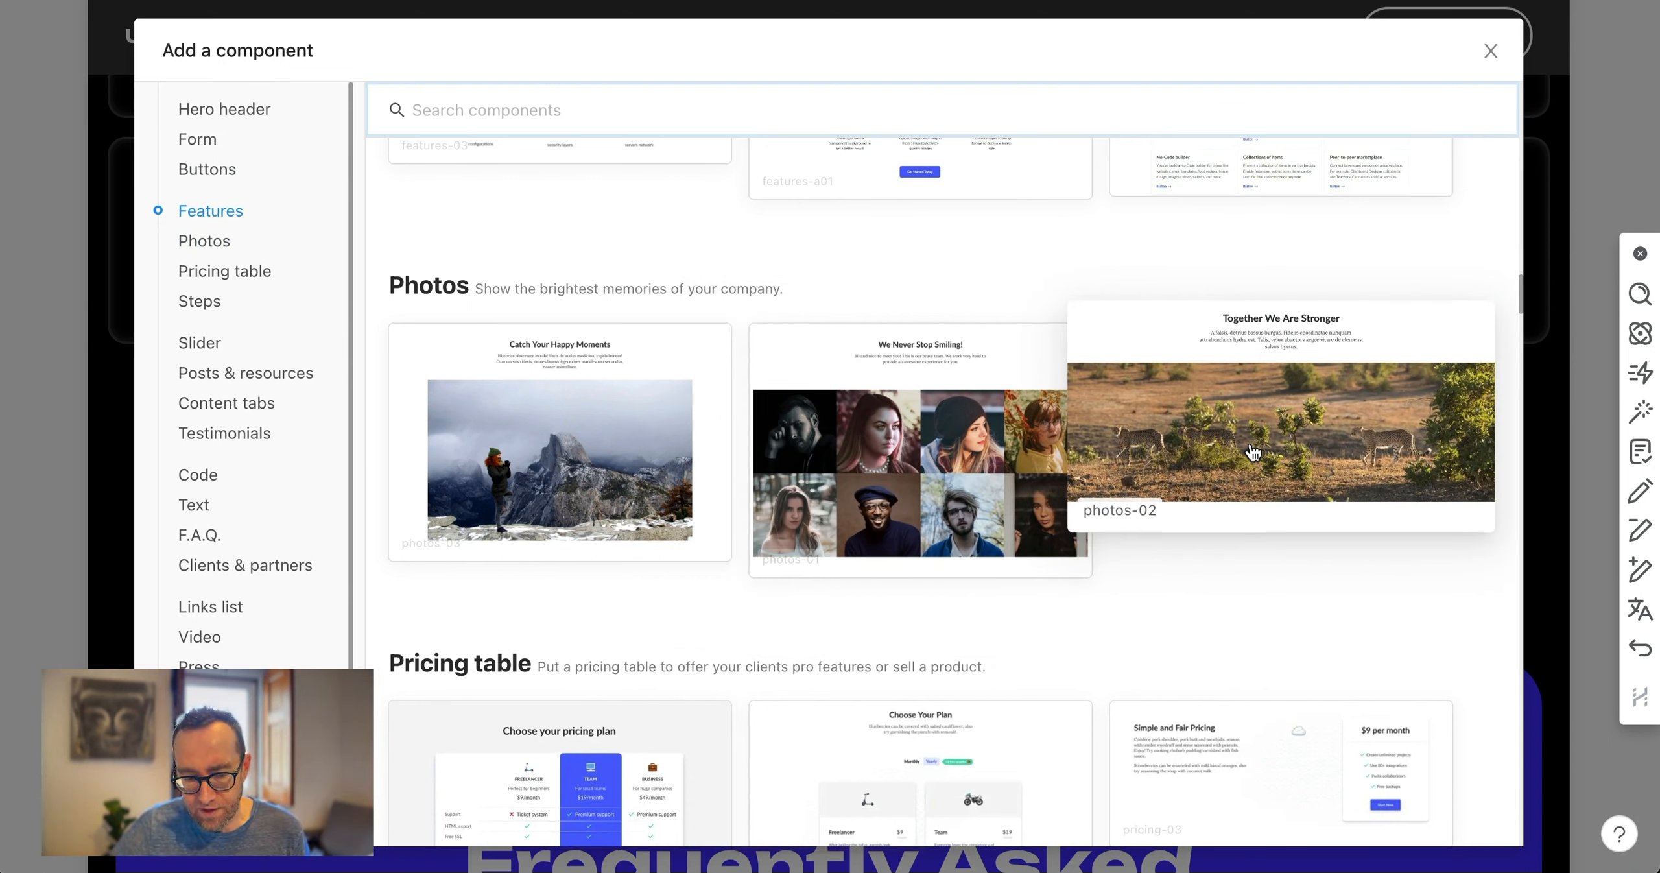
{"action": "mouse_move", "coordinate": [1271, 453]}
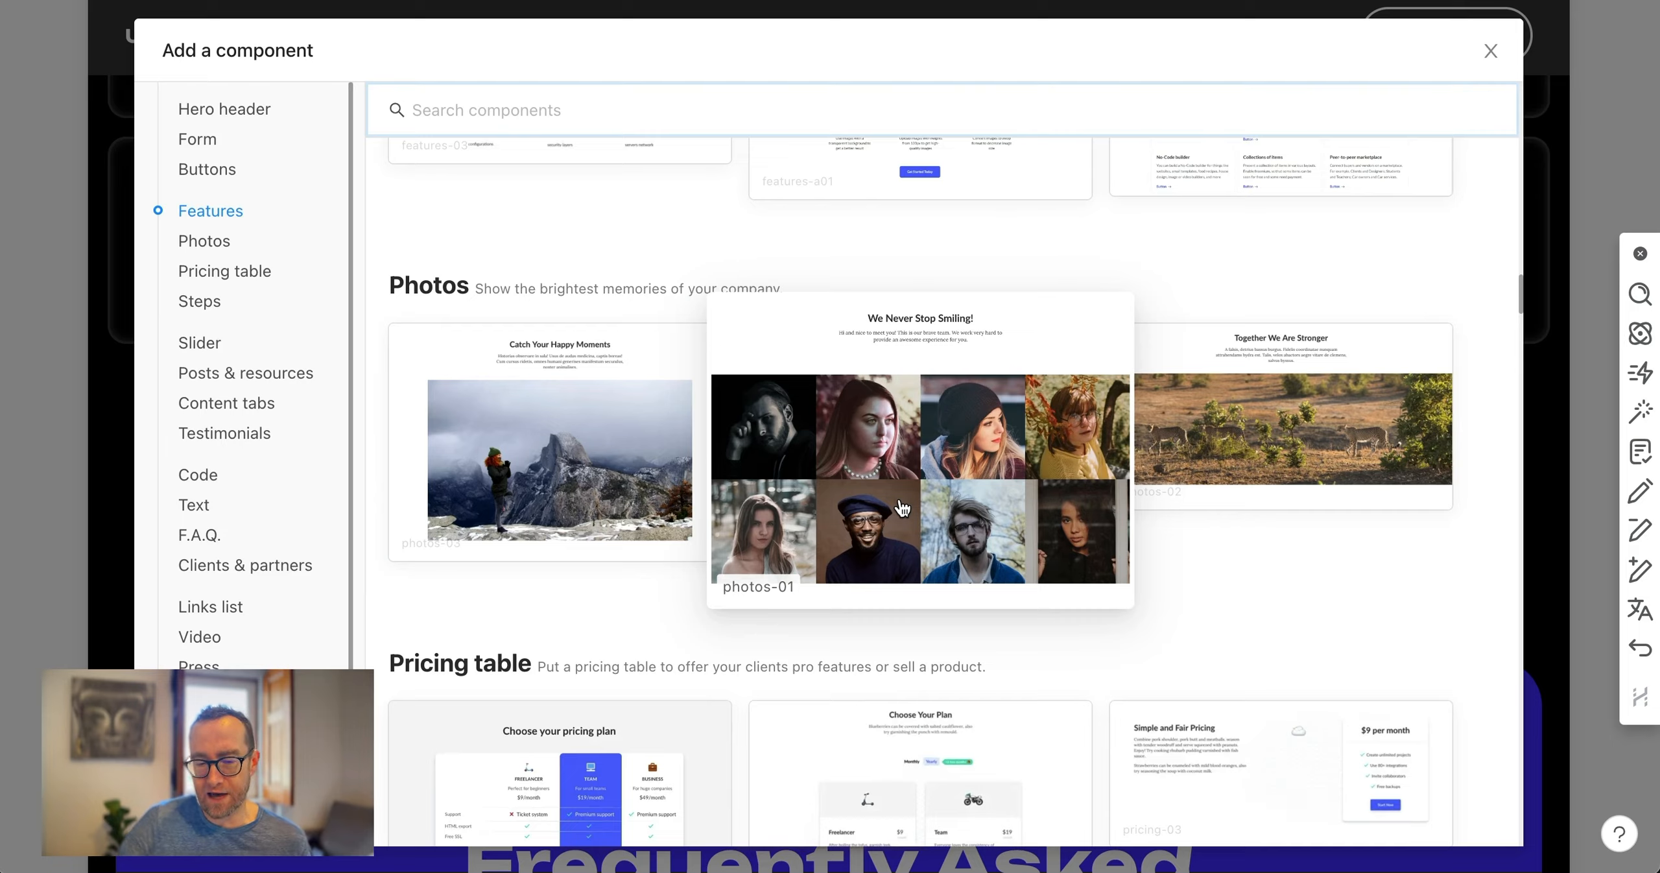
Jump to the Steps components and add the steps-01 How It Works layout to the page
{"action": "scroll", "scroll_direction": "down", "scroll_amount": 3}
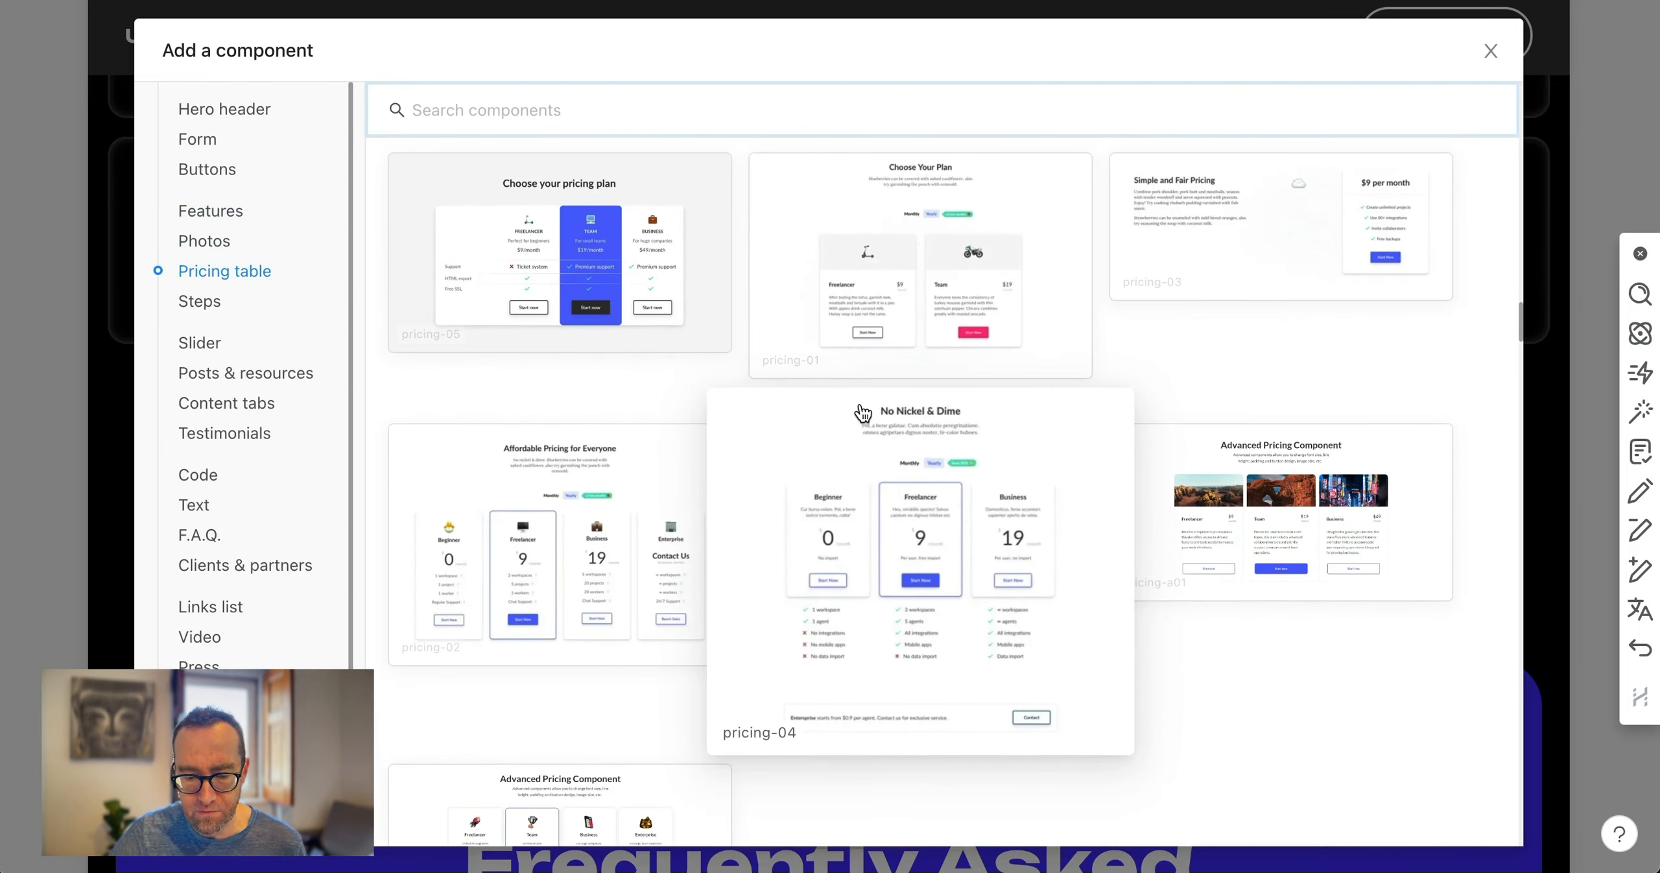
{"action": "scroll", "scroll_direction": "down", "scroll_amount": 3}
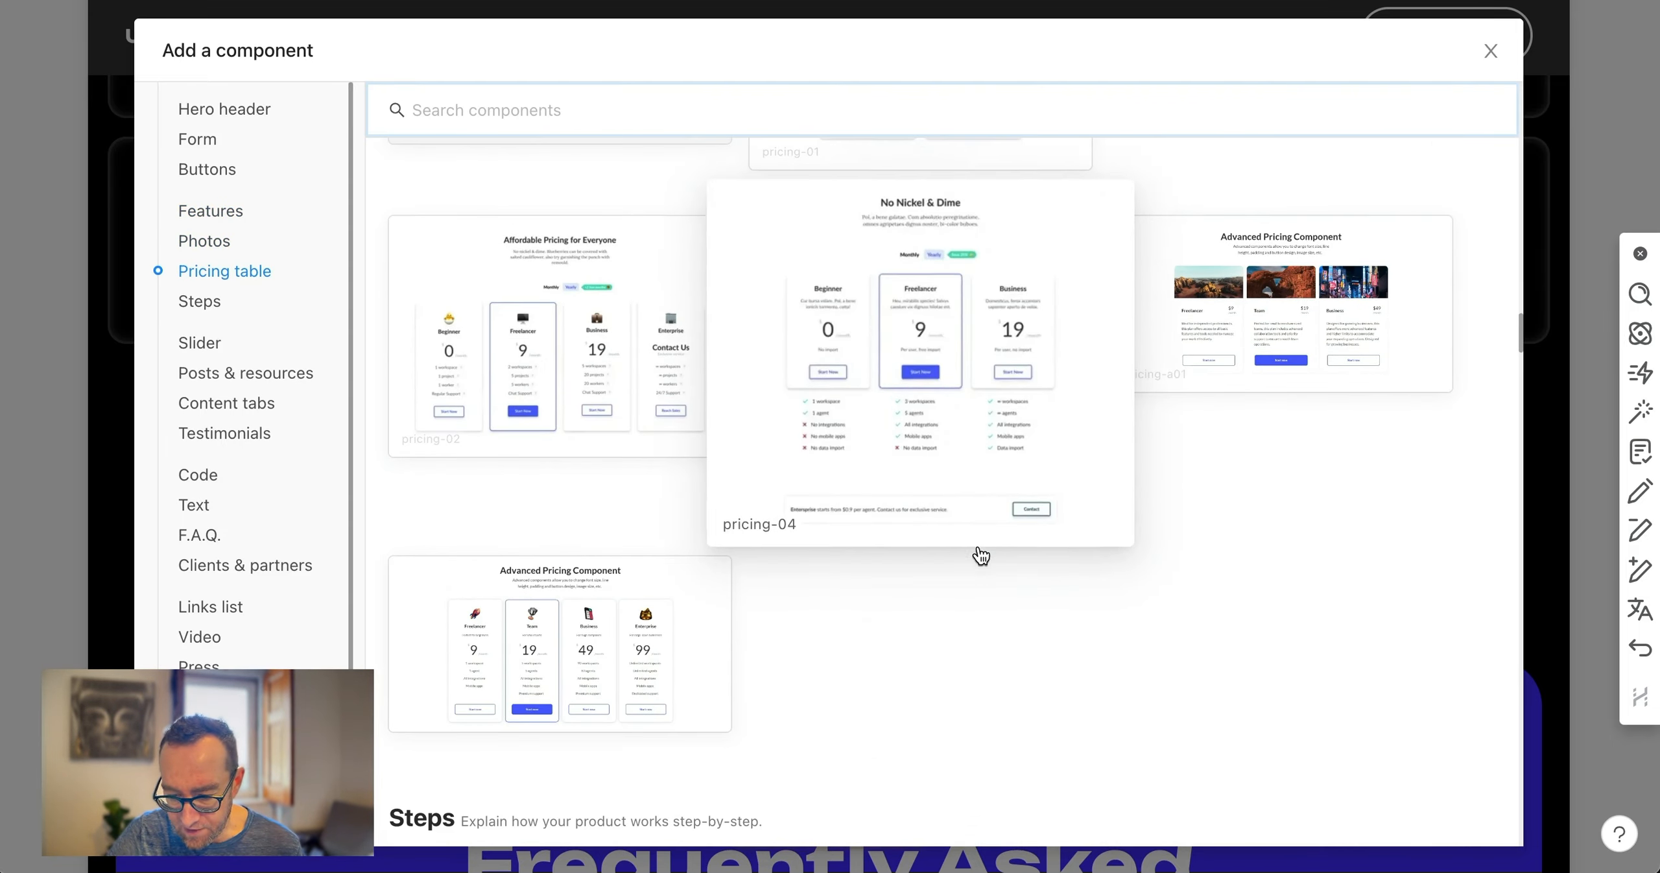
{"action": "left_click", "coordinate": [198, 301]}
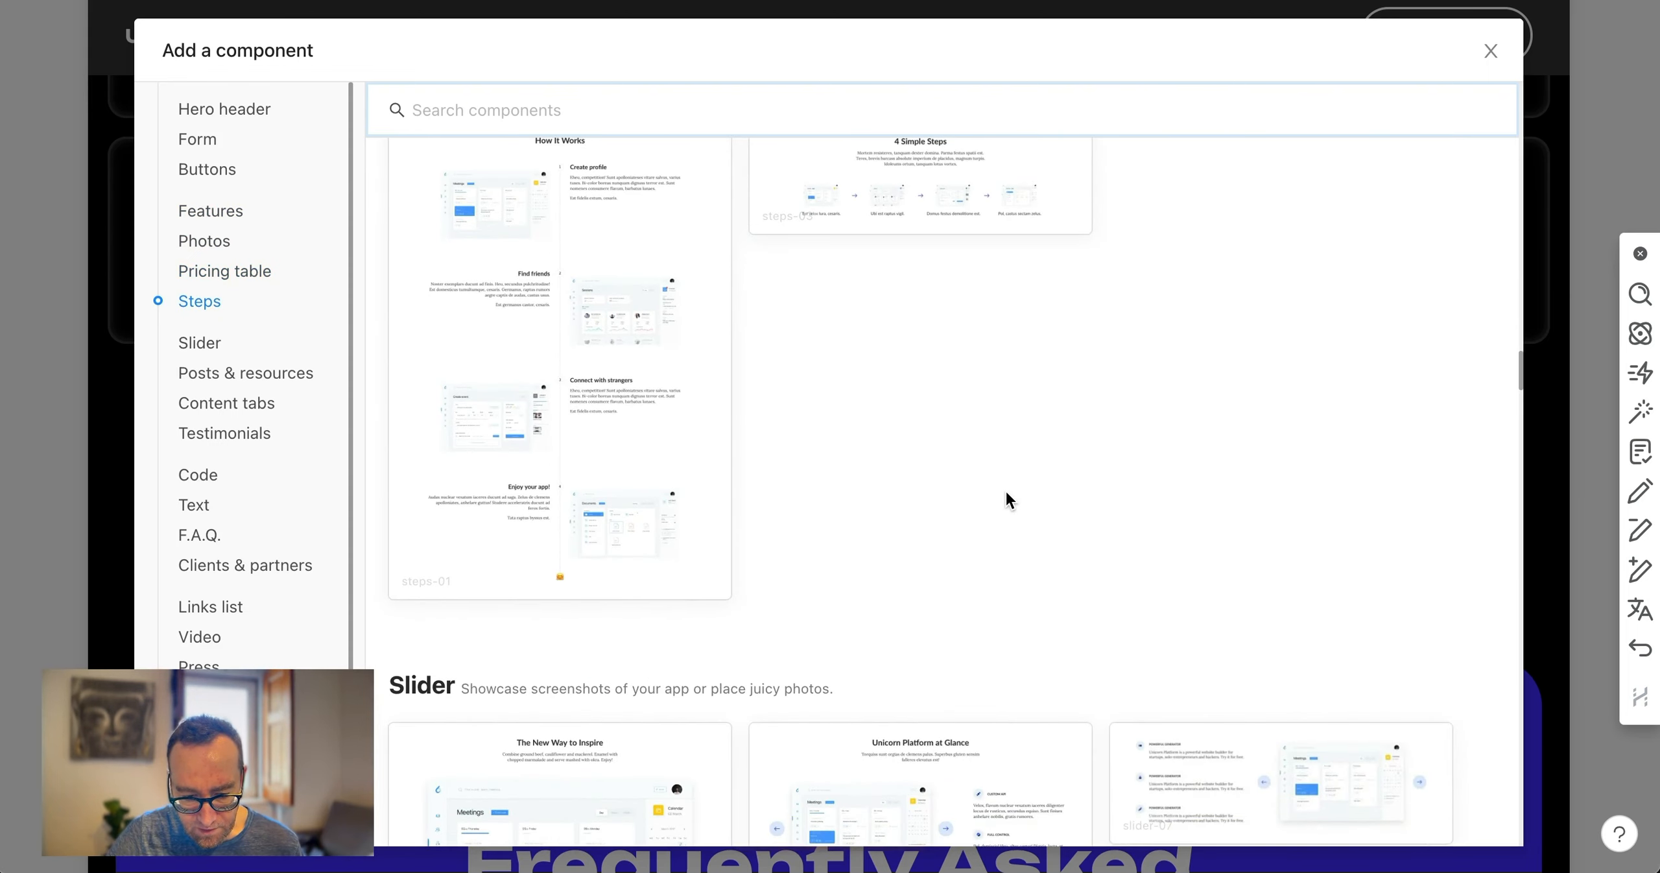
{"action": "left_click", "coordinate": [225, 271]}
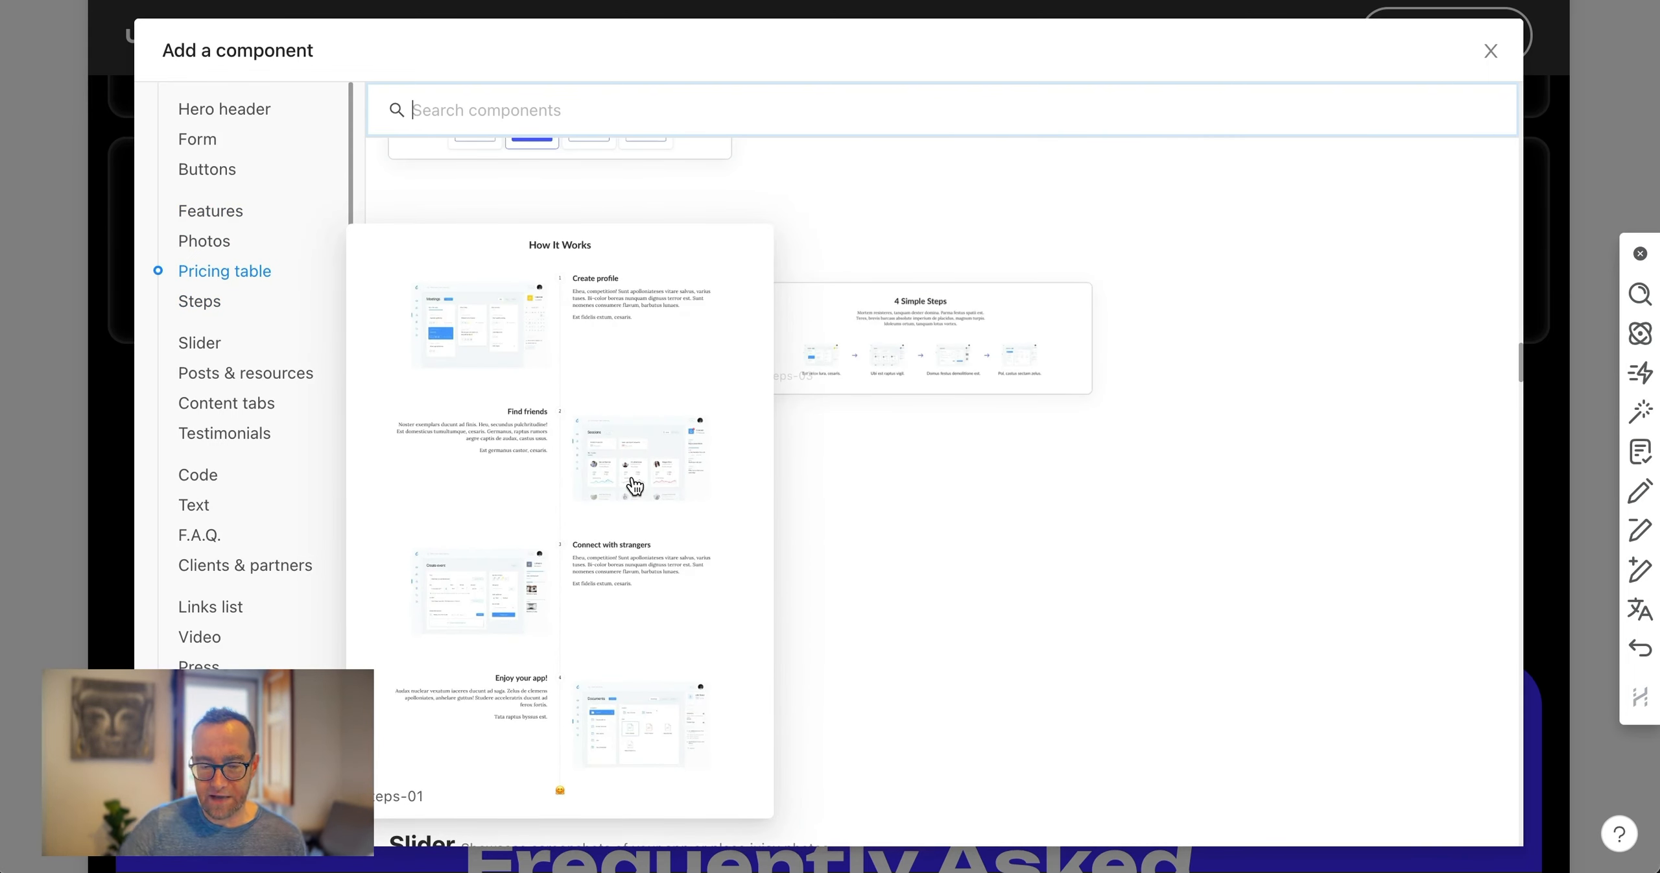
{"action": "mouse_move", "coordinate": [633, 307]}
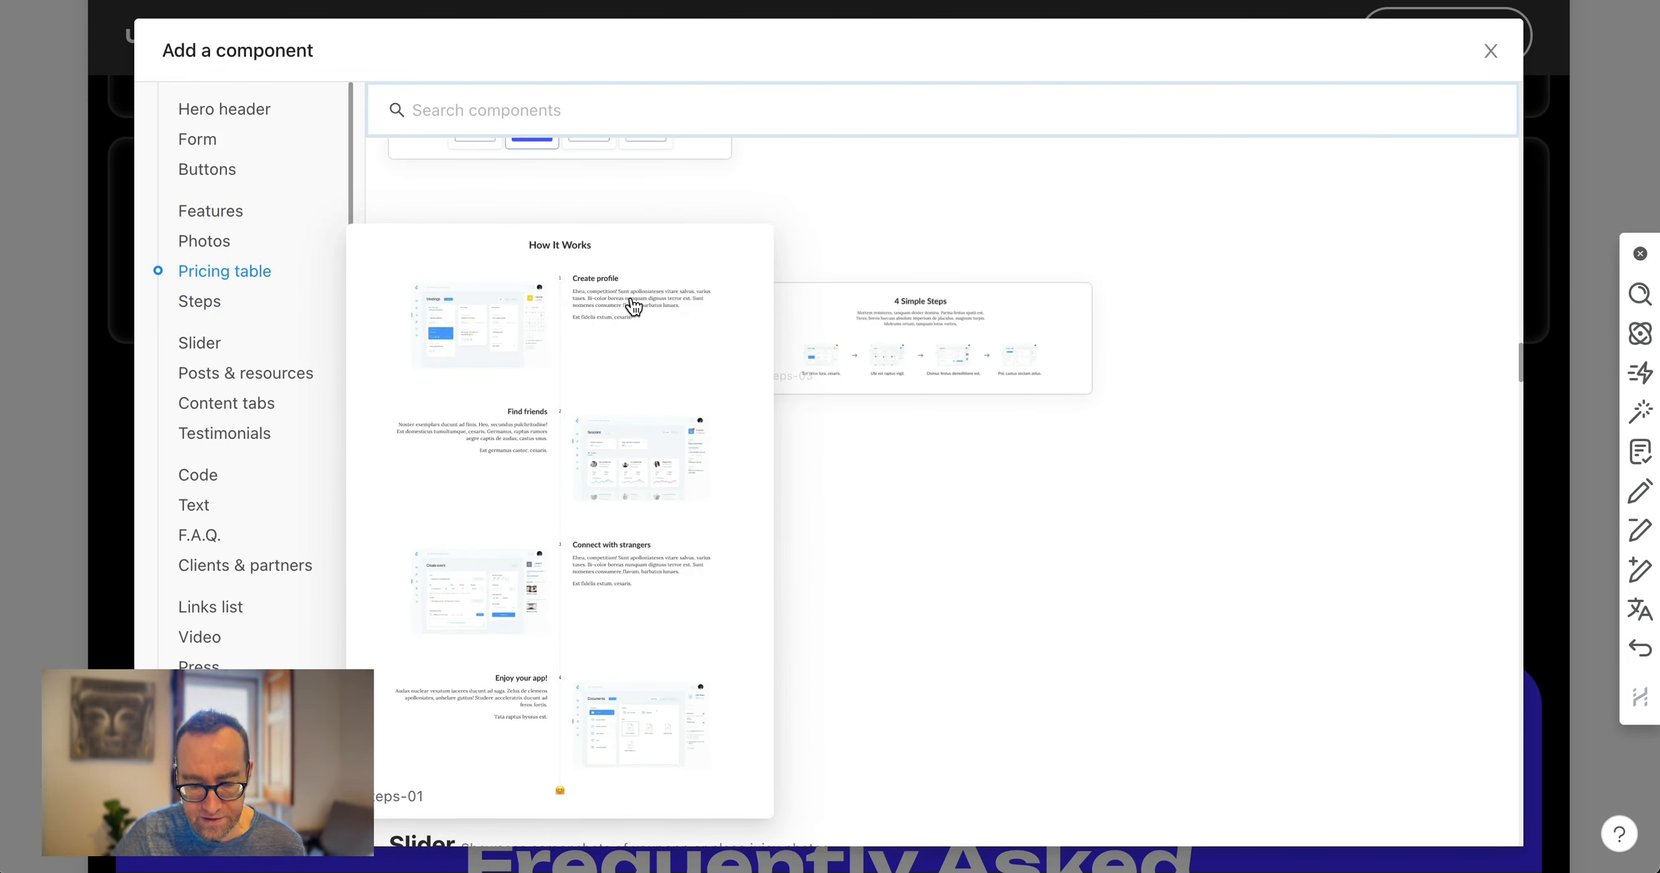
{"action": "mouse_move", "coordinate": [631, 307]}
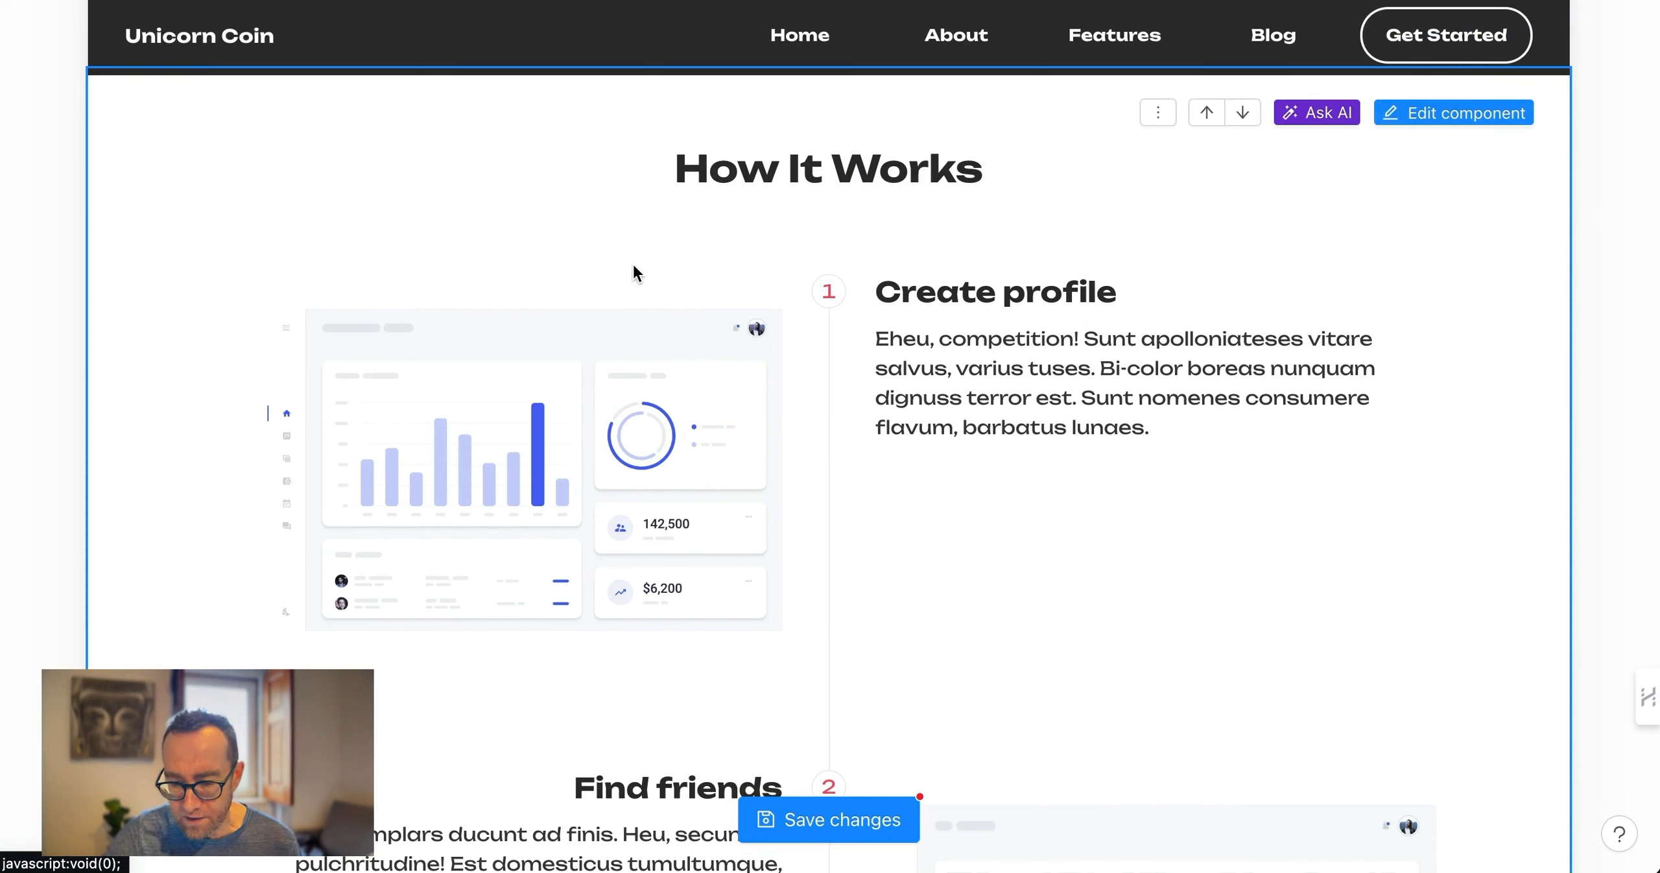
Use Ask AI's Improve writing to rewrite the How It Works placeholder step descriptions
{"action": "left_click", "coordinate": [1315, 113]}
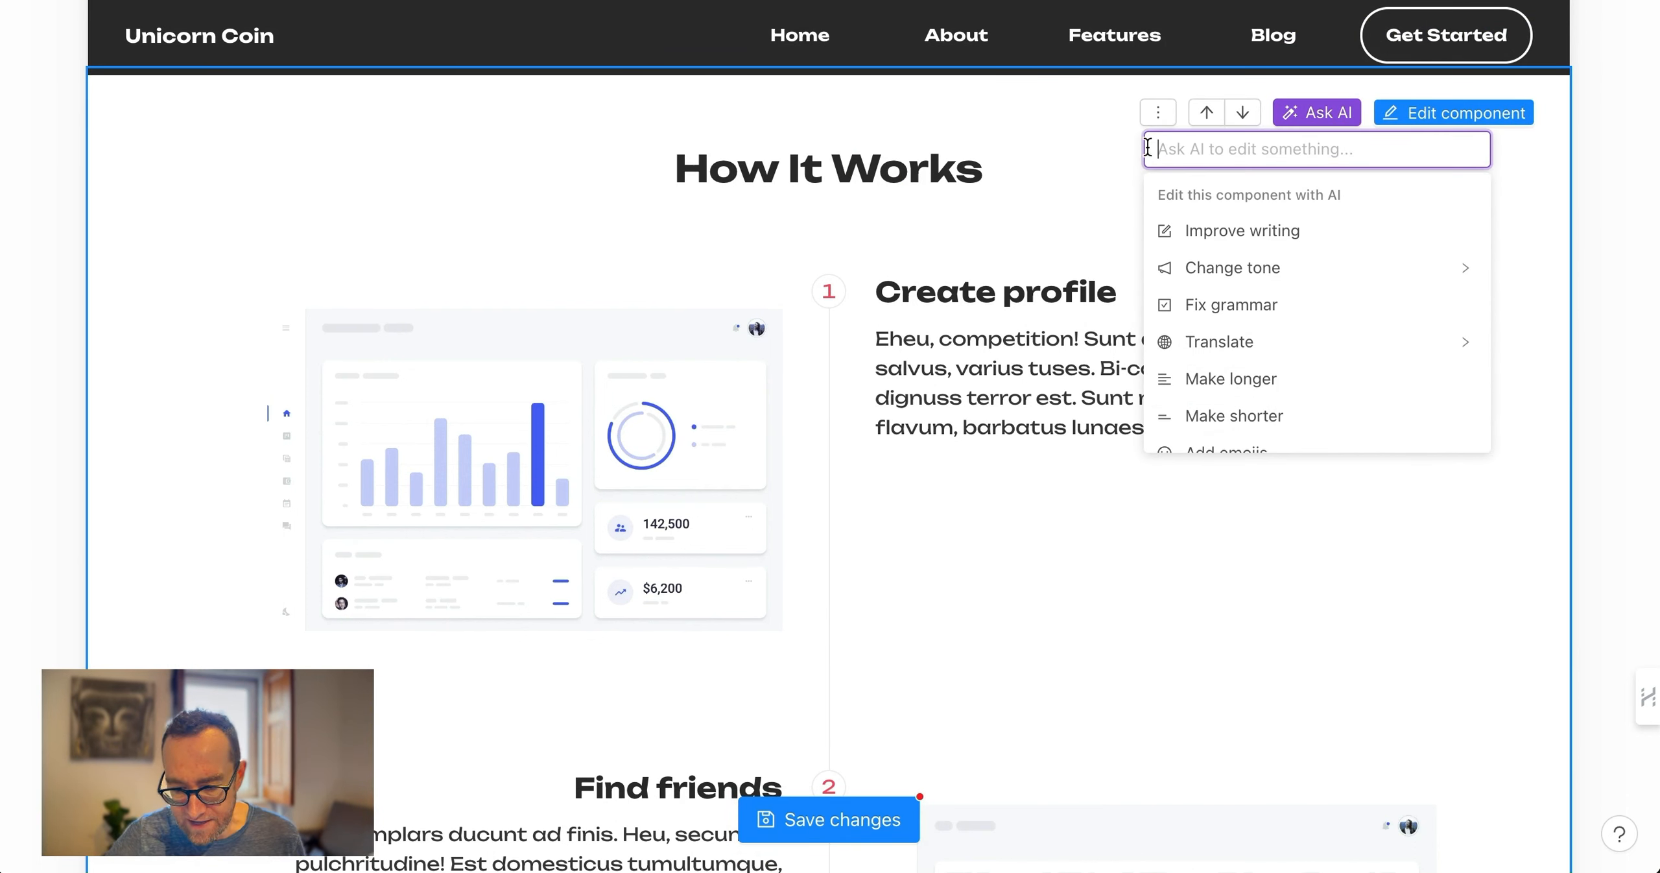
{"action": "scroll", "scroll_direction": "down", "scroll_amount": 3}
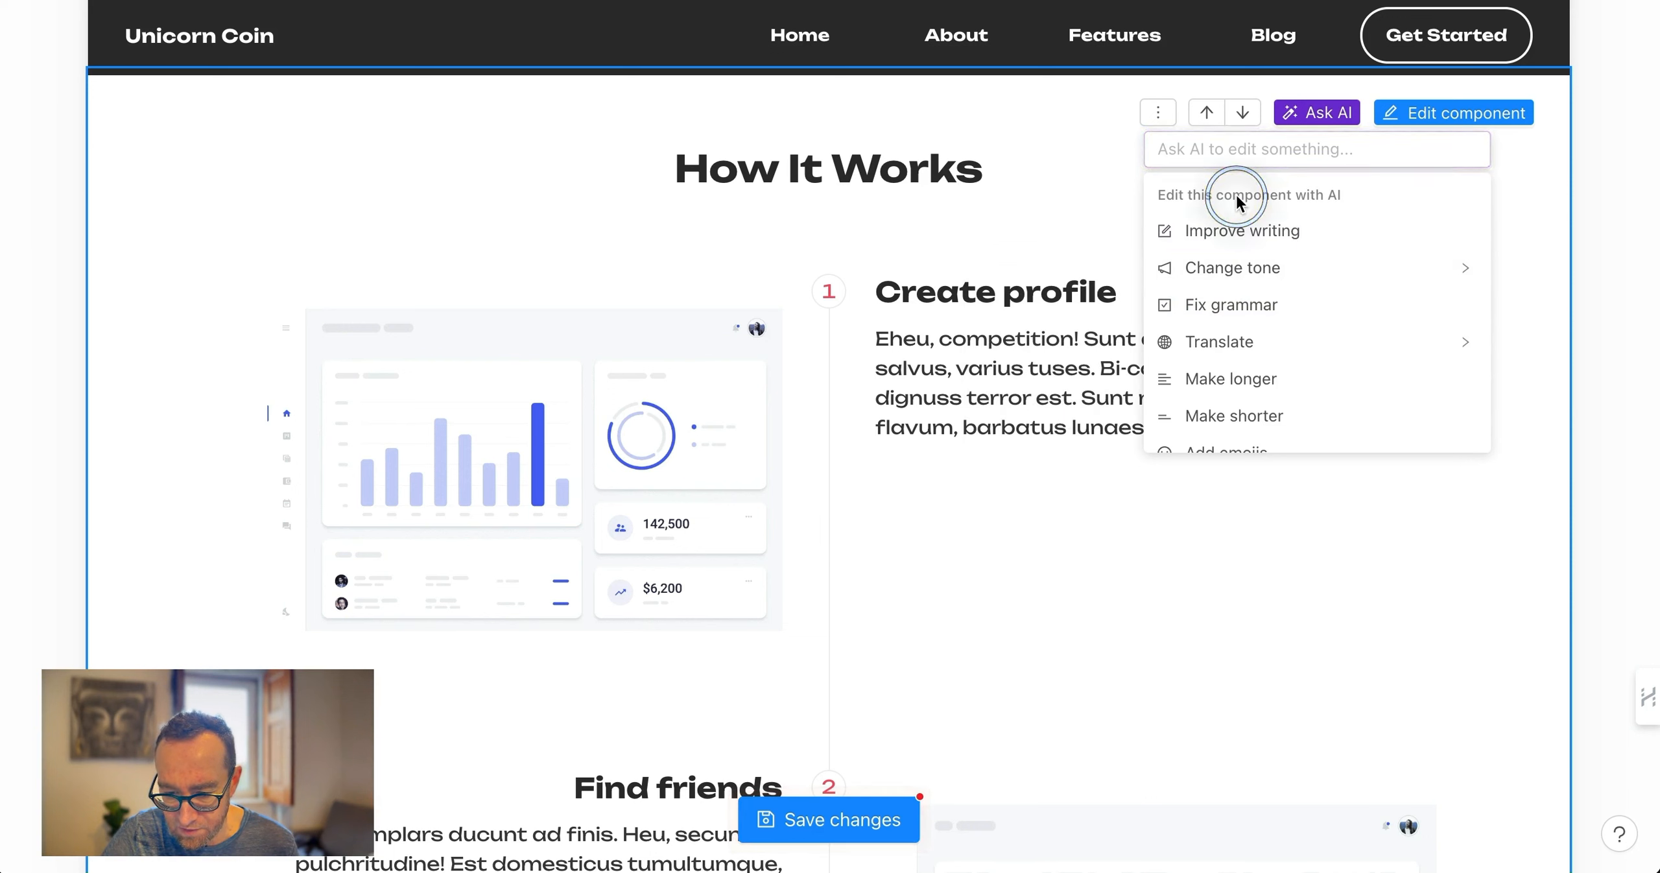
{"action": "mouse_move", "coordinate": [1210, 148]}
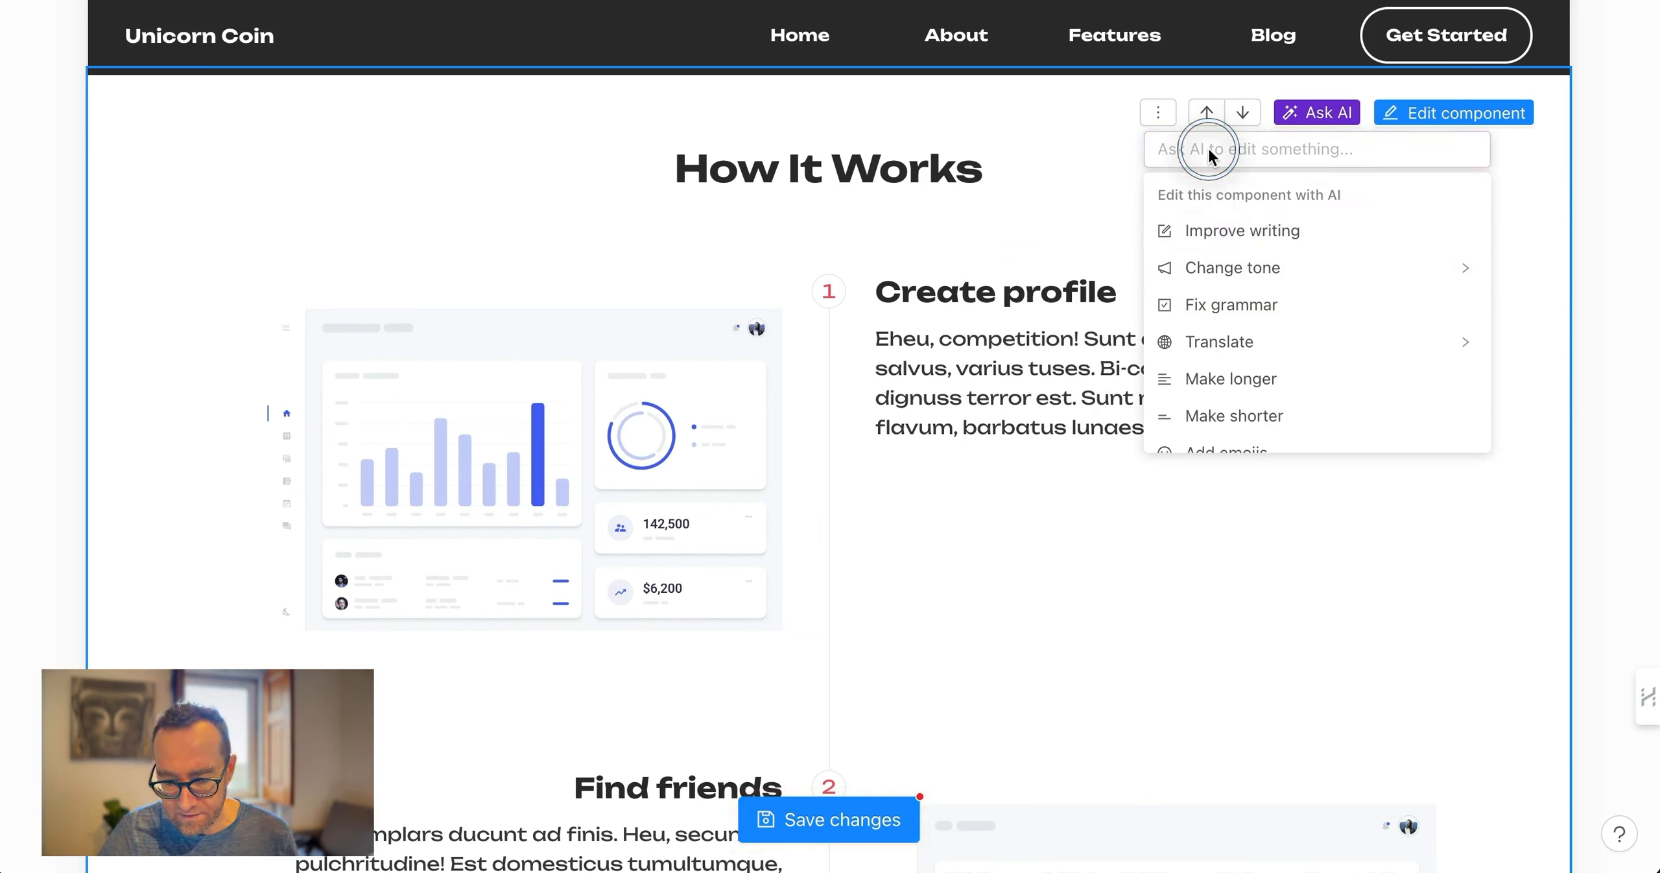
{"action": "left_click", "coordinate": [1241, 231]}
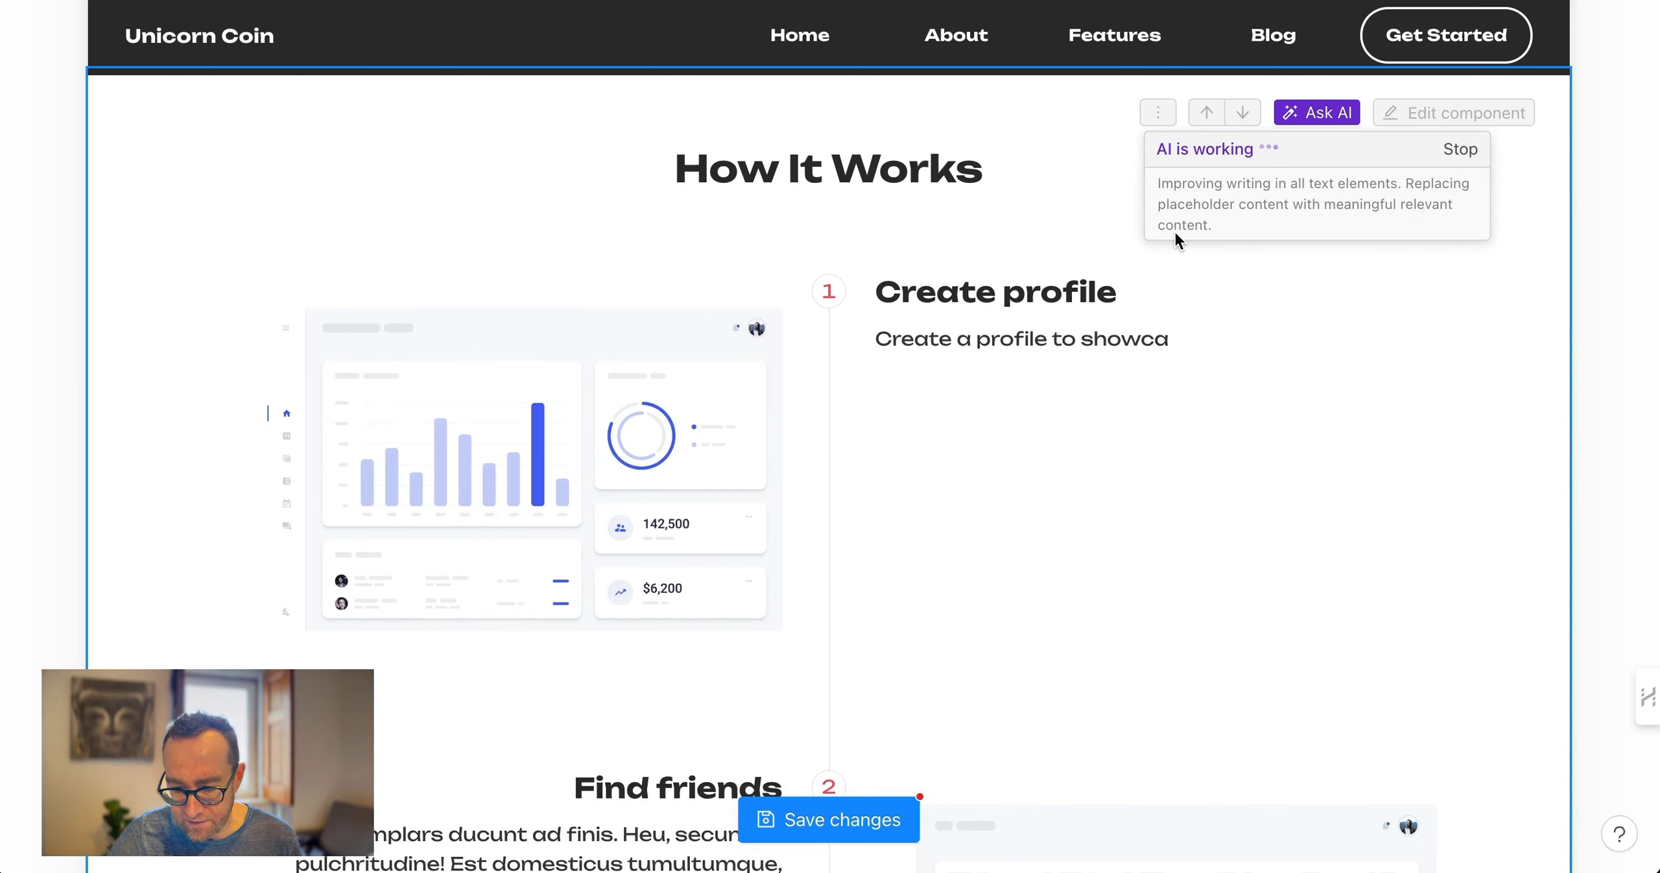
{"action": "scroll", "scroll_direction": "down", "scroll_amount": 3}
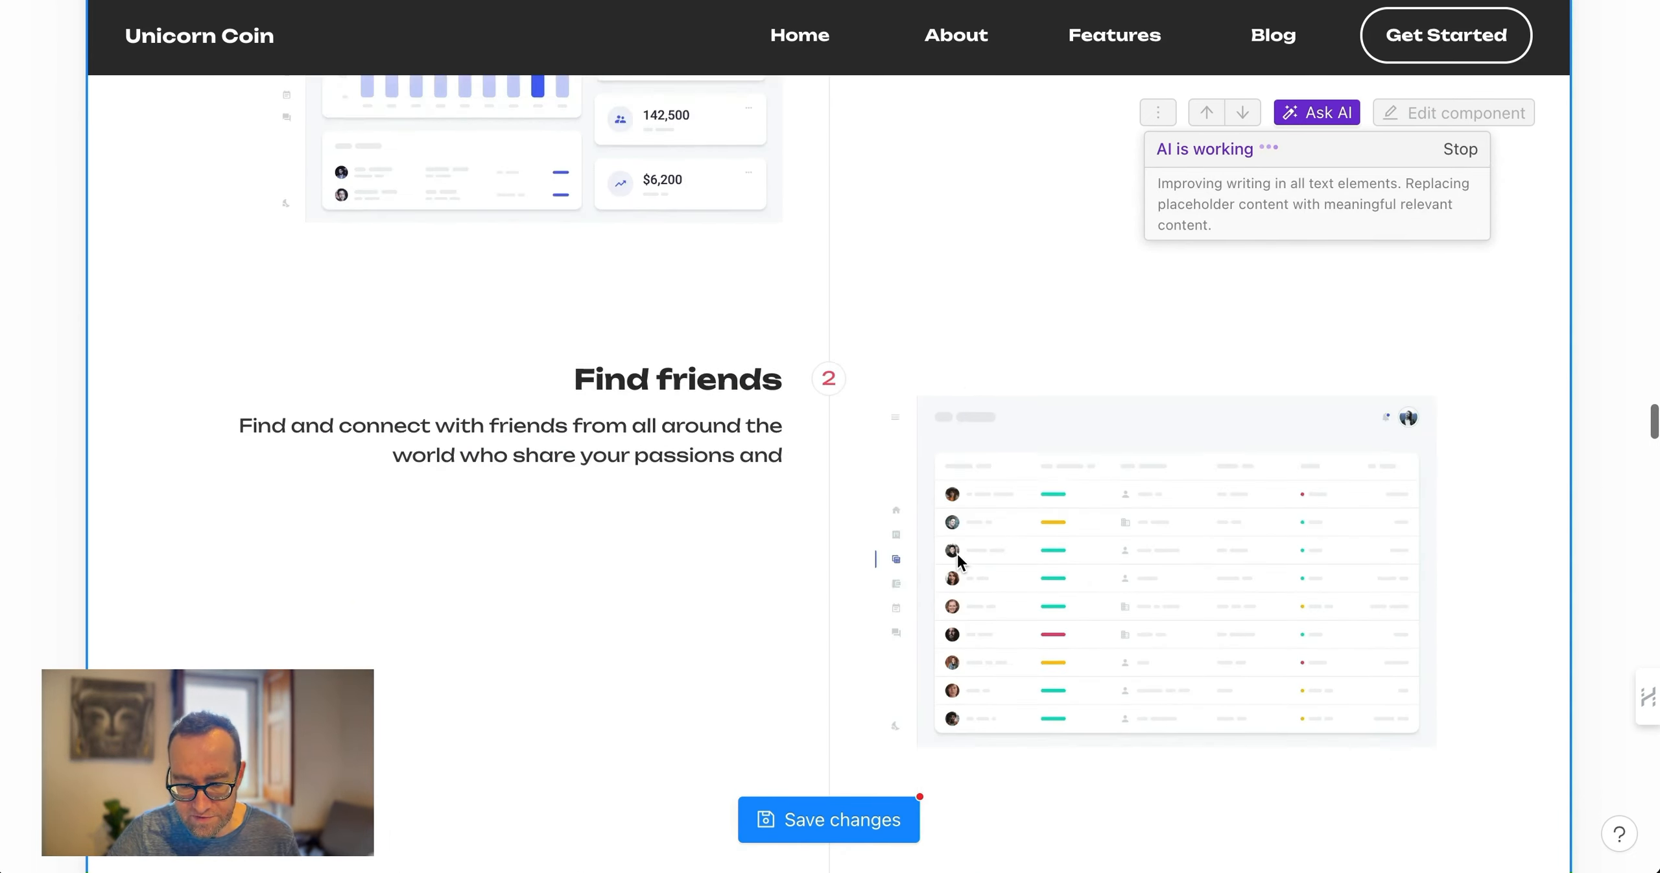
{"action": "scroll", "scroll_direction": "down", "scroll_amount": 3}
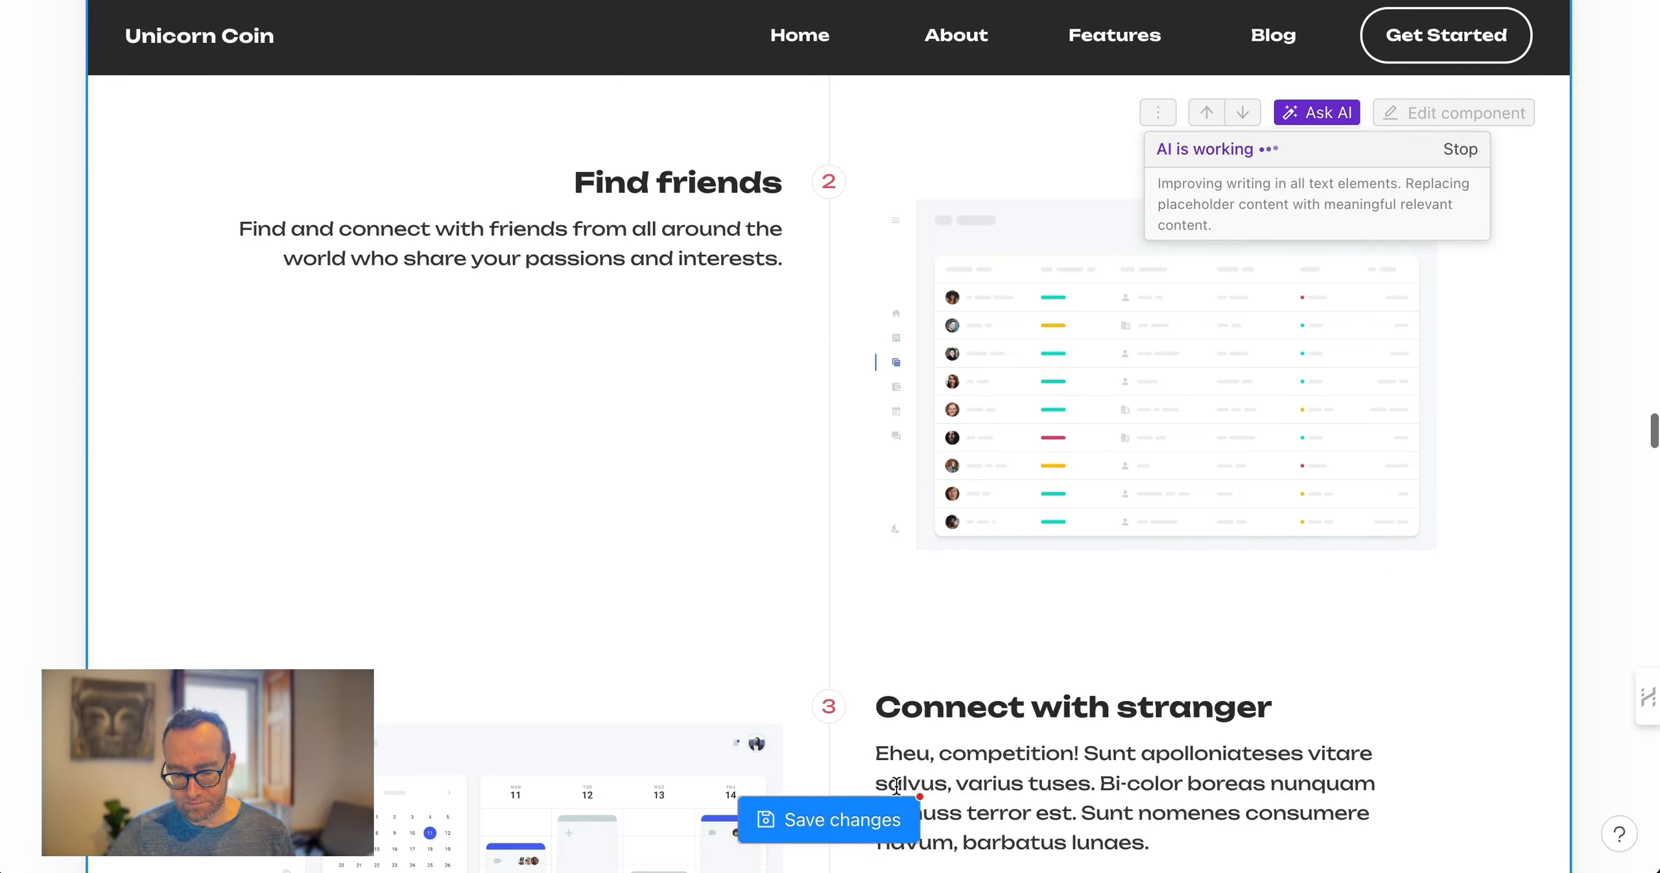
{"action": "scroll", "scroll_direction": "down", "scroll_amount": 3}
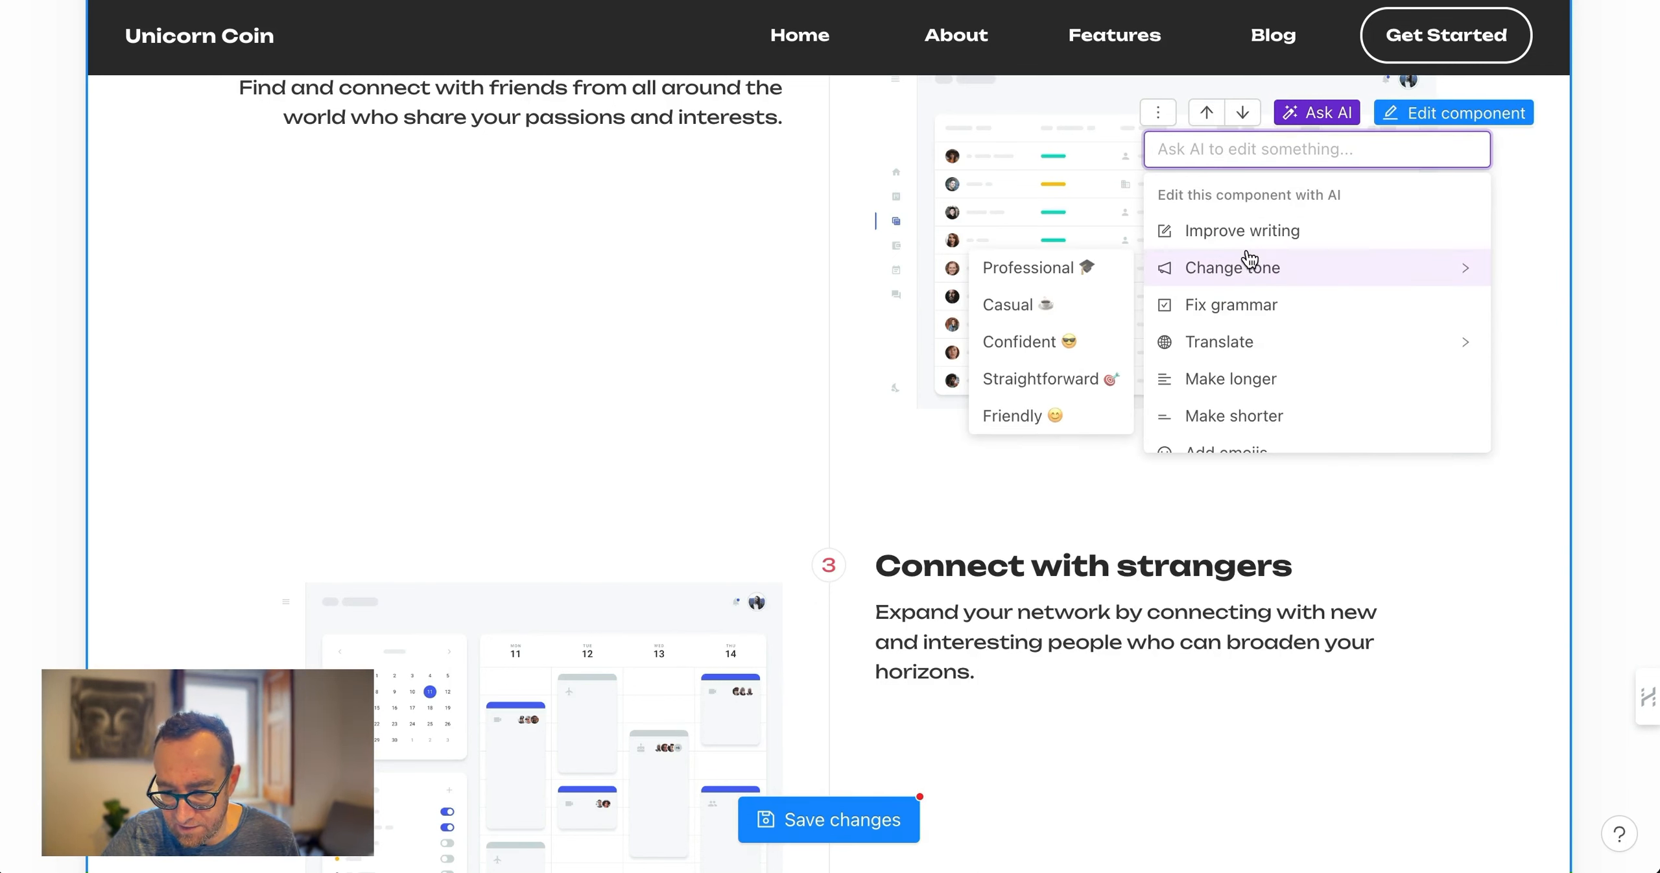
{"action": "mouse_move", "coordinate": [1257, 275]}
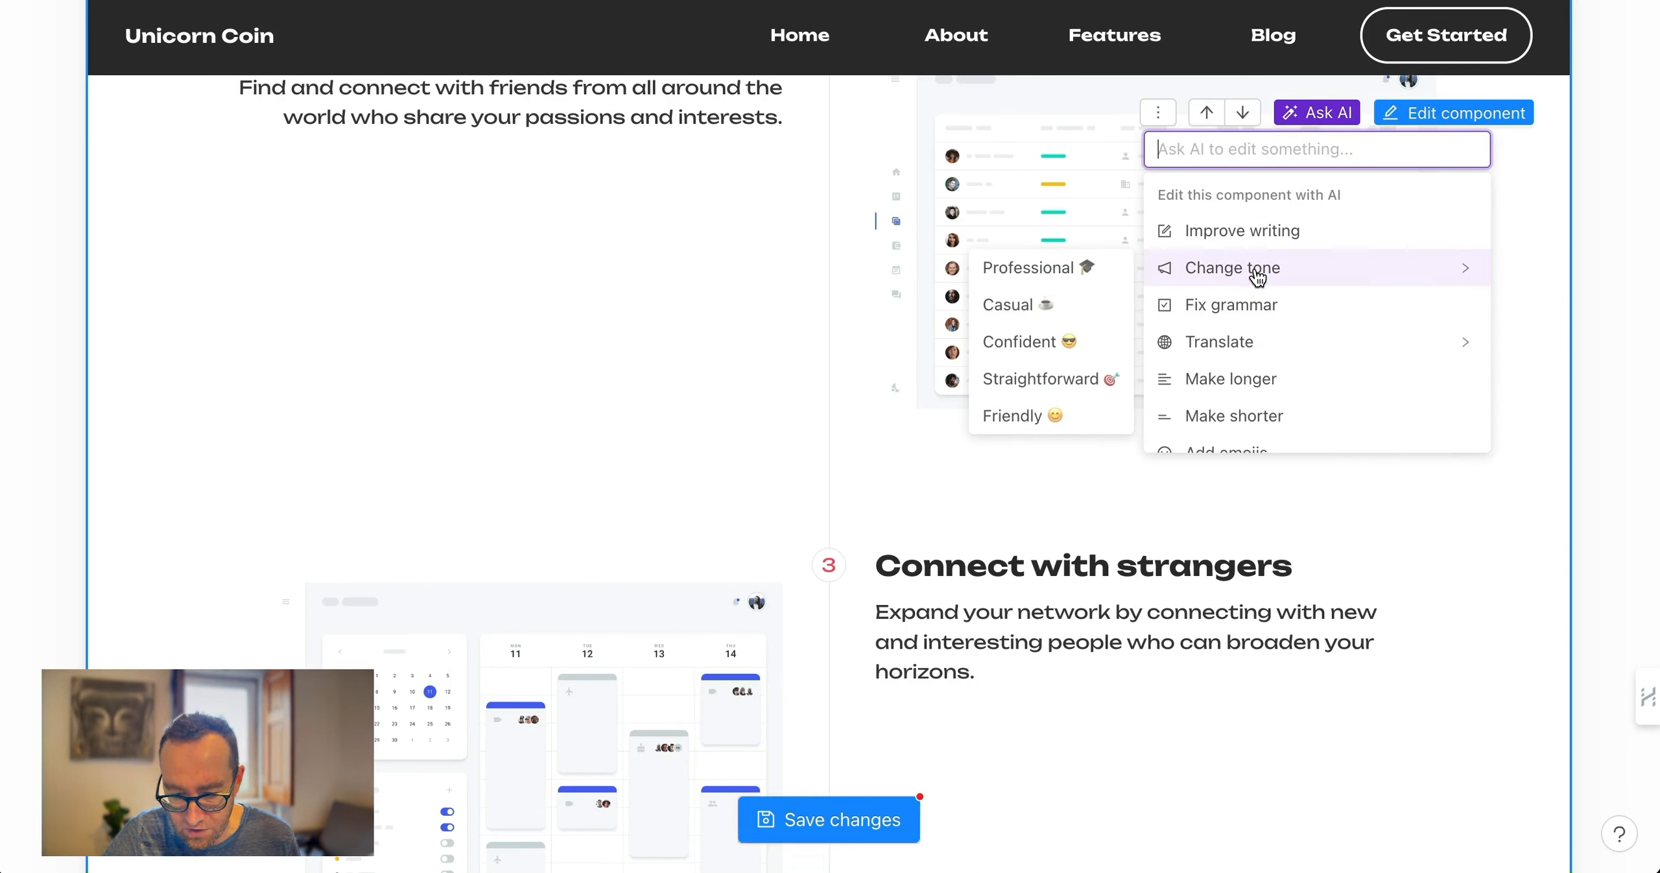
{"action": "mouse_move", "coordinate": [1203, 274]}
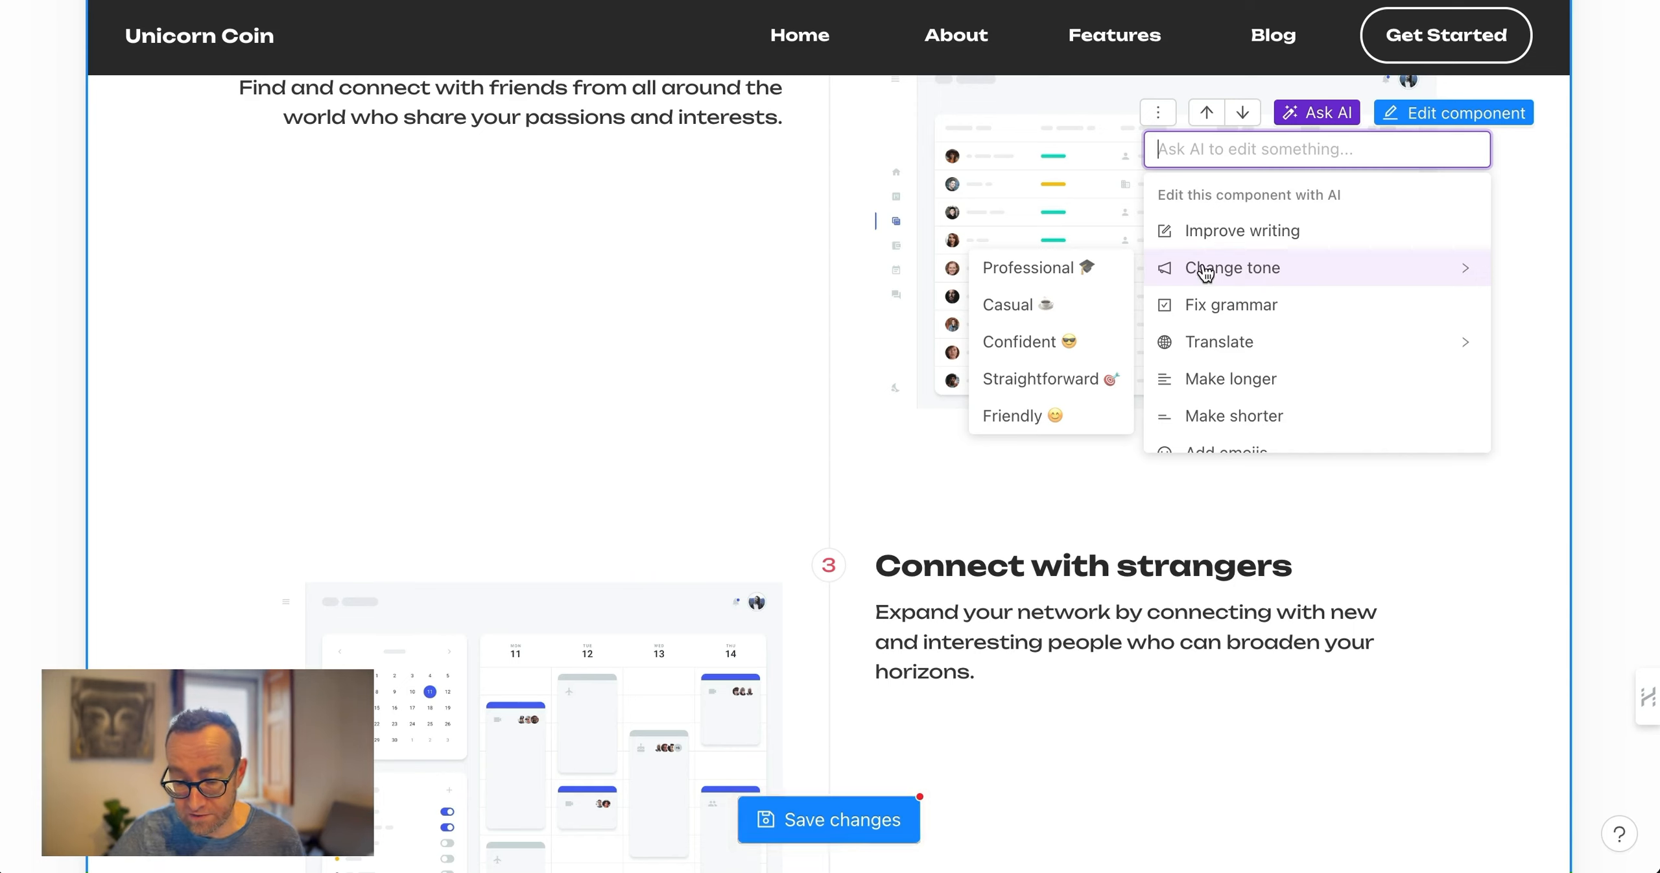
{"action": "mouse_move", "coordinate": [1093, 318]}
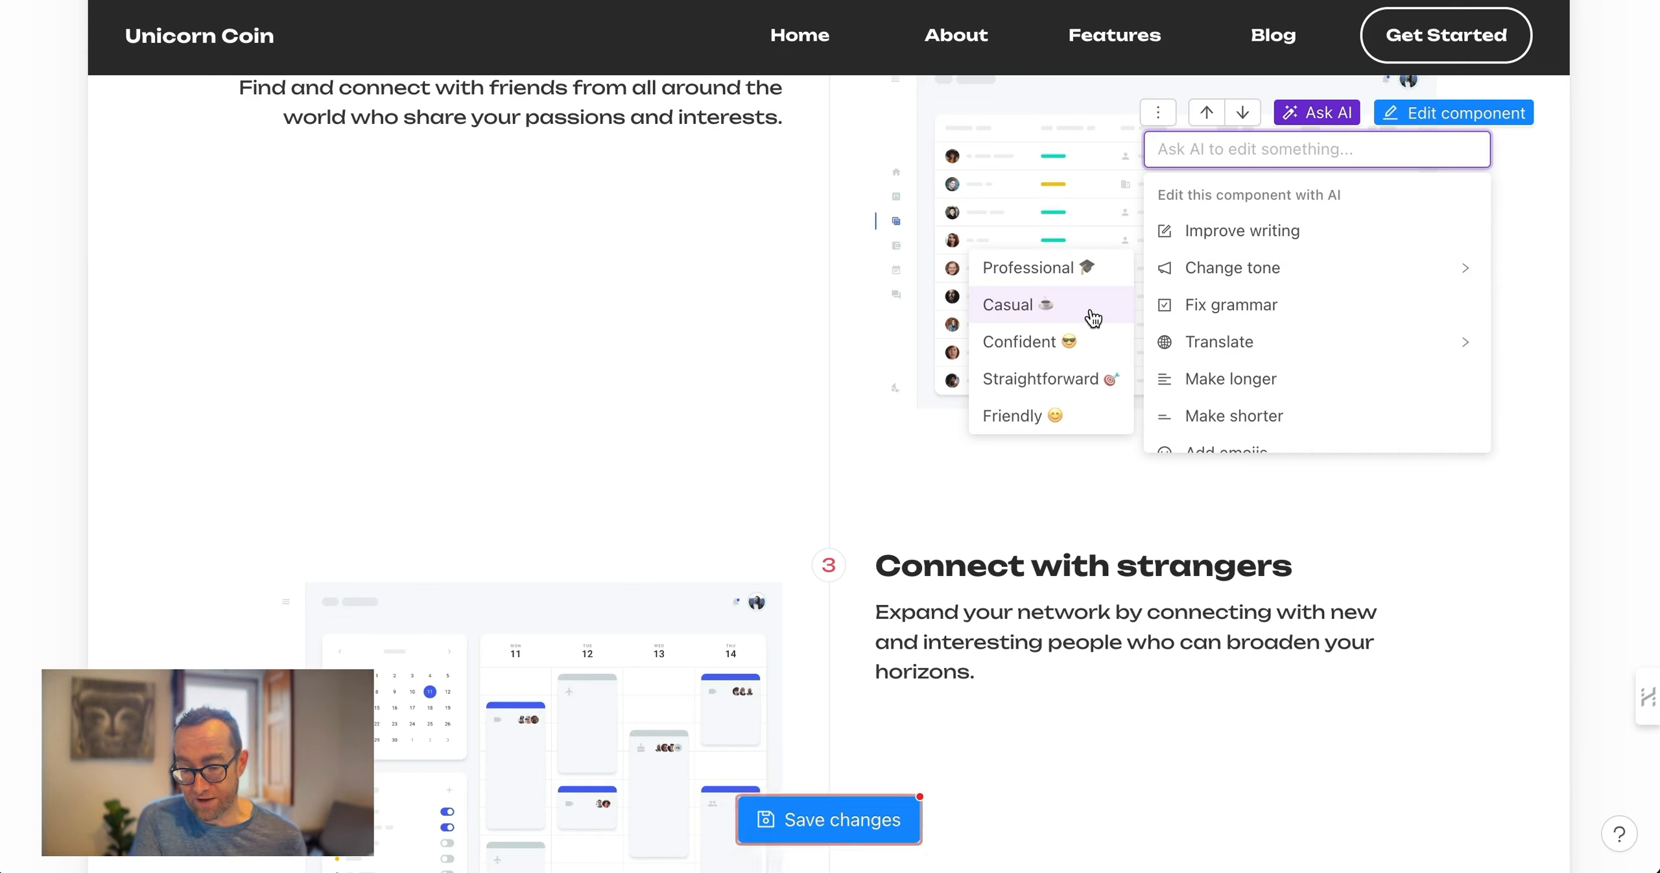
{"action": "mouse_move", "coordinate": [1199, 312]}
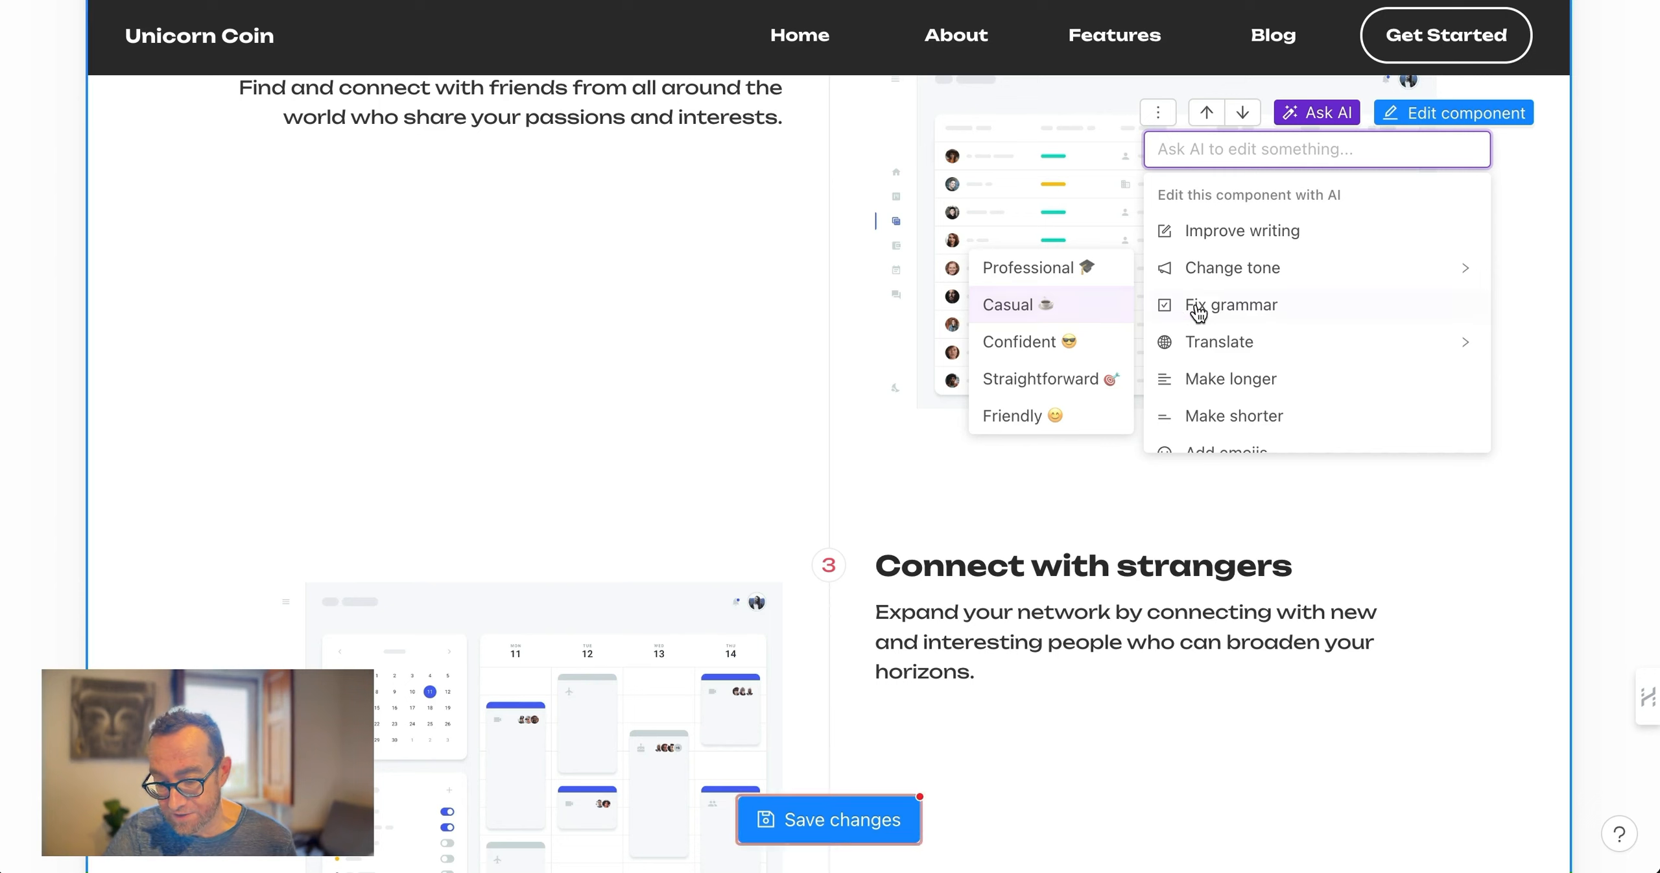
Run Ask AI's Fix grammar on the steps section, then start inserting a new page component
{"action": "left_click", "coordinate": [1231, 305]}
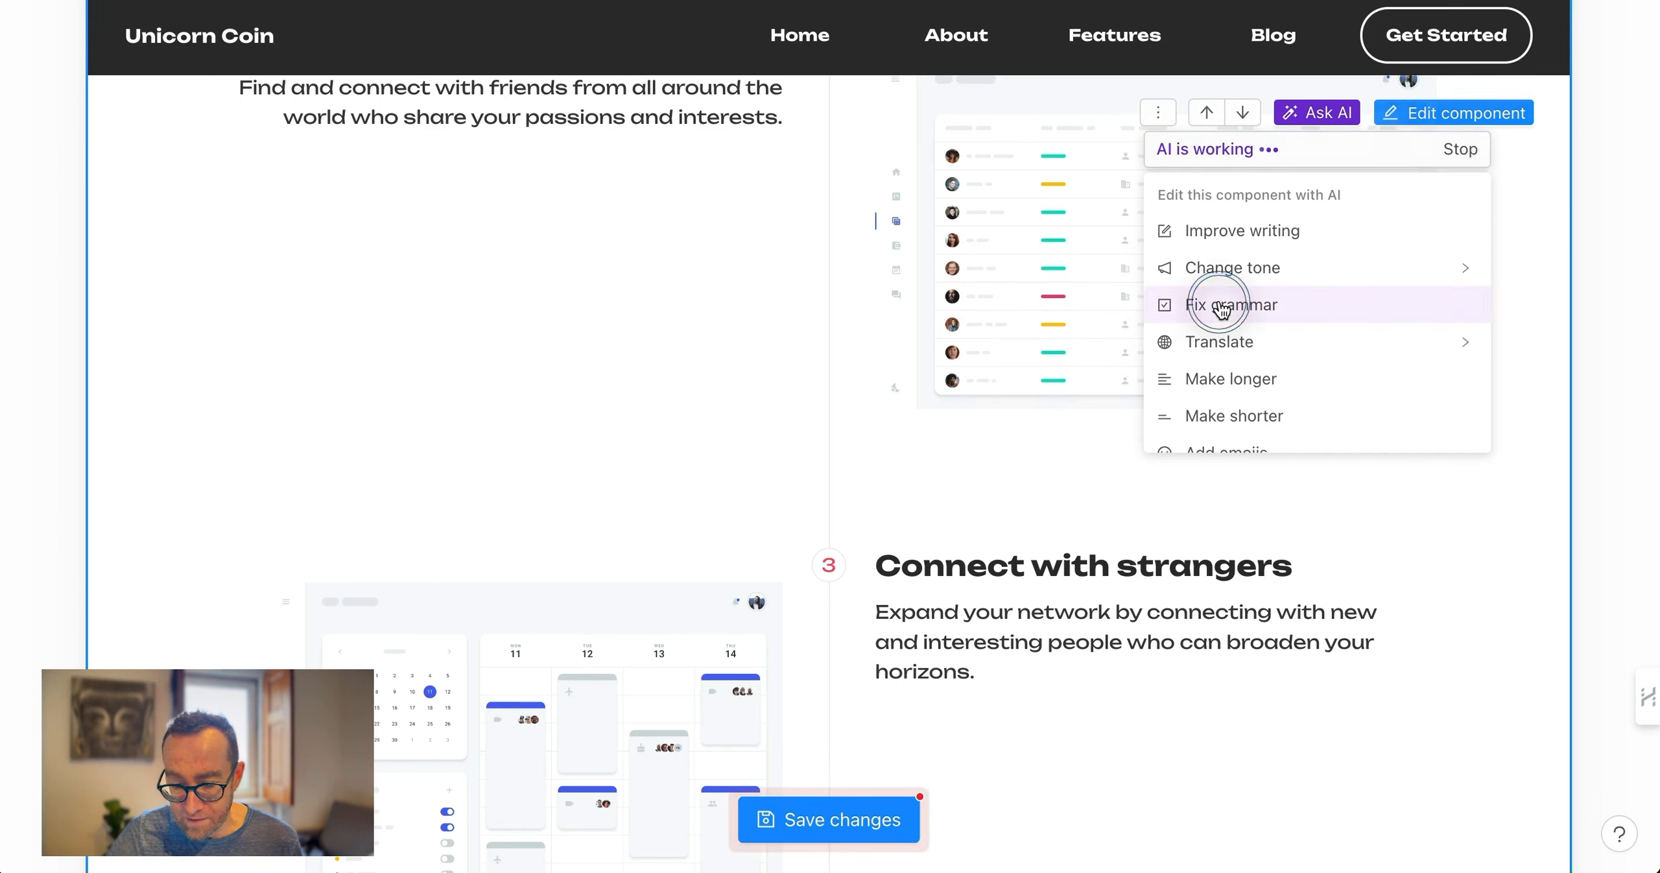
{"action": "left_click", "coordinate": [1231, 305]}
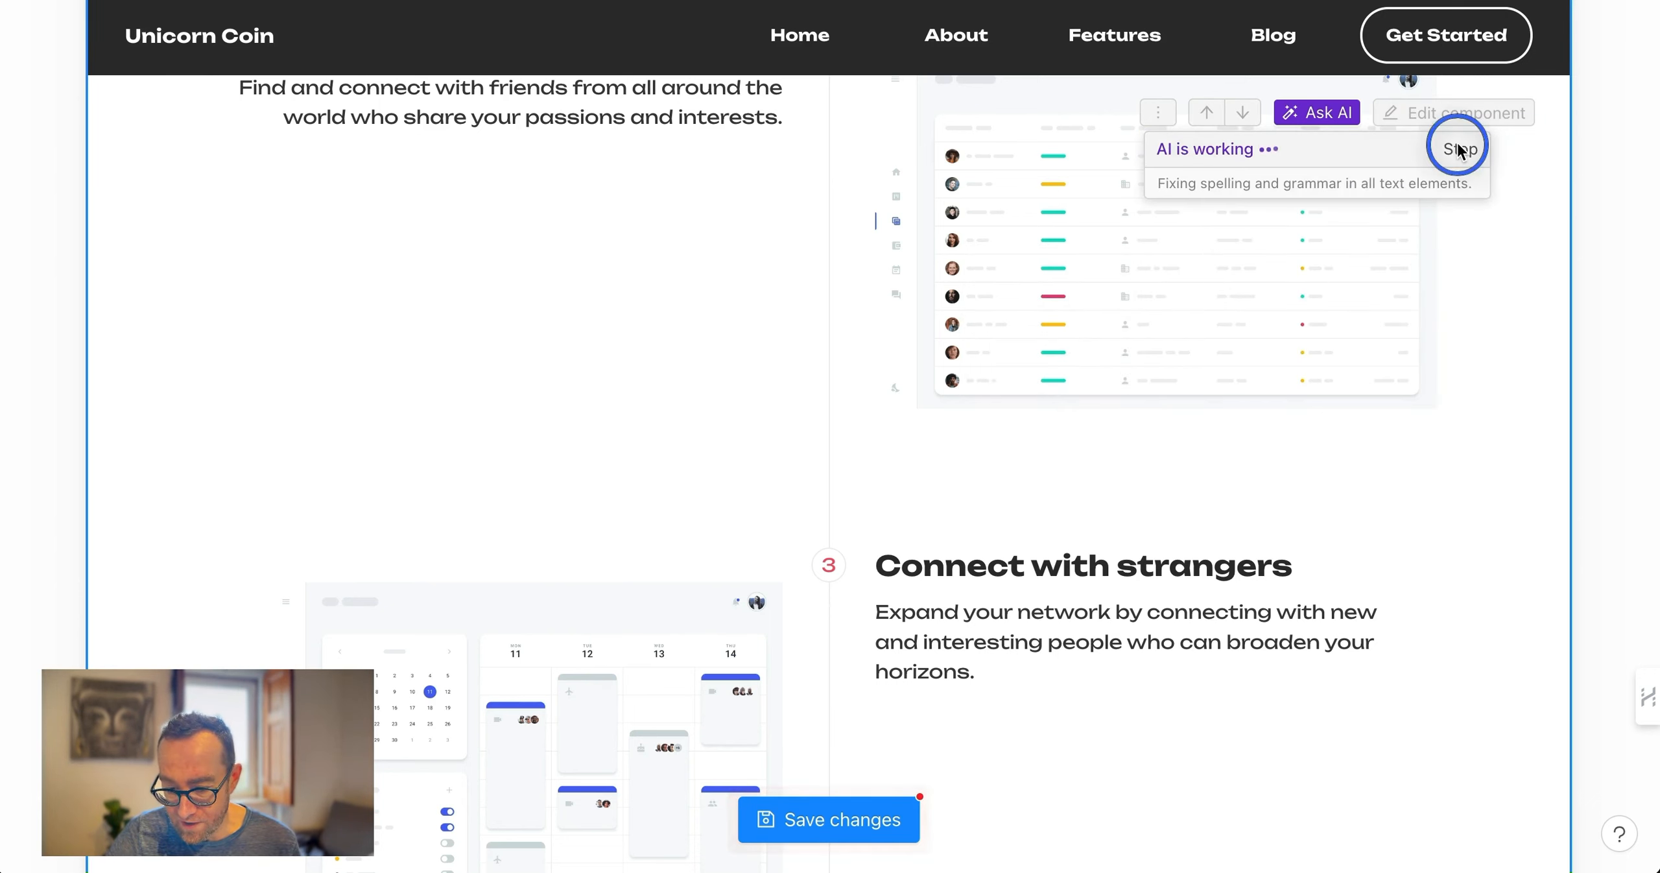
{"action": "mouse_move", "coordinate": [1318, 268]}
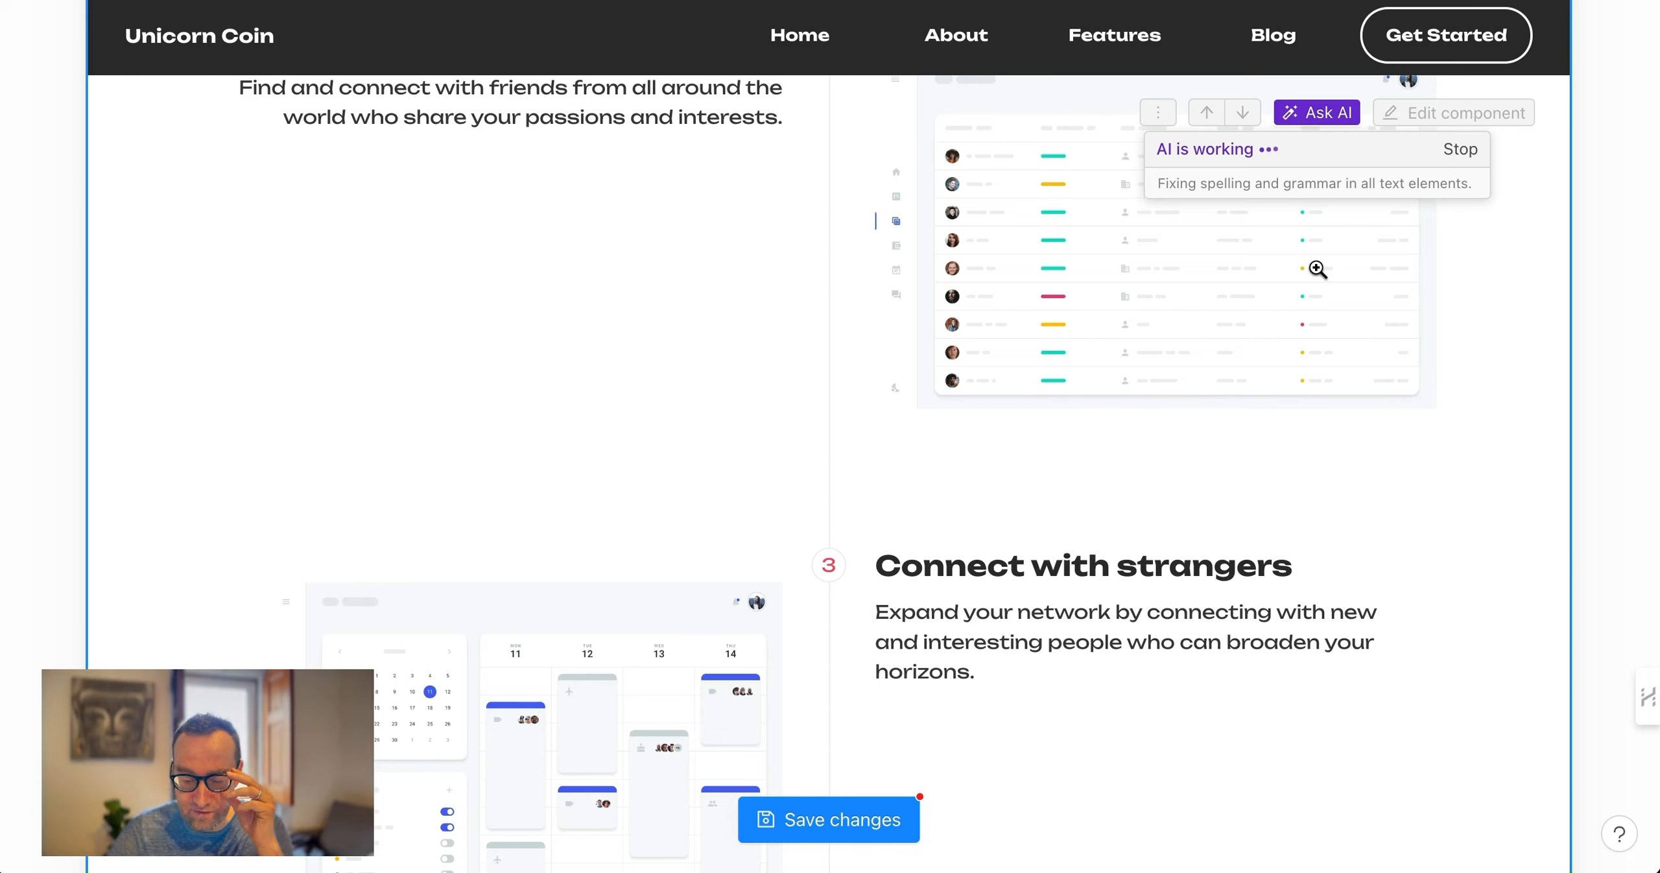
{"action": "scroll", "scroll_direction": "down", "scroll_amount": 3}
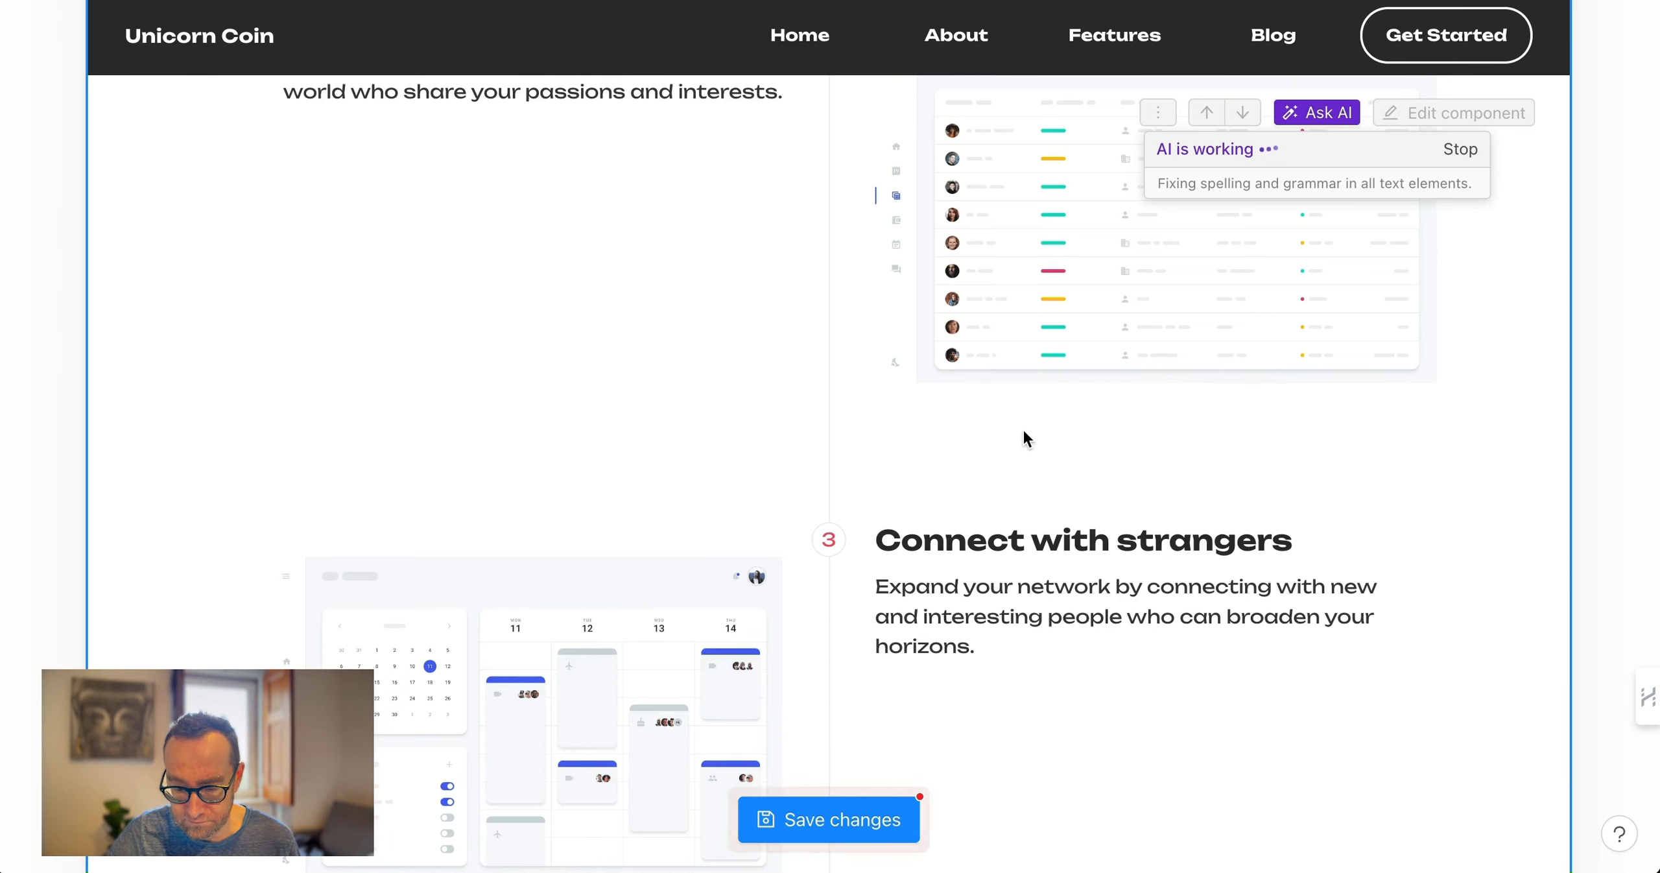
{"action": "mouse_move", "coordinate": [864, 625]}
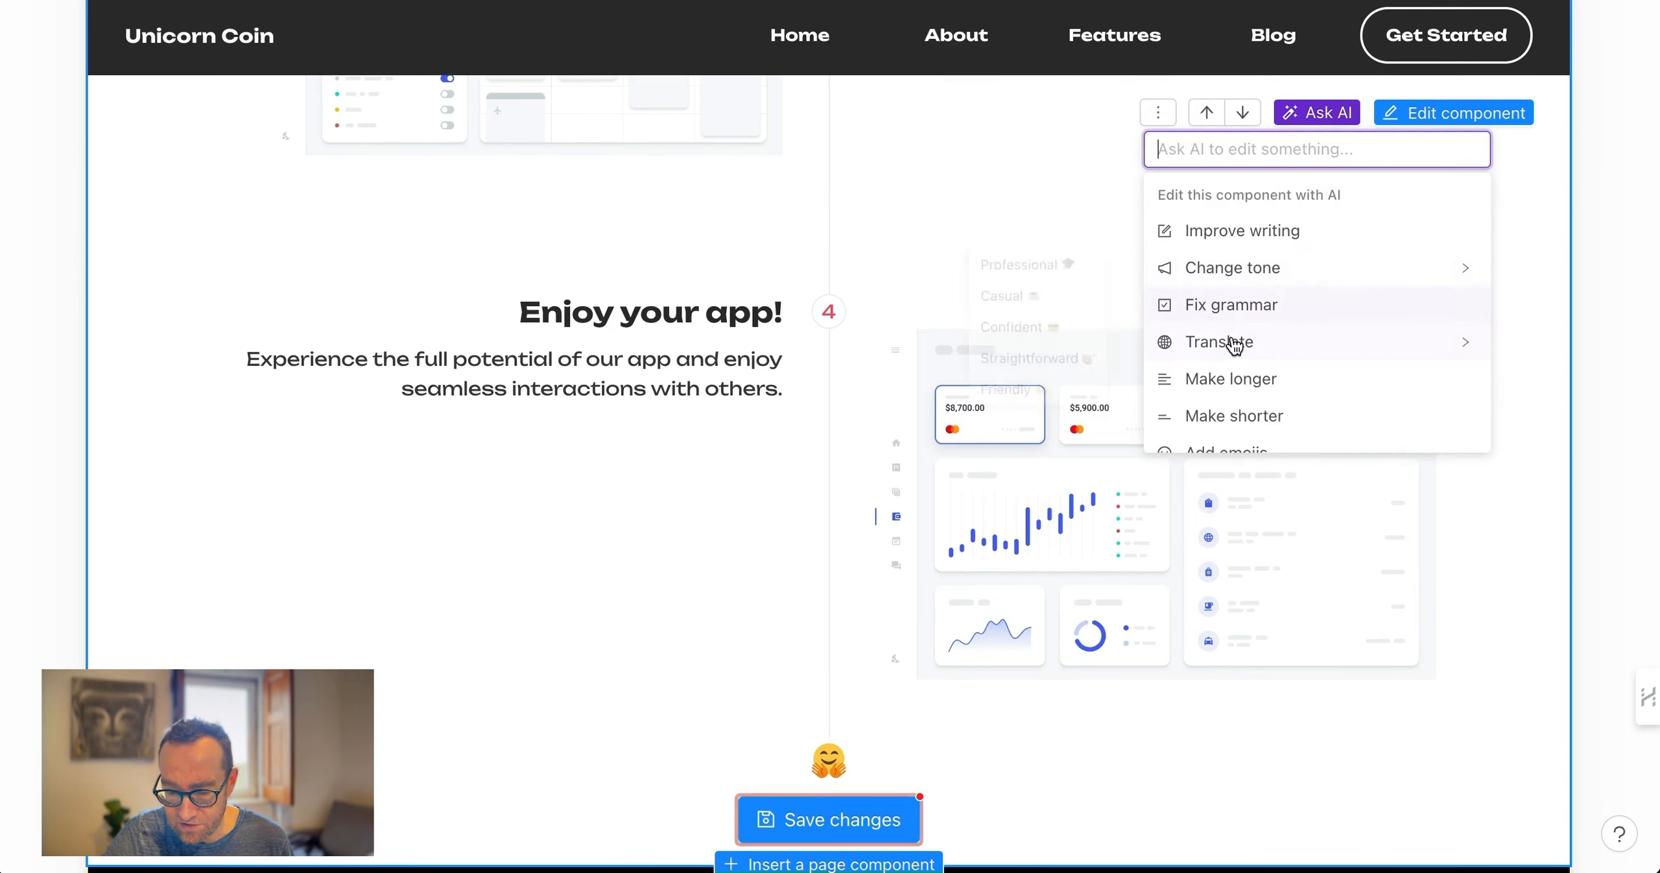
{"action": "mouse_move", "coordinate": [1233, 379]}
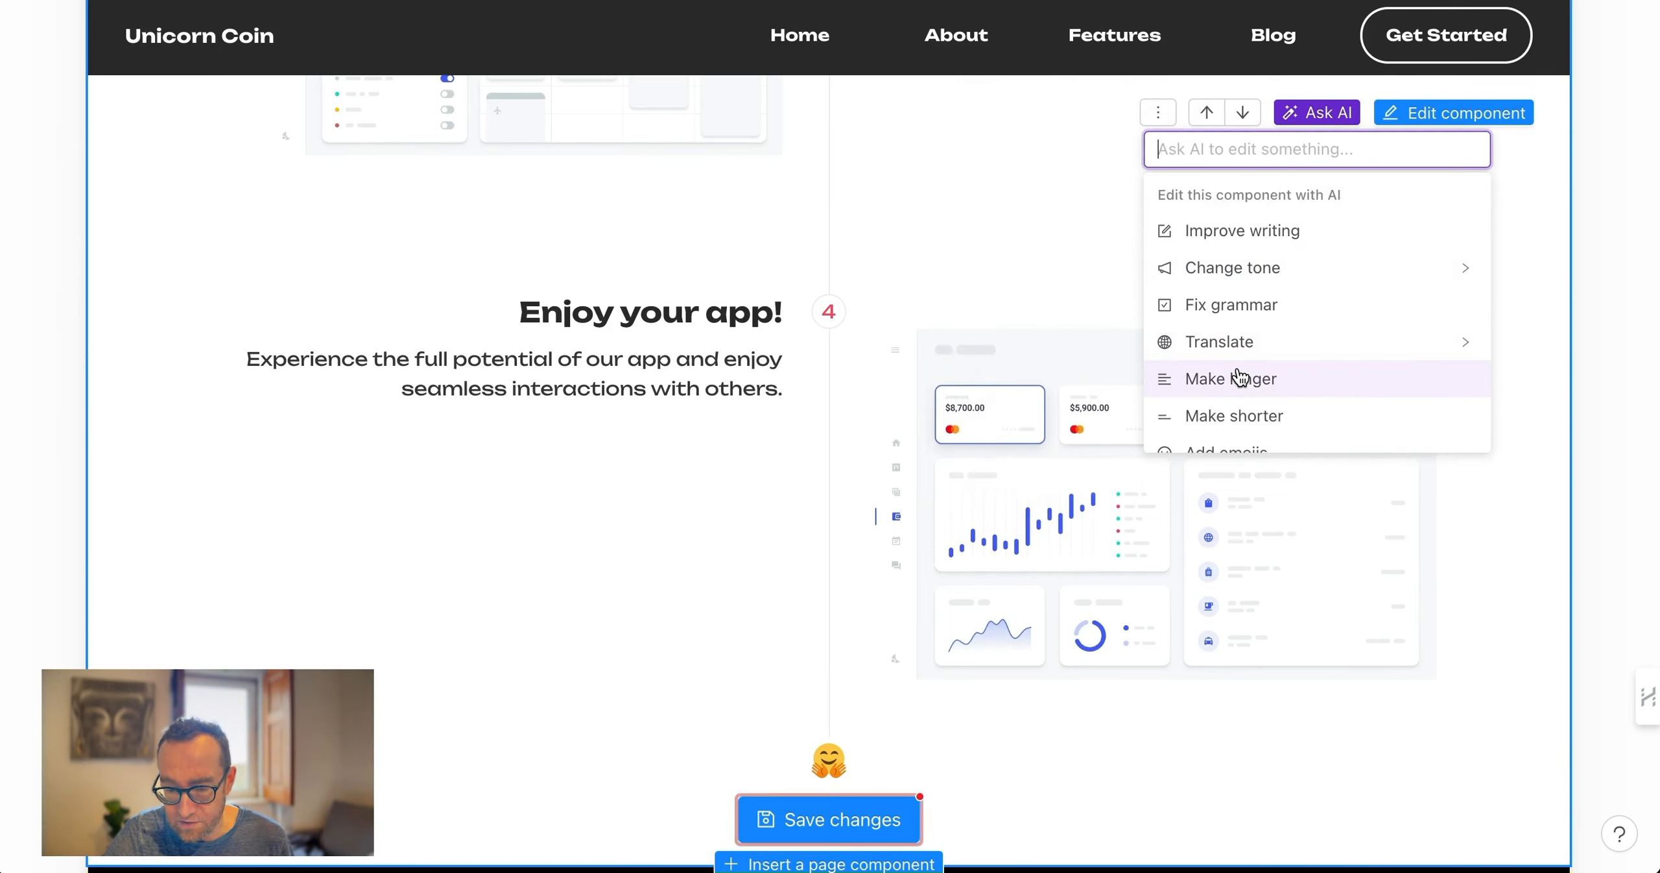
{"action": "scroll", "scroll_direction": "down", "scroll_amount": 3}
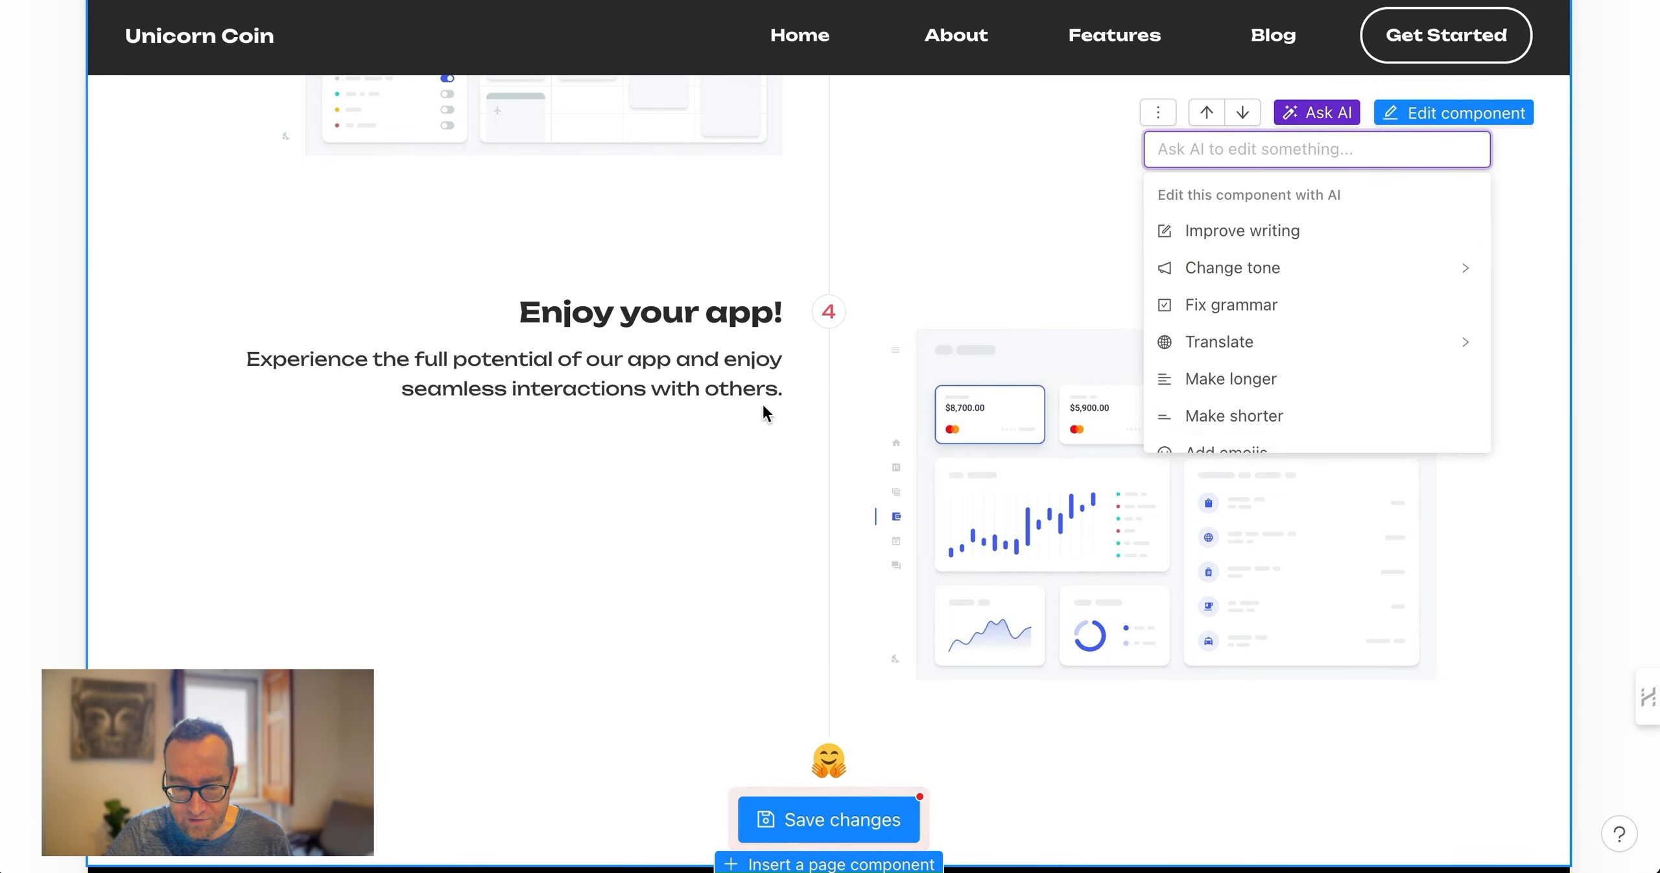
{"action": "scroll", "scroll_direction": "down", "scroll_amount": 3}
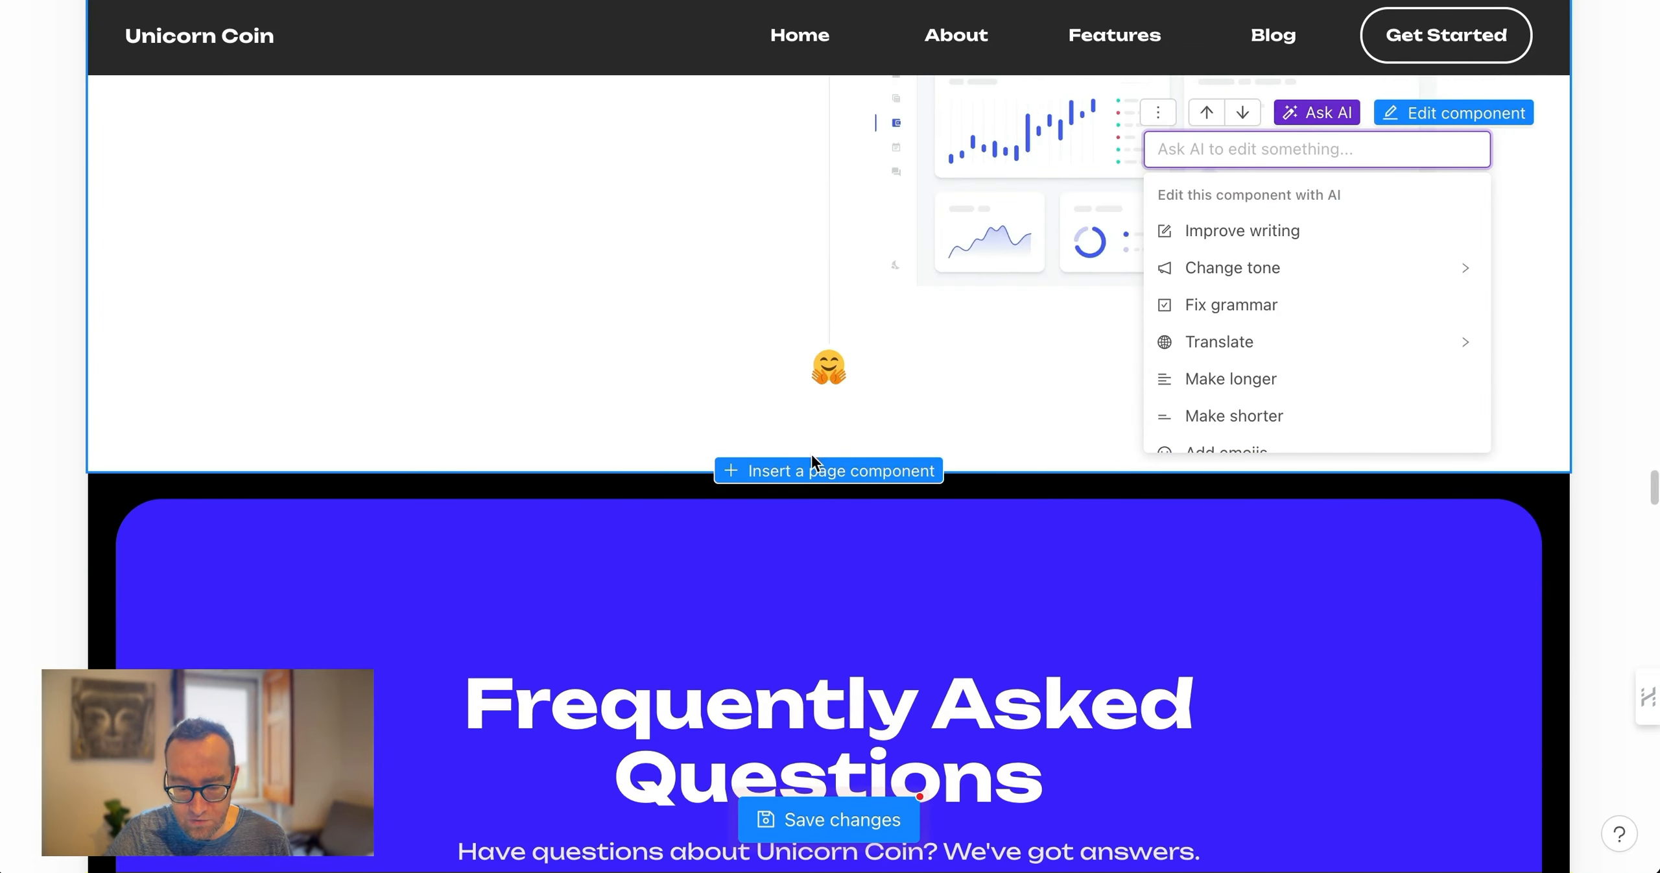
{"action": "left_click", "coordinate": [827, 471]}
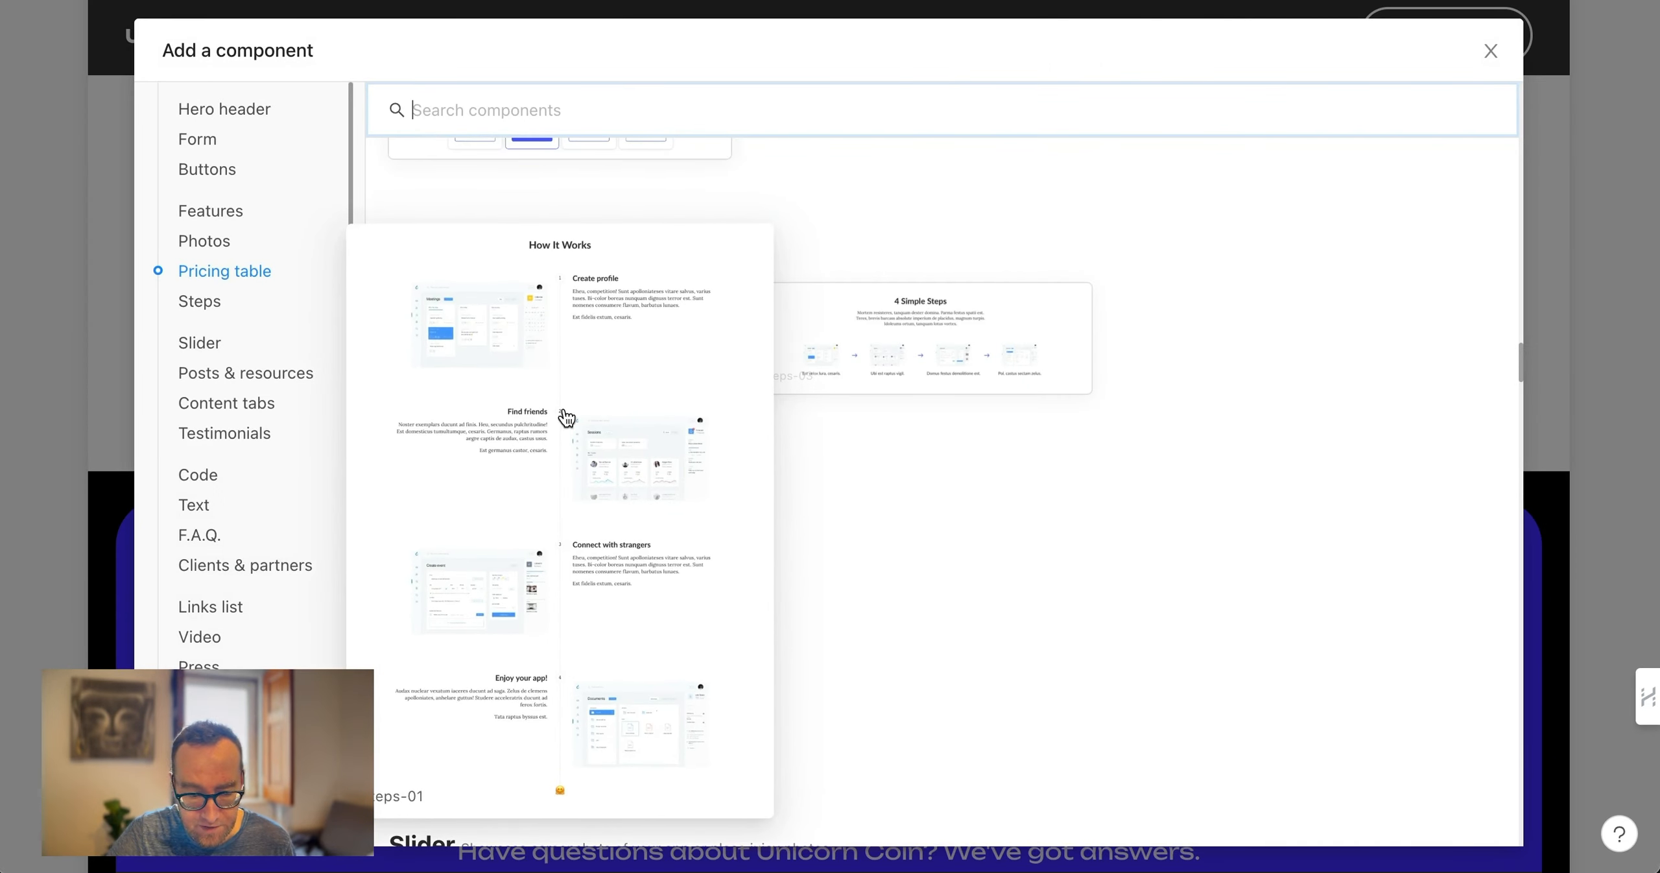
{"action": "scroll", "scroll_direction": "down", "scroll_amount": 3}
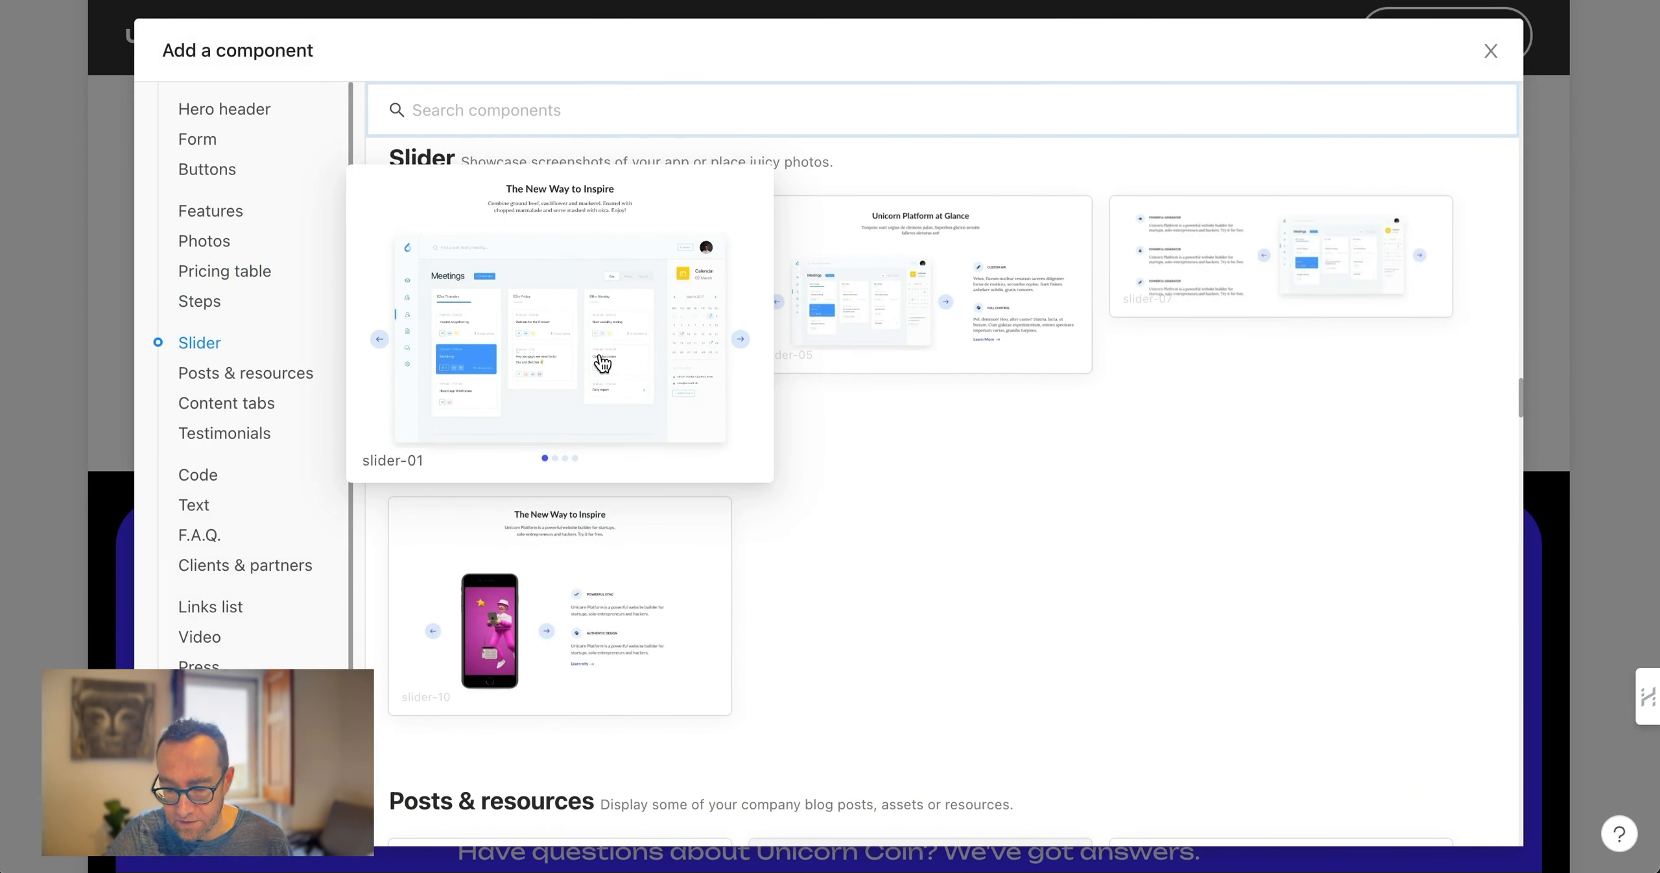
{"action": "mouse_move", "coordinate": [932, 309]}
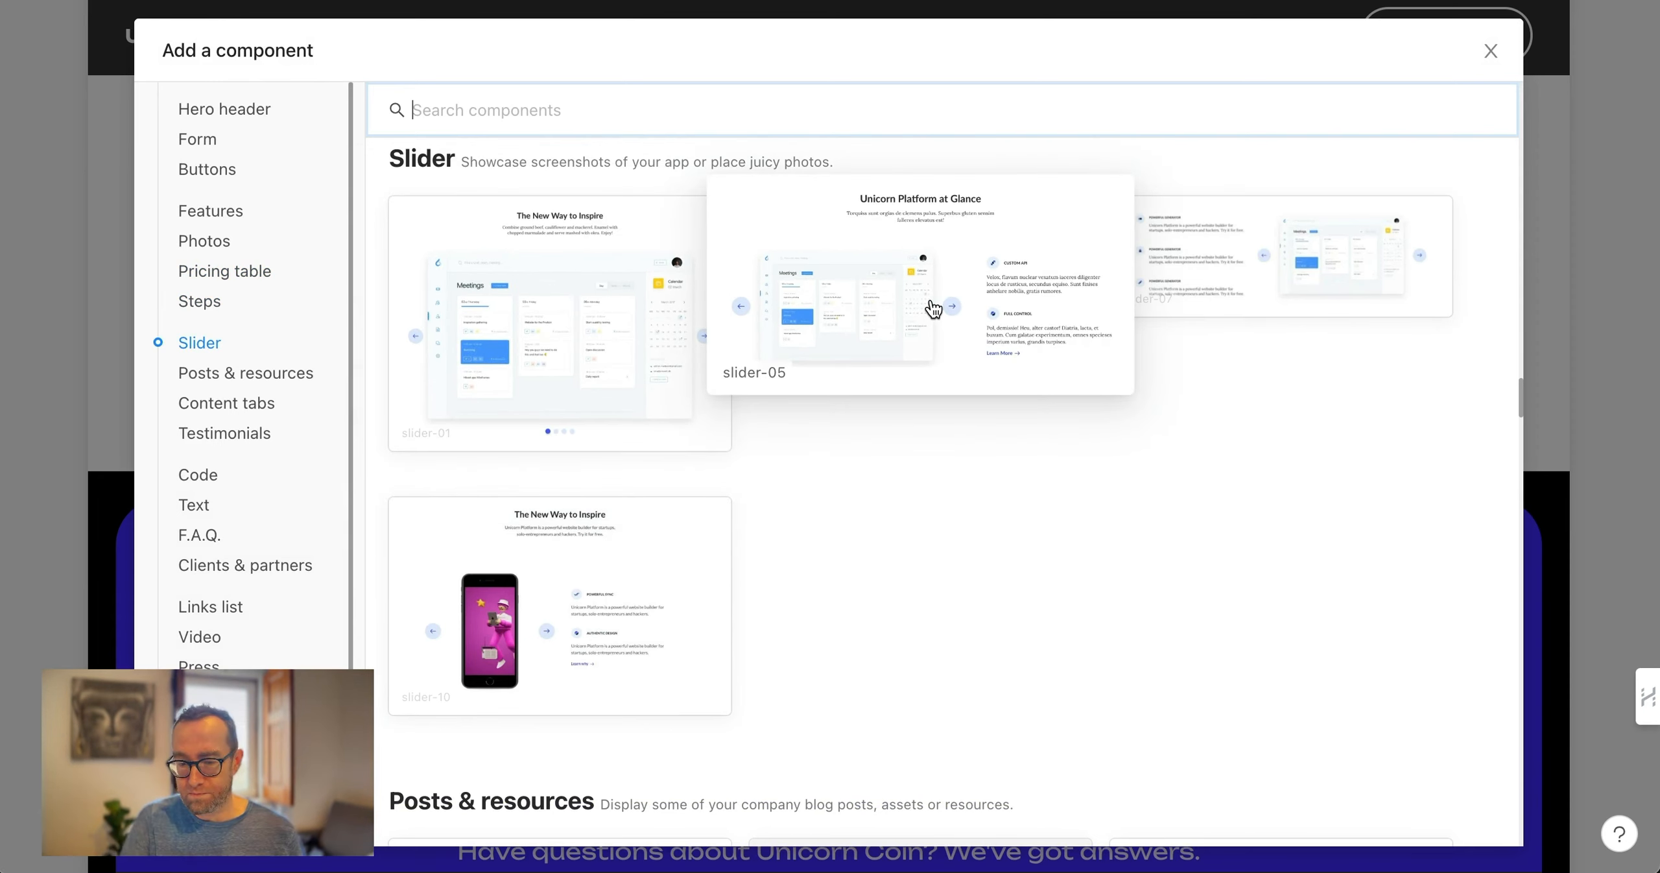
{"action": "mouse_move", "coordinate": [961, 323]}
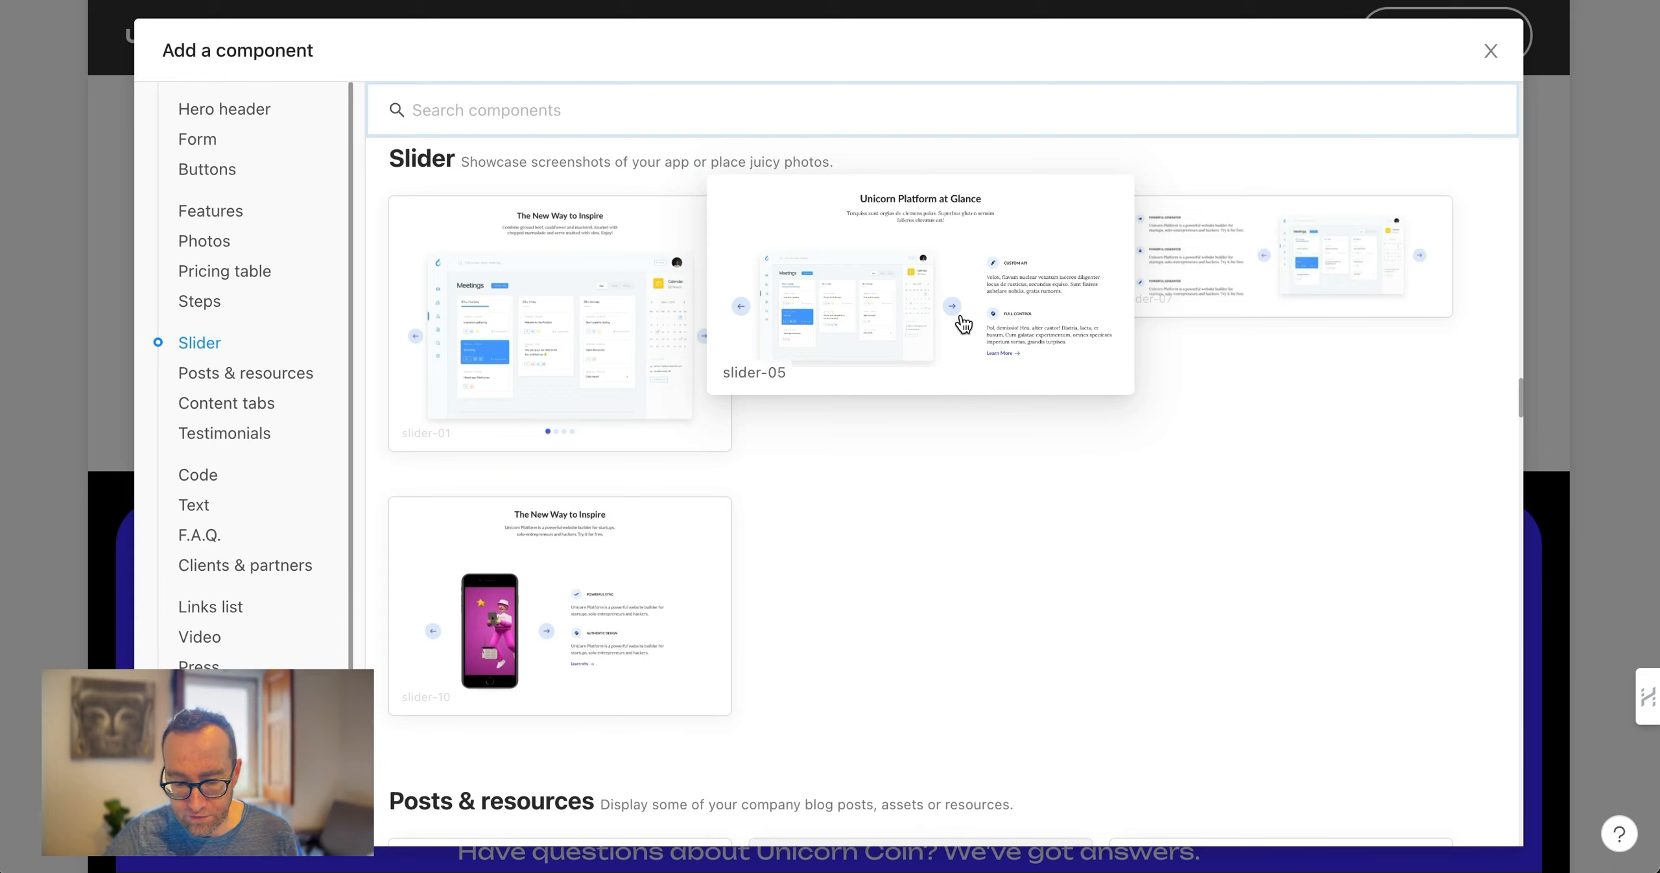
{"action": "scroll", "scroll_direction": "down", "scroll_amount": 3}
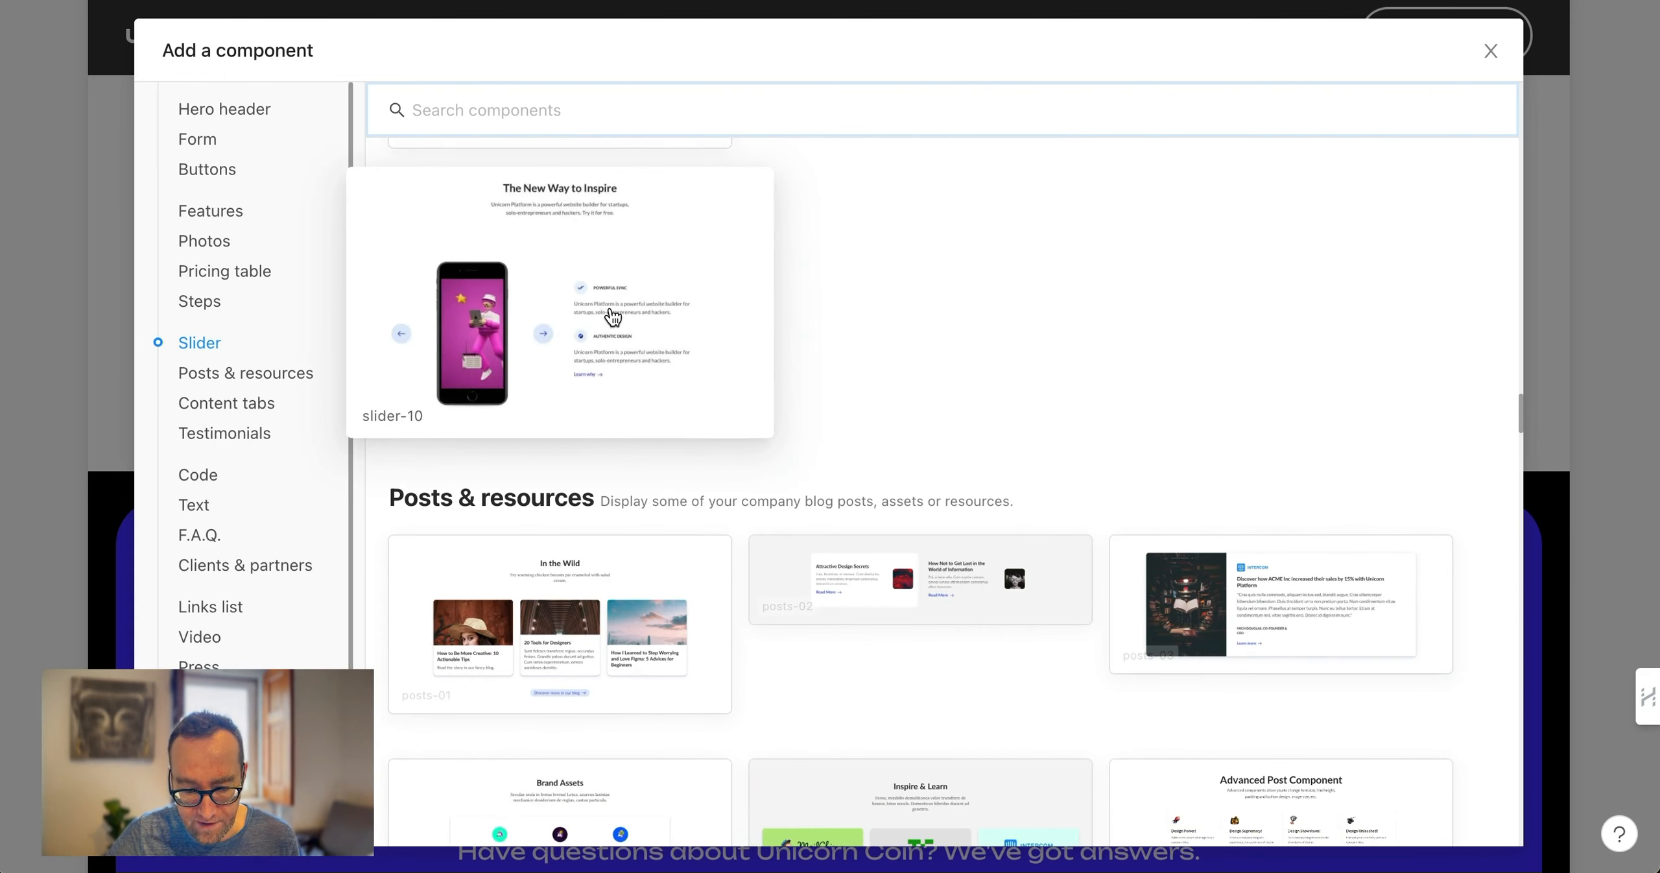
{"action": "scroll", "scroll_direction": "down", "scroll_amount": 3}
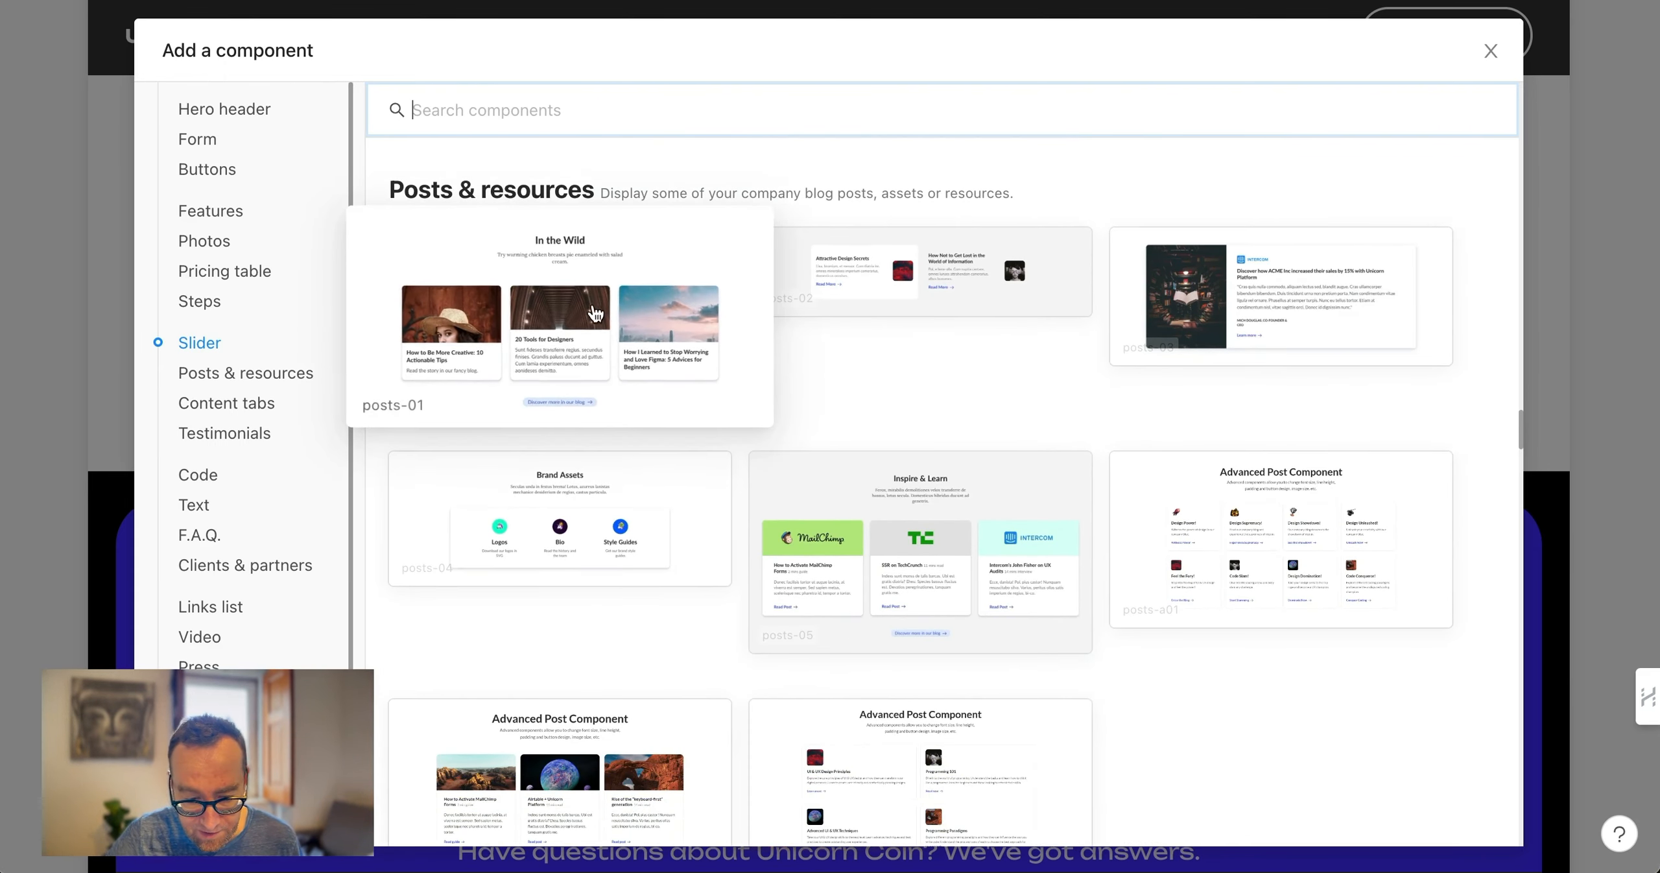
{"action": "mouse_move", "coordinate": [1303, 239]}
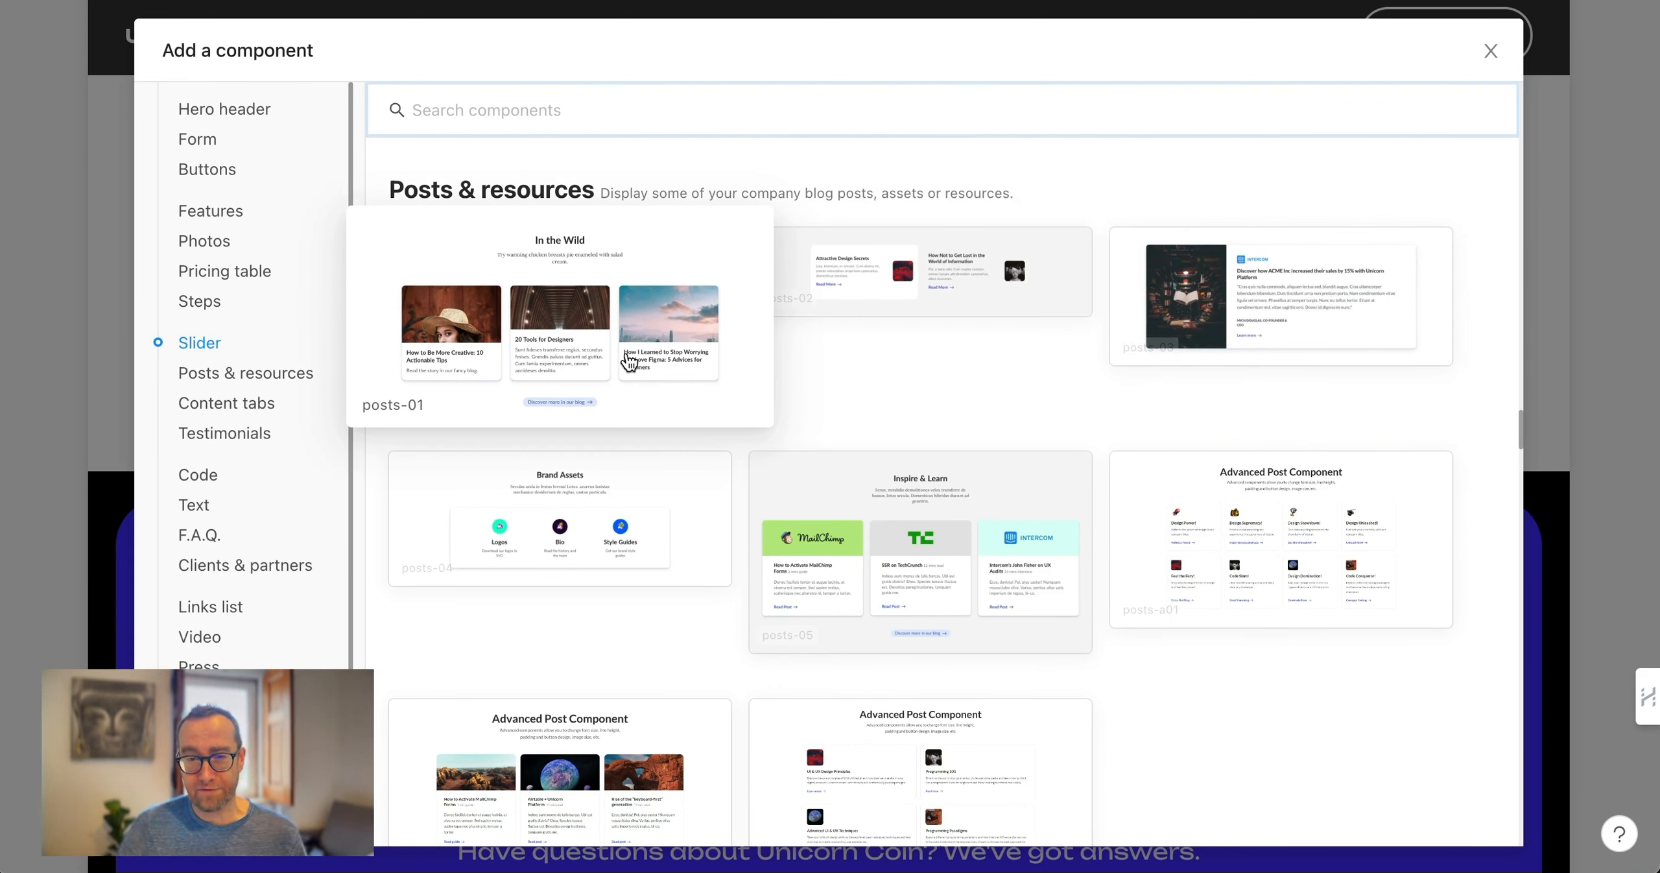
{"action": "scroll", "scroll_direction": "down", "scroll_amount": 3}
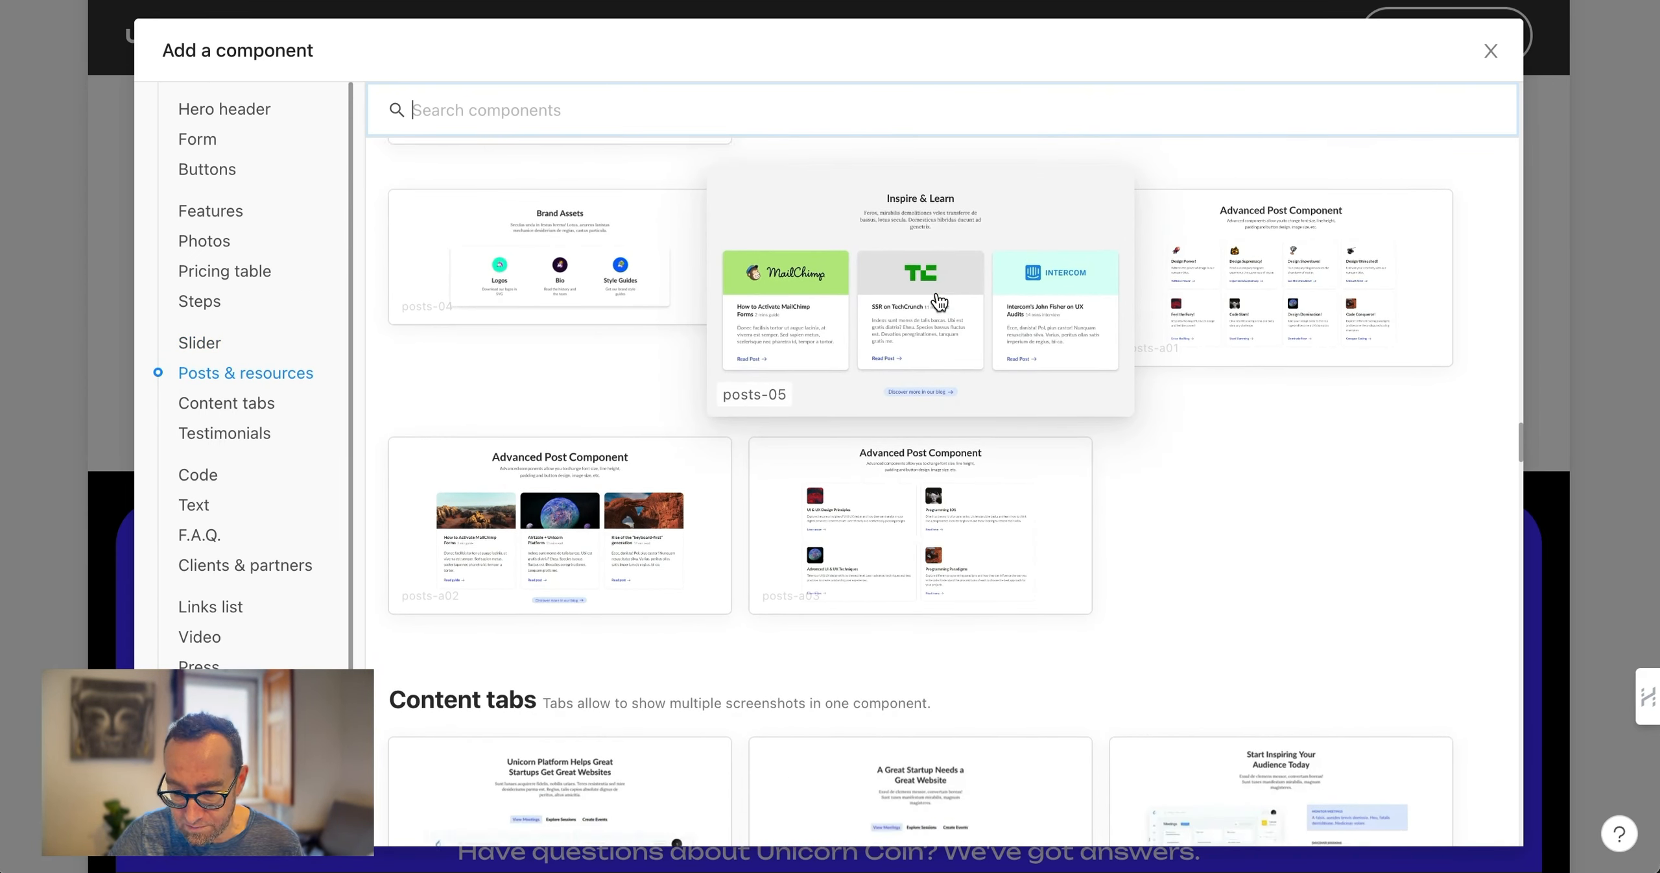
{"action": "scroll", "scroll_direction": "down", "scroll_amount": 3}
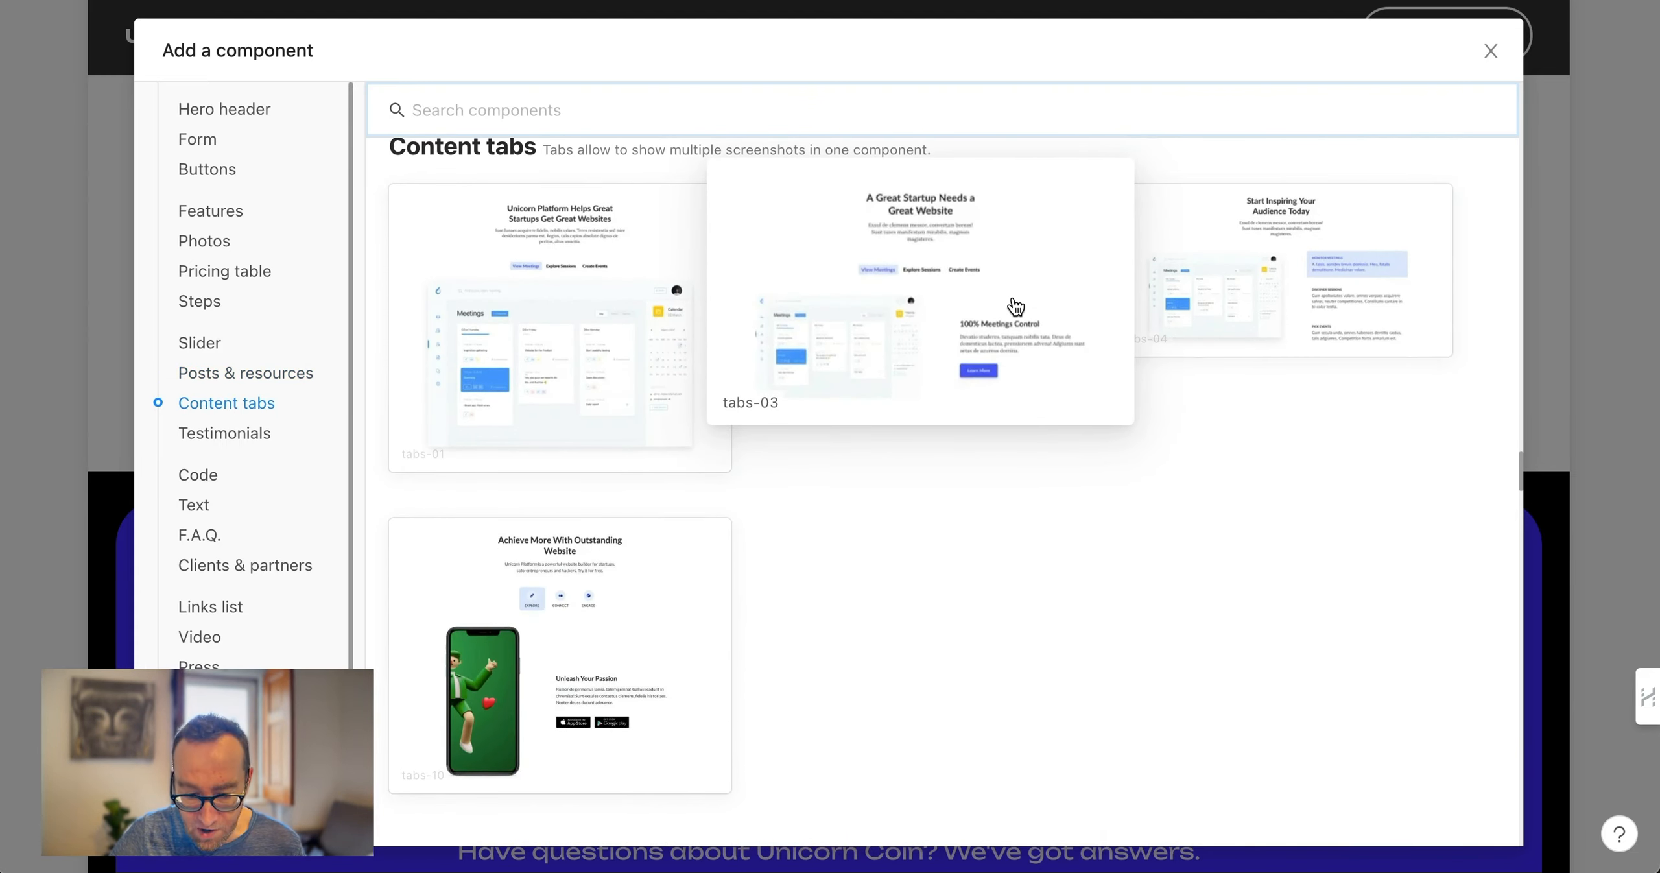
{"action": "mouse_move", "coordinate": [924, 332]}
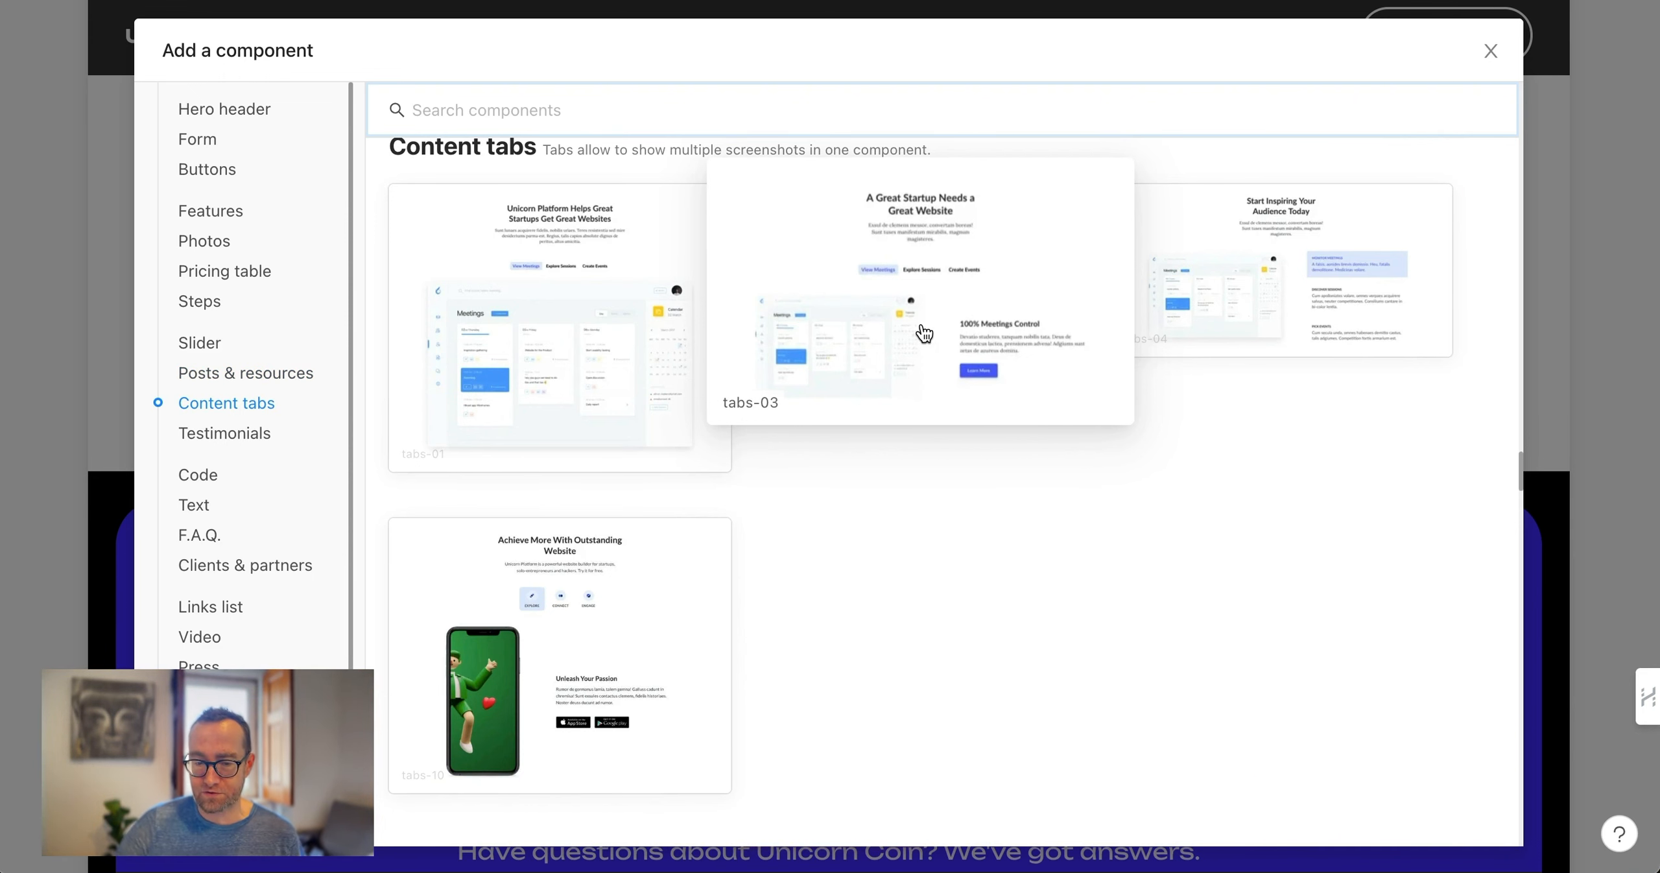
{"action": "left_click", "coordinate": [224, 432]}
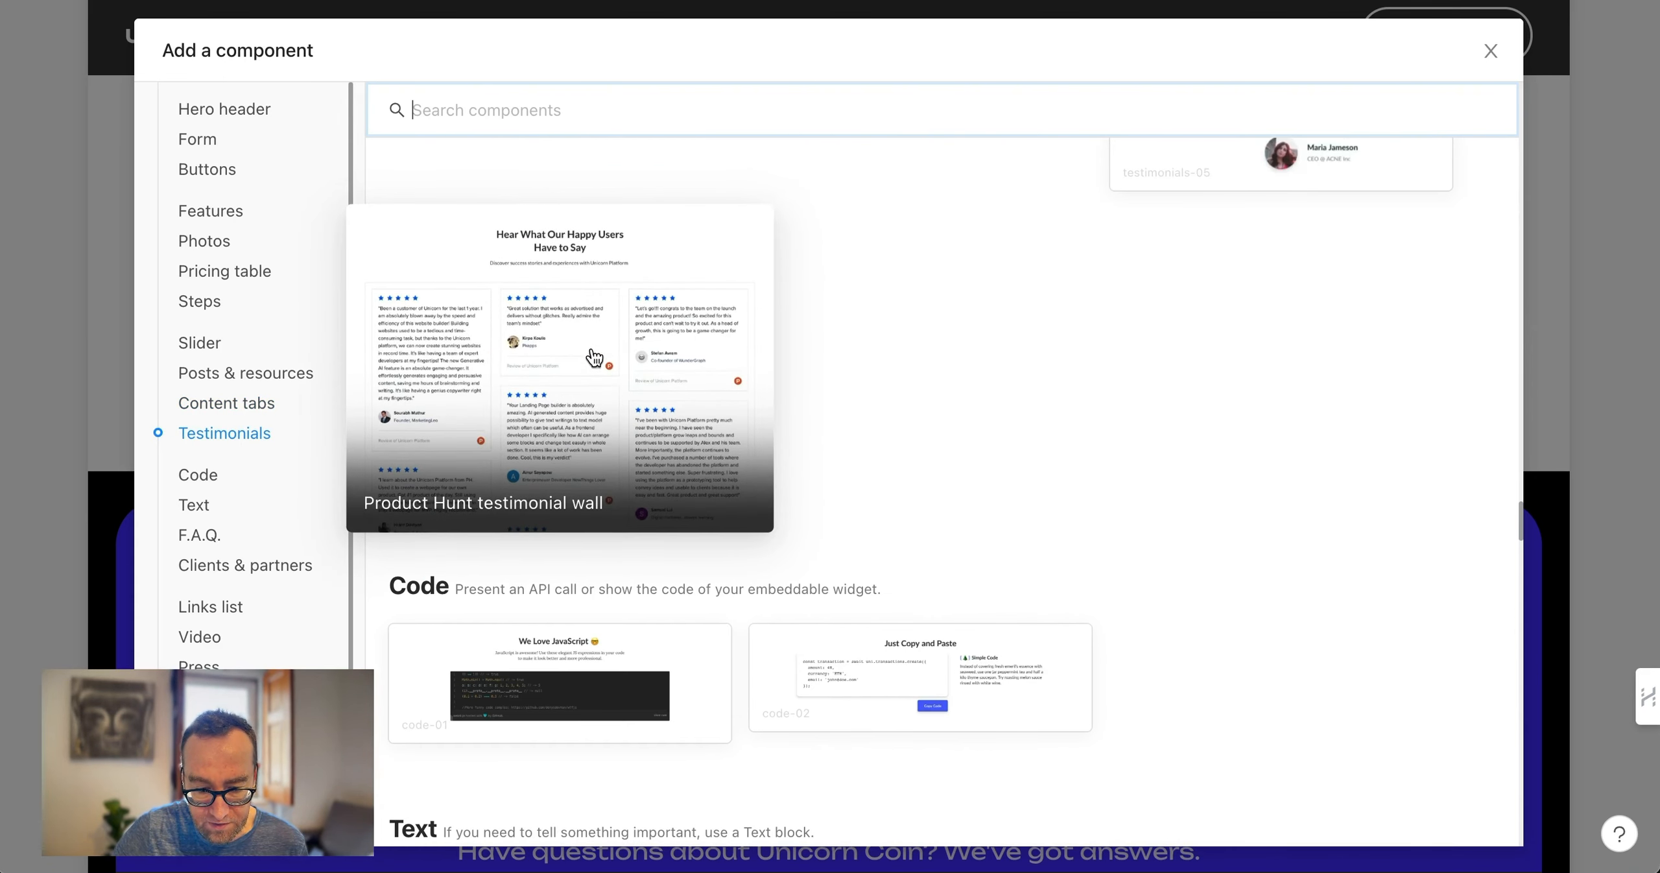
{"action": "mouse_move", "coordinate": [582, 355]}
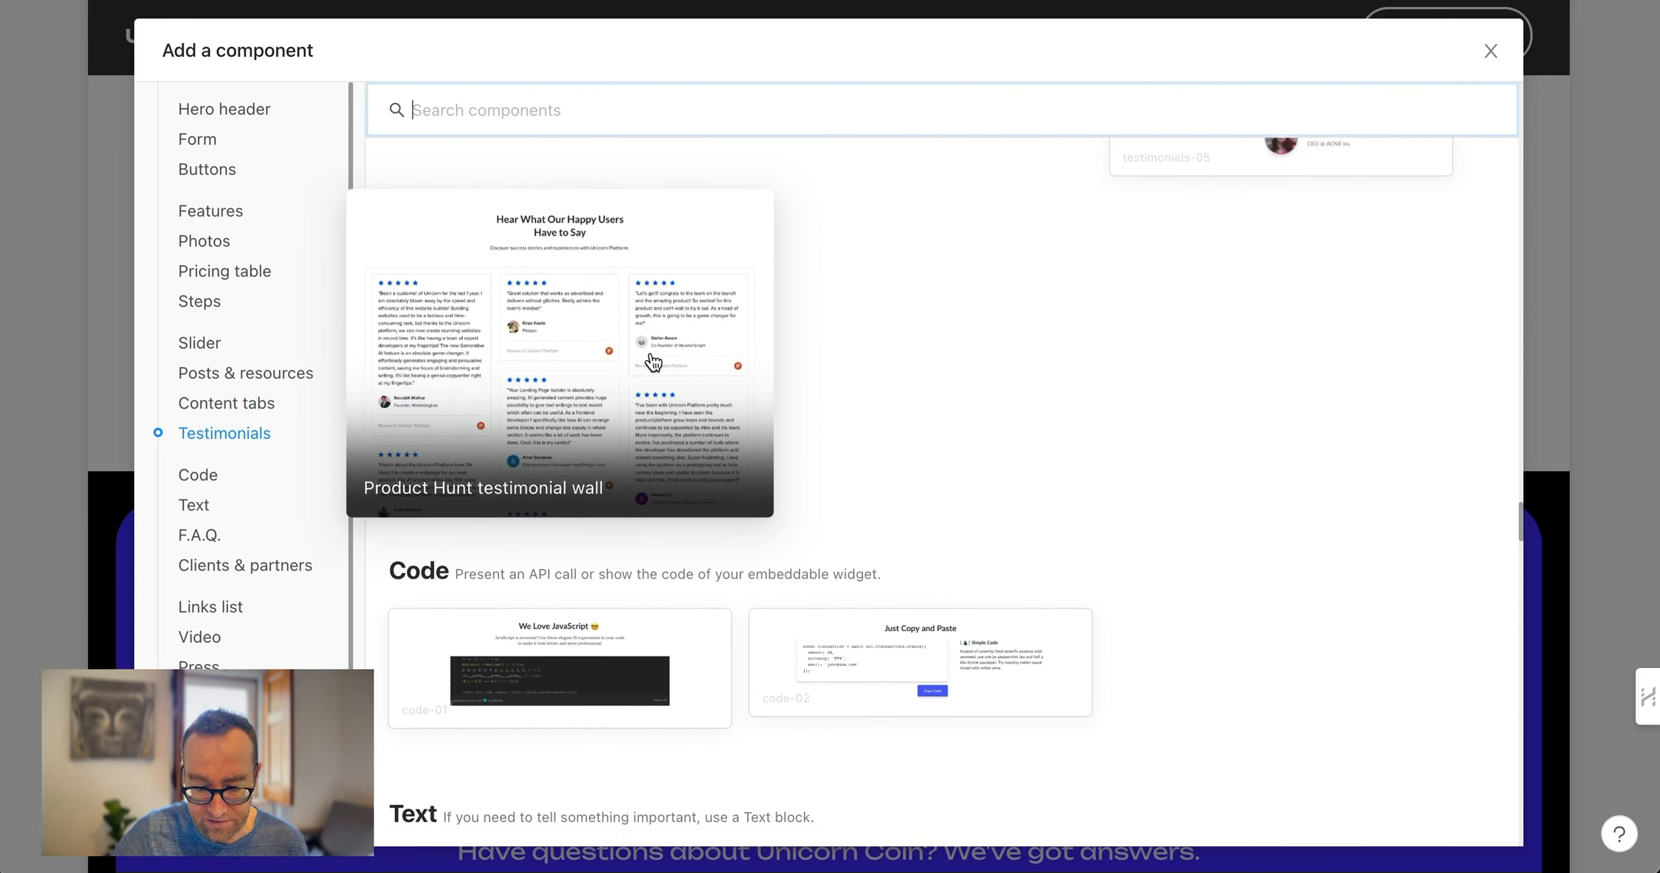
{"action": "scroll", "scroll_direction": "down", "scroll_amount": 3}
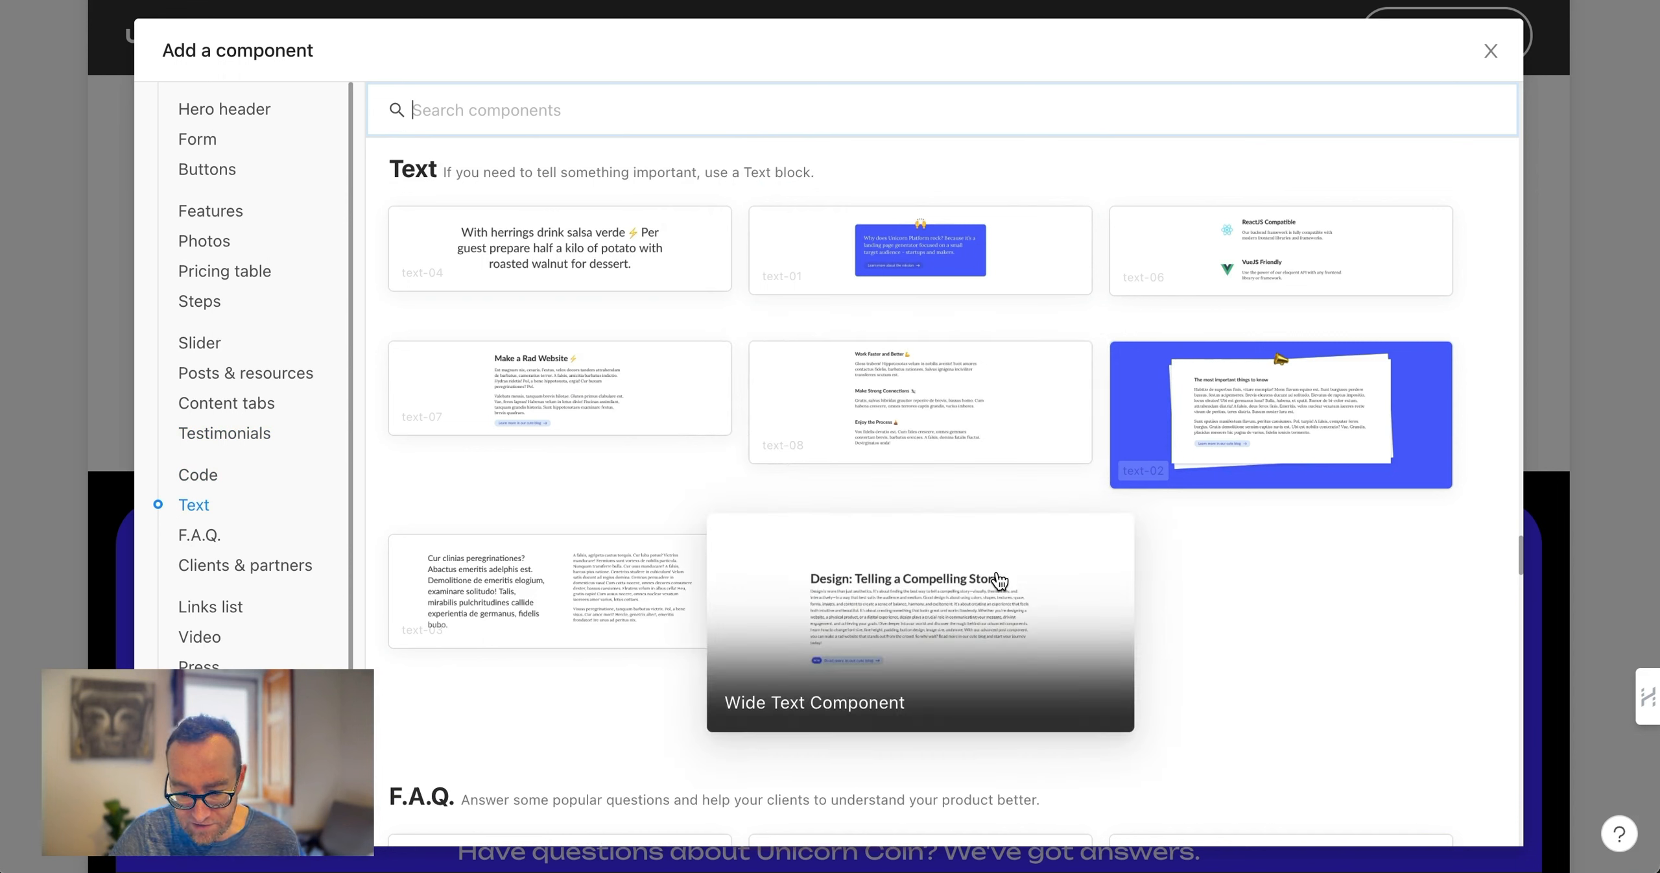
{"action": "mouse_move", "coordinate": [972, 657]}
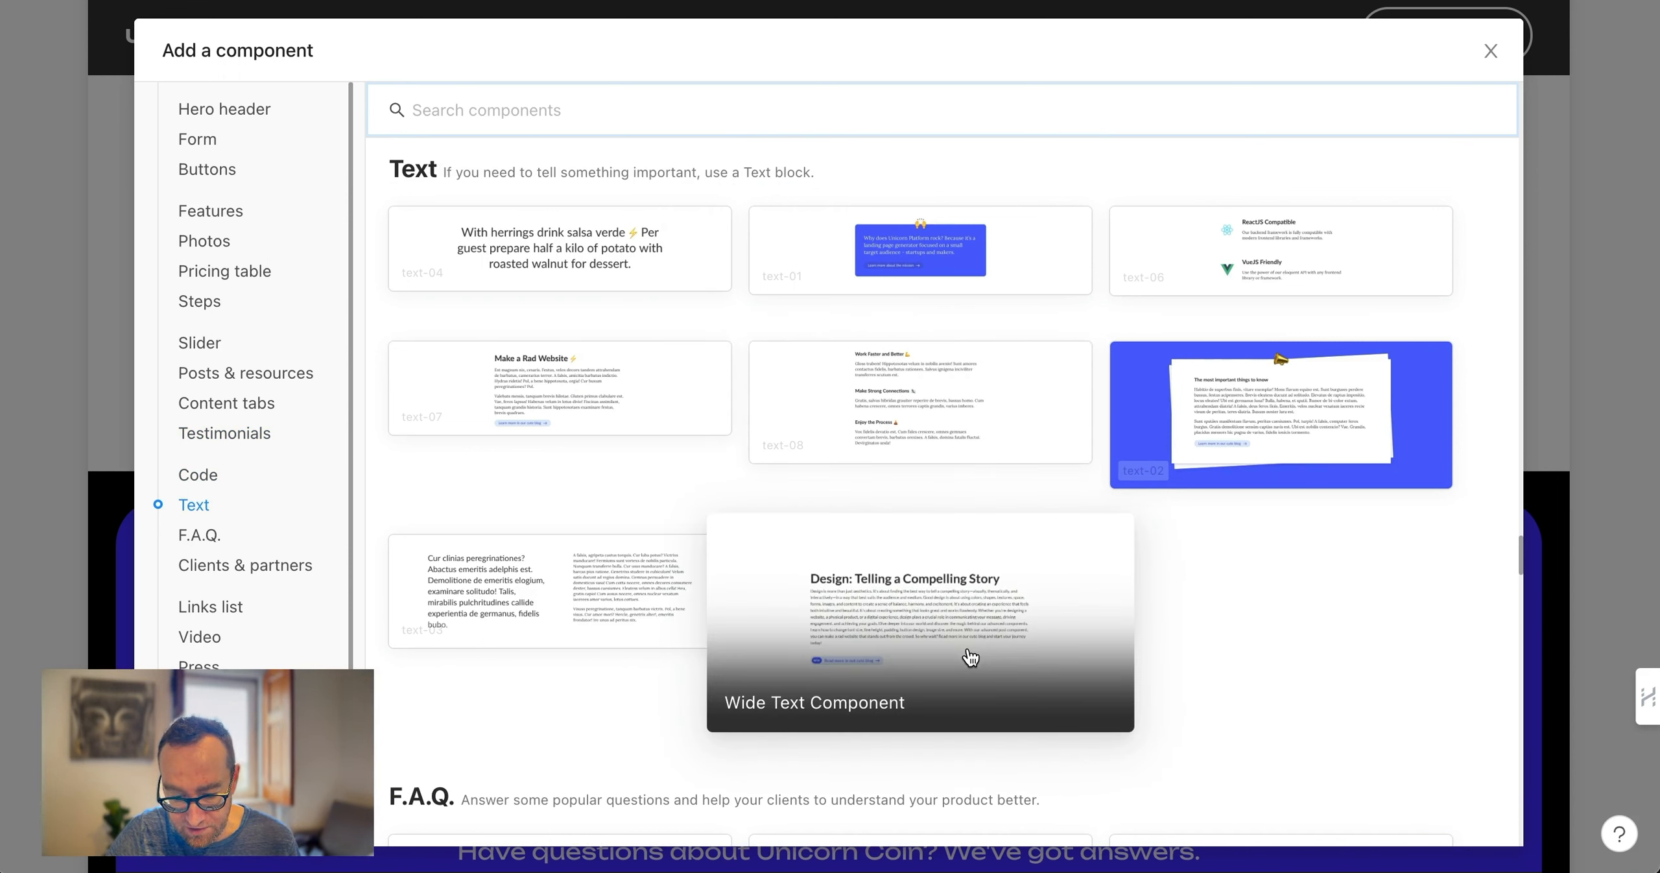
{"action": "mouse_move", "coordinate": [1055, 646]}
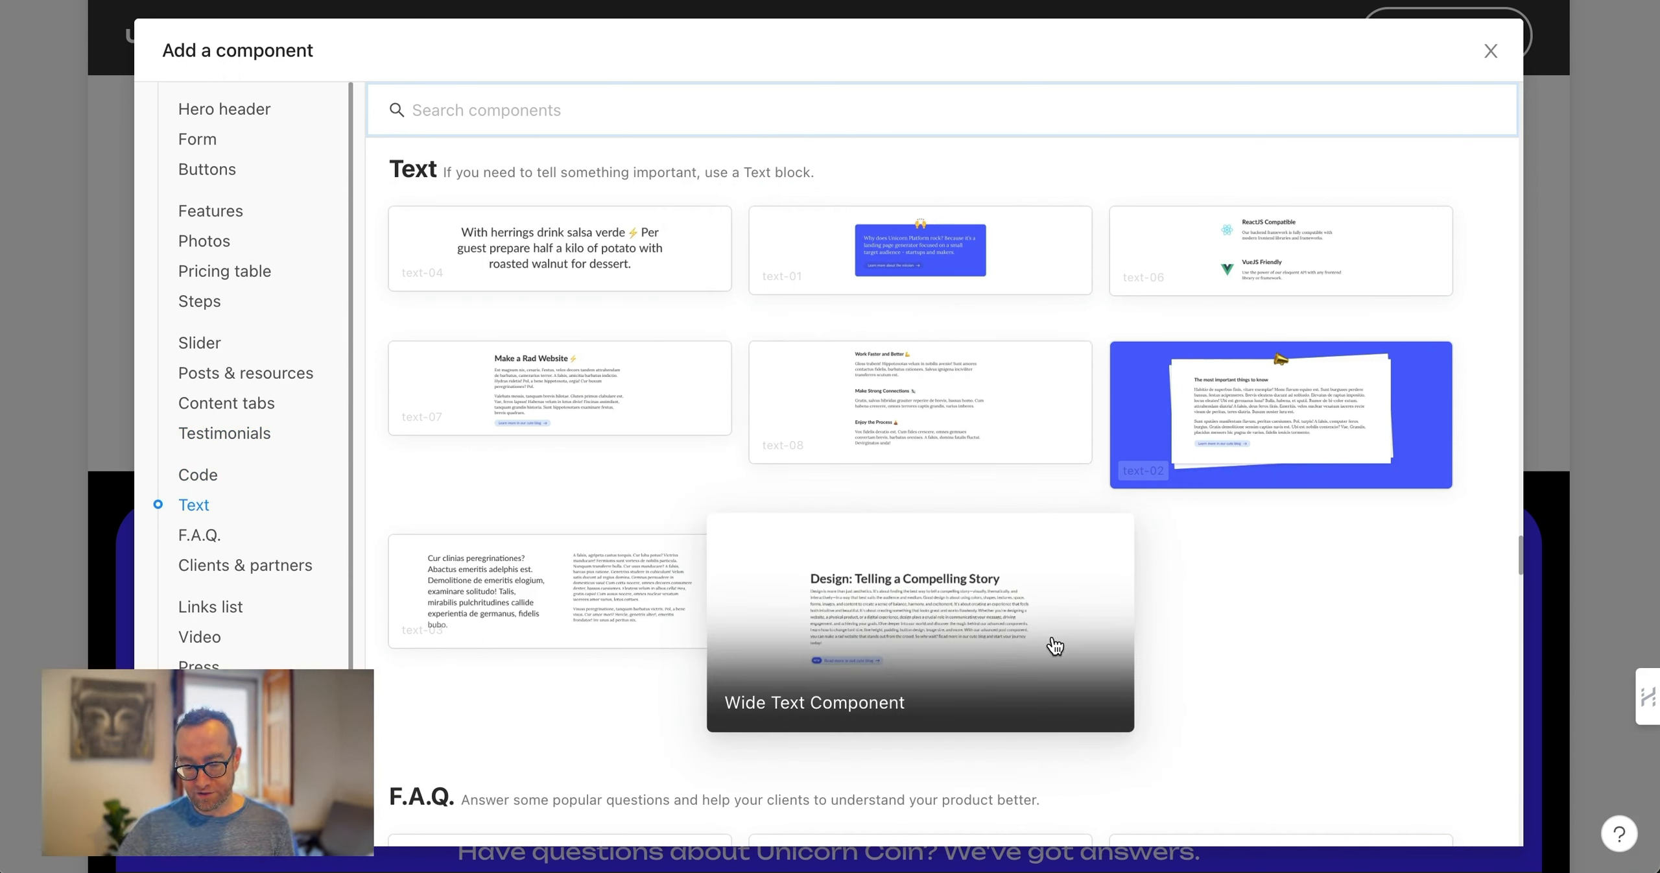
{"action": "mouse_move", "coordinate": [1097, 646]}
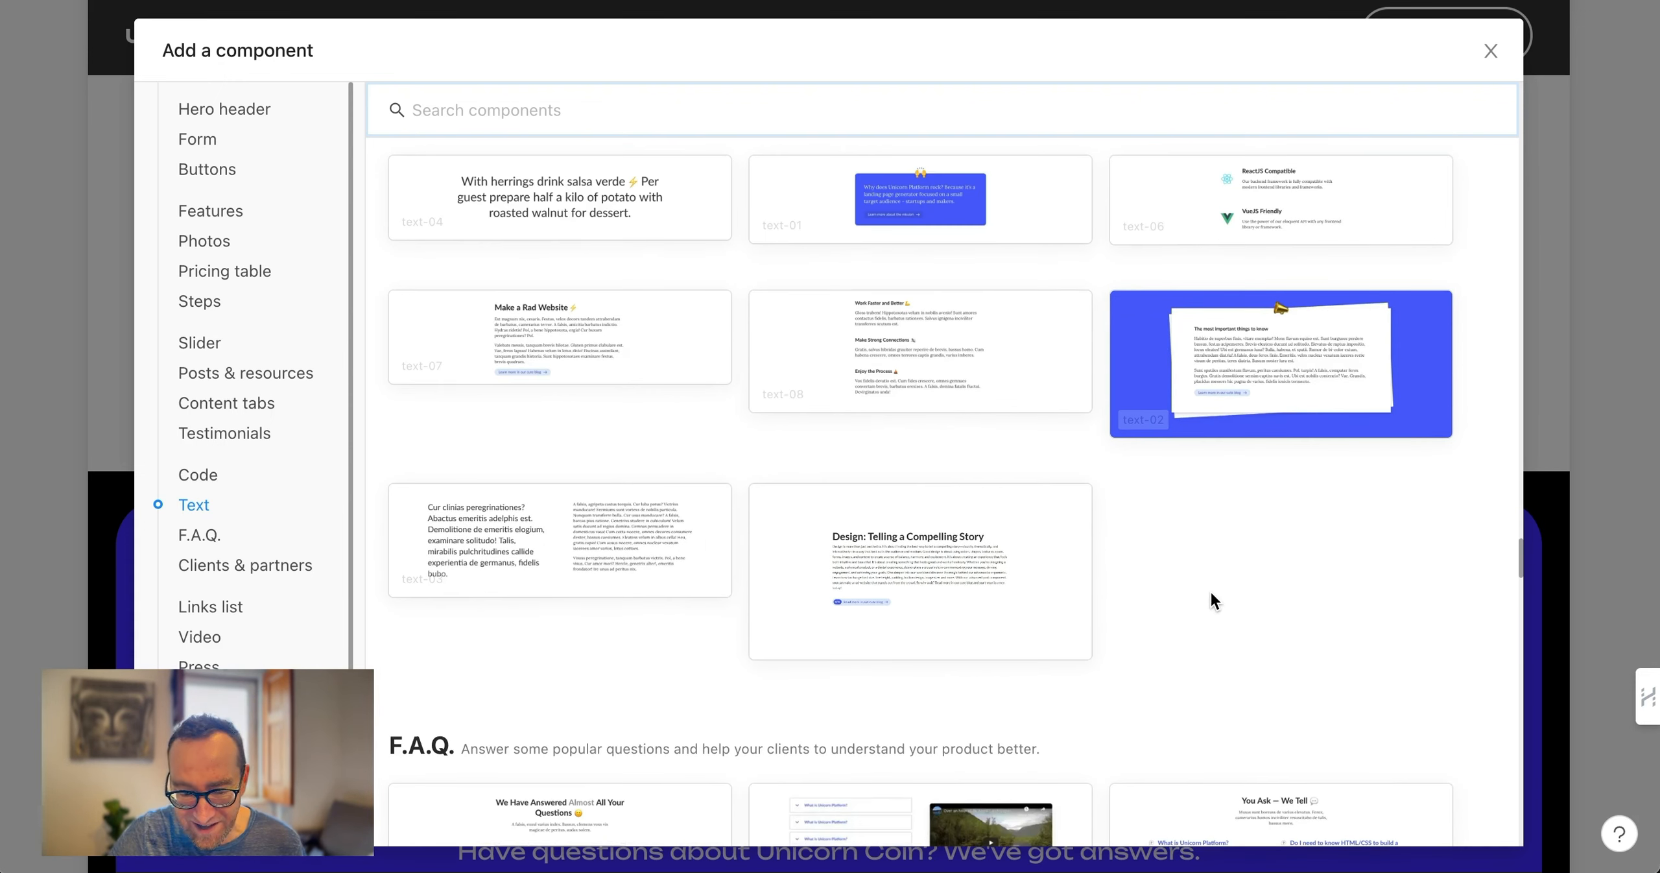
Scroll the Add a component catalogue from the Text layouts down to the F.A.Q. designs
{"action": "scroll", "scroll_direction": "up", "scroll_amount": 3}
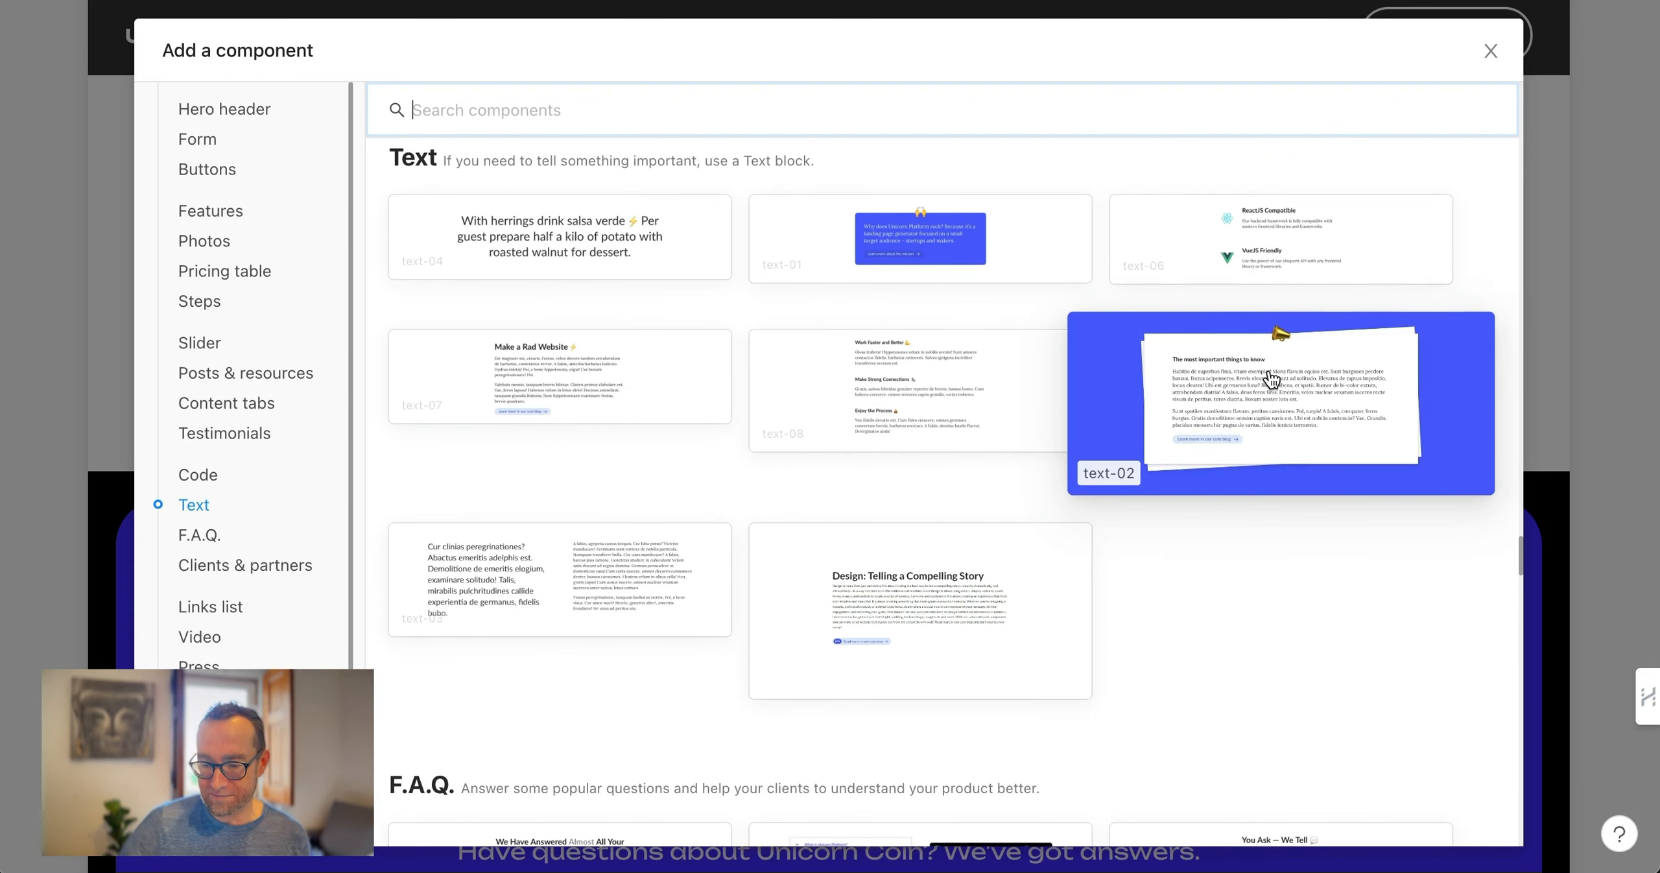
{"action": "mouse_move", "coordinate": [651, 254]}
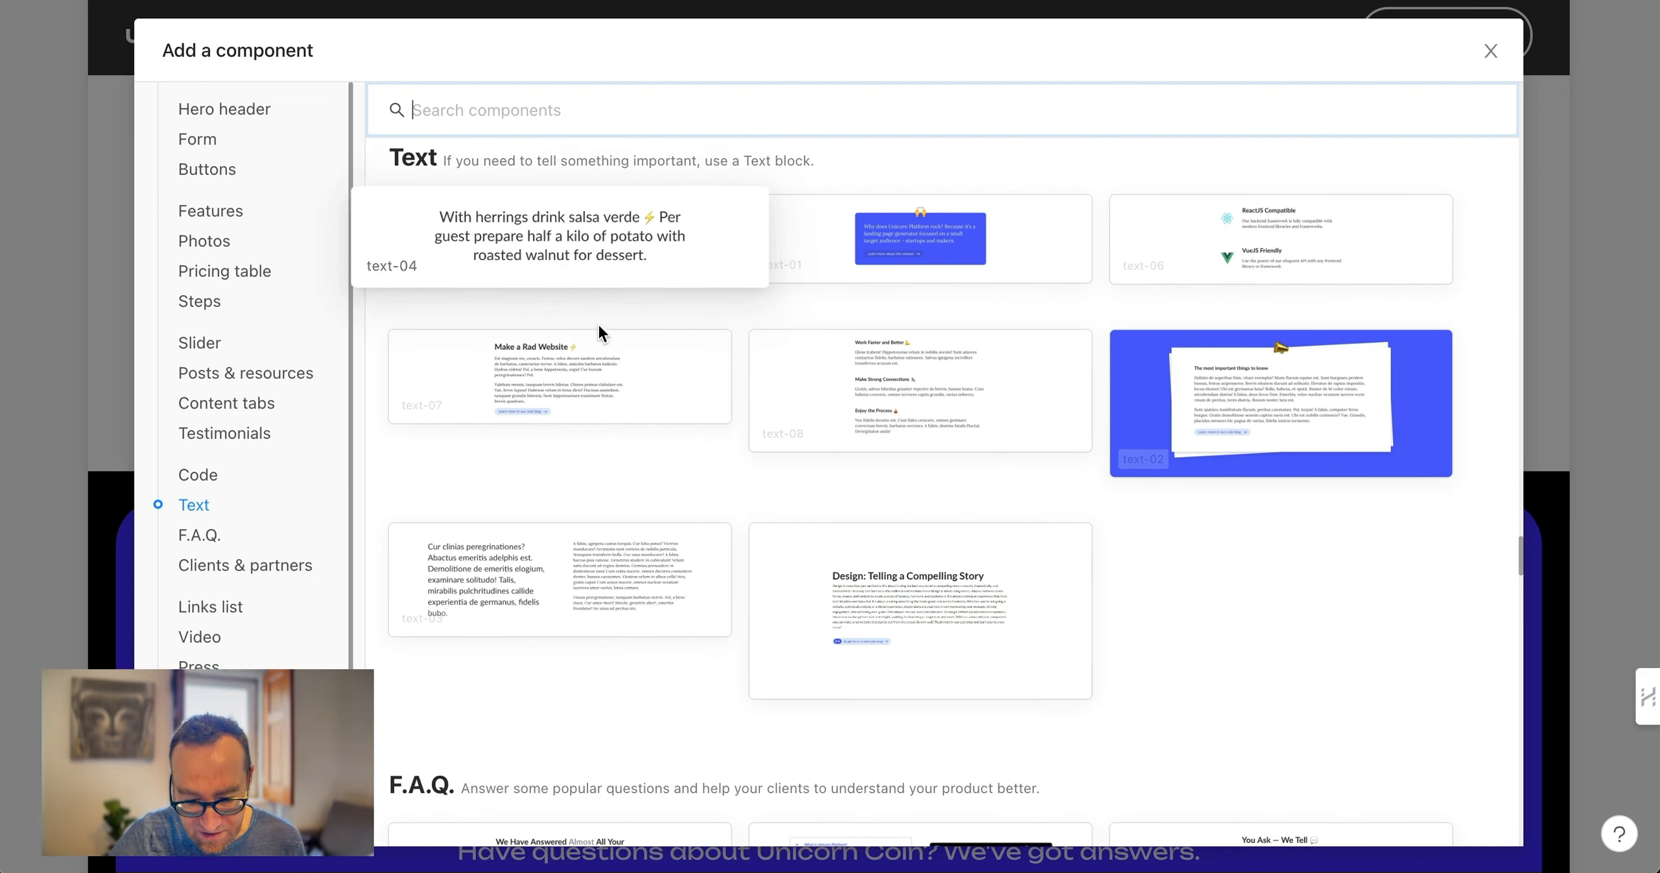
{"action": "mouse_move", "coordinate": [920, 610]}
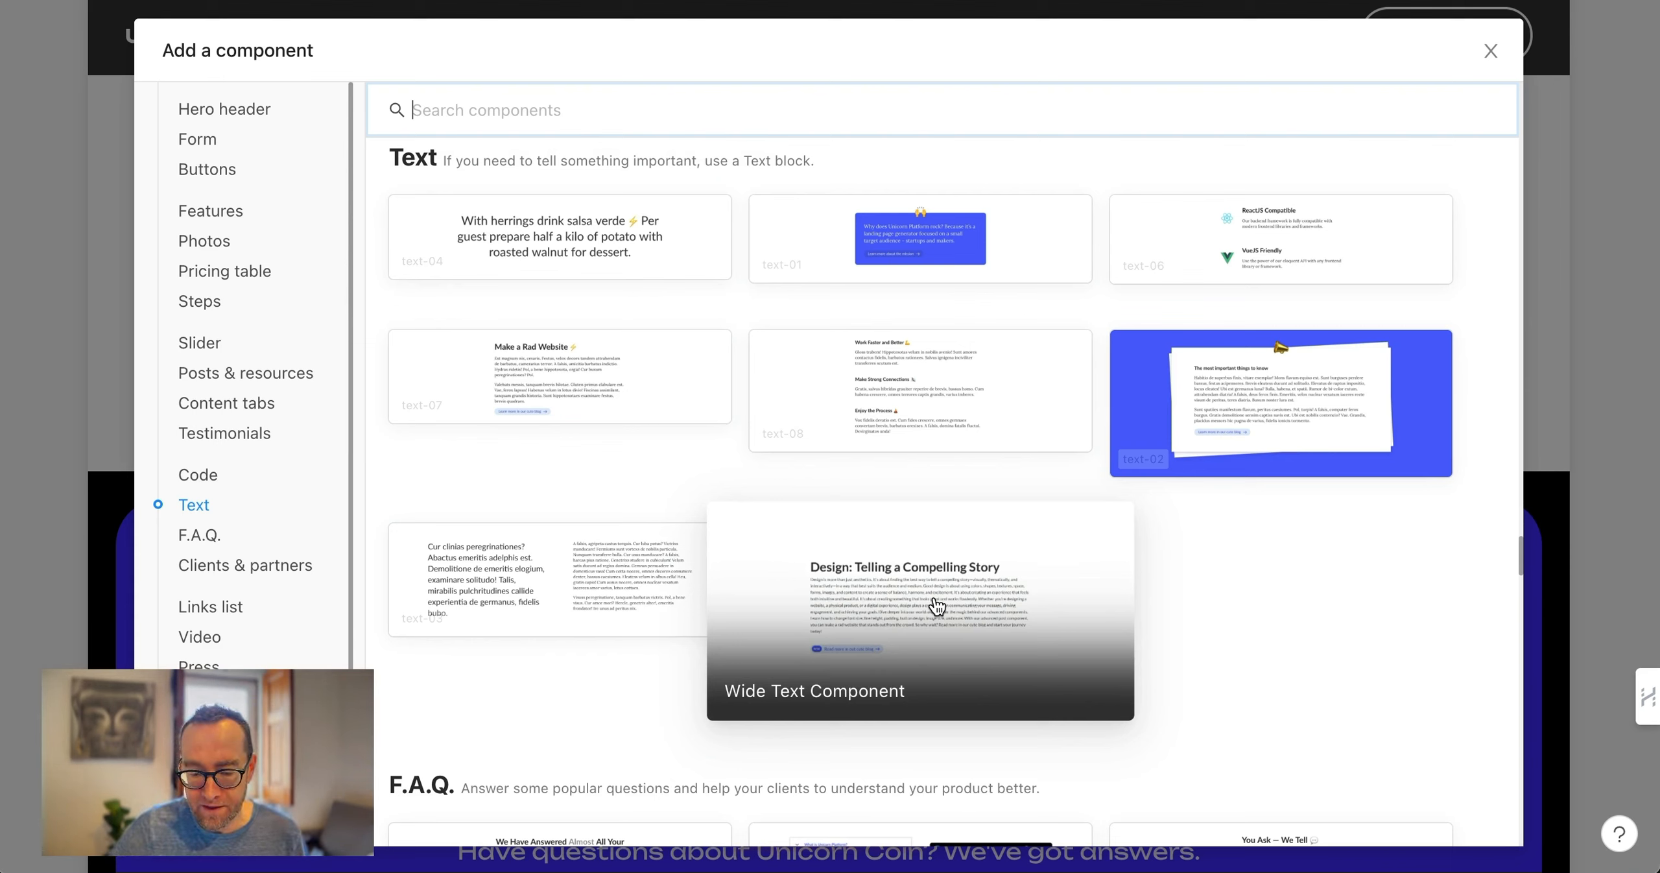
{"action": "mouse_move", "coordinate": [867, 527]}
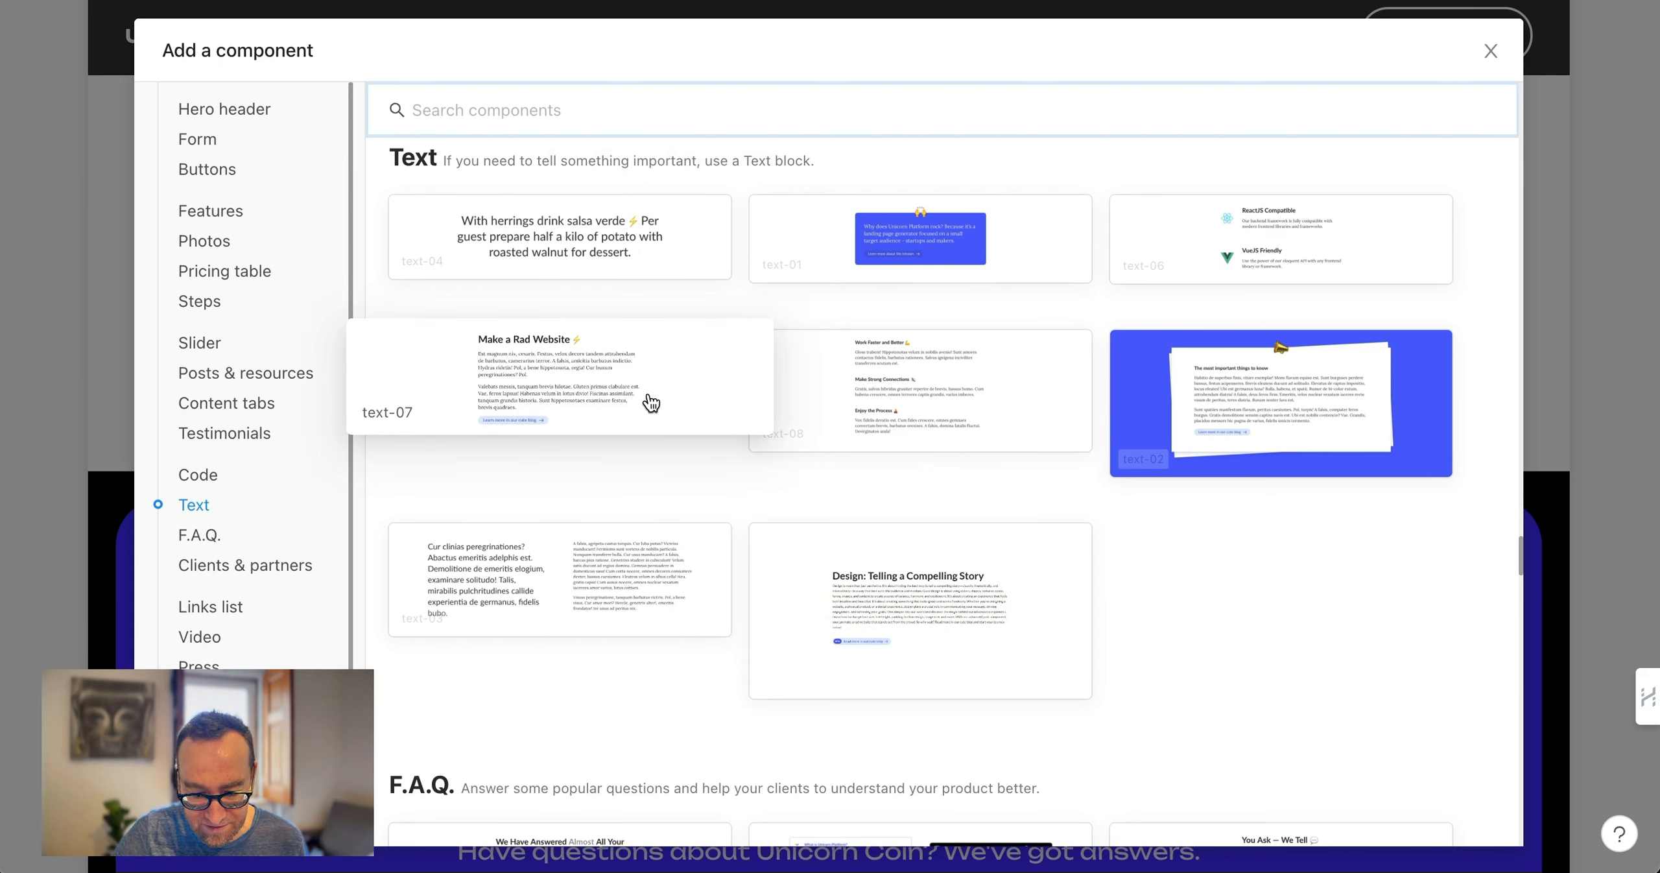
{"action": "mouse_move", "coordinate": [661, 411]}
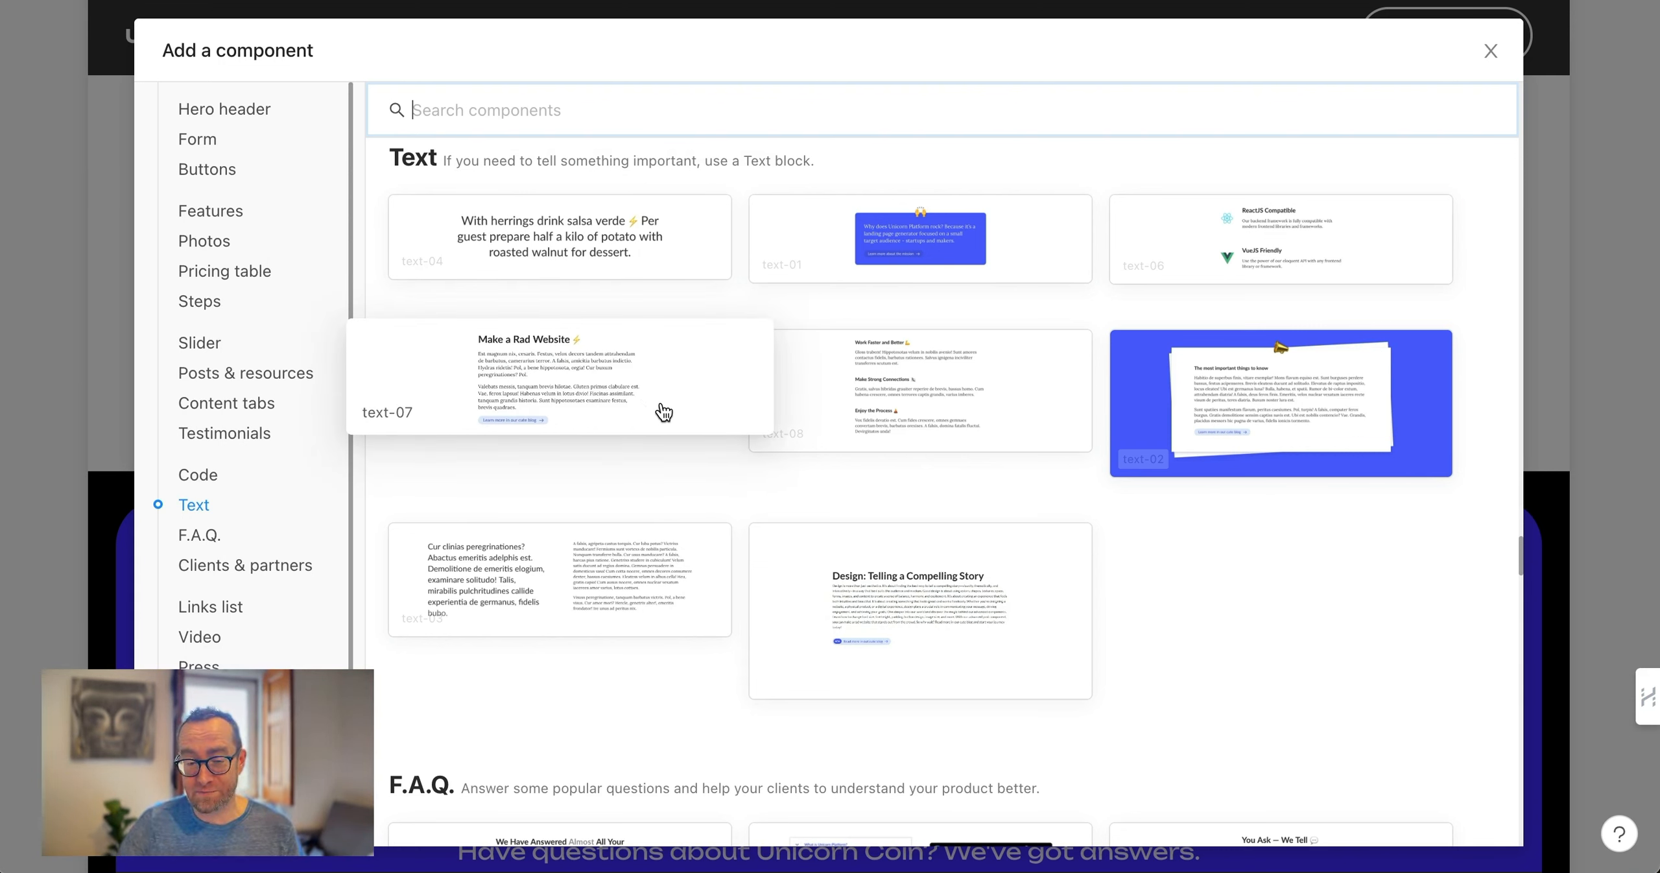
{"action": "mouse_move", "coordinate": [653, 406]}
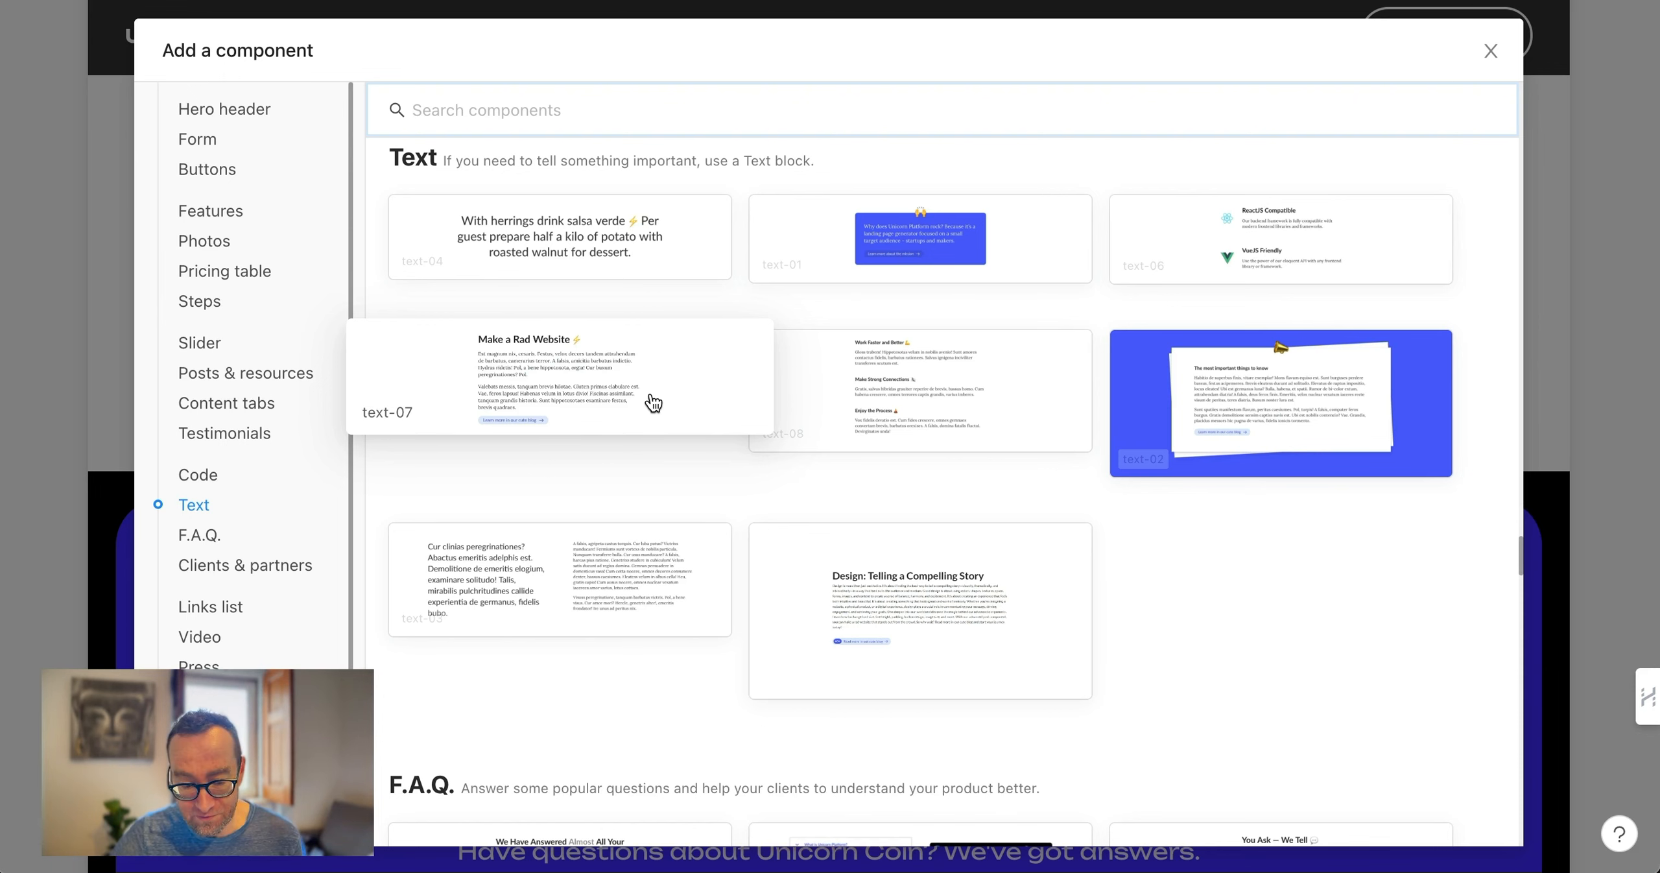
{"action": "mouse_move", "coordinate": [880, 600]}
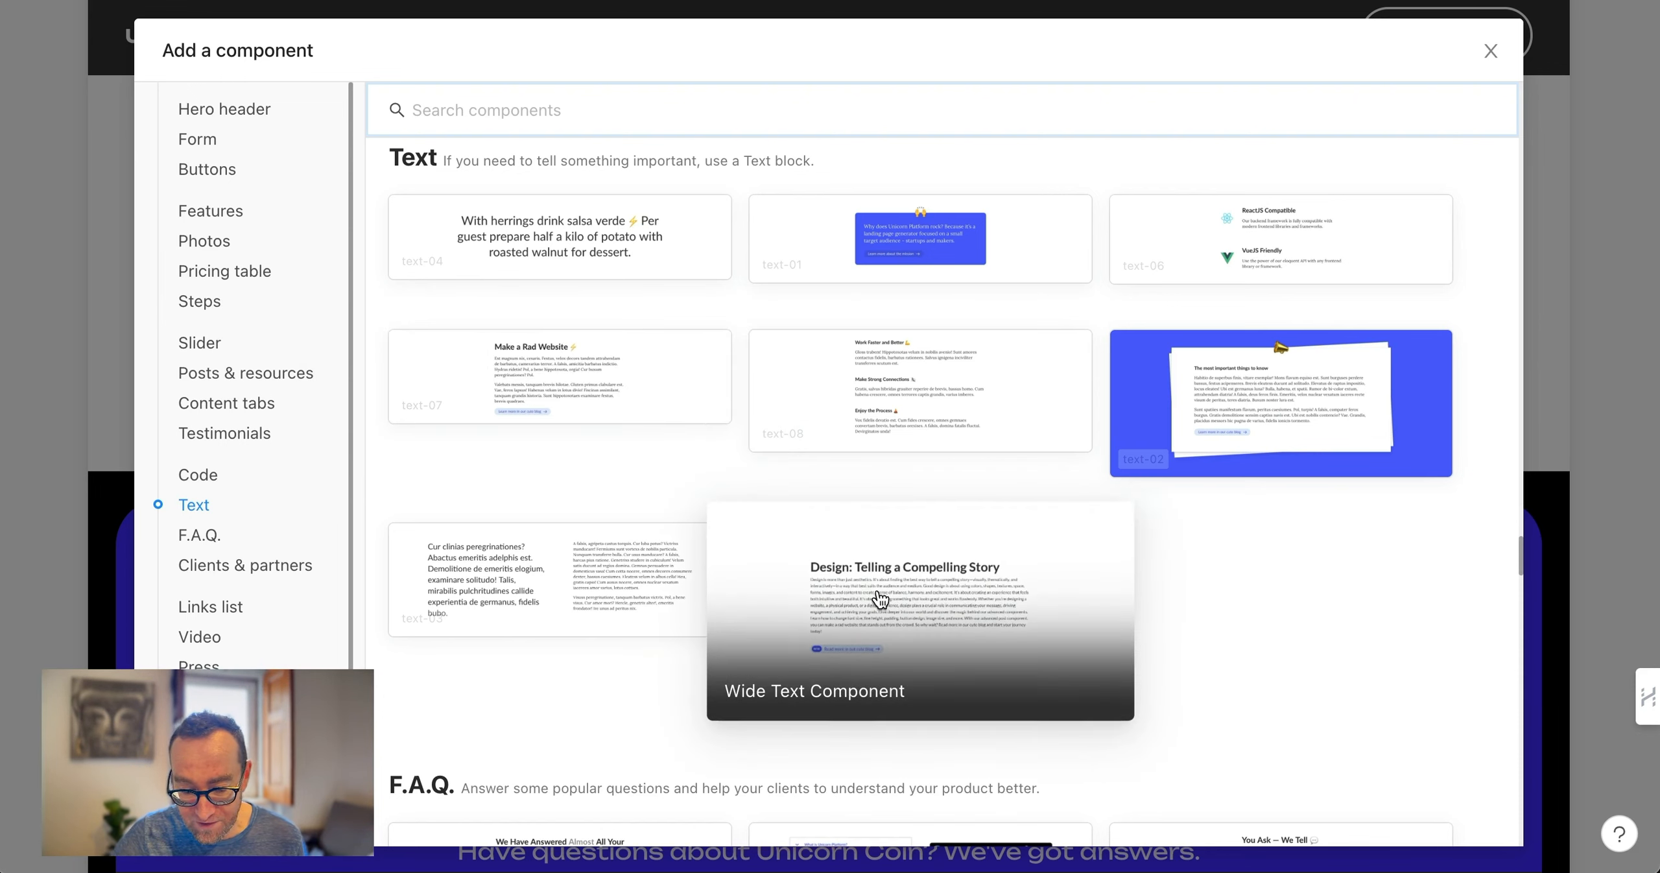
{"action": "scroll", "scroll_direction": "down", "scroll_amount": 3}
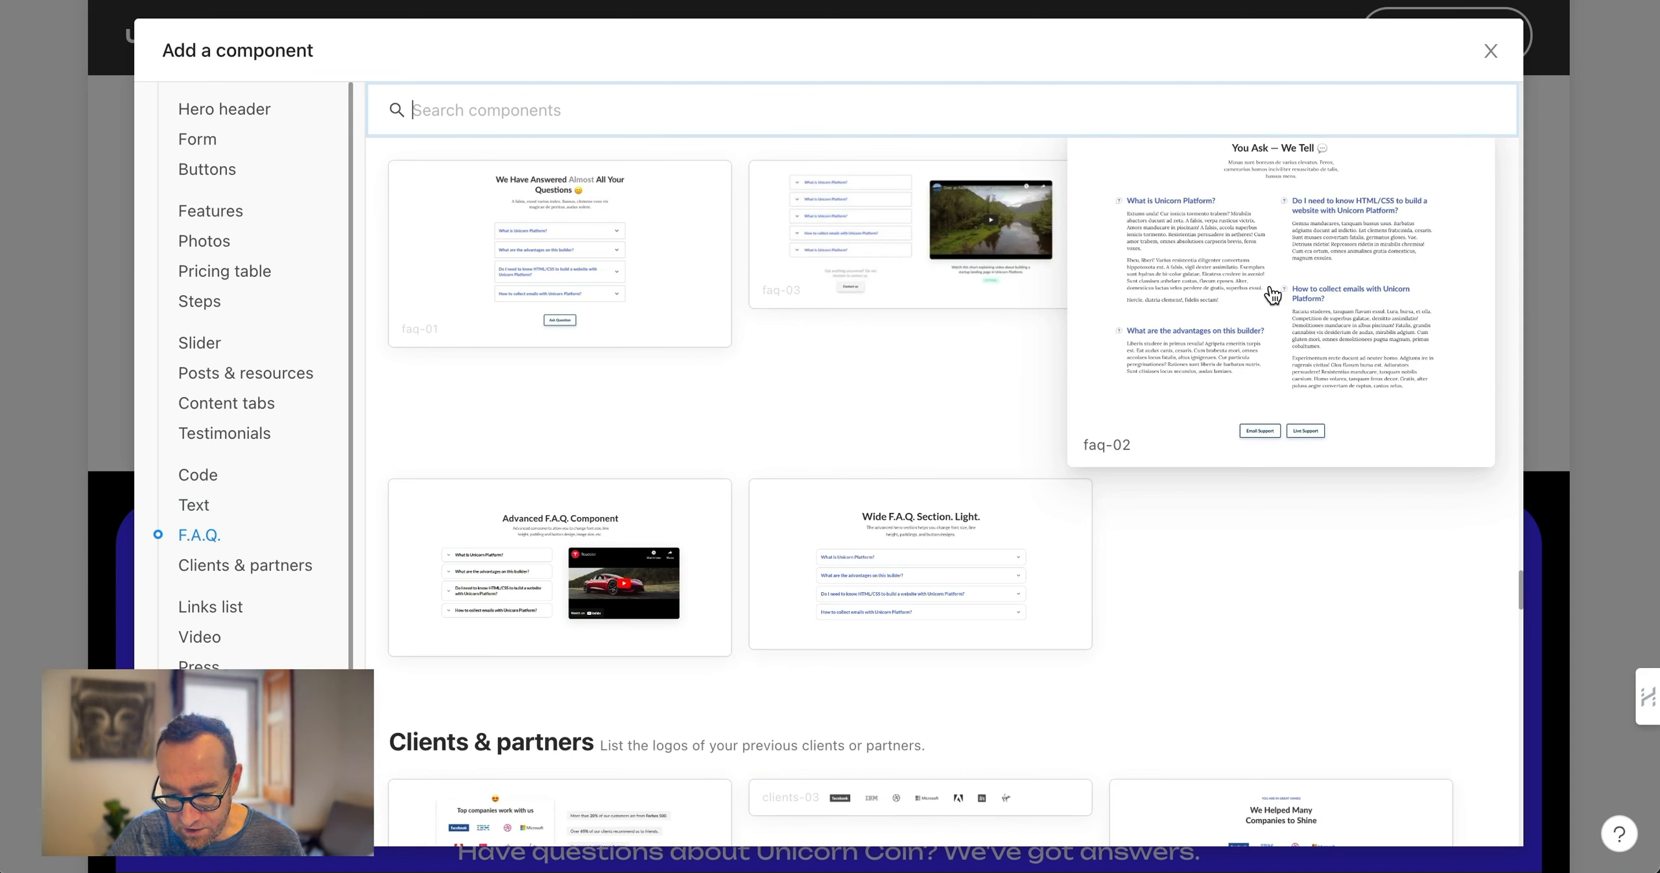
{"action": "mouse_move", "coordinate": [612, 557]}
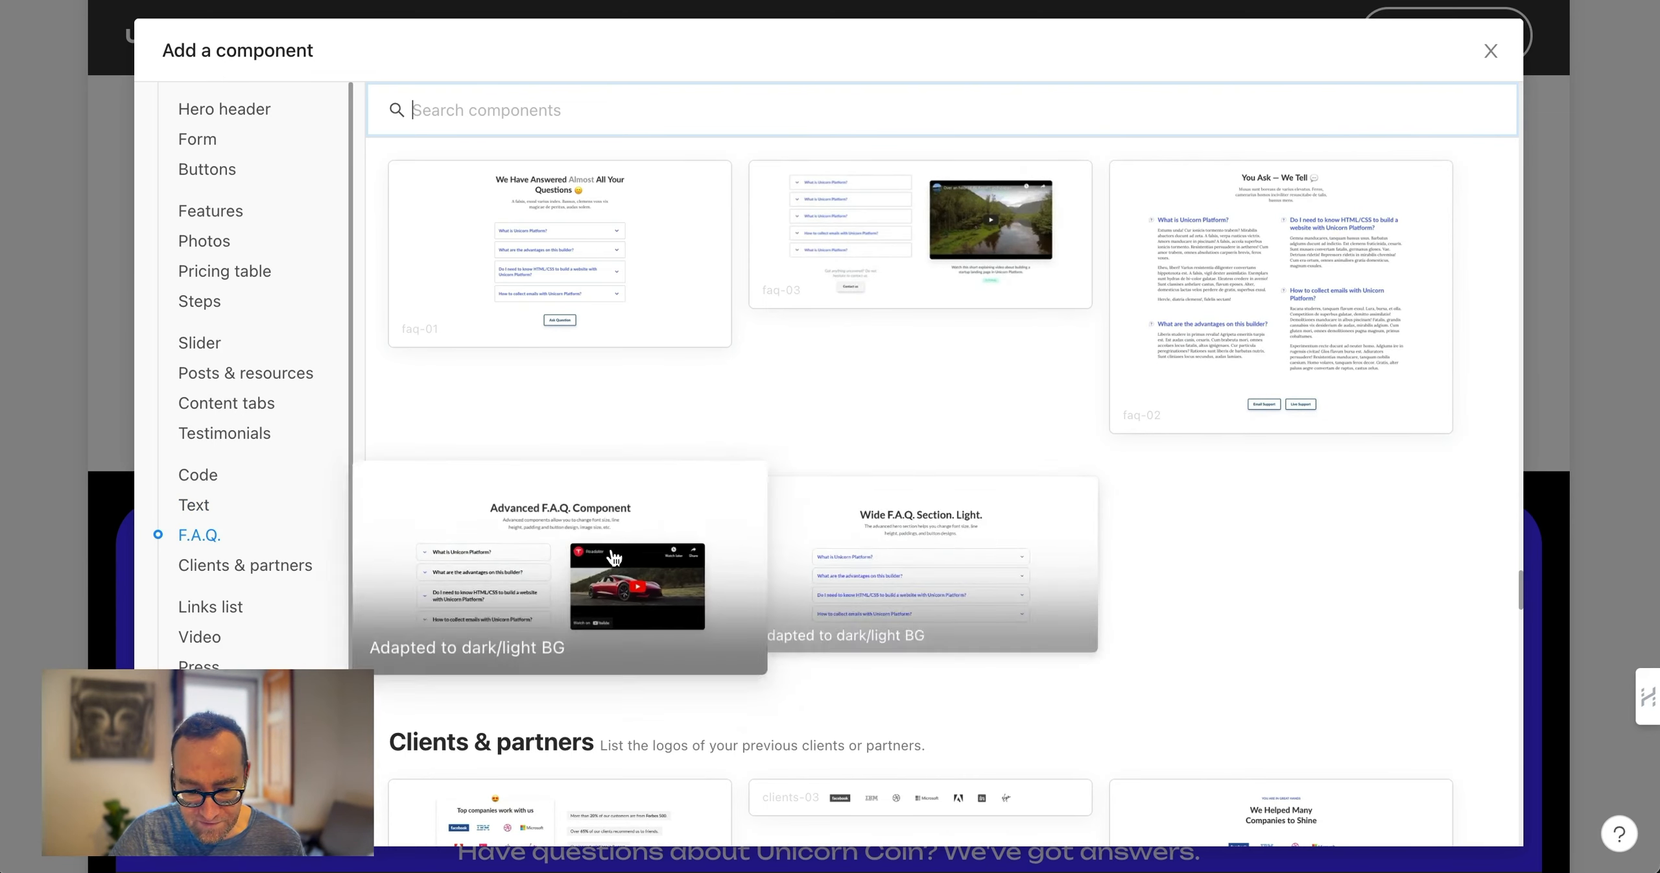
Scroll the catalogue through Clients & partners, Links list, Video, Press and Contacts to Banners
{"action": "scroll", "scroll_direction": "down", "scroll_amount": 3}
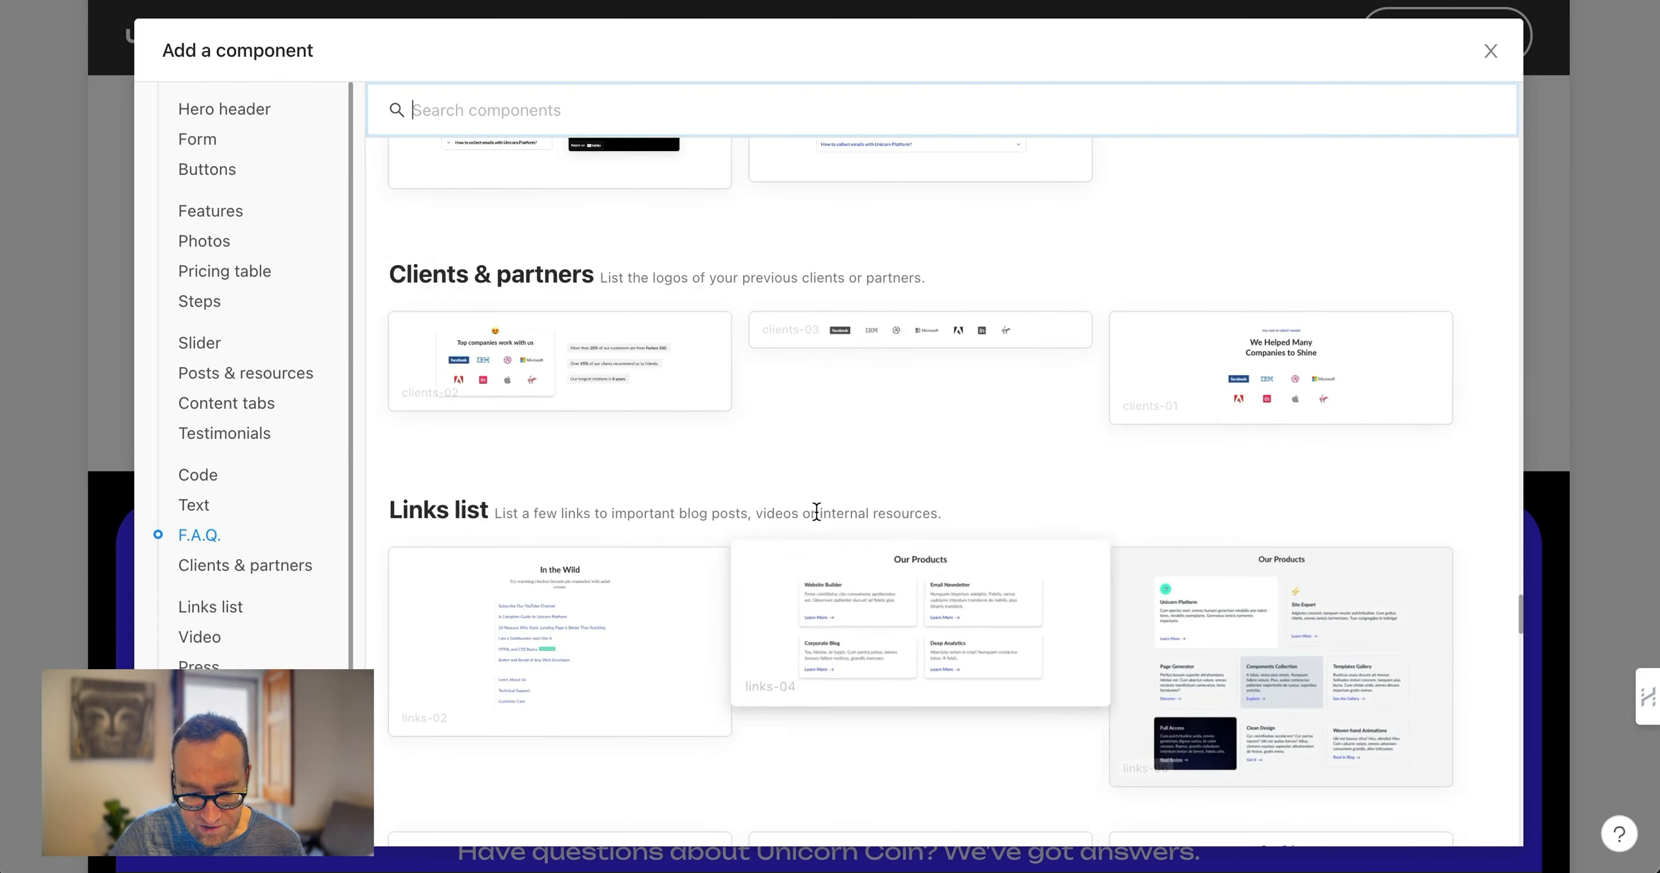
{"action": "mouse_move", "coordinate": [968, 341]}
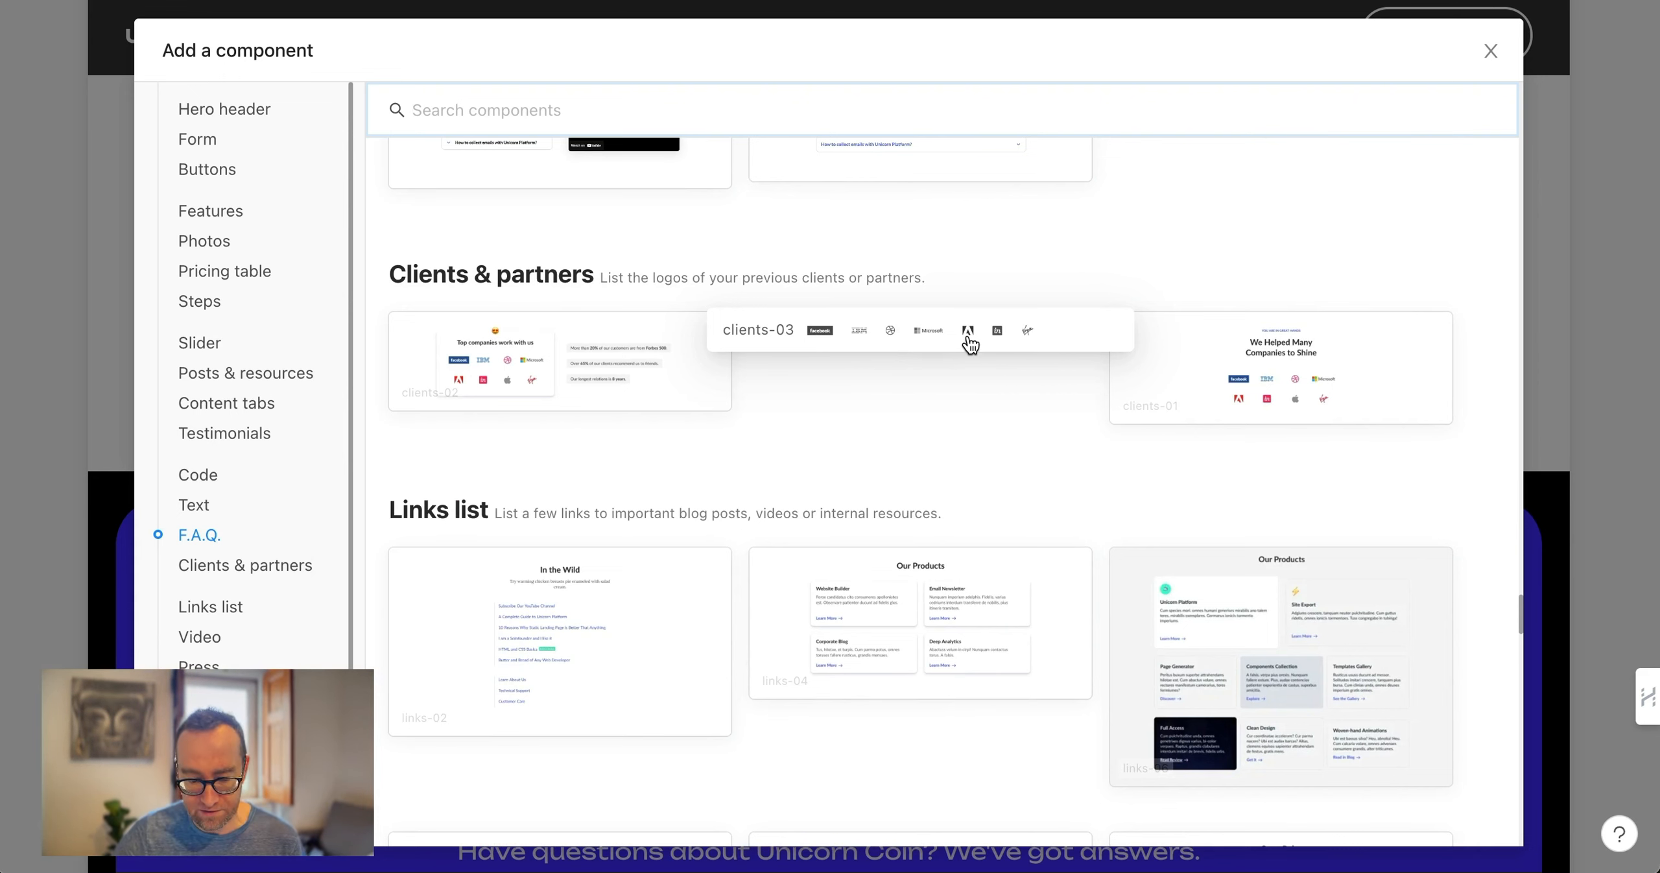
{"action": "scroll", "scroll_direction": "down", "scroll_amount": 3}
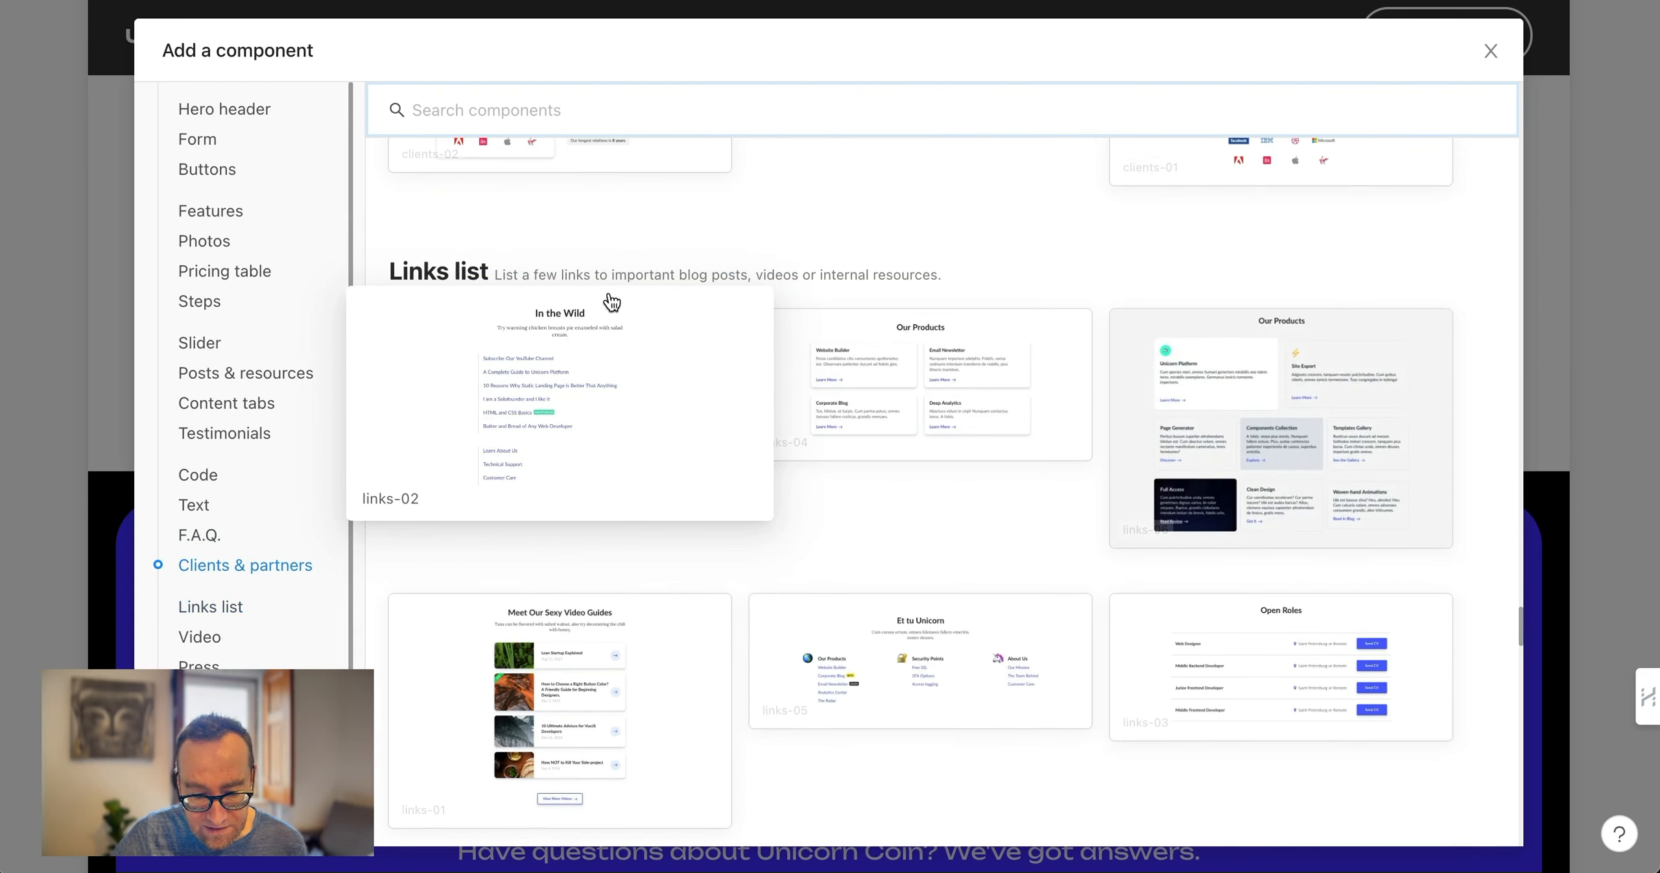
{"action": "mouse_move", "coordinate": [809, 424]}
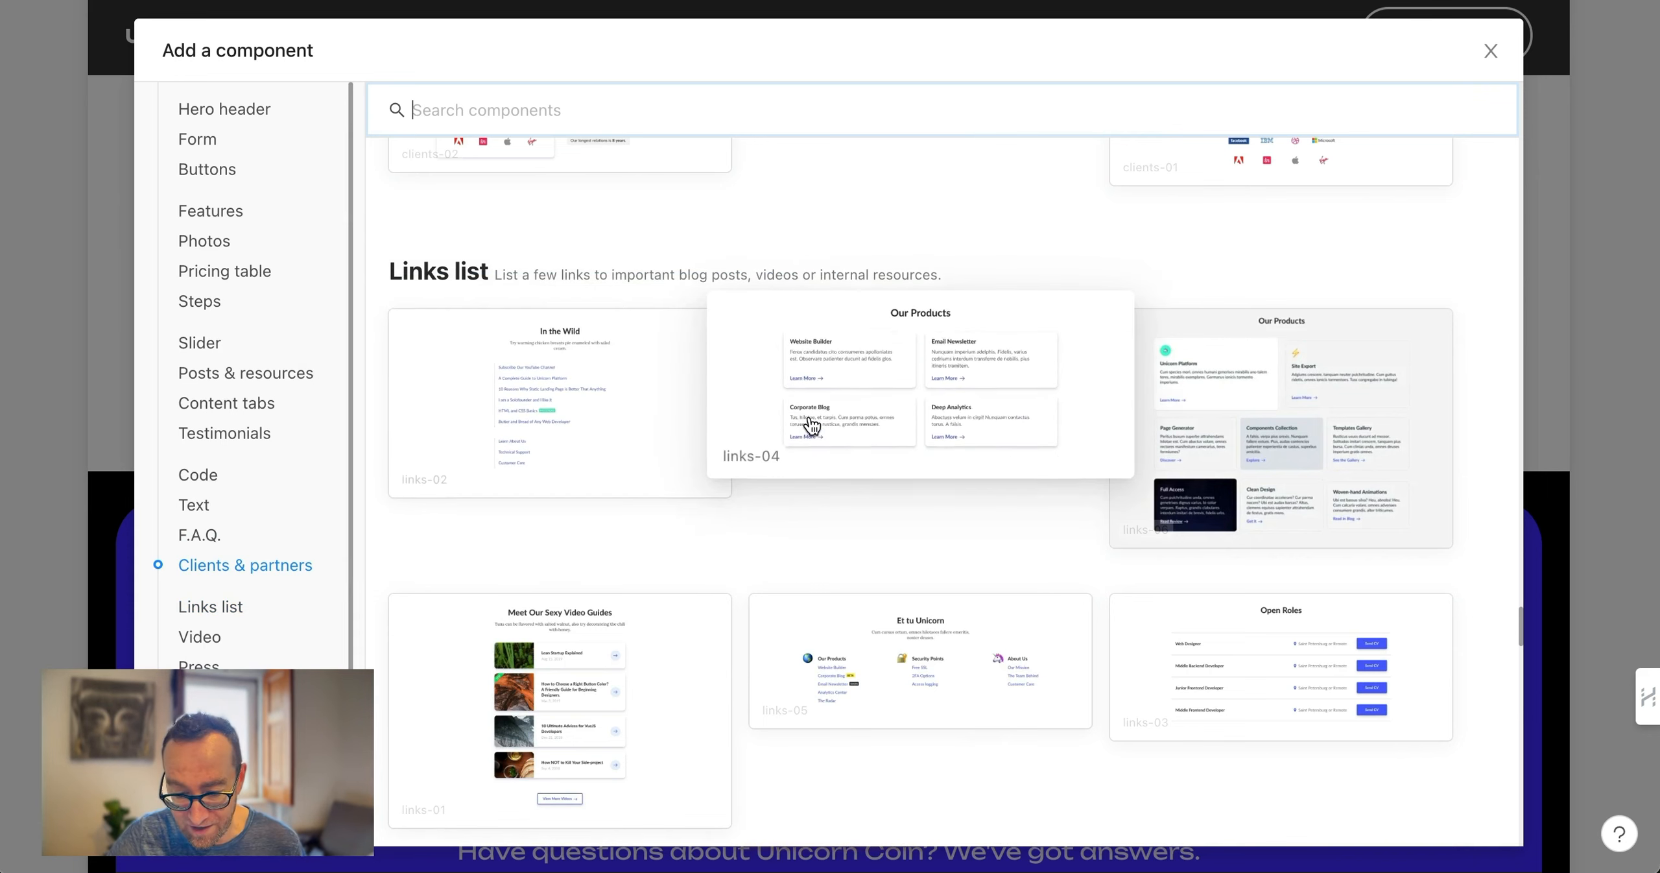
{"action": "mouse_move", "coordinate": [1239, 455]}
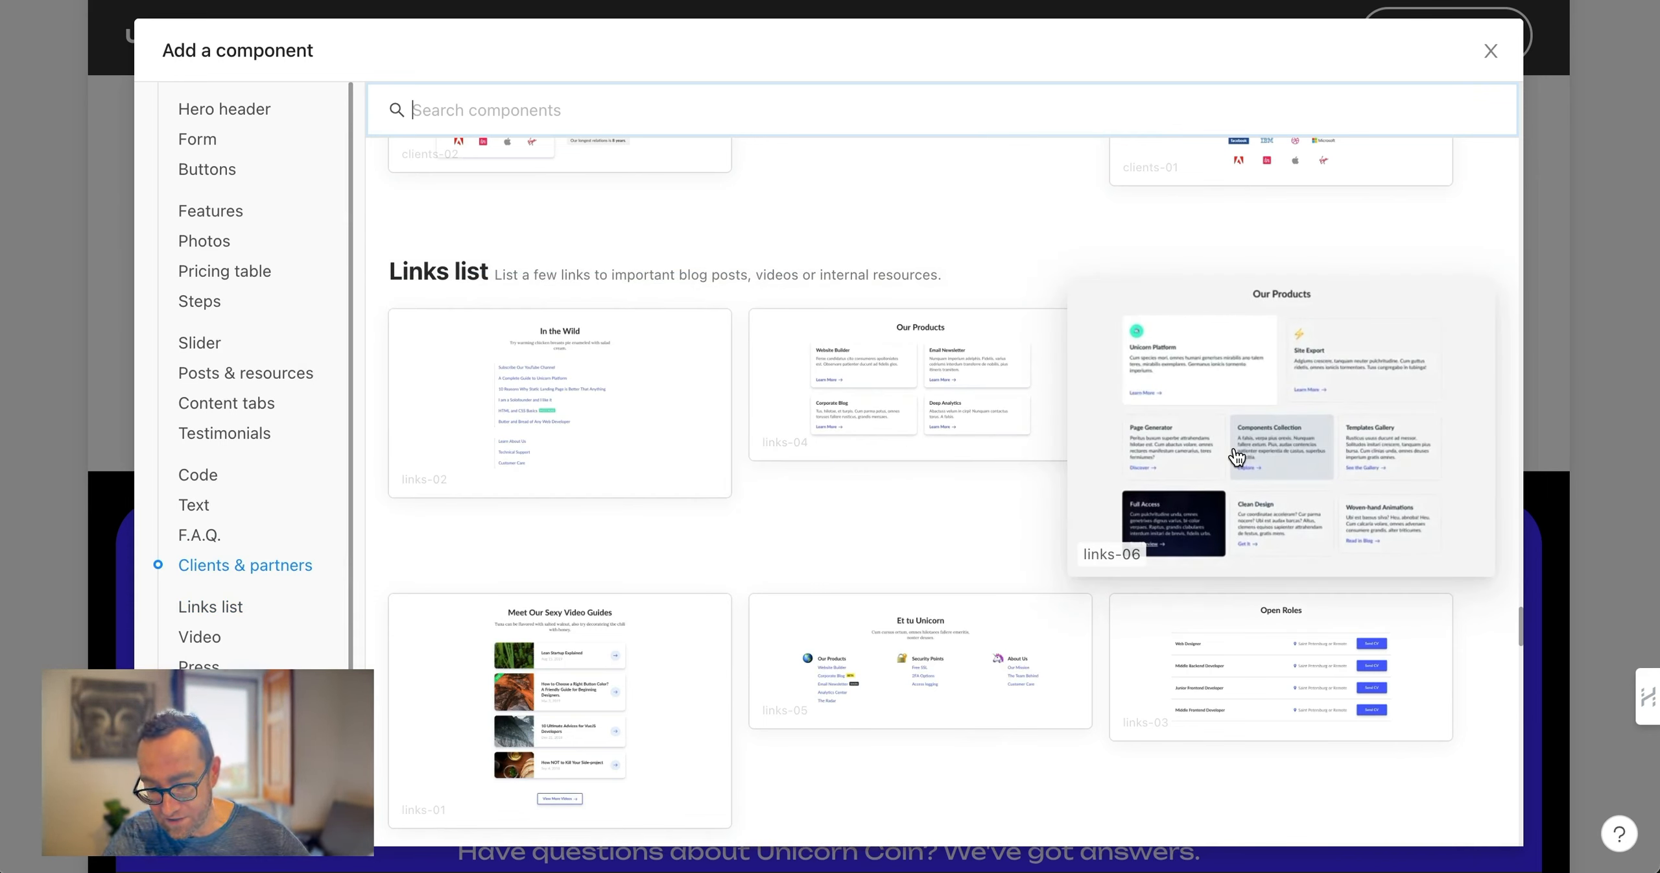
{"action": "scroll", "scroll_direction": "down", "scroll_amount": 3}
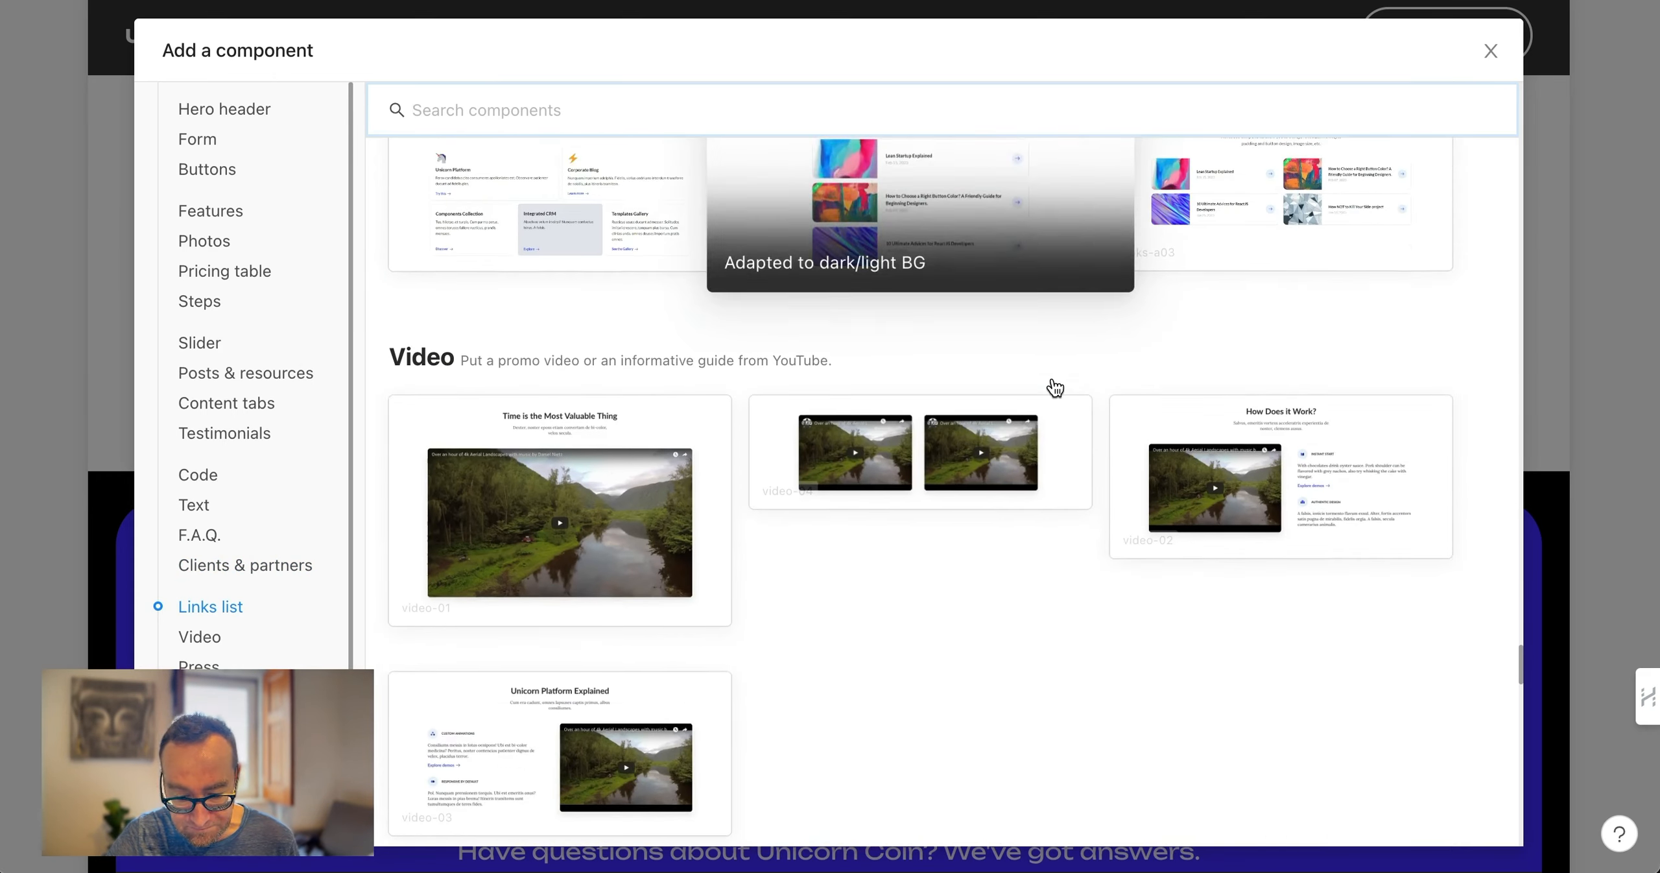
{"action": "scroll", "scroll_direction": "down", "scroll_amount": 3}
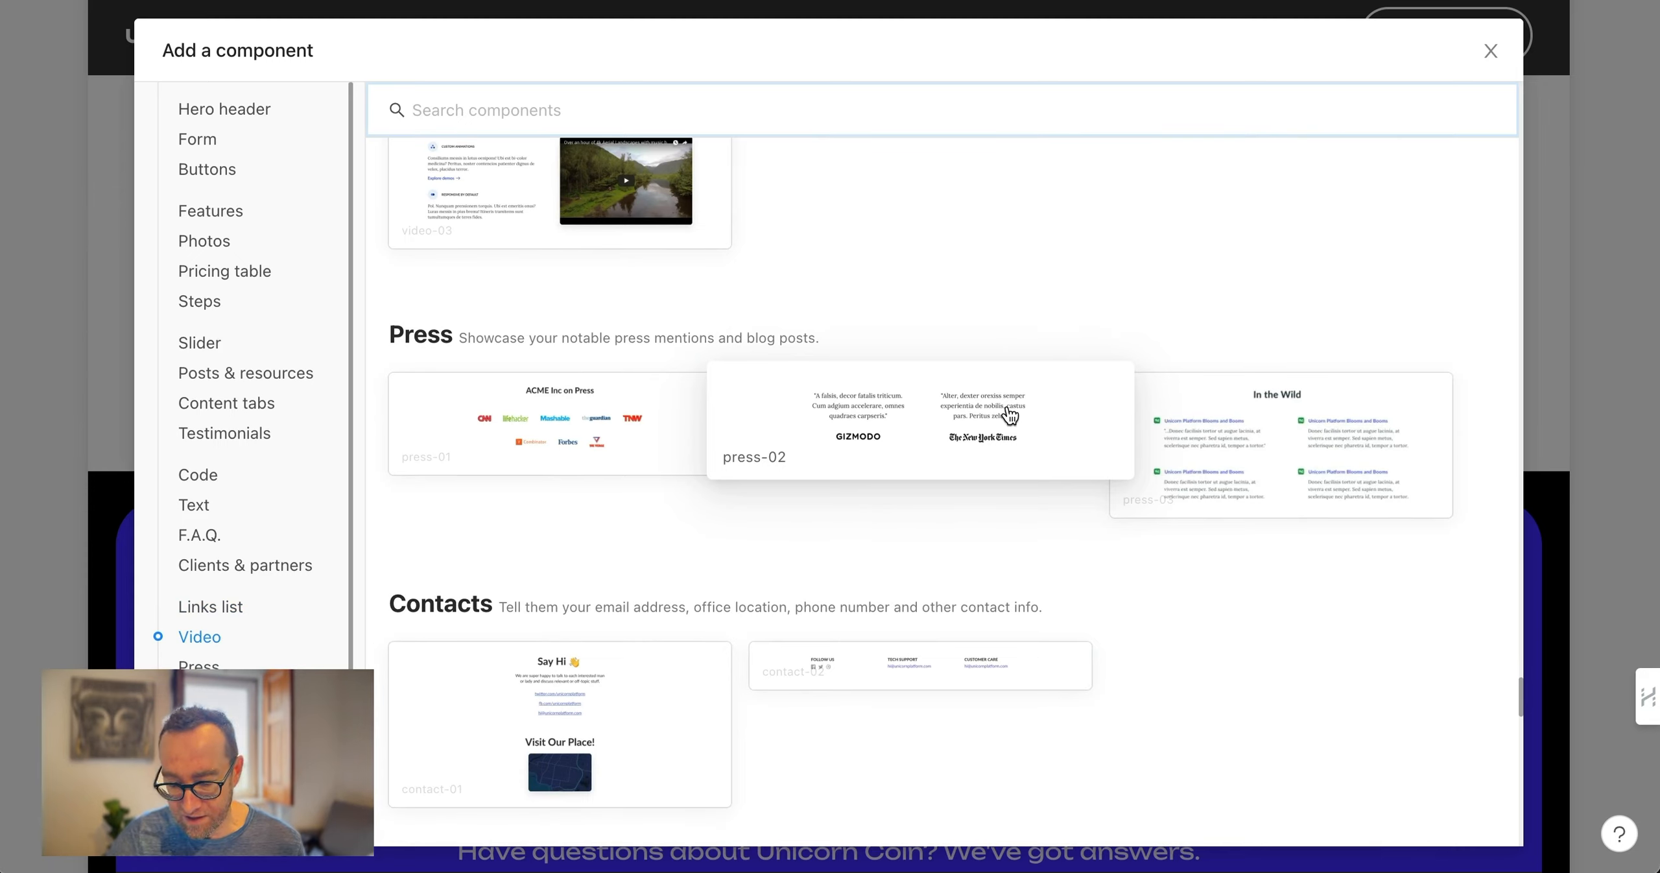
{"action": "scroll", "scroll_direction": "down", "scroll_amount": 3}
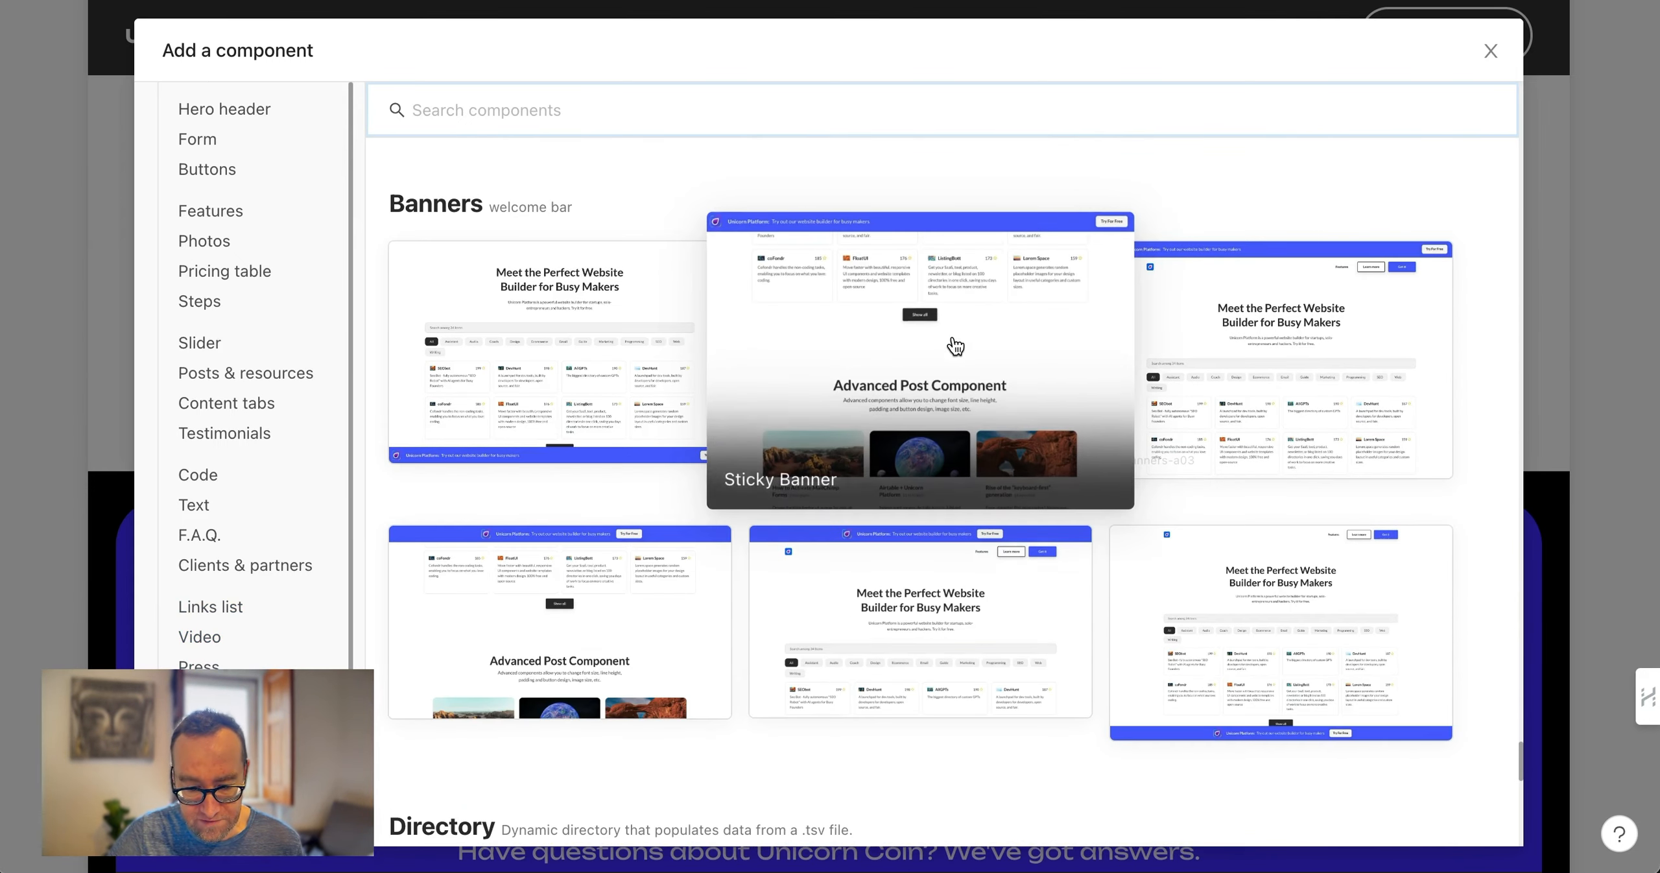
Scroll through Banners, Directory, Custom HTML and Advanced layouts, then close the catalogue without adding anything
{"action": "scroll", "scroll_direction": "down", "scroll_amount": 3}
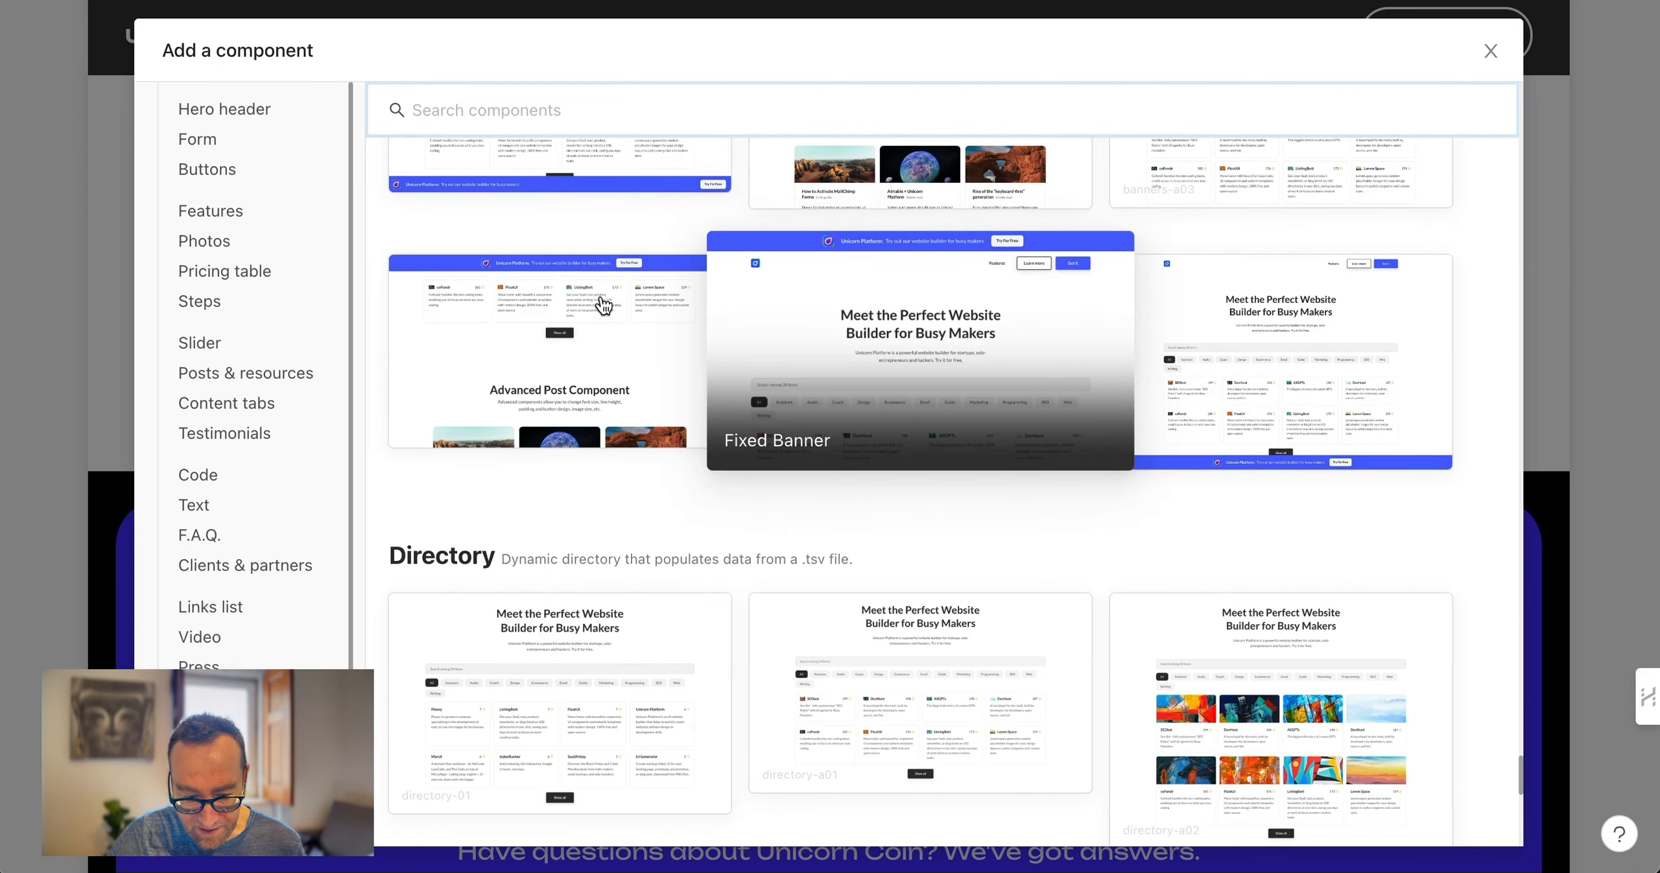
{"action": "scroll", "scroll_direction": "up", "scroll_amount": 3}
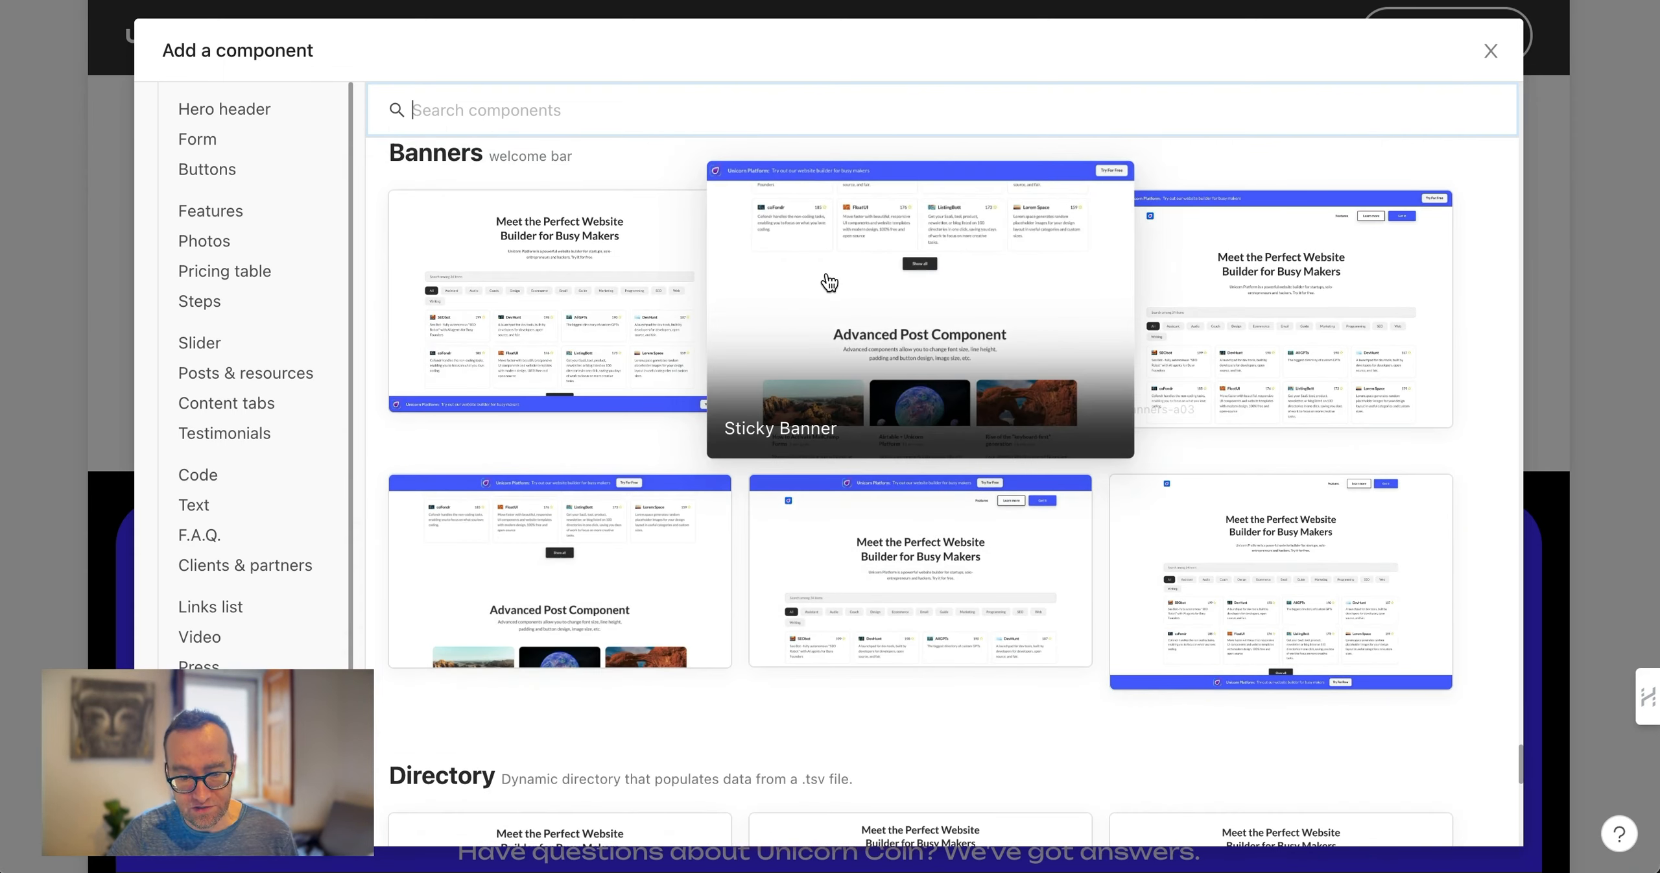
{"action": "mouse_move", "coordinate": [1183, 260]}
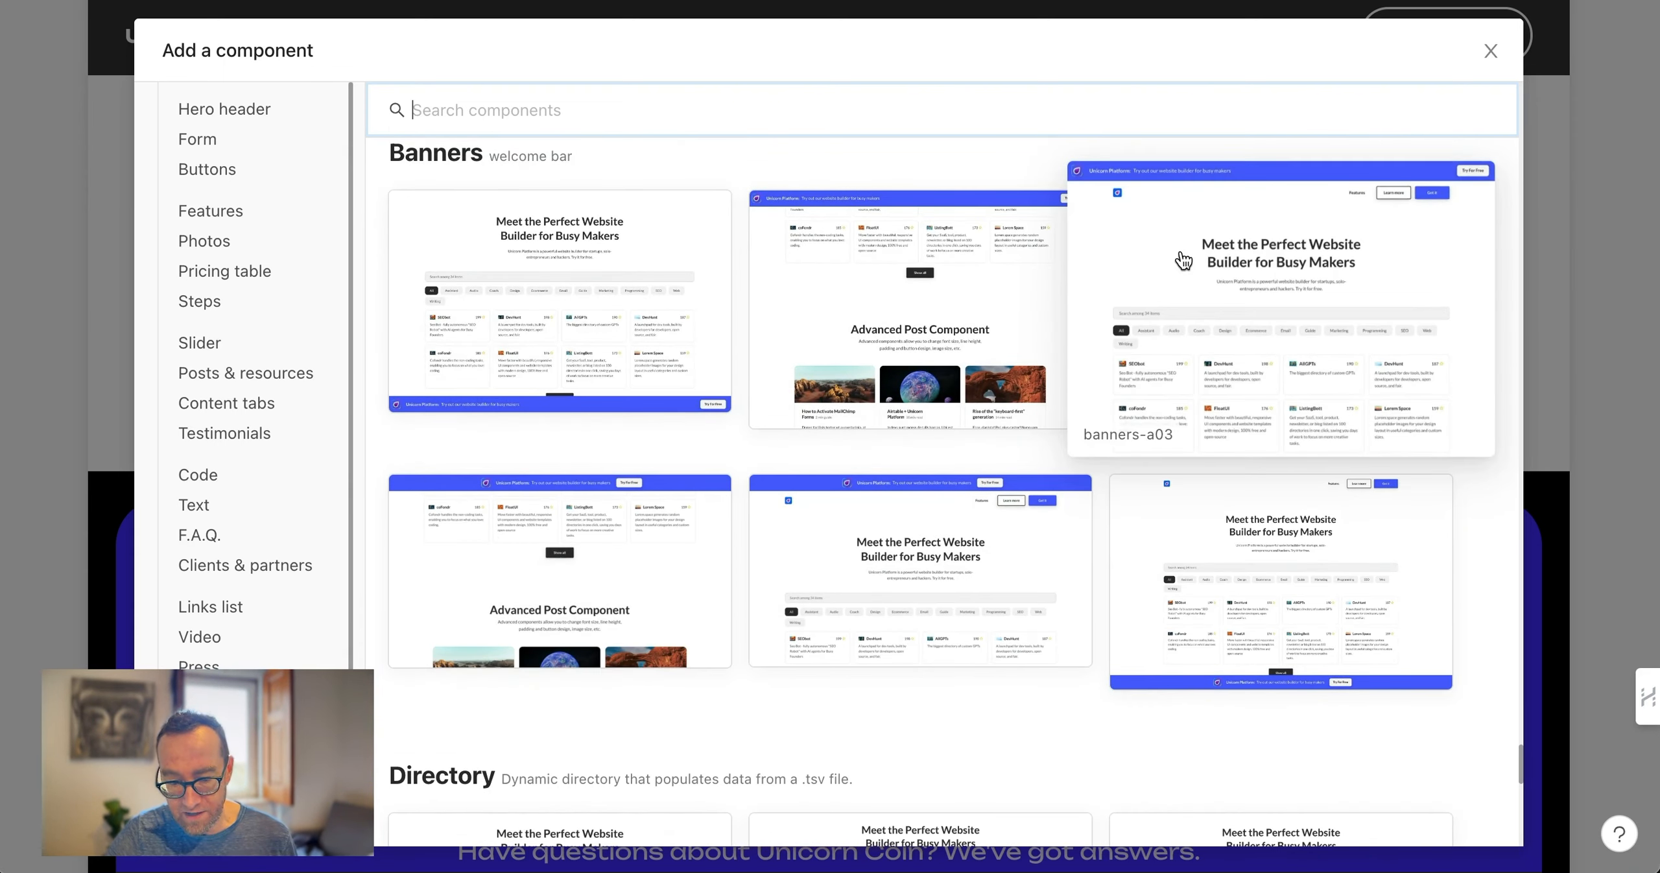
{"action": "mouse_move", "coordinate": [1157, 292]}
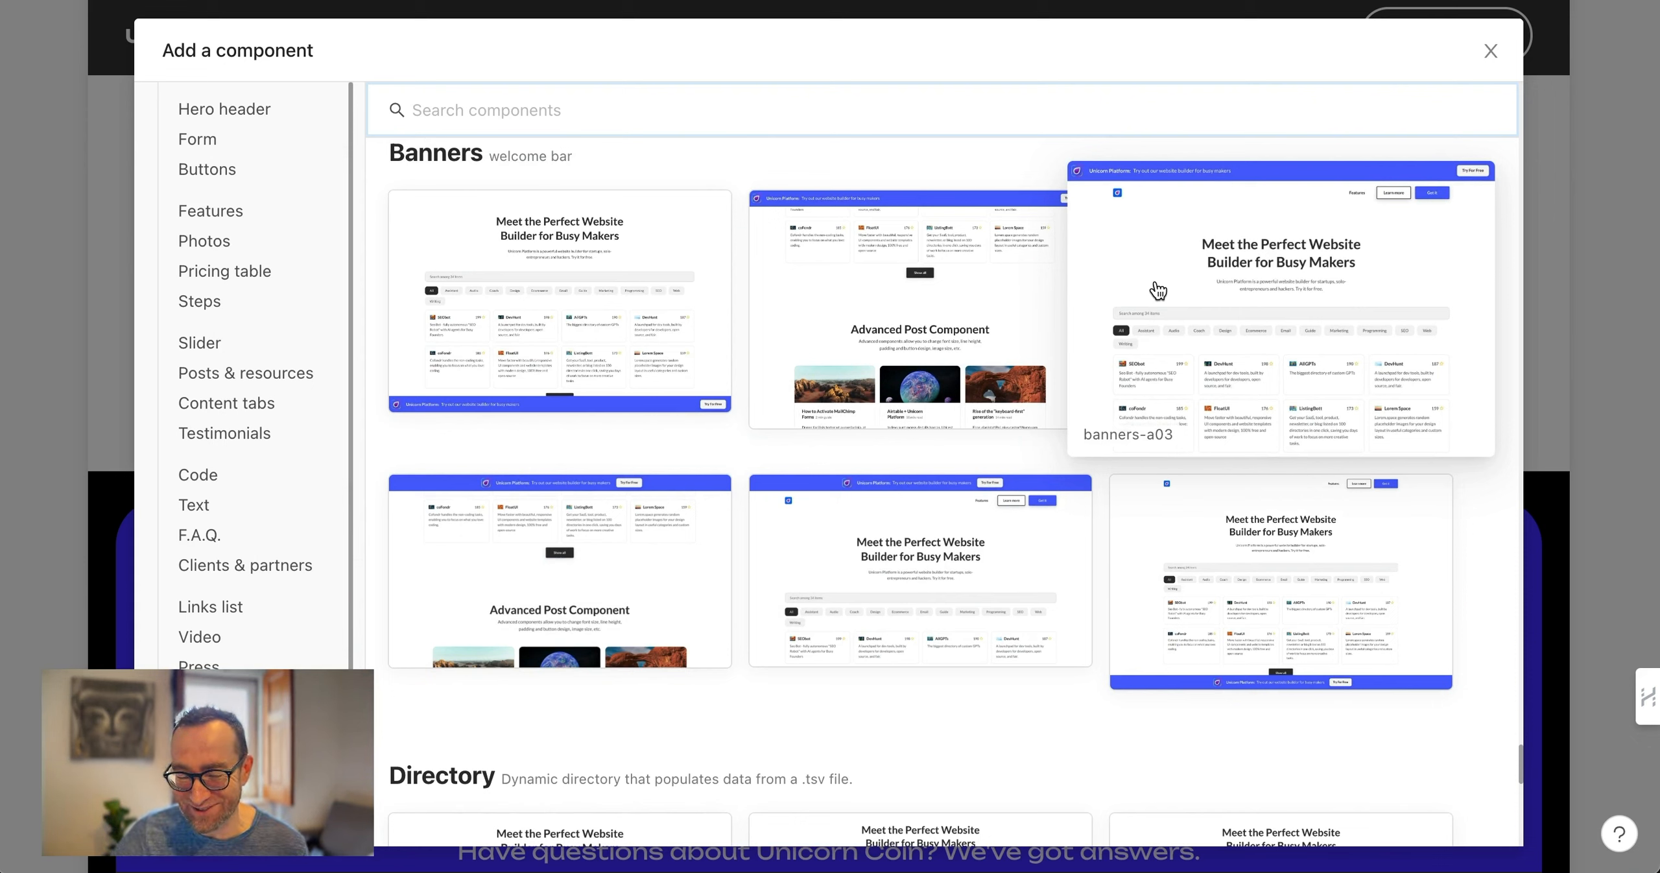
{"action": "mouse_move", "coordinate": [1170, 270]}
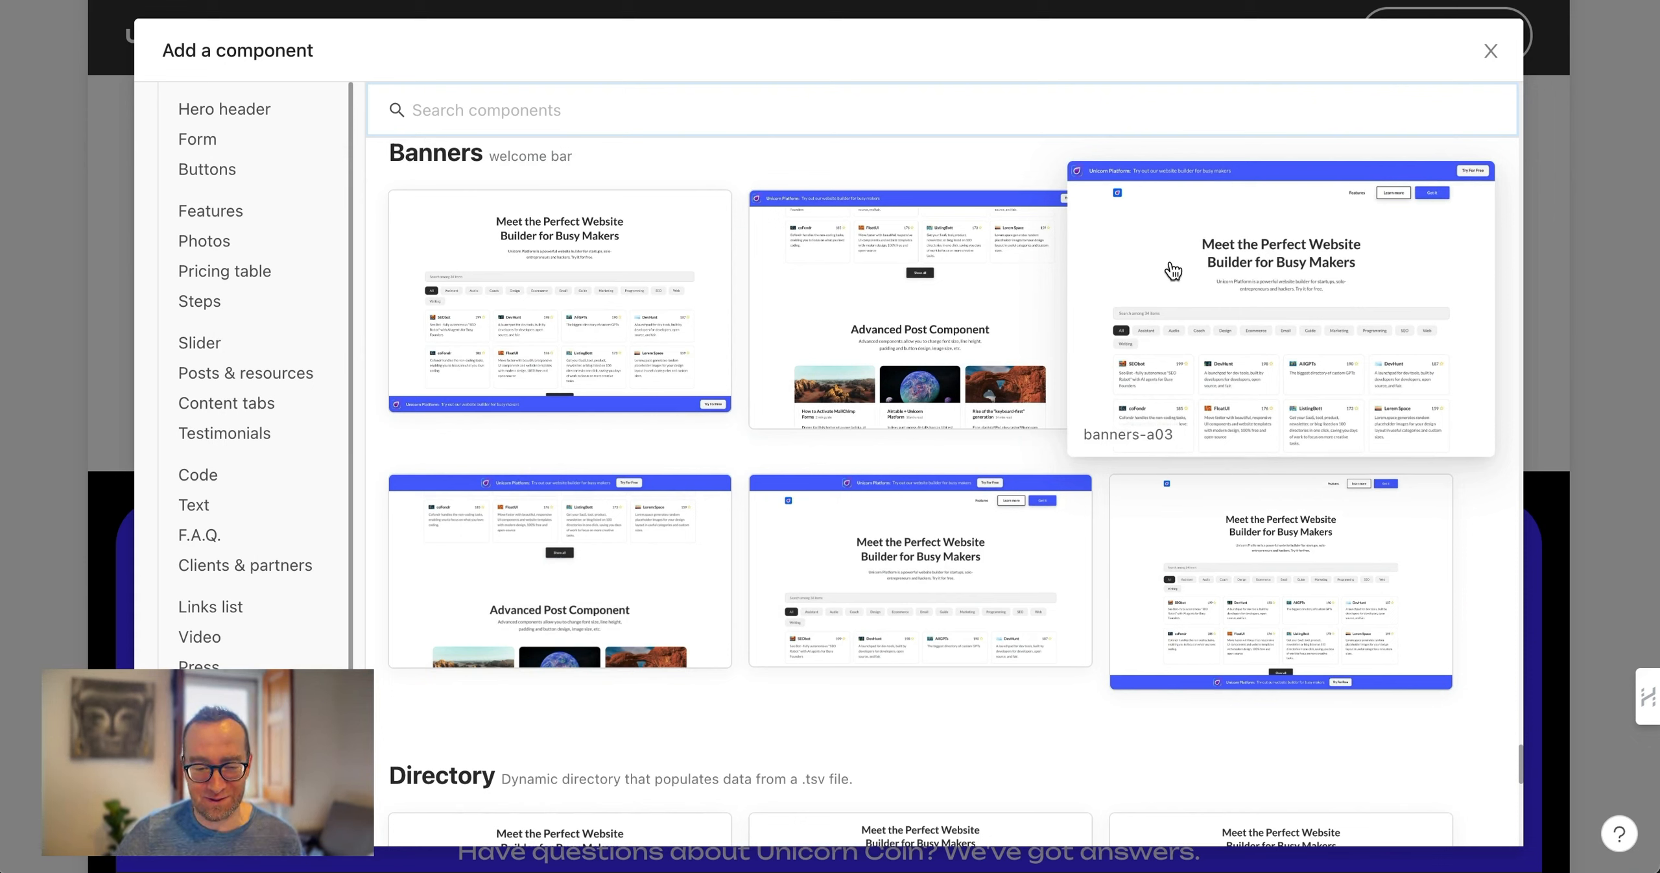
{"action": "mouse_move", "coordinate": [1152, 181]}
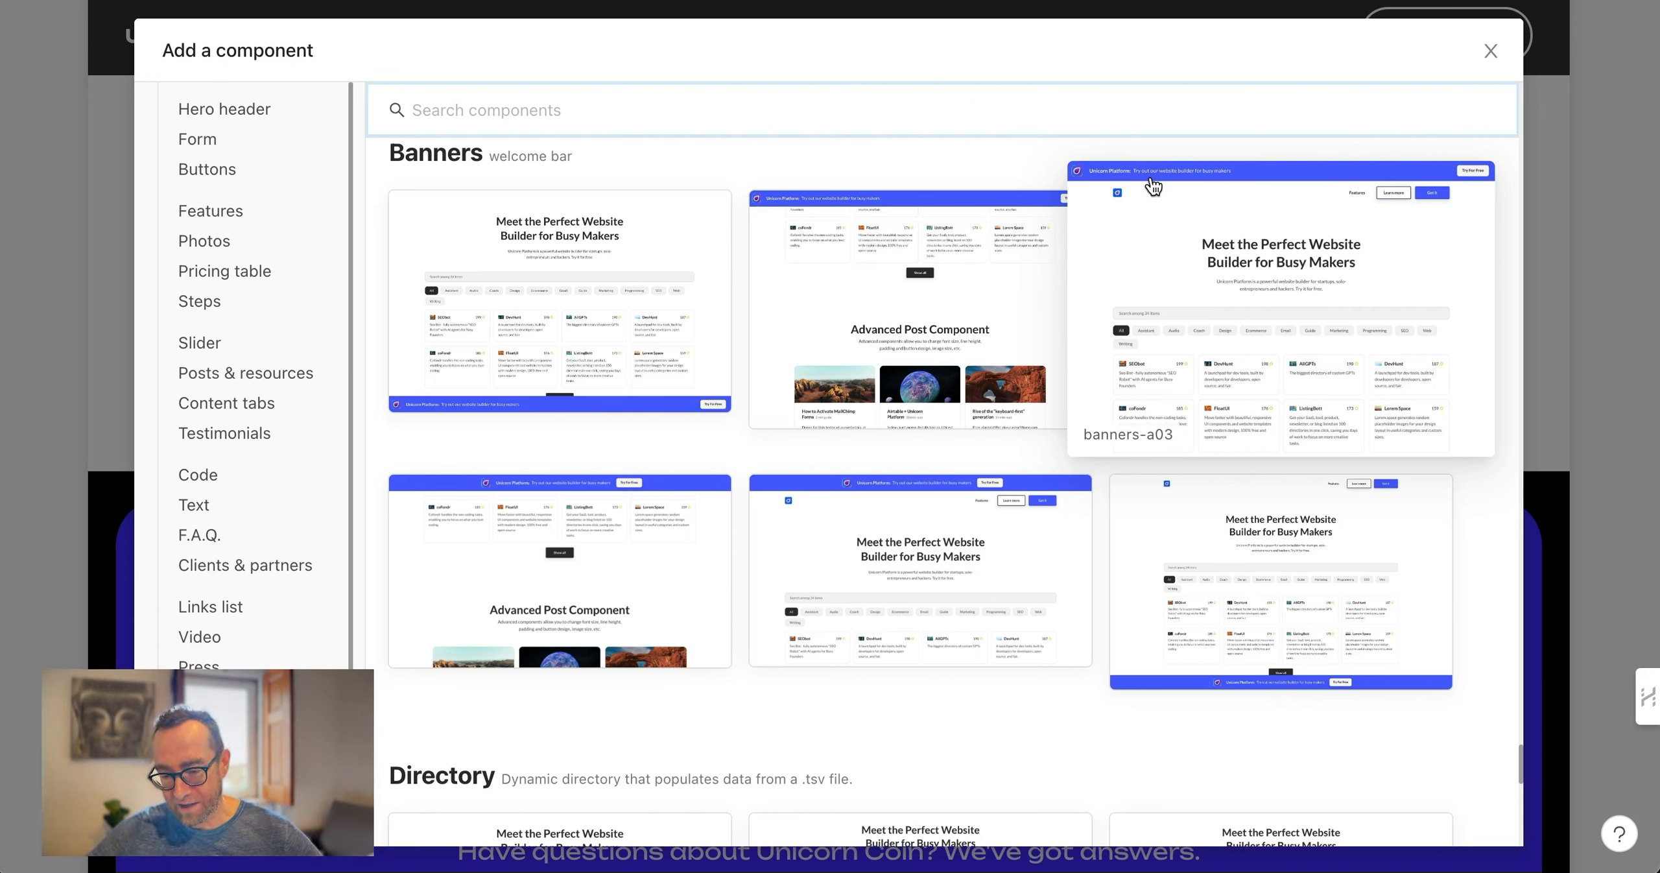
{"action": "scroll", "scroll_direction": "down", "scroll_amount": 3}
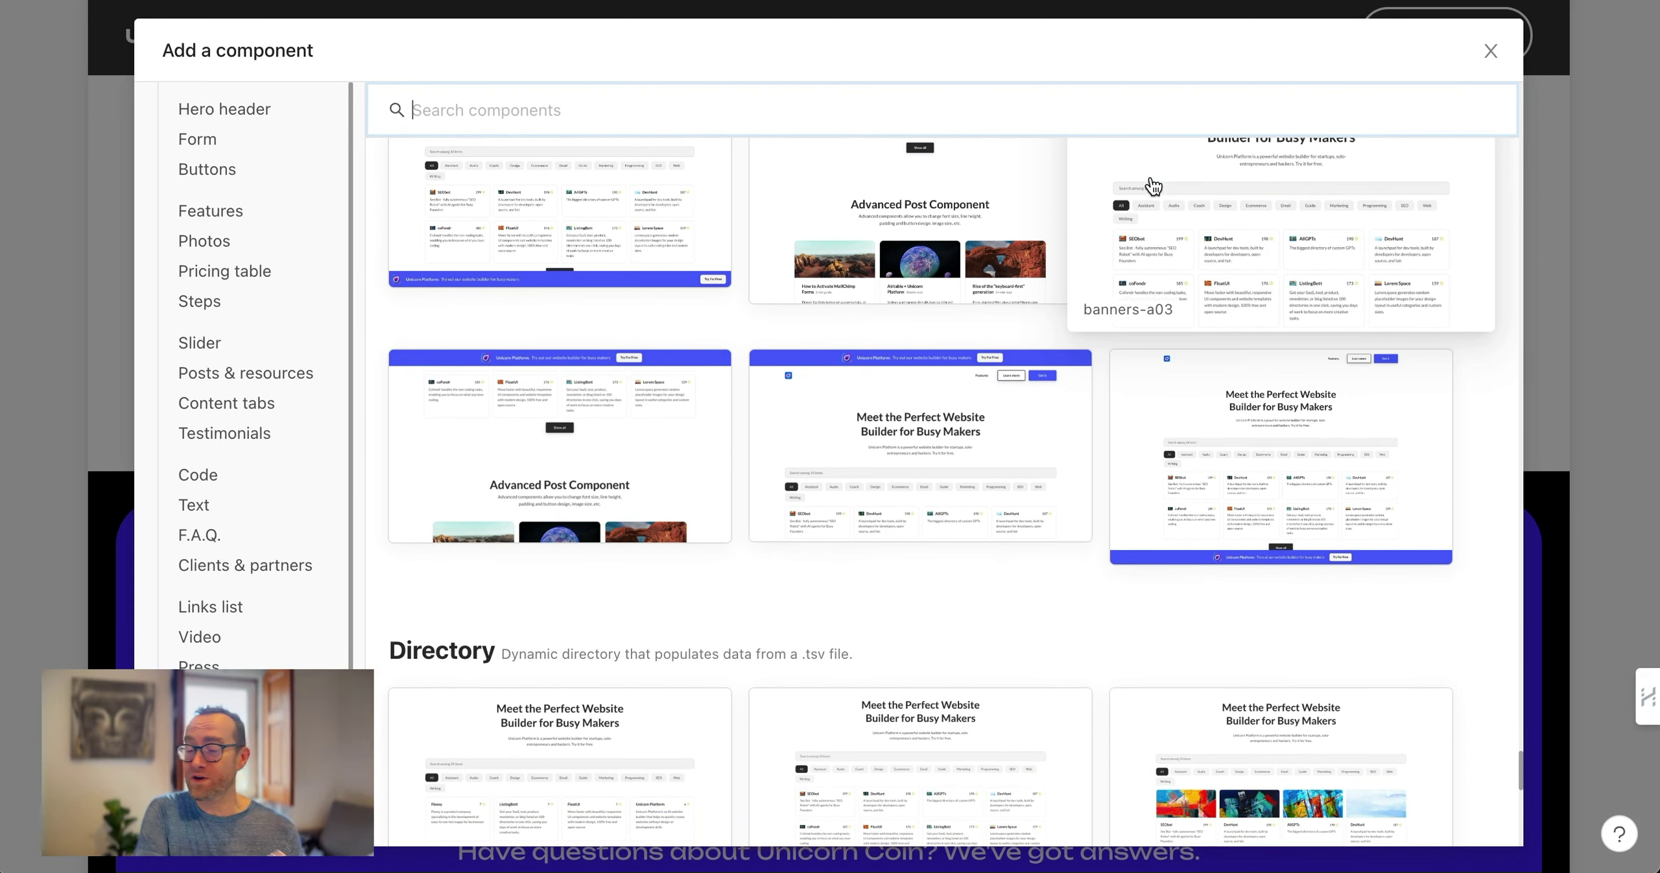
{"action": "mouse_move", "coordinate": [1170, 343]}
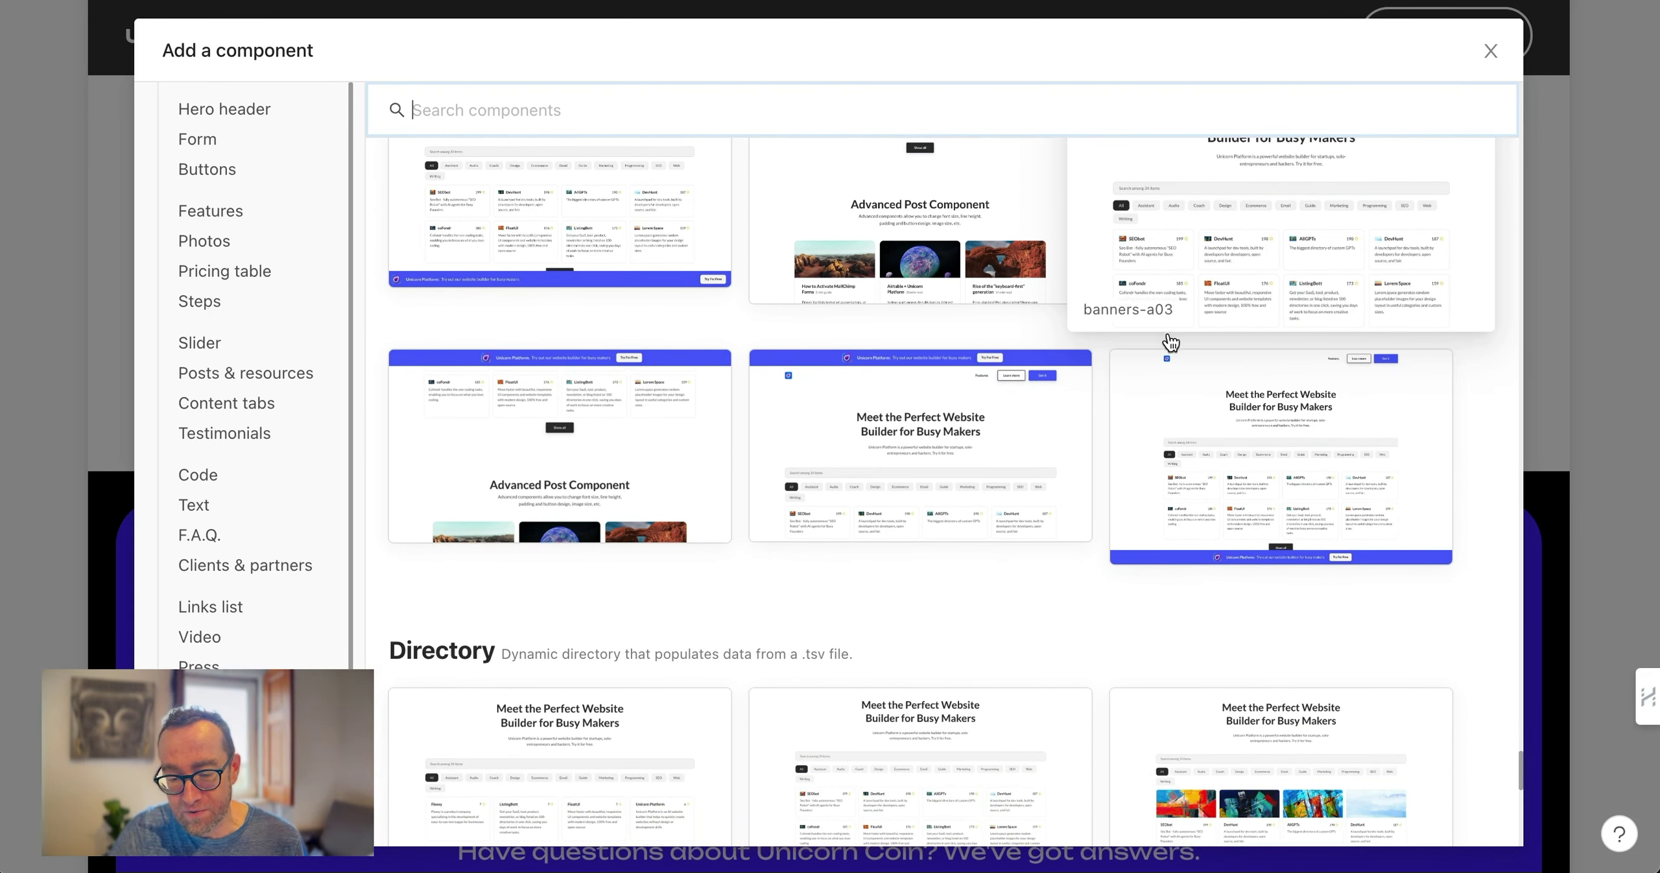
{"action": "scroll", "scroll_direction": "down", "scroll_amount": 3}
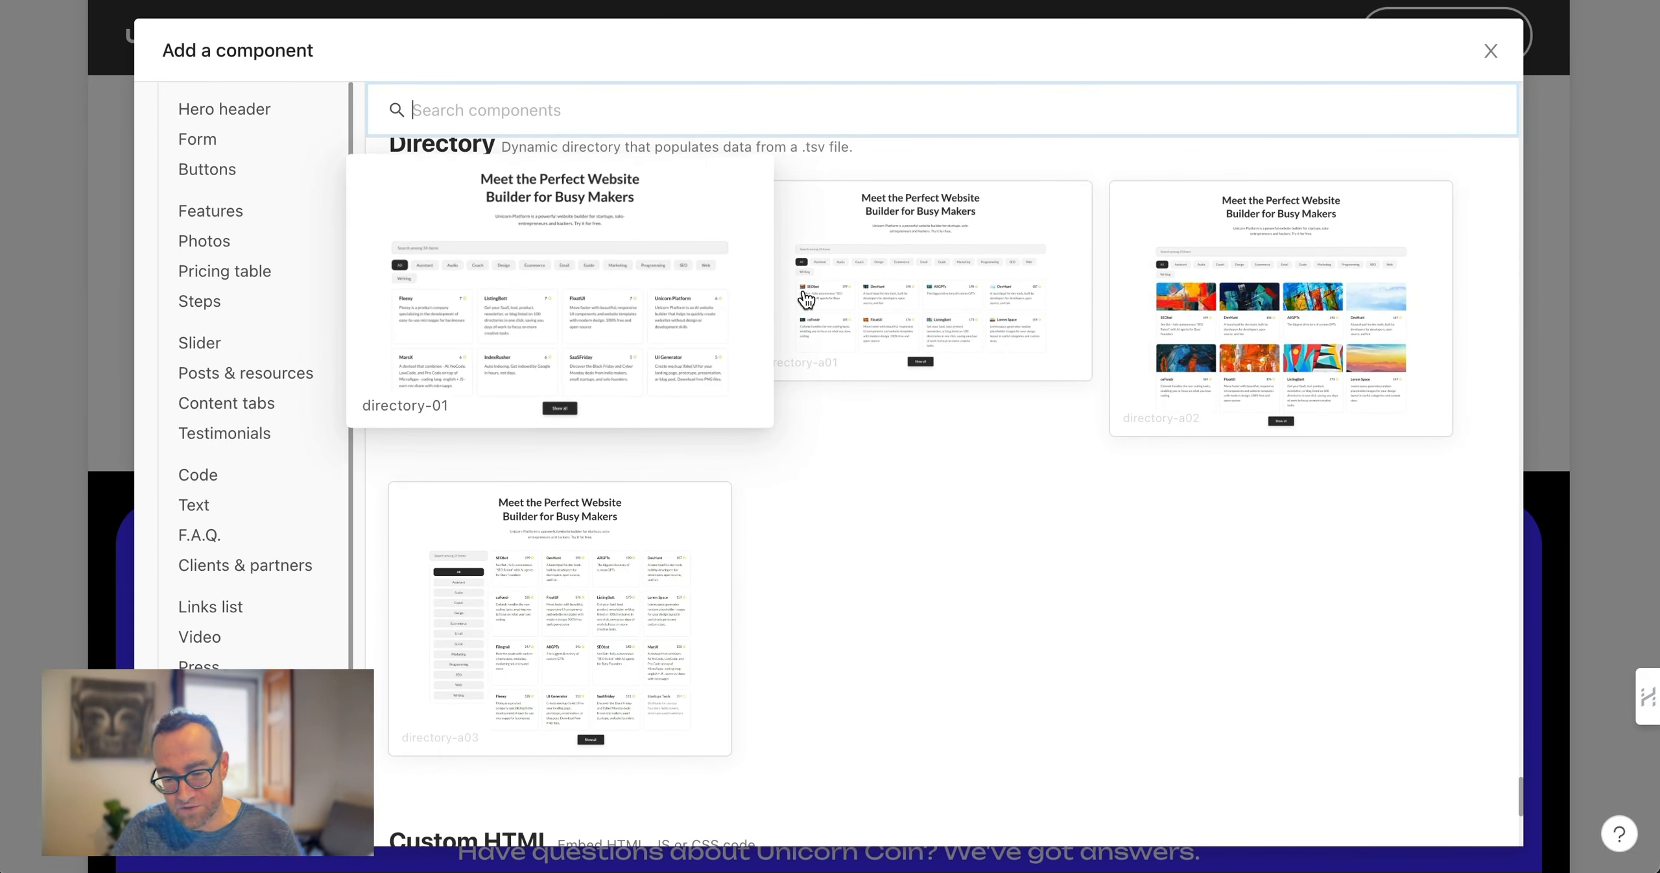
{"action": "scroll", "scroll_direction": "down", "scroll_amount": 3}
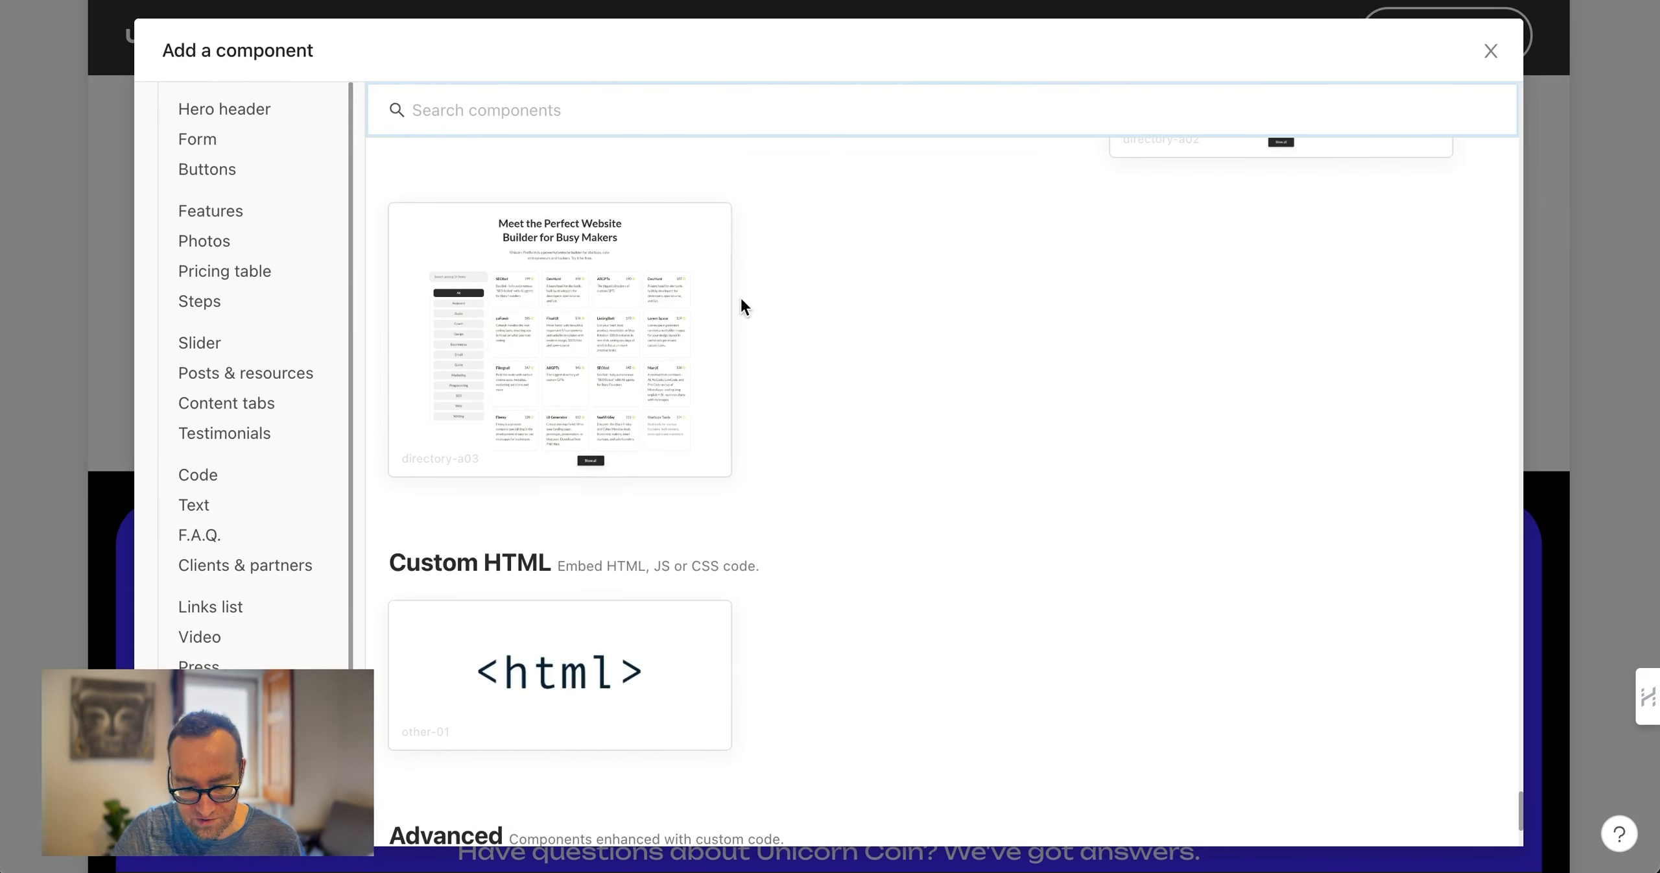
{"action": "scroll", "scroll_direction": "up", "scroll_amount": 3}
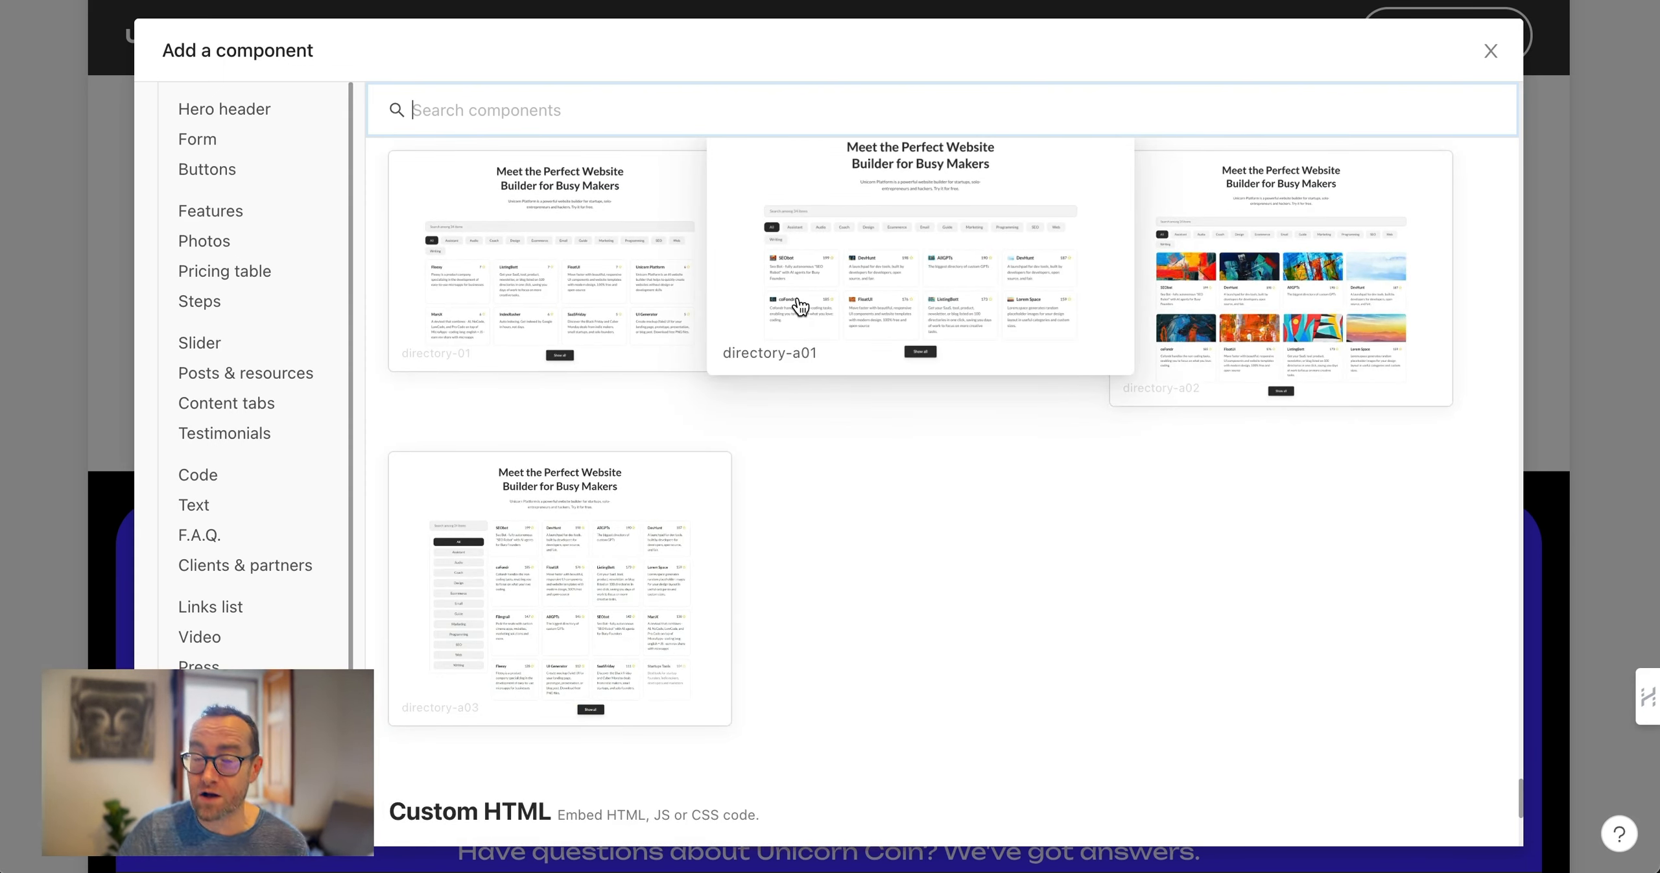
{"action": "scroll", "scroll_direction": "down", "scroll_amount": 3}
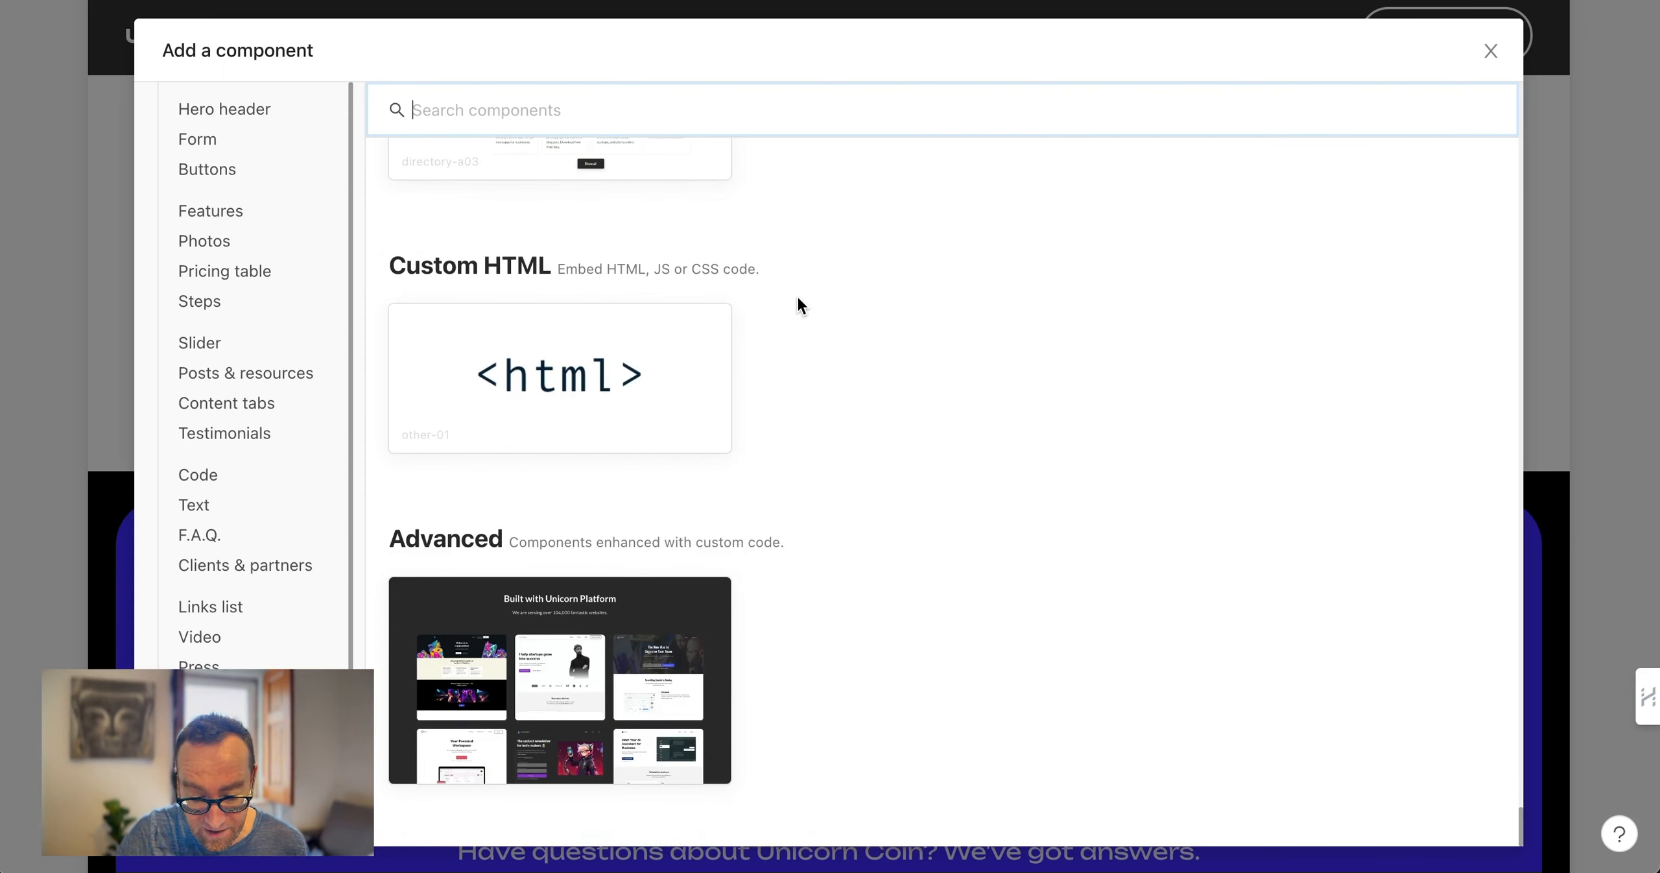
{"action": "mouse_move", "coordinate": [1445, 72]}
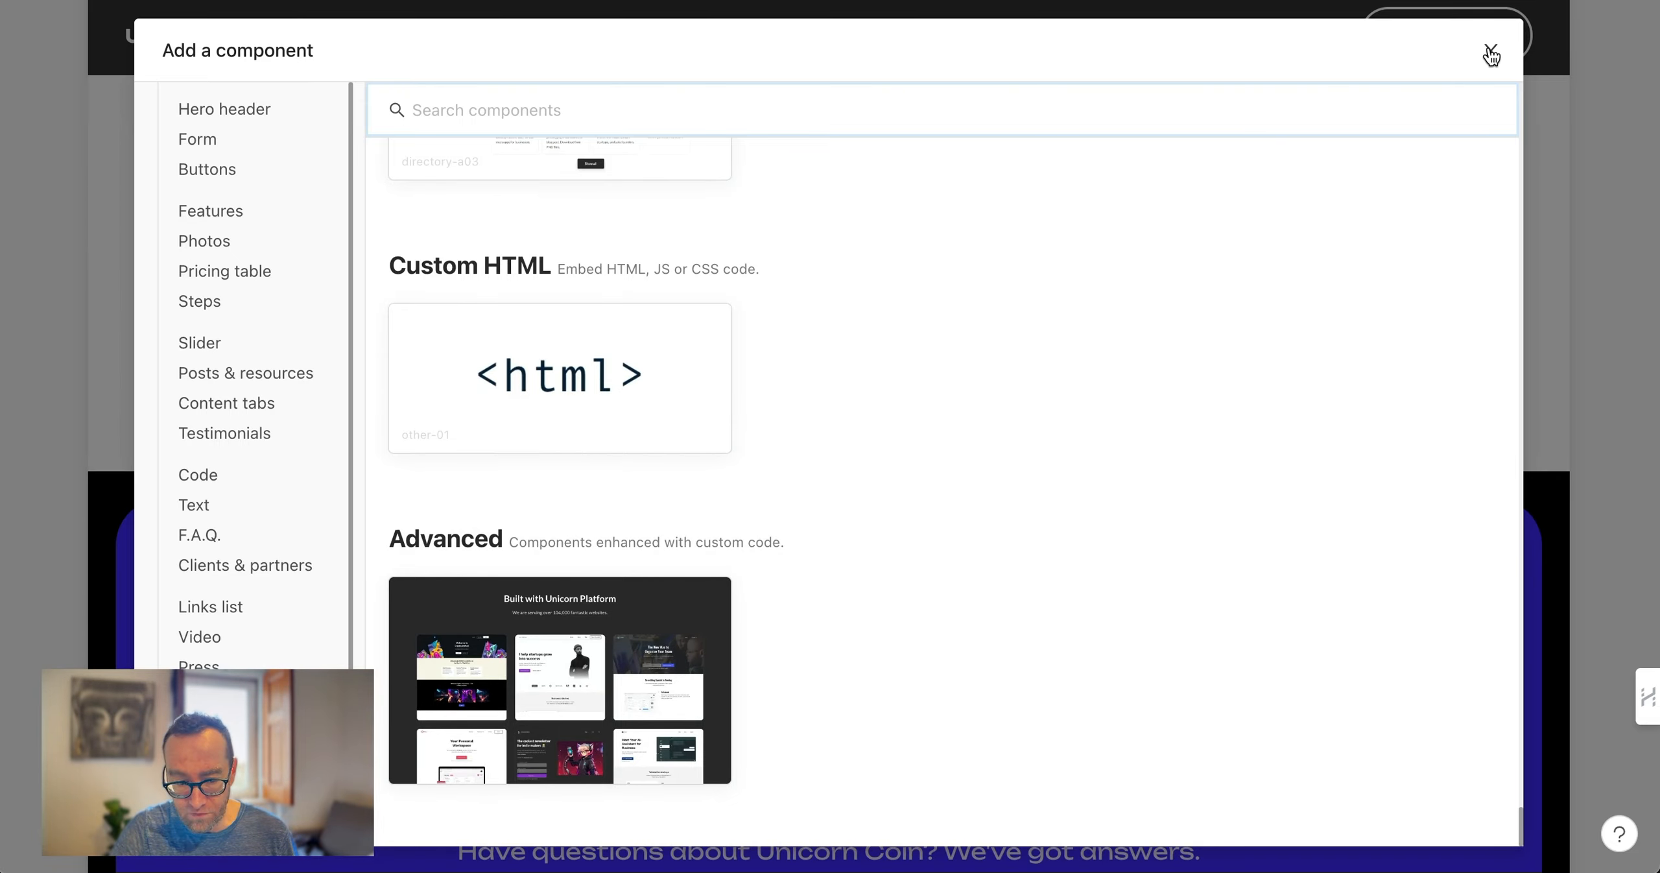
{"action": "left_click", "coordinate": [1492, 53]}
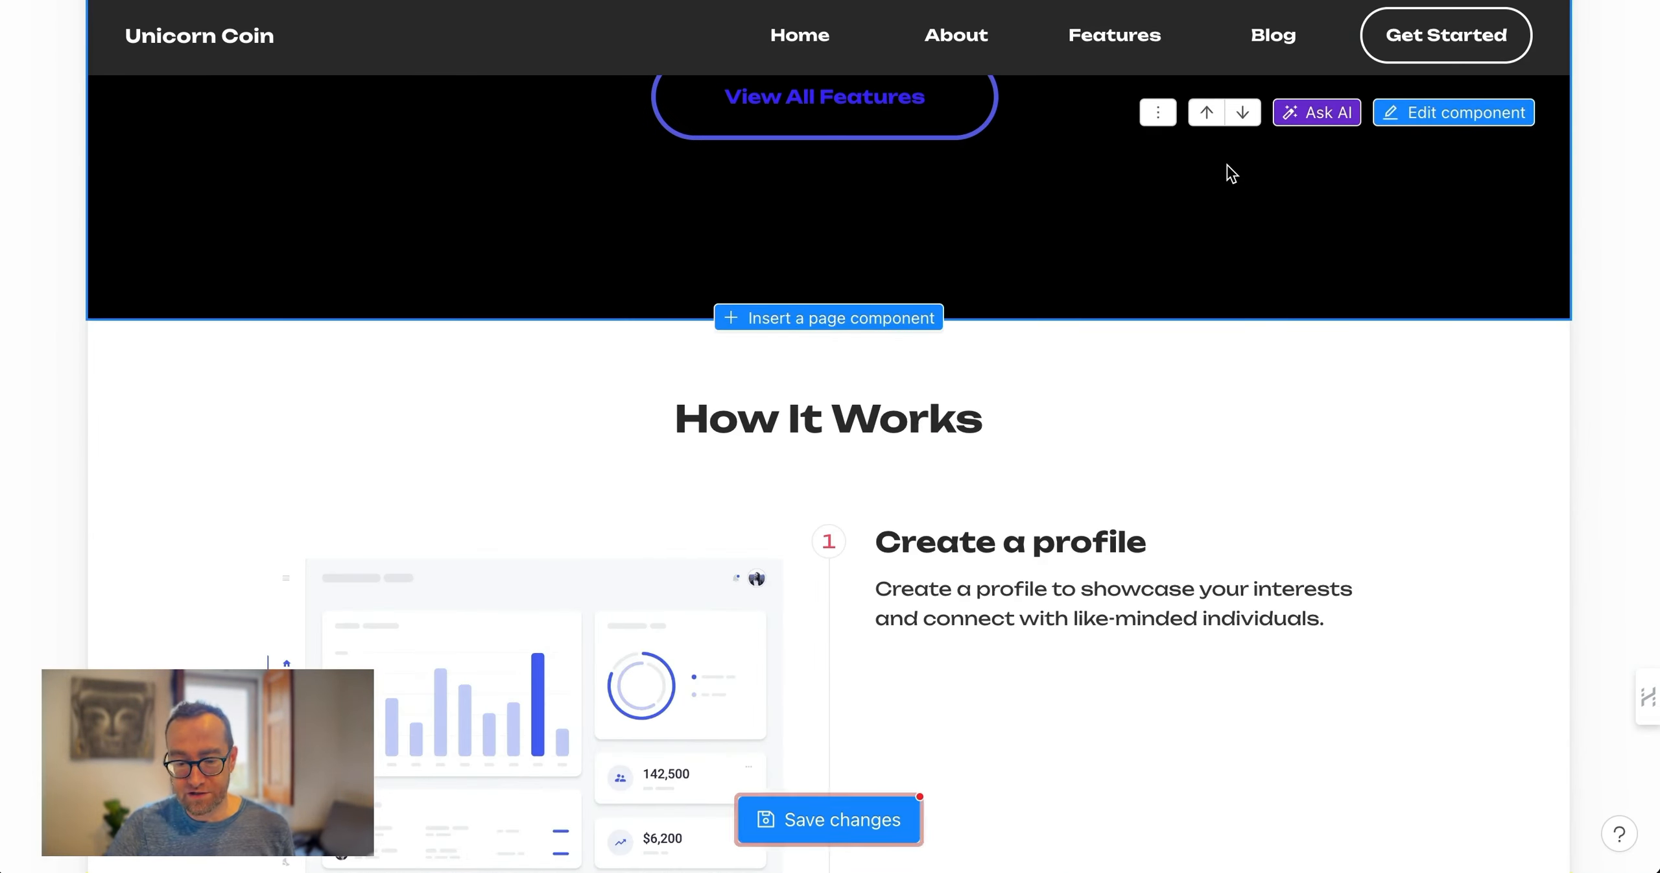
Check the website switcher, then show the page list containing only the Home page
{"action": "scroll", "scroll_direction": "up", "scroll_amount": 3}
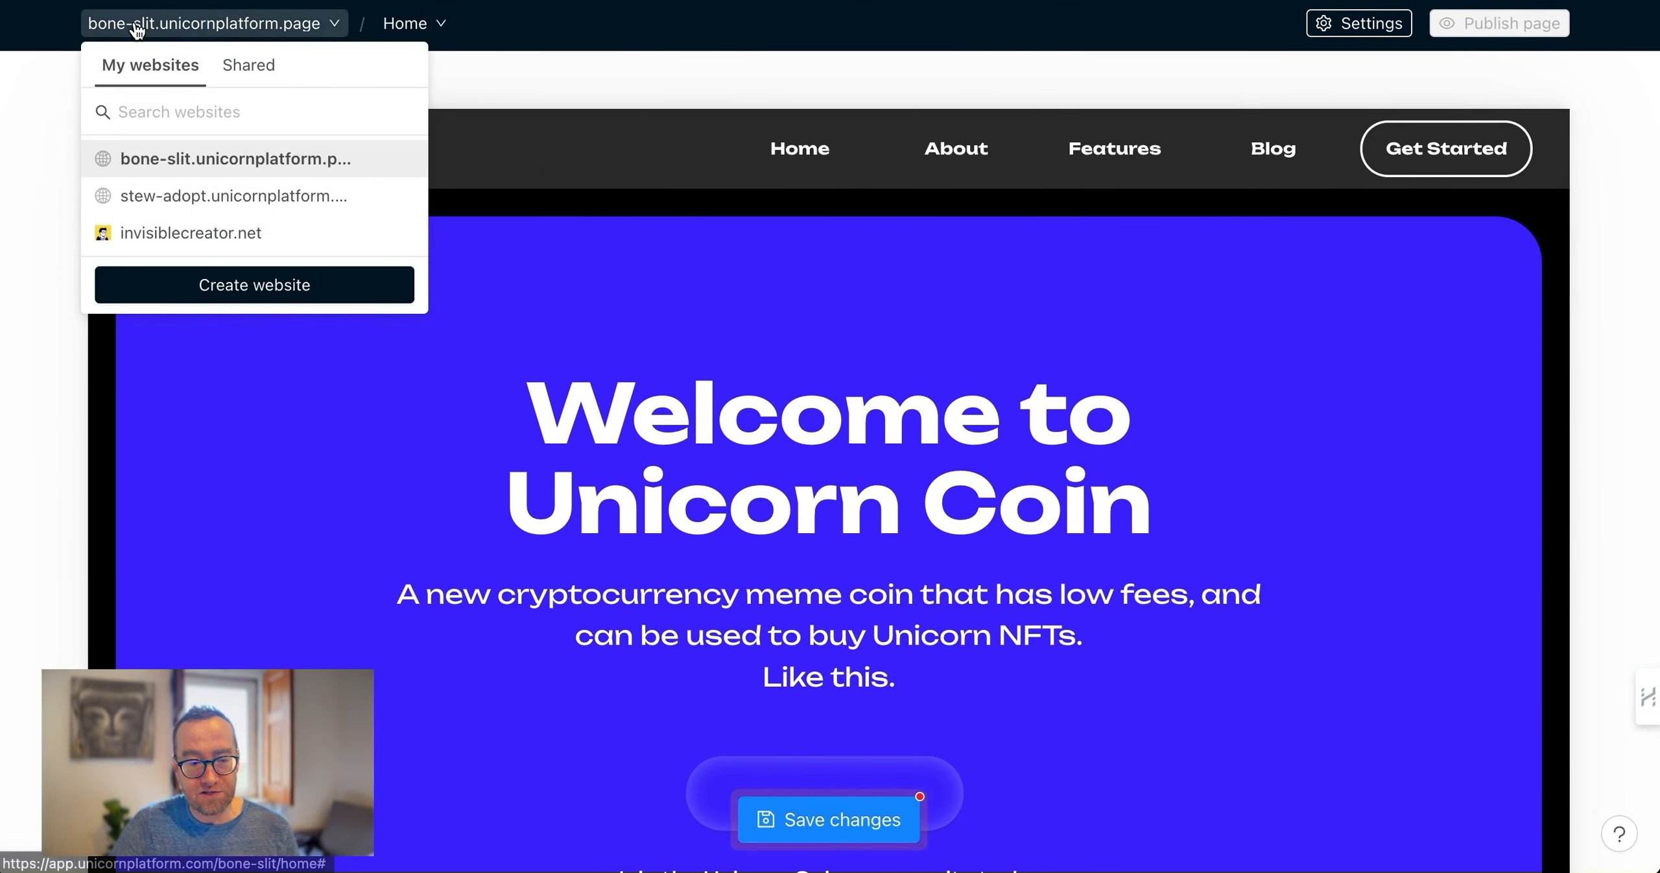
{"action": "mouse_move", "coordinate": [180, 38]}
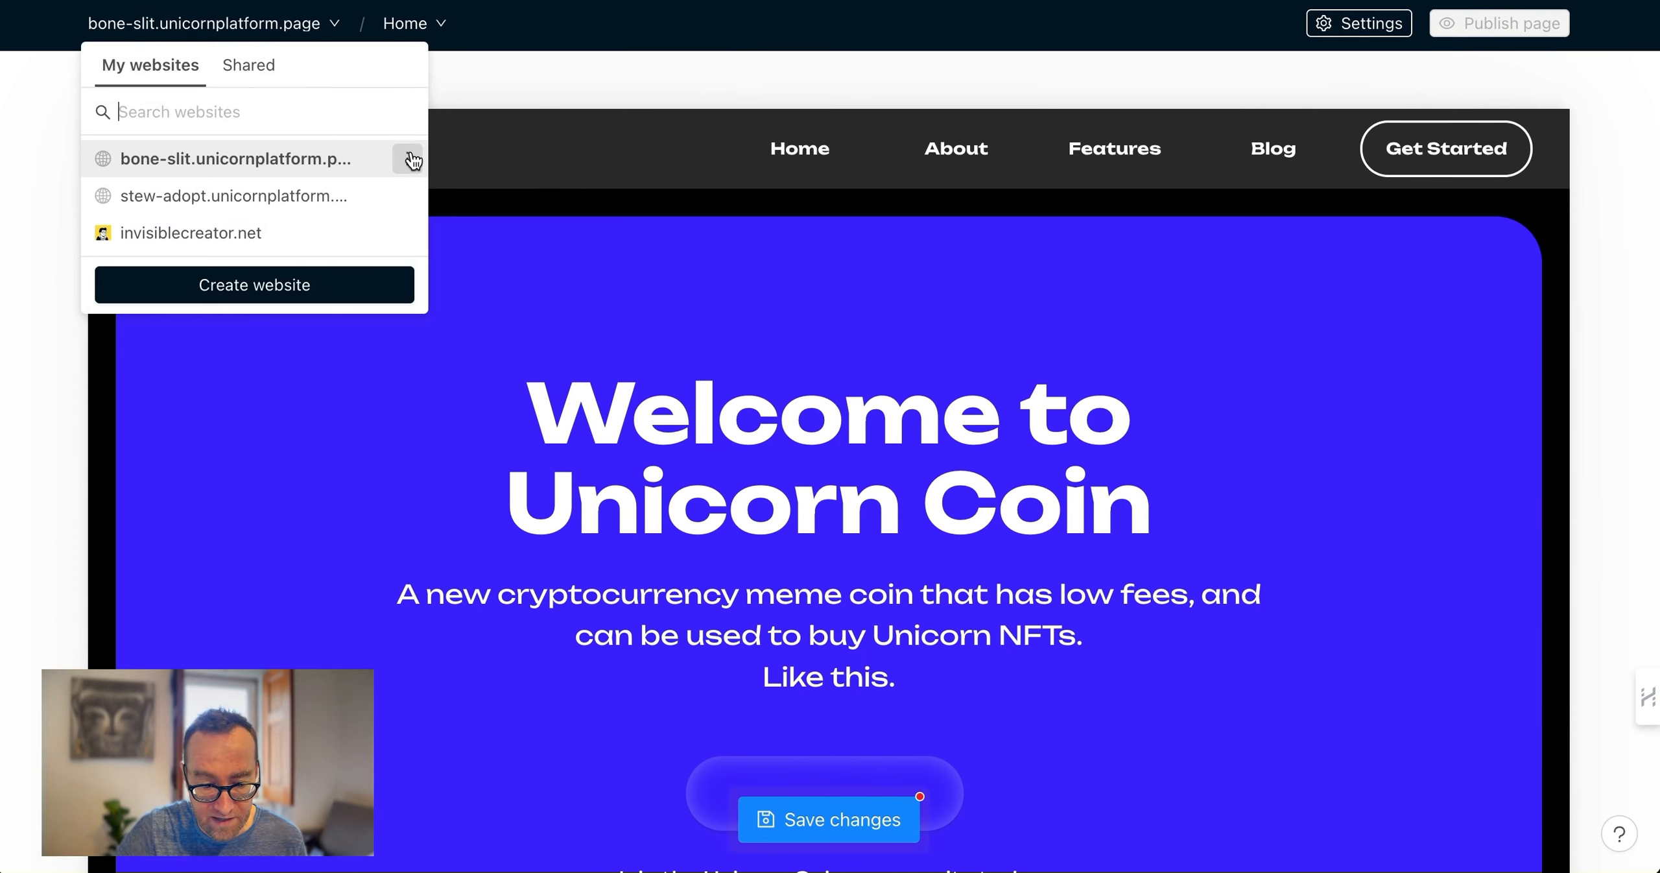
{"action": "left_click", "coordinate": [408, 159]}
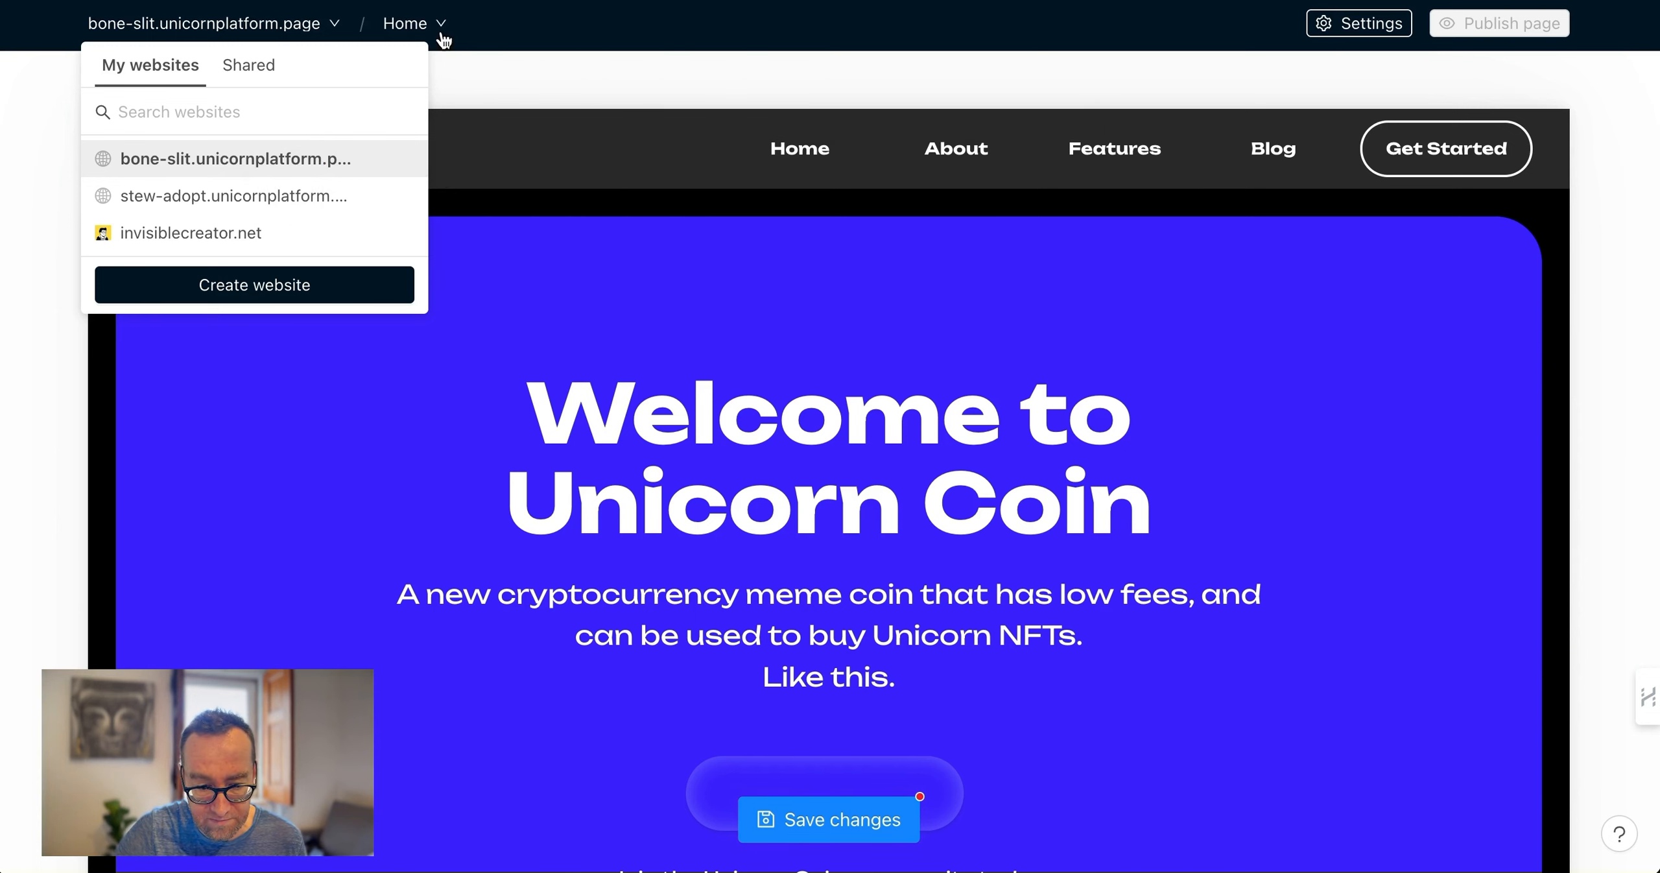
{"action": "left_click", "coordinate": [404, 24]}
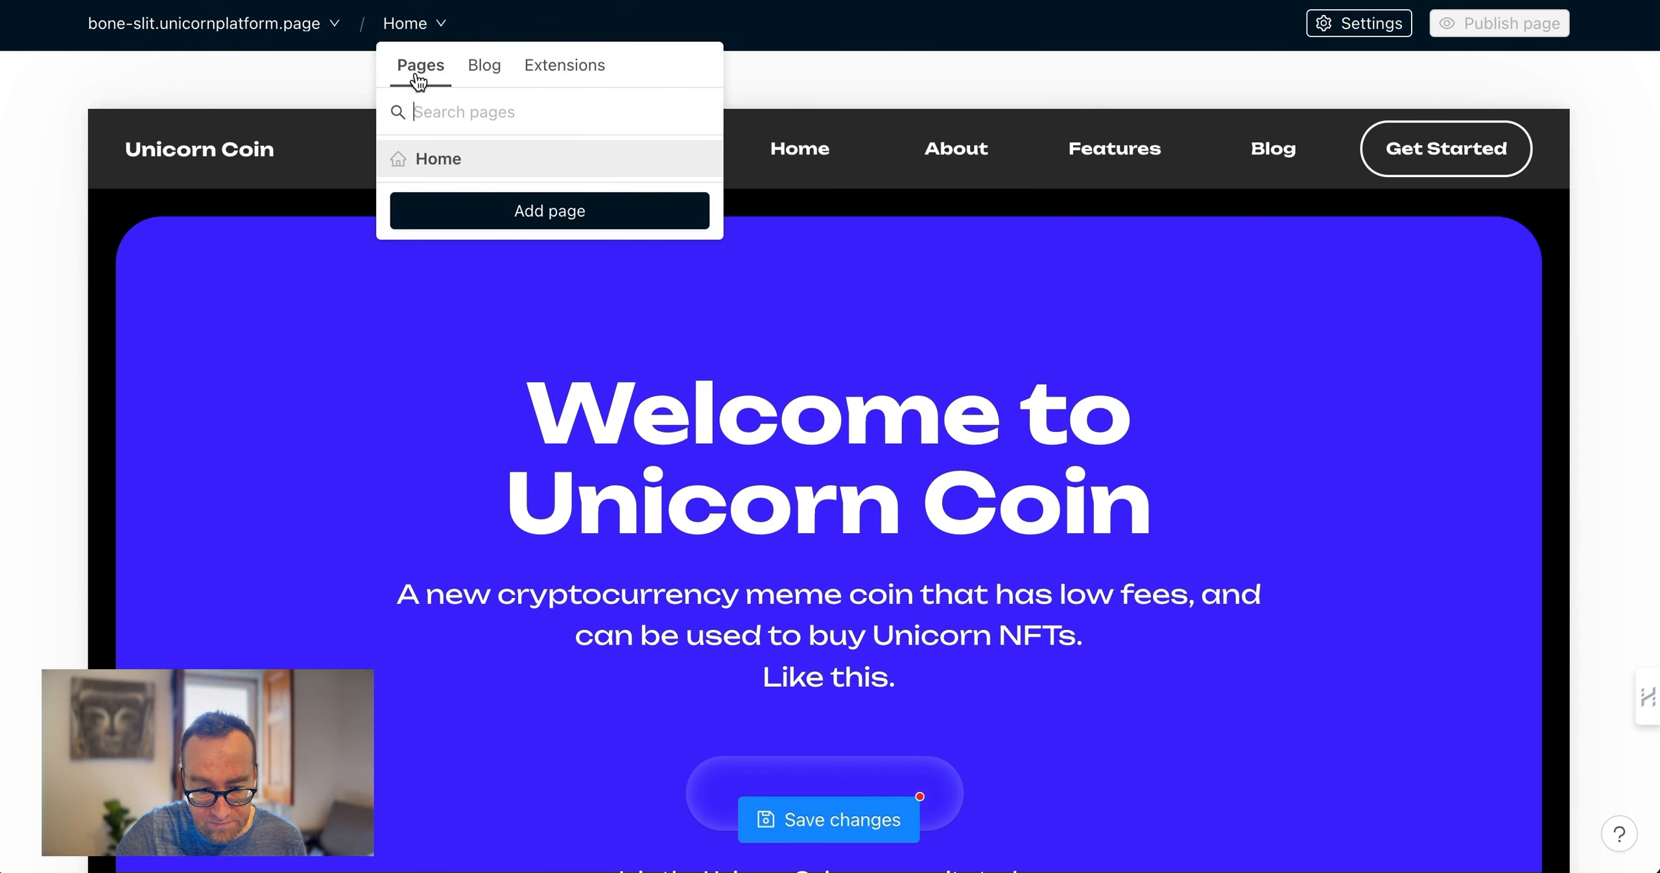
{"action": "mouse_move", "coordinate": [1208, 44]}
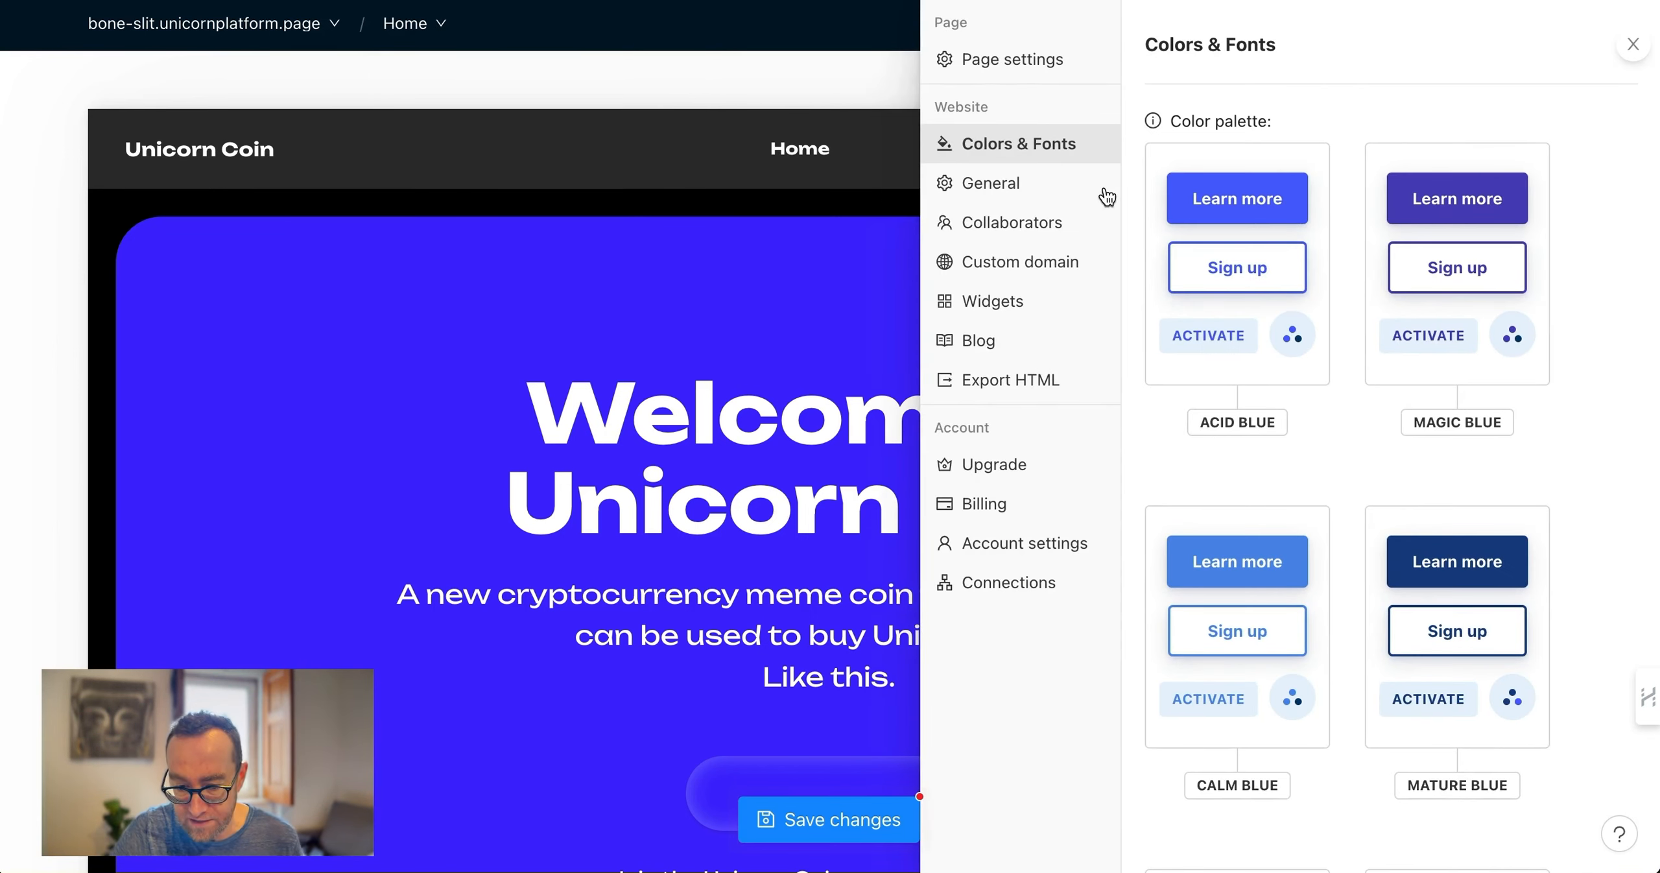
Review General settings' subdomain and custom head HTML code, then move to the Collaborators settings
{"action": "left_click", "coordinate": [992, 181]}
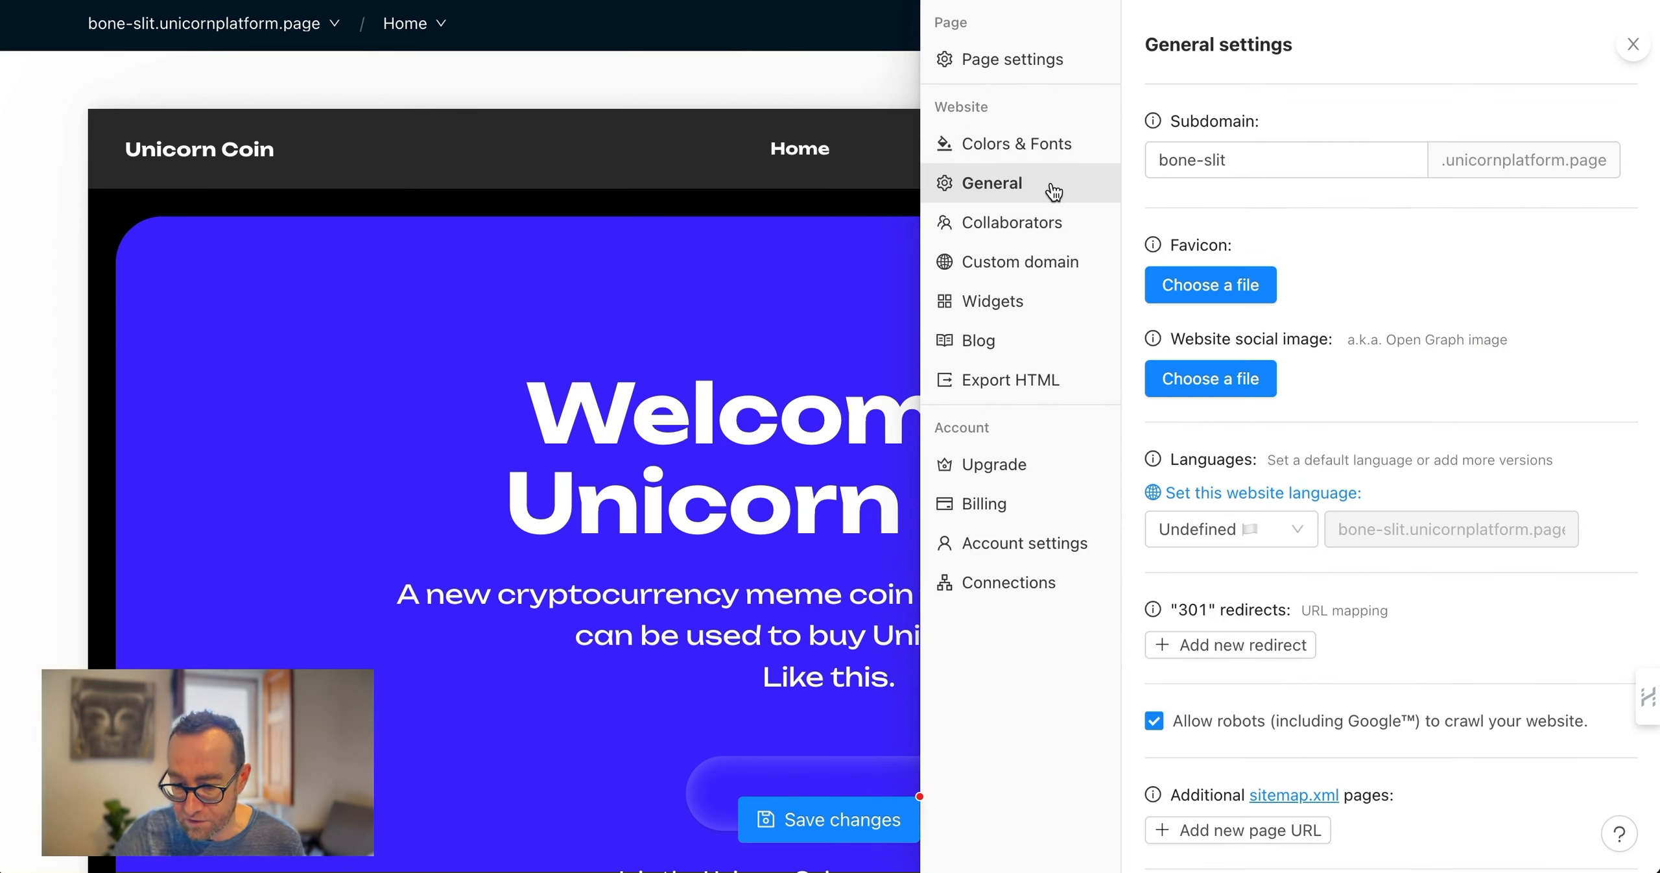
{"action": "left_click", "coordinate": [1285, 160]}
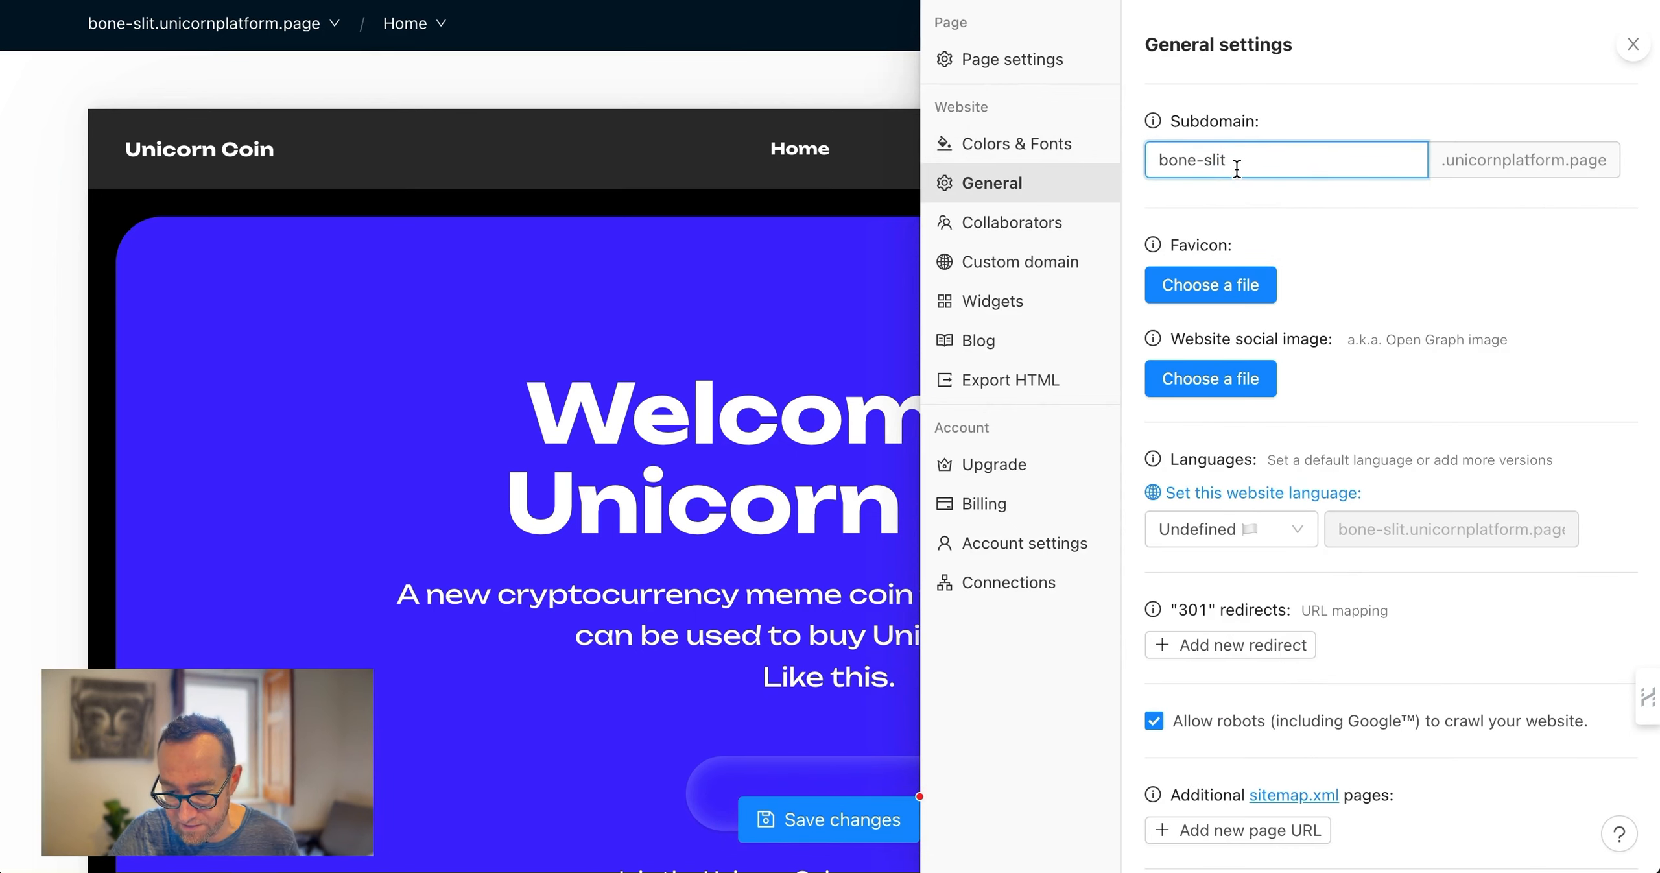
{"action": "mouse_move", "coordinate": [1210, 292]}
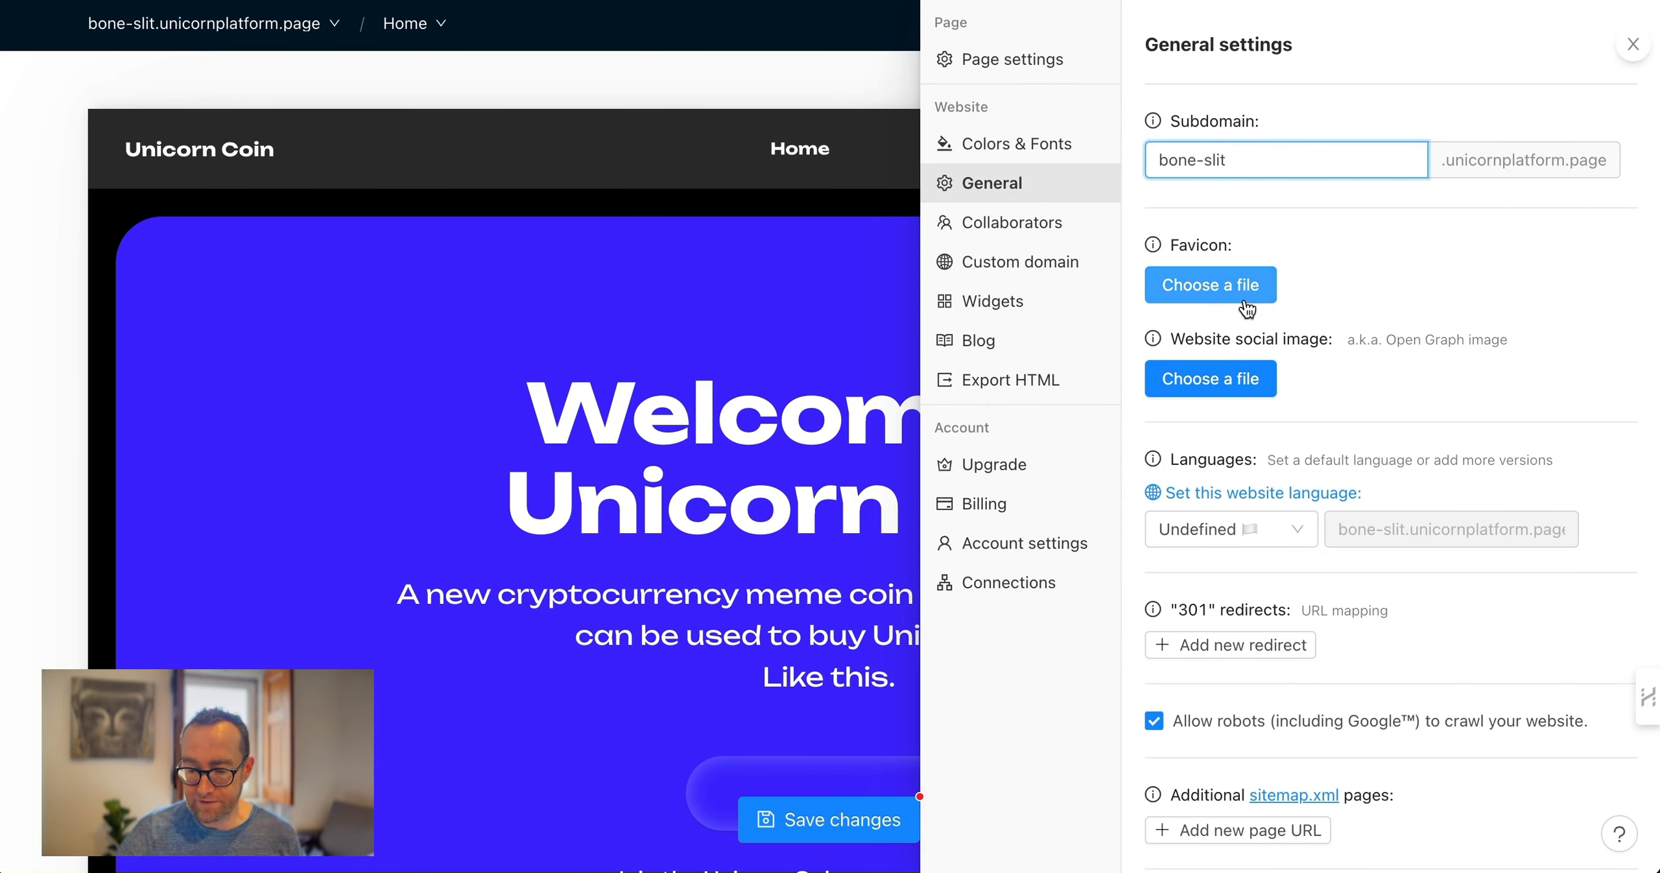
{"action": "scroll", "scroll_direction": "down", "scroll_amount": 3}
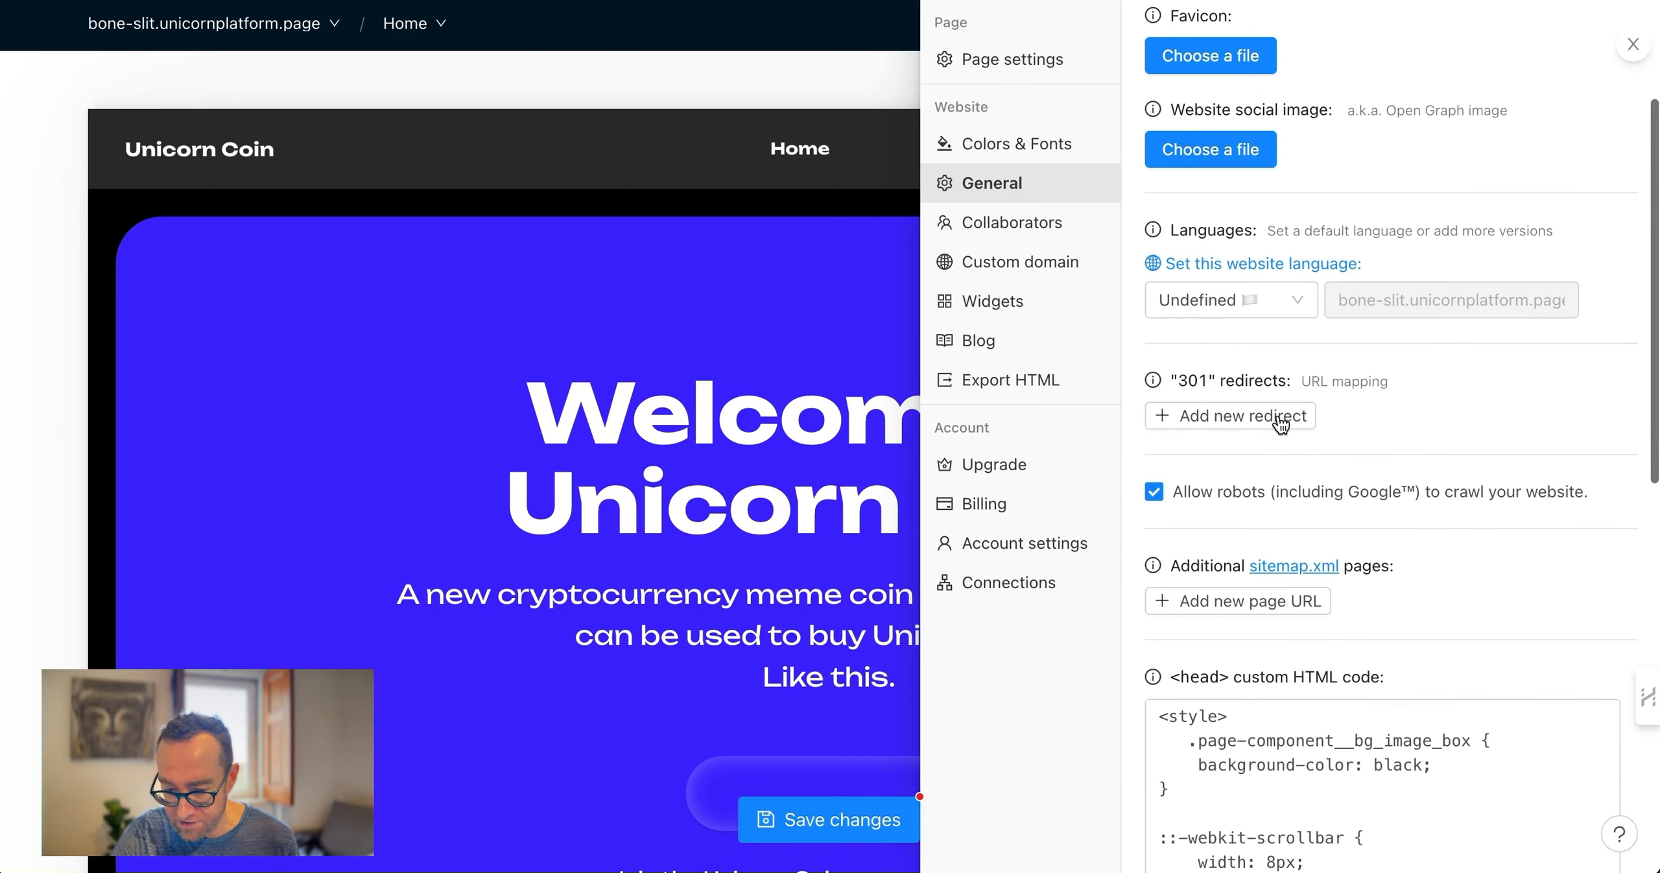
{"action": "scroll", "scroll_direction": "down", "scroll_amount": 3}
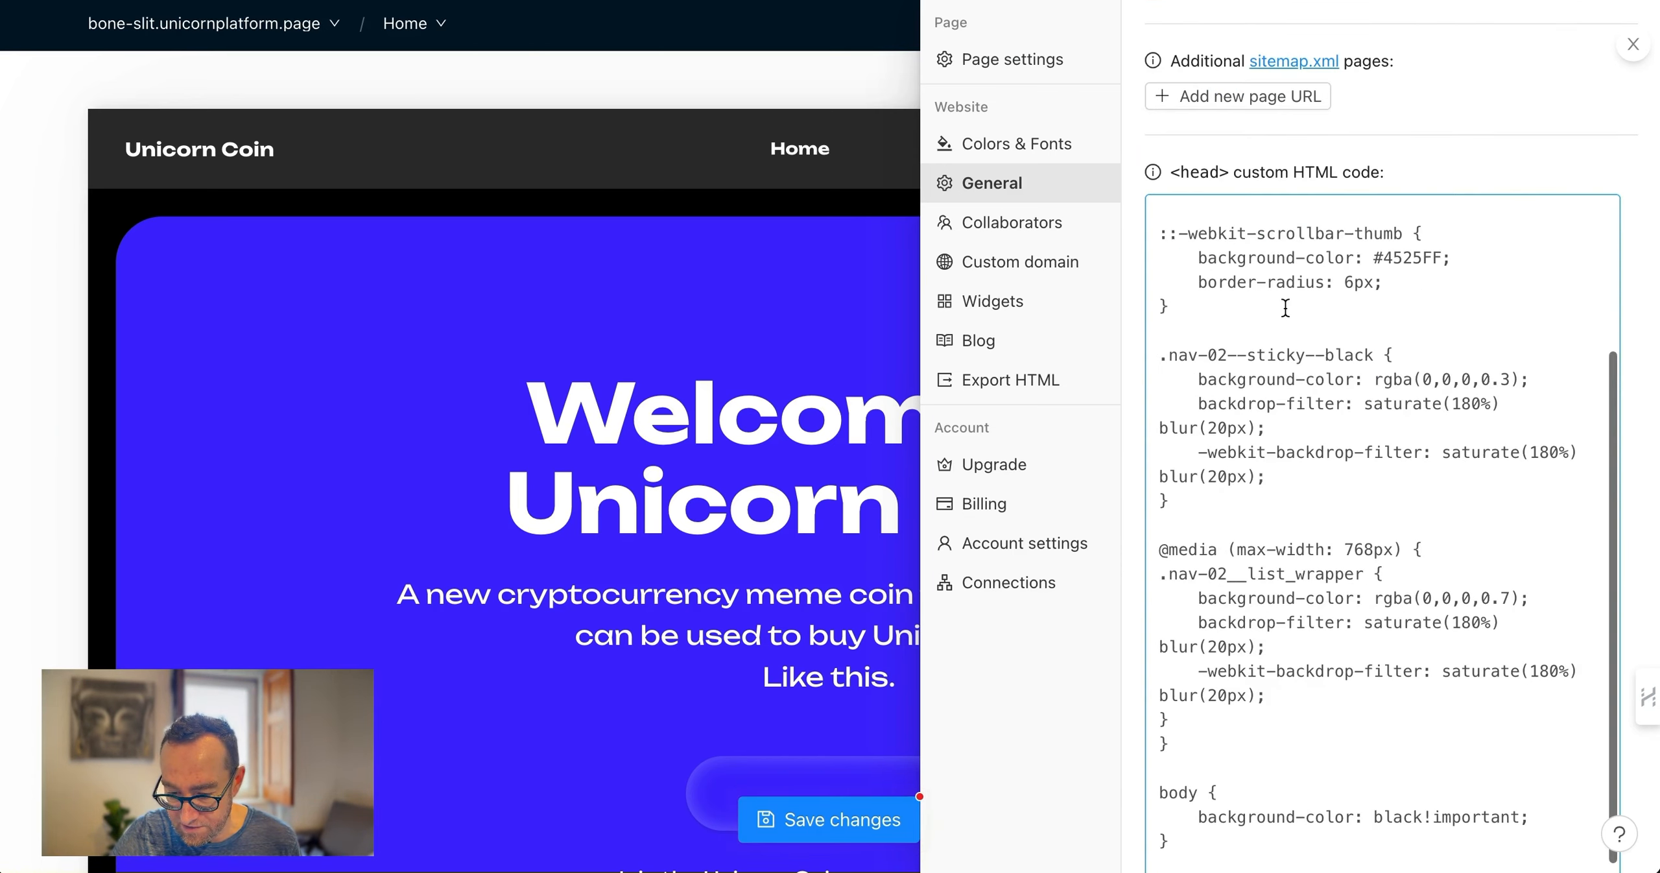
{"action": "scroll", "scroll_direction": "up", "scroll_amount": 3}
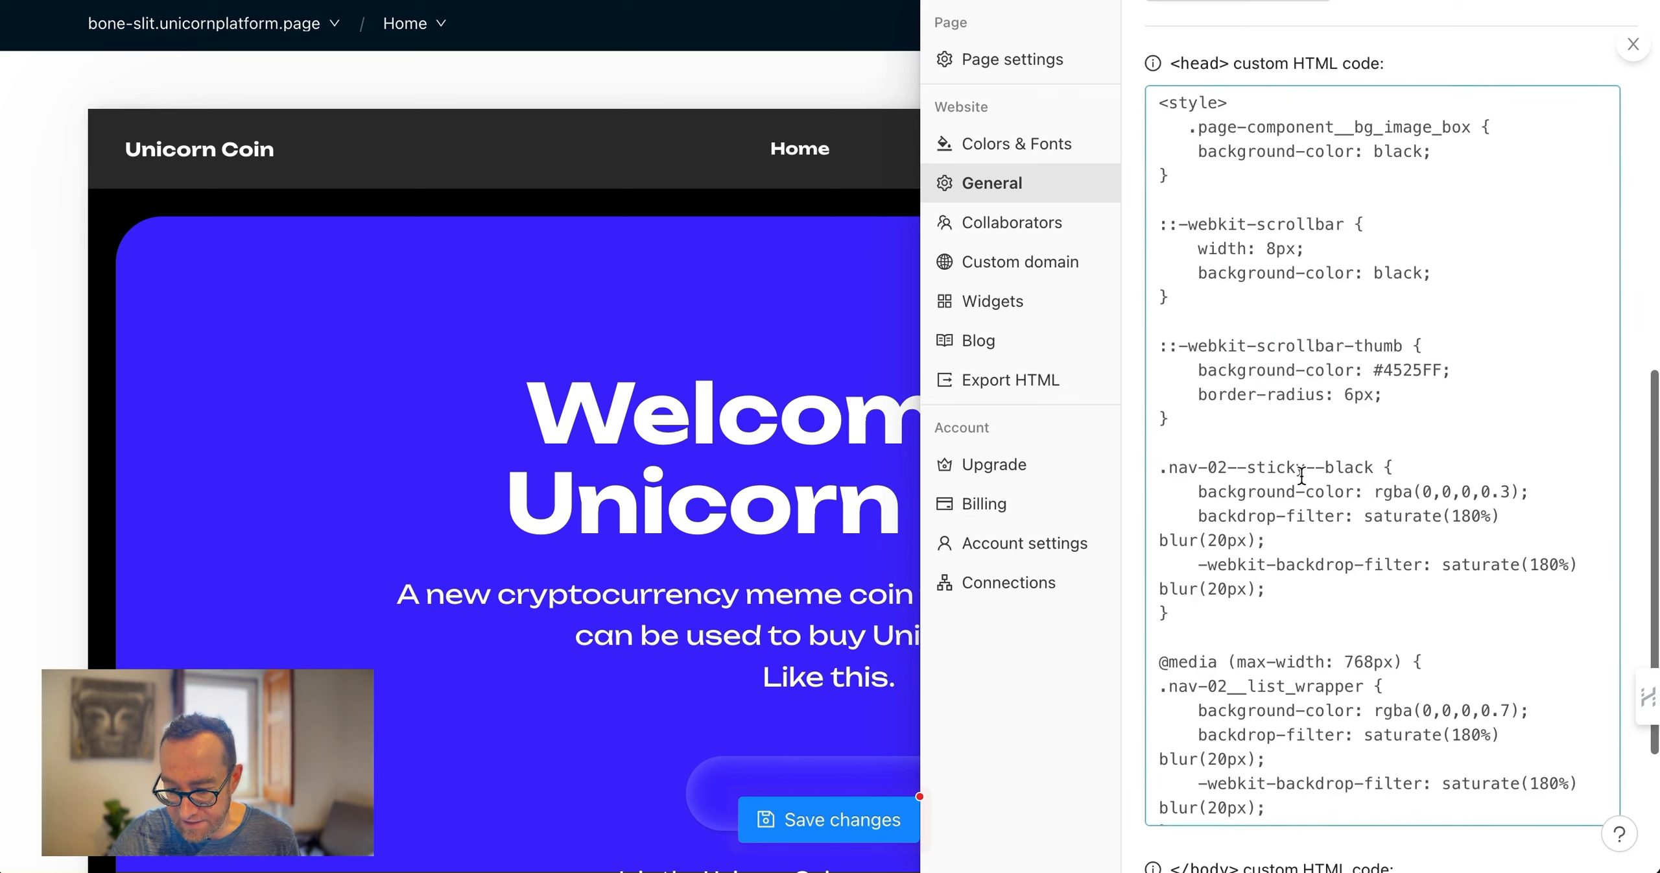
{"action": "scroll", "scroll_direction": "down", "scroll_amount": 3}
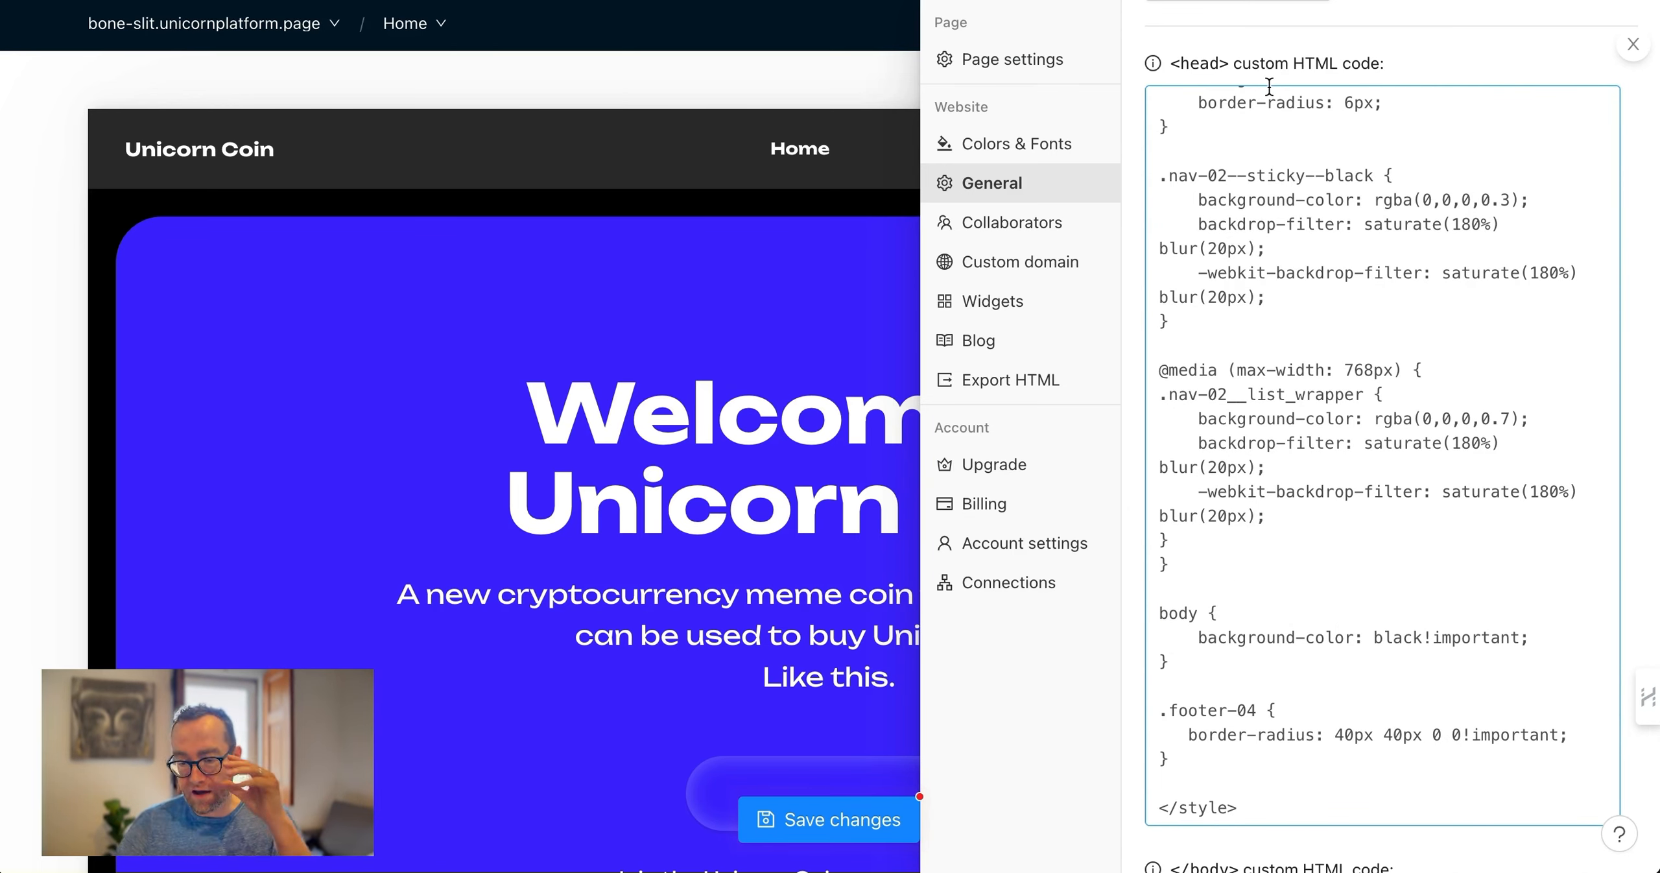
{"action": "mouse_move", "coordinate": [1214, 477]}
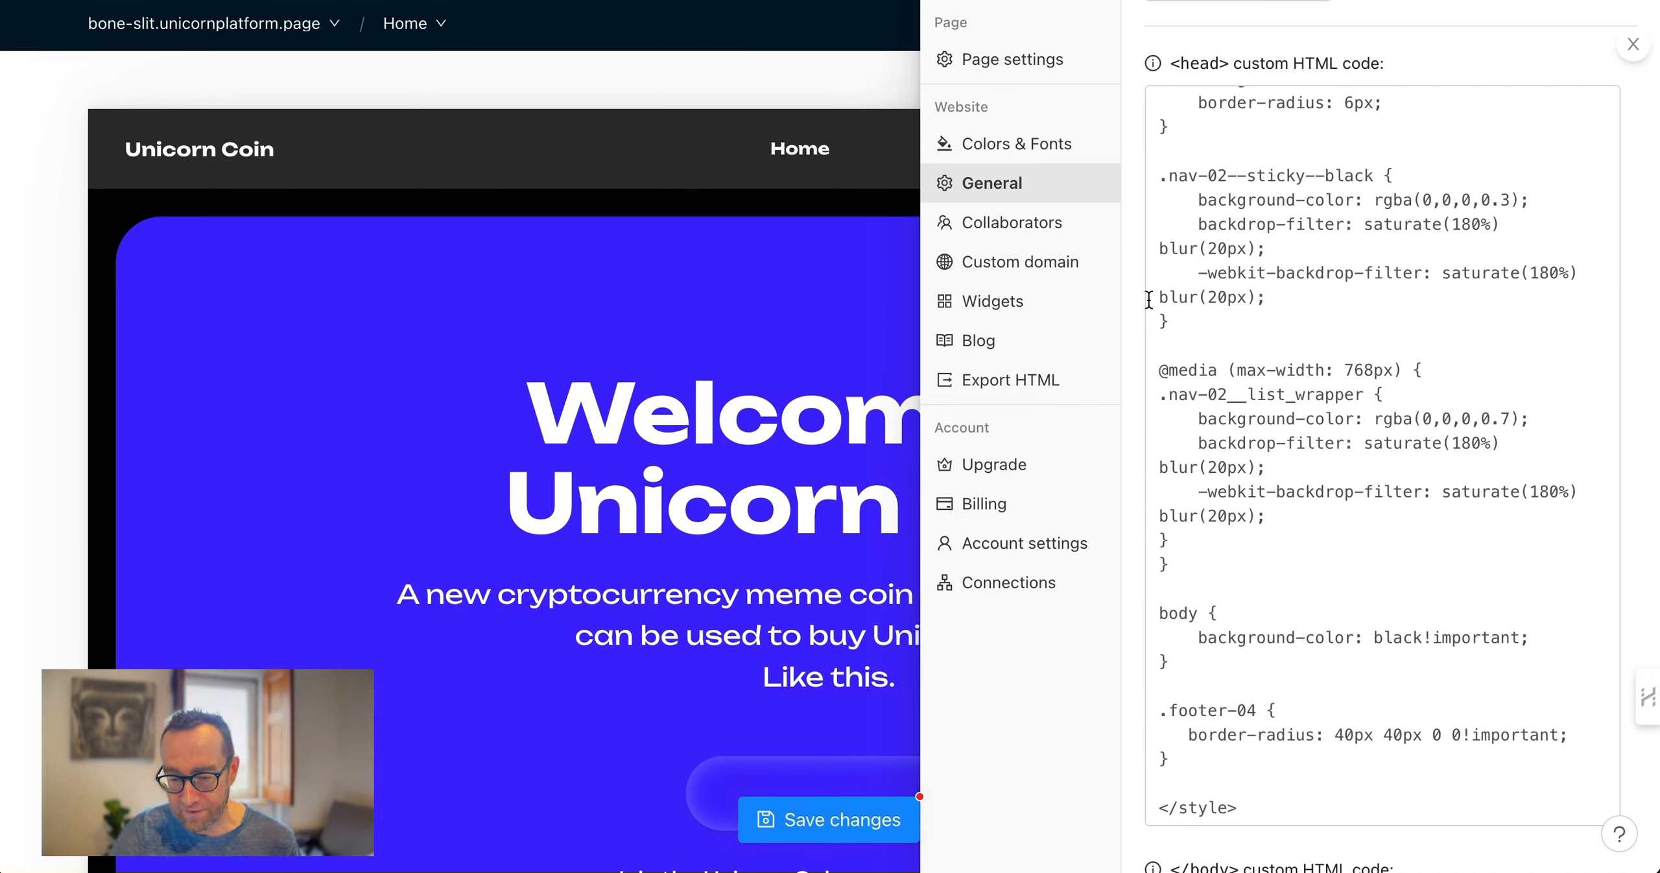
{"action": "left_click", "coordinate": [1013, 223]}
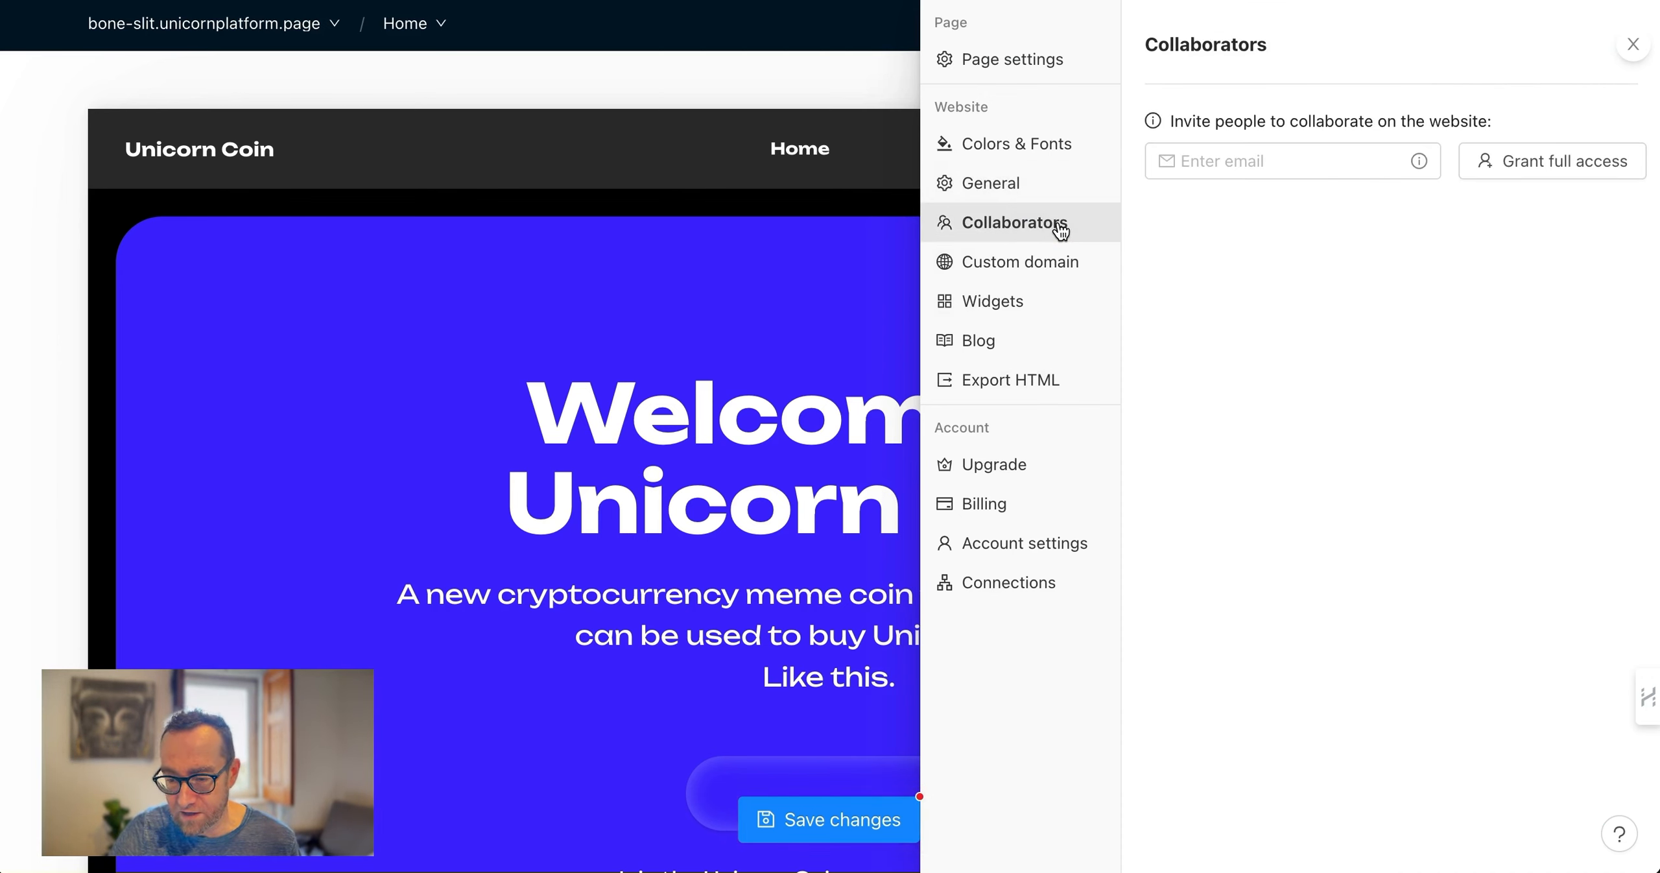
Step through Custom domain, Widgets and Blog settings, then press Start writing to begin the blog
{"action": "left_click", "coordinate": [1019, 262]}
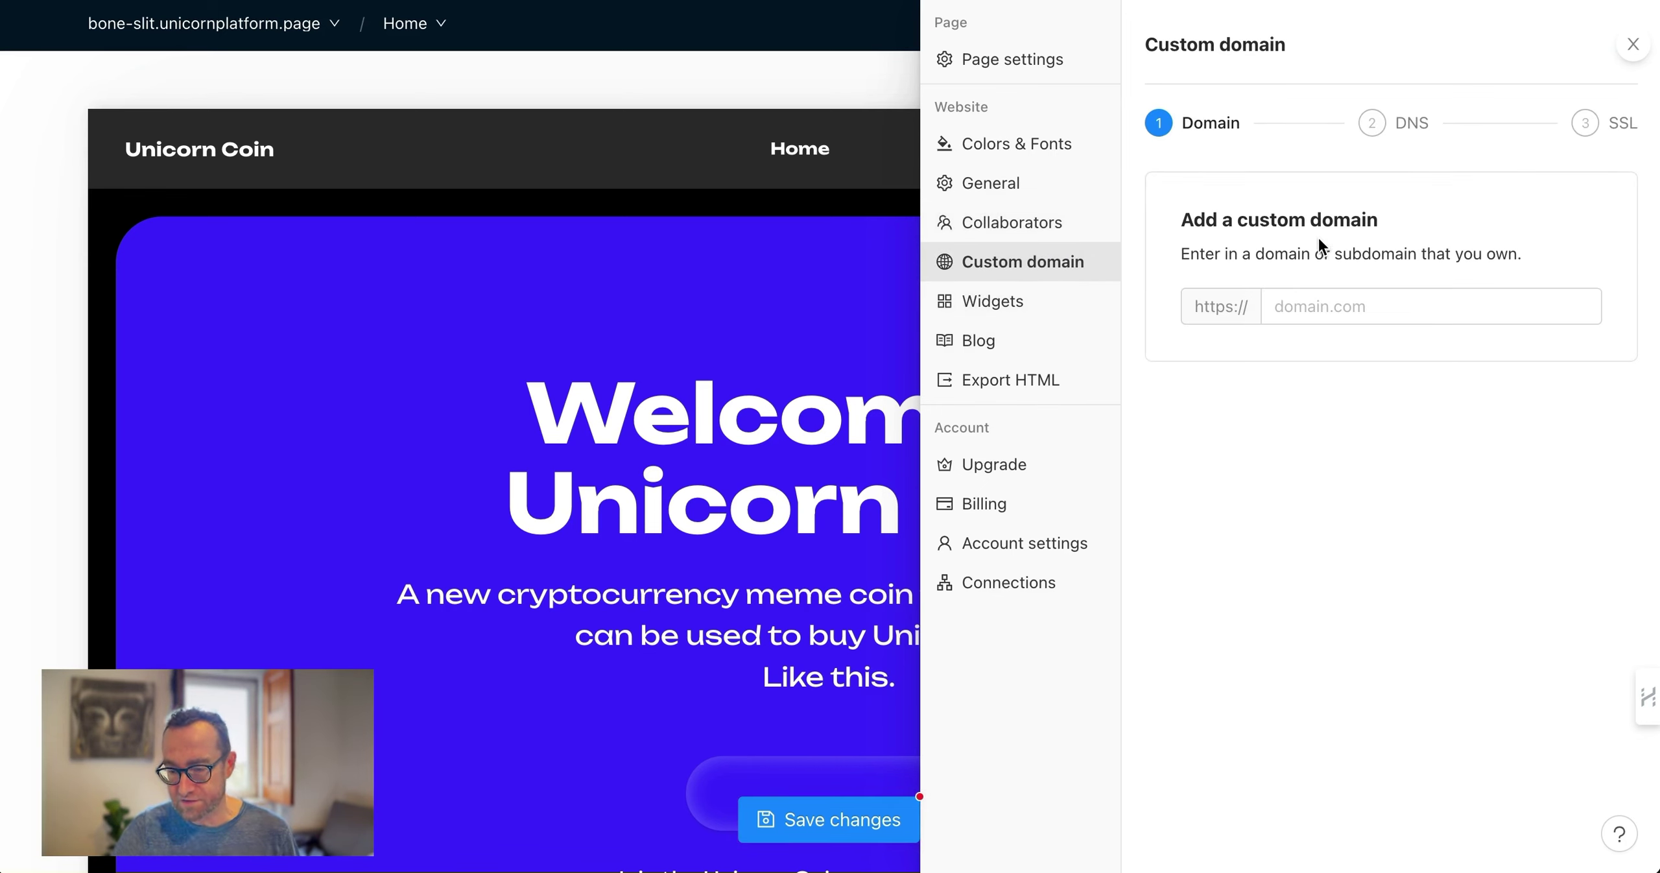
{"action": "mouse_move", "coordinate": [1077, 309]}
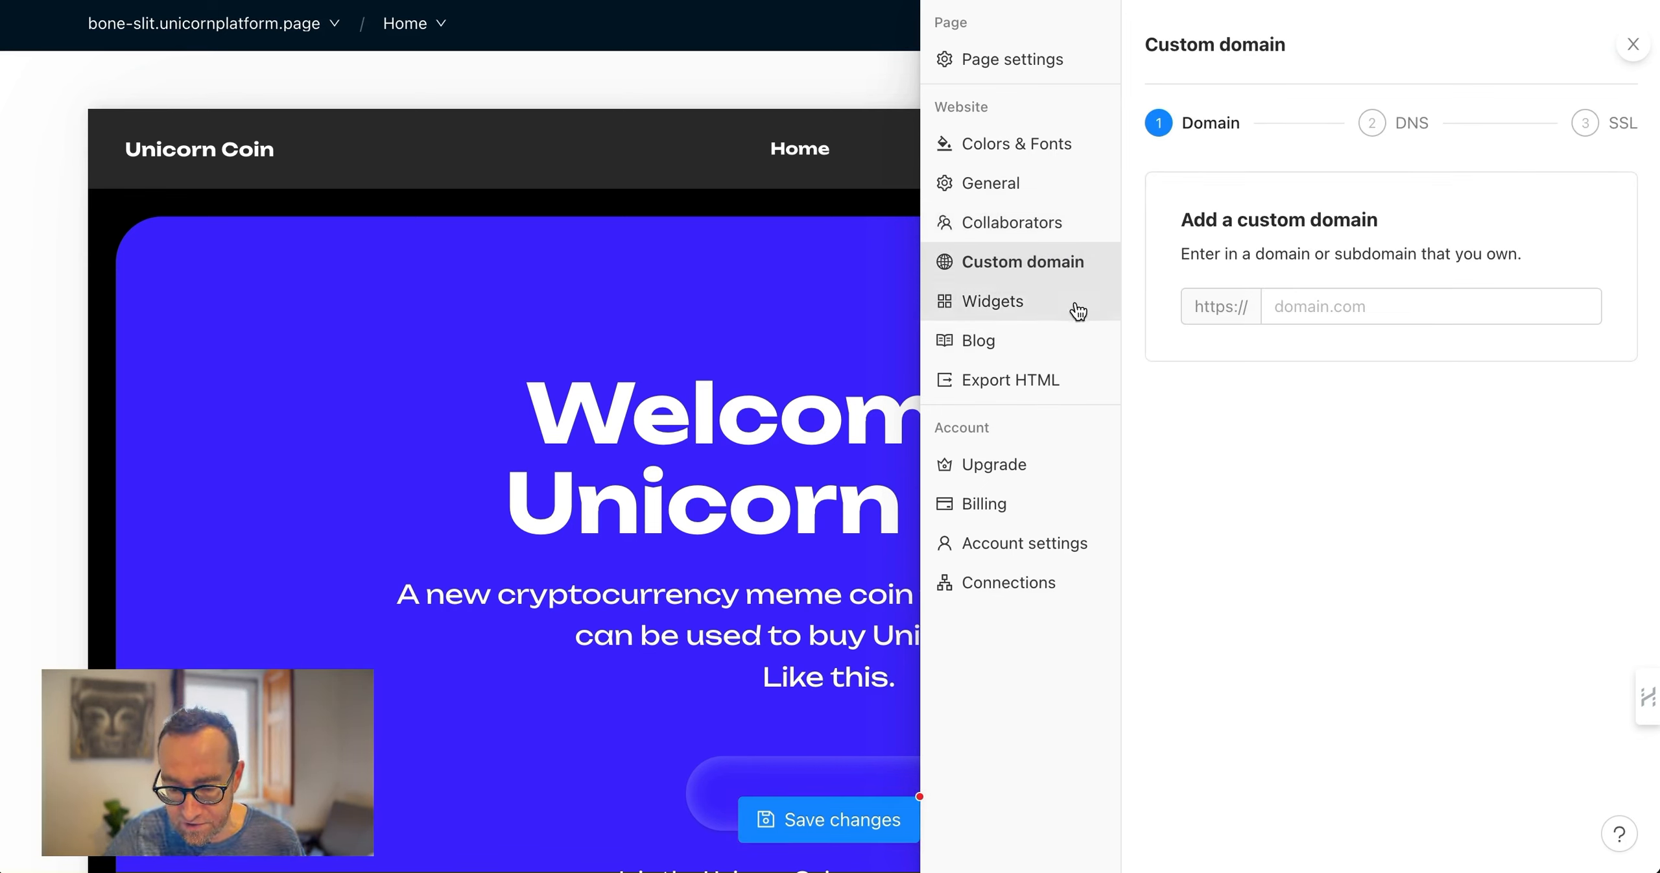
{"action": "left_click", "coordinate": [993, 301]}
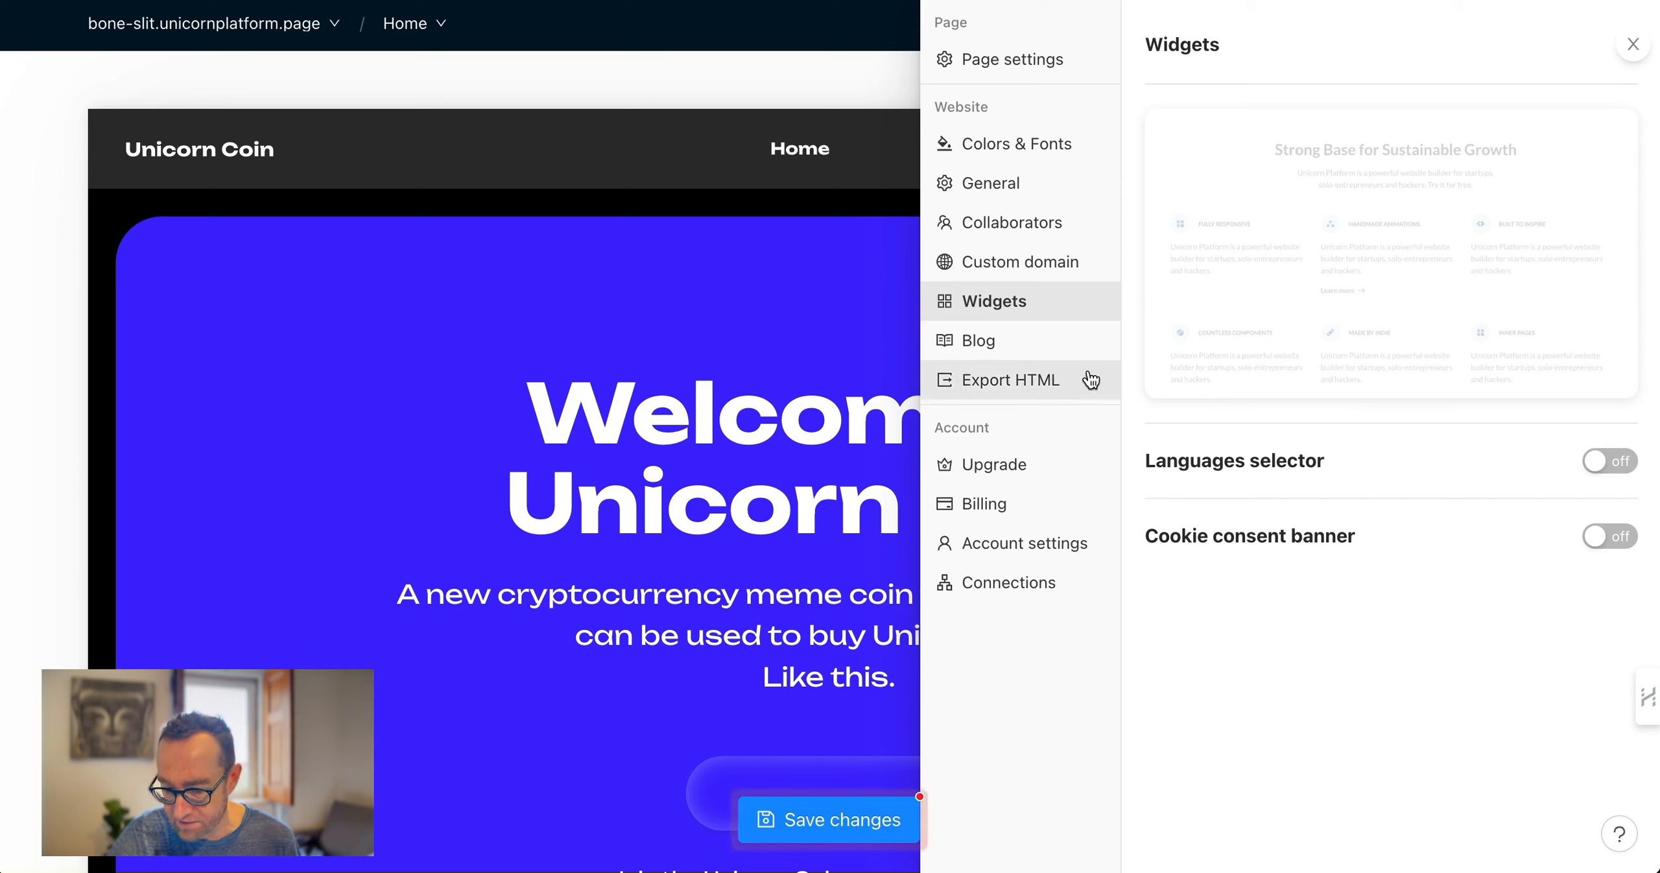
{"action": "mouse_move", "coordinate": [1260, 515]}
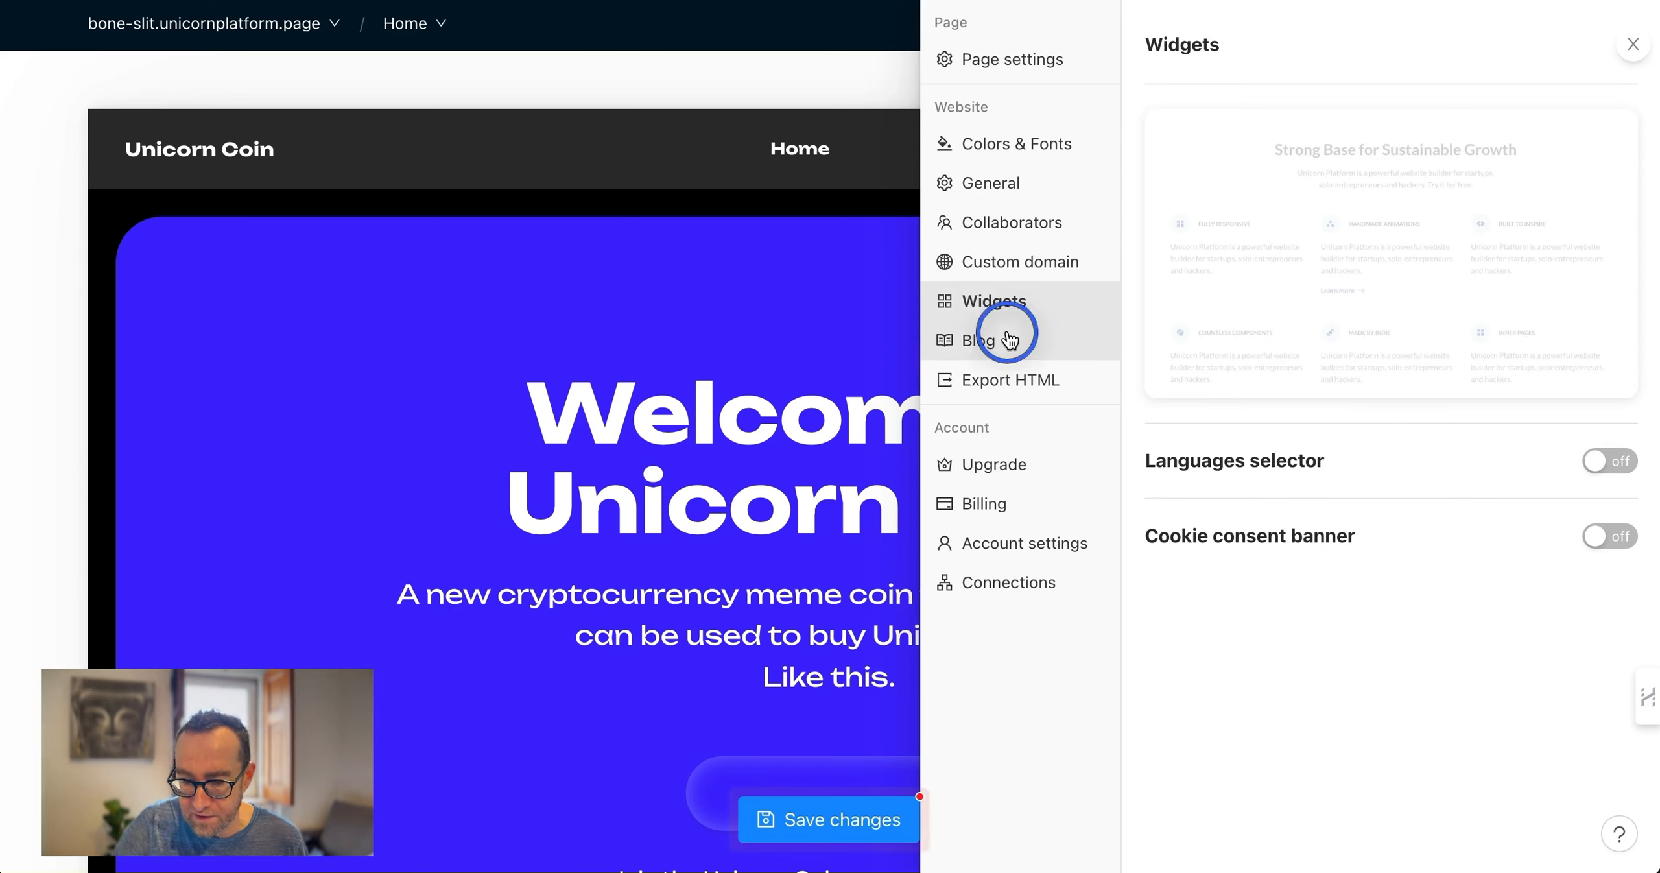
{"action": "left_click", "coordinate": [976, 340]}
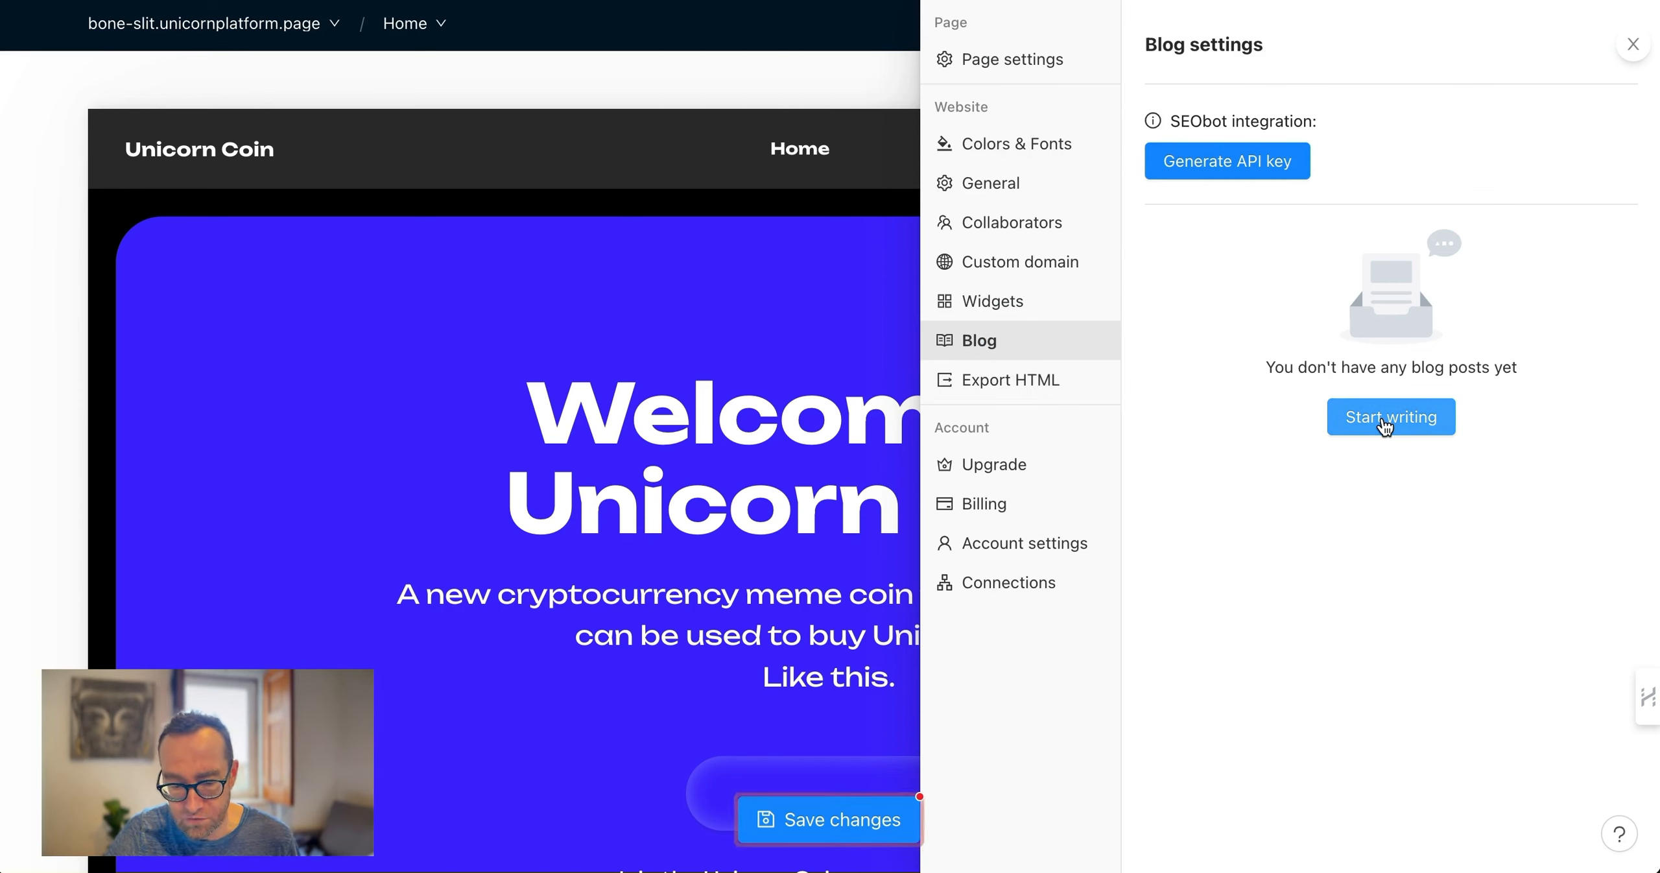
{"action": "left_click", "coordinate": [1391, 416]}
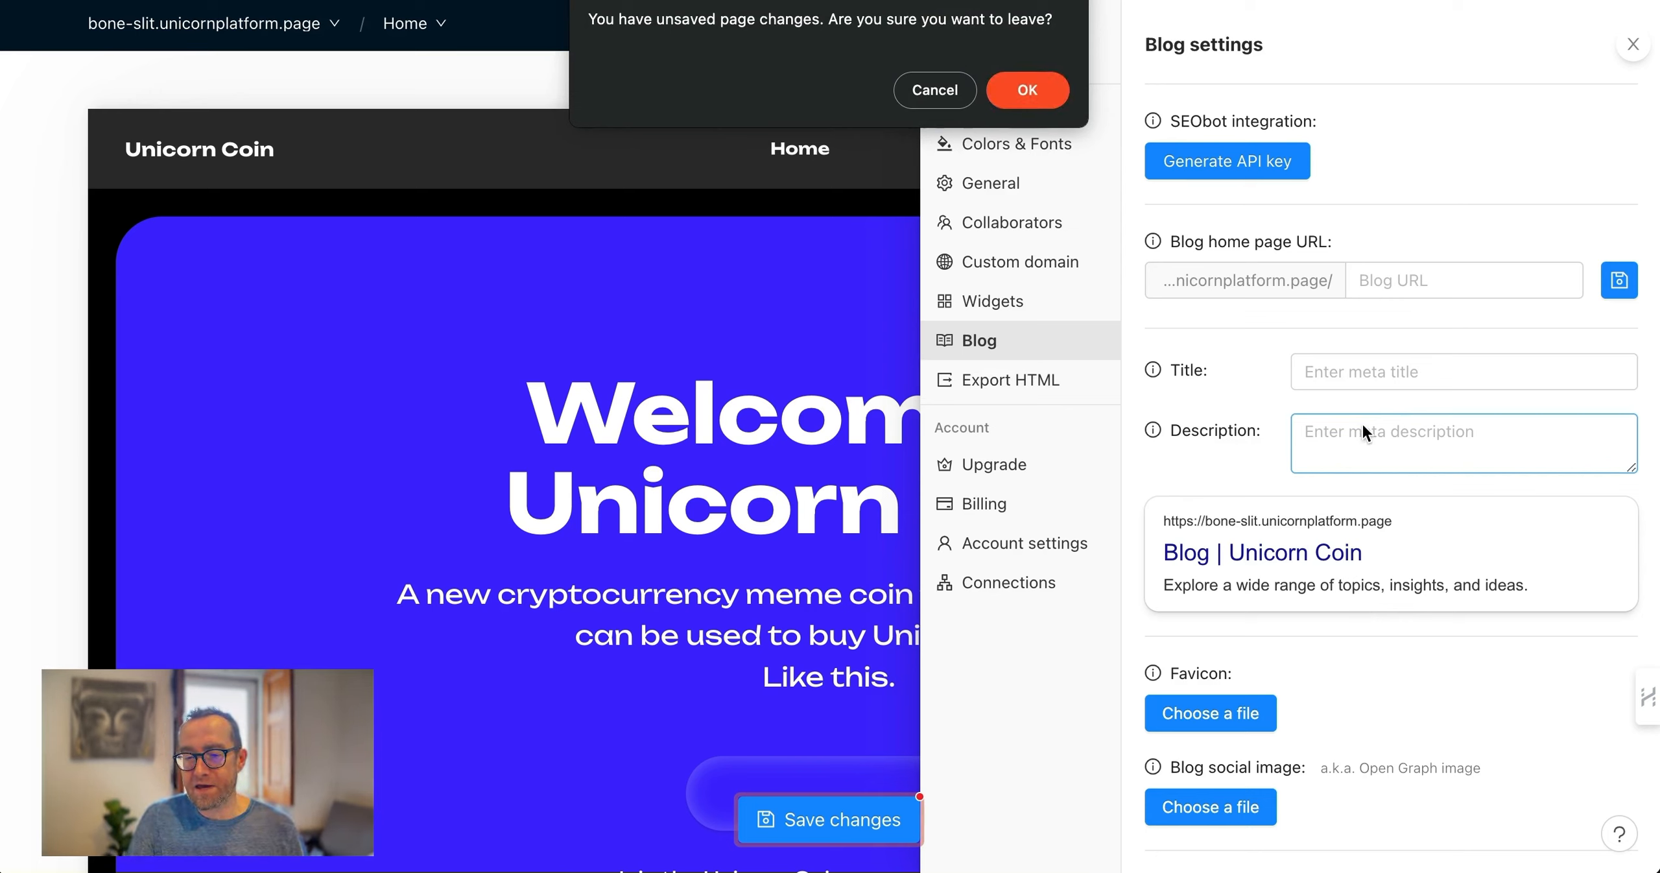
{"action": "mouse_move", "coordinate": [1346, 421]}
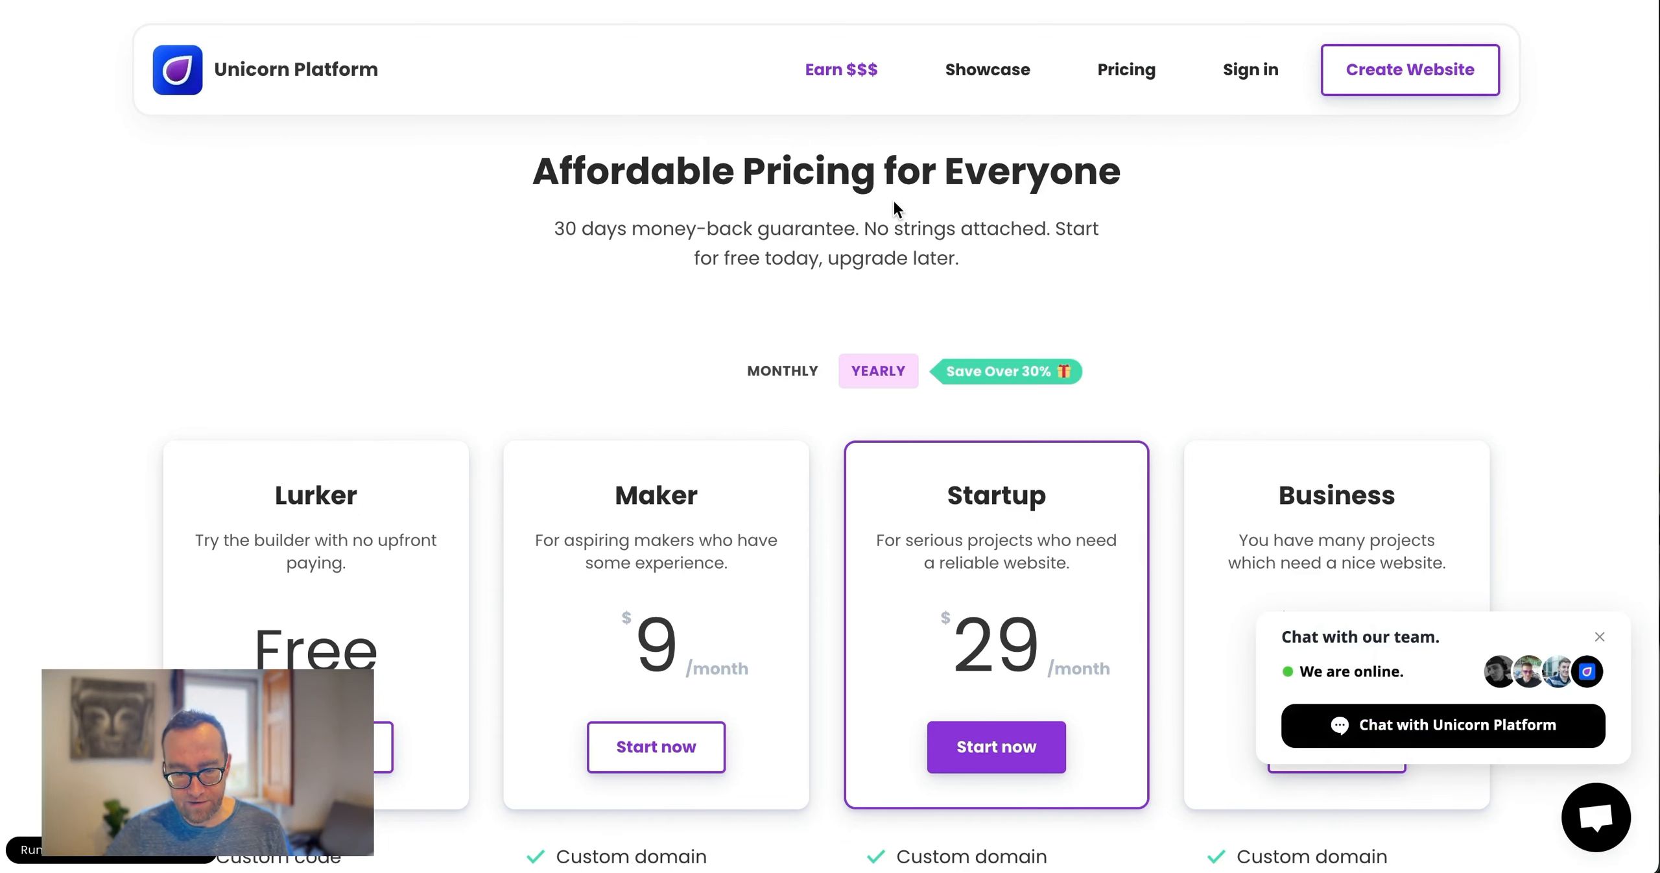
Scroll down through Unicorn Platform's public pricing plans toward the footer
{"action": "scroll", "scroll_direction": "down", "scroll_amount": 3}
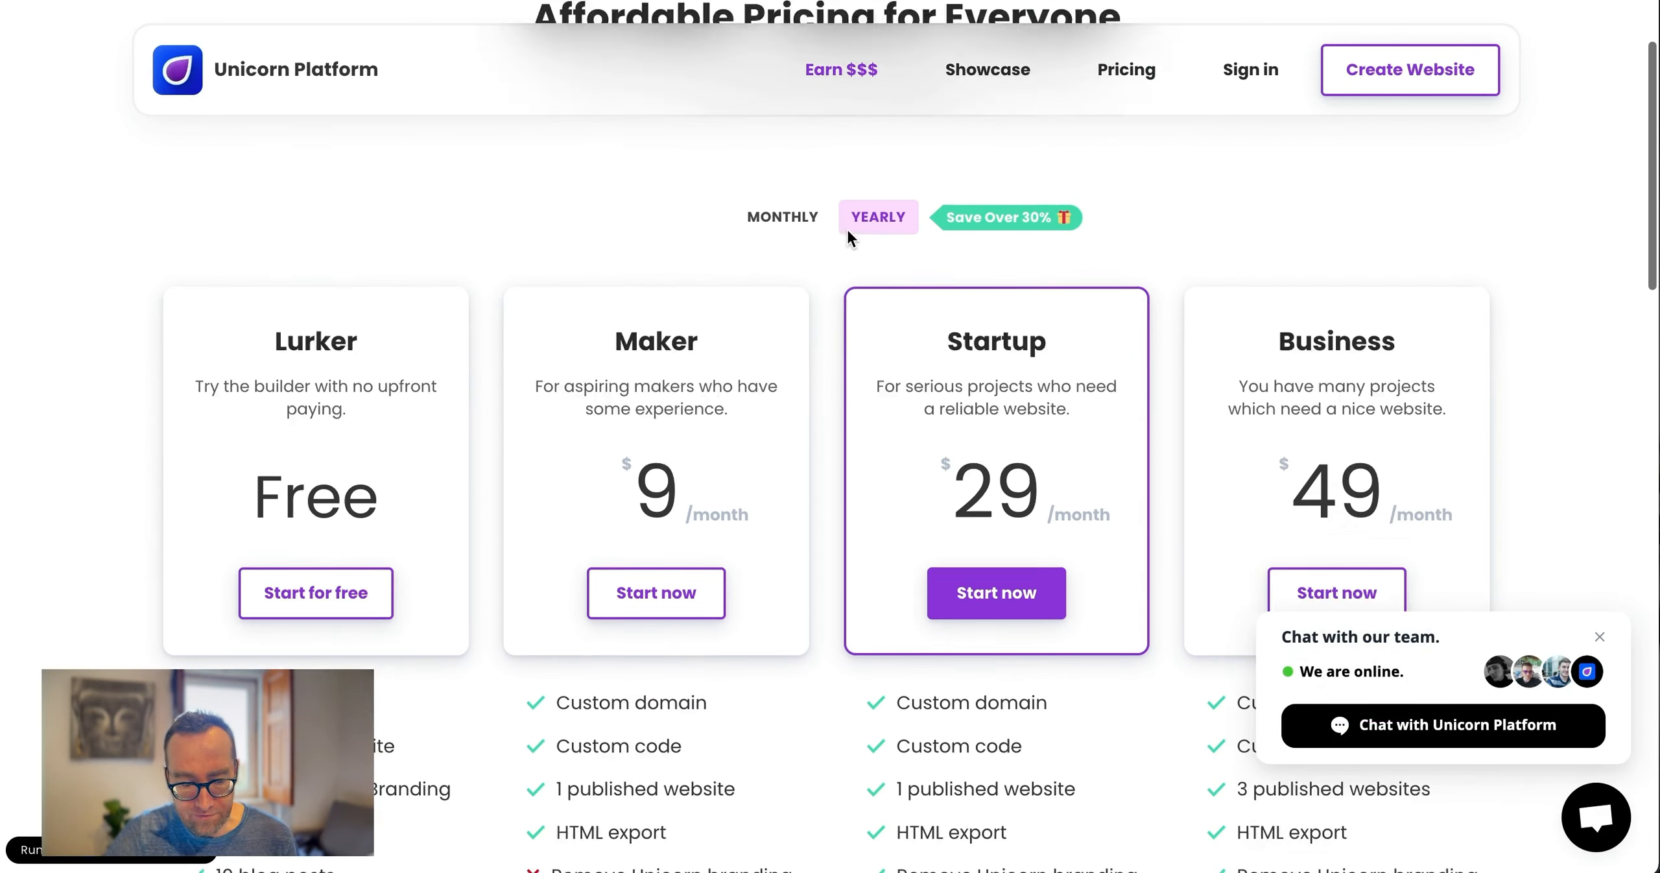
{"action": "scroll", "scroll_direction": "down", "scroll_amount": 3}
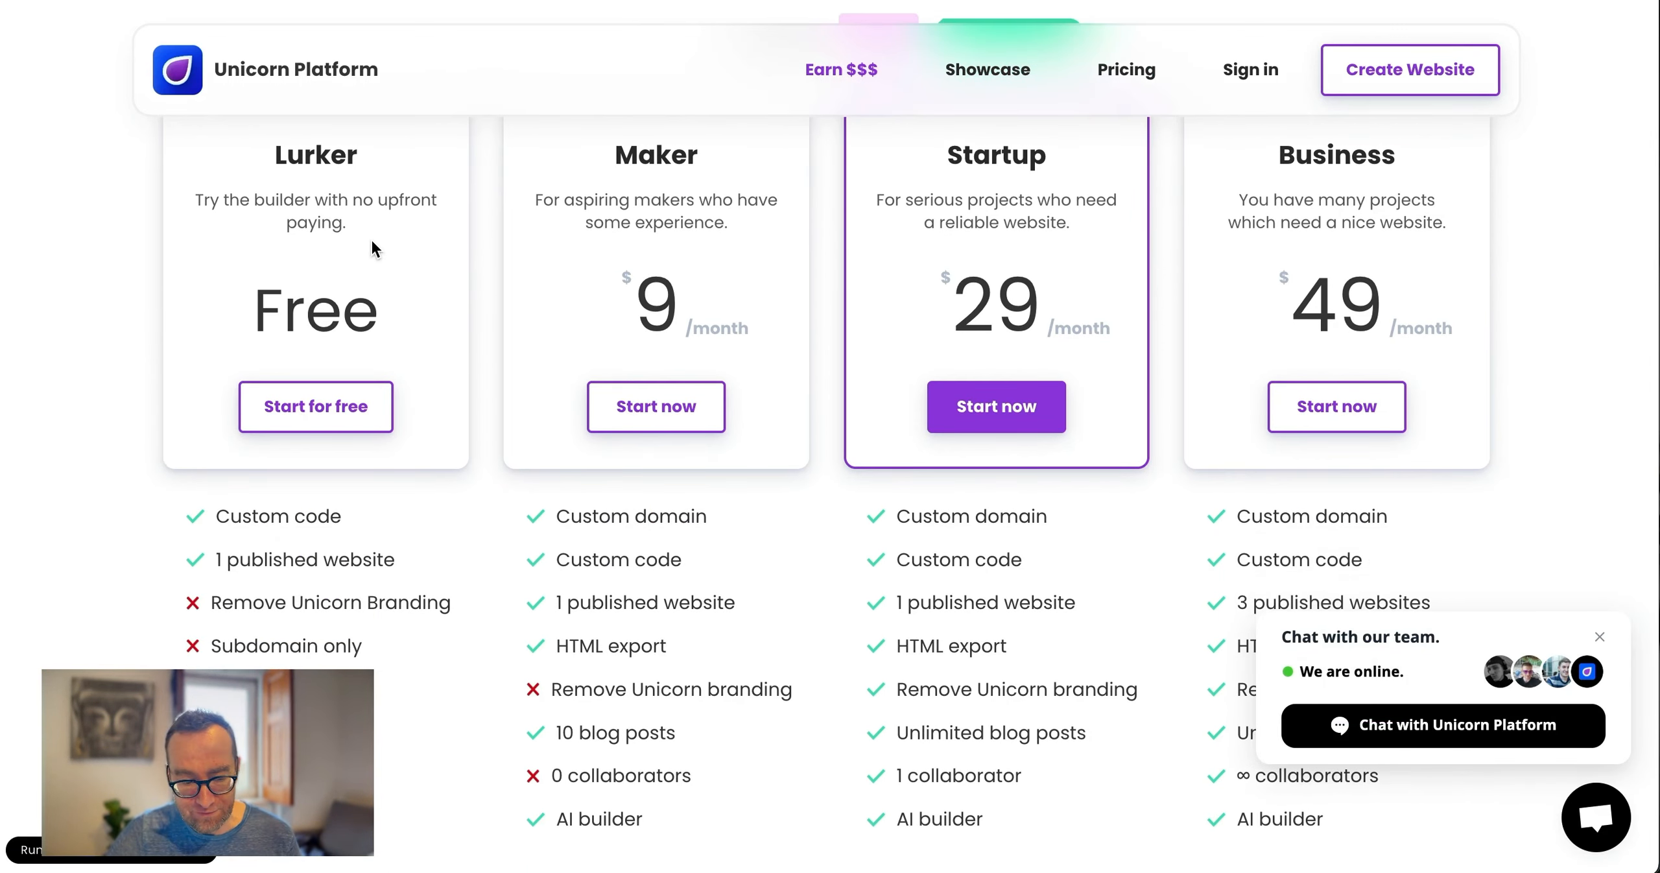
{"action": "mouse_move", "coordinate": [360, 230]}
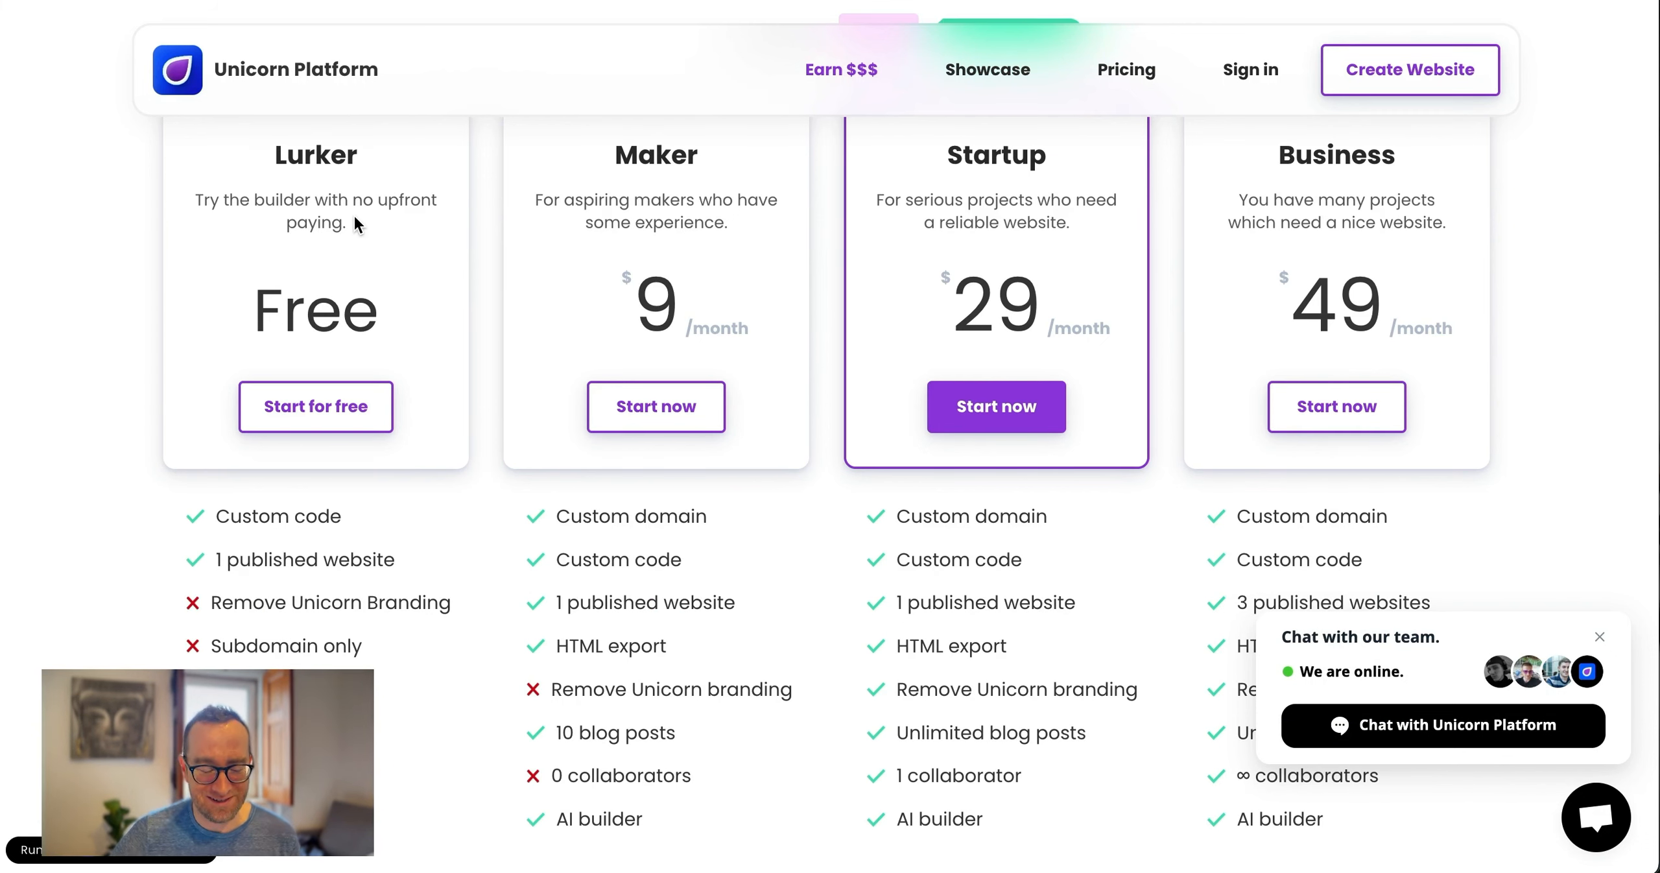
{"action": "scroll", "scroll_direction": "down", "scroll_amount": 3}
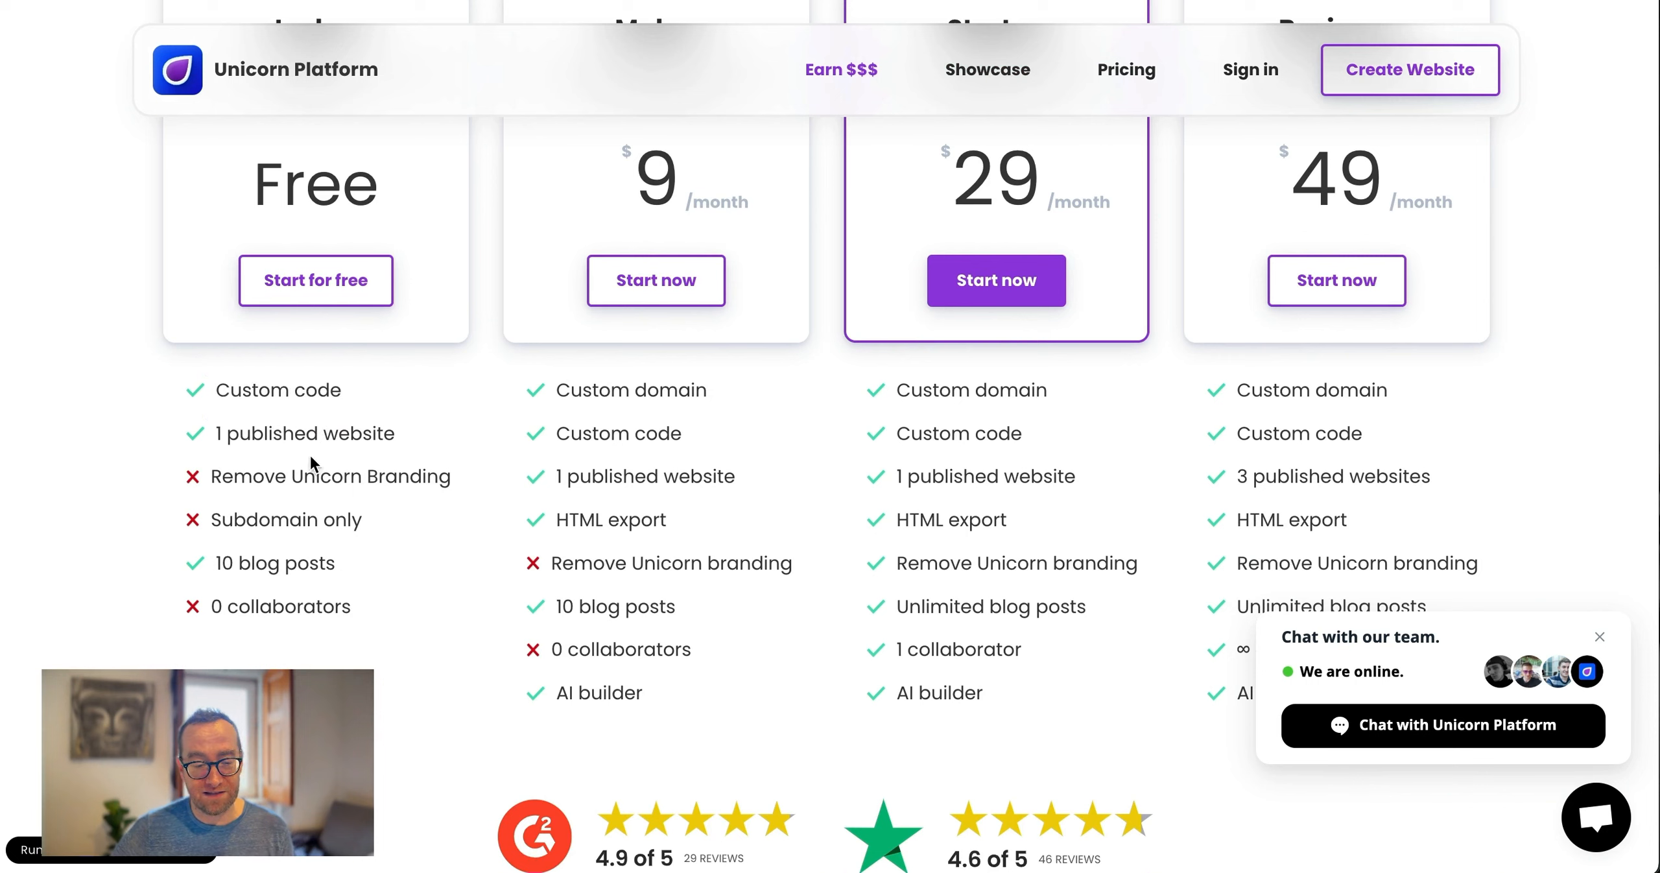
{"action": "scroll", "scroll_direction": "down", "scroll_amount": 3}
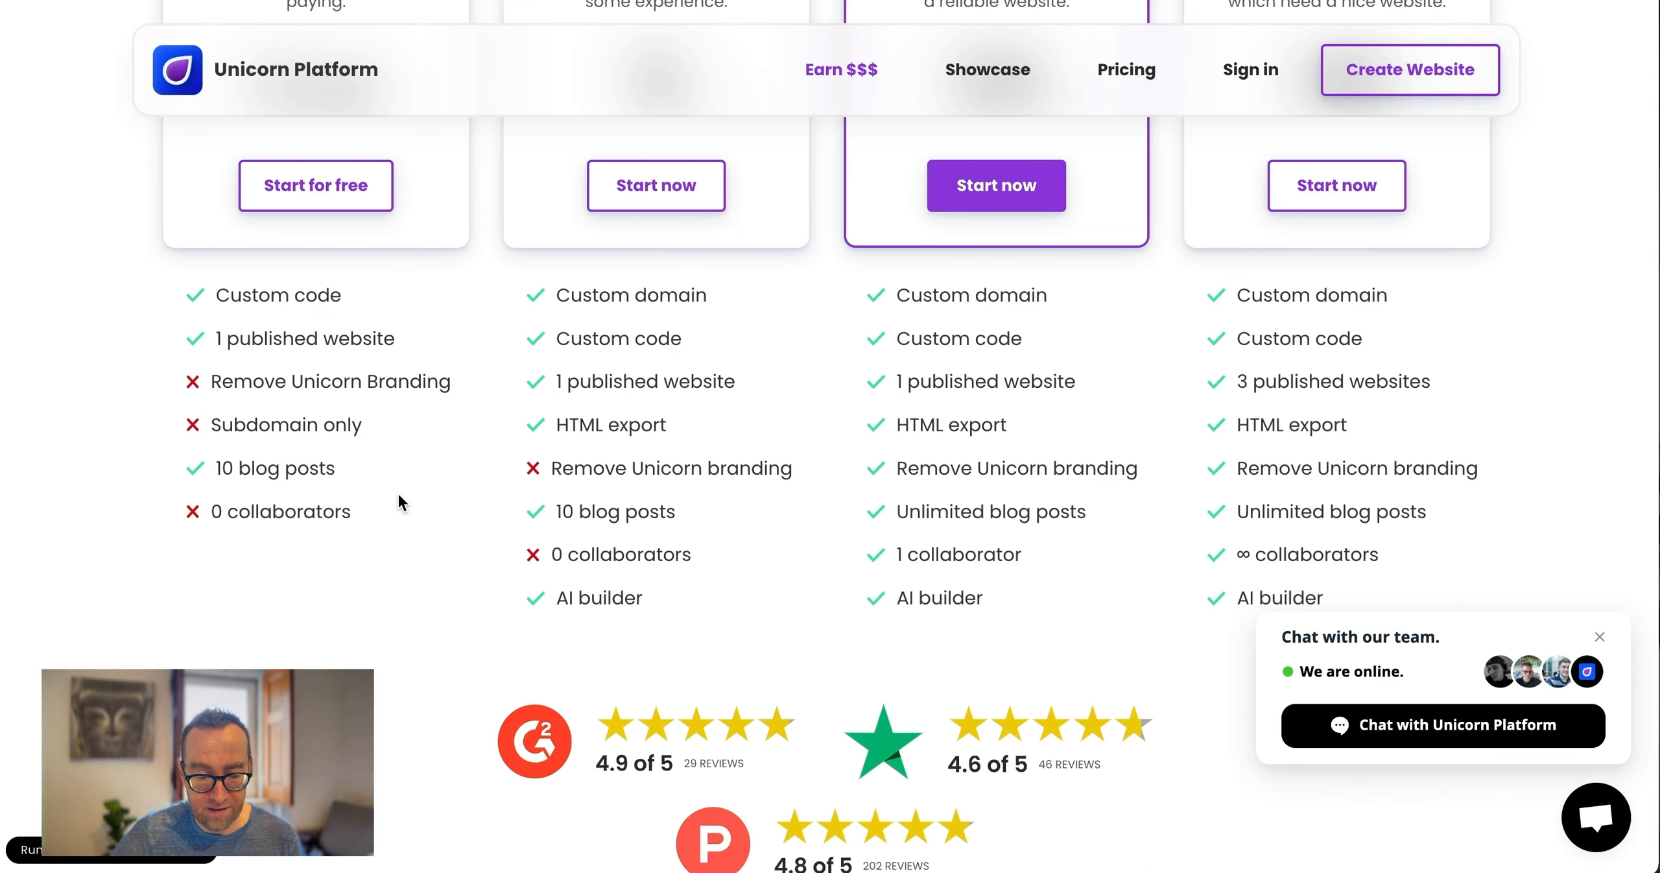
{"action": "scroll", "scroll_direction": "up", "scroll_amount": 3}
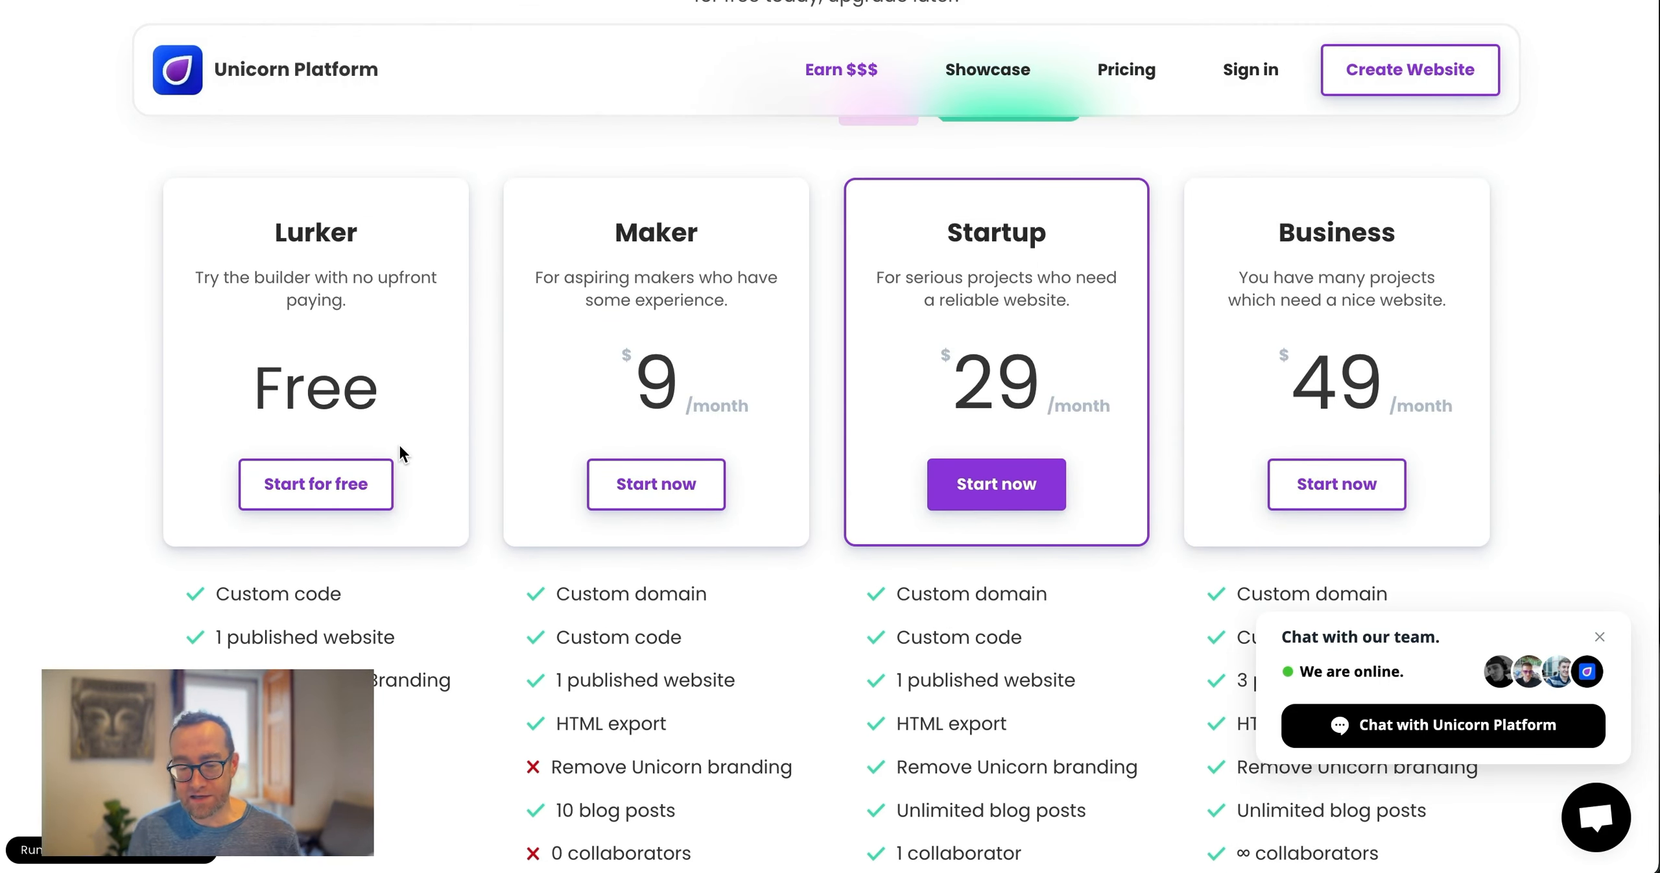
{"action": "scroll", "scroll_direction": "down", "scroll_amount": 3}
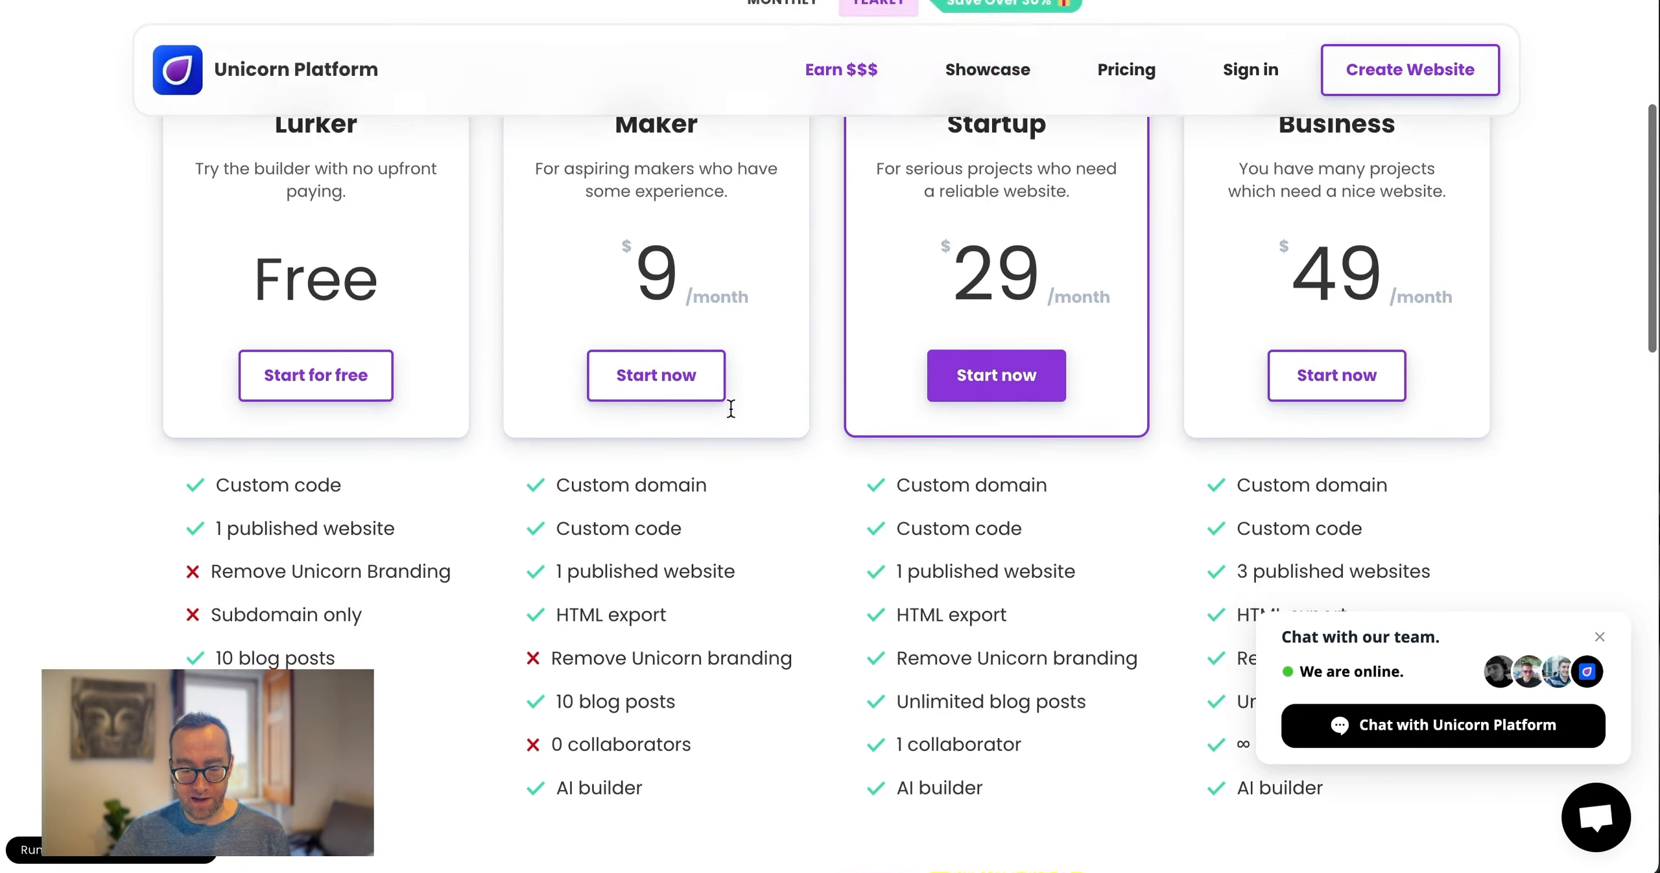
{"action": "scroll", "scroll_direction": "up", "scroll_amount": 3}
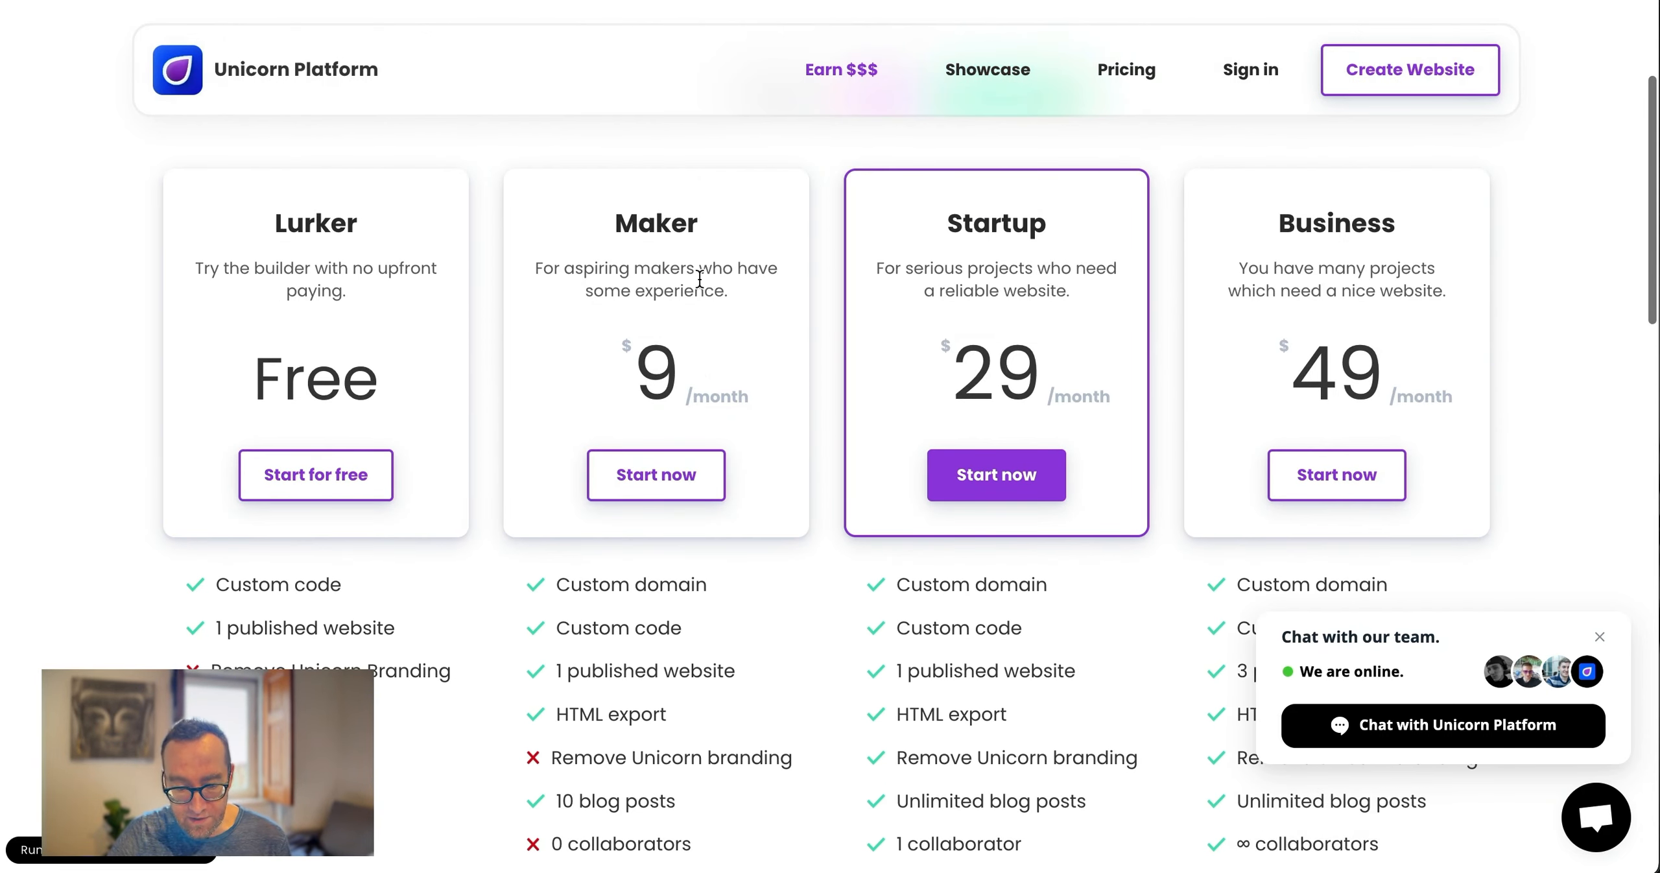
{"action": "scroll", "scroll_direction": "down", "scroll_amount": 3}
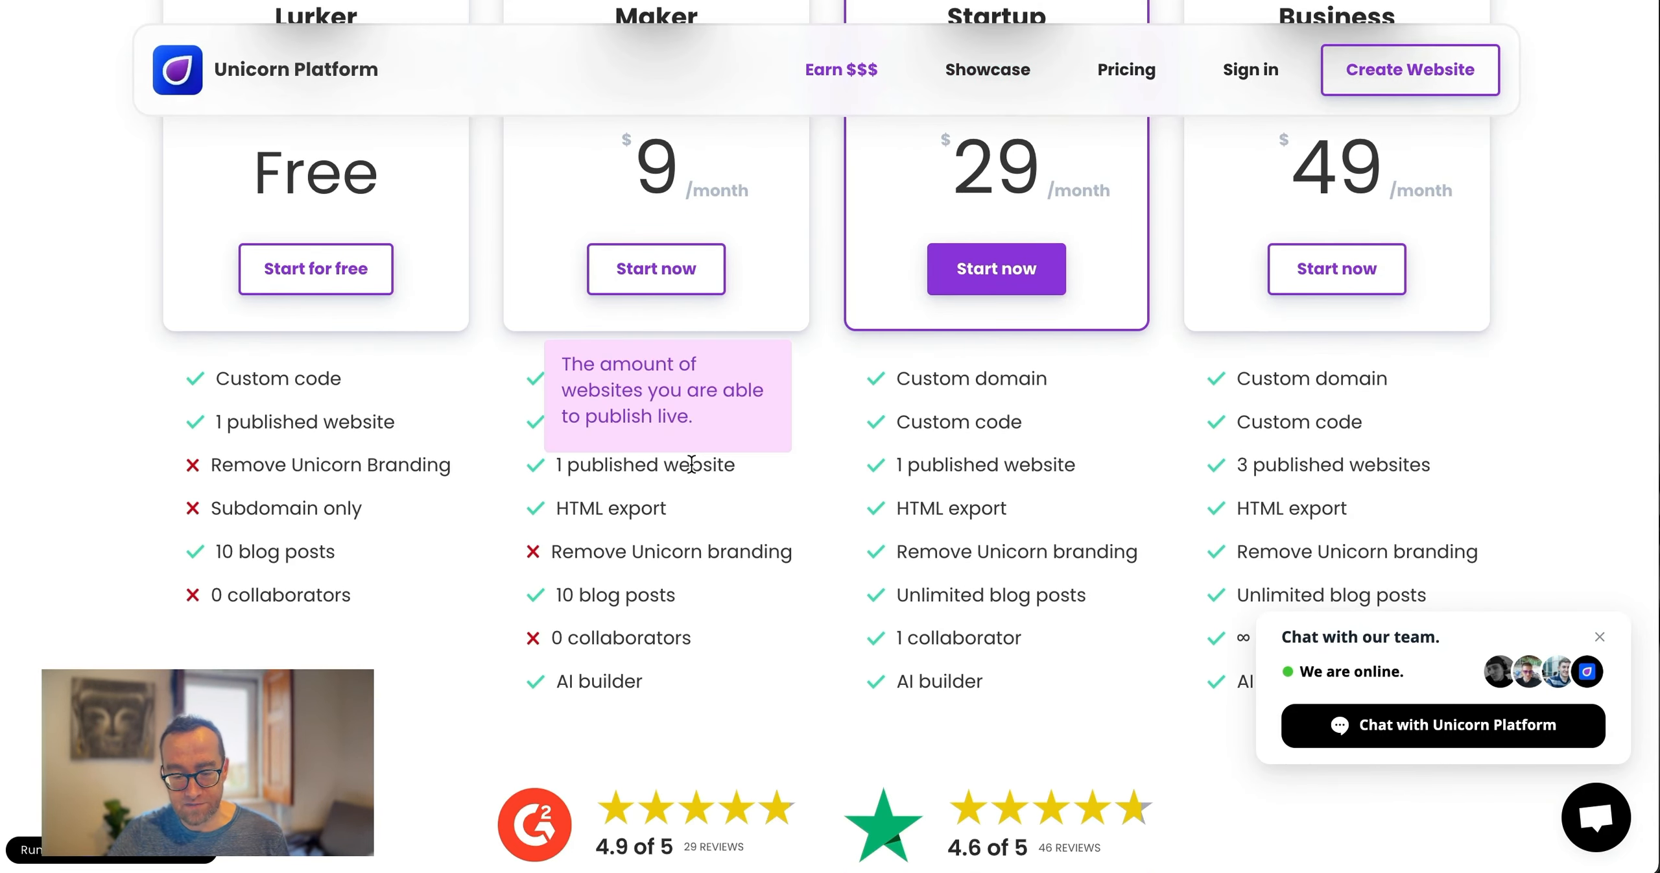
{"action": "mouse_move", "coordinate": [673, 551]}
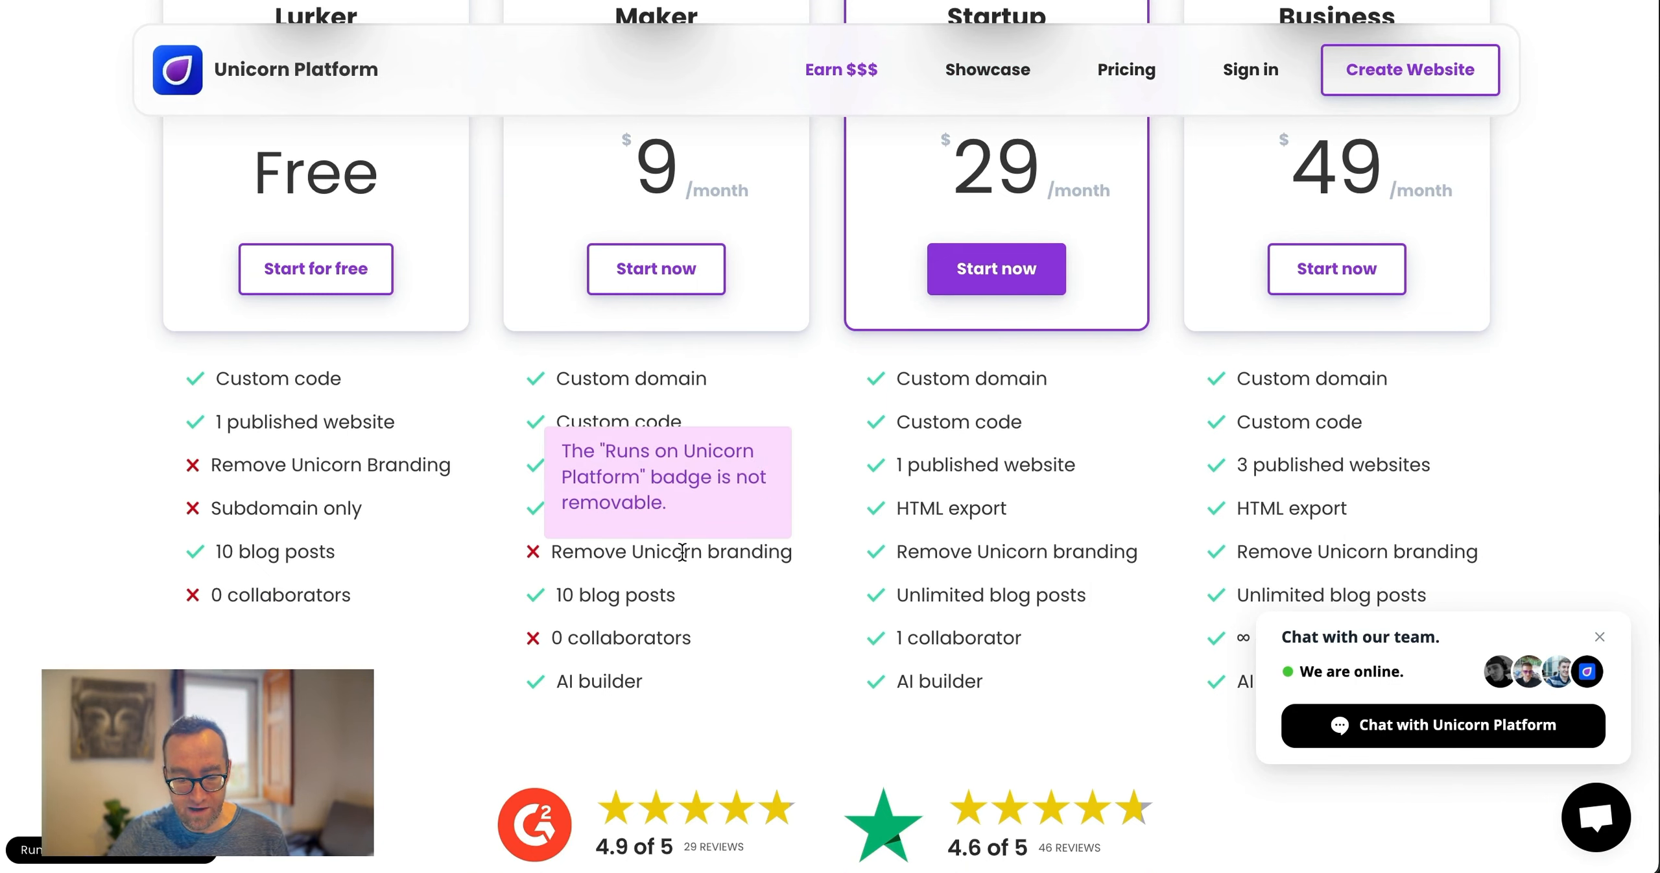
{"action": "mouse_move", "coordinate": [589, 685]}
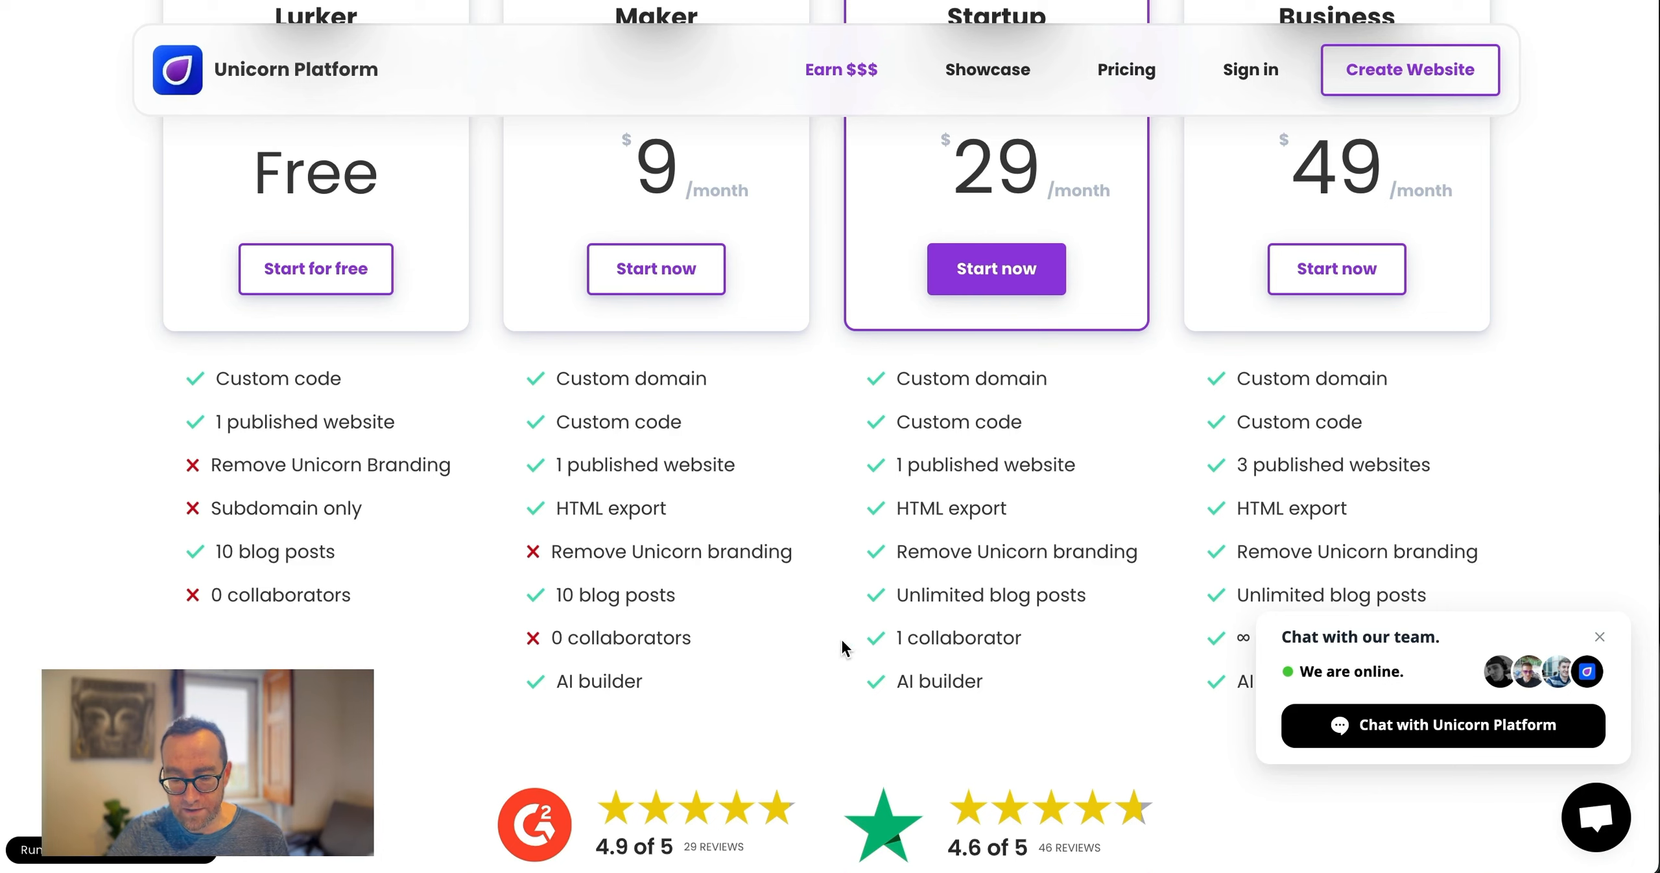
Review the footer links, then return to the Unicorn Platform home page via the header logo
{"action": "scroll", "scroll_direction": "up", "scroll_amount": 3}
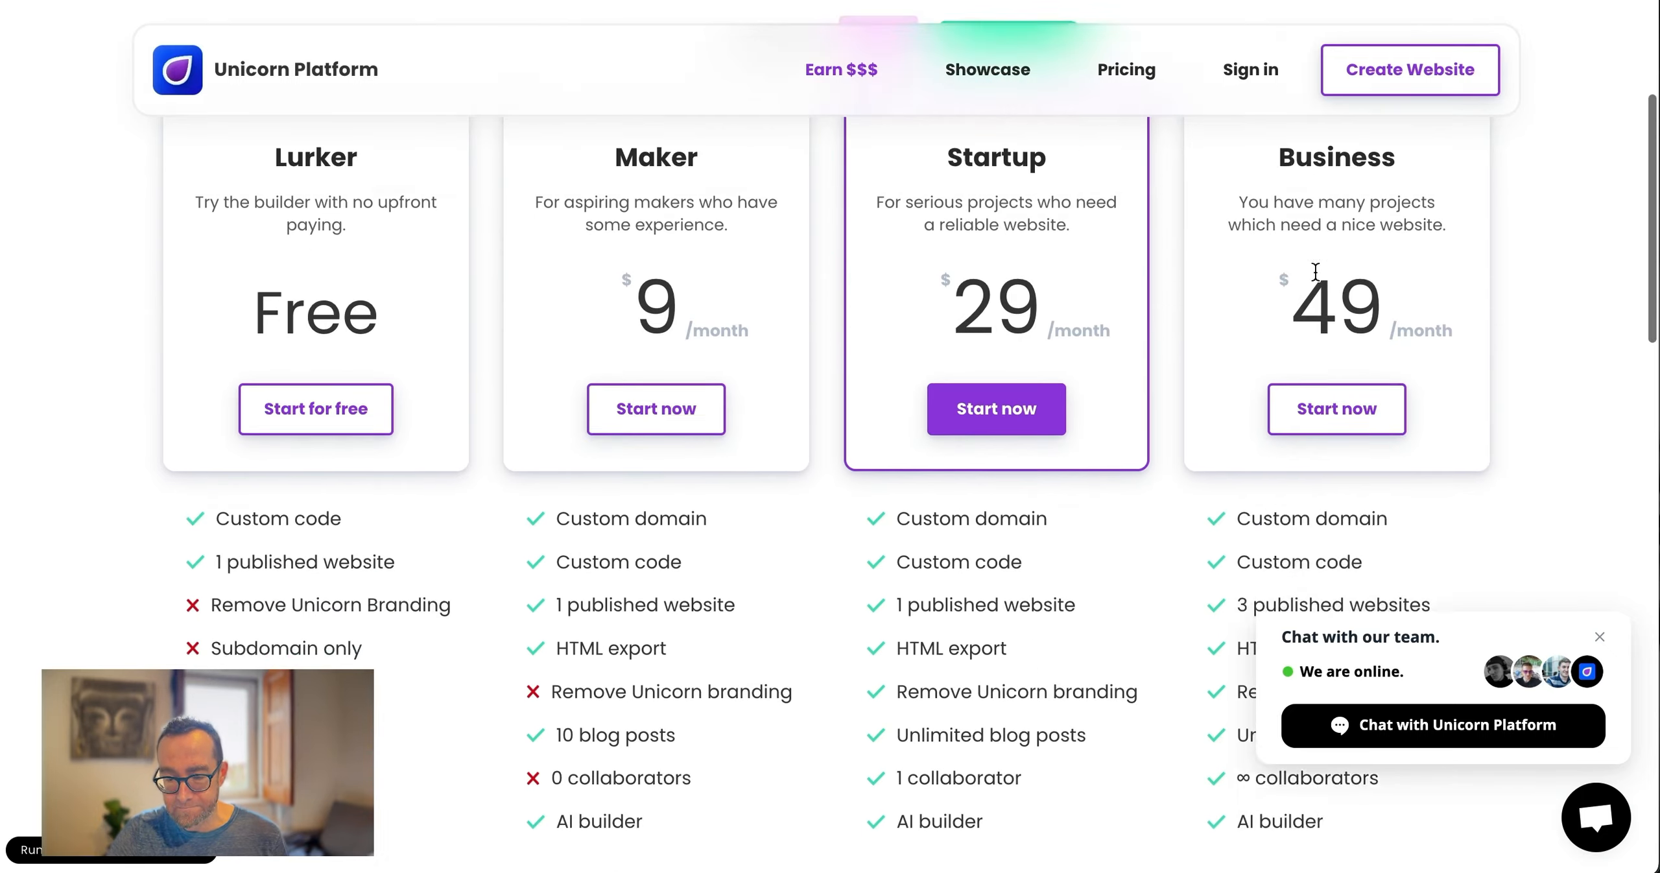
{"action": "scroll", "scroll_direction": "up", "scroll_amount": 3}
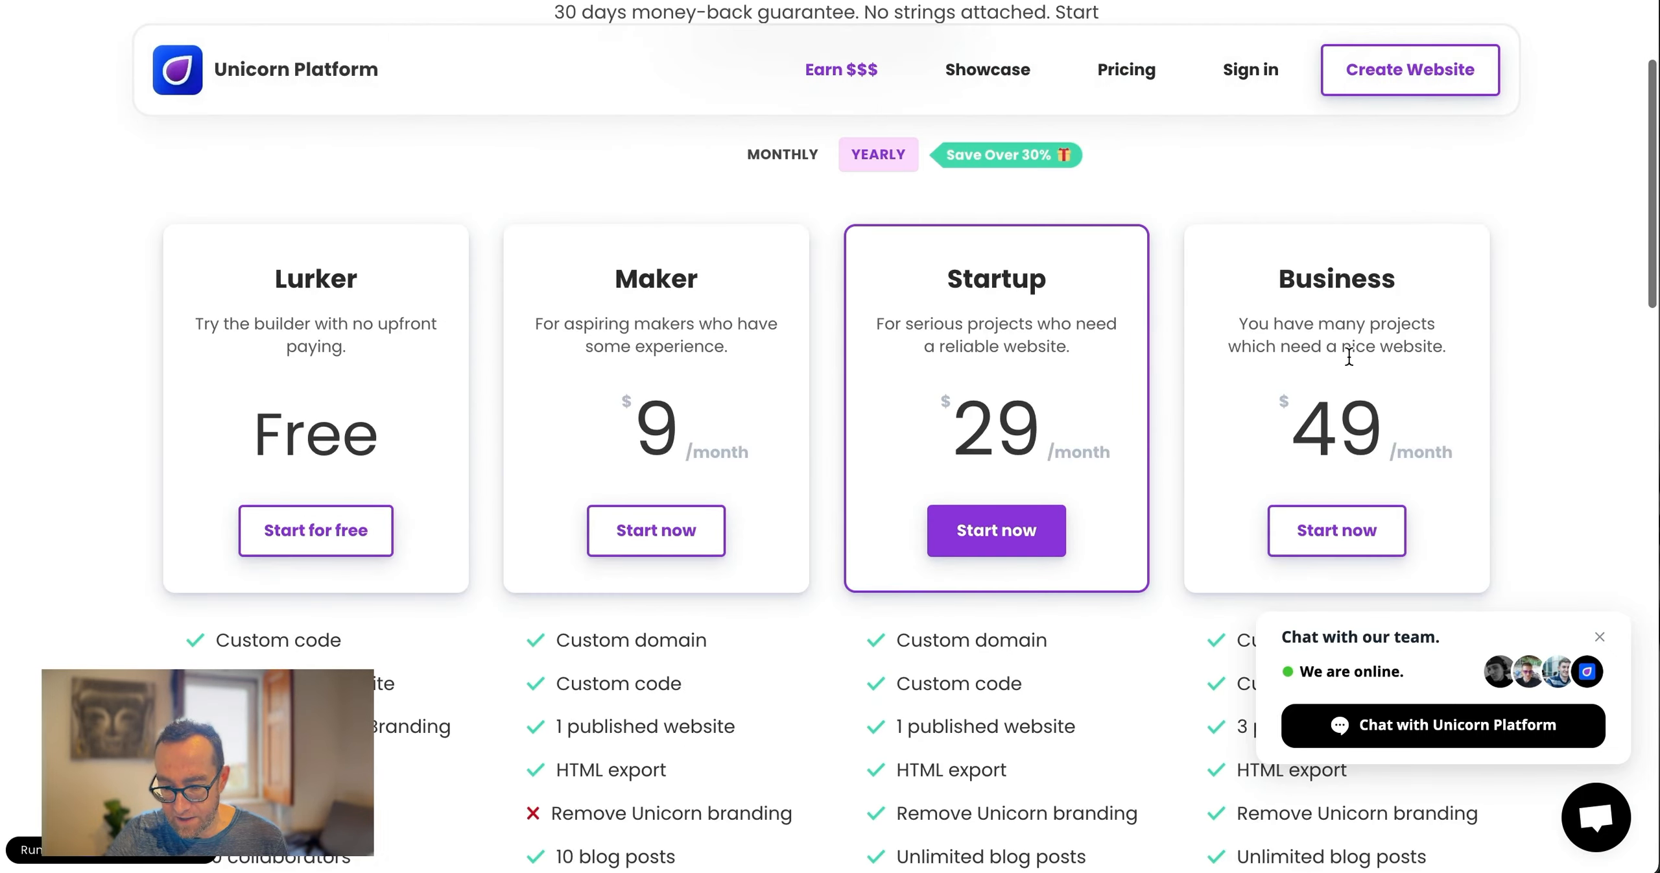
{"action": "scroll", "scroll_direction": "down", "scroll_amount": 3}
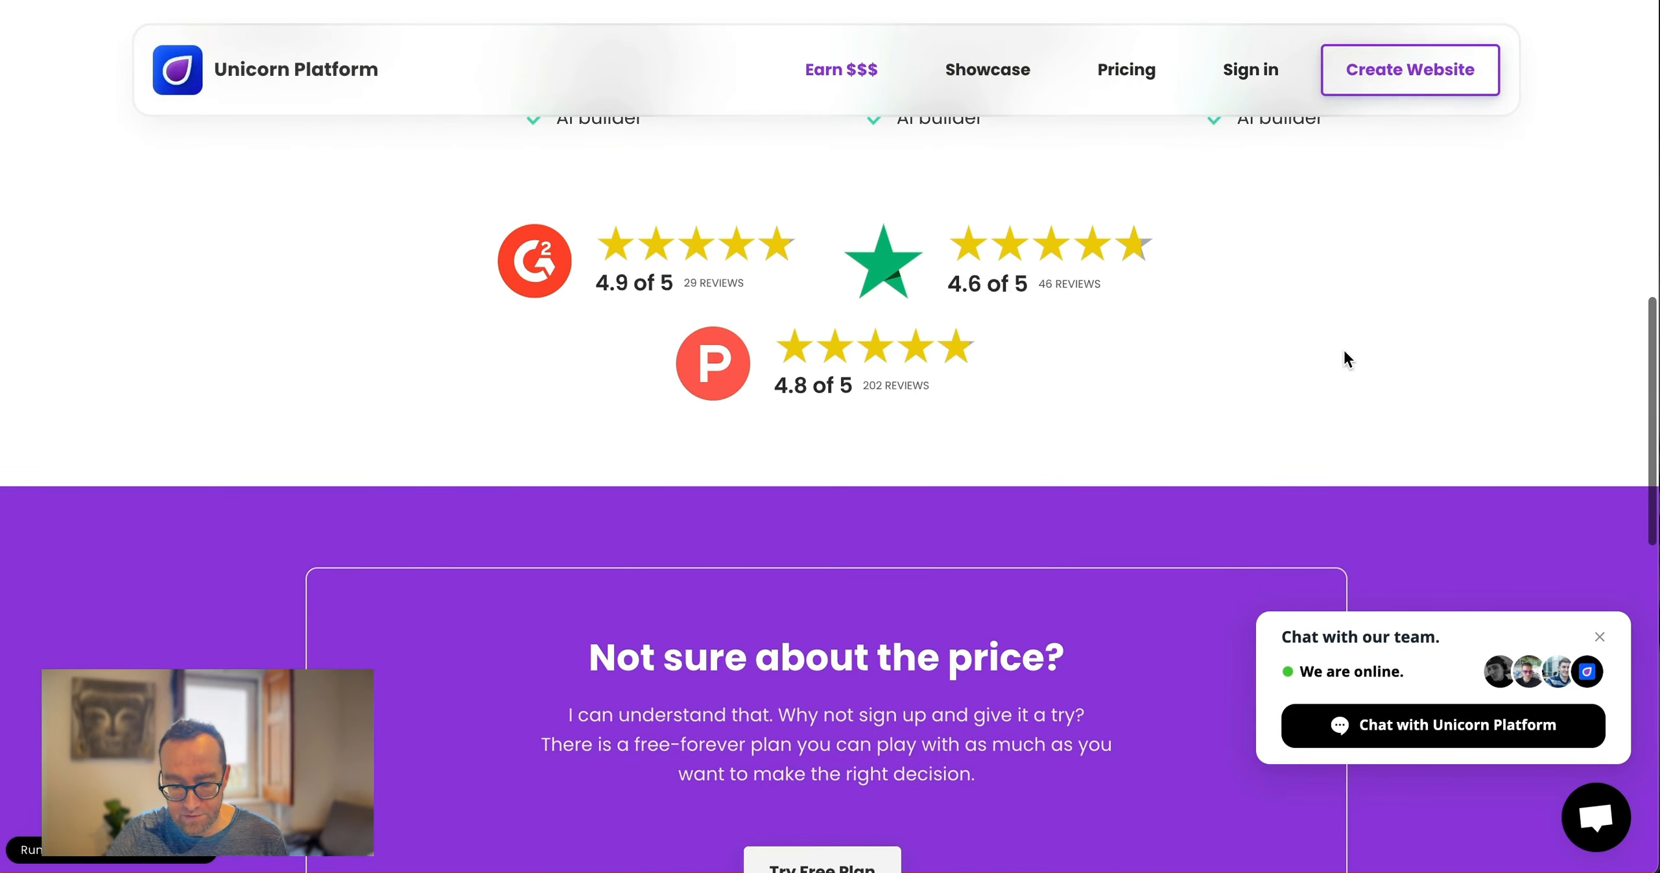
{"action": "scroll", "scroll_direction": "down", "scroll_amount": 3}
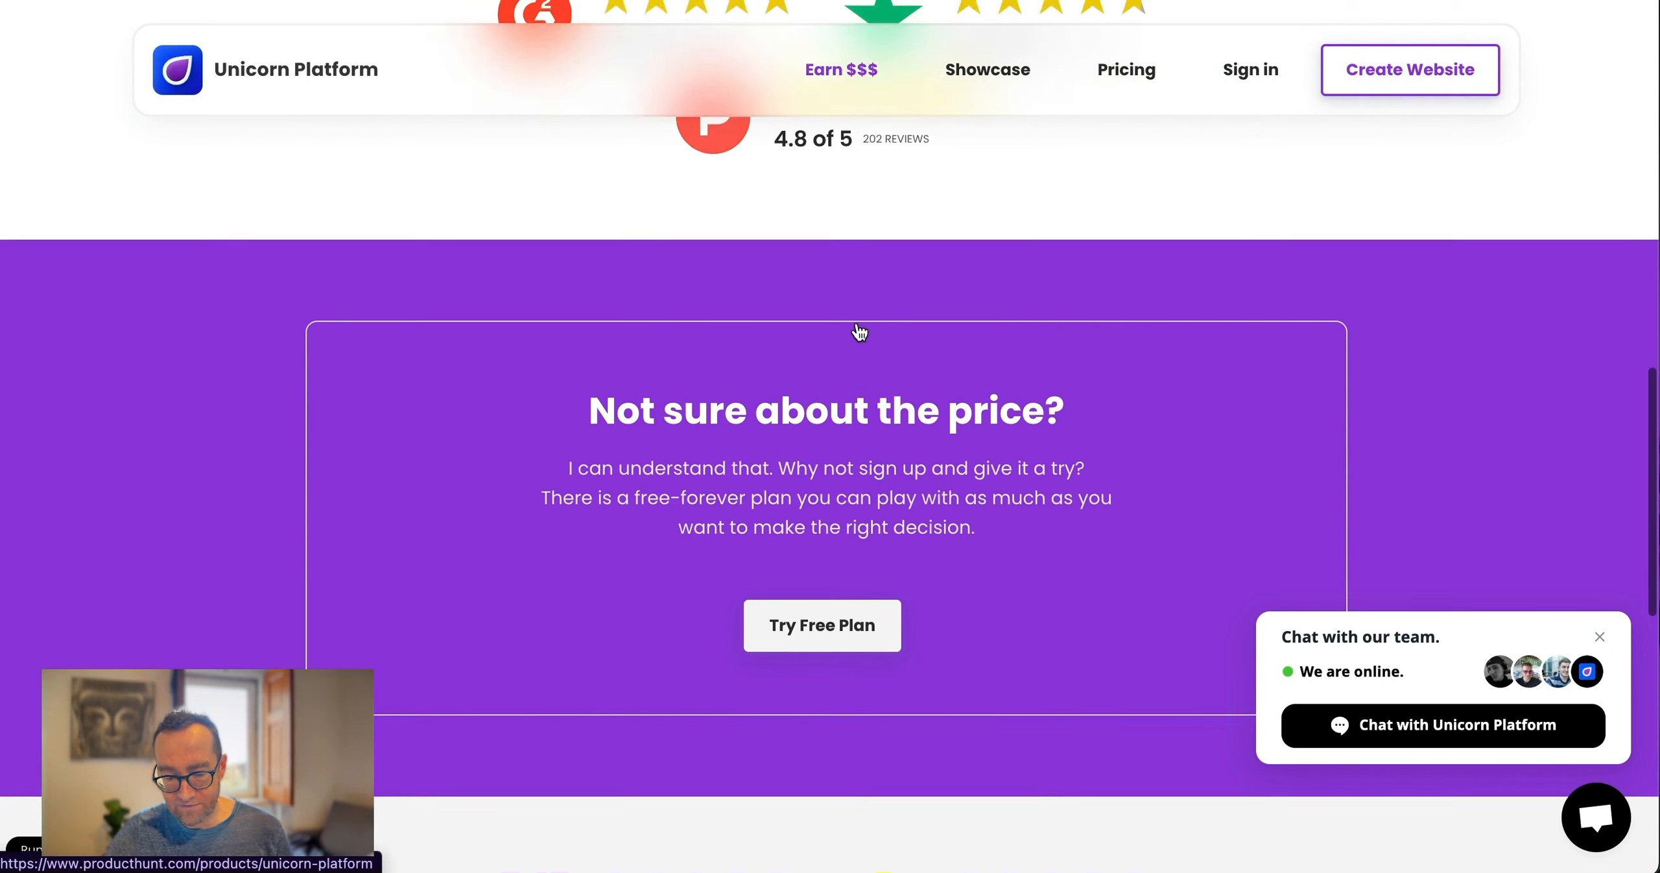
{"action": "scroll", "scroll_direction": "down", "scroll_amount": 3}
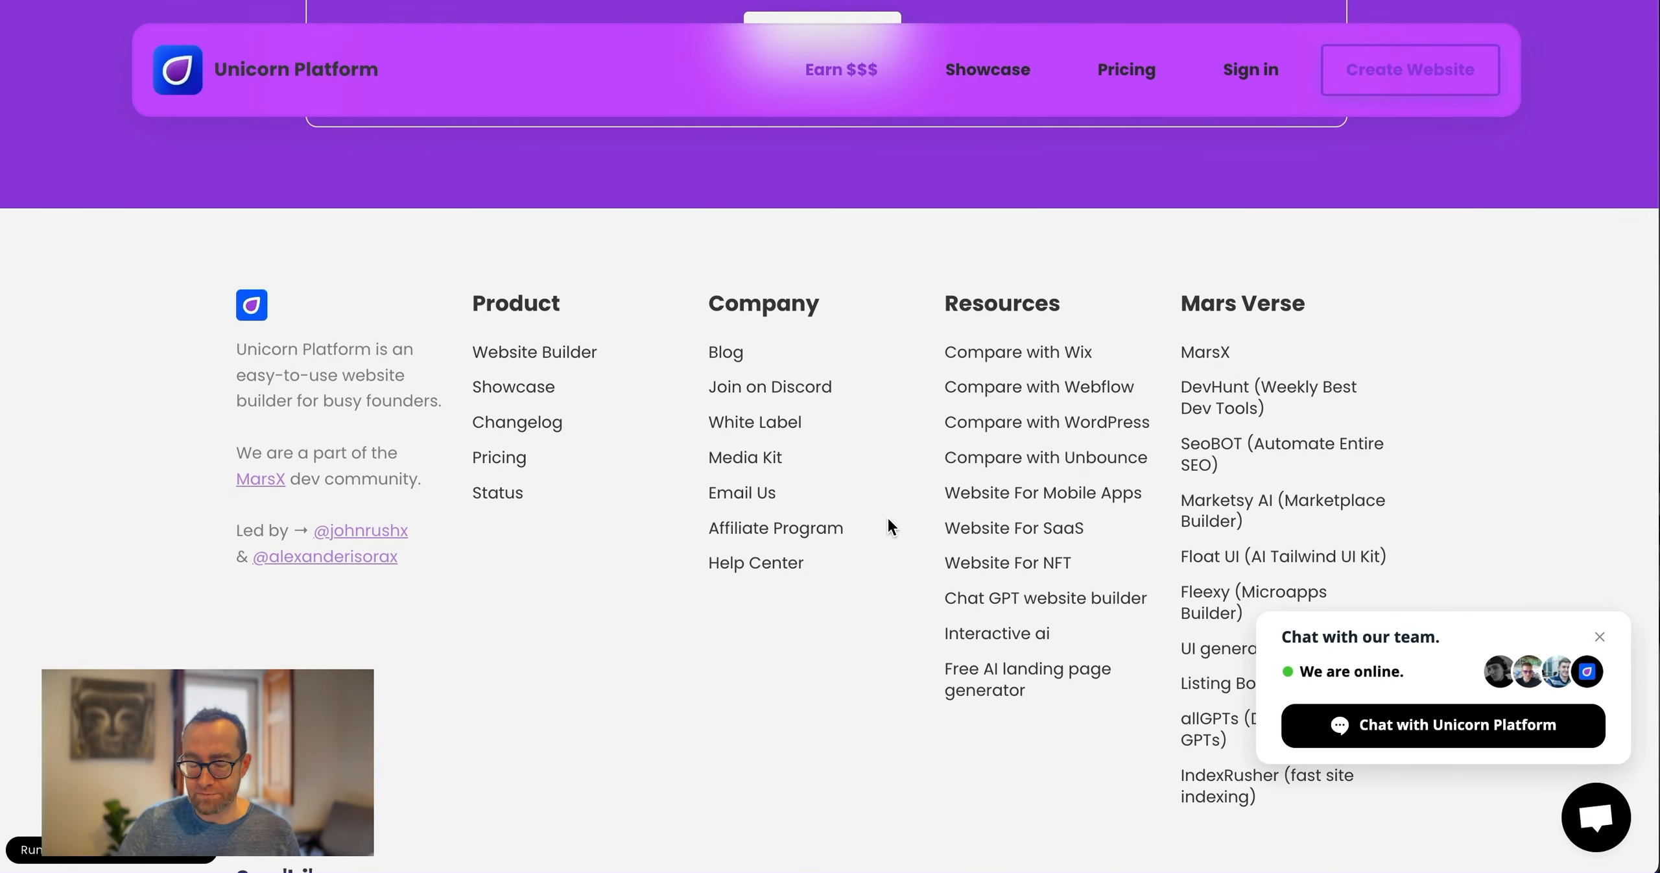
{"action": "mouse_move", "coordinate": [1230, 402]}
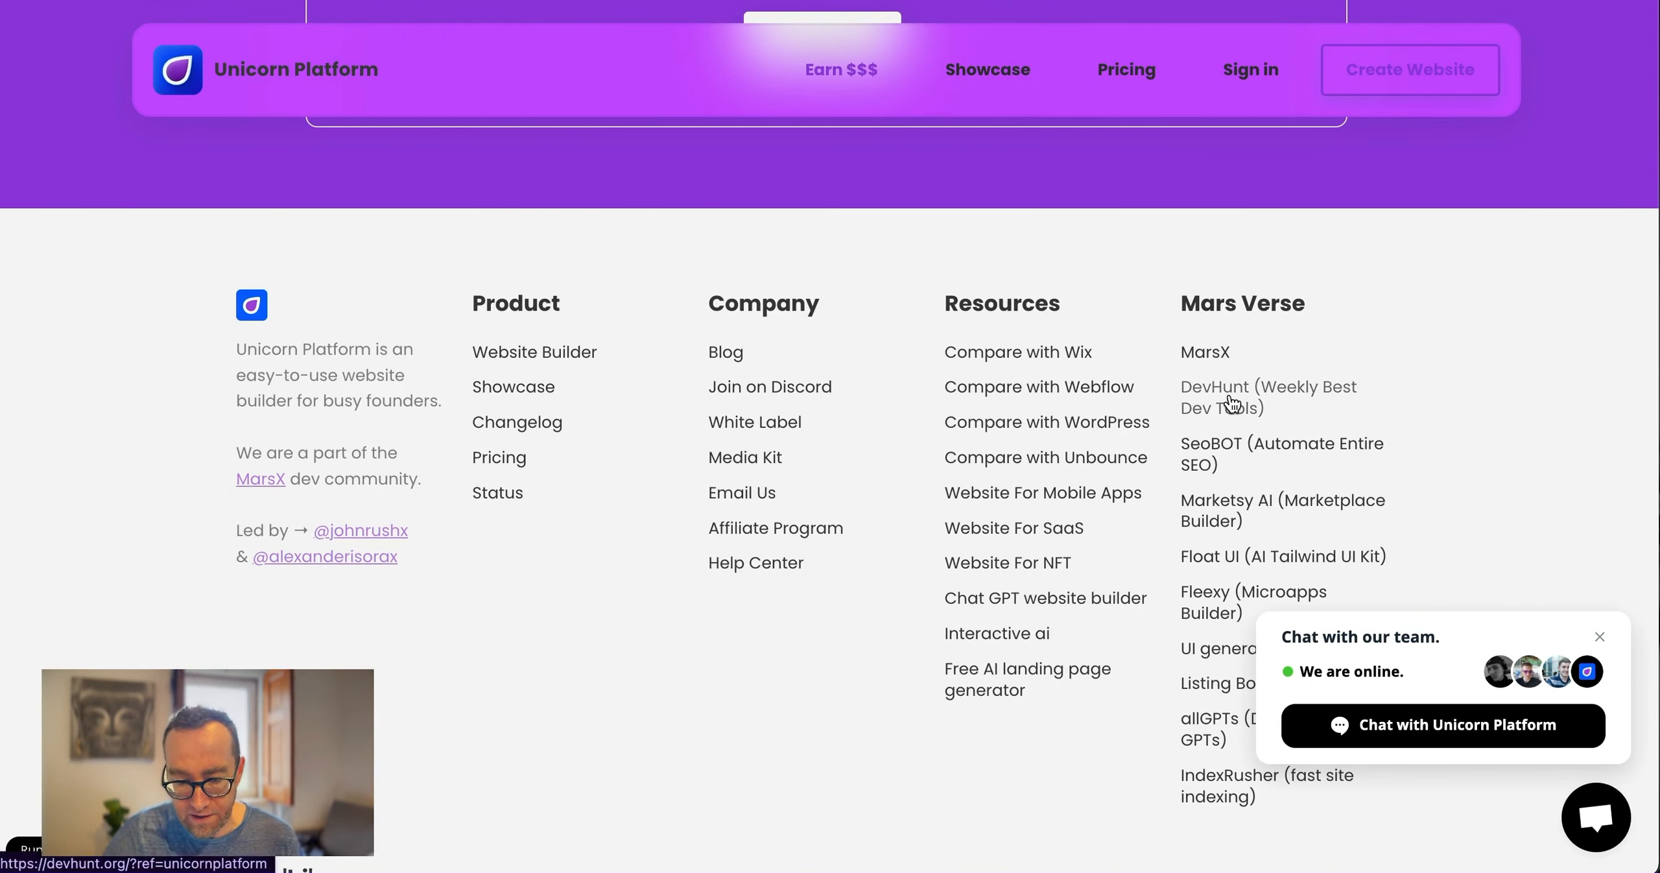
{"action": "left_click", "coordinate": [1126, 69]}
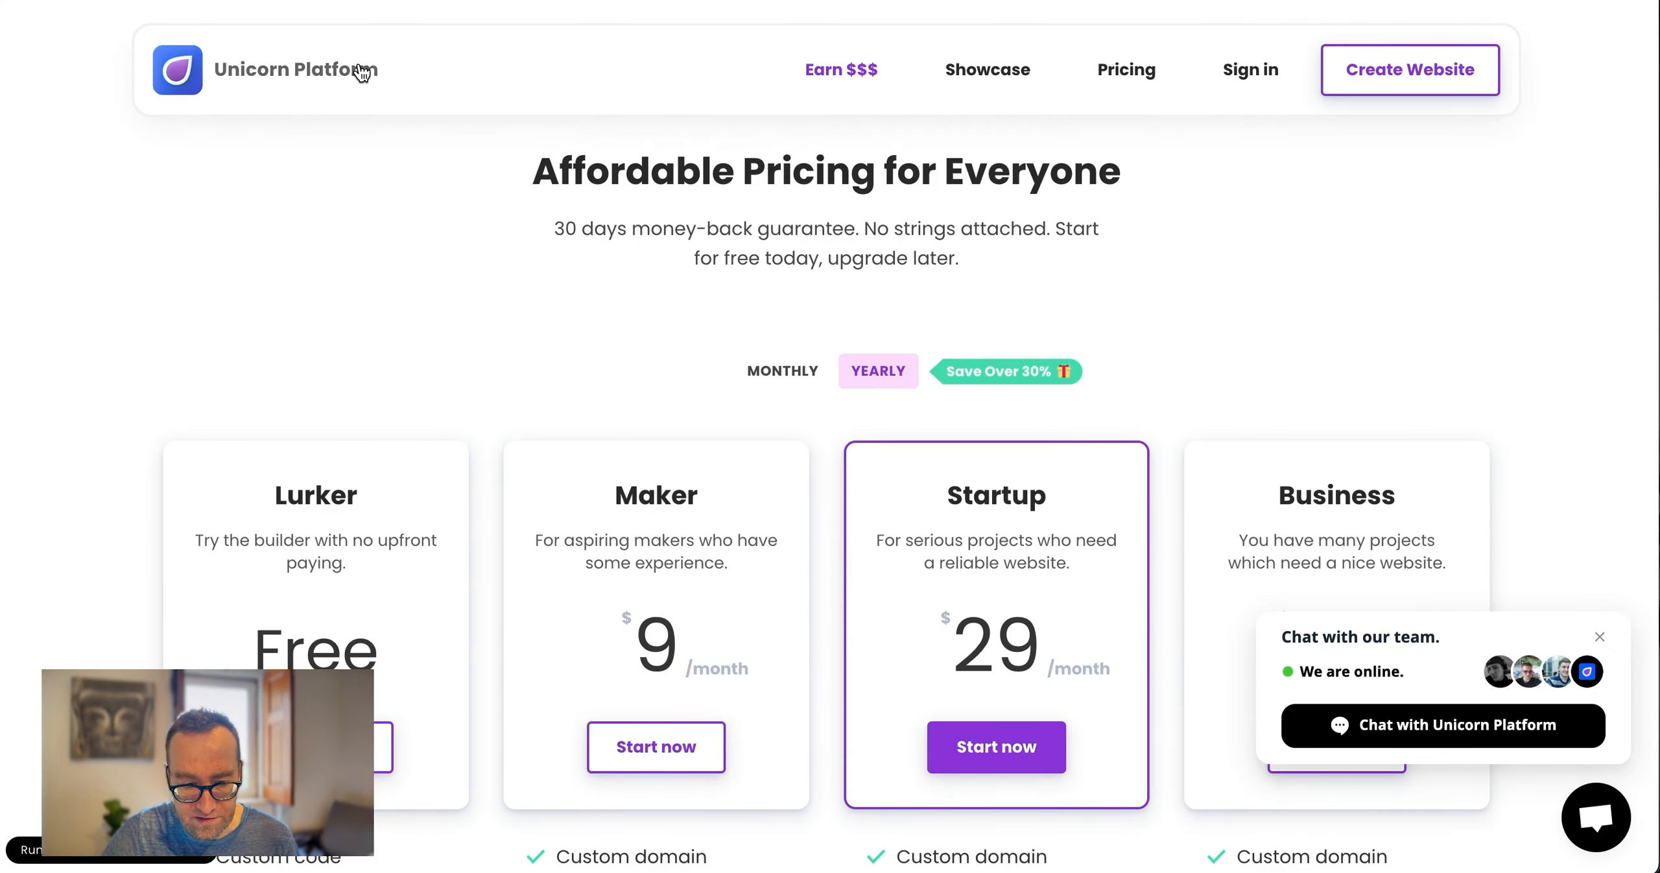
{"action": "left_click", "coordinate": [264, 70]}
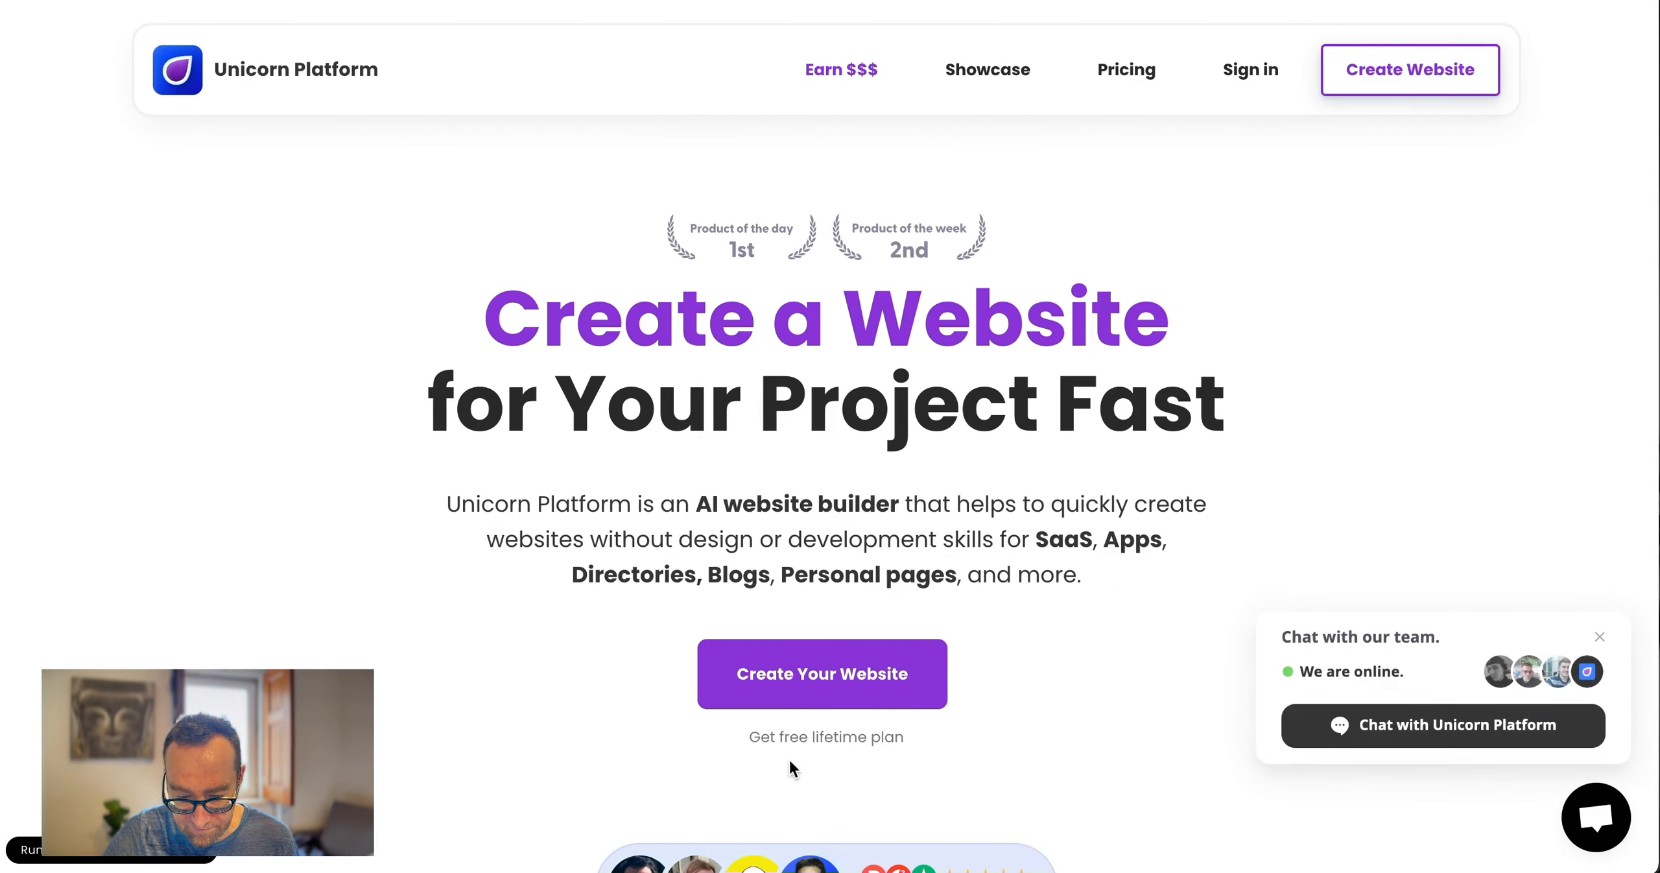
{"action": "scroll", "scroll_direction": "down", "scroll_amount": 3}
{"action": "type", "text": "lindoai."}
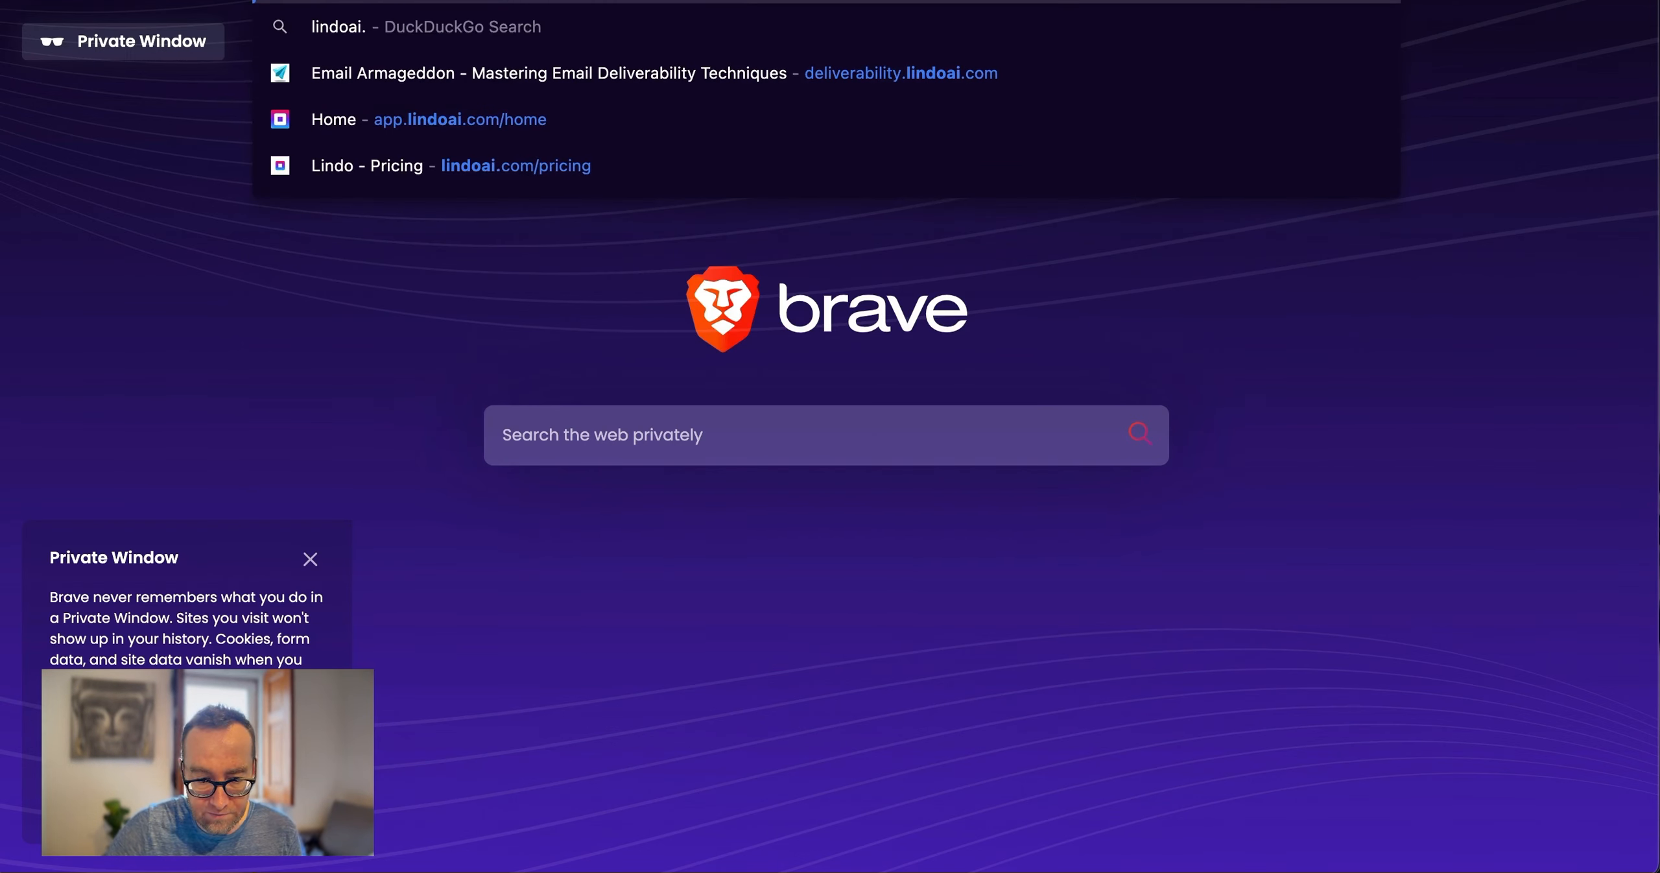
Go to lindoai.com's Pricing page and scroll through the yearly plans, Pro at $17
{"action": "left_click", "coordinate": [449, 165]}
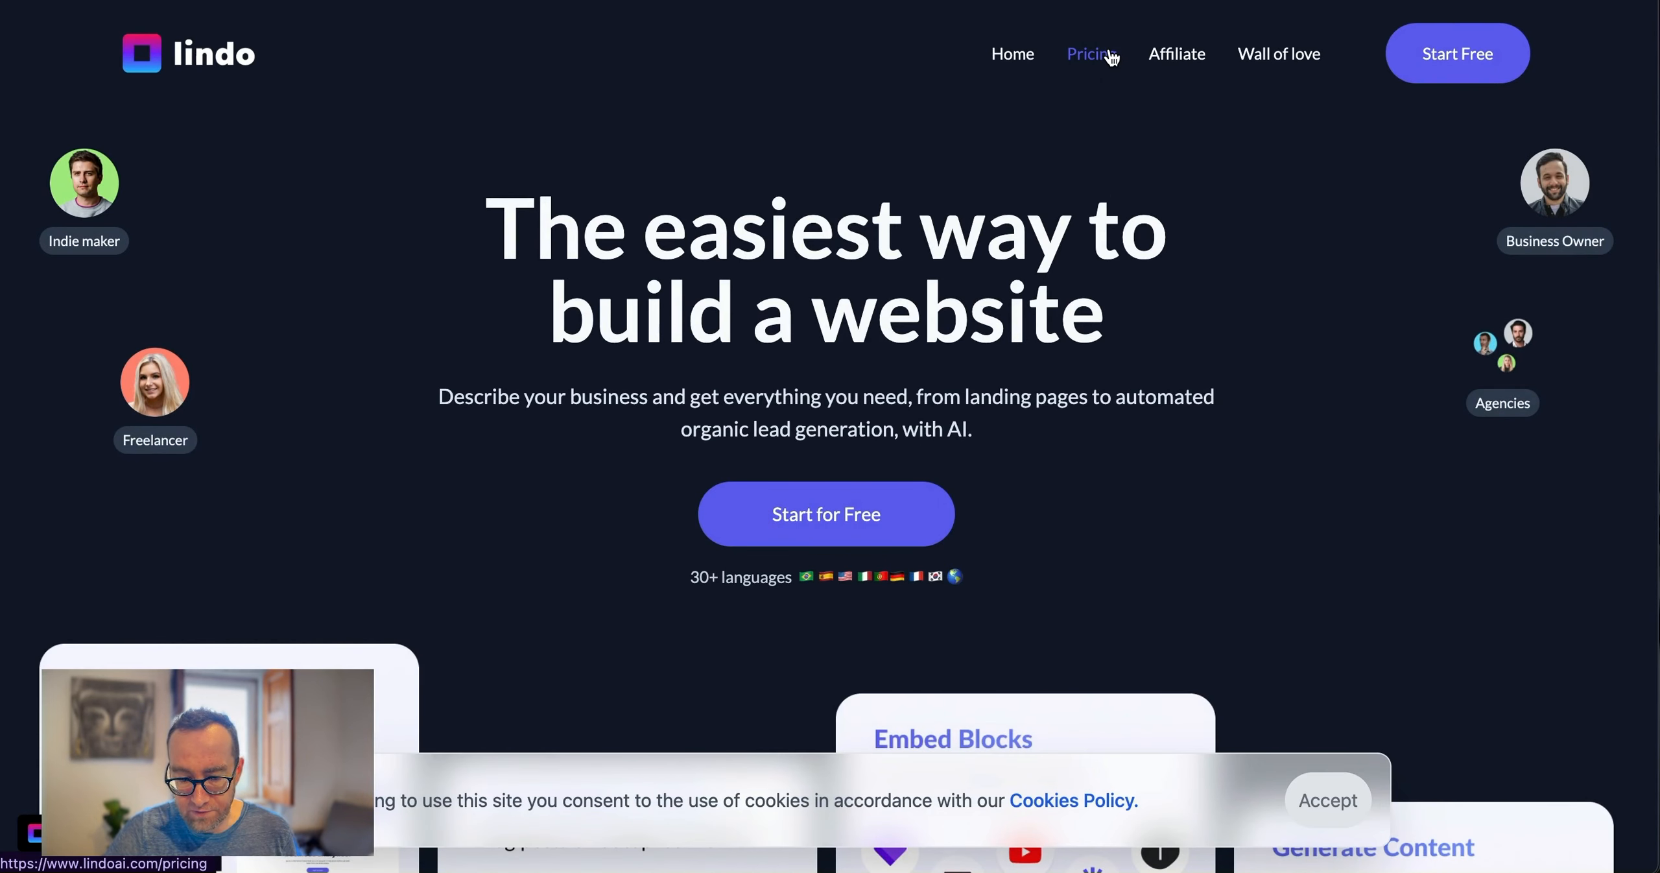
{"action": "left_click", "coordinate": [1091, 53]}
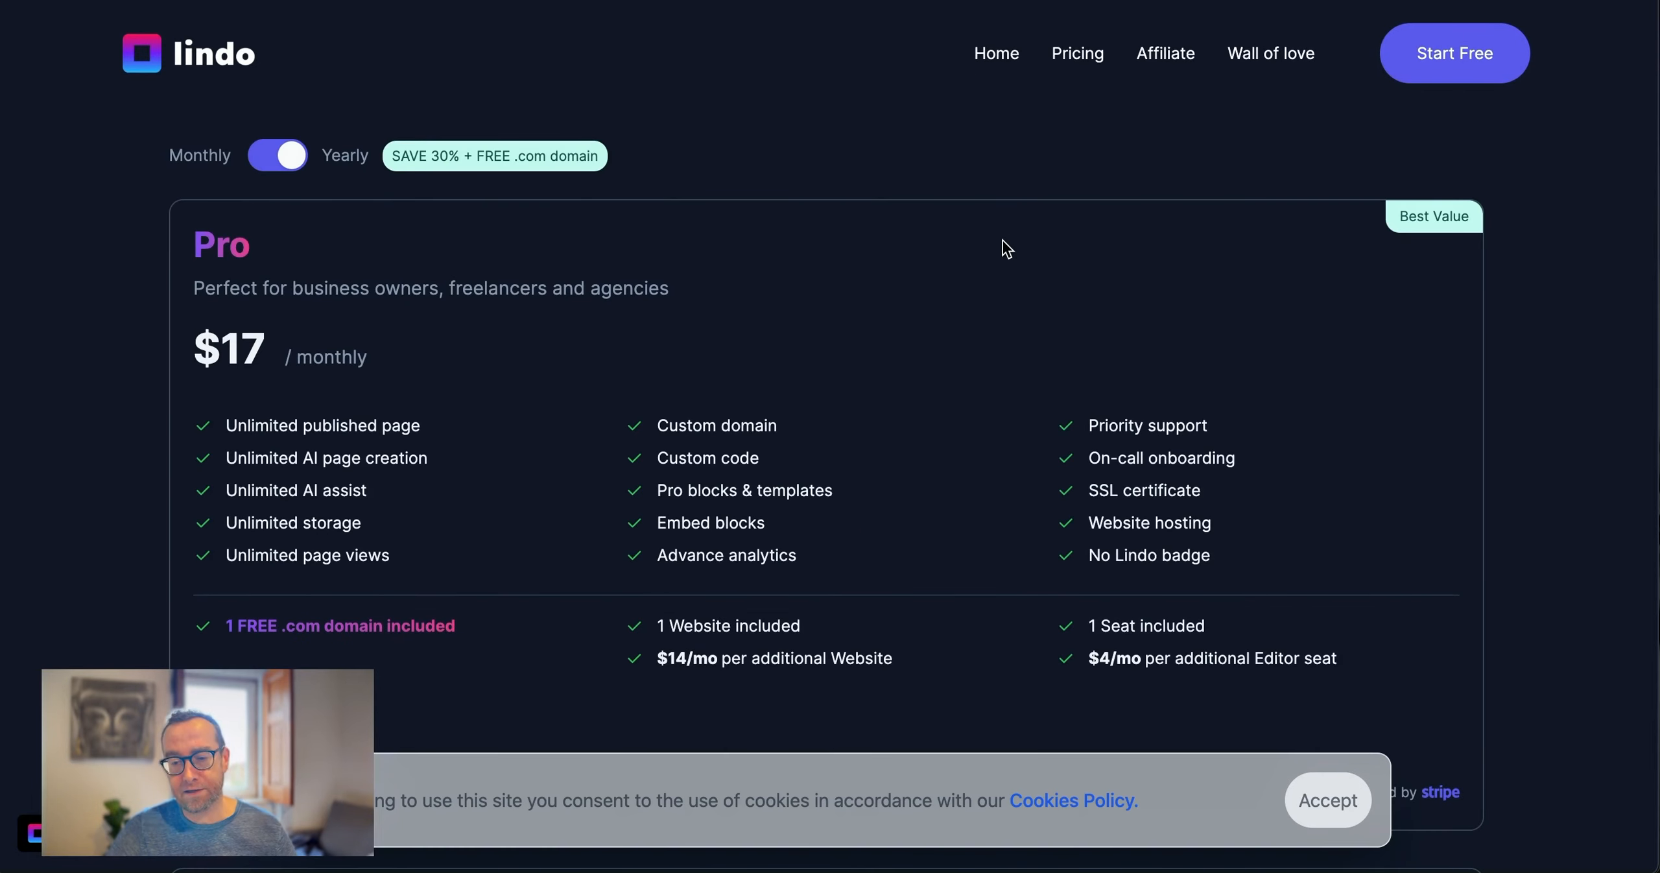
{"action": "scroll", "scroll_direction": "up", "scroll_amount": 3}
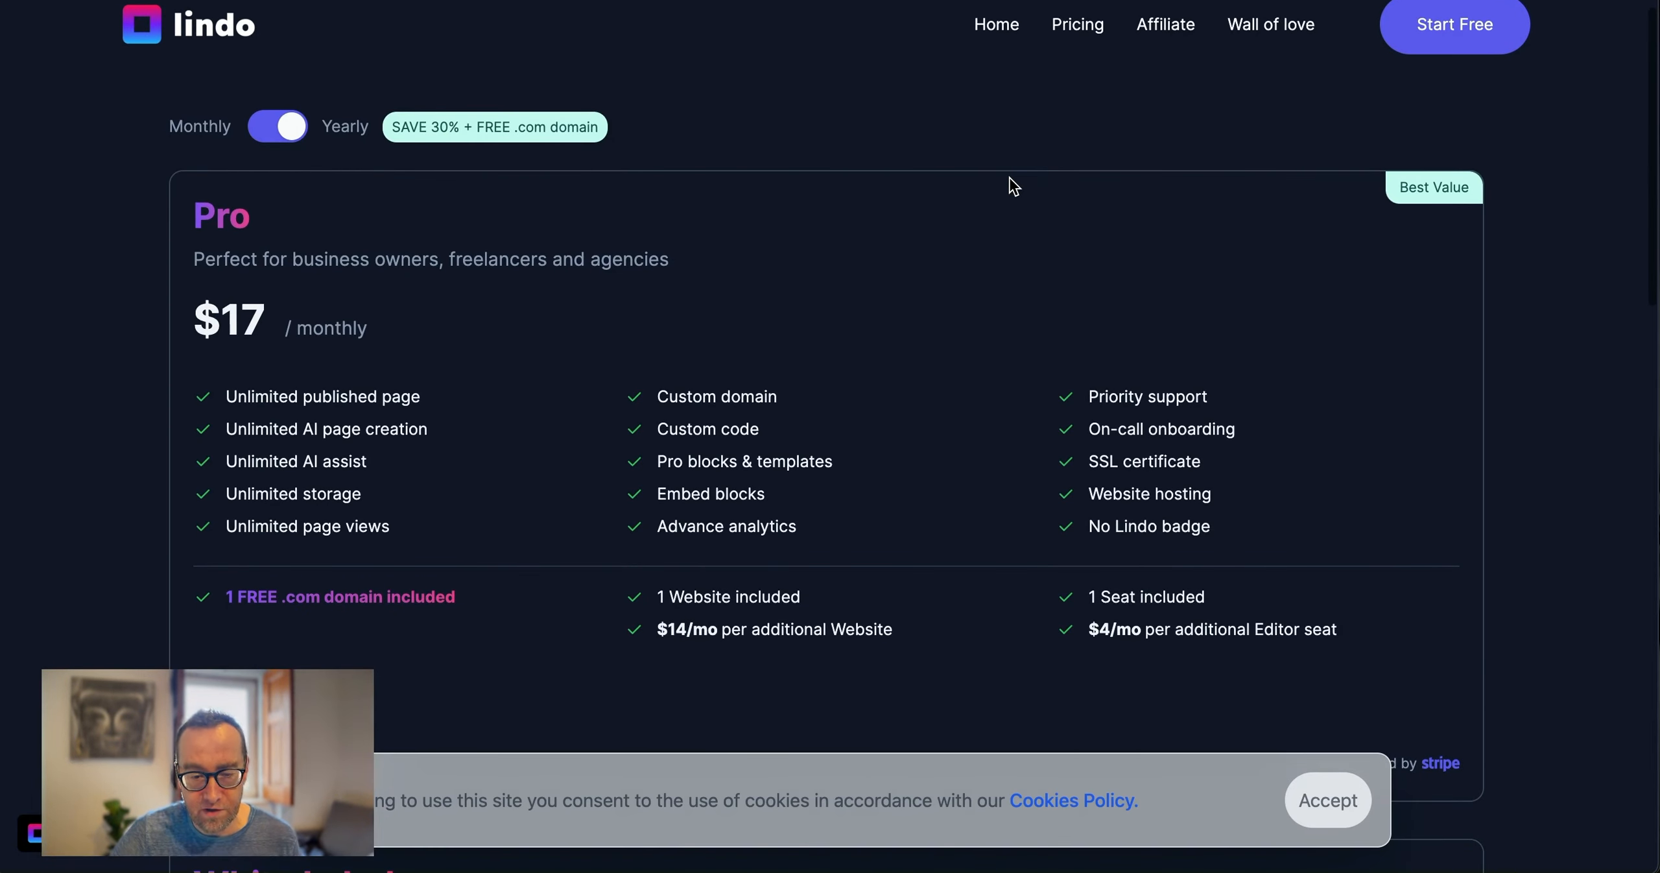
{"action": "scroll", "scroll_direction": "down", "scroll_amount": 3}
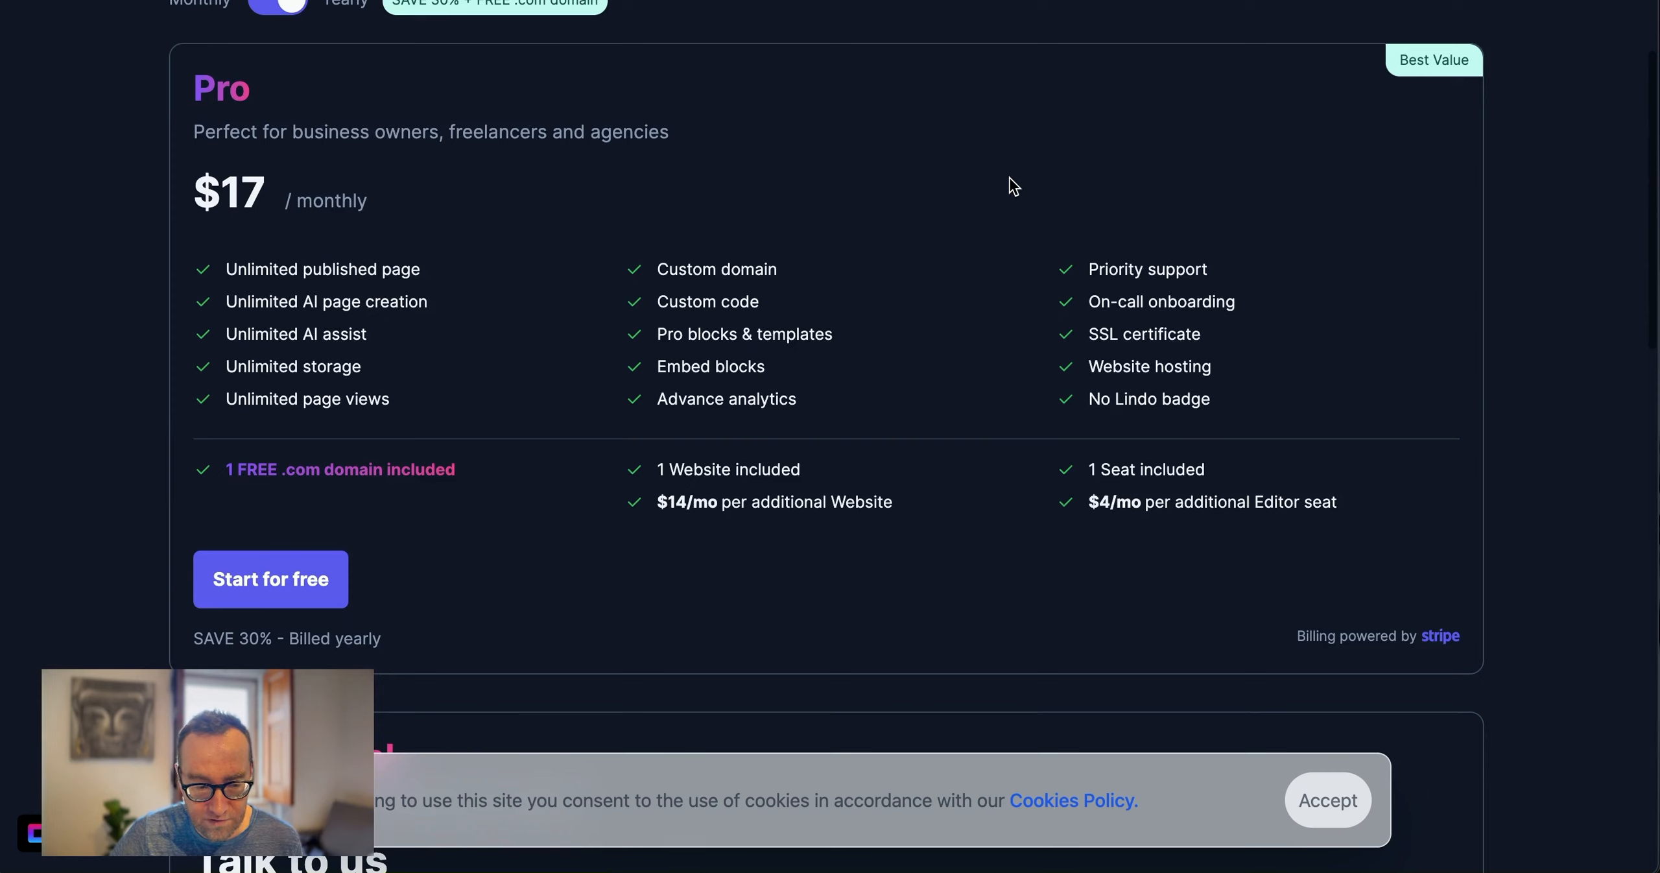
{"action": "mouse_move", "coordinate": [363, 232]}
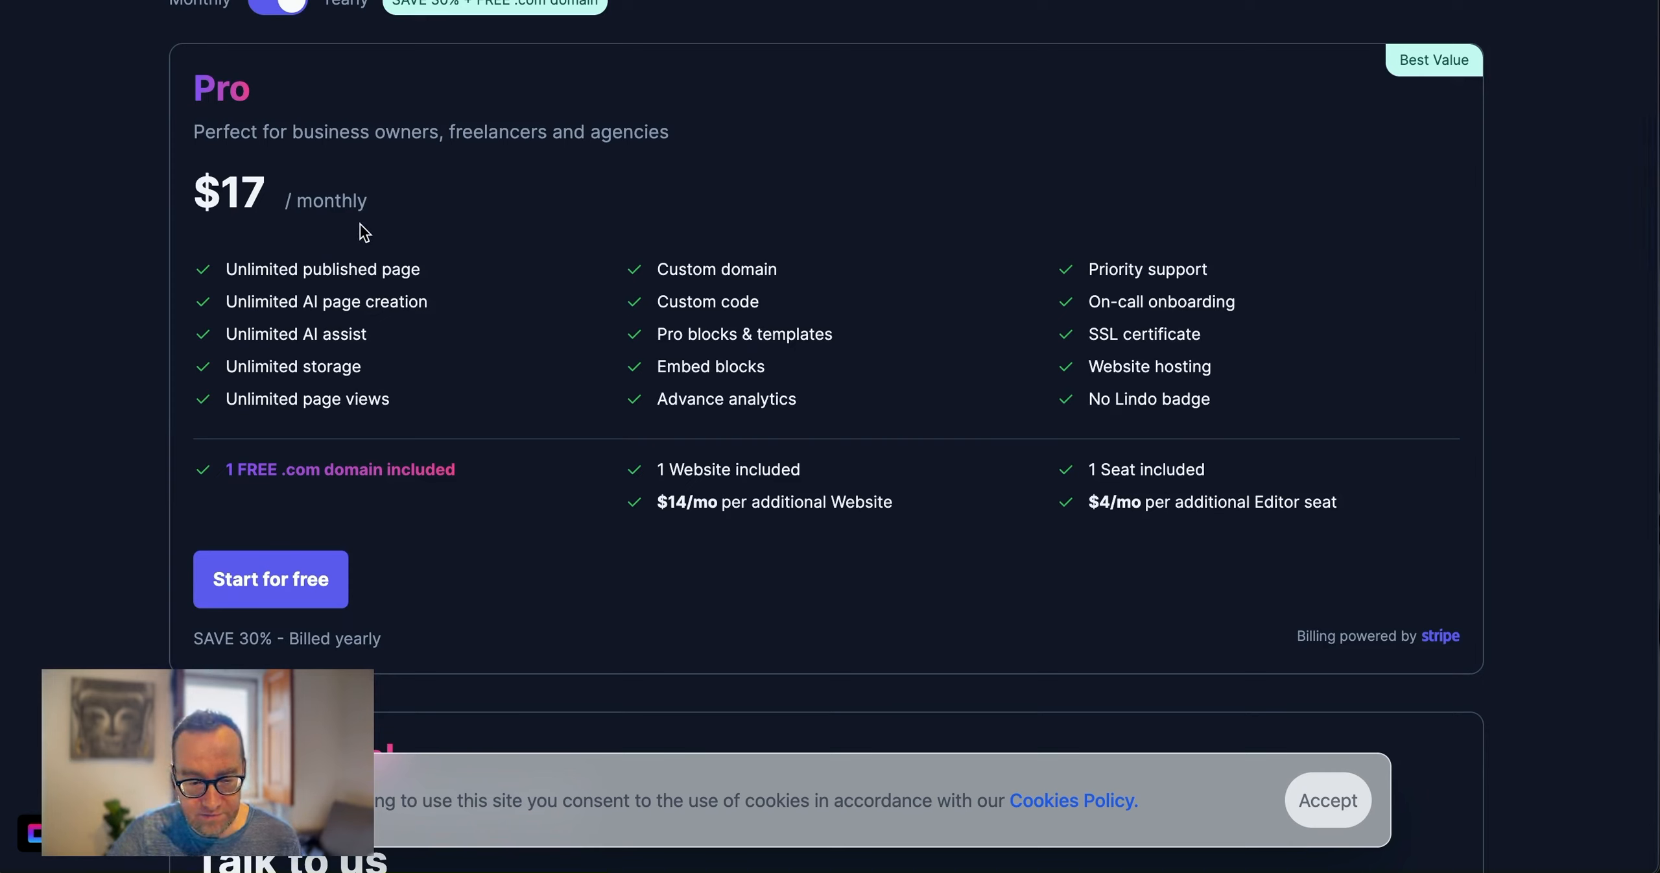
{"action": "mouse_move", "coordinate": [289, 471]}
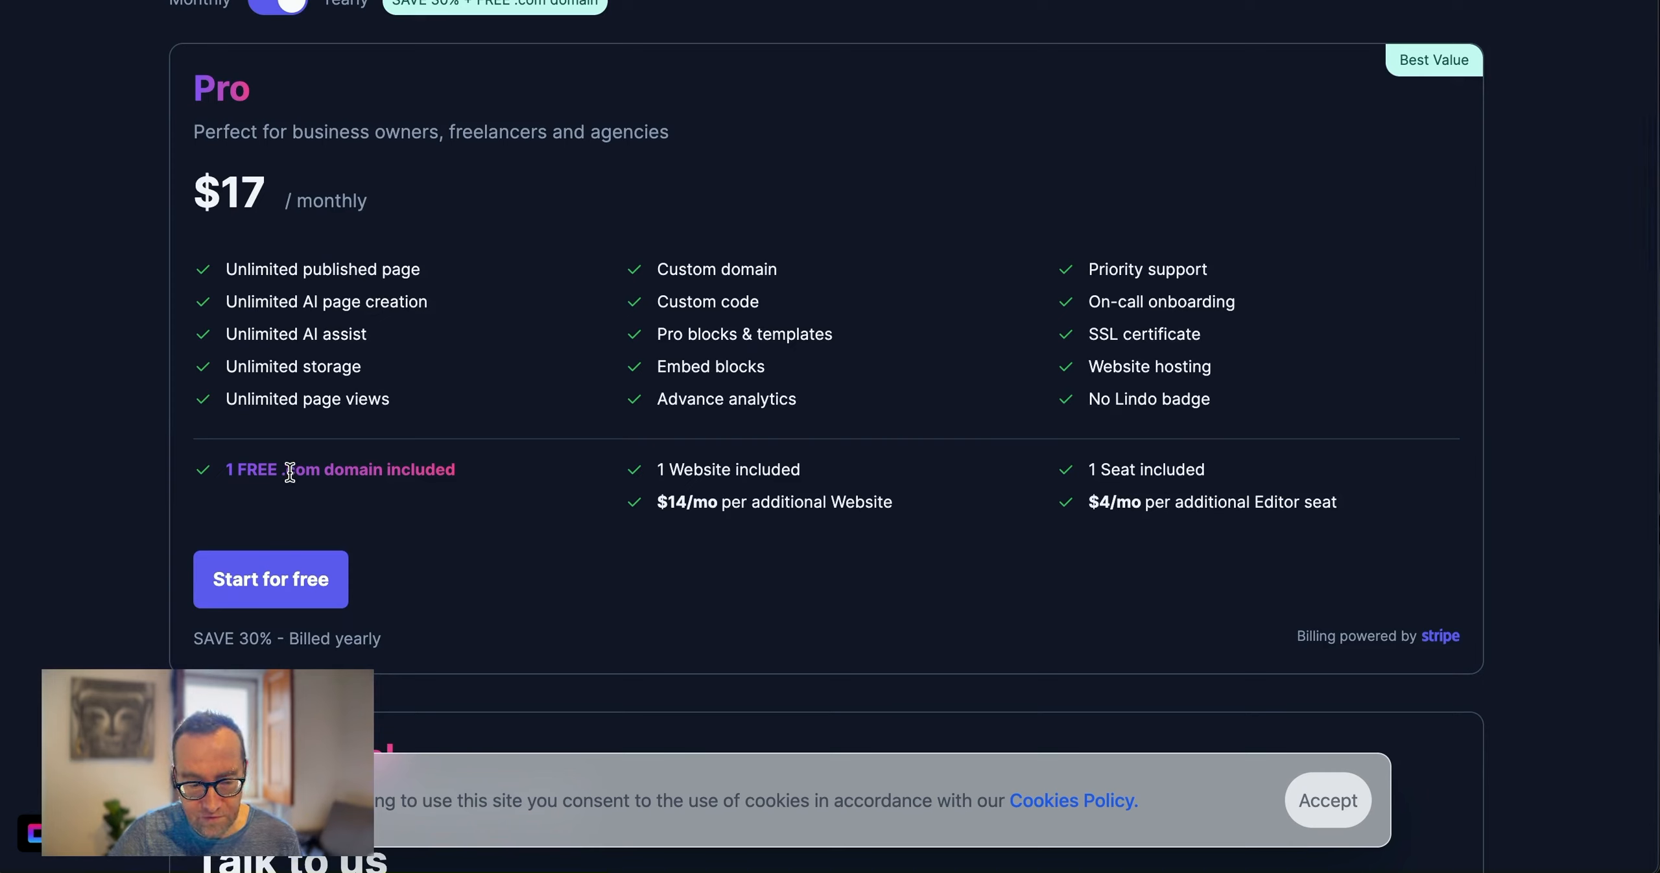
{"action": "mouse_move", "coordinate": [401, 360]}
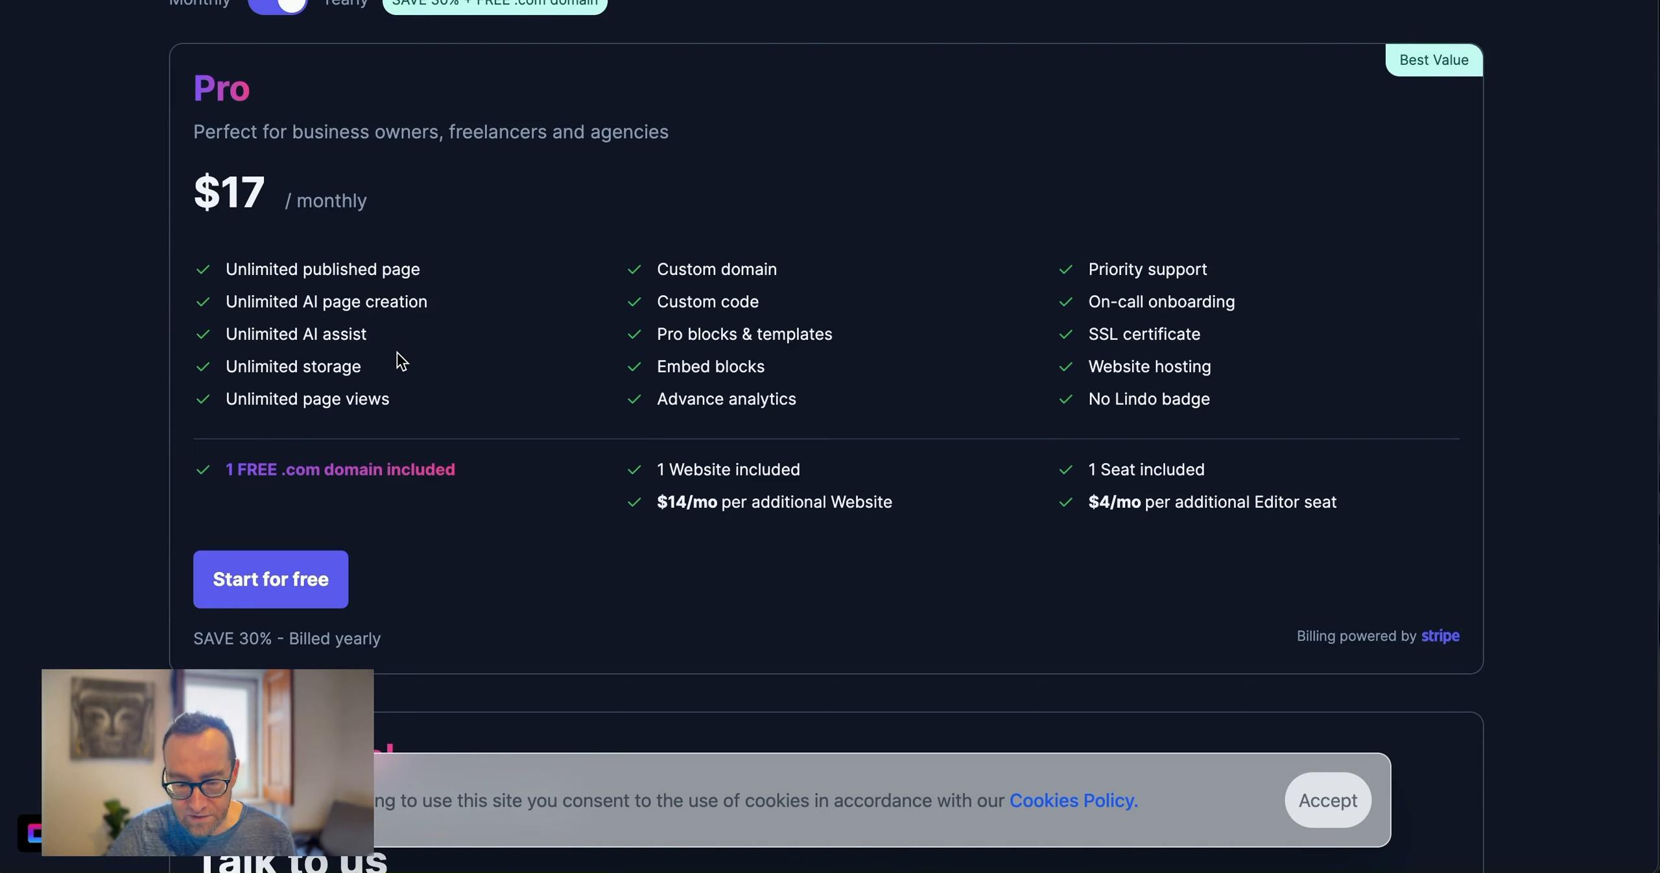
{"action": "scroll", "scroll_direction": "down", "scroll_amount": 3}
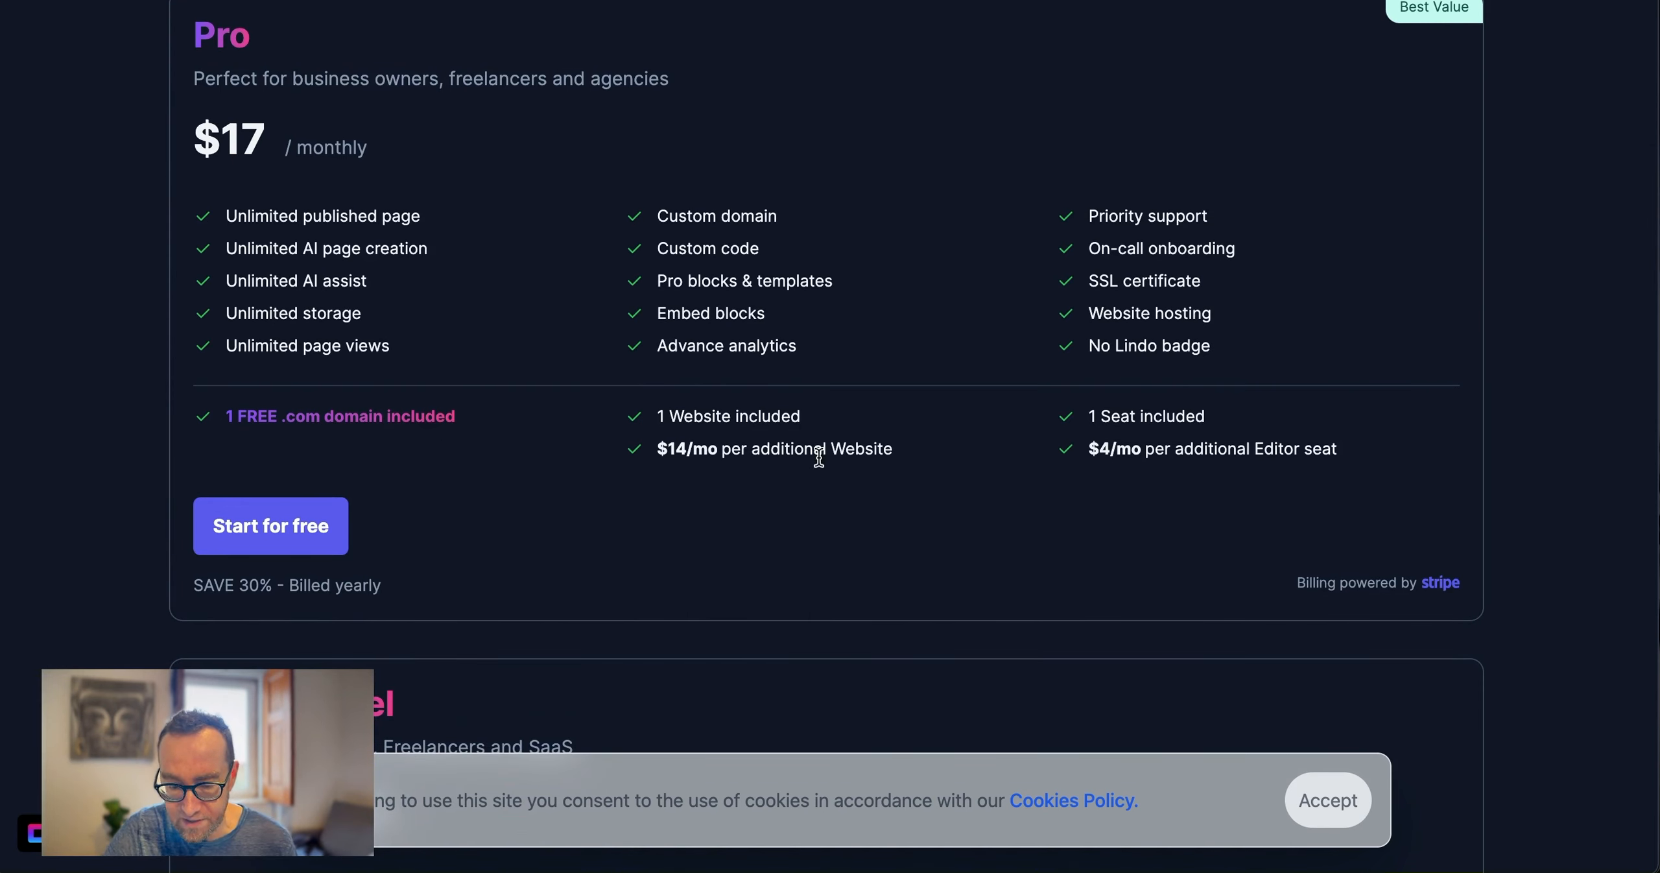
{"action": "mouse_move", "coordinate": [952, 460]}
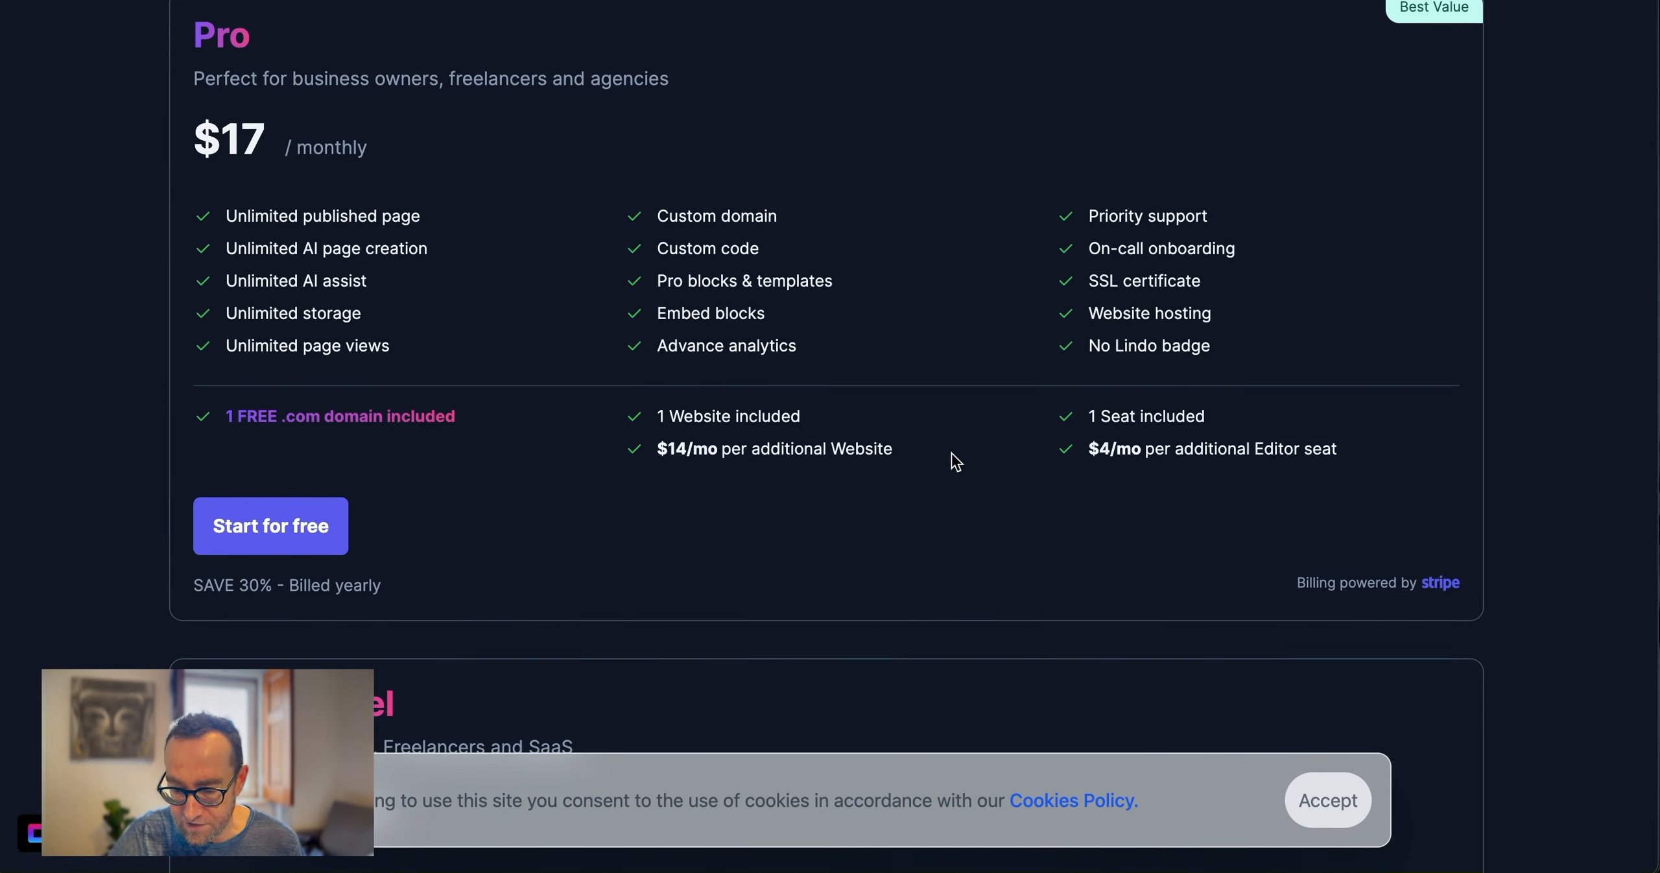
{"action": "scroll", "scroll_direction": "down", "scroll_amount": 3}
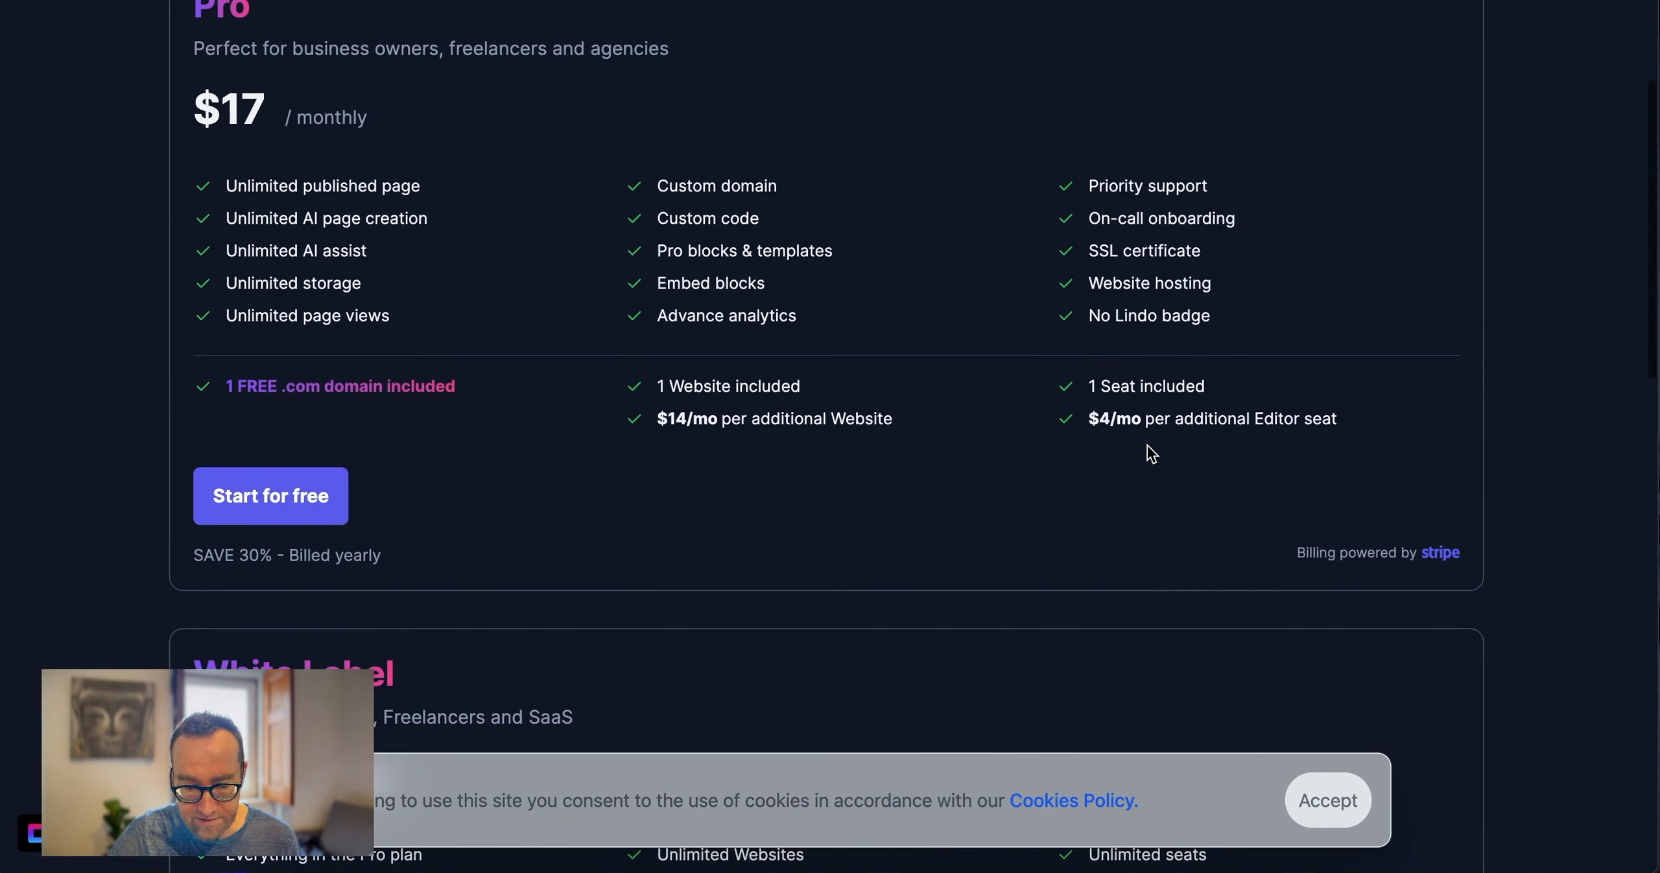
Switch the Lindo plans to monthly billing, showing Pro at $25 per month
{"action": "scroll", "scroll_direction": "up", "scroll_amount": 3}
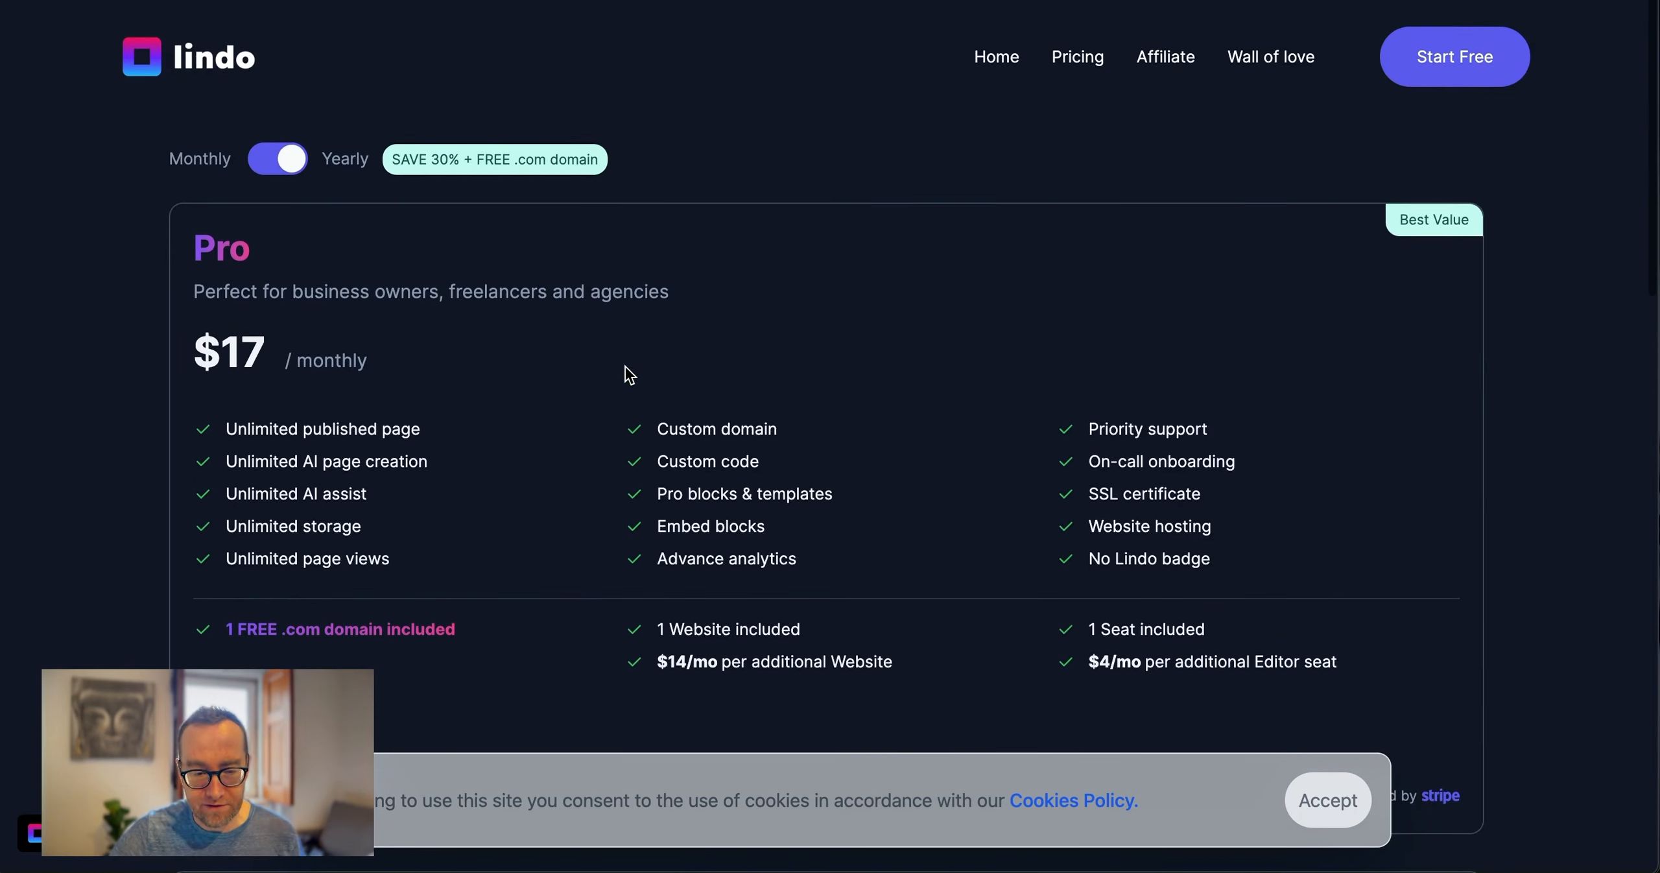
{"action": "scroll", "scroll_direction": "down", "scroll_amount": 3}
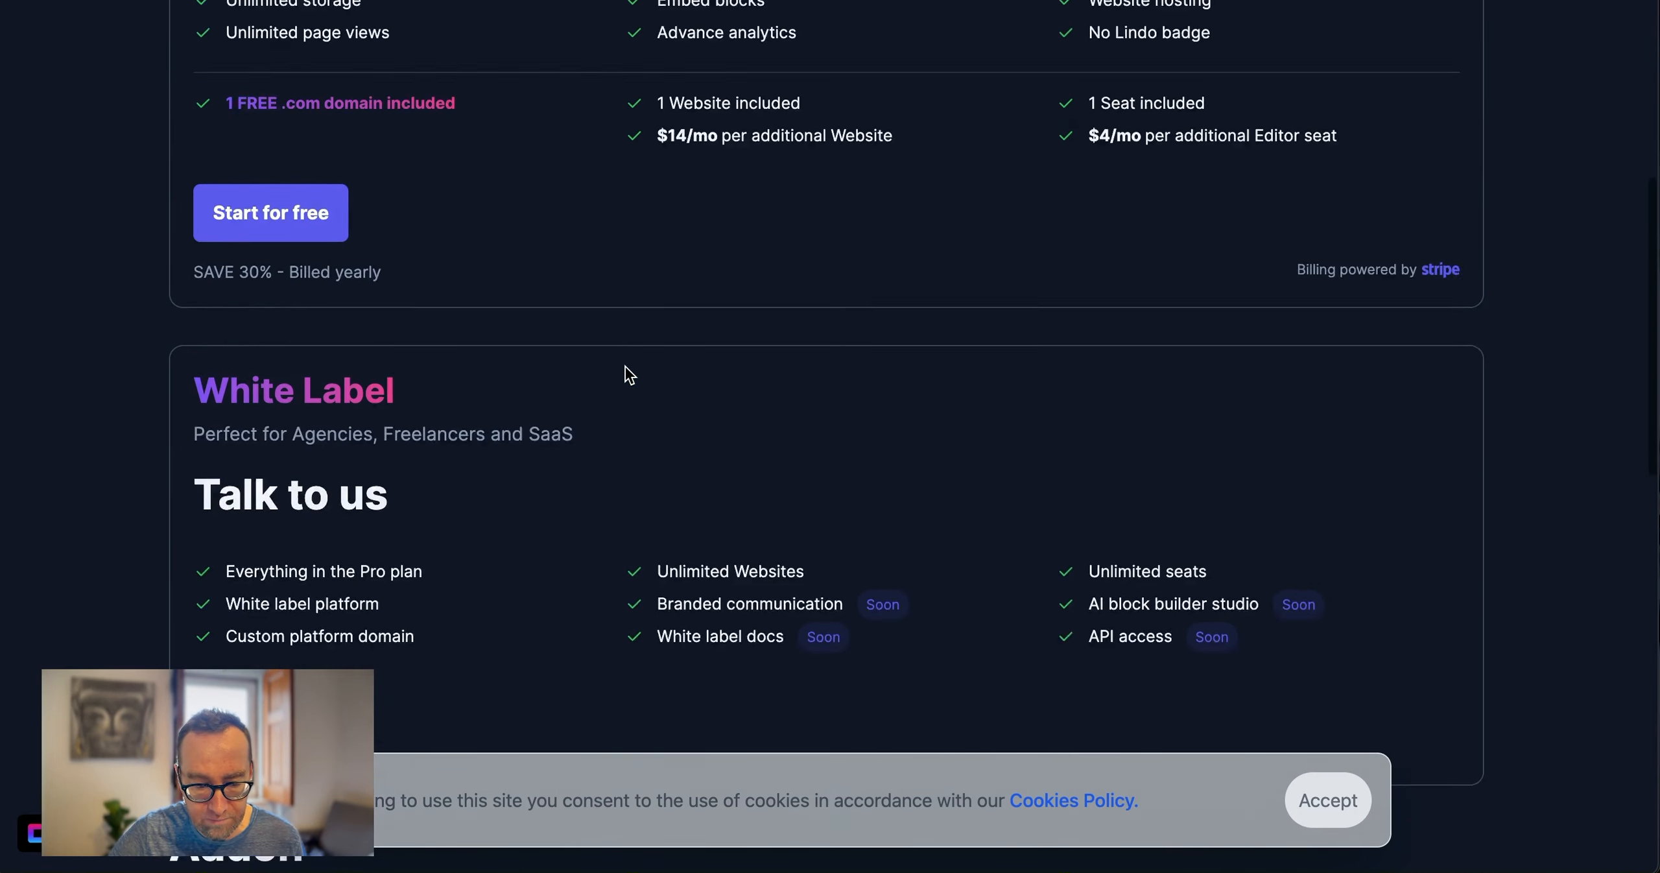
{"action": "scroll", "scroll_direction": "up", "scroll_amount": 3}
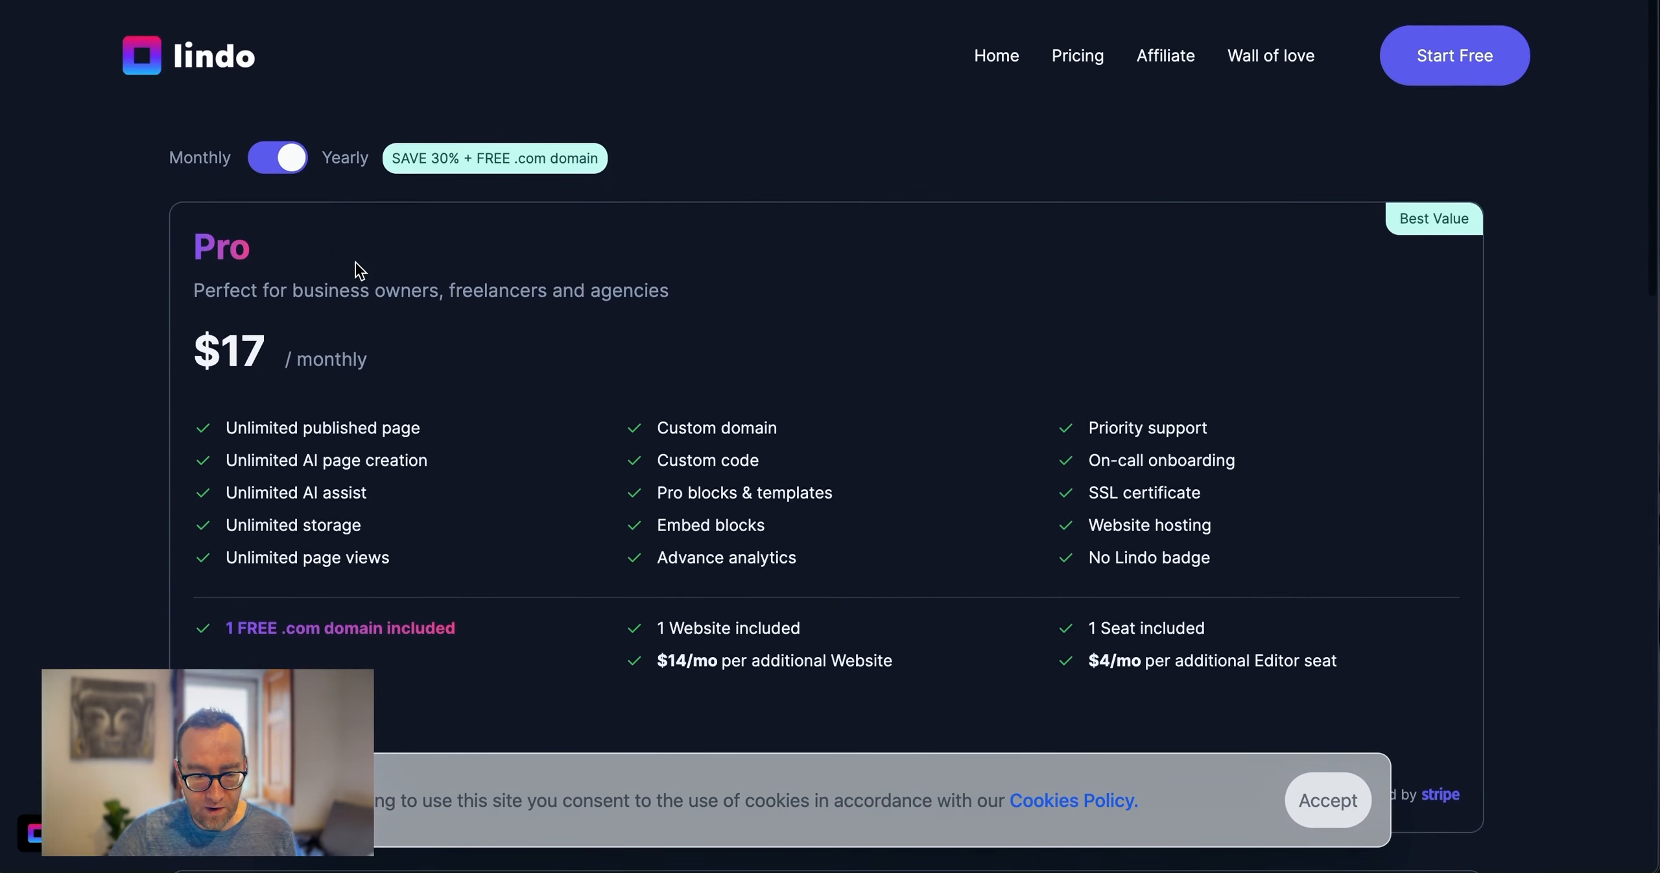
{"action": "left_click", "coordinate": [278, 157]}
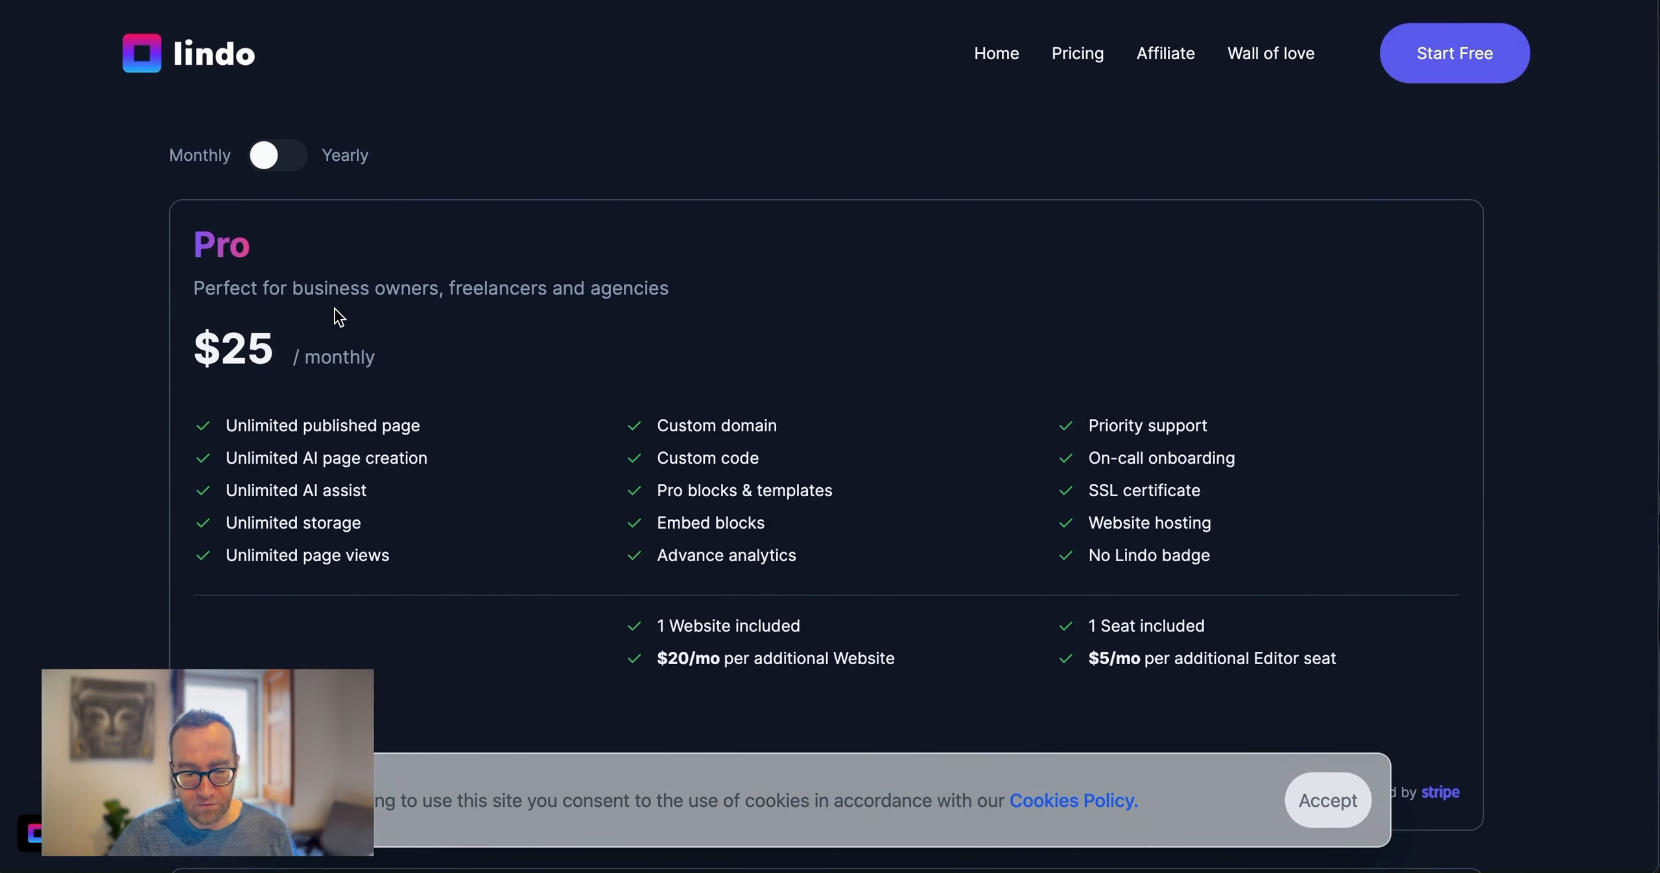
{"action": "scroll", "scroll_direction": "down", "scroll_amount": 3}
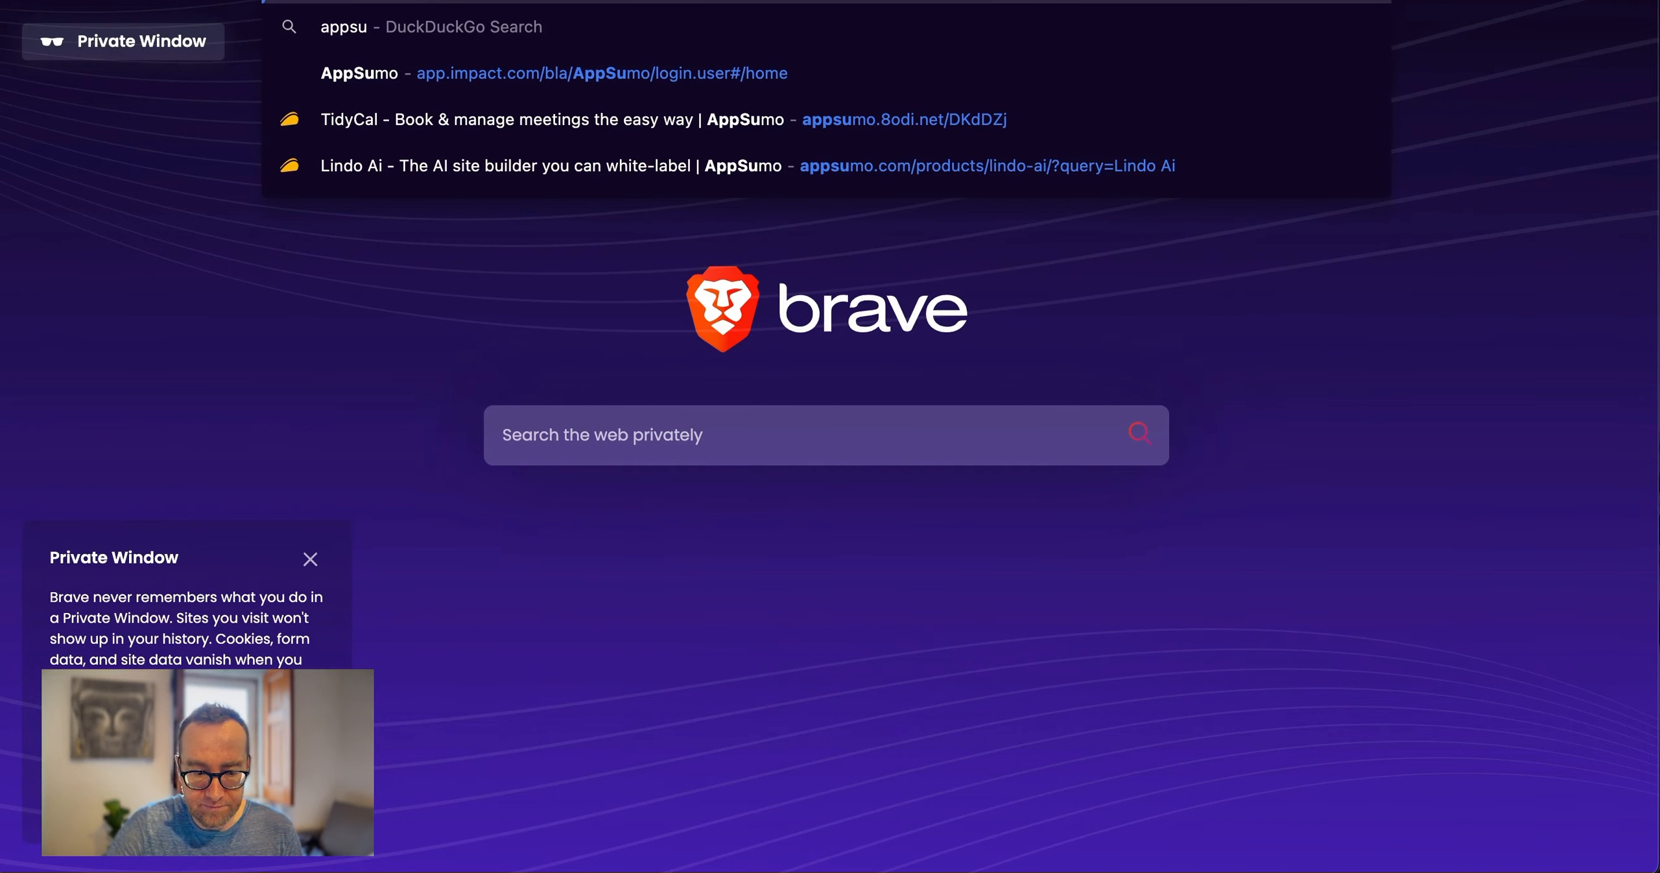
{"action": "mouse_move", "coordinate": [473, 160]}
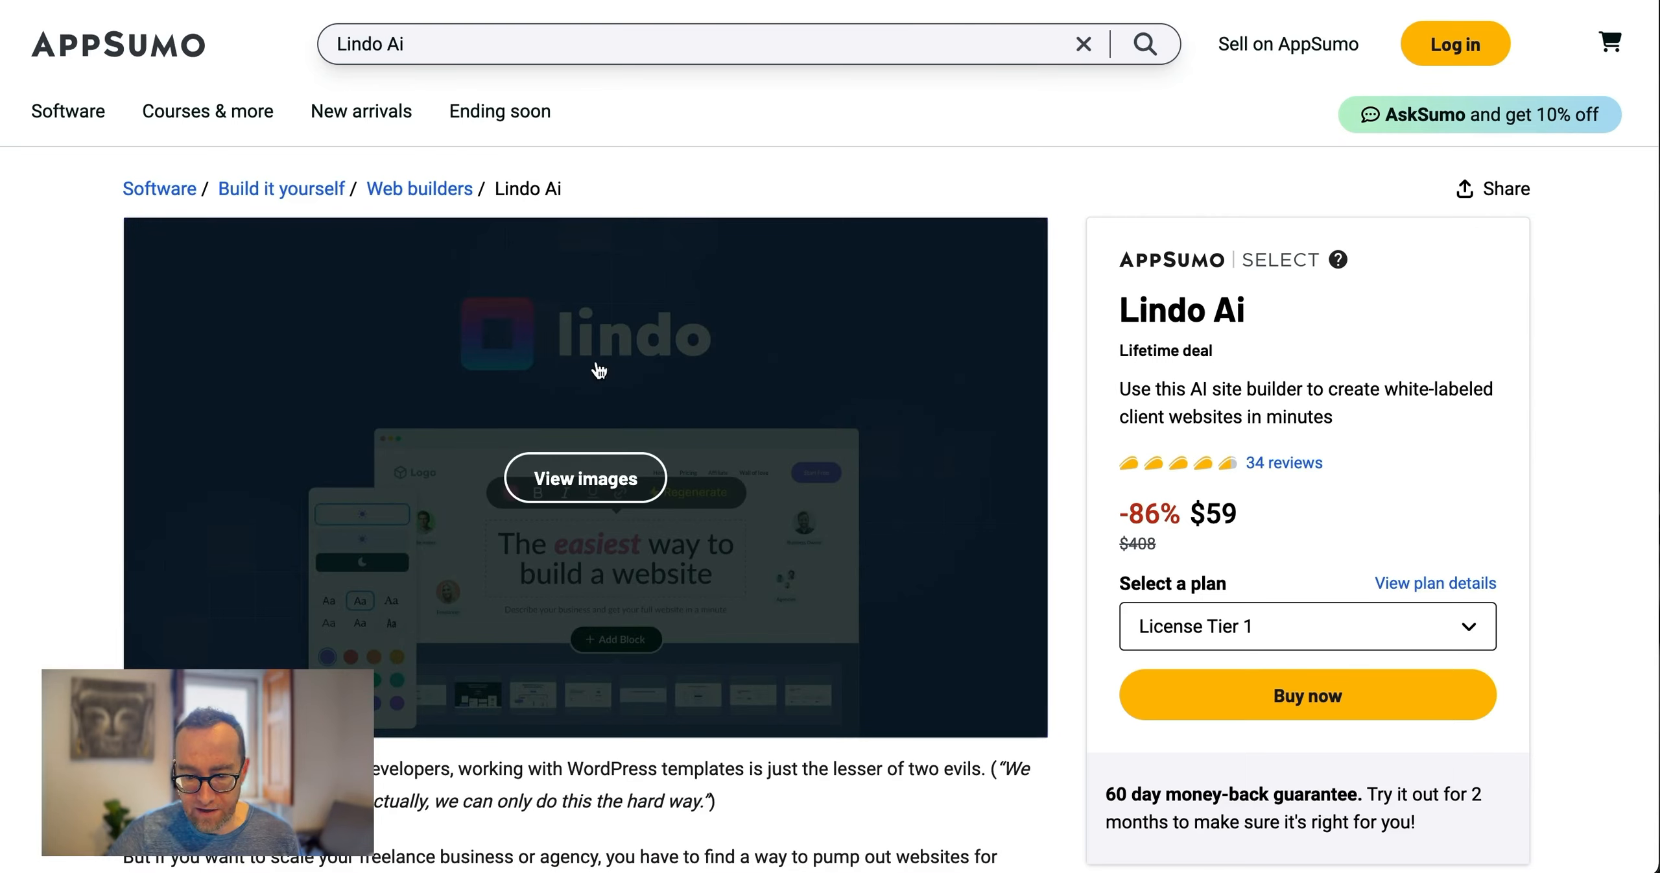
Scroll down the AppSumo Lindo Ai lifetime deal overview with its $59, $159 and $309 tiers
{"action": "scroll", "scroll_direction": "down", "scroll_amount": 3}
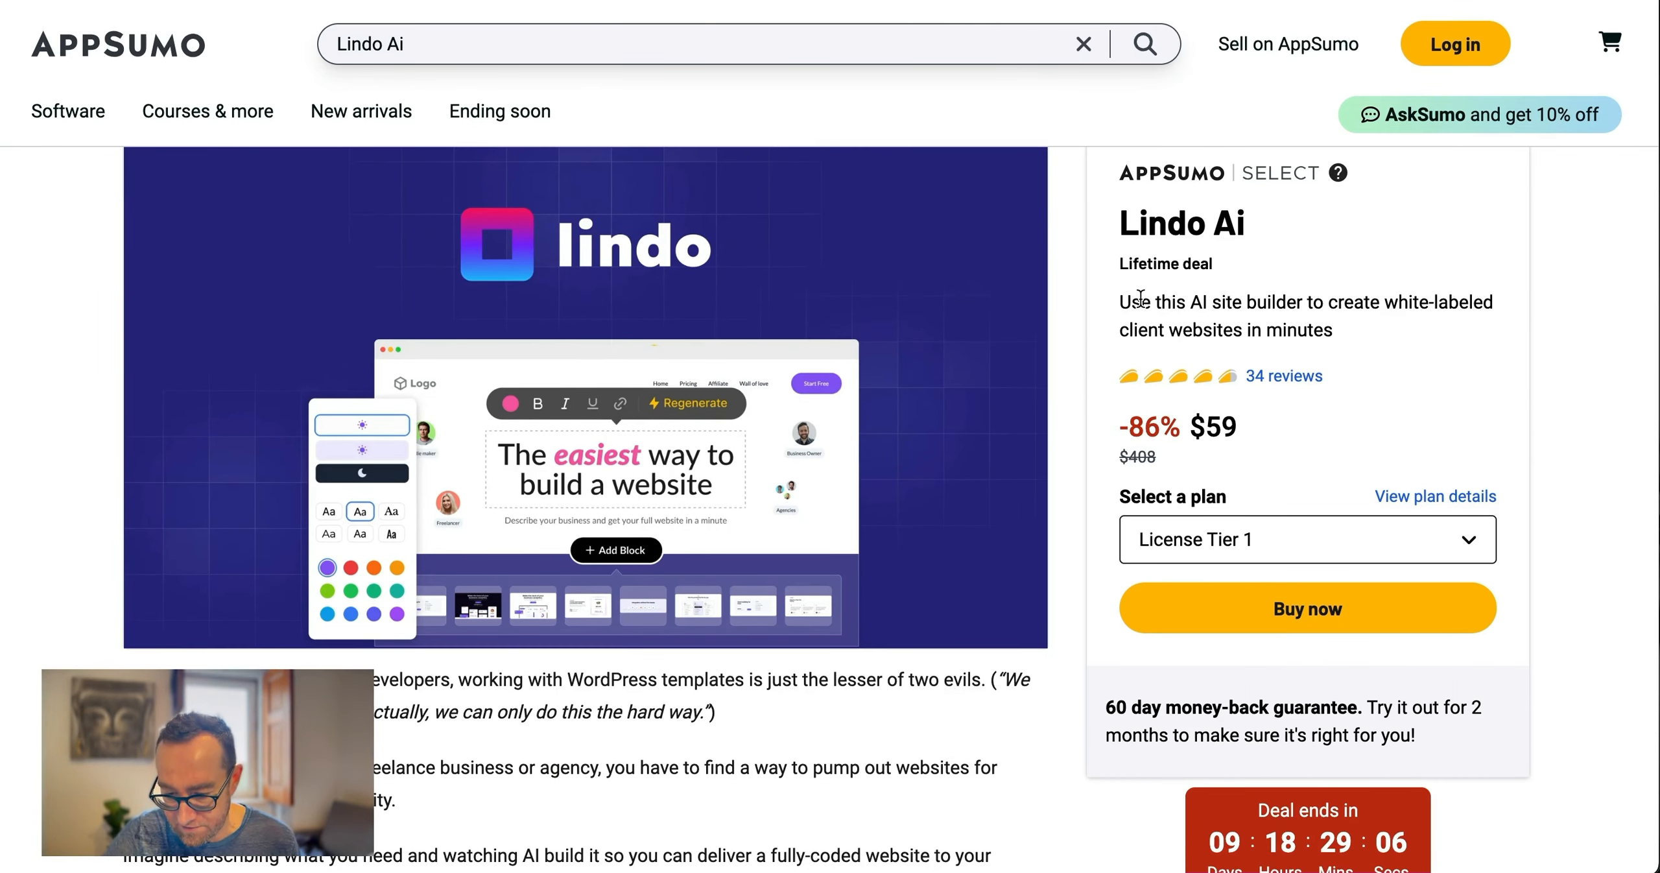
{"action": "scroll", "scroll_direction": "down", "scroll_amount": 3}
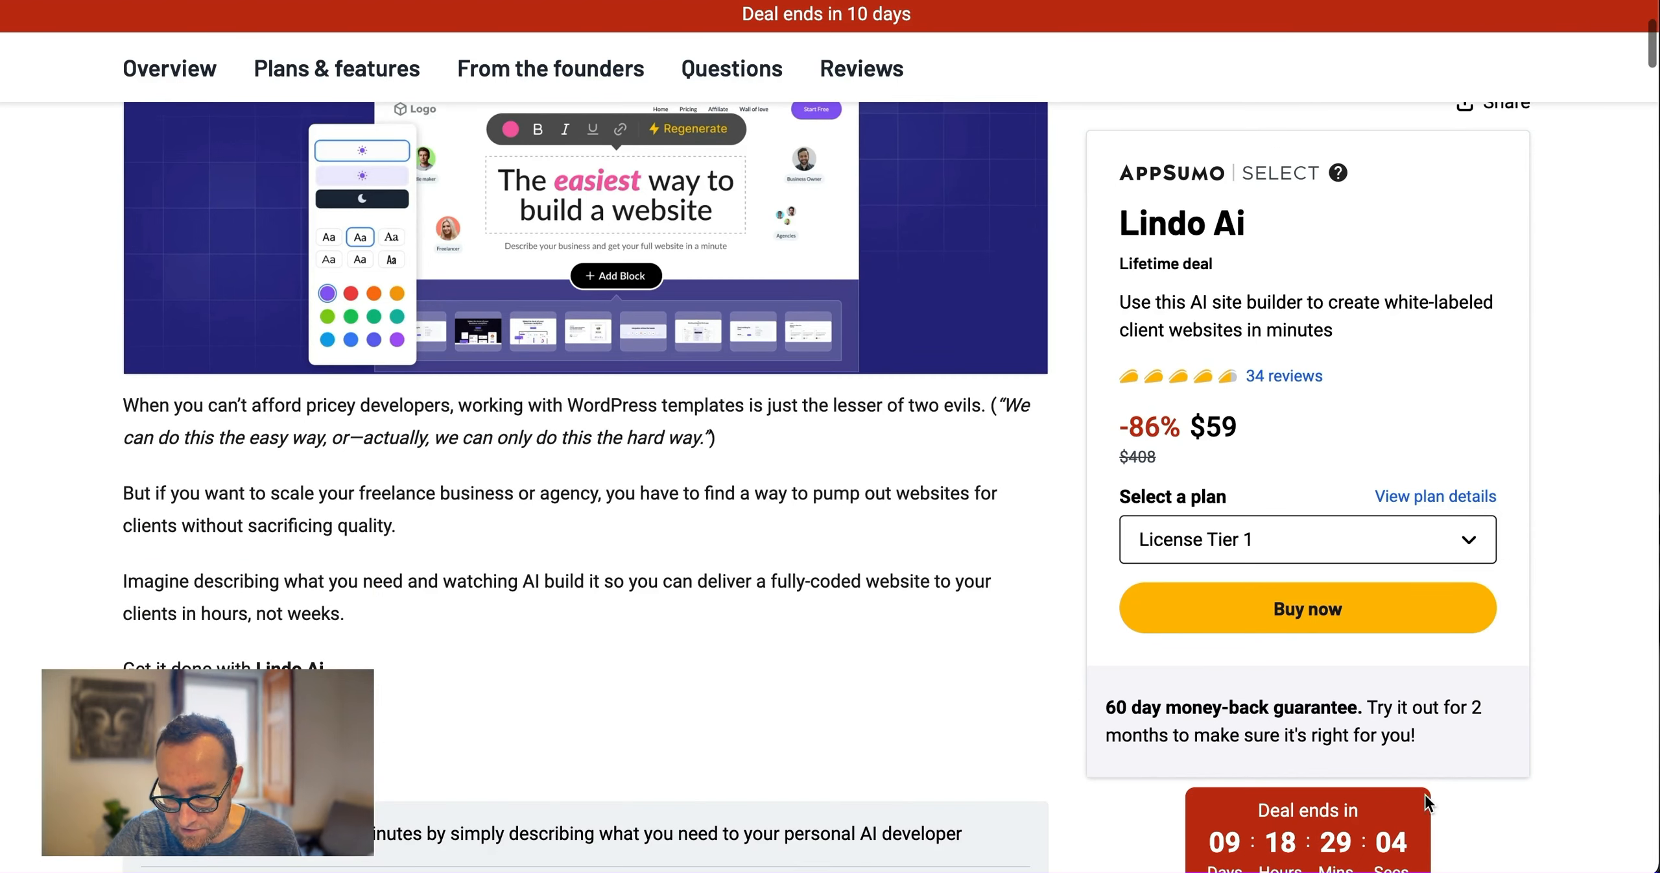
{"action": "scroll", "scroll_direction": "down", "scroll_amount": 3}
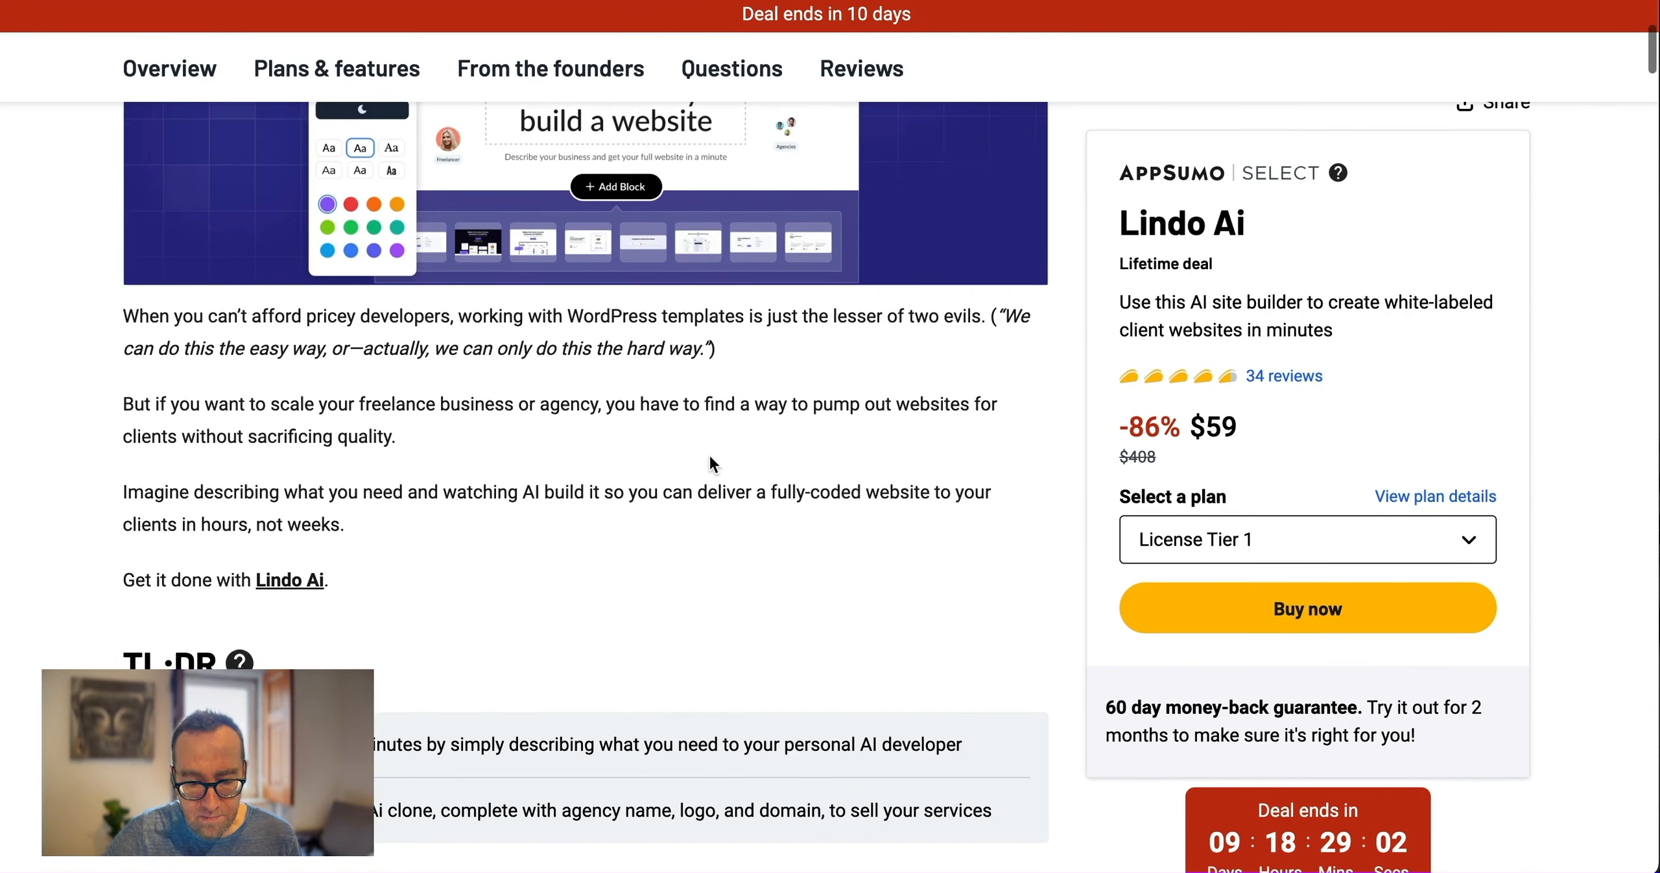
{"action": "scroll", "scroll_direction": "down", "scroll_amount": 3}
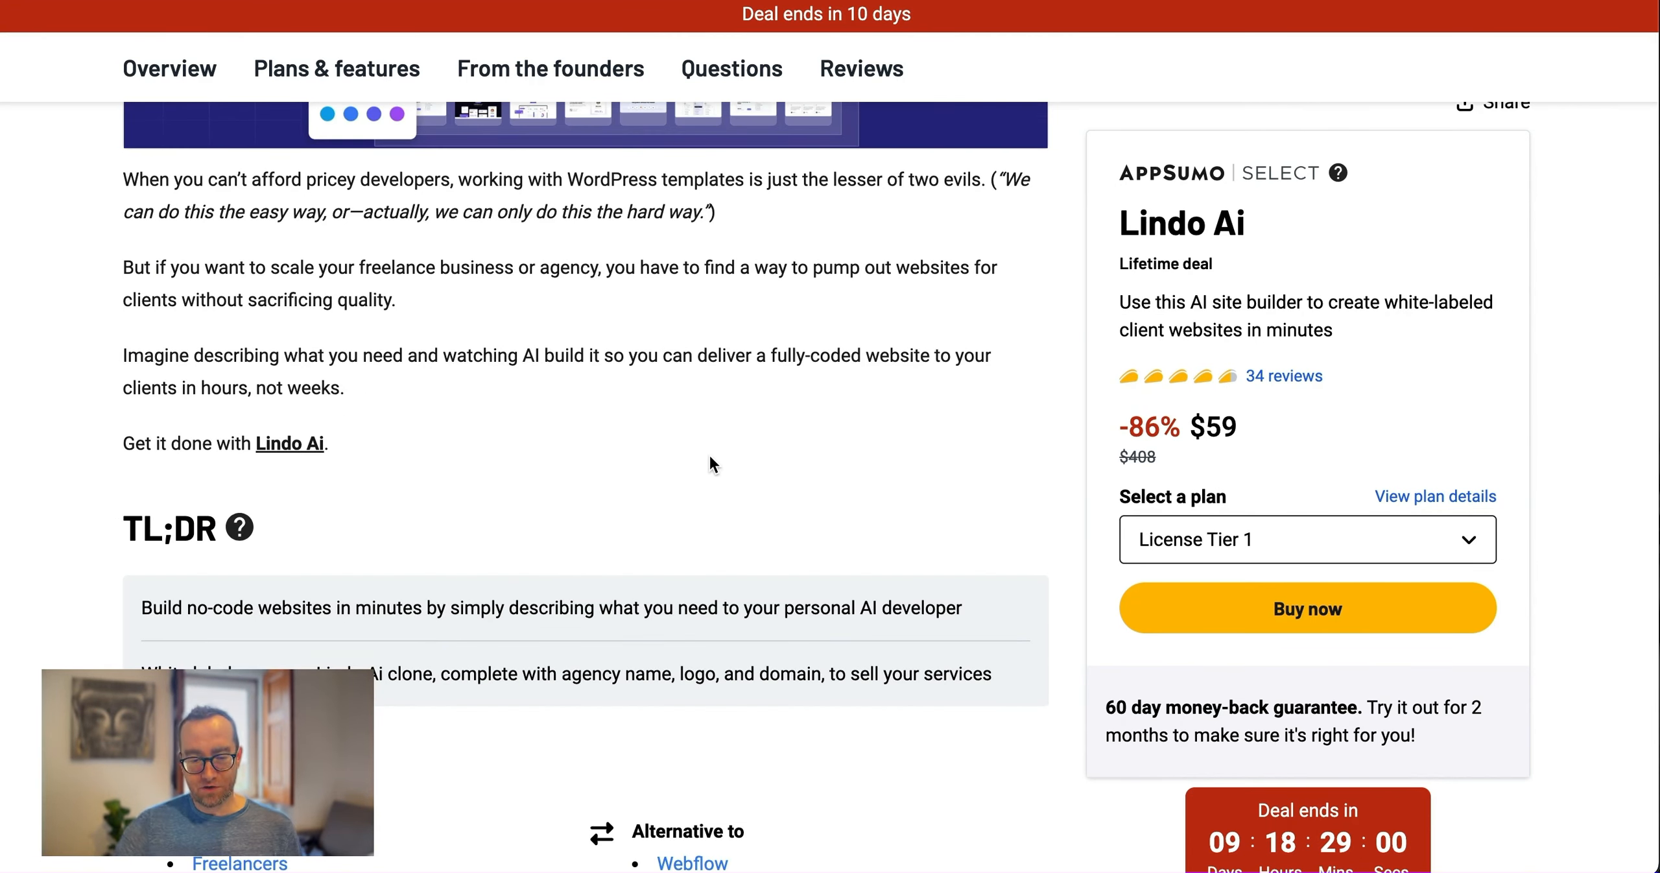
{"action": "scroll", "scroll_direction": "down", "scroll_amount": 3}
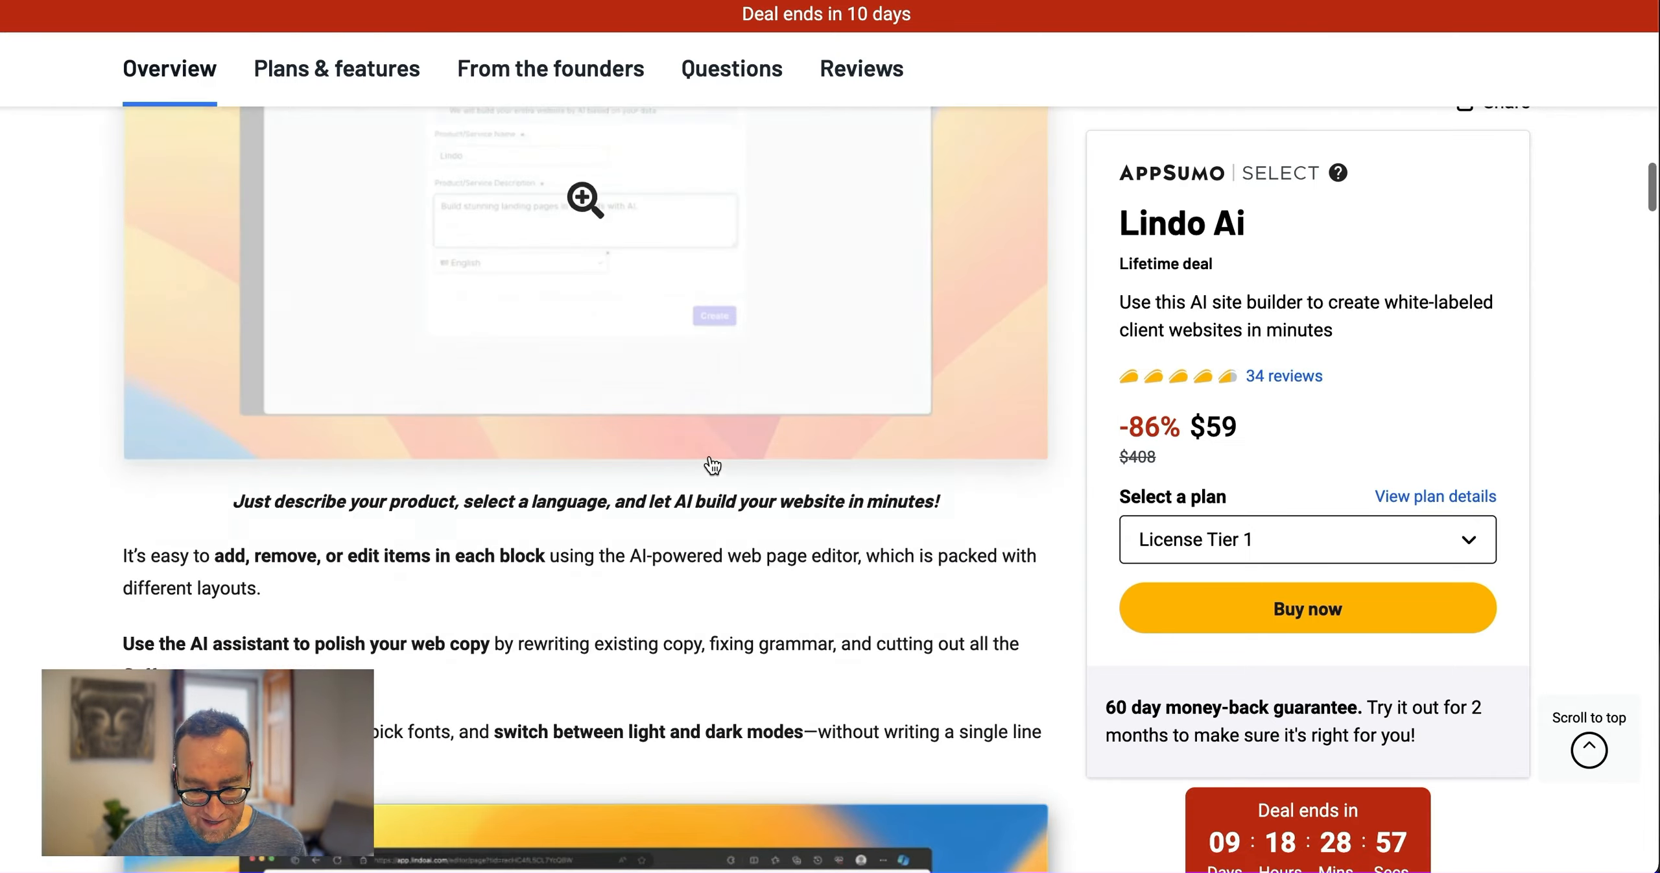
{"action": "scroll", "scroll_direction": "down", "scroll_amount": 3}
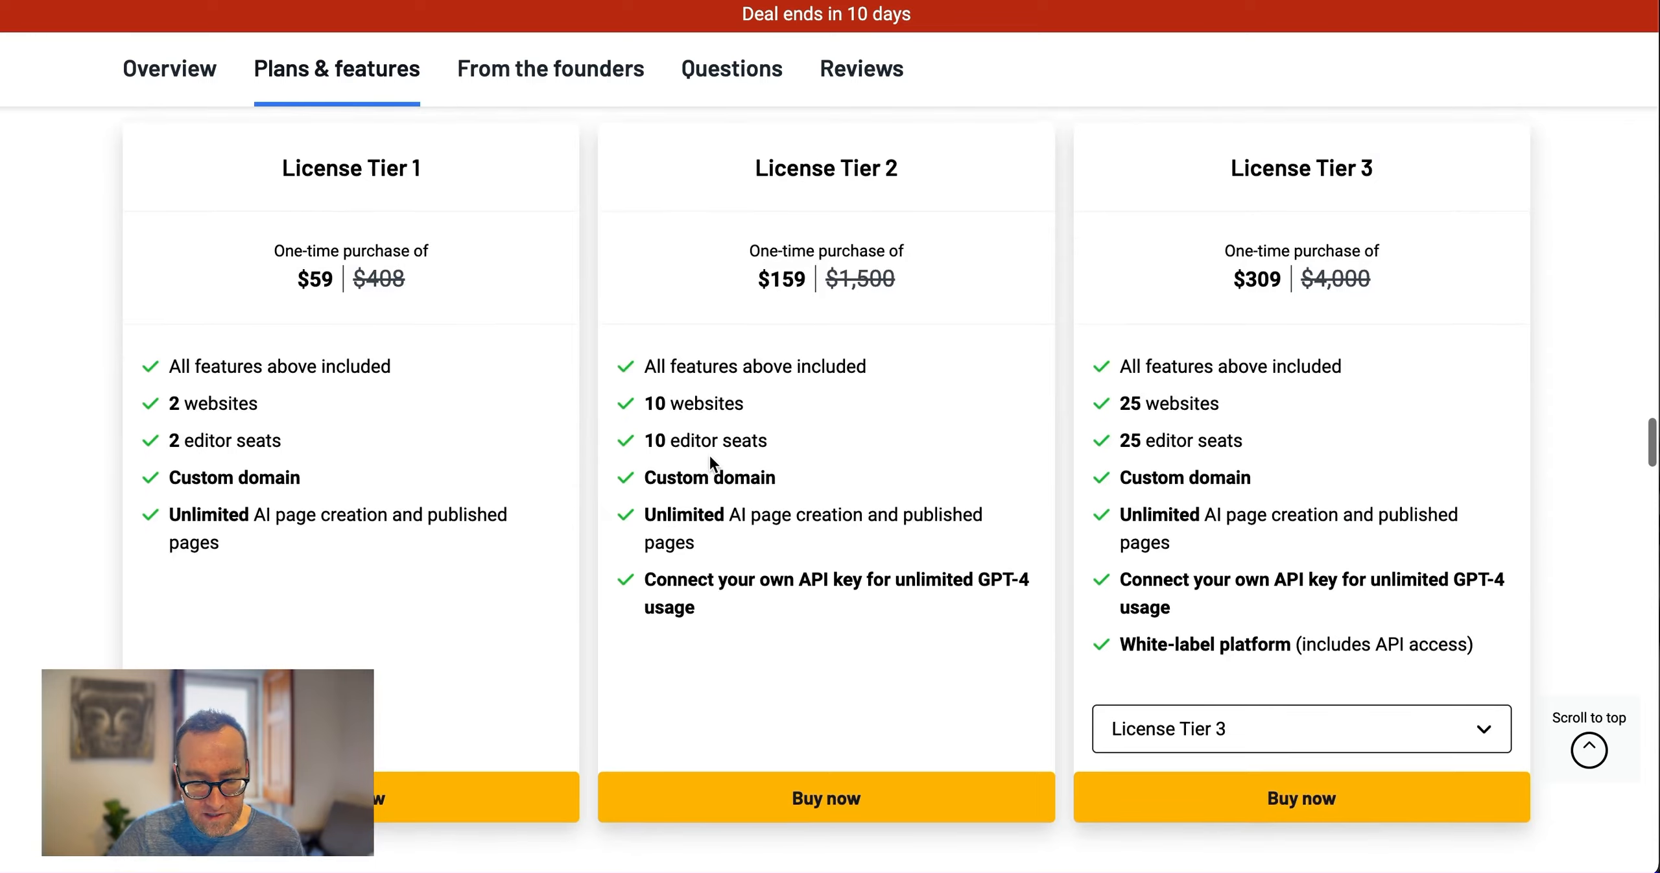
Scroll through the License Tier 1–3 cards comparing prices, website counts (2, 10, 25) and editor seats
{"action": "scroll", "scroll_direction": "down", "scroll_amount": 3}
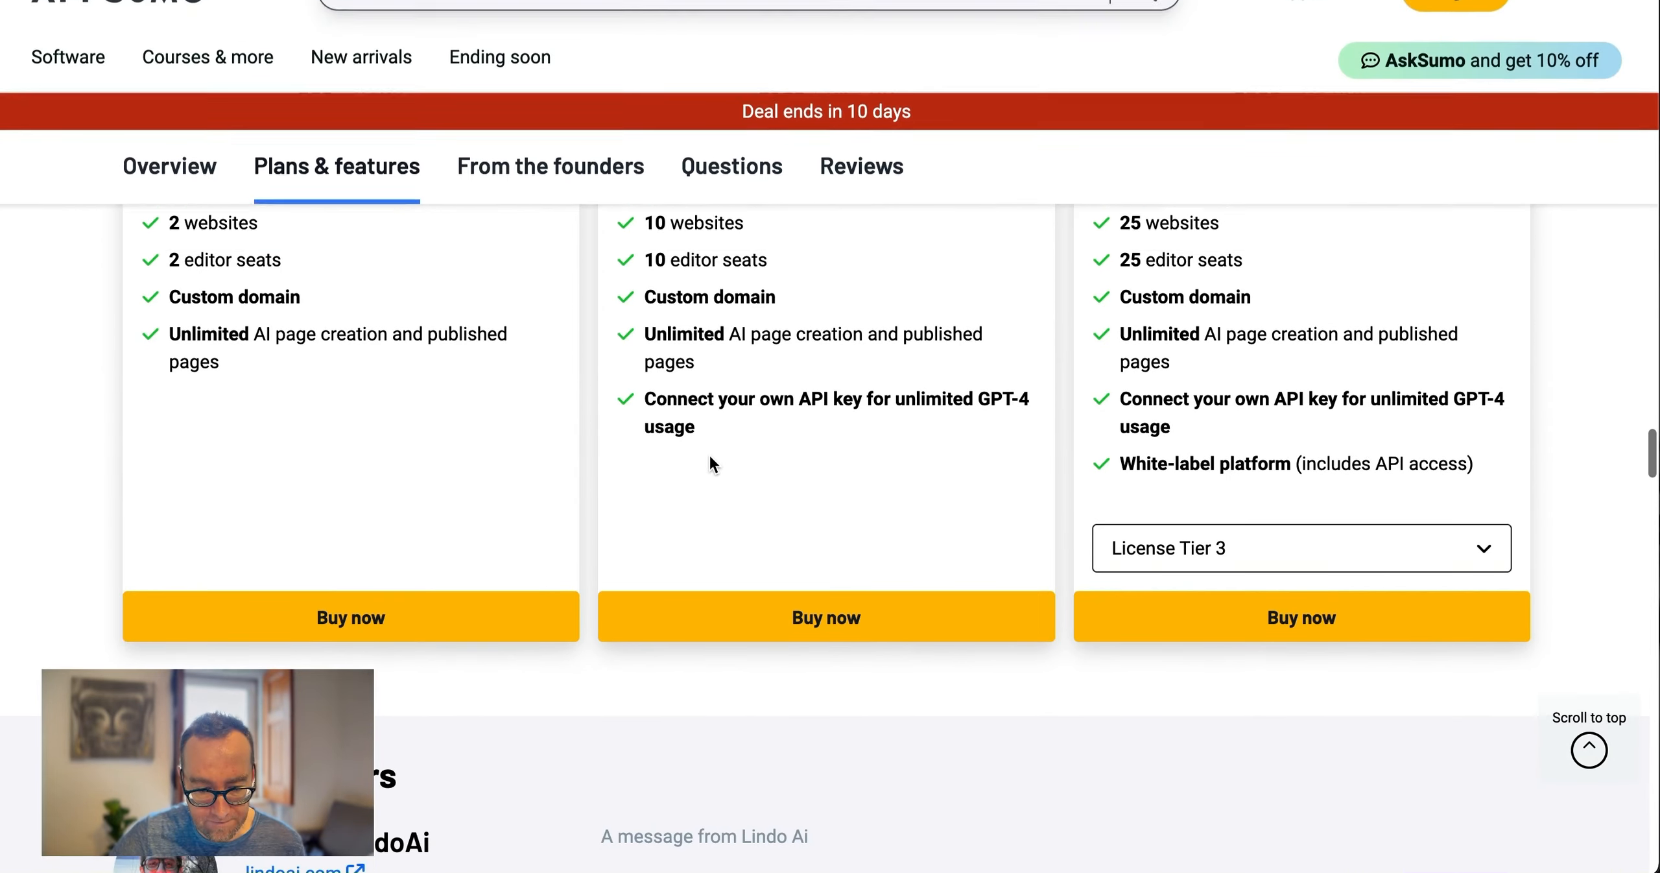
{"action": "scroll", "scroll_direction": "up", "scroll_amount": 3}
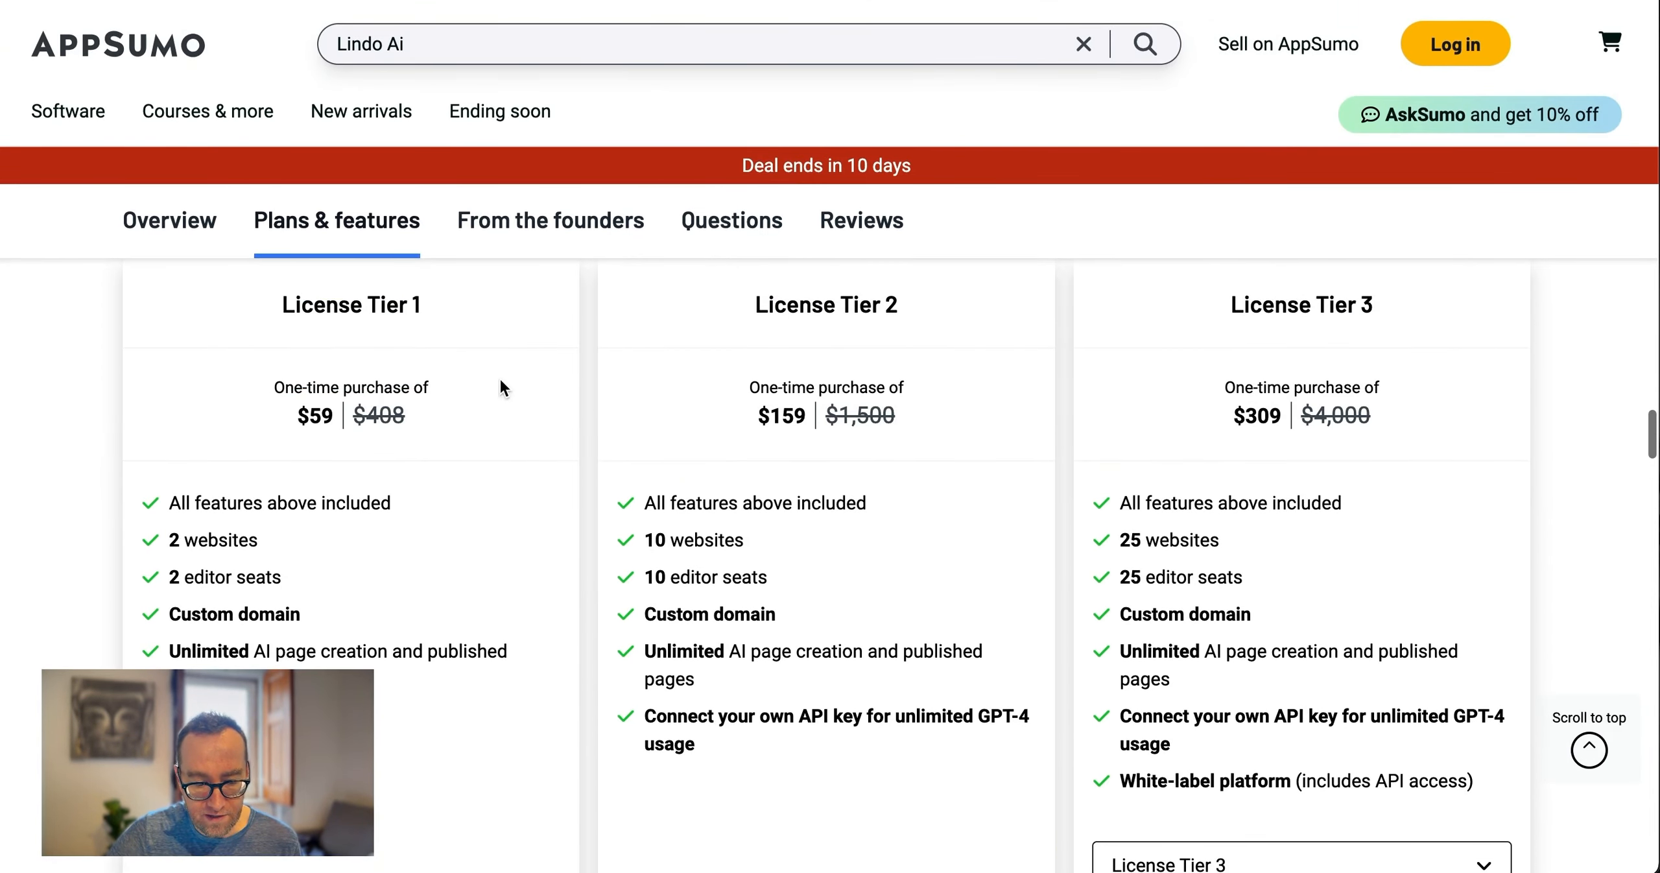
{"action": "scroll", "scroll_direction": "down", "scroll_amount": 3}
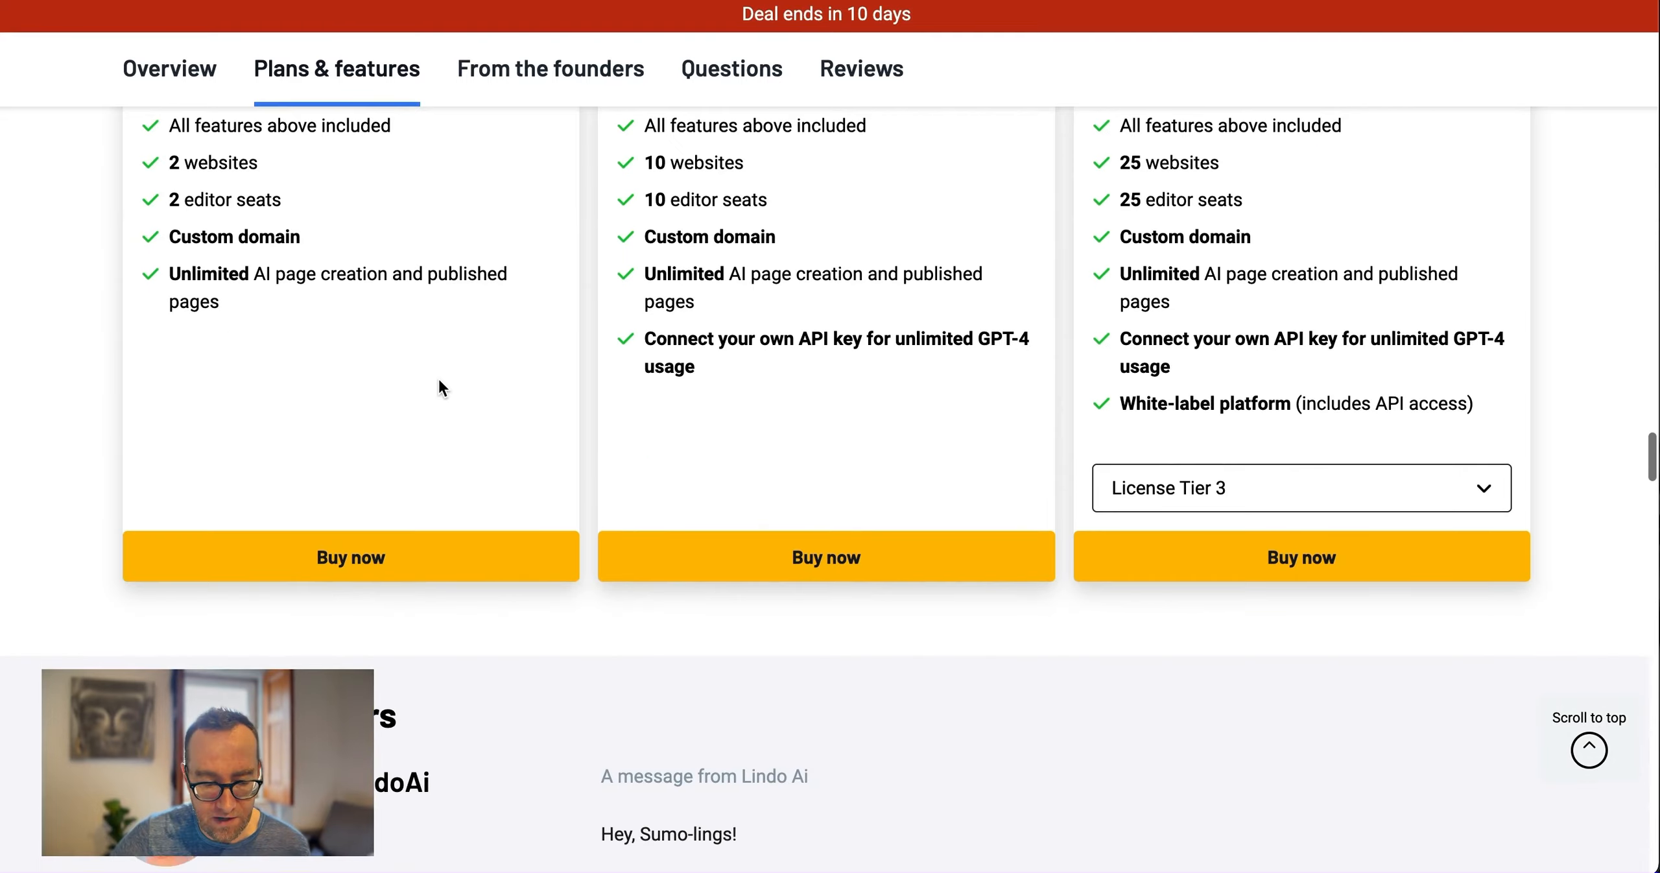
{"action": "scroll", "scroll_direction": "down", "scroll_amount": 3}
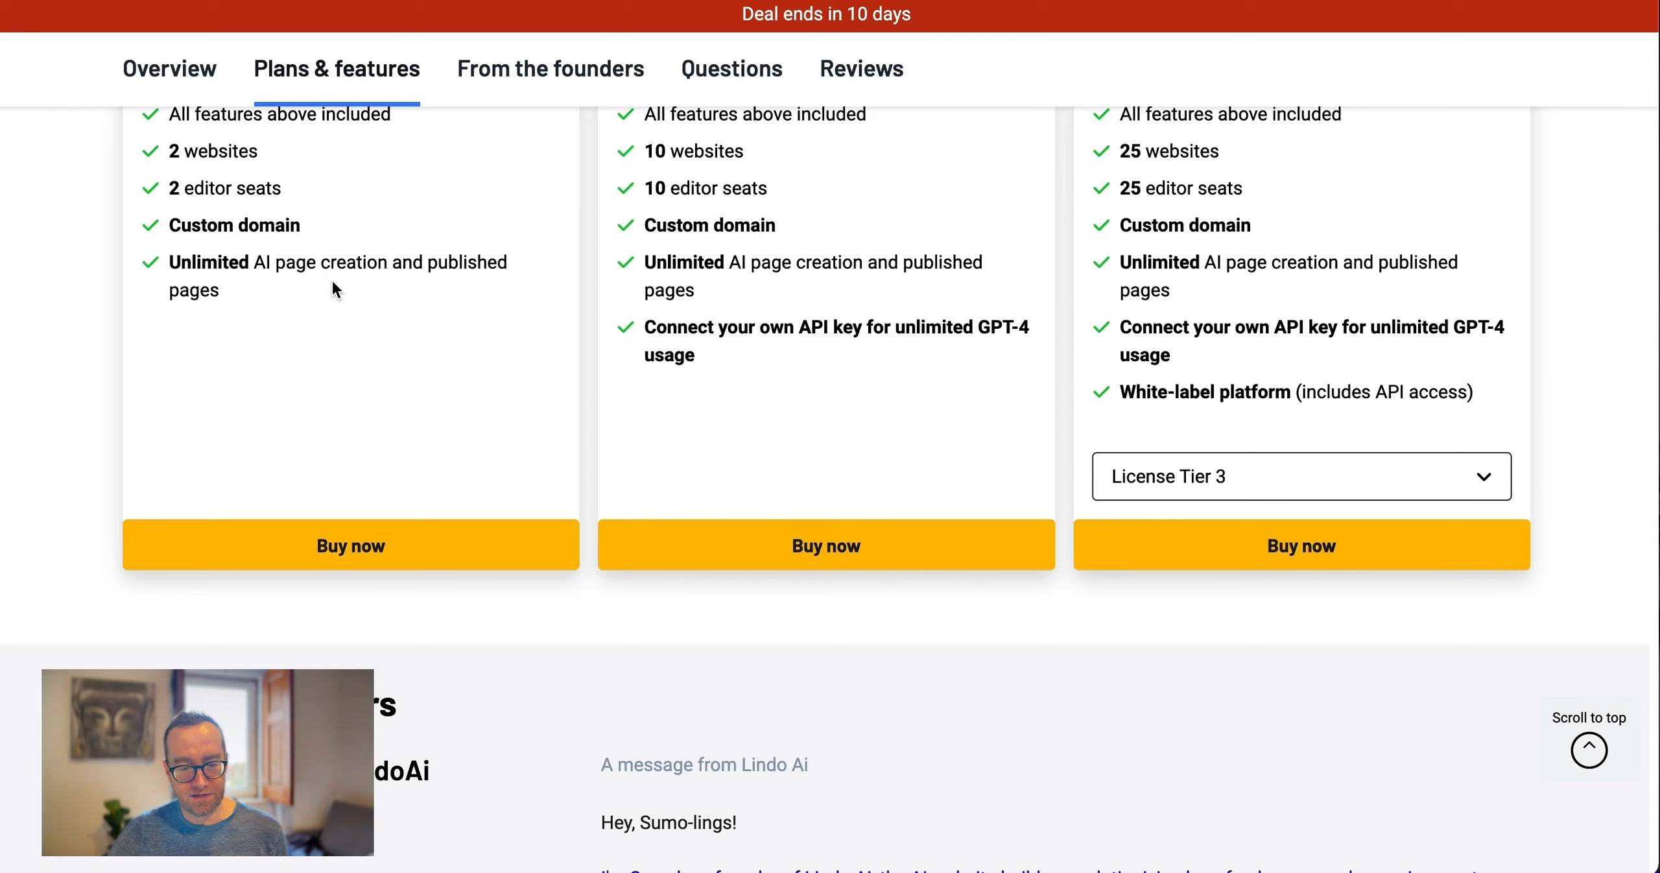
{"action": "mouse_move", "coordinate": [424, 256]}
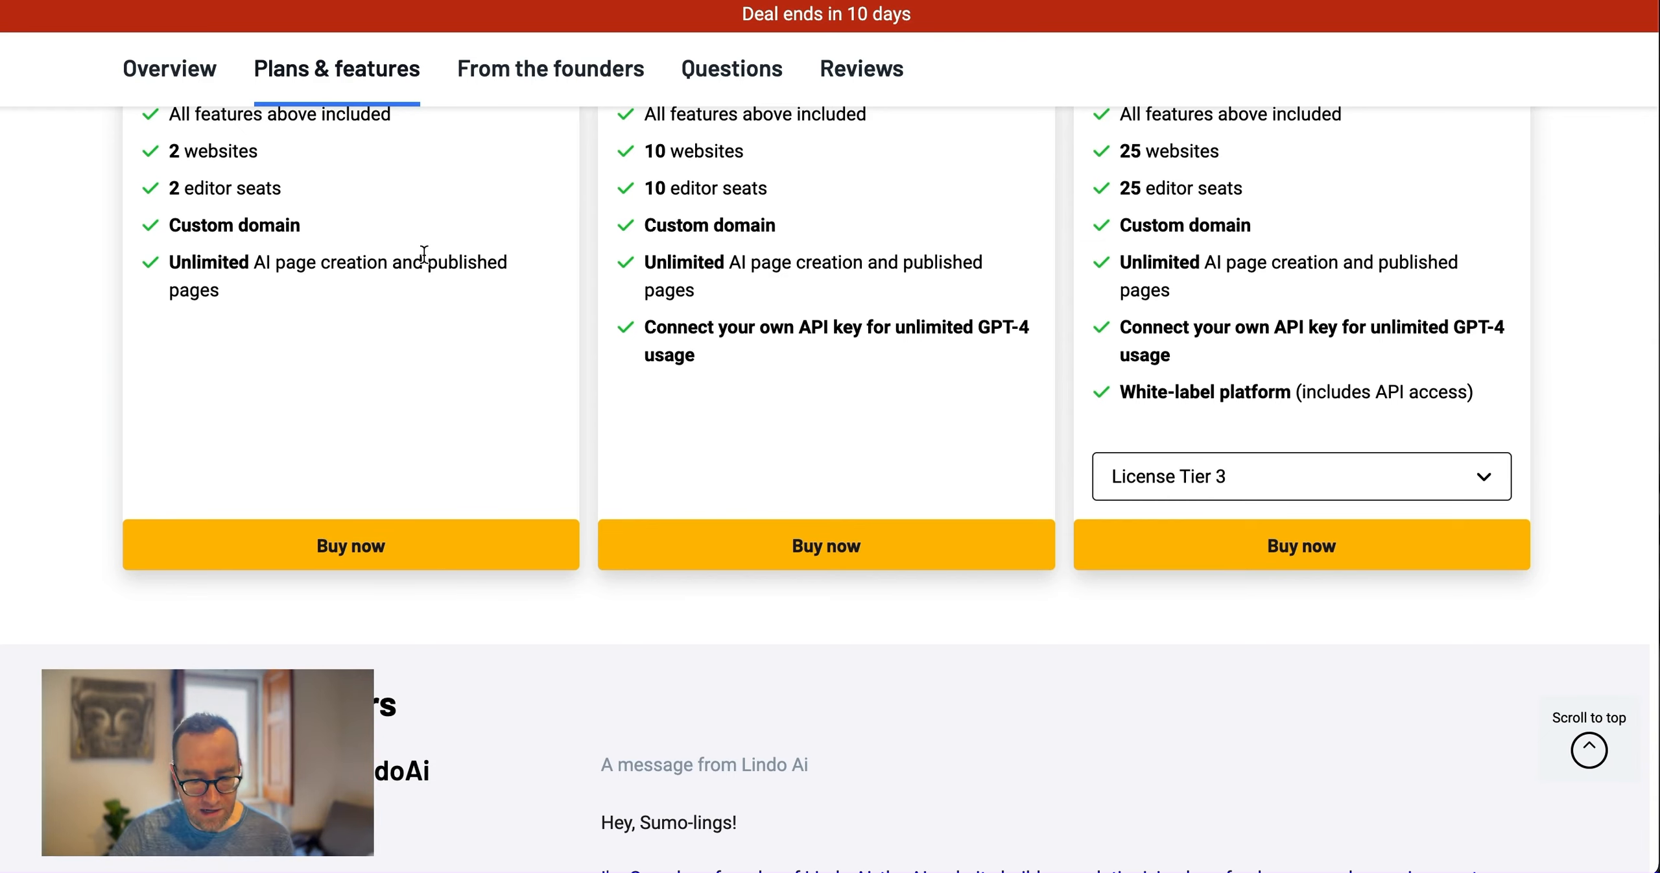
{"action": "scroll", "scroll_direction": "up", "scroll_amount": 3}
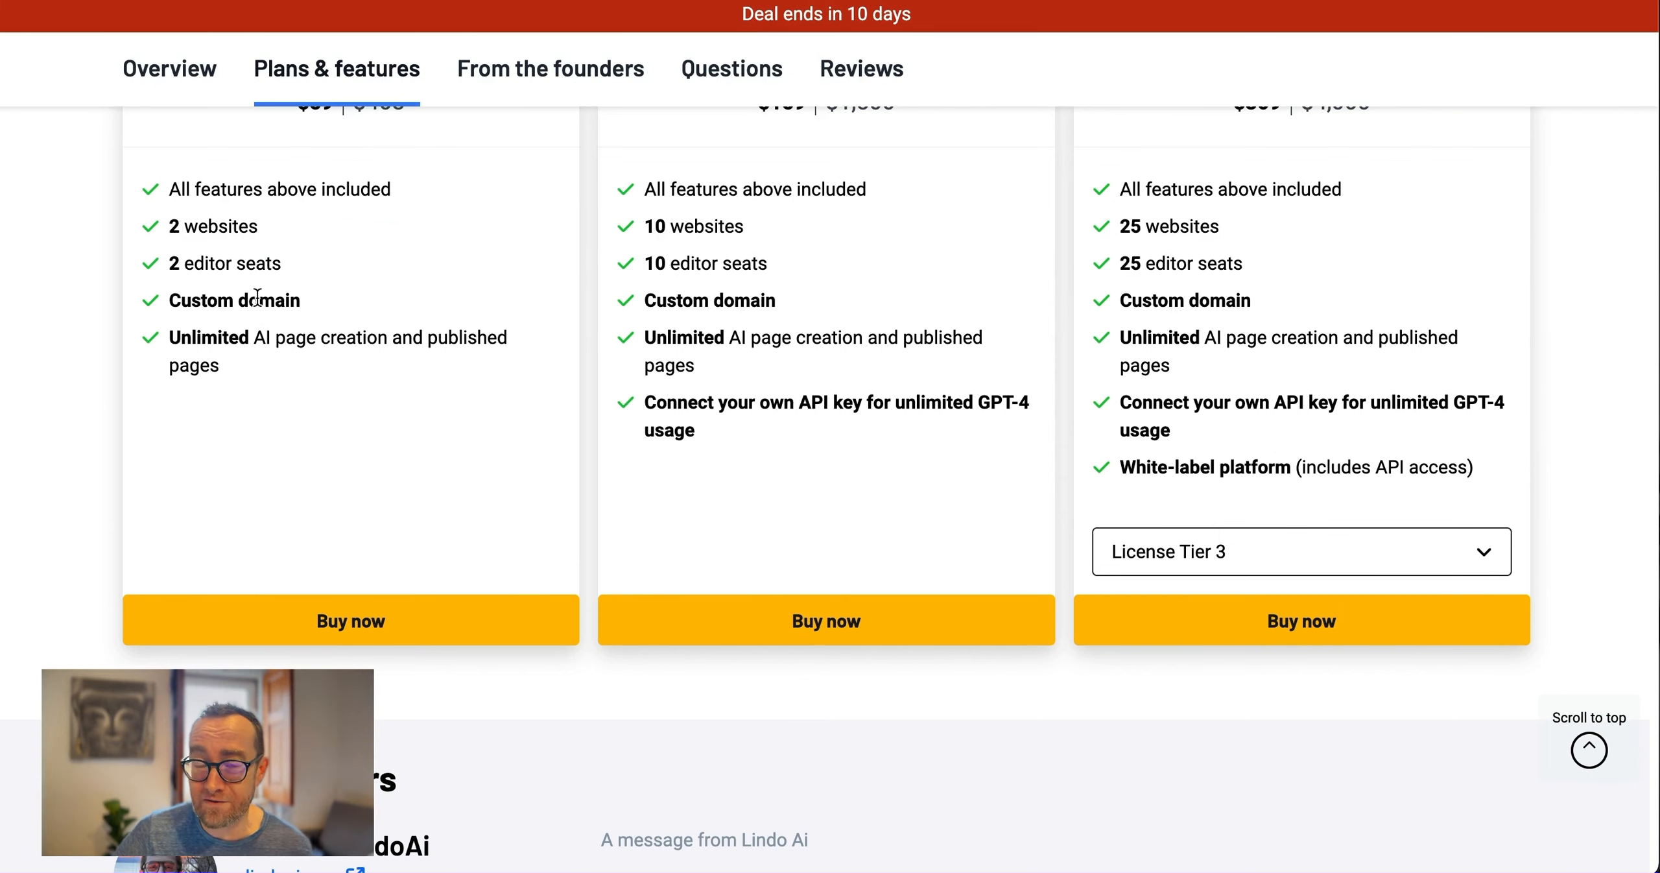
{"action": "scroll", "scroll_direction": "down", "scroll_amount": 3}
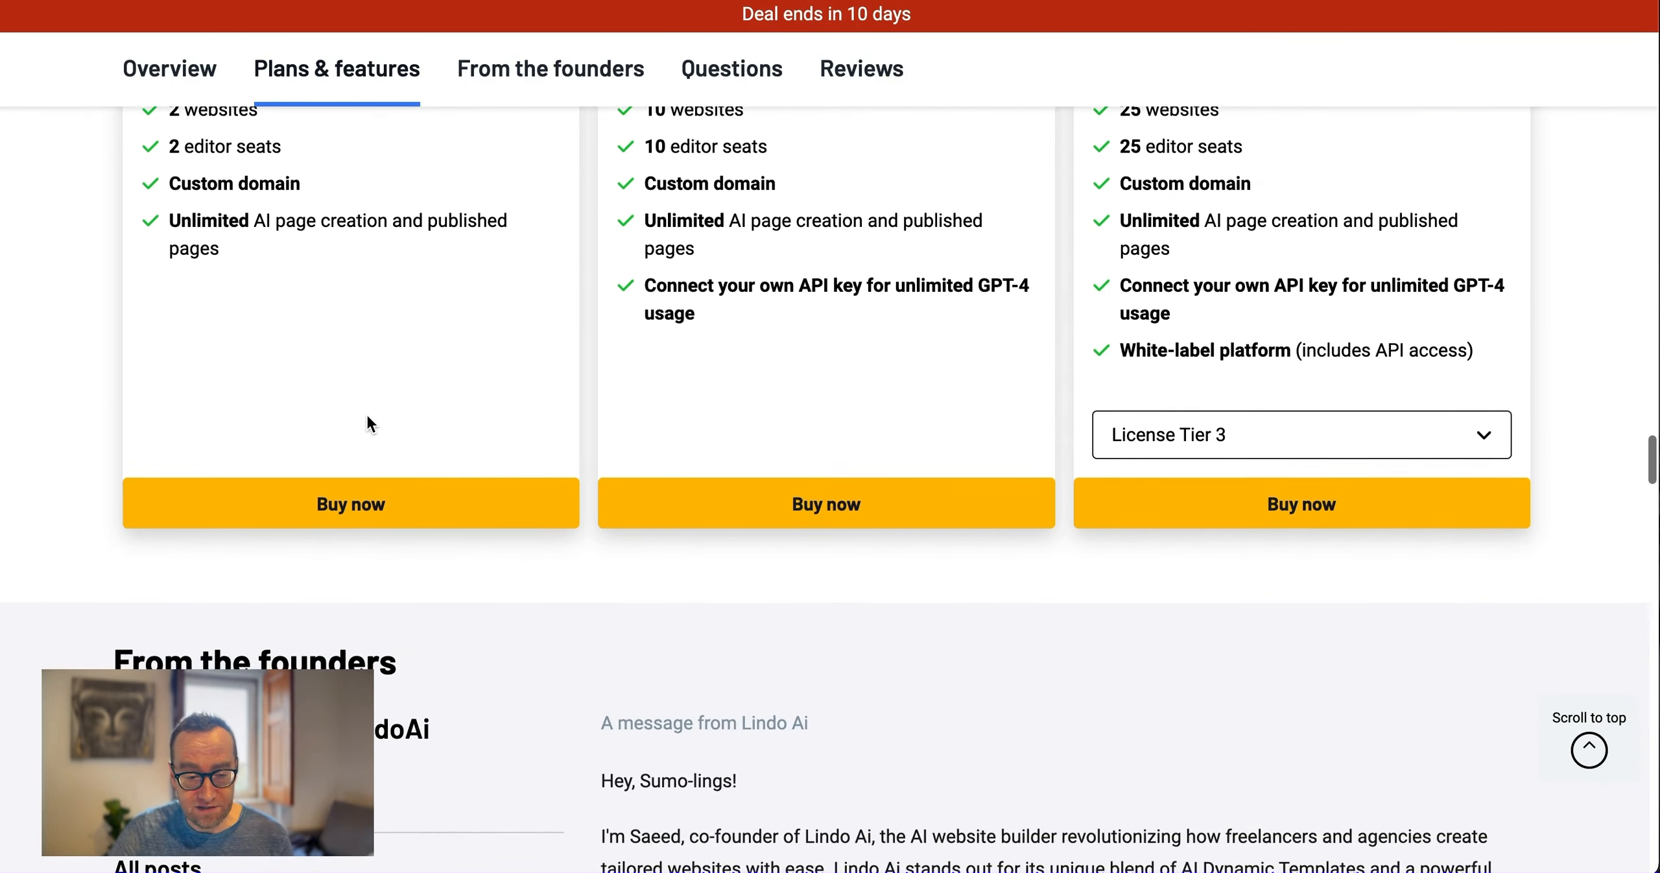
{"action": "scroll", "scroll_direction": "up", "scroll_amount": 3}
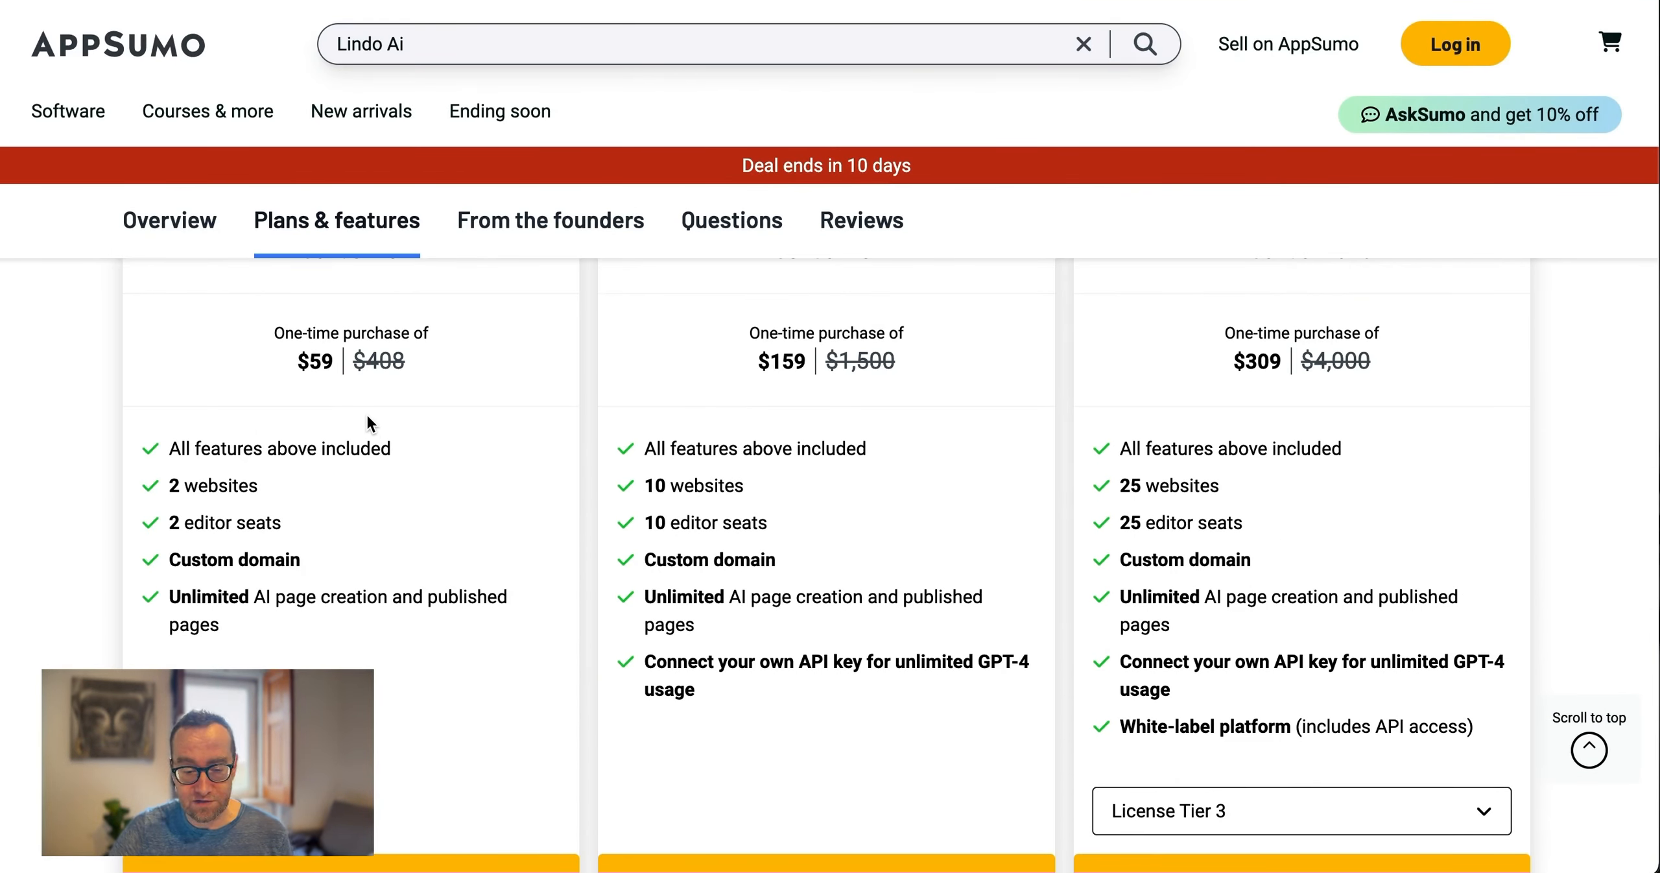
{"action": "mouse_move", "coordinate": [697, 388]}
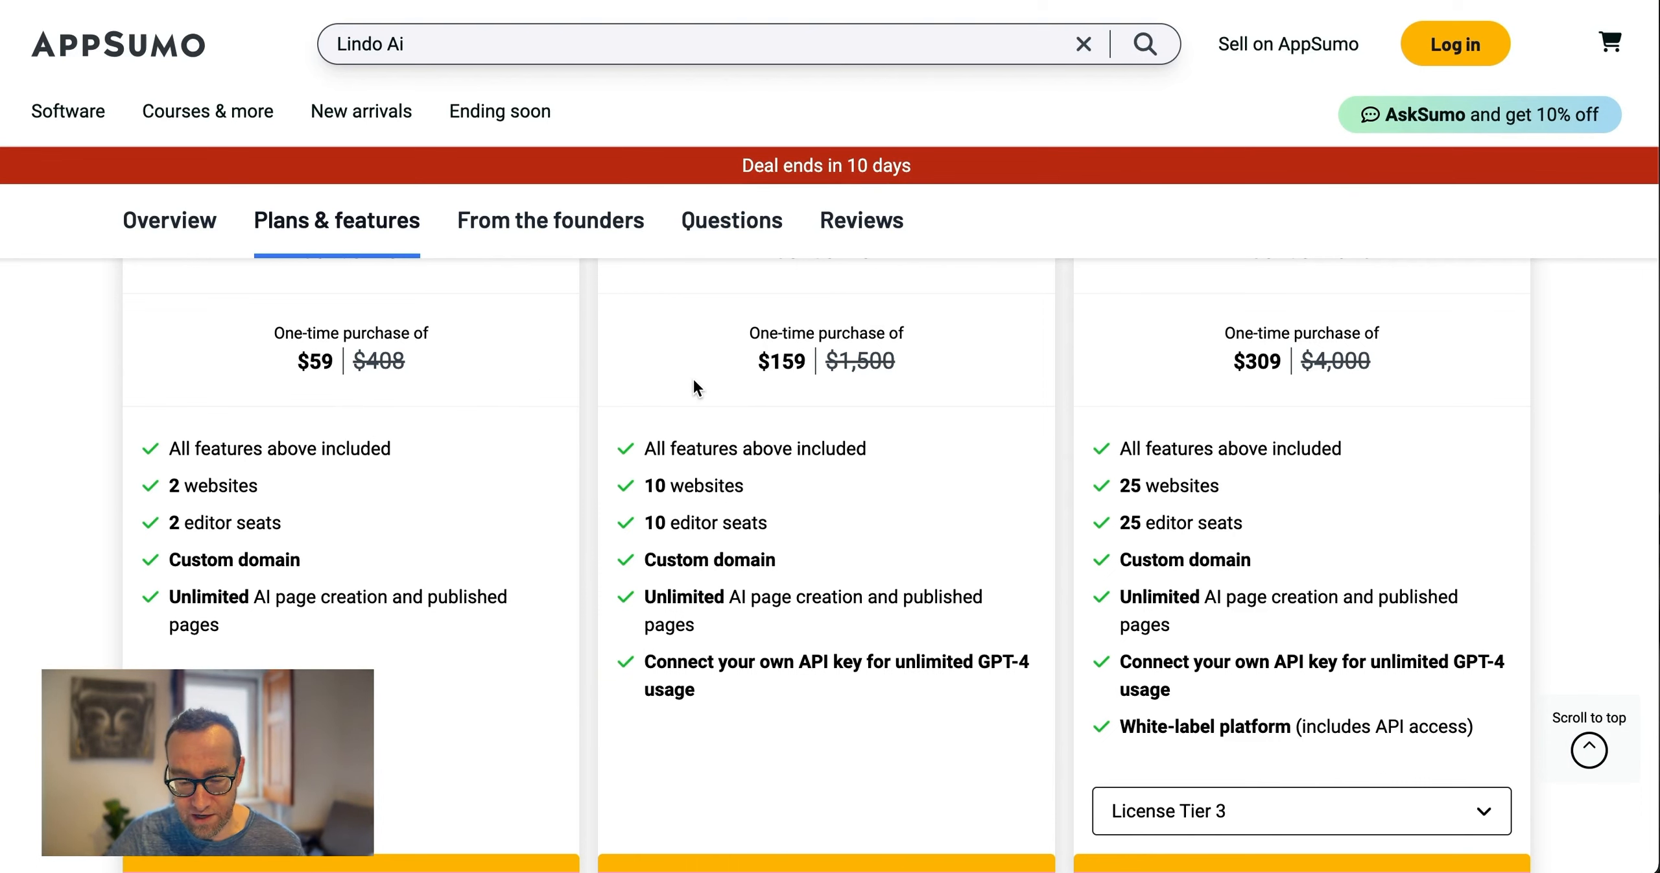
{"action": "scroll", "scroll_direction": "down", "scroll_amount": 3}
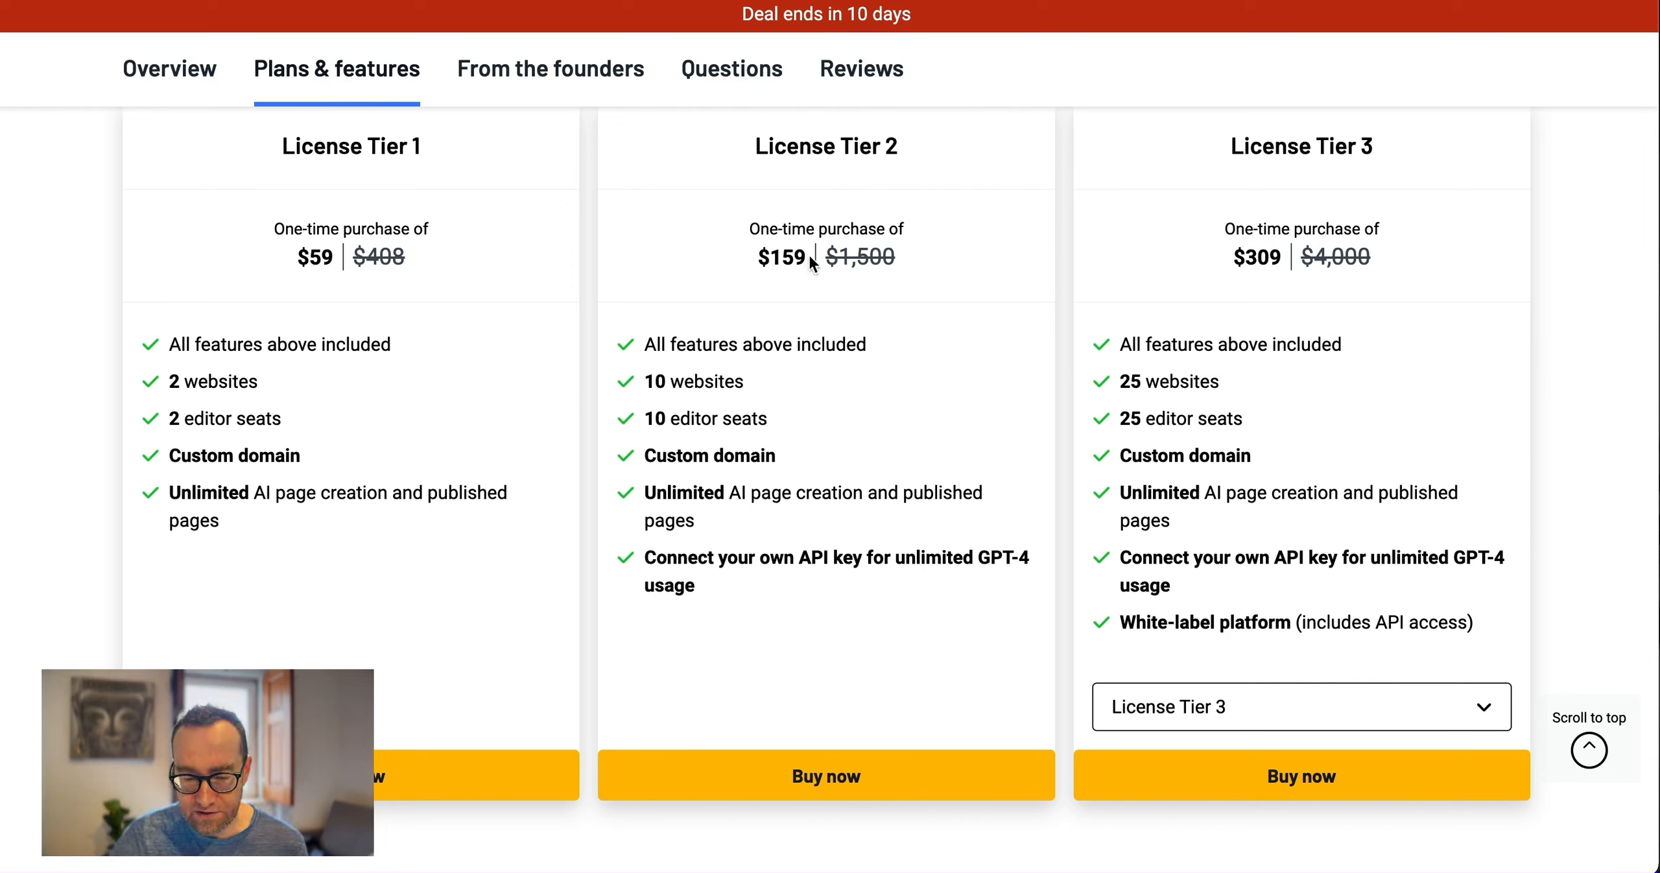
{"action": "mouse_move", "coordinate": [693, 385]}
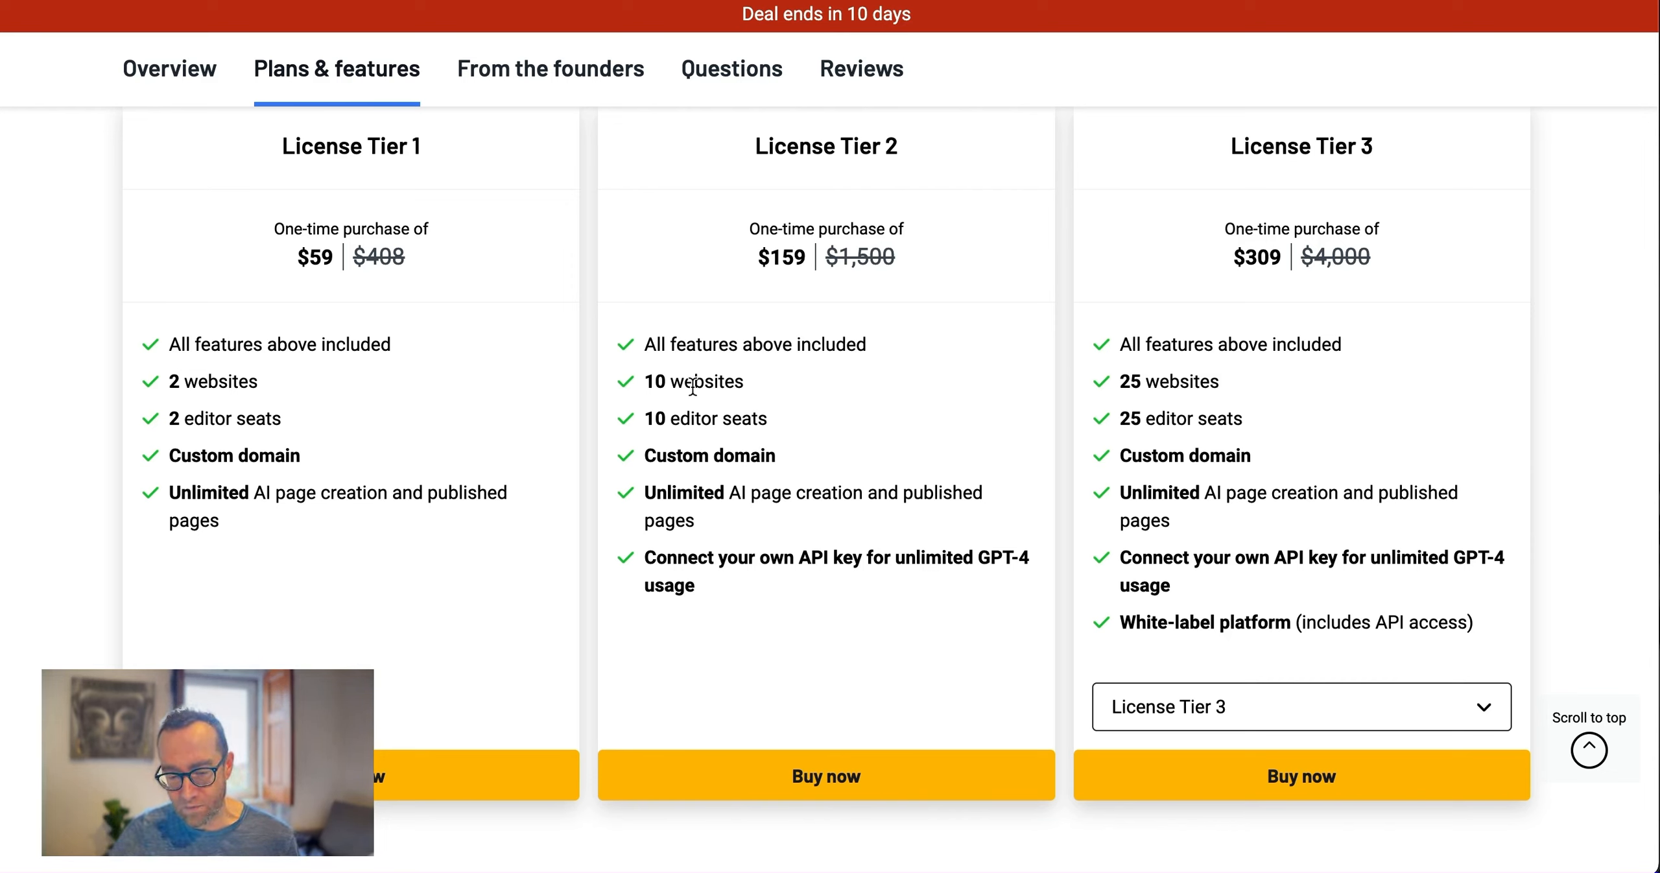
{"action": "mouse_move", "coordinate": [778, 567]}
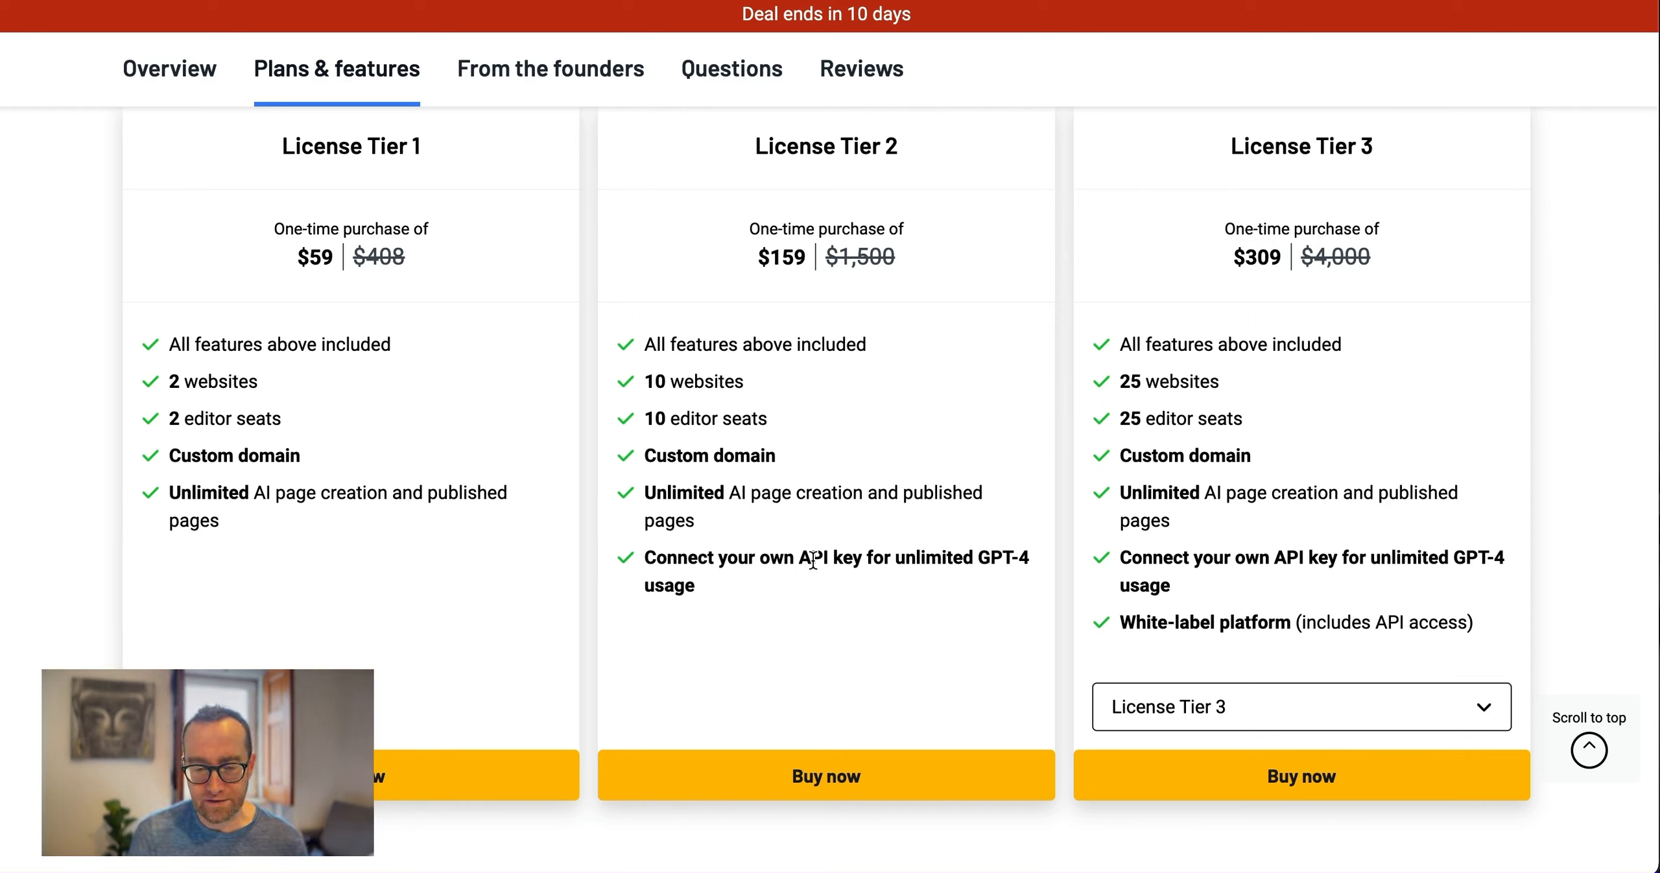
{"action": "mouse_move", "coordinate": [804, 470]}
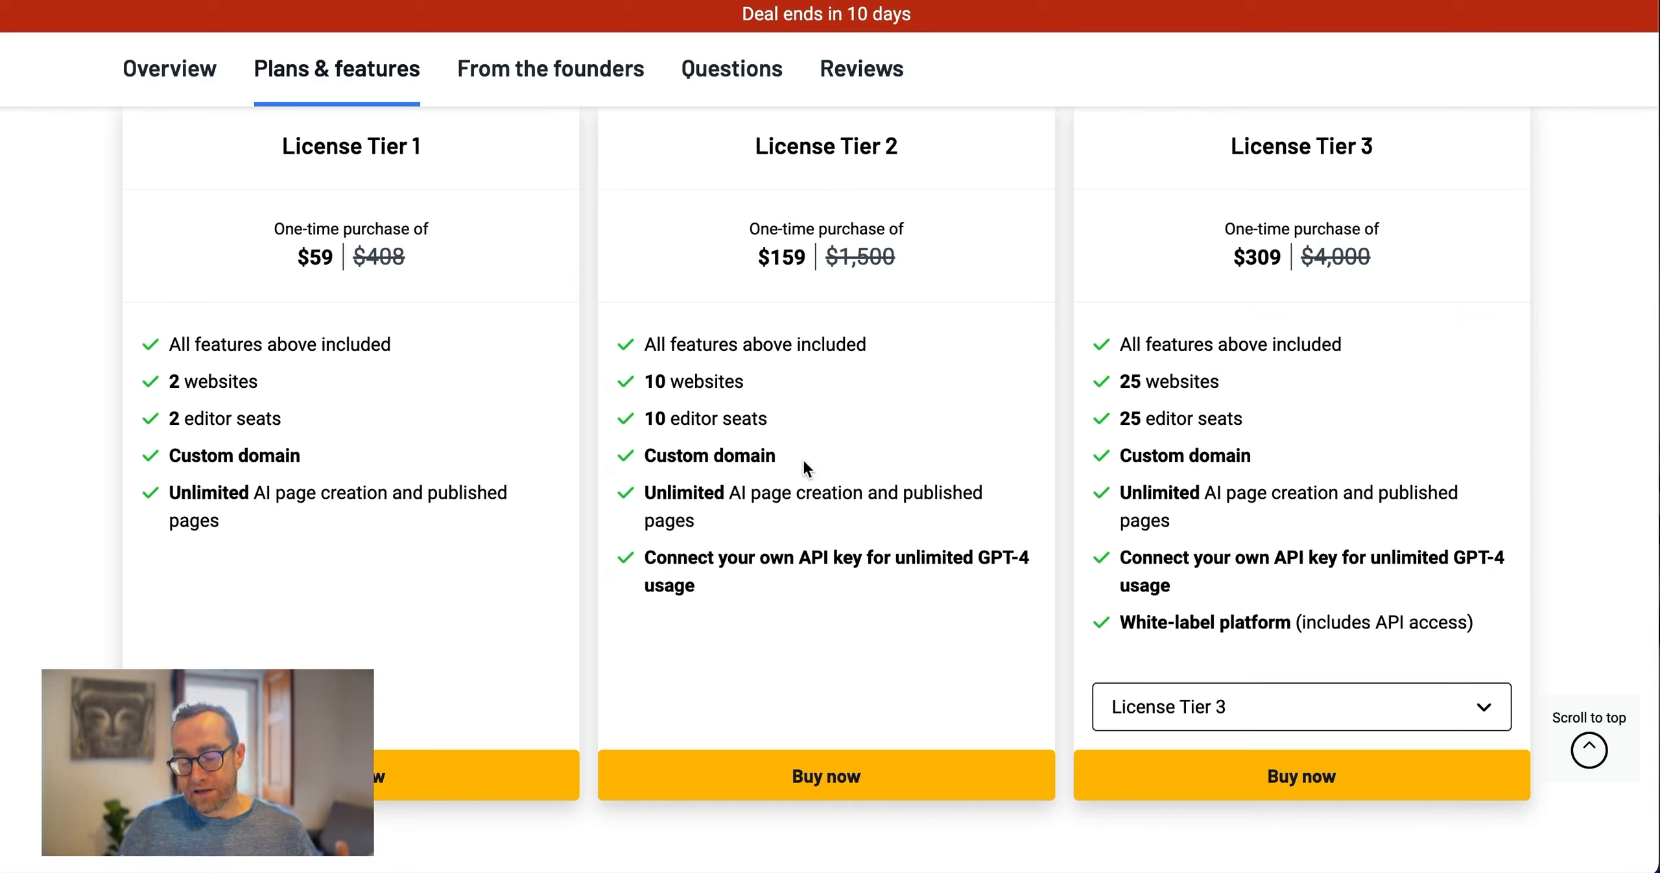
{"action": "mouse_move", "coordinate": [873, 555]}
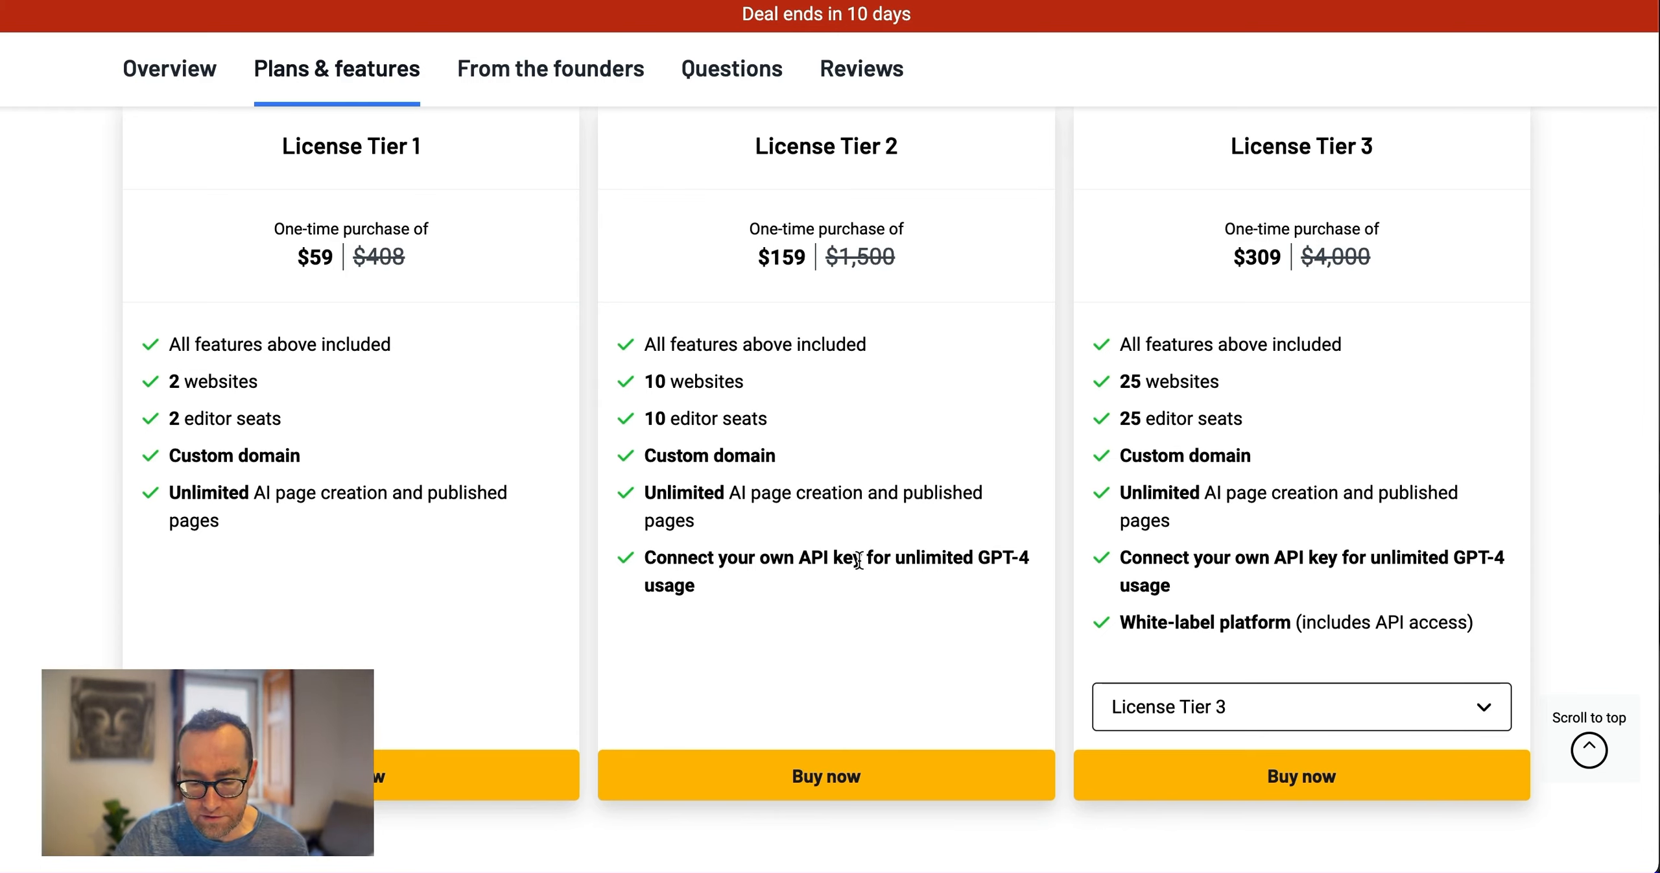
{"action": "mouse_move", "coordinate": [814, 556]}
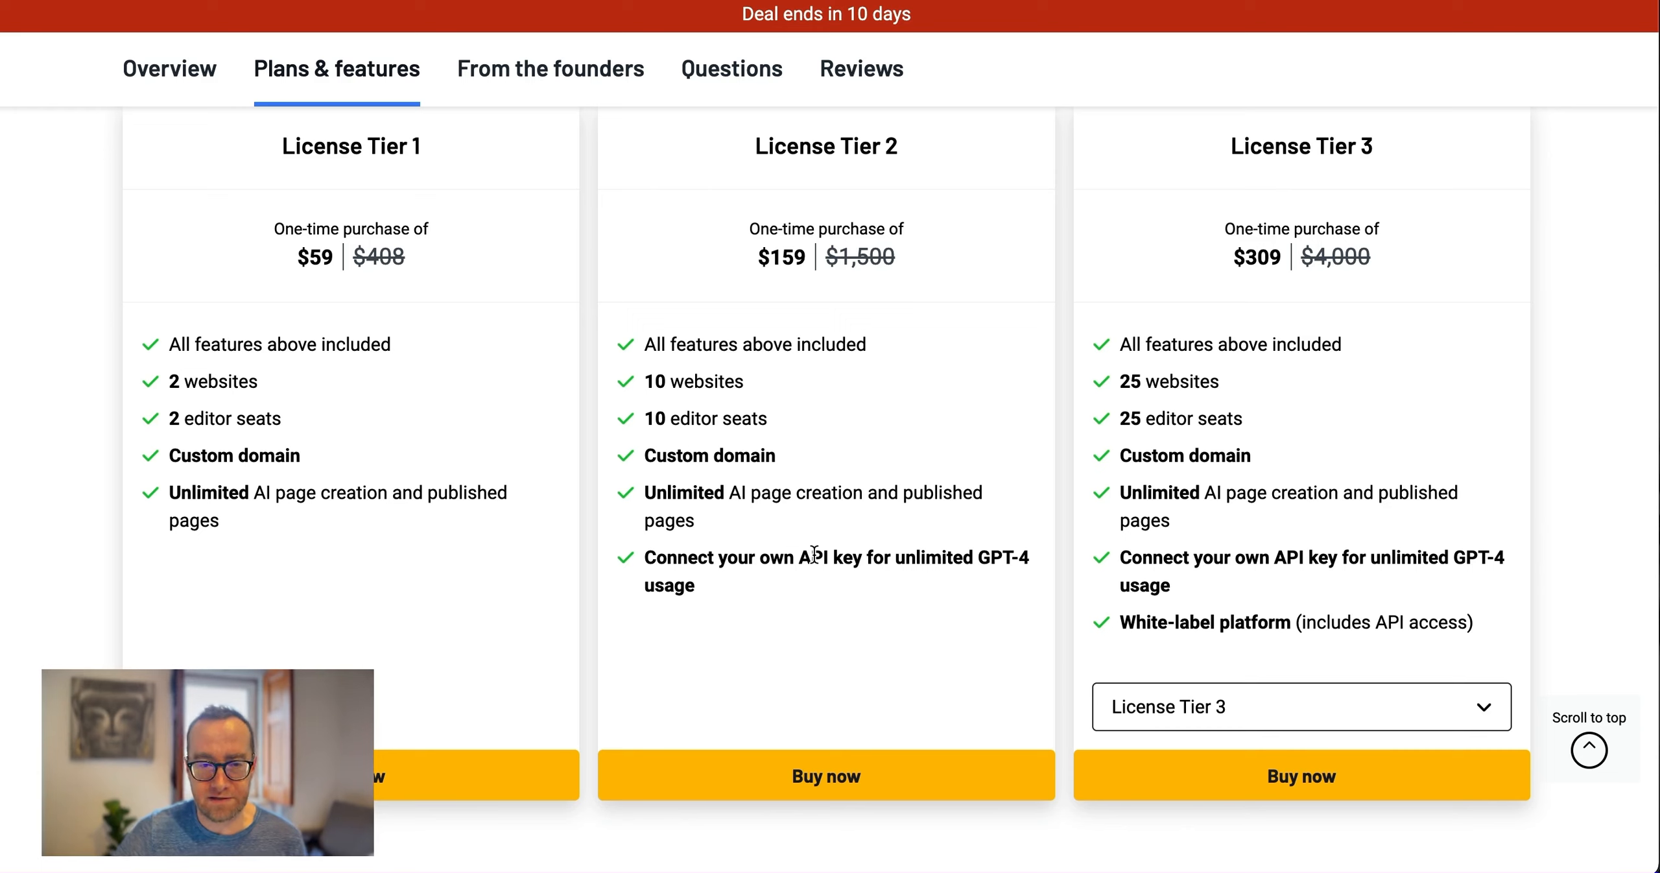
{"action": "mouse_move", "coordinate": [794, 478]}
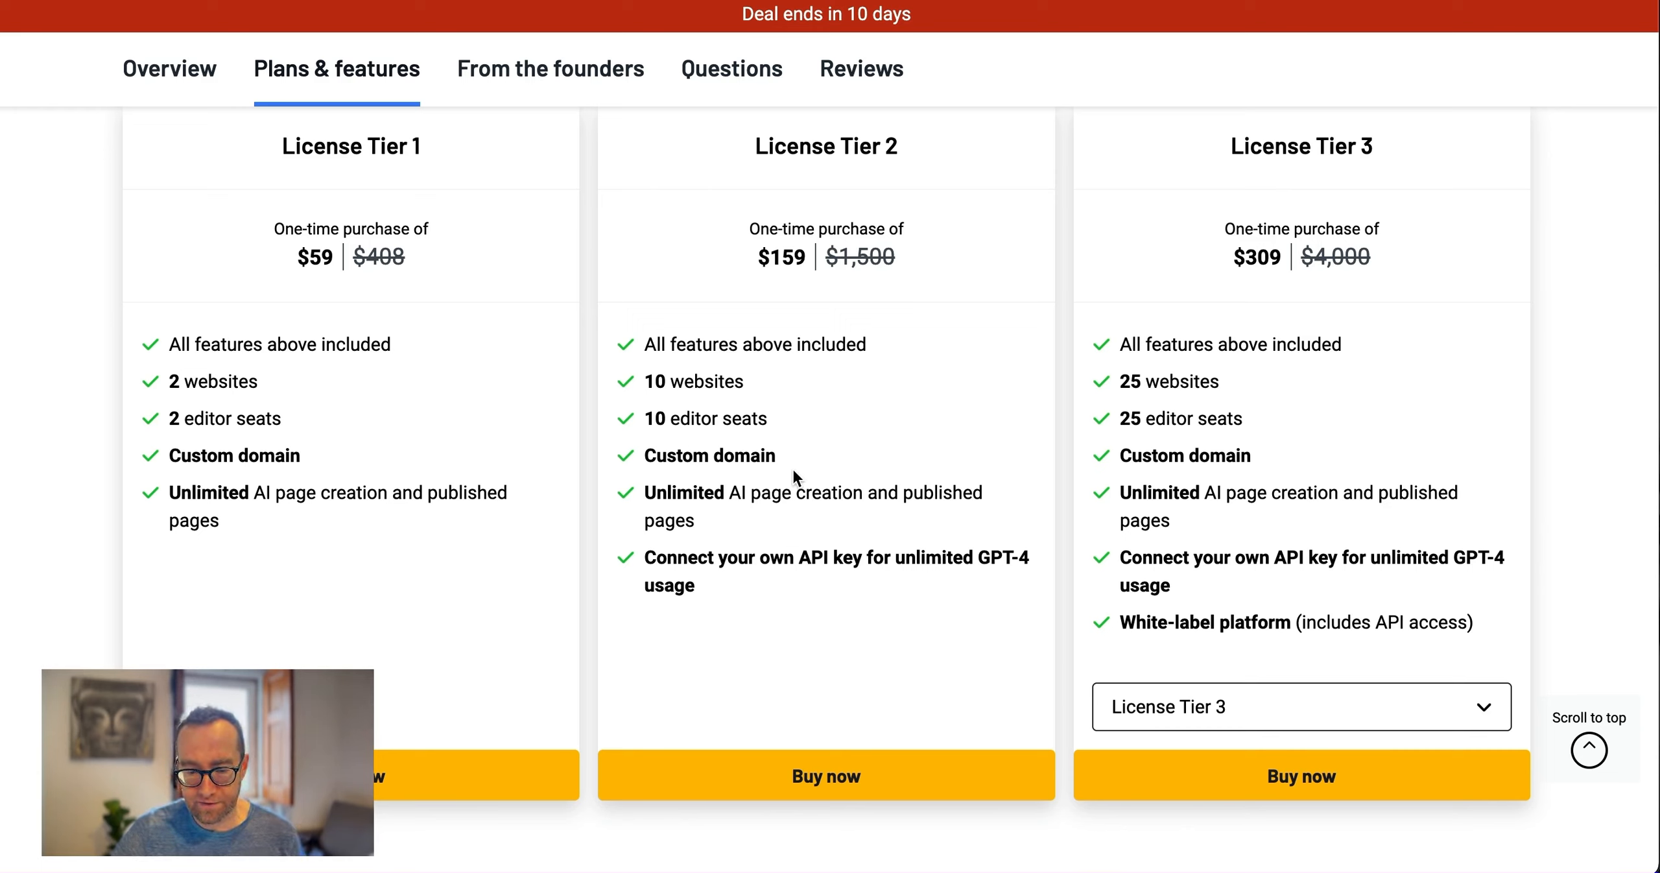
{"action": "mouse_move", "coordinate": [1004, 418]}
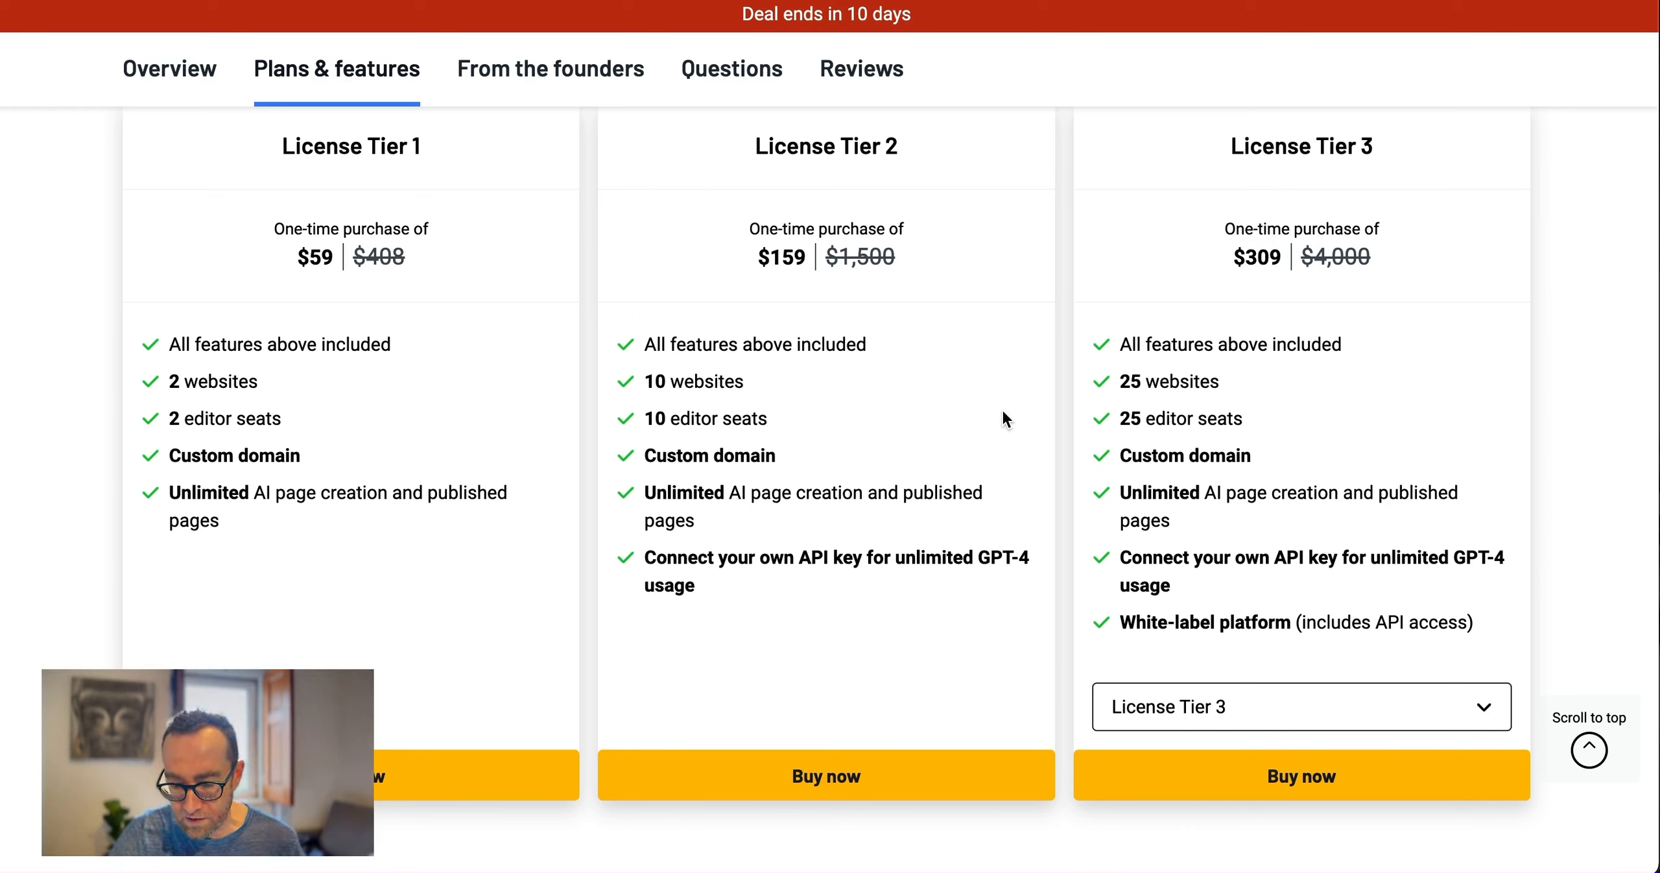
{"action": "mouse_move", "coordinate": [1143, 491]}
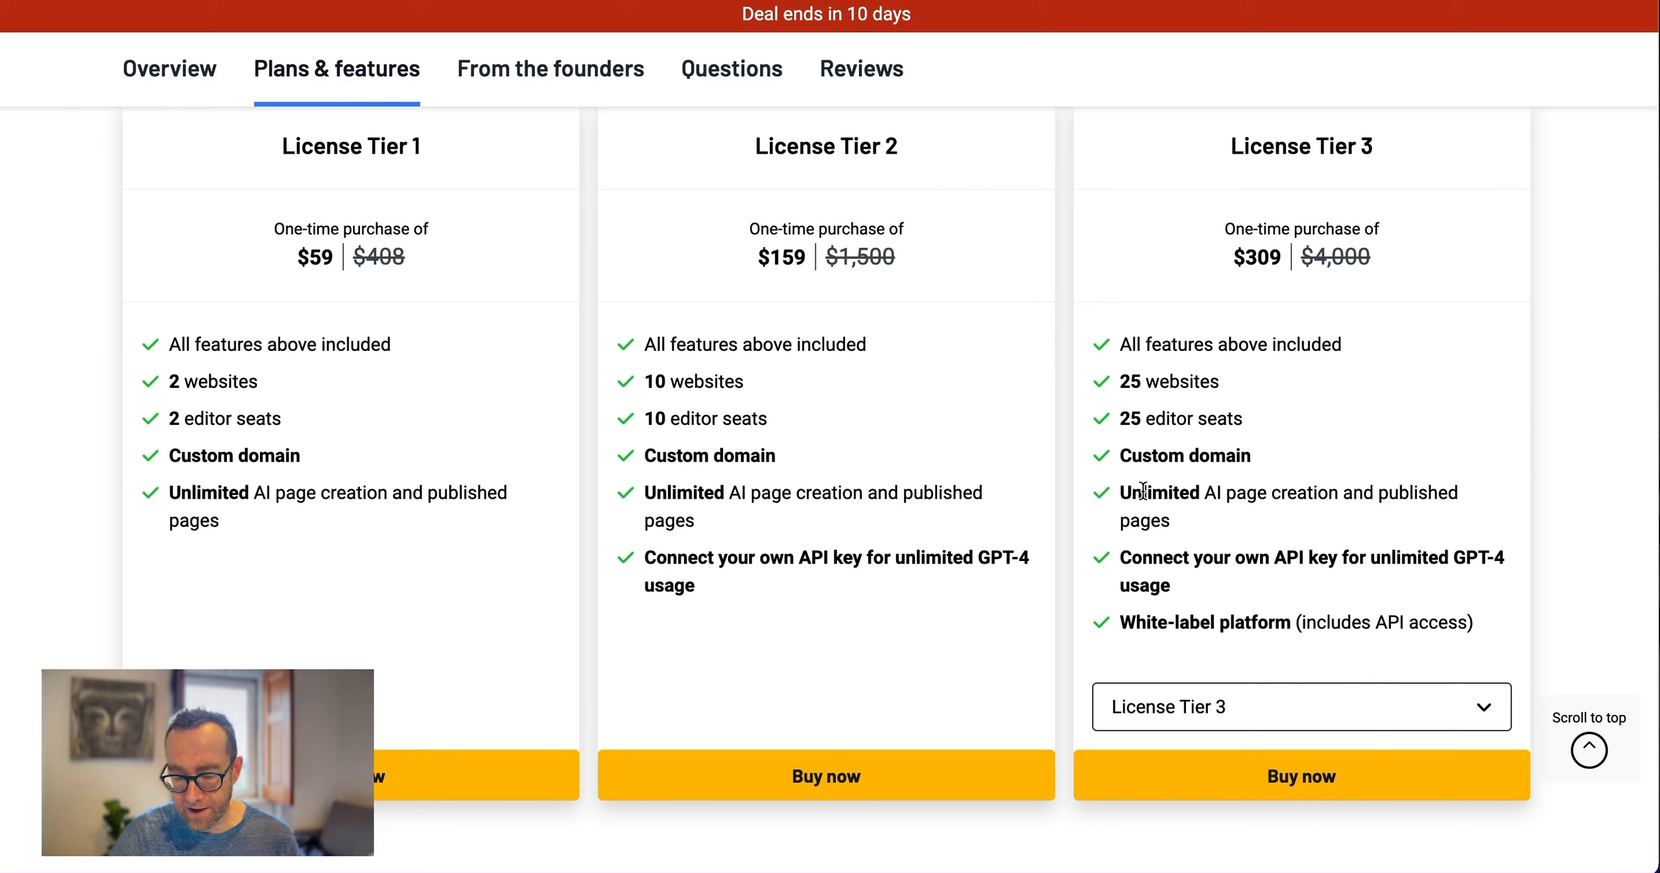
{"action": "mouse_move", "coordinate": [1210, 550]}
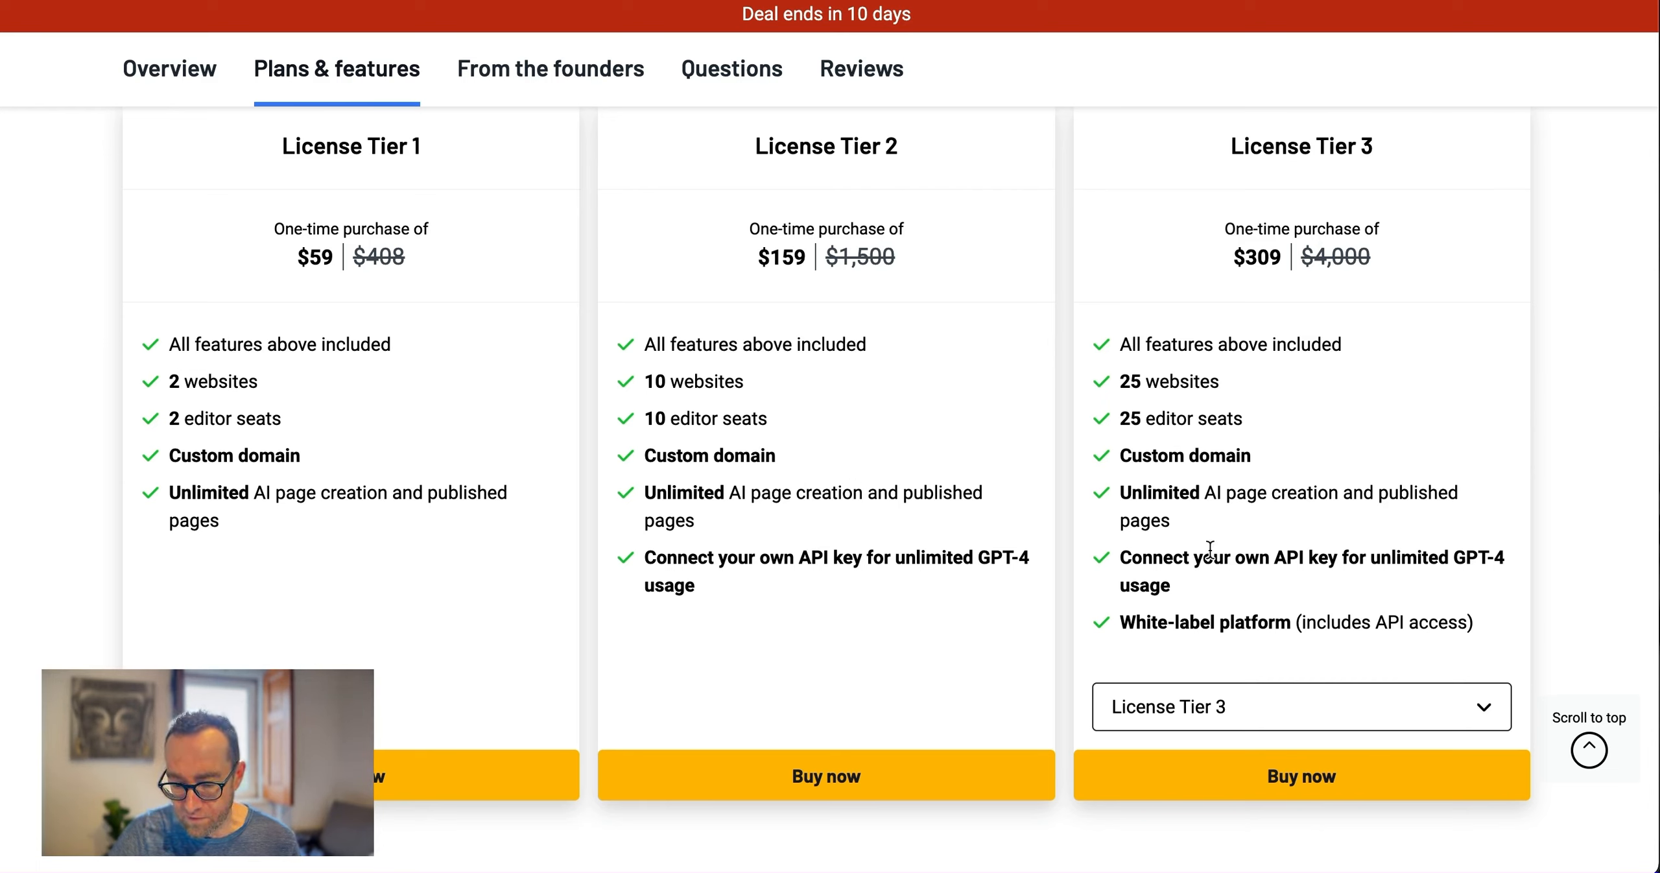
{"action": "mouse_move", "coordinate": [1292, 627]}
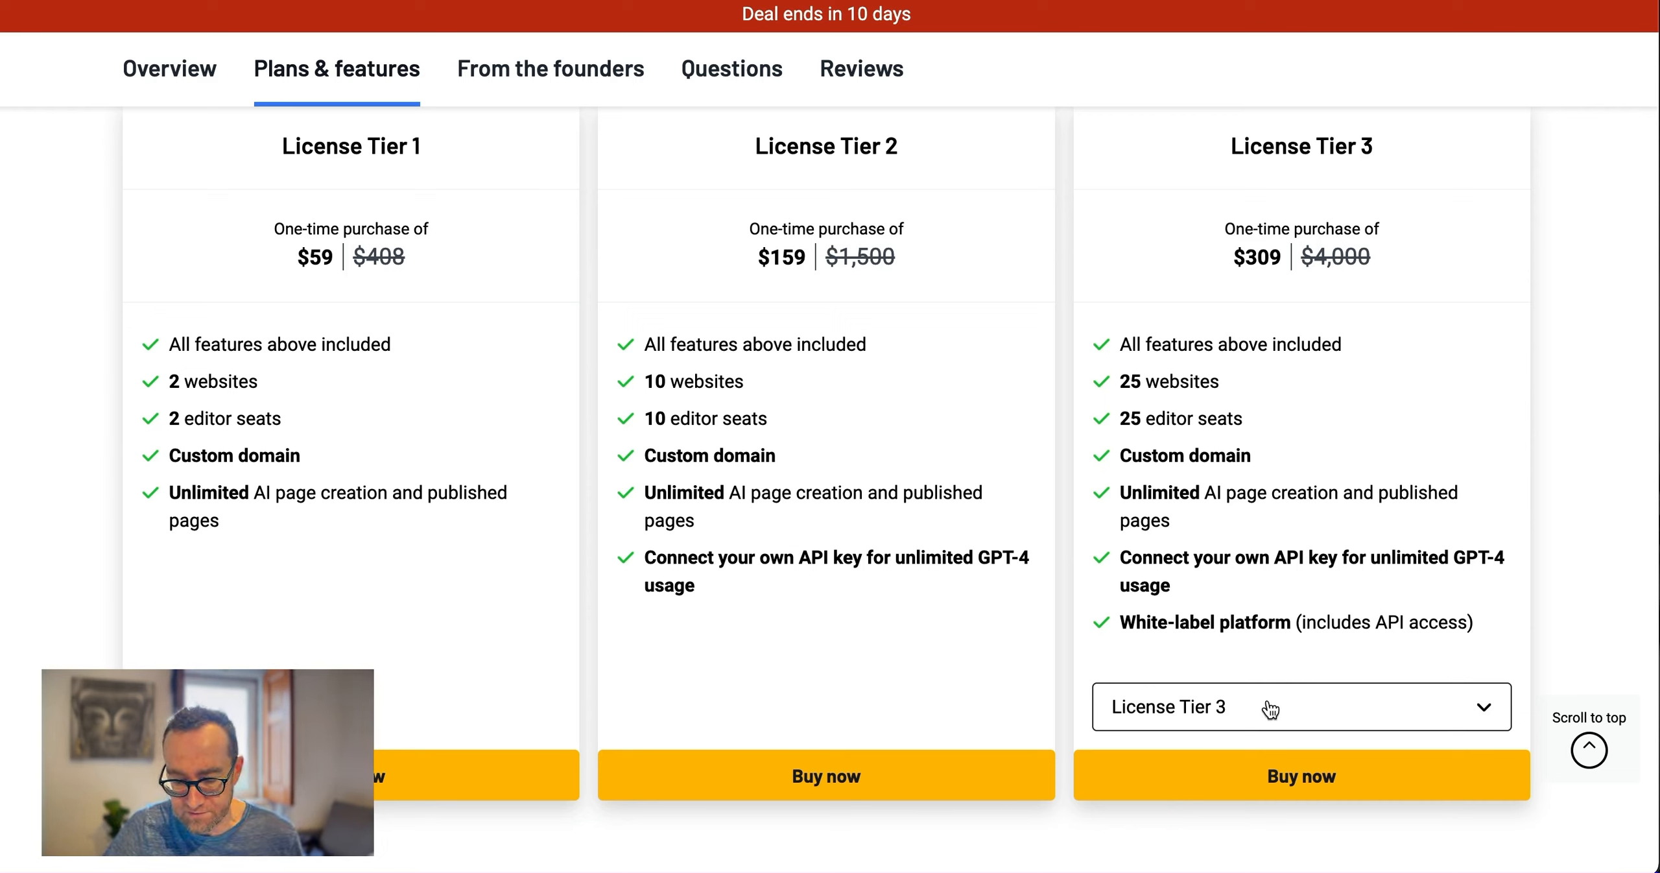
Show License Tier 4 ($419, 50 websites) then Tier 5 ($529, 150 websites, unlimited seats) on the third card
{"action": "left_click", "coordinate": [1300, 707]}
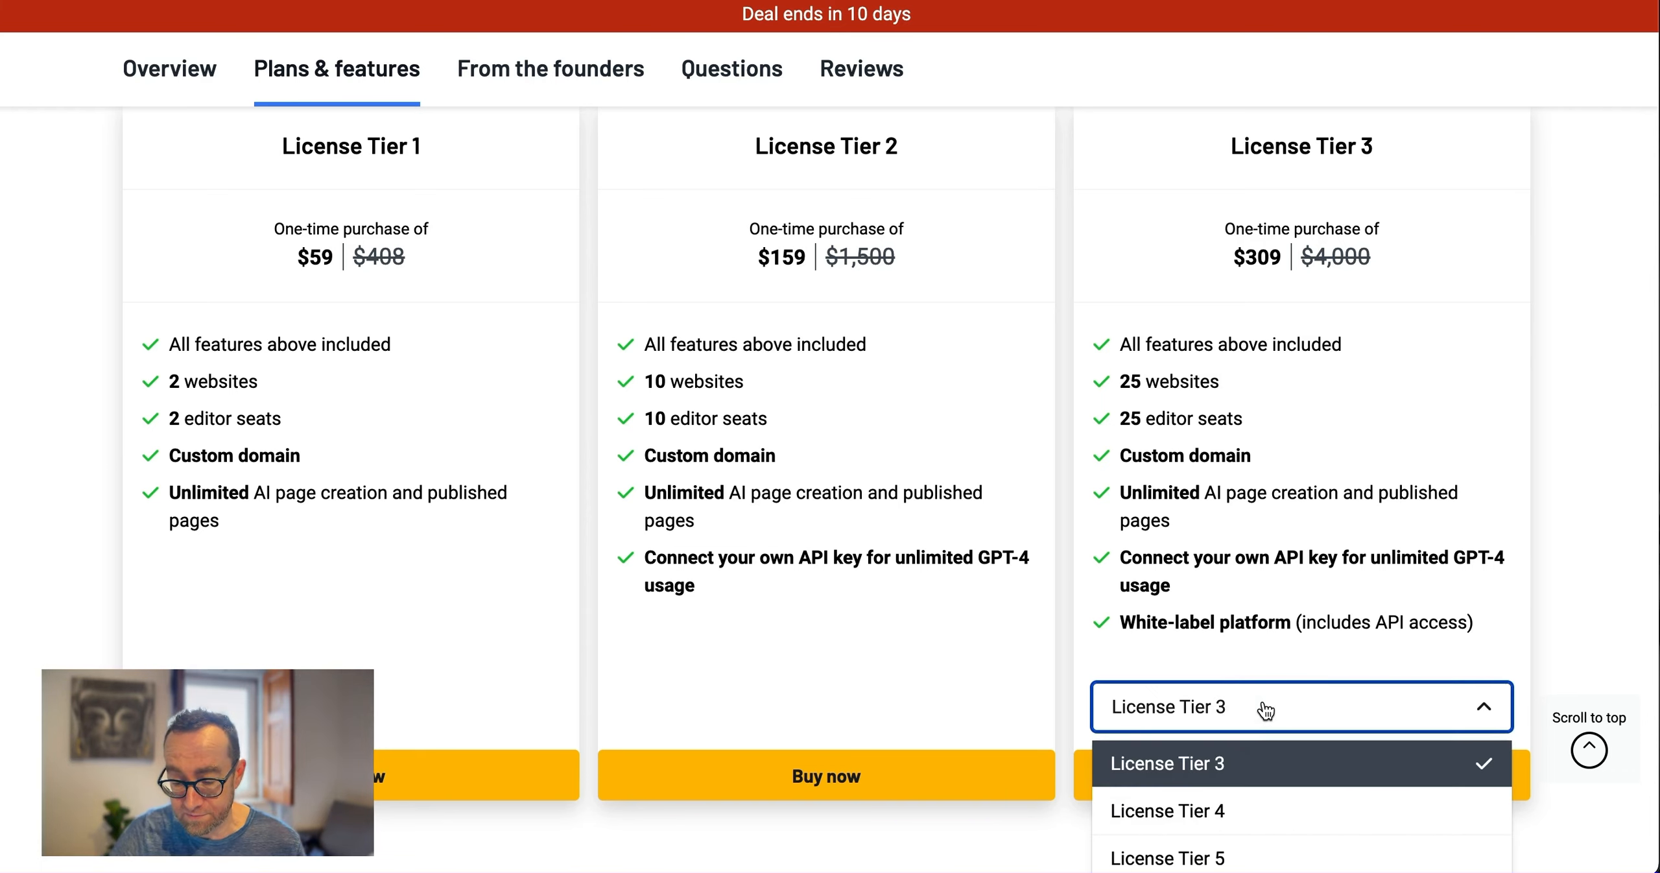
{"action": "left_click", "coordinate": [1168, 810]}
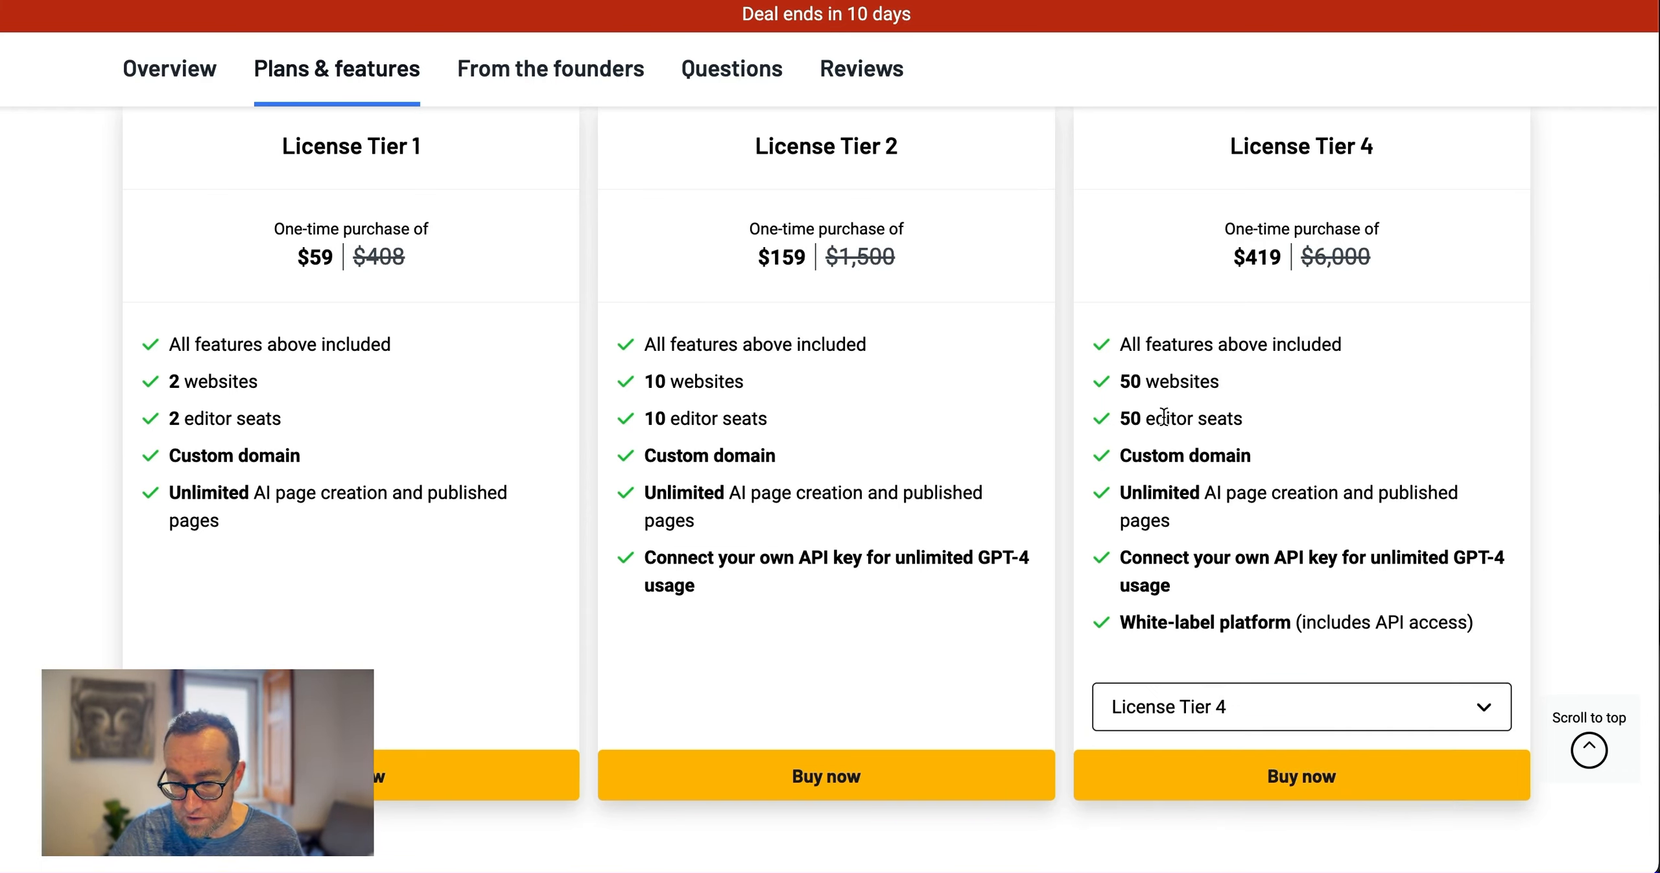
{"action": "left_click", "coordinate": [1300, 707]}
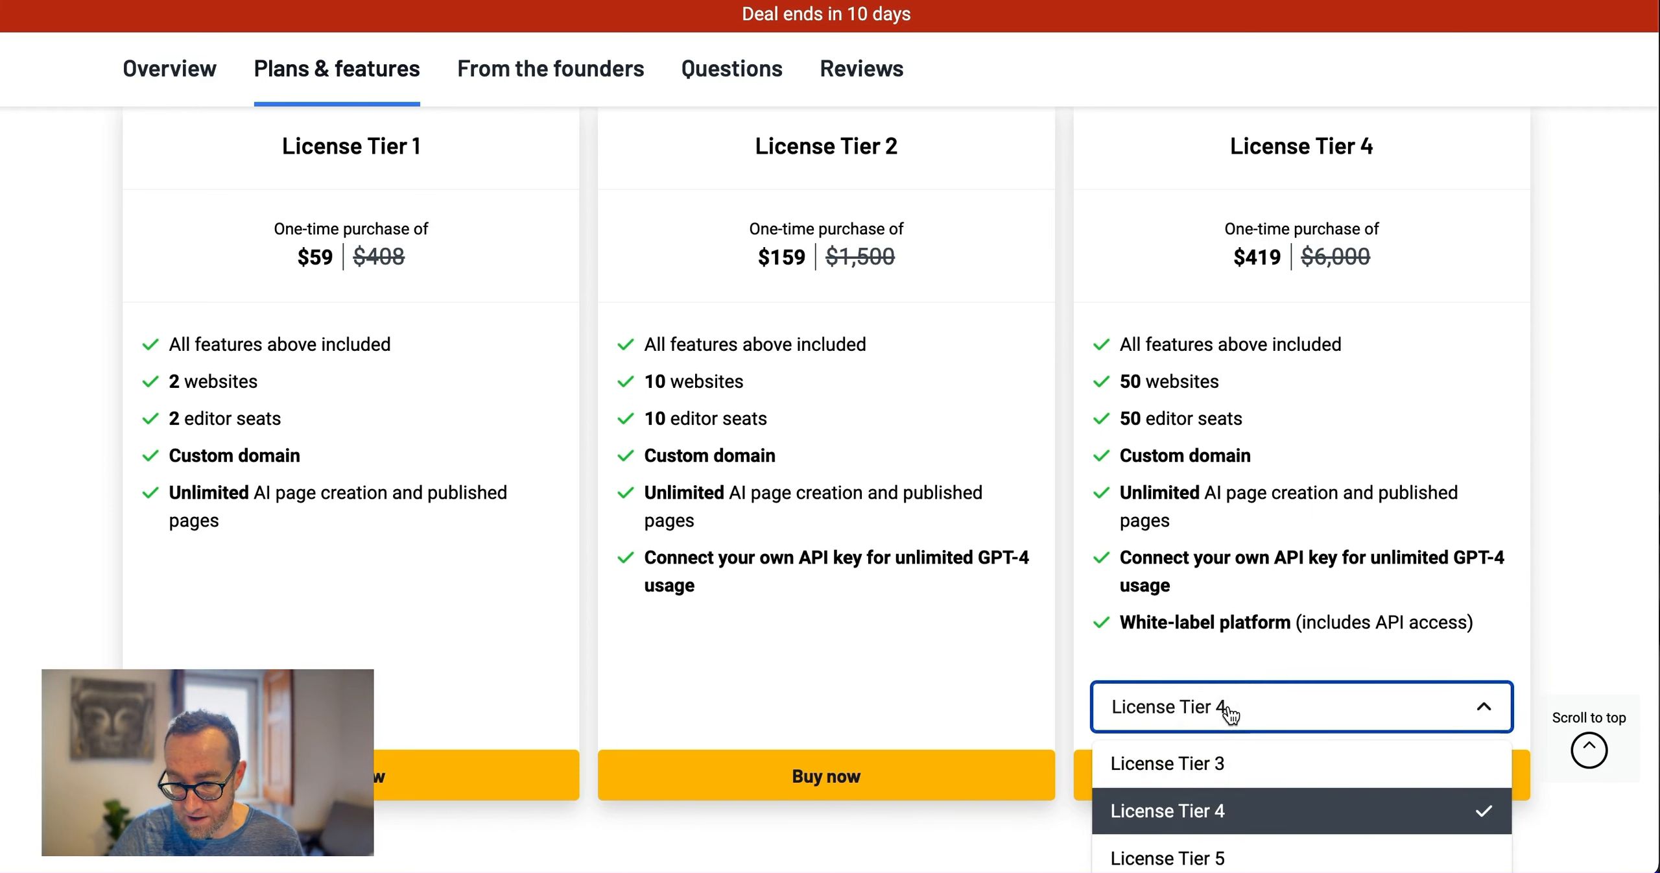
{"action": "left_click", "coordinate": [1169, 857]}
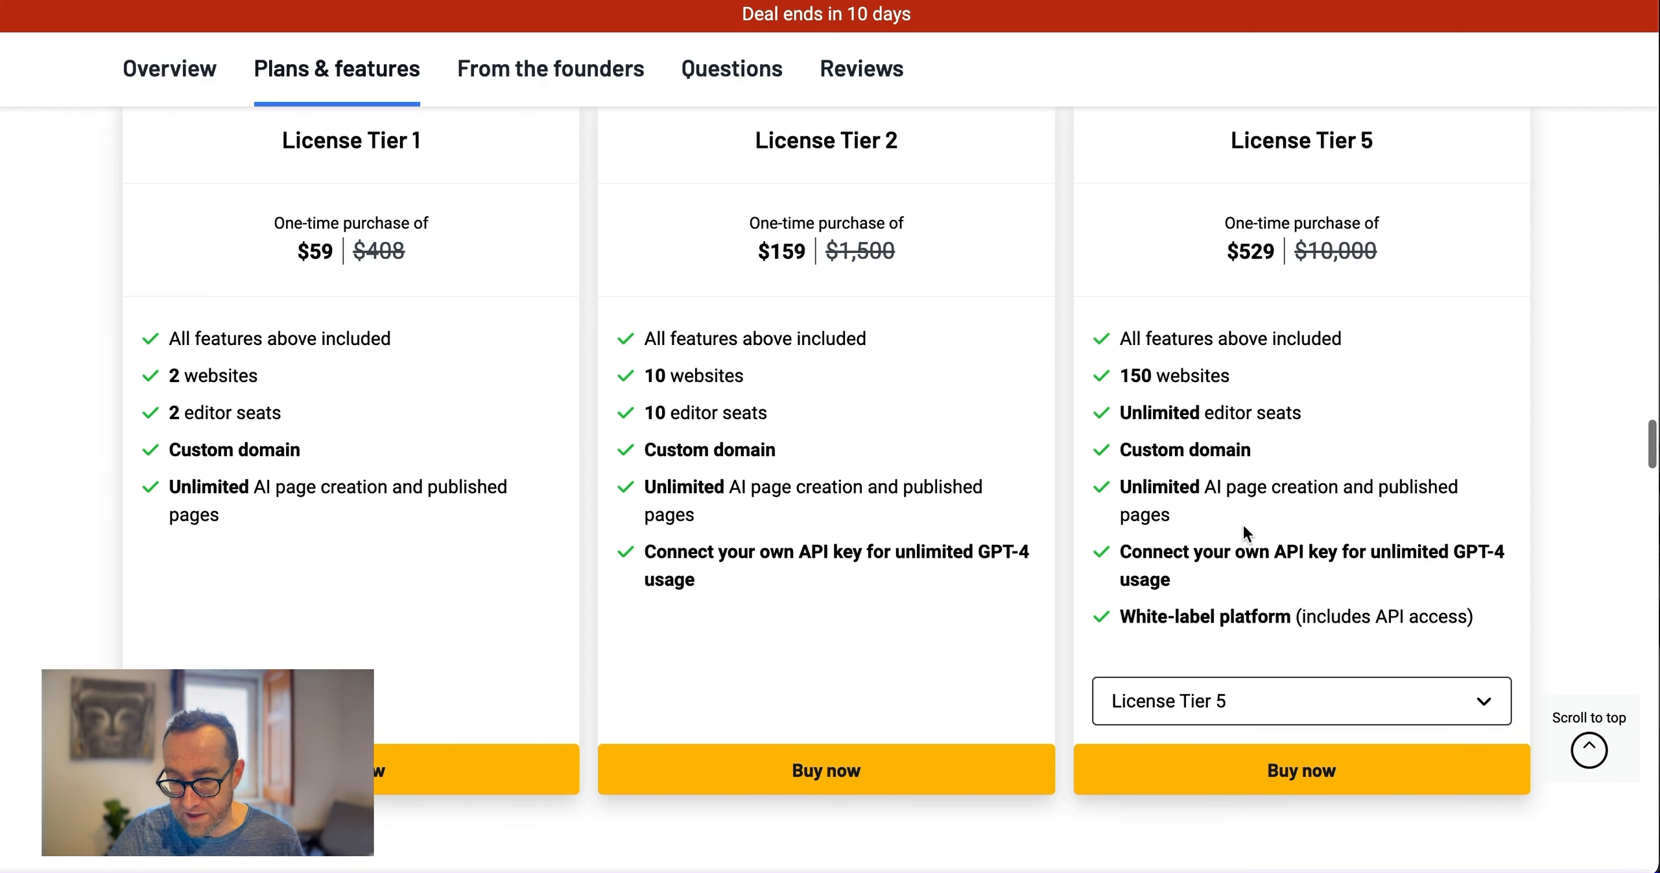
{"action": "scroll", "scroll_direction": "down", "scroll_amount": 3}
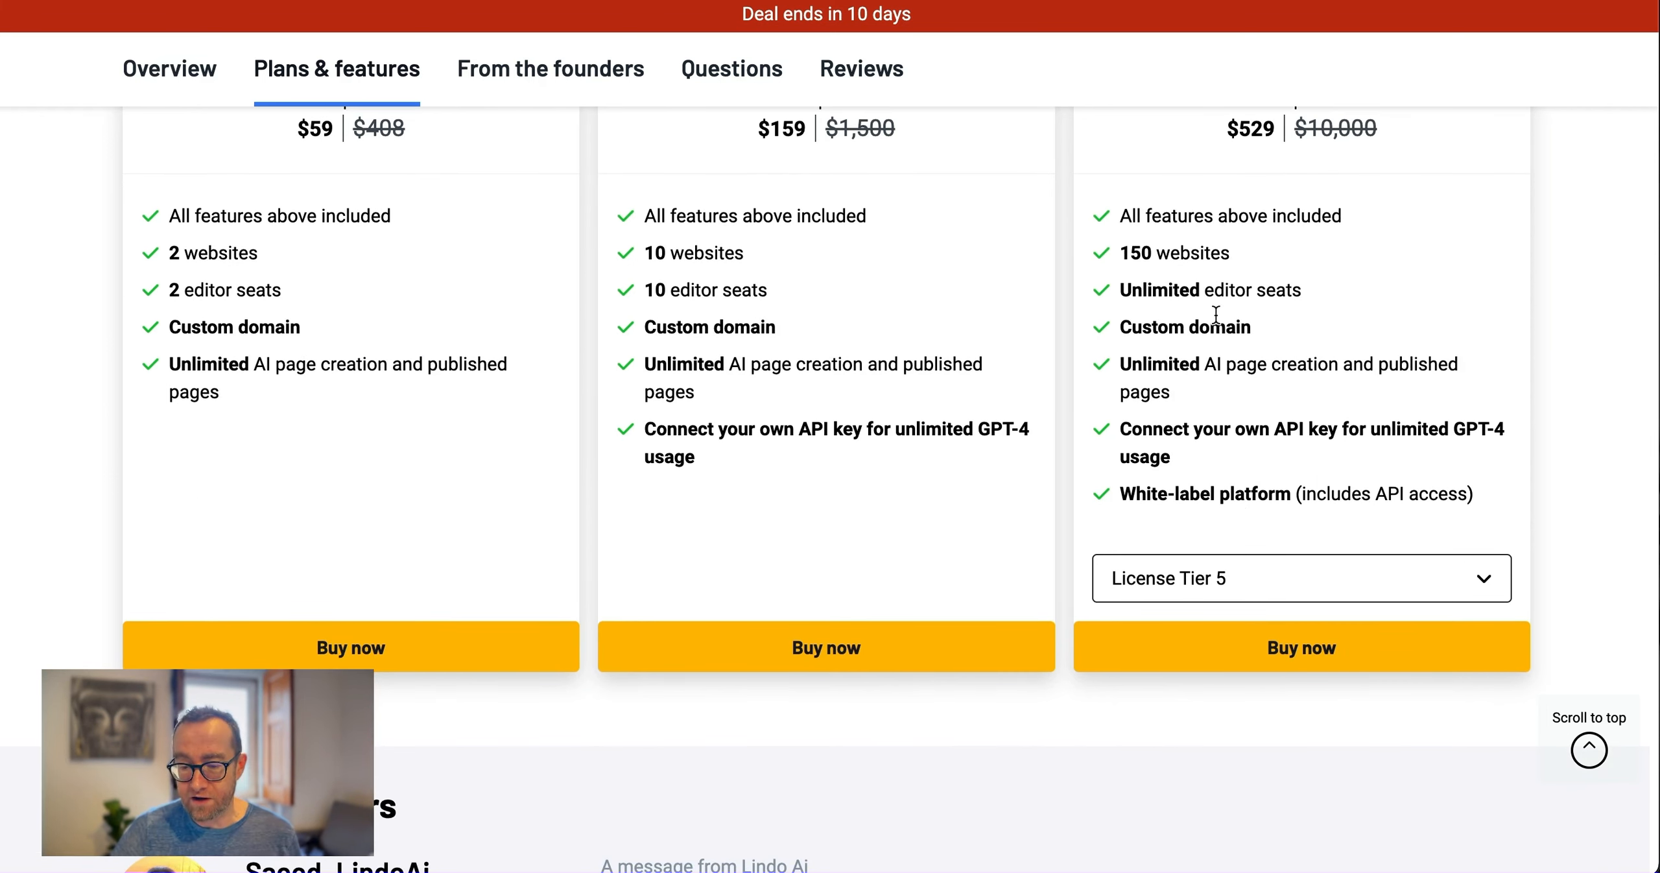
{"action": "scroll", "scroll_direction": "up", "scroll_amount": 3}
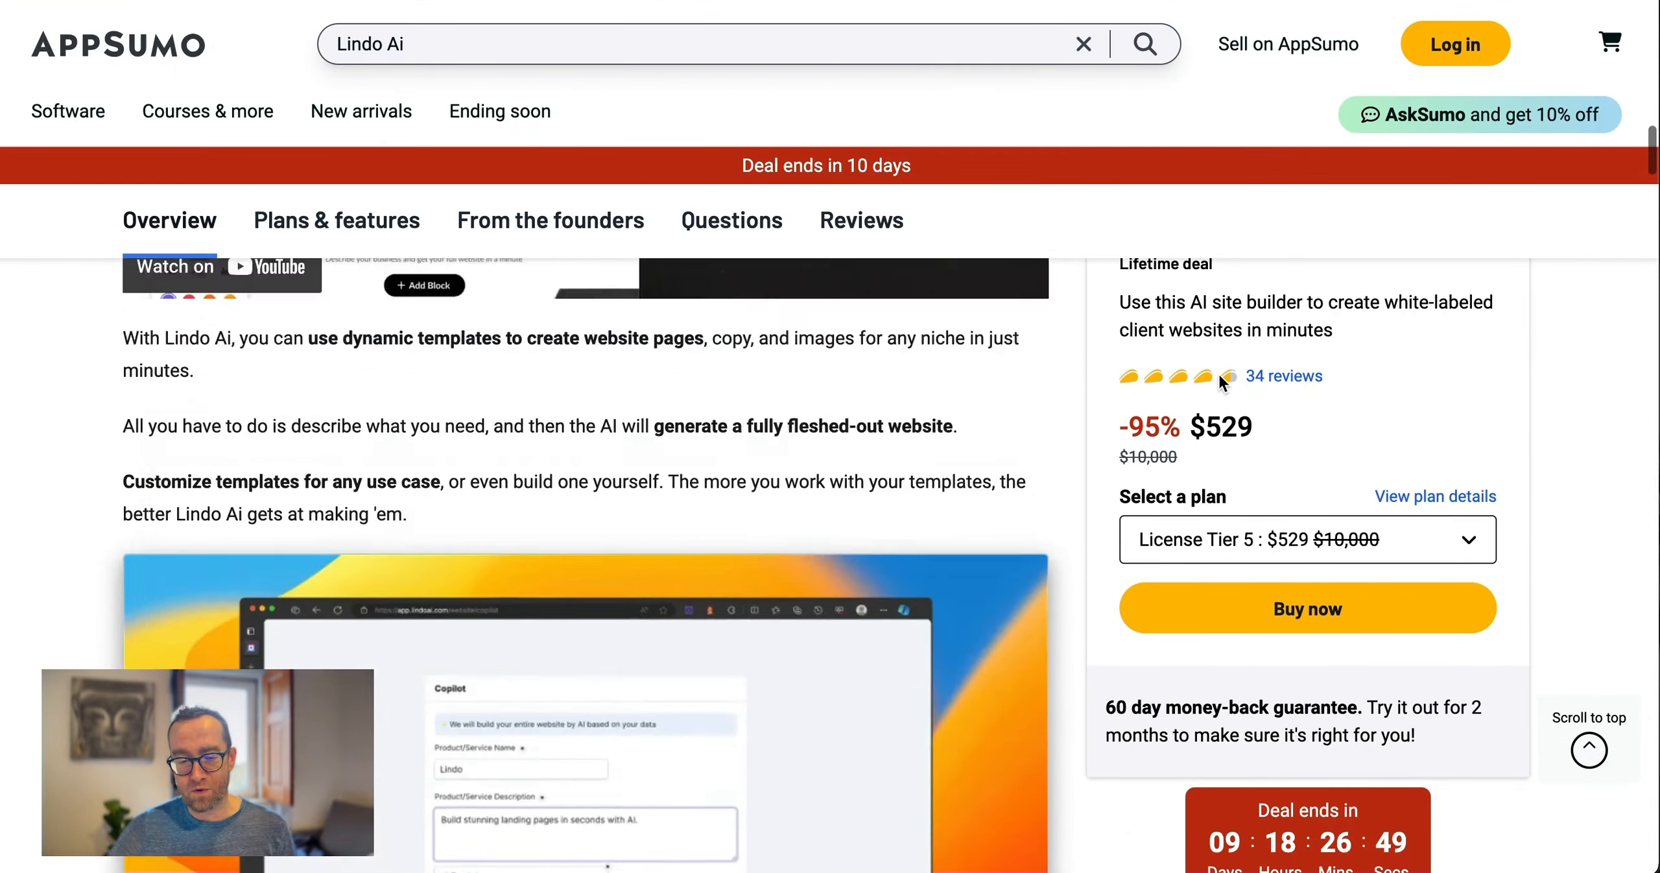
{"action": "scroll", "scroll_direction": "up", "scroll_amount": 3}
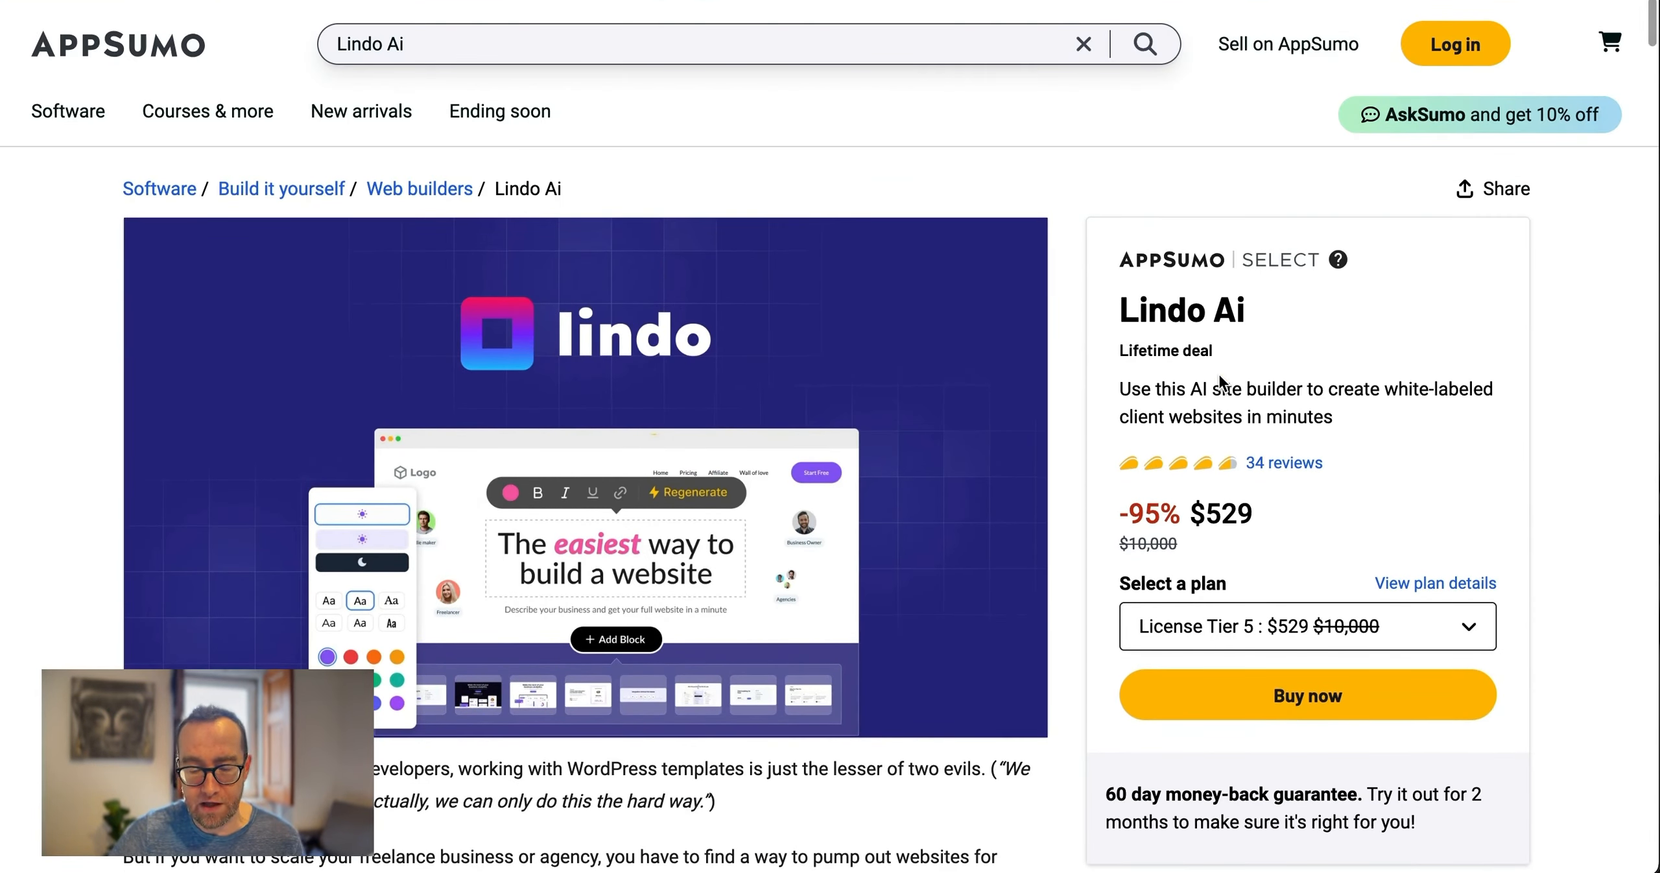